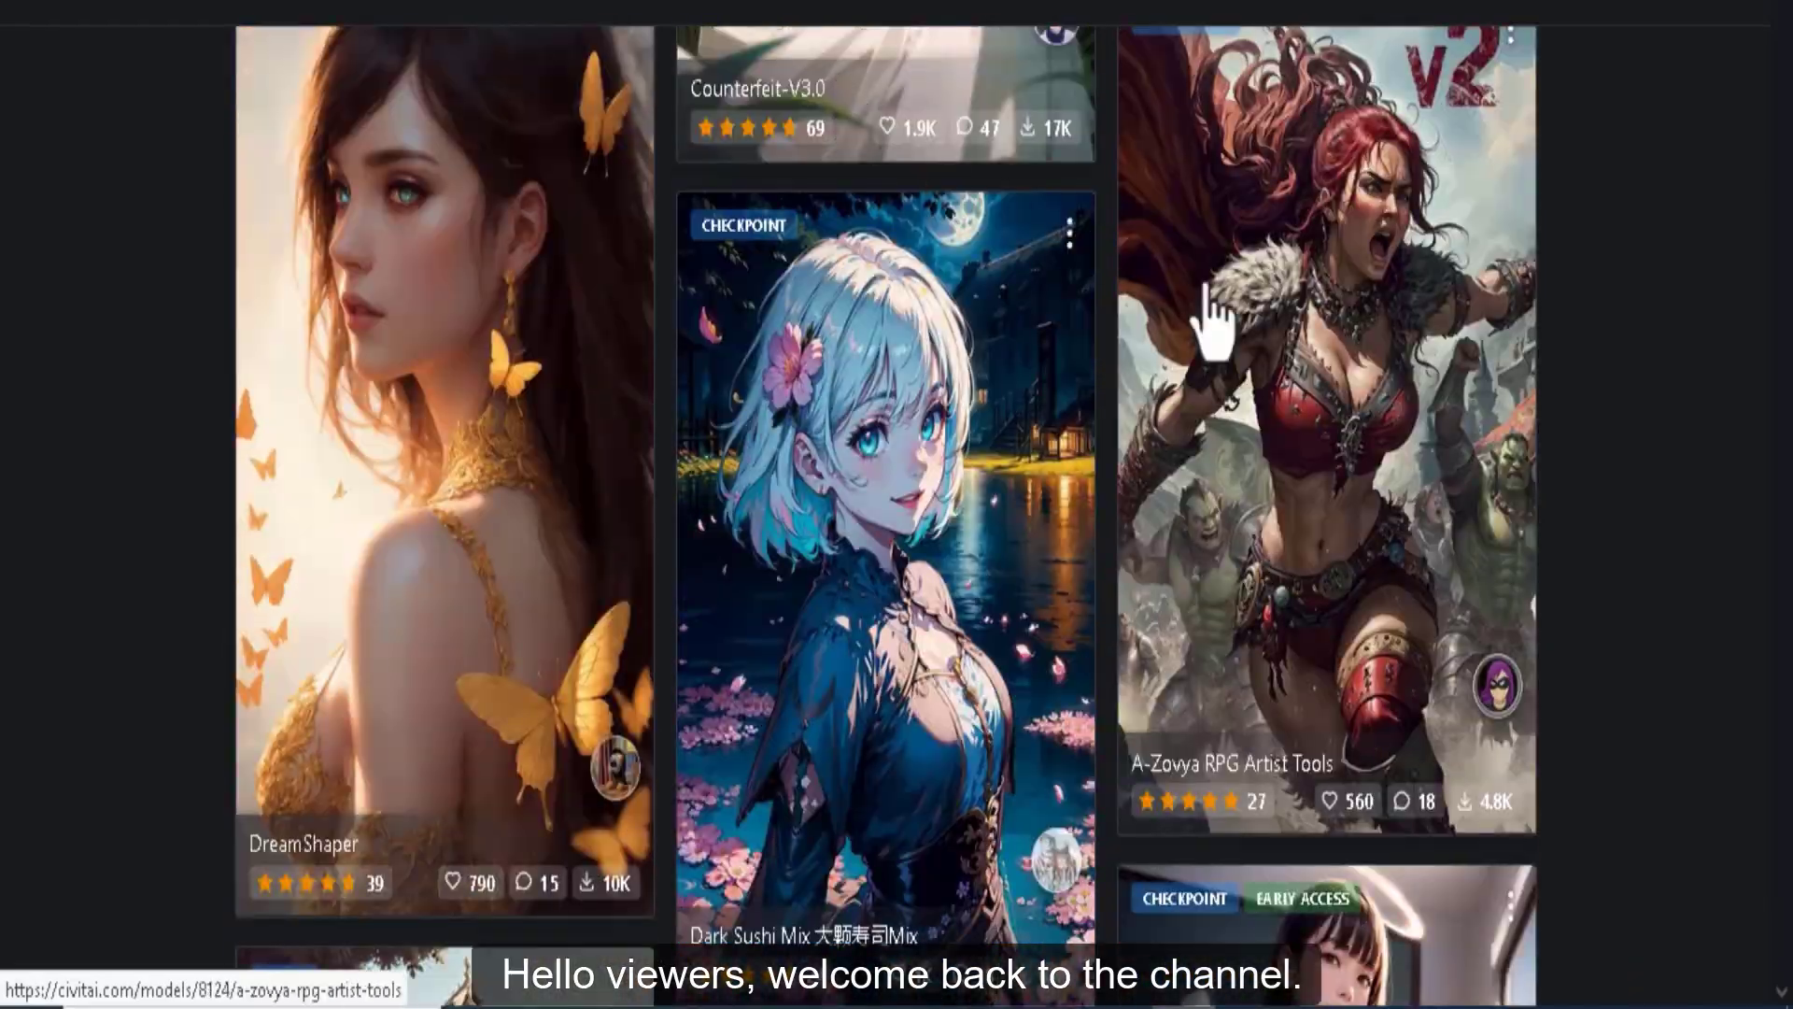
Scroll down the current page before switching to the plans documentation
scroll(down, 3)
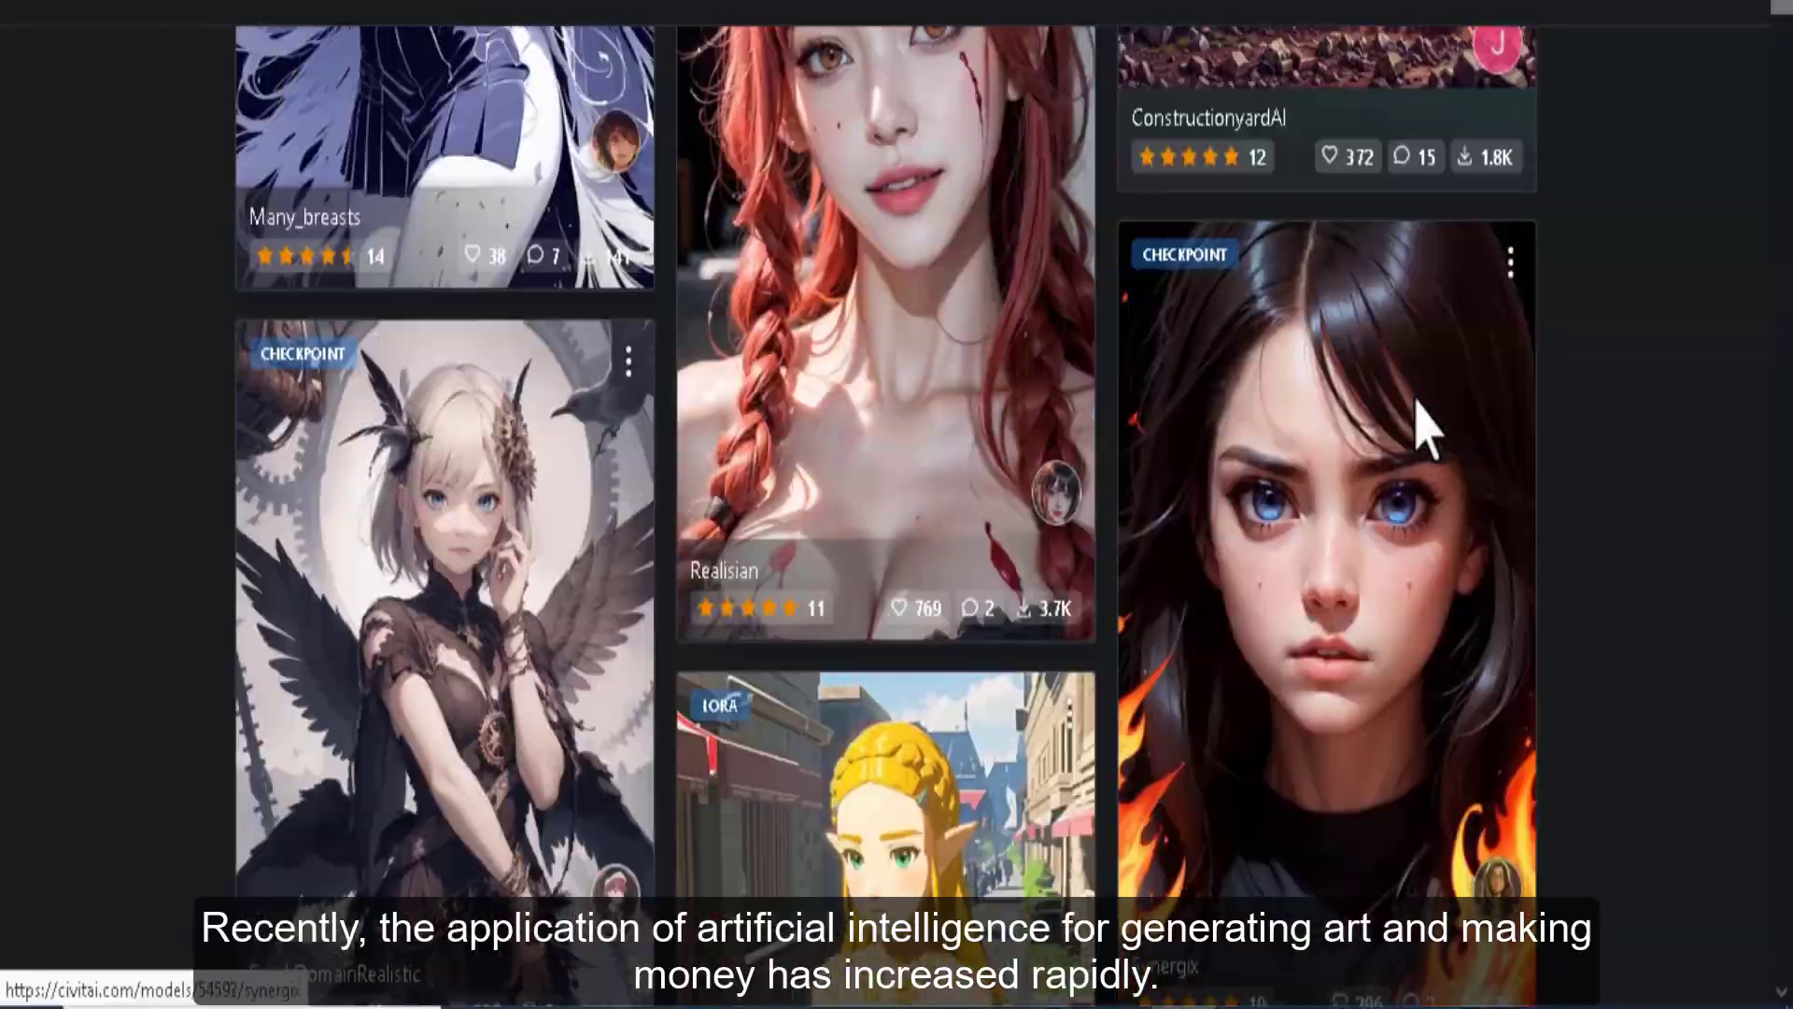
scroll(down, 3)
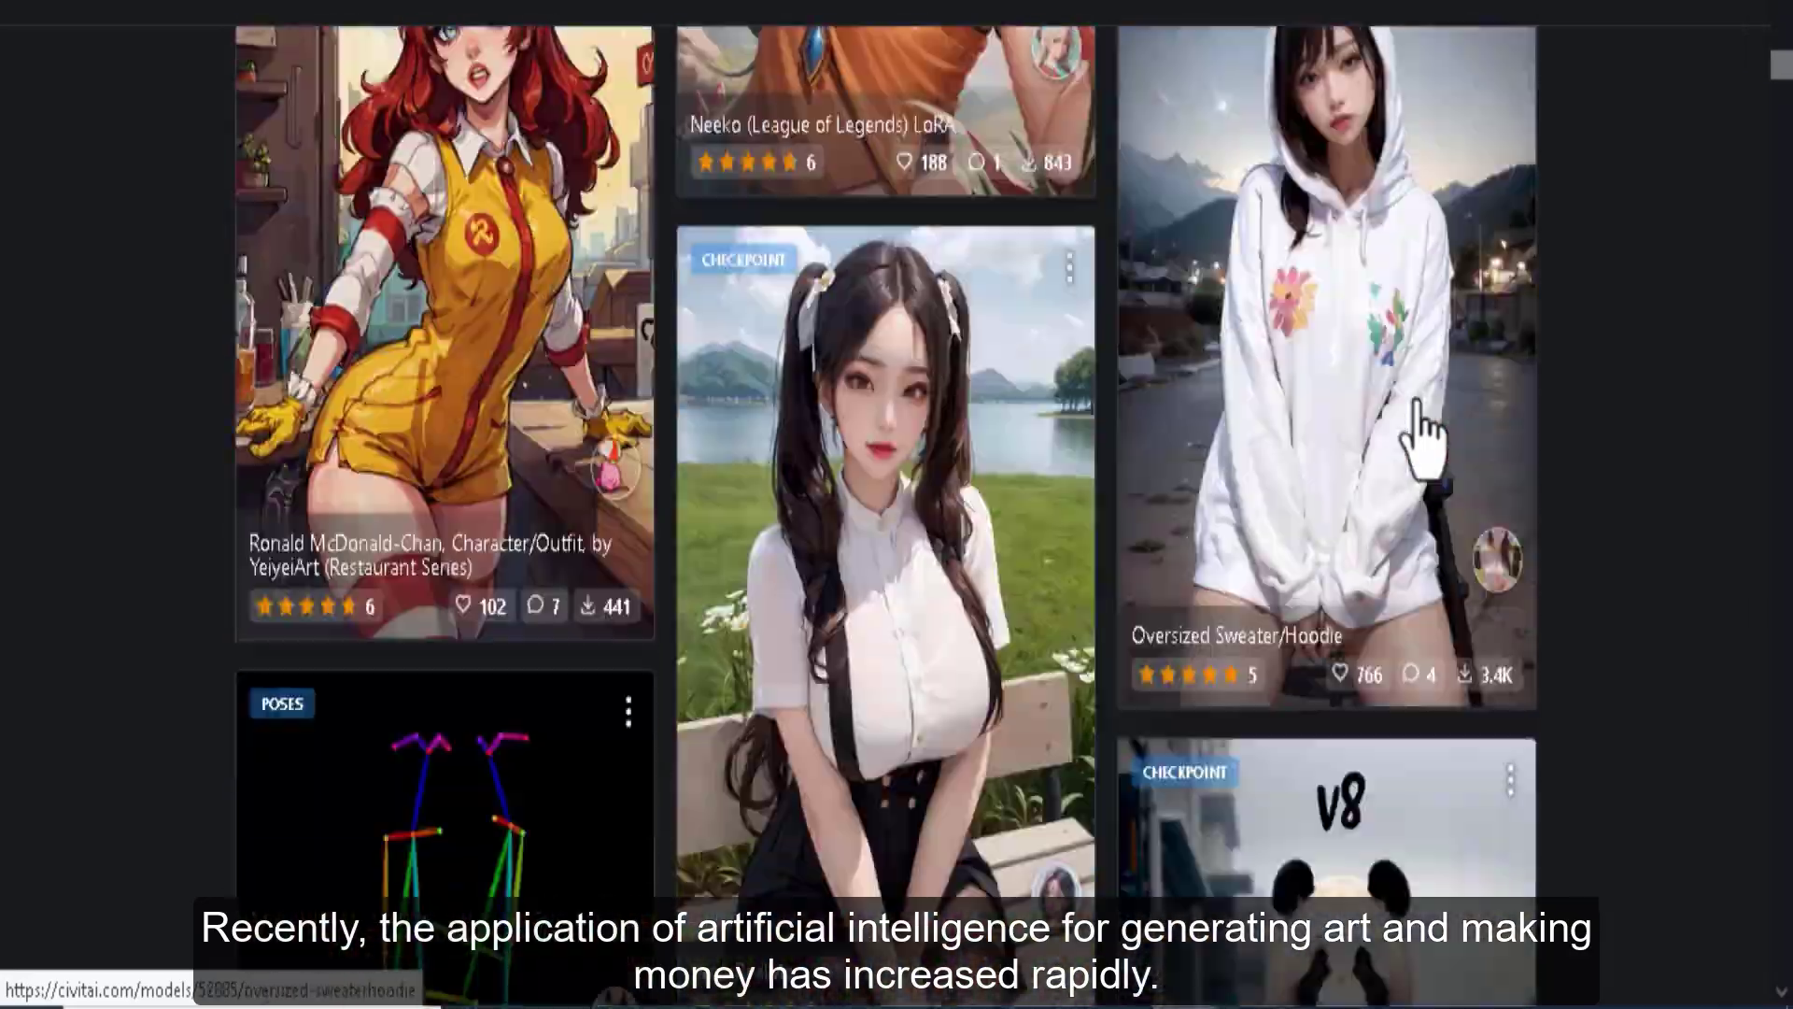
scroll(down, 3)
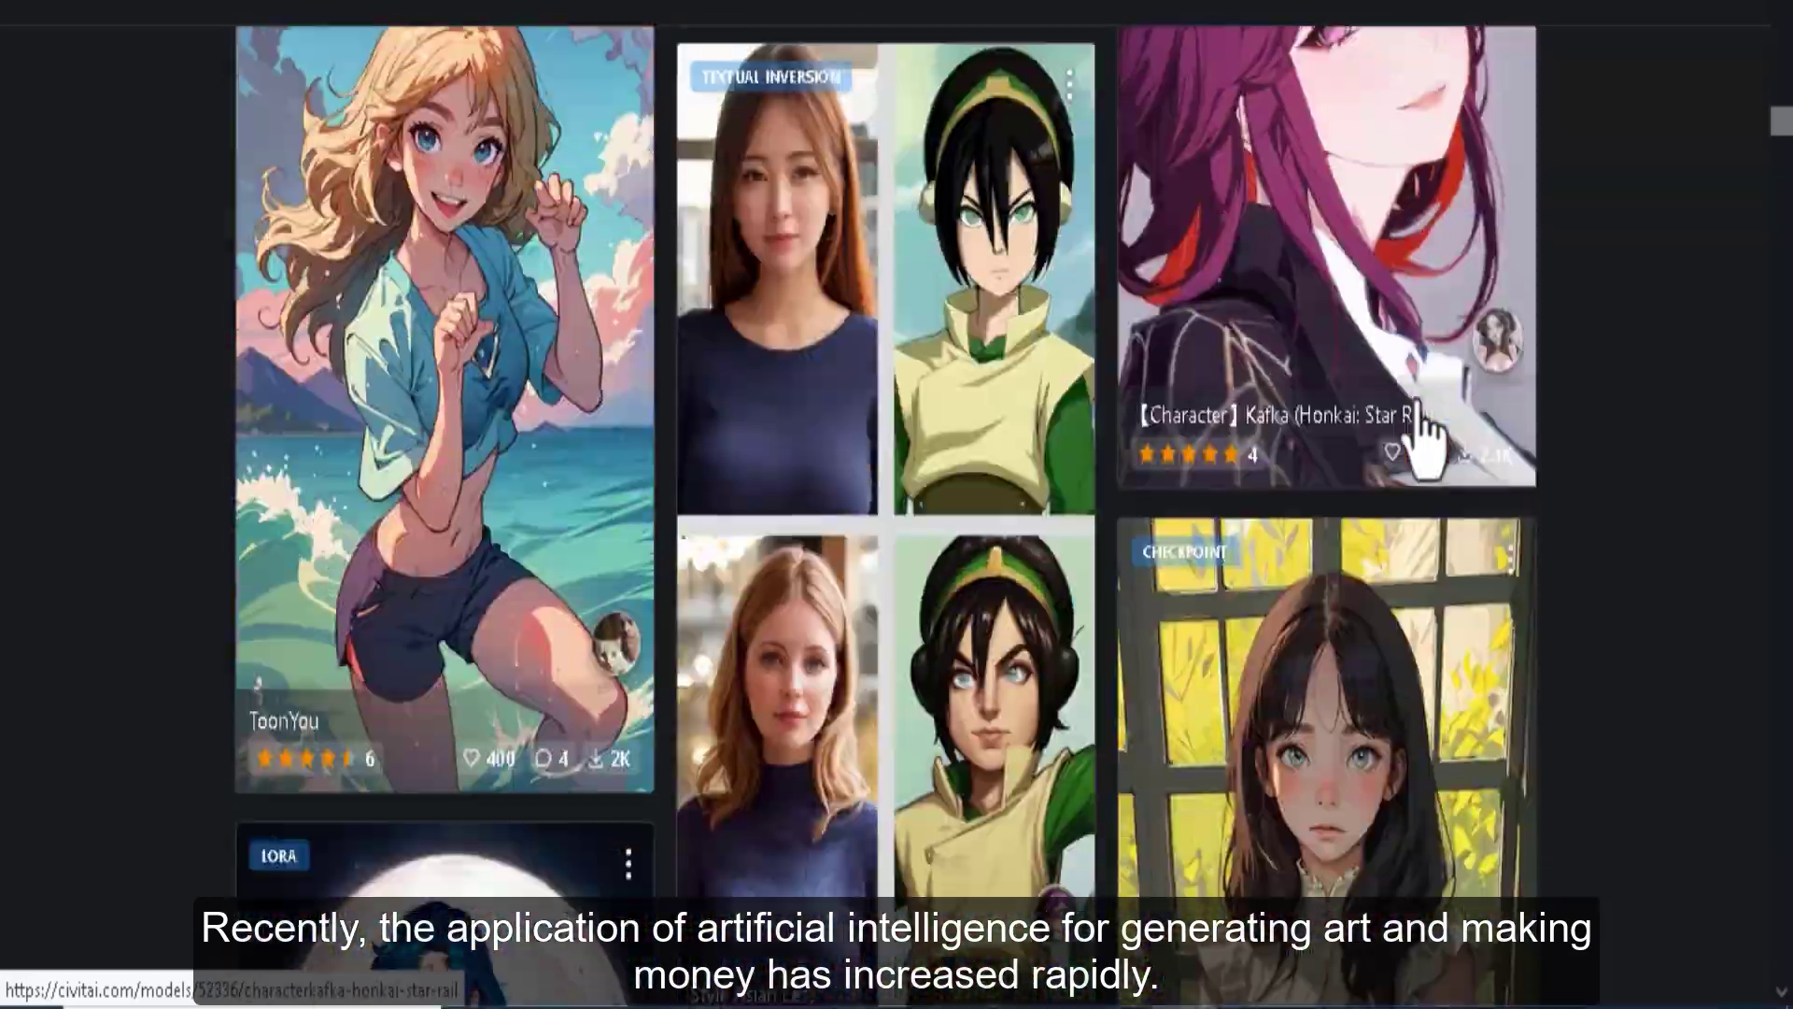
scroll(down, 3)
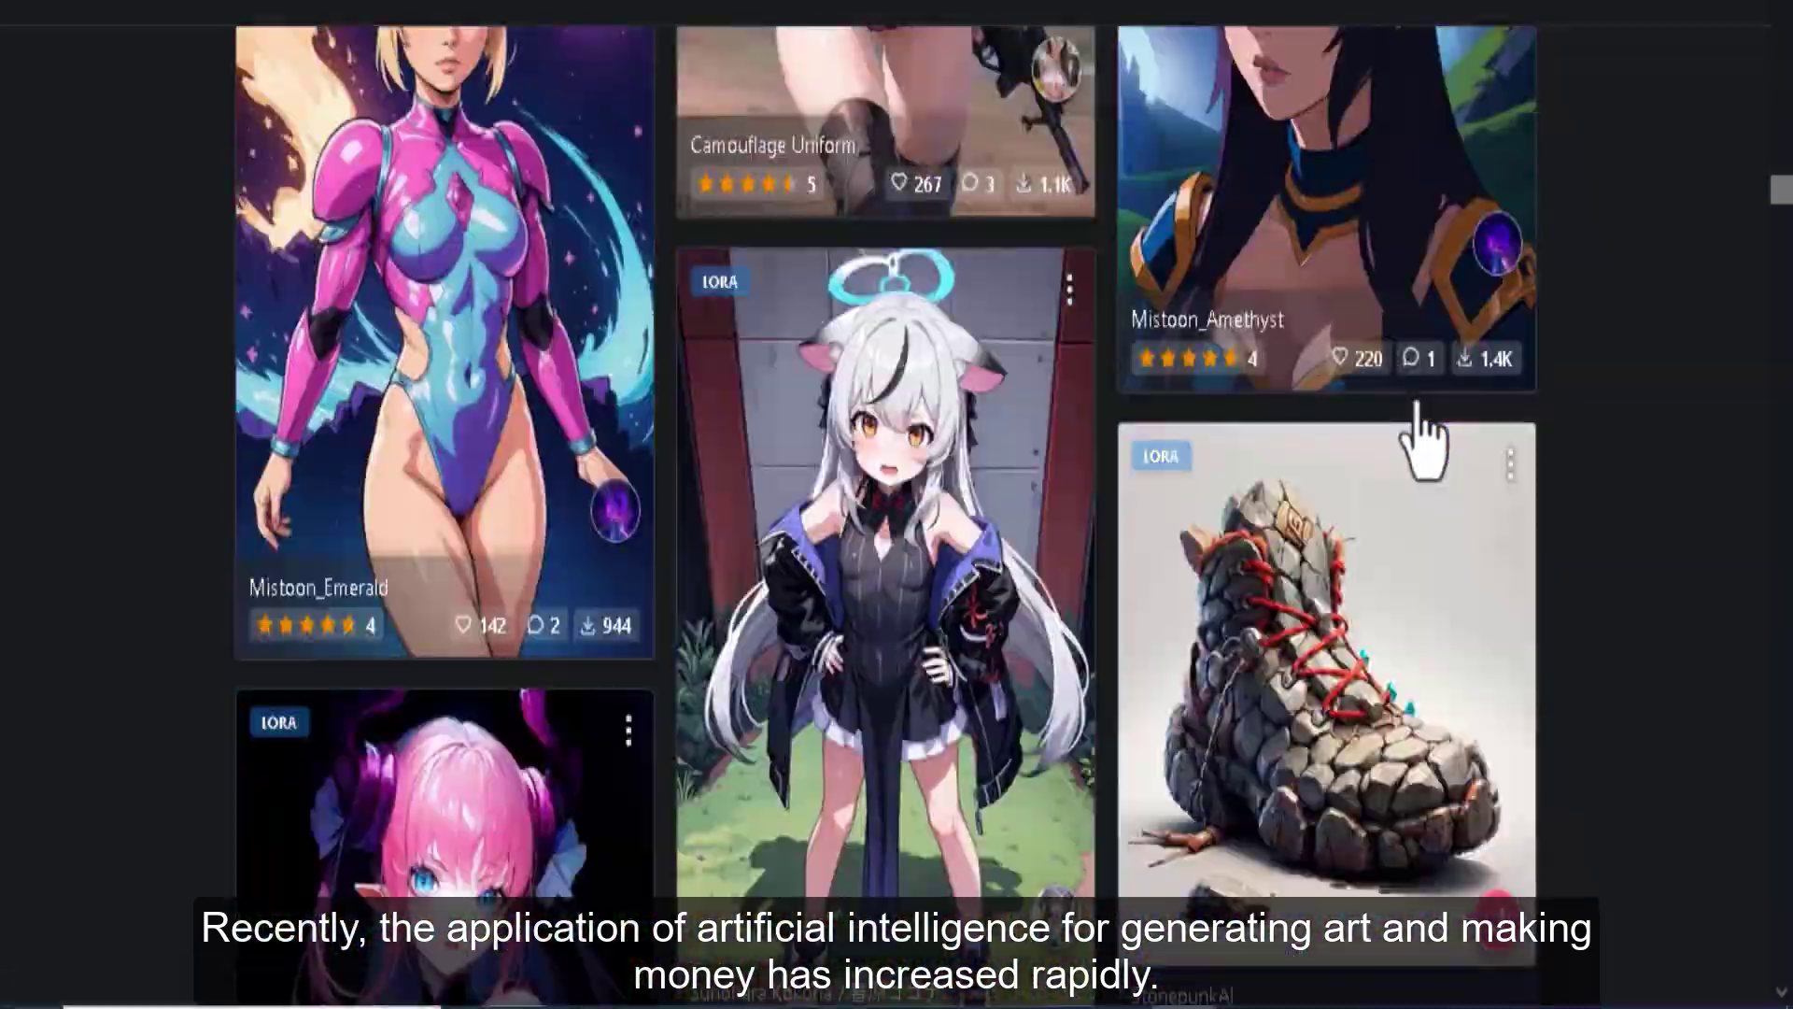
scroll(down, 3)
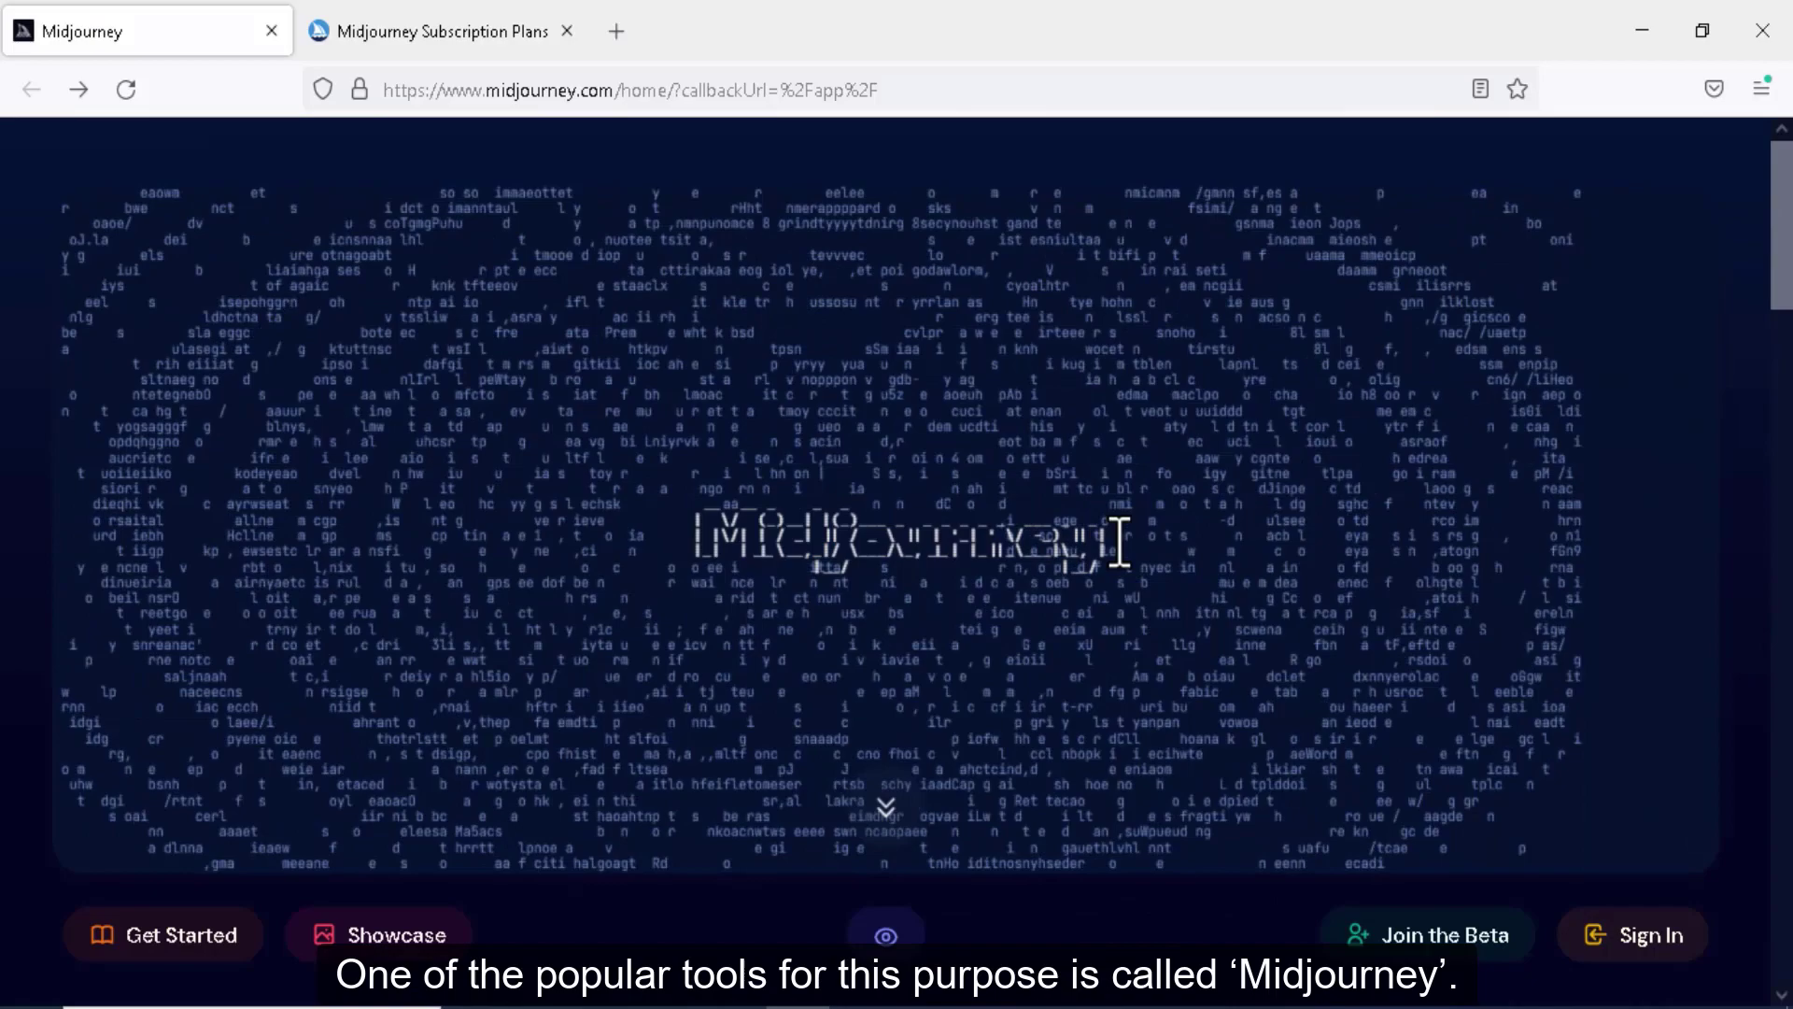
Bring up Midjourney's Subscription Plans page and review the tier comparison down to usage rights
click(440, 32)
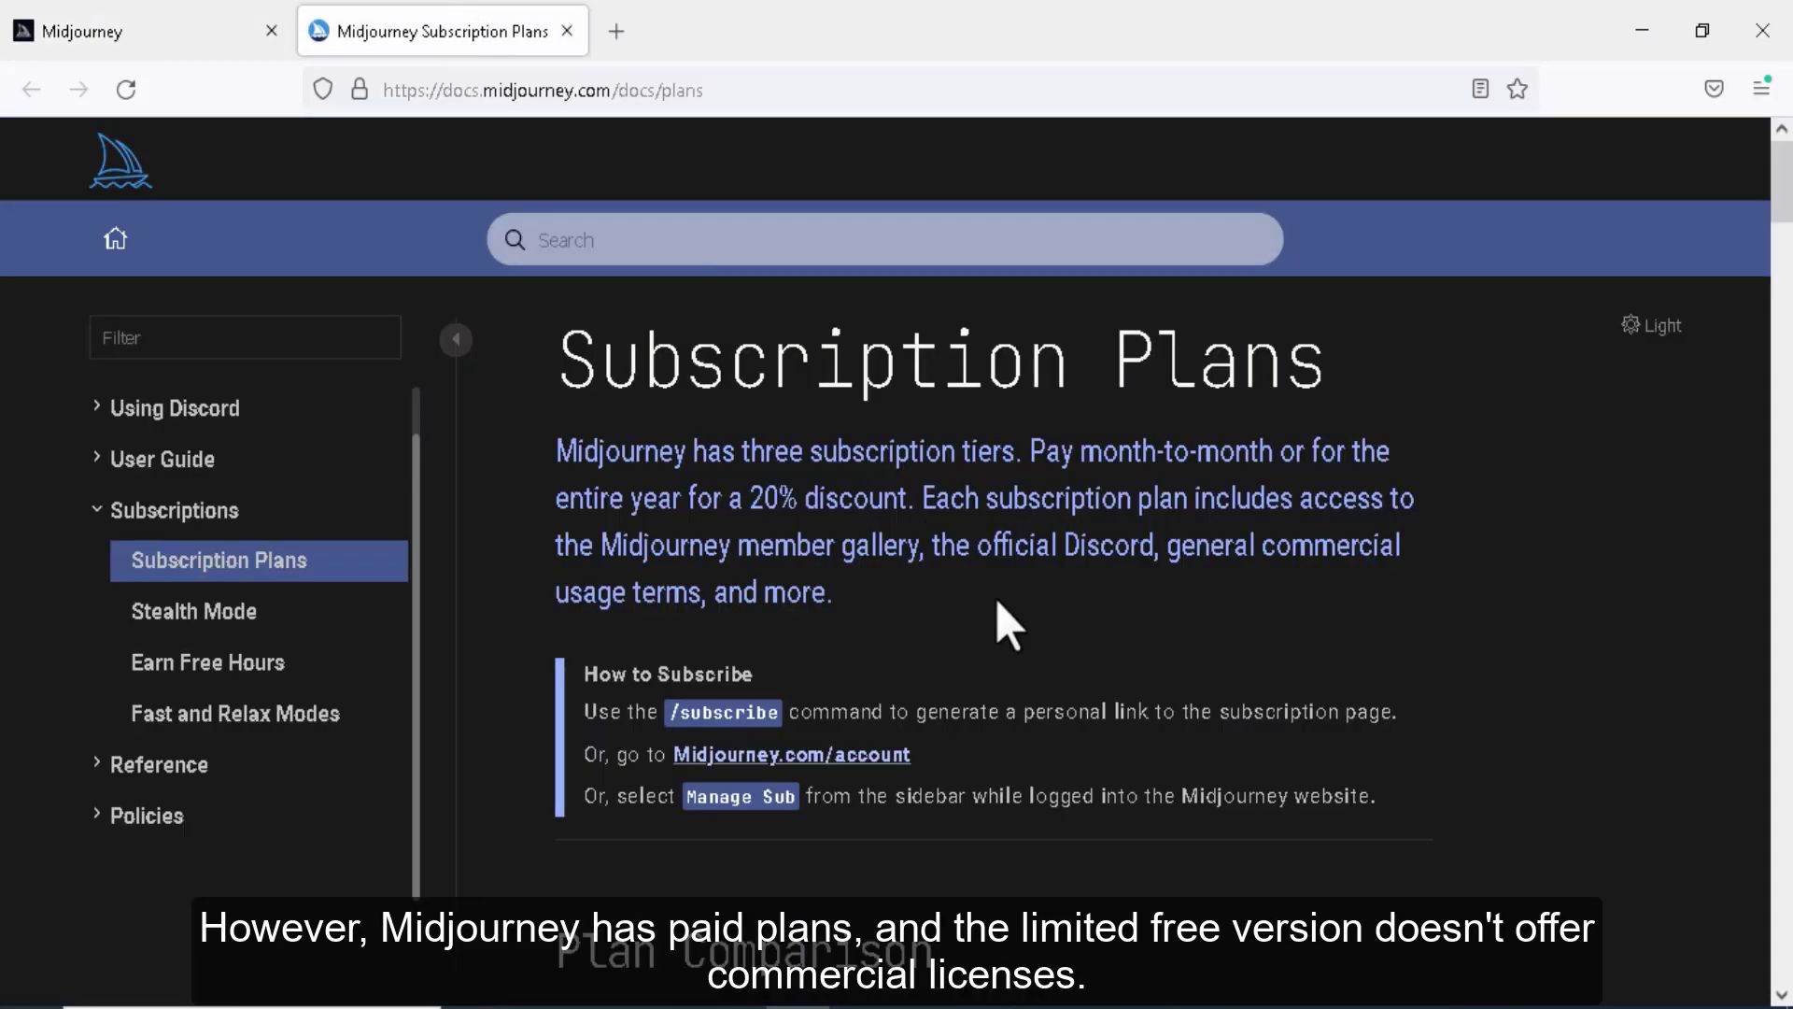
scroll(down, 3)
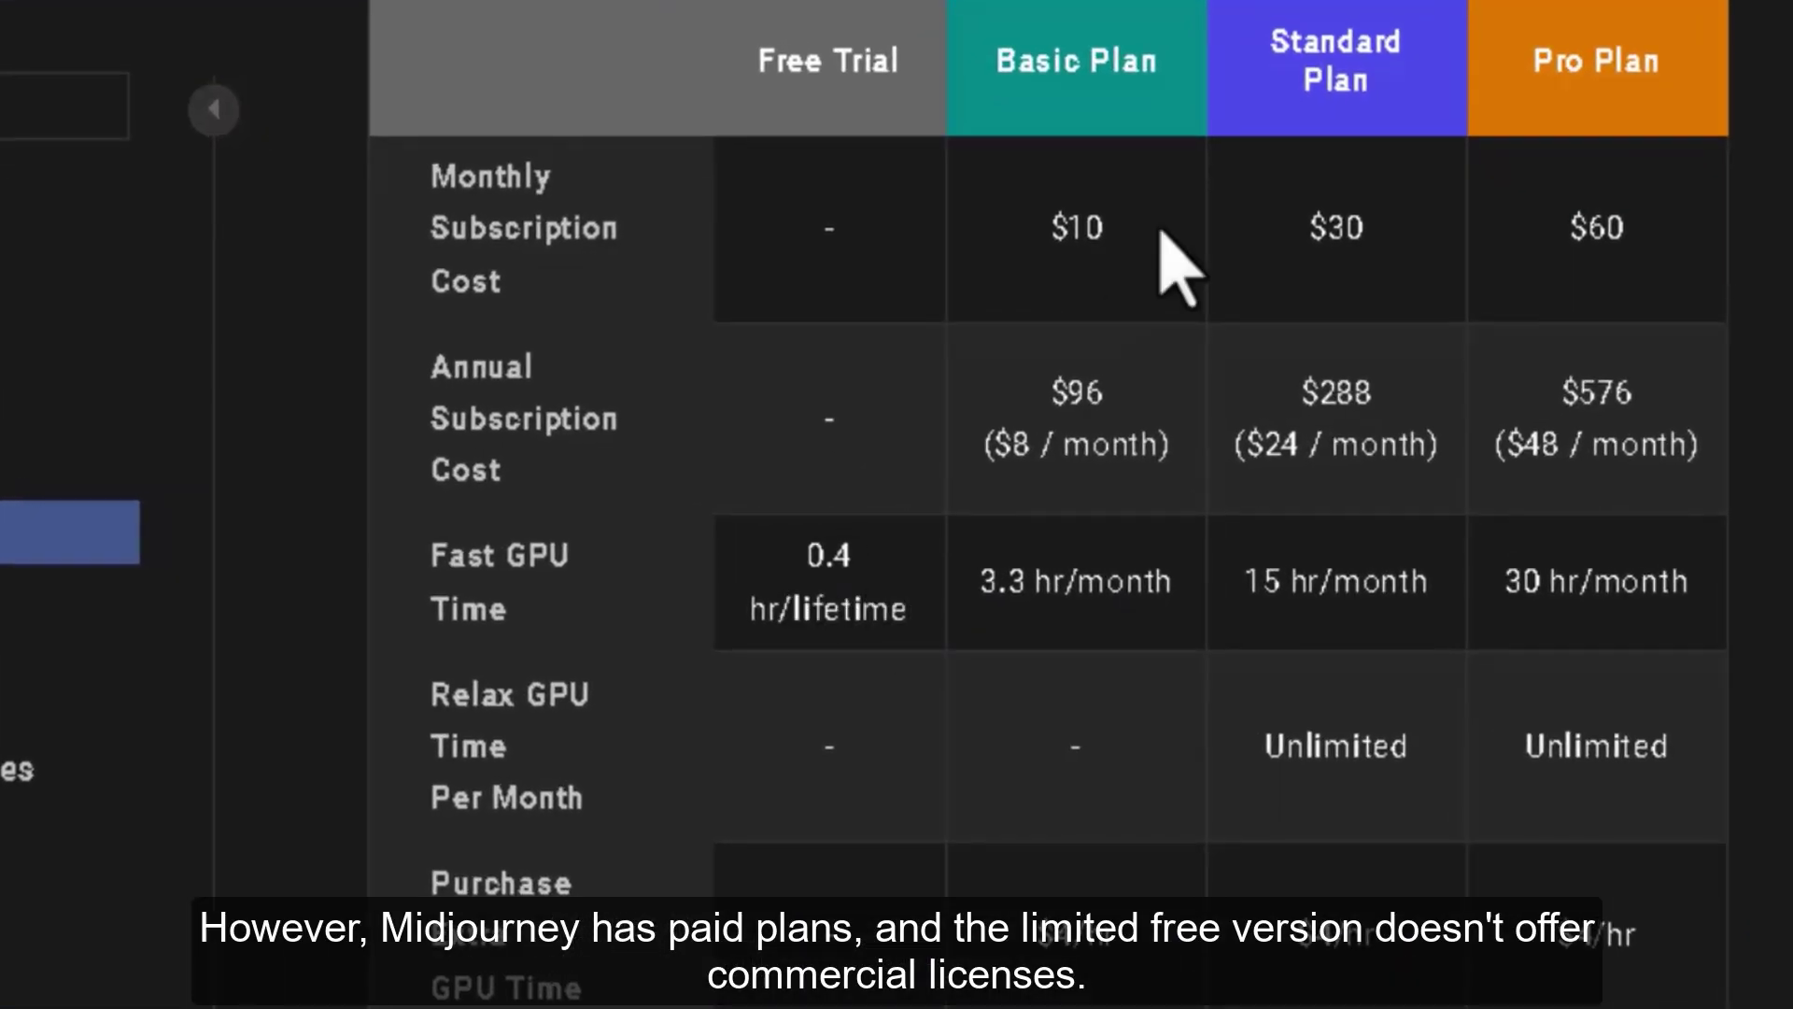
mouse_move(1417, 258)
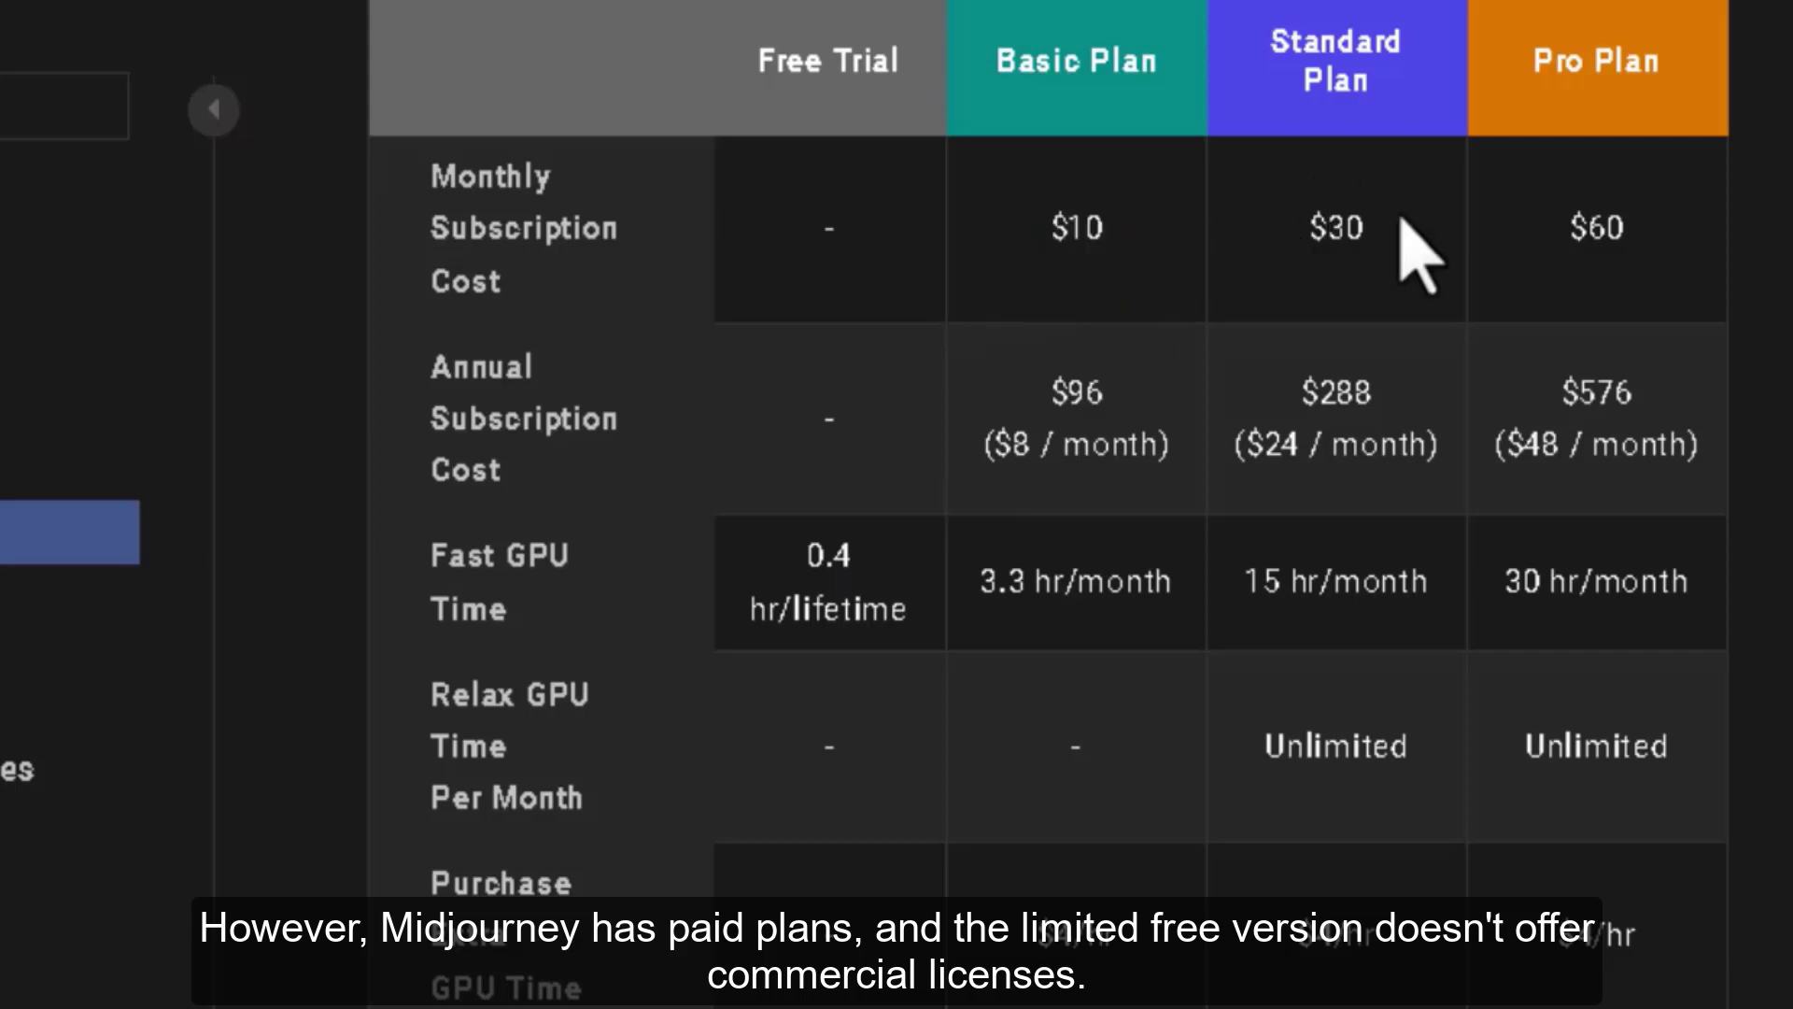
mouse_move(1532, 619)
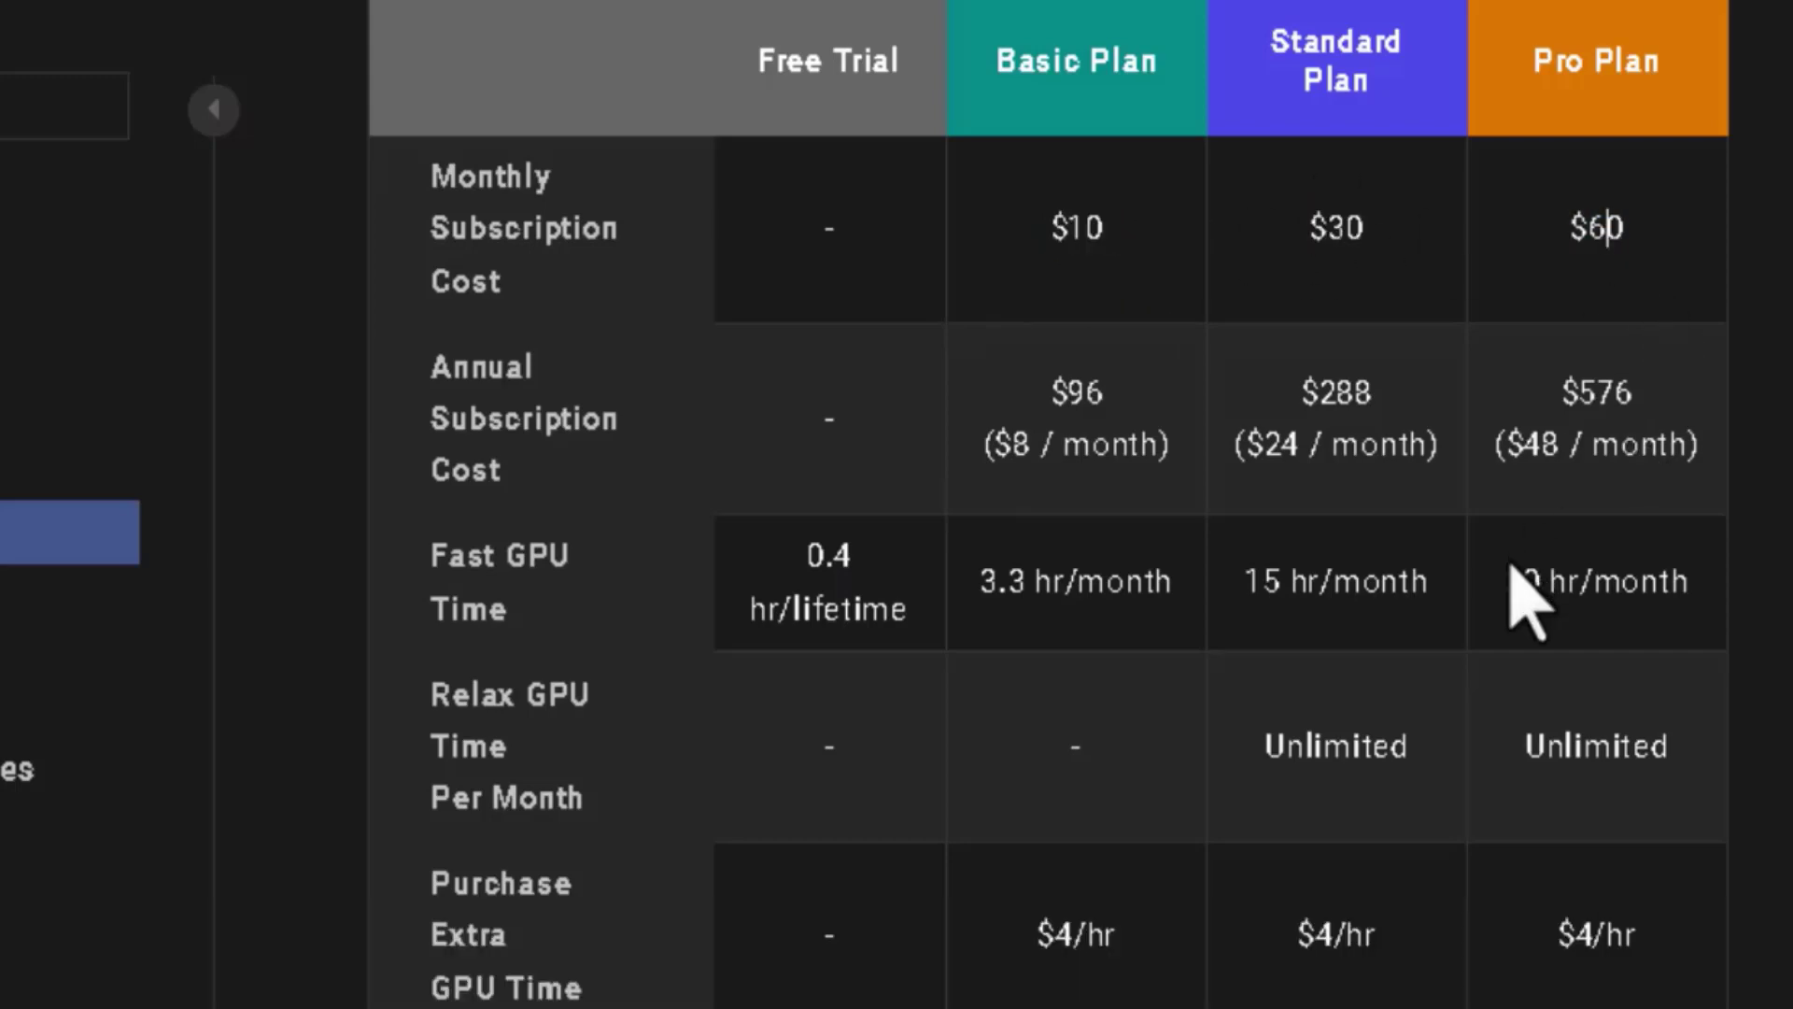
scroll(down, 3)
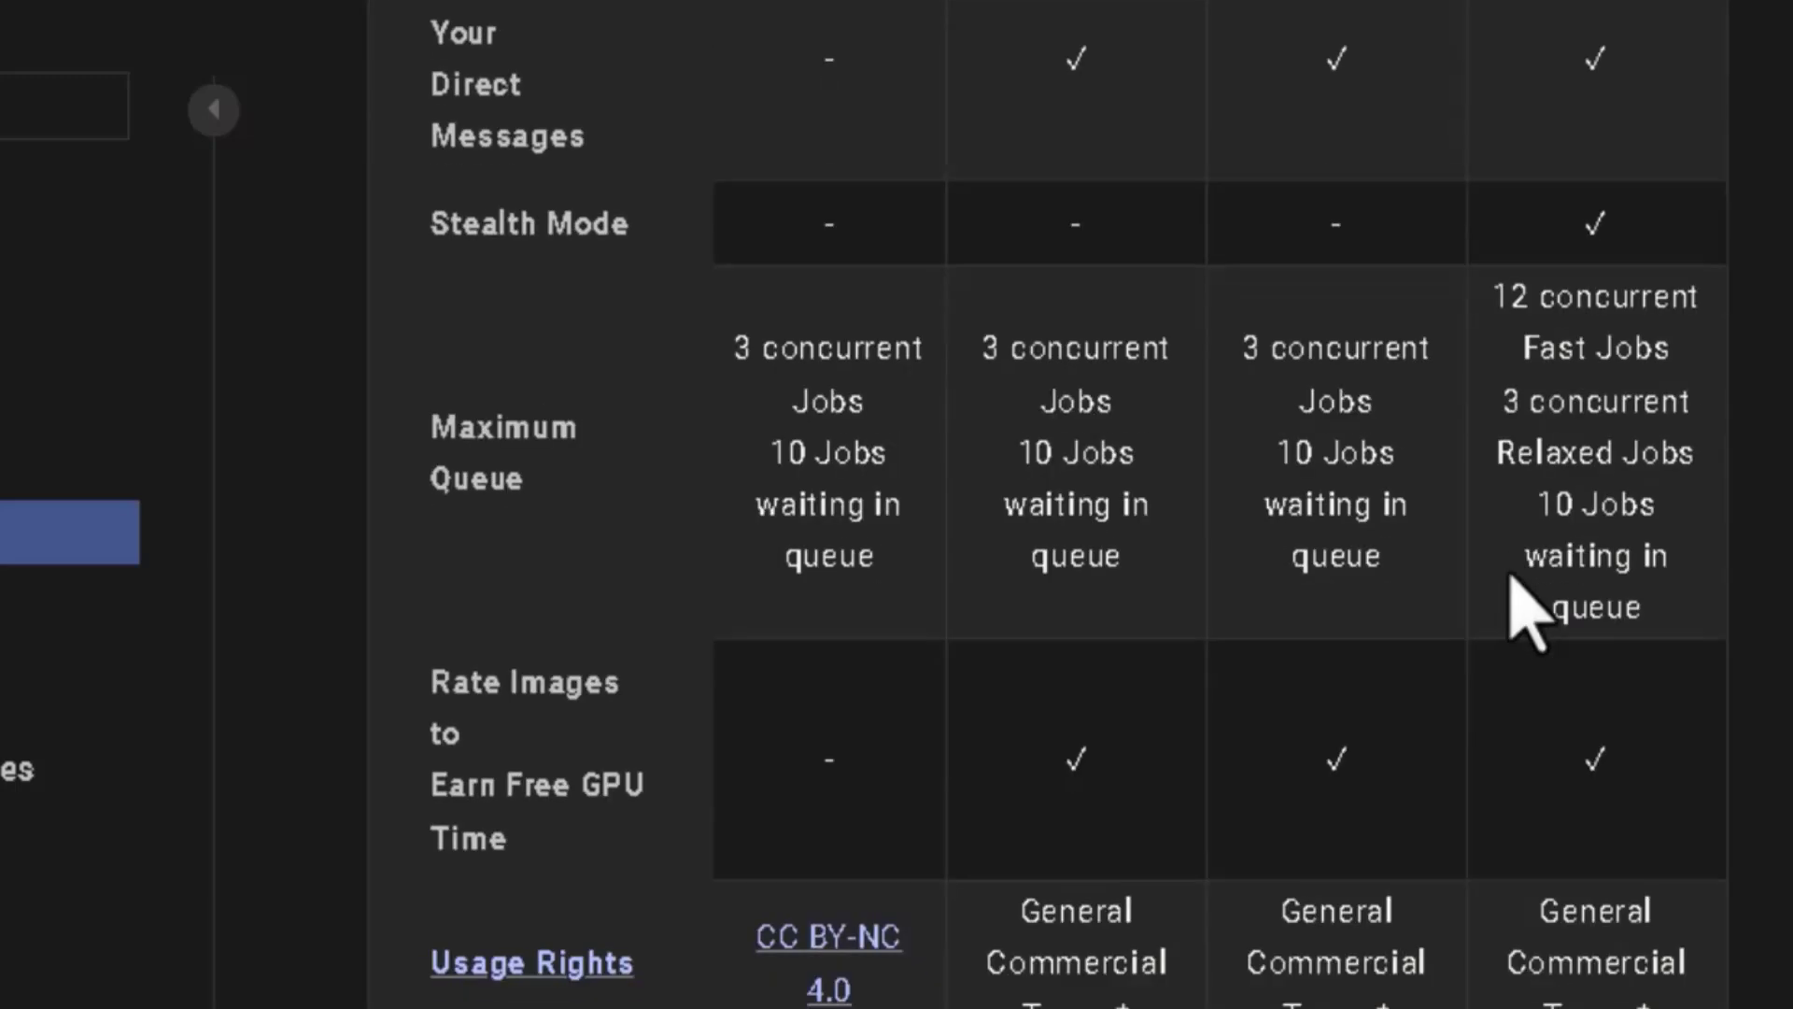
scroll(down, 3)
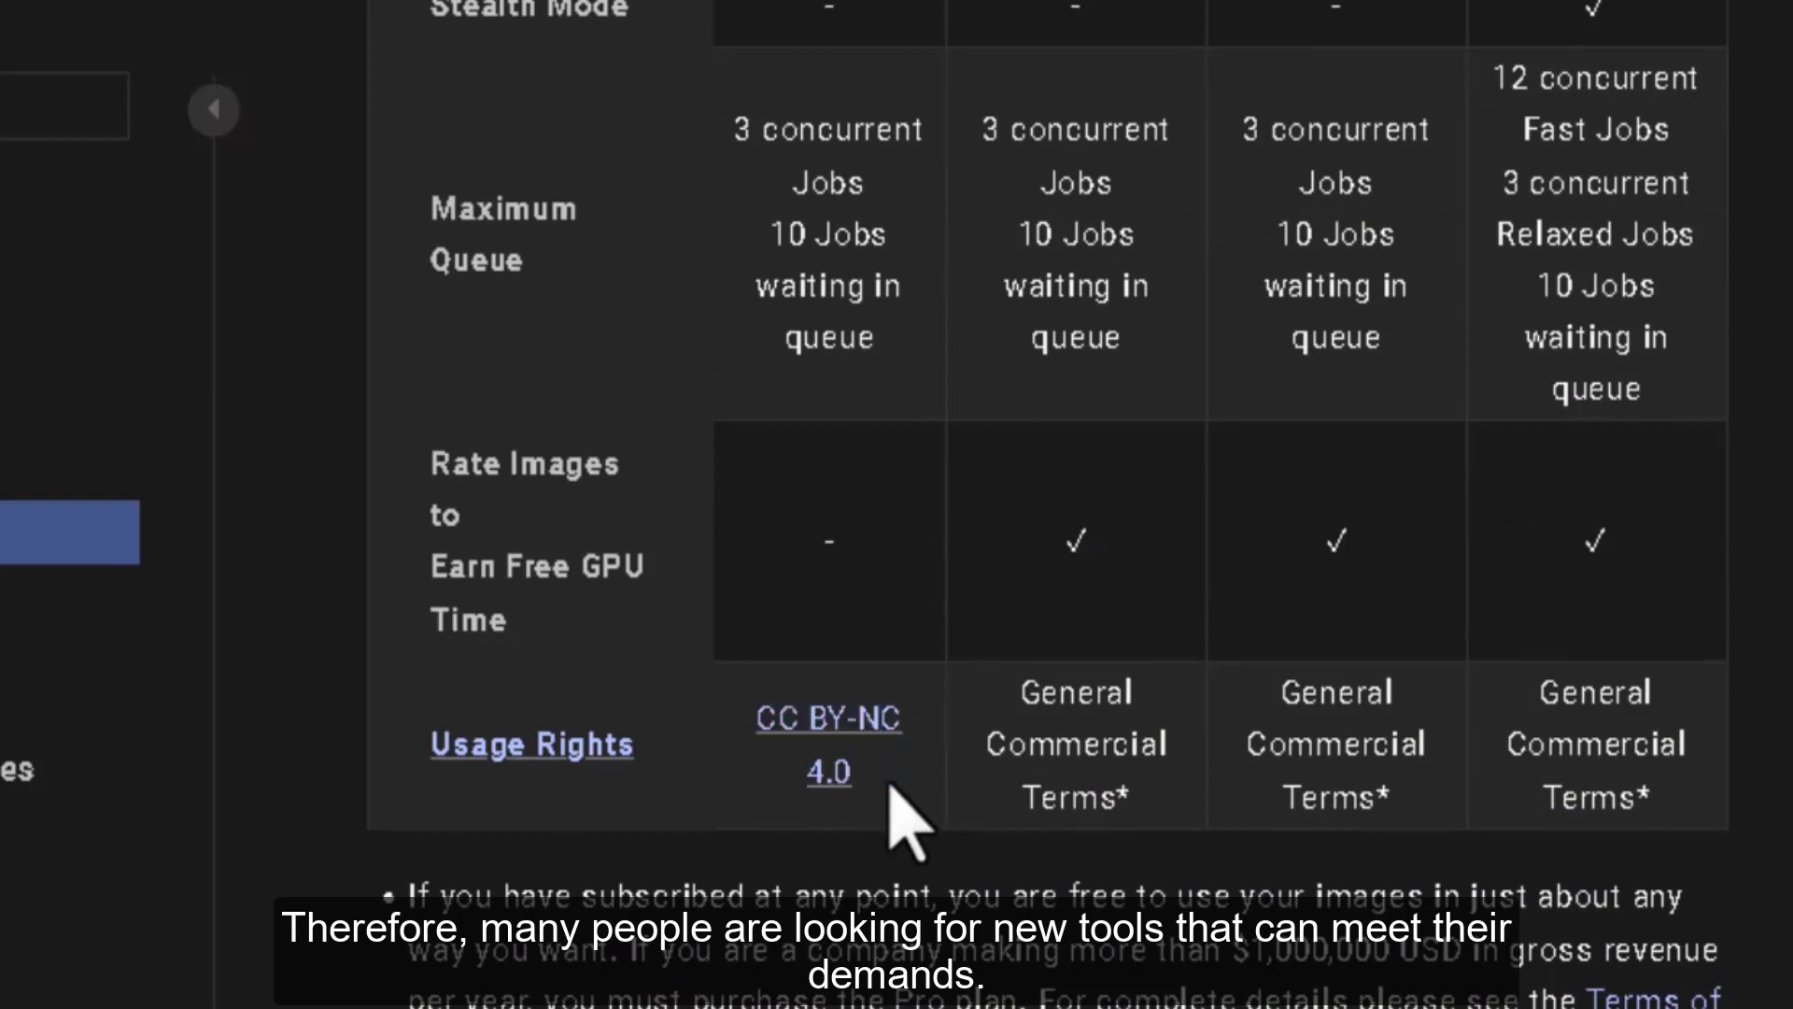
mouse_move(1104, 743)
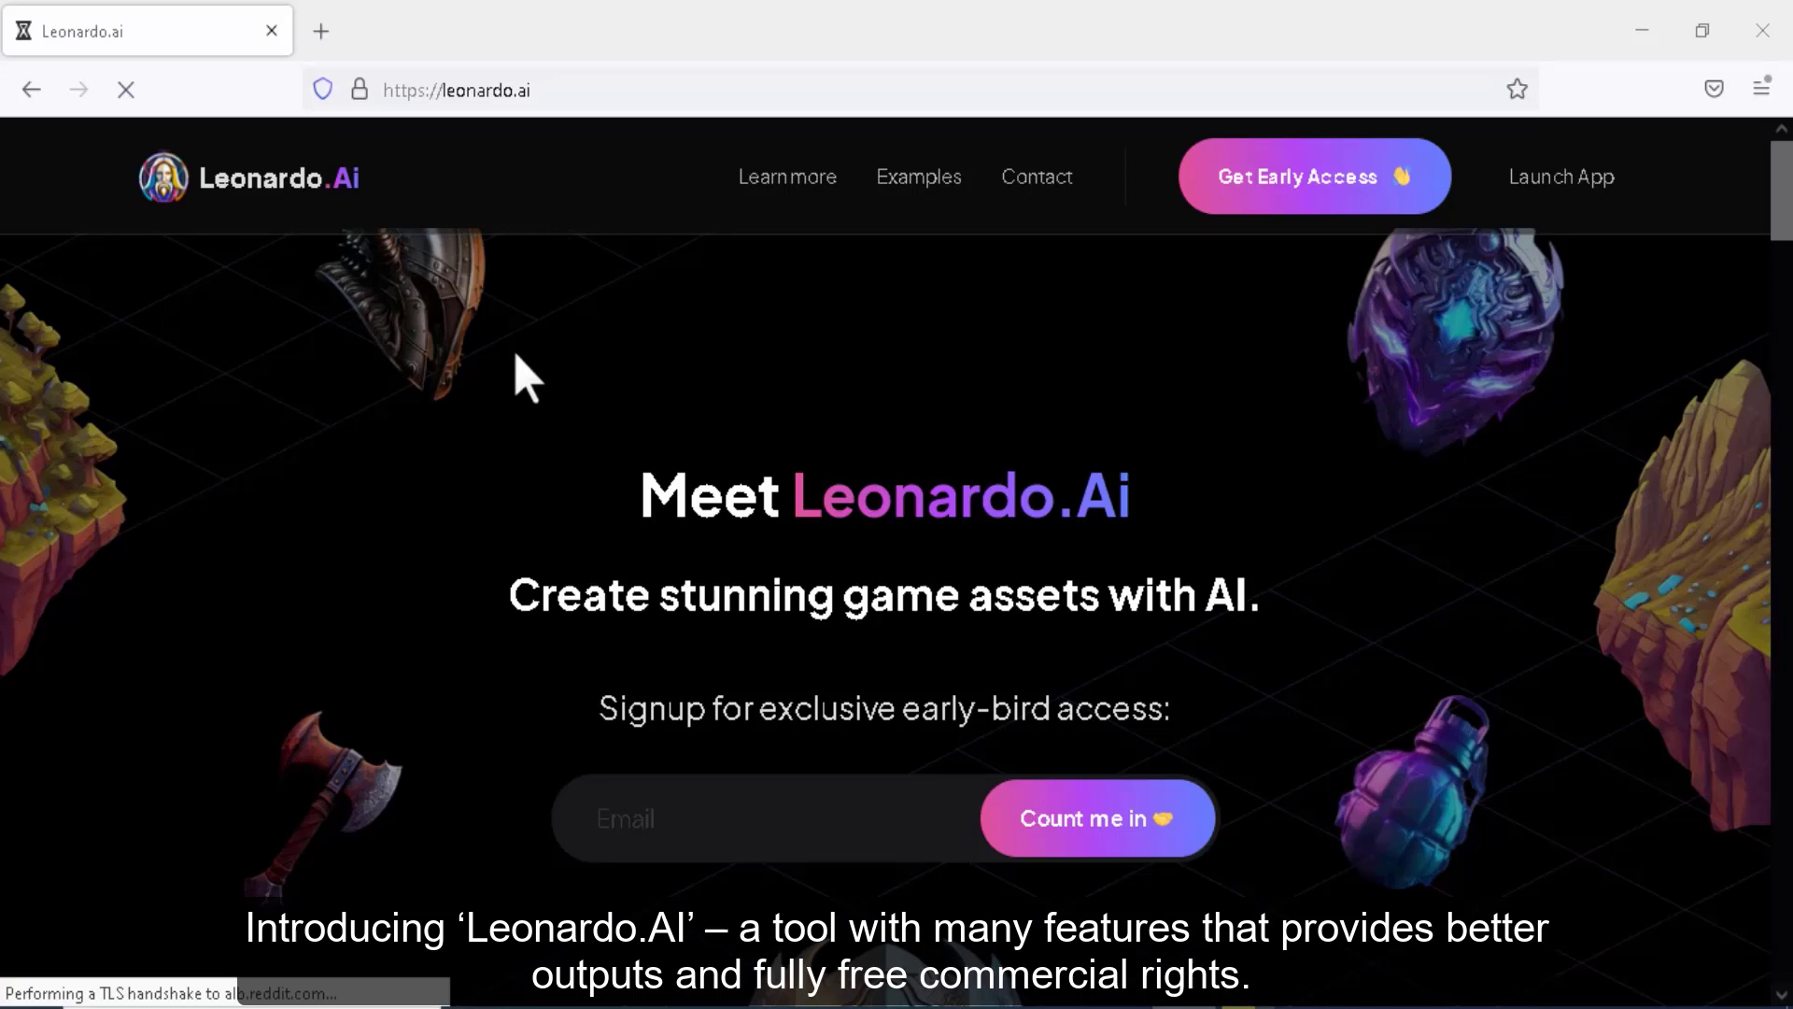
mouse_move(629, 475)
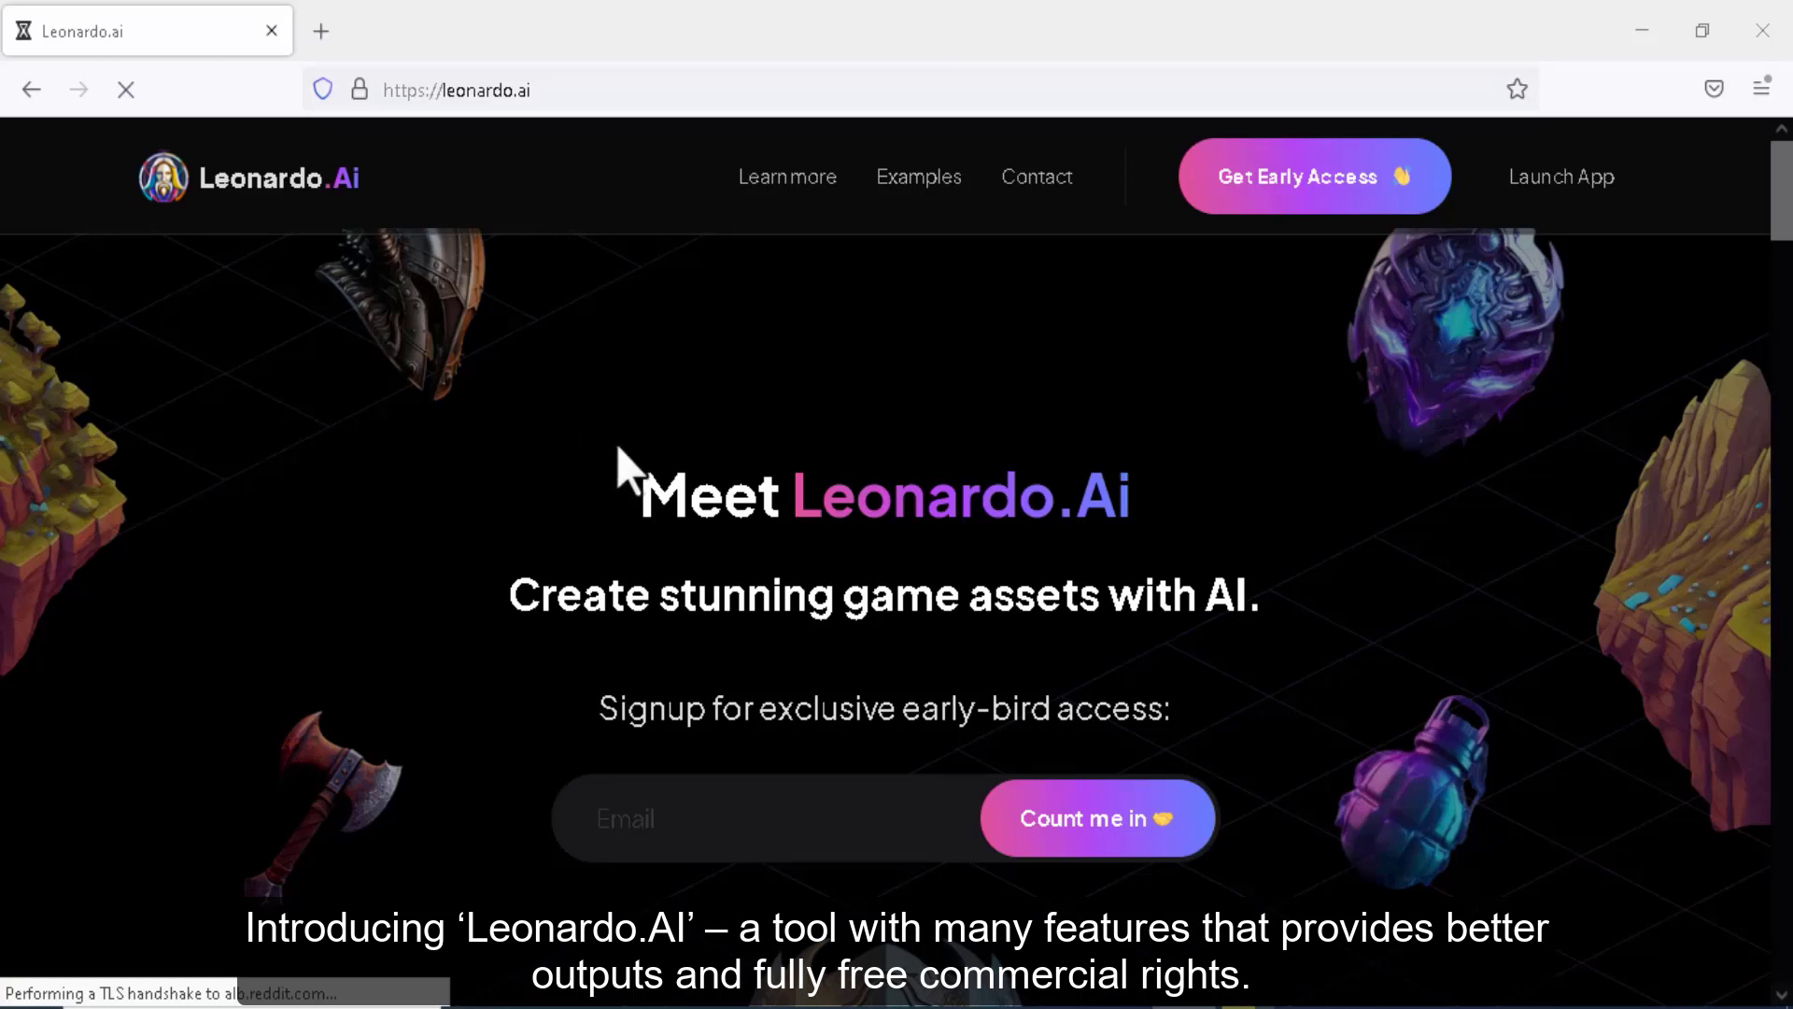
scroll(down, 3)
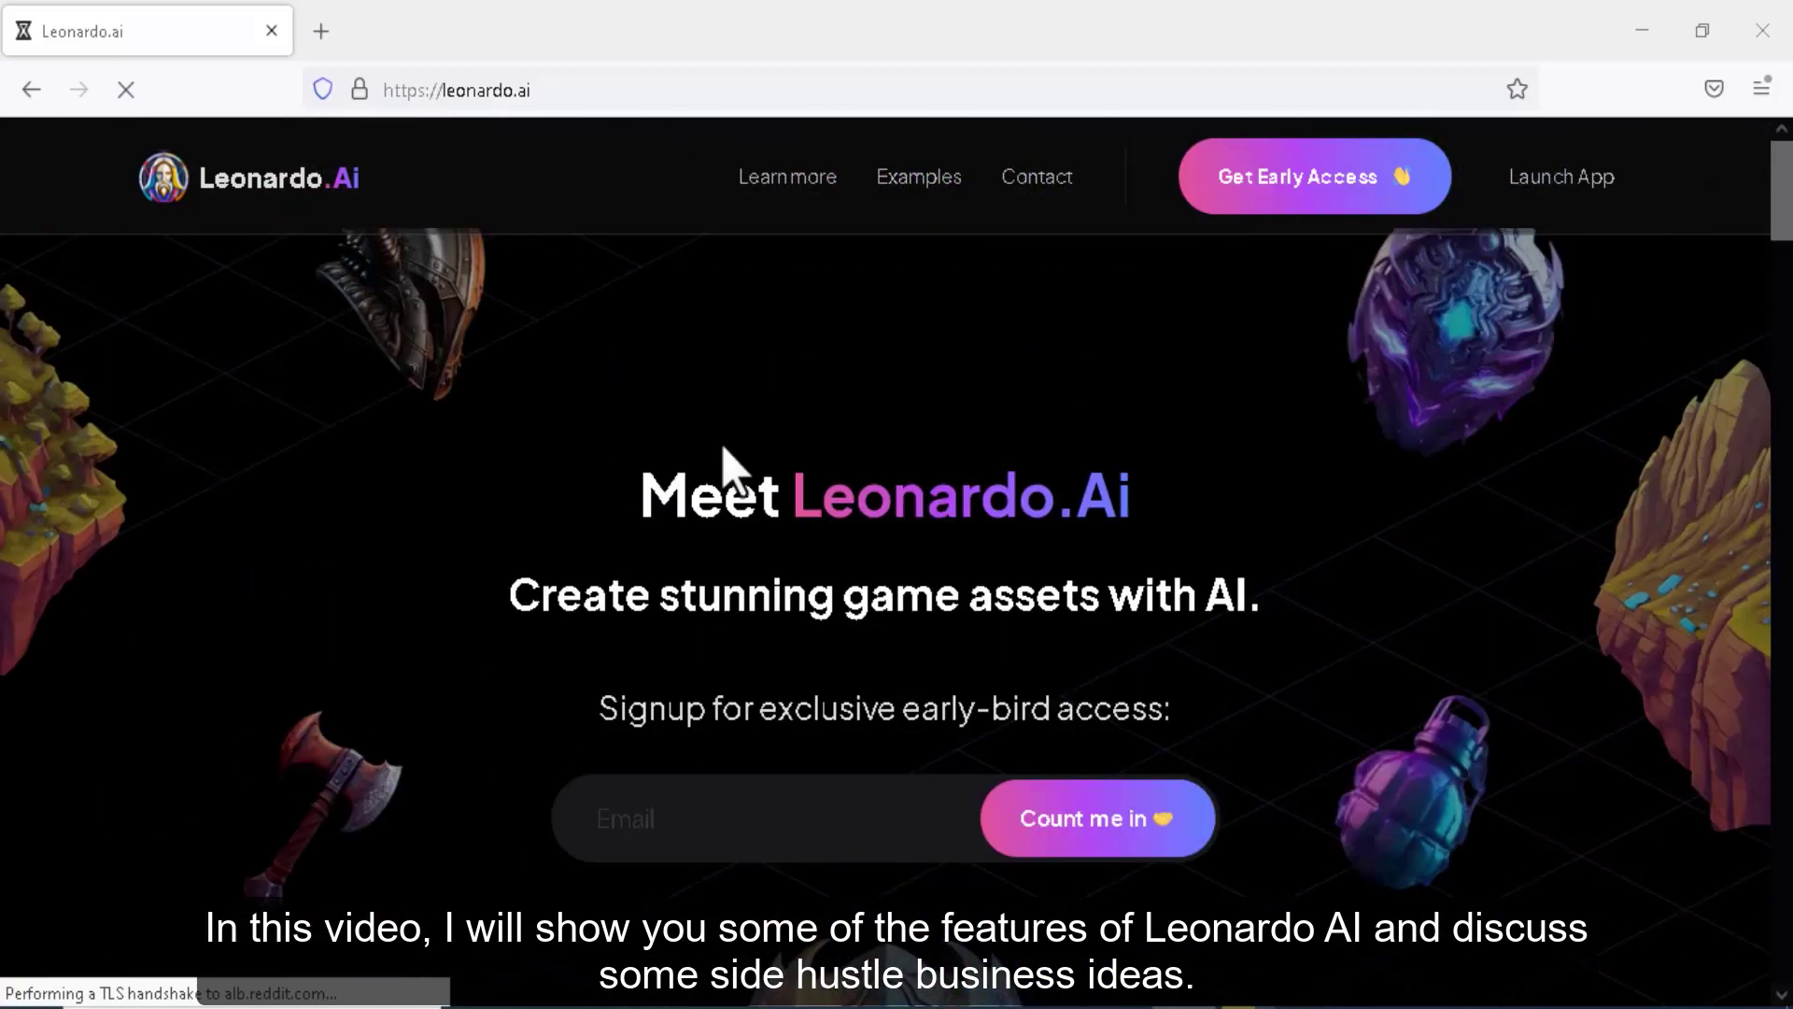
mouse_move(865, 409)
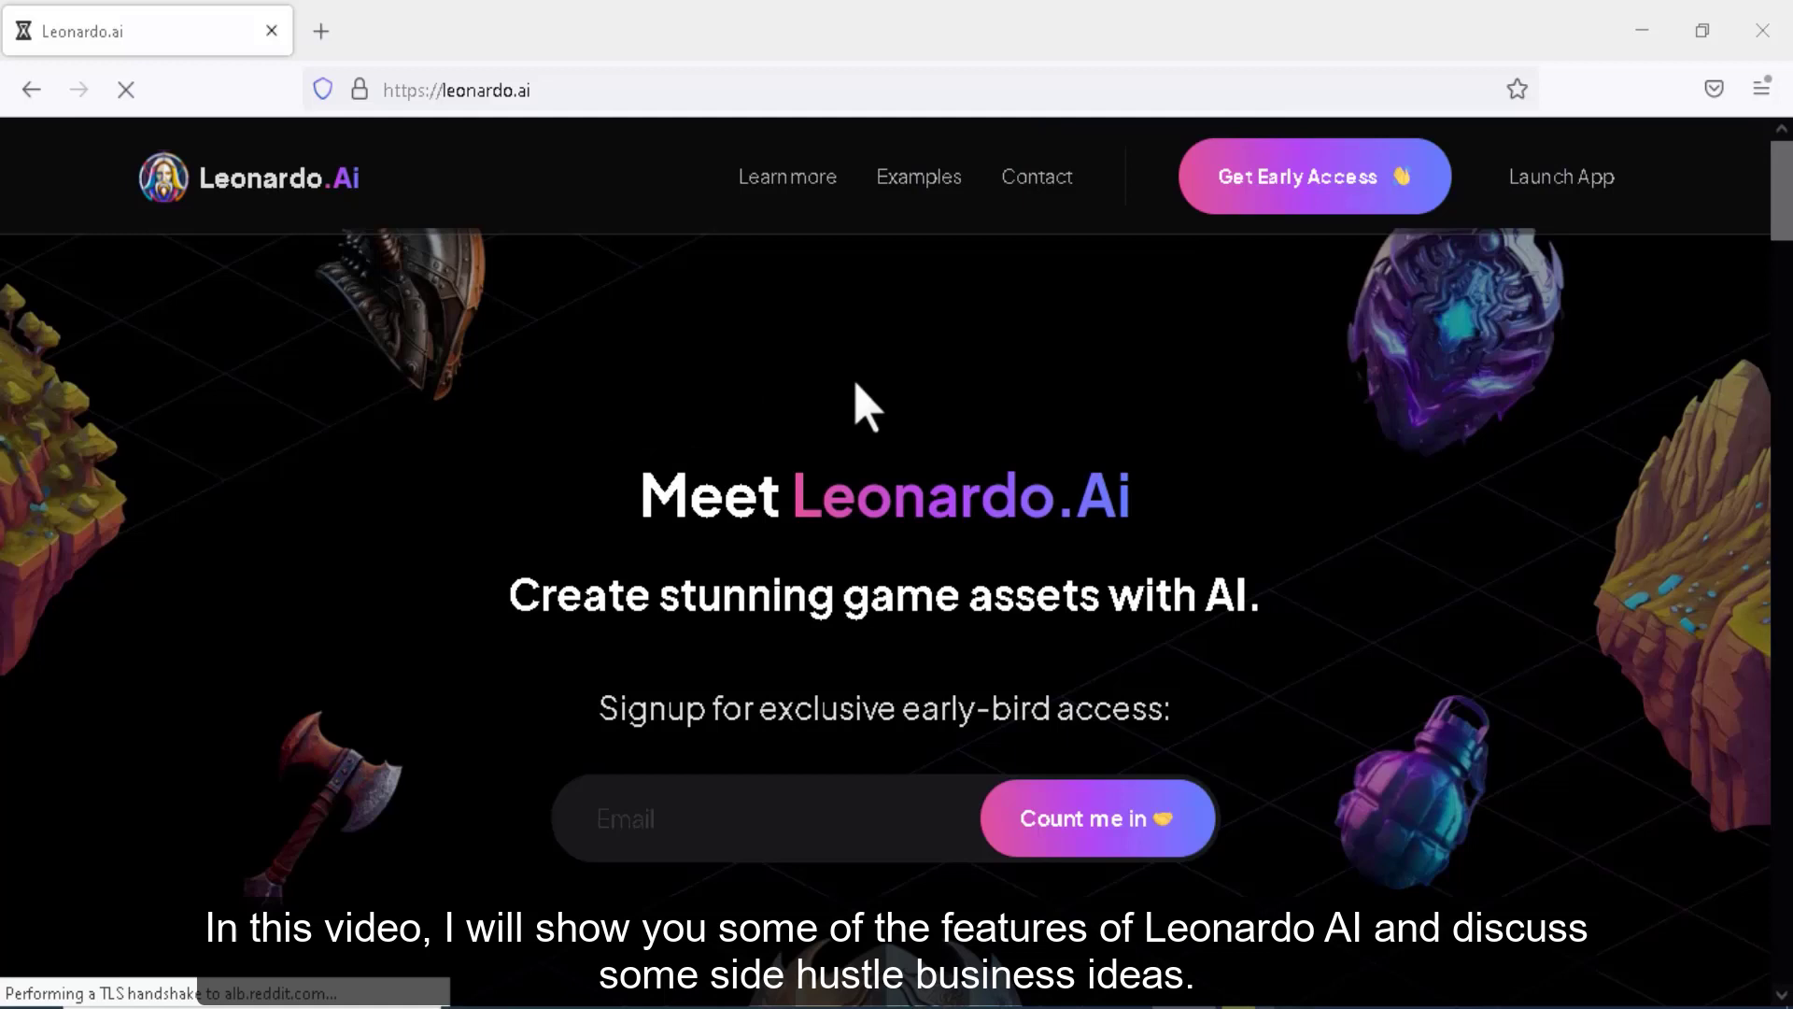
mouse_move(1292, 200)
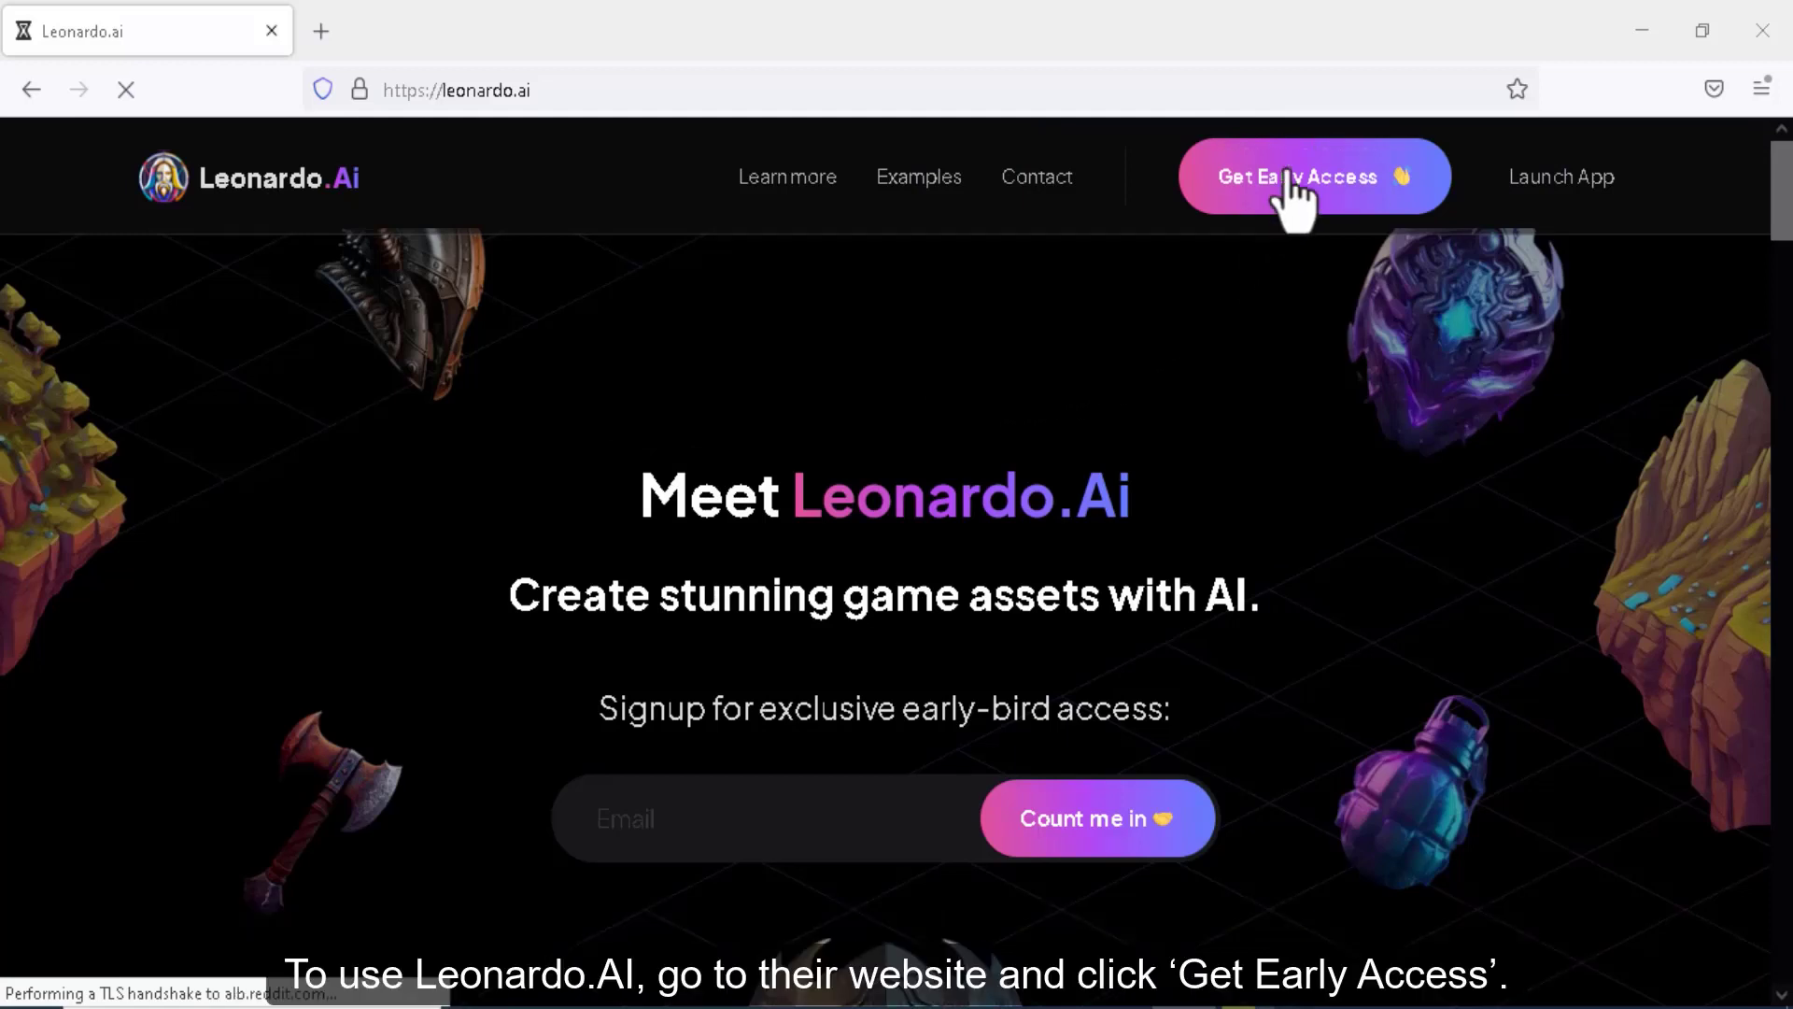
click(1313, 175)
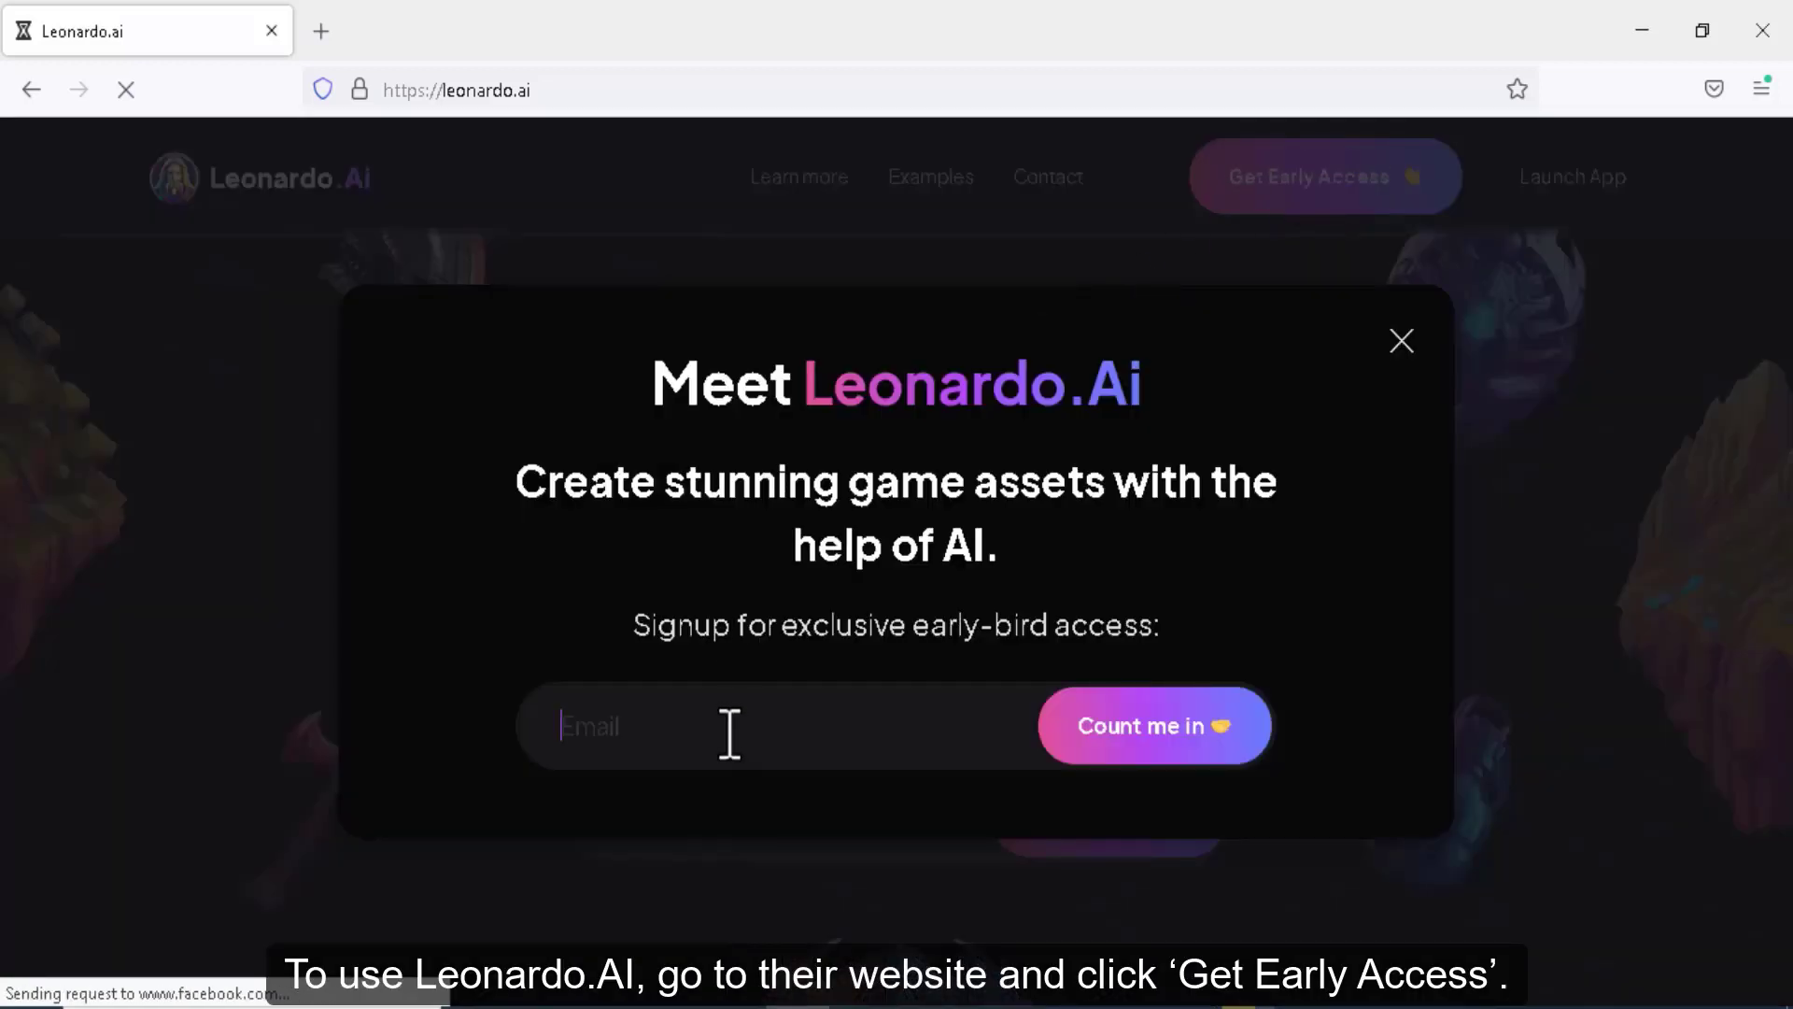
text(profsherlock345)
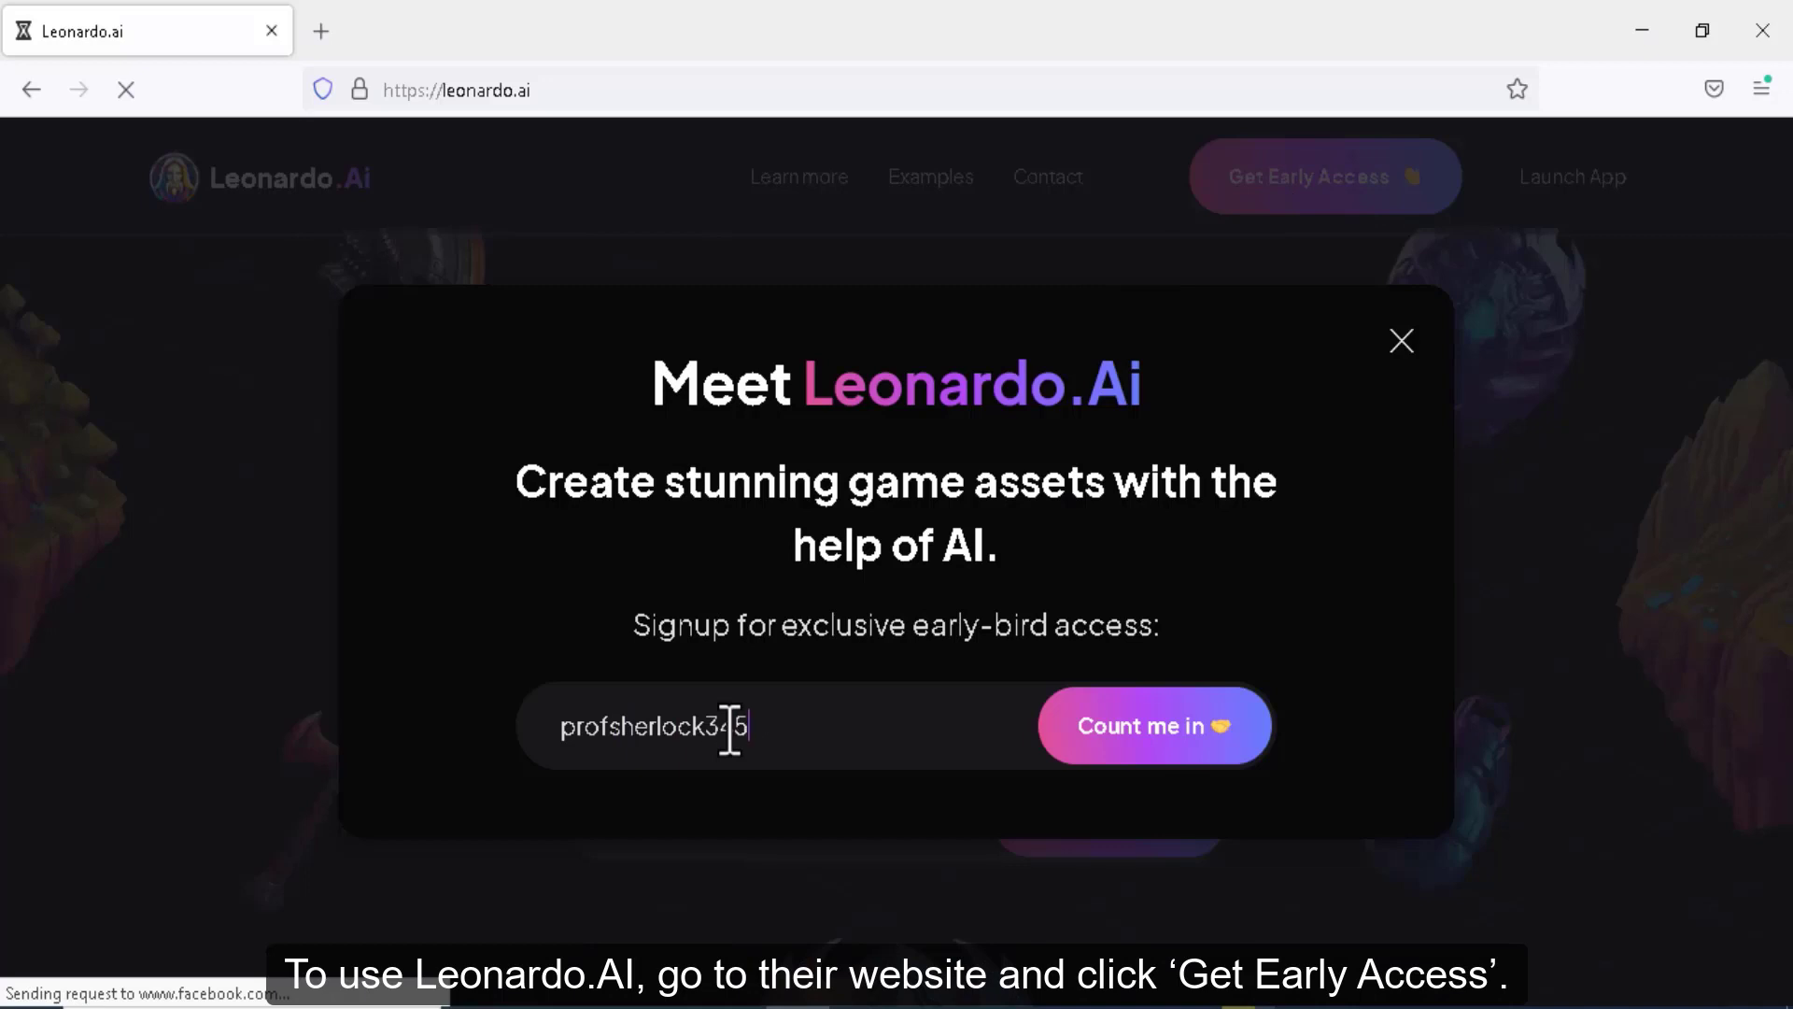
click(1152, 725)
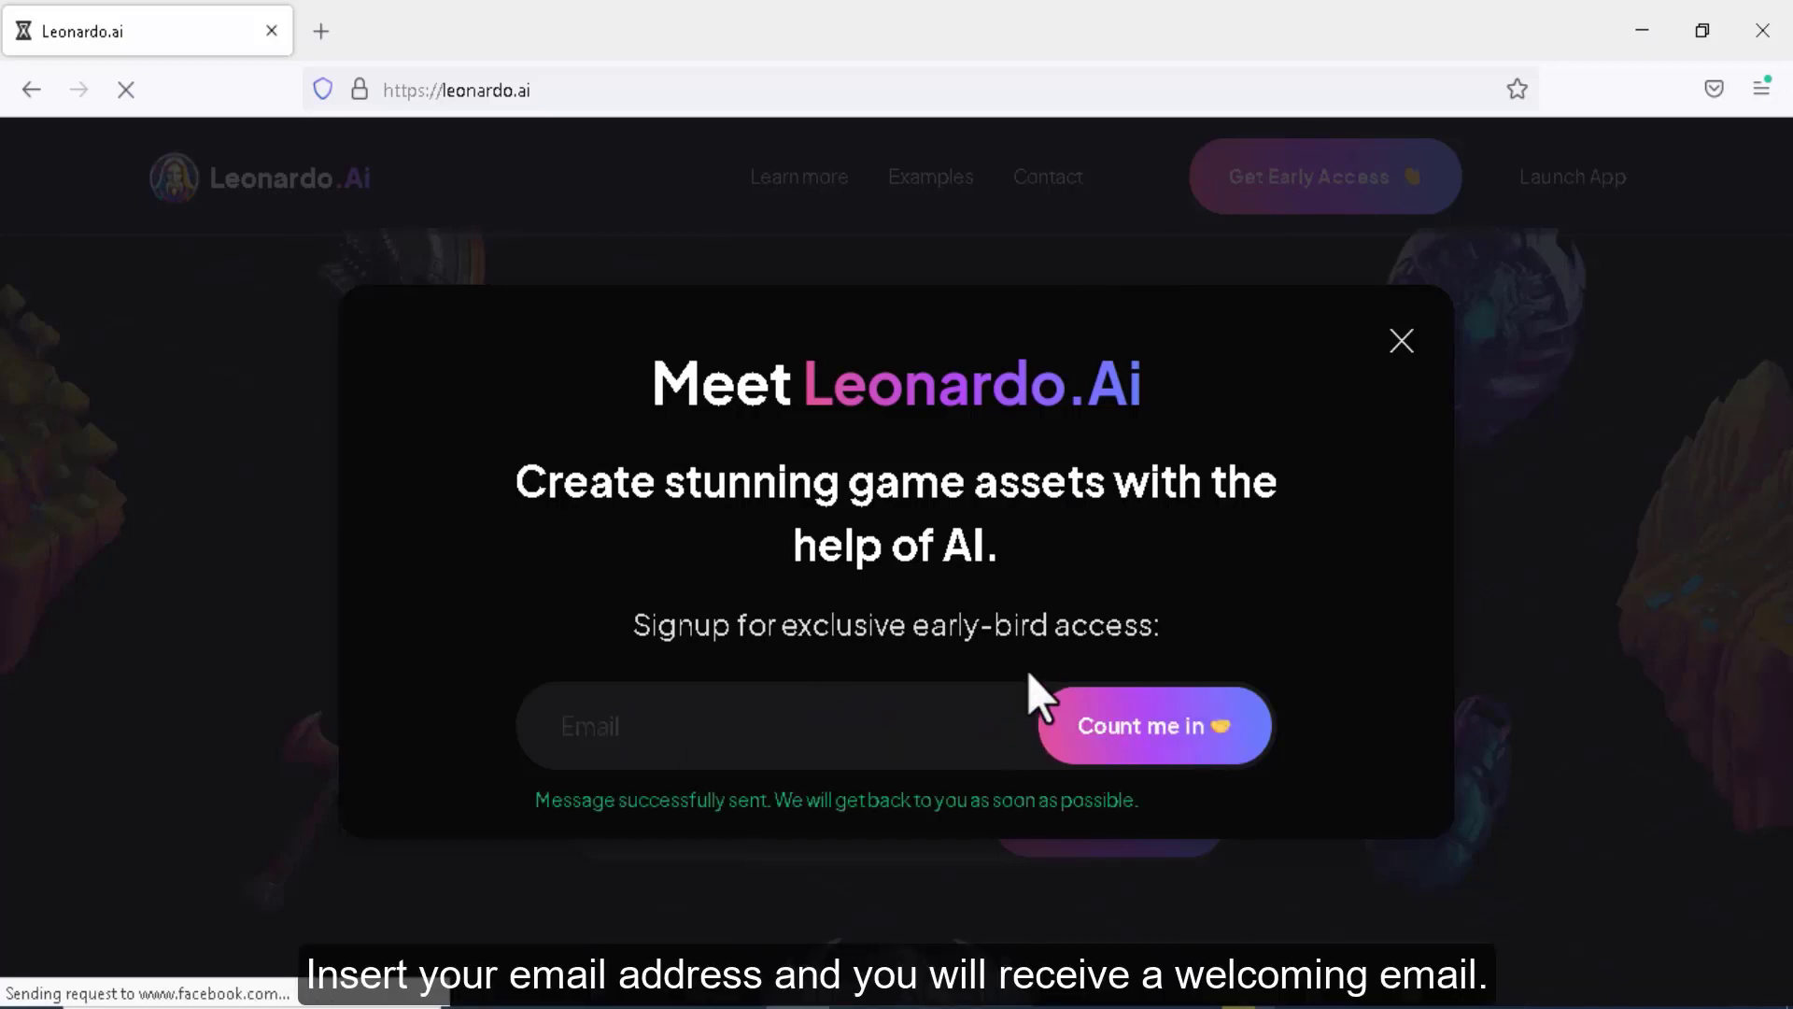
click(1152, 725)
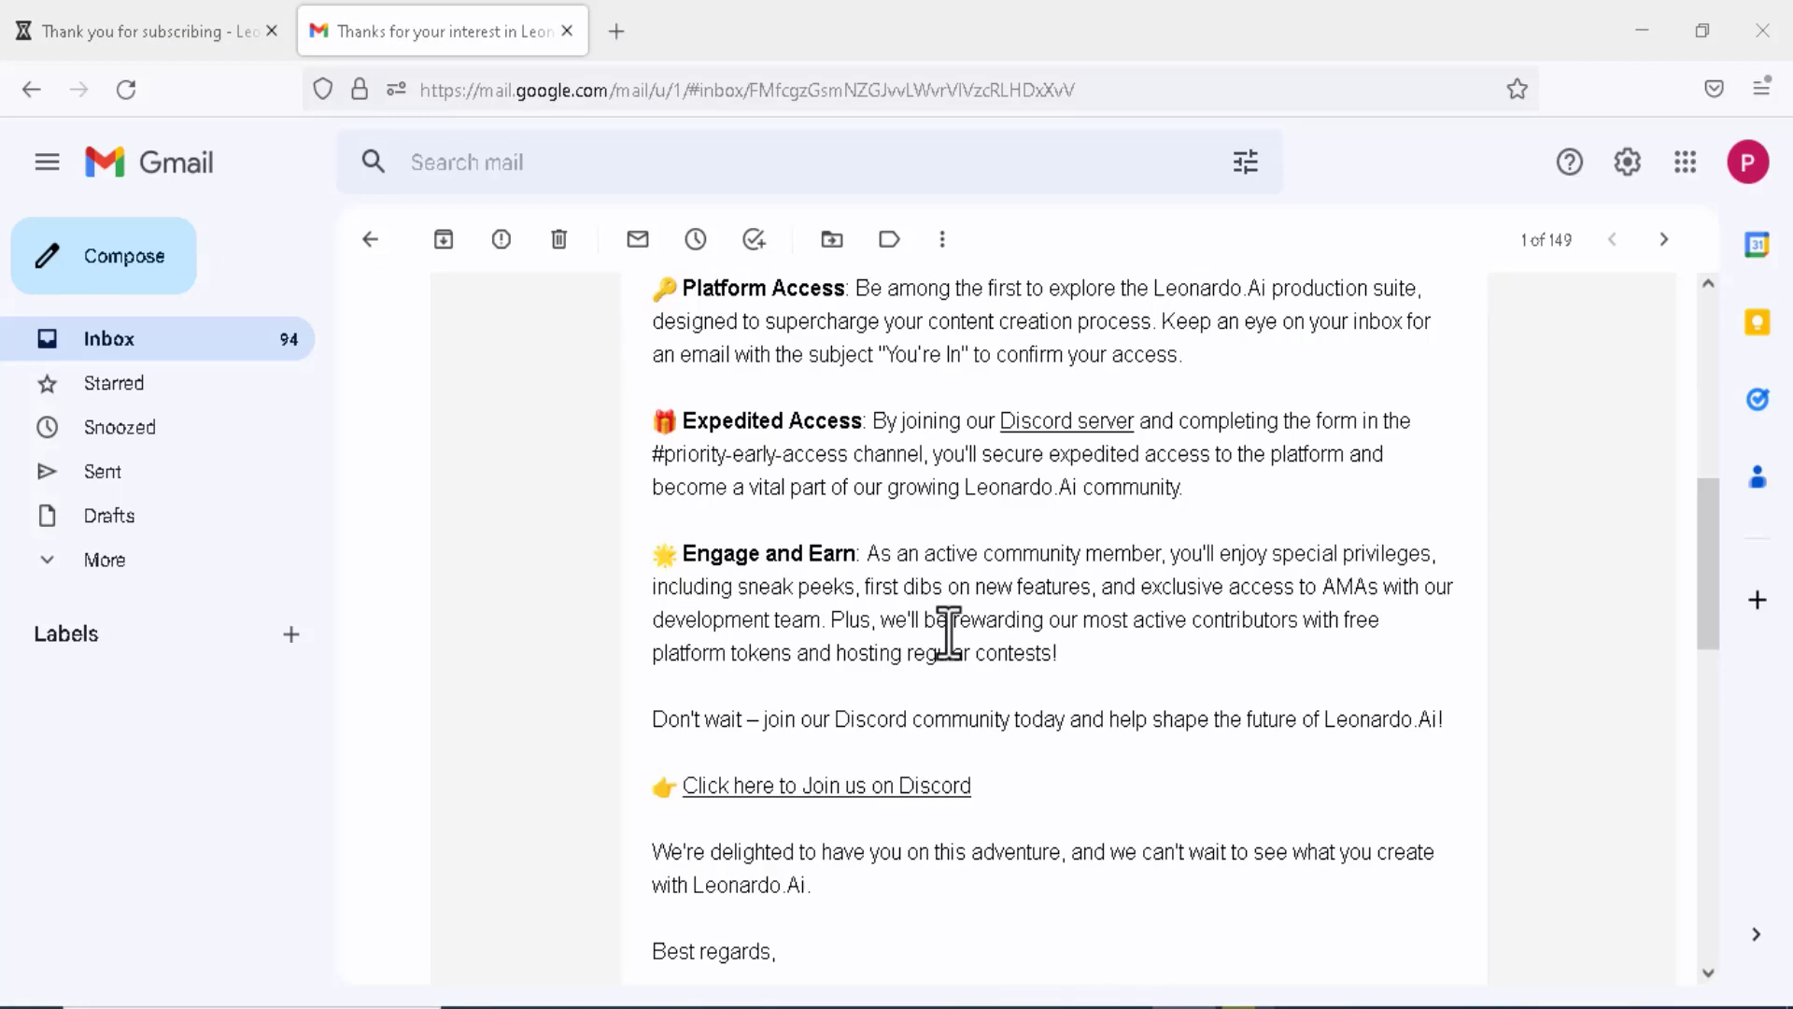
Follow the email's Discord invite into the web client and view the server's Channels & Roles
click(824, 786)
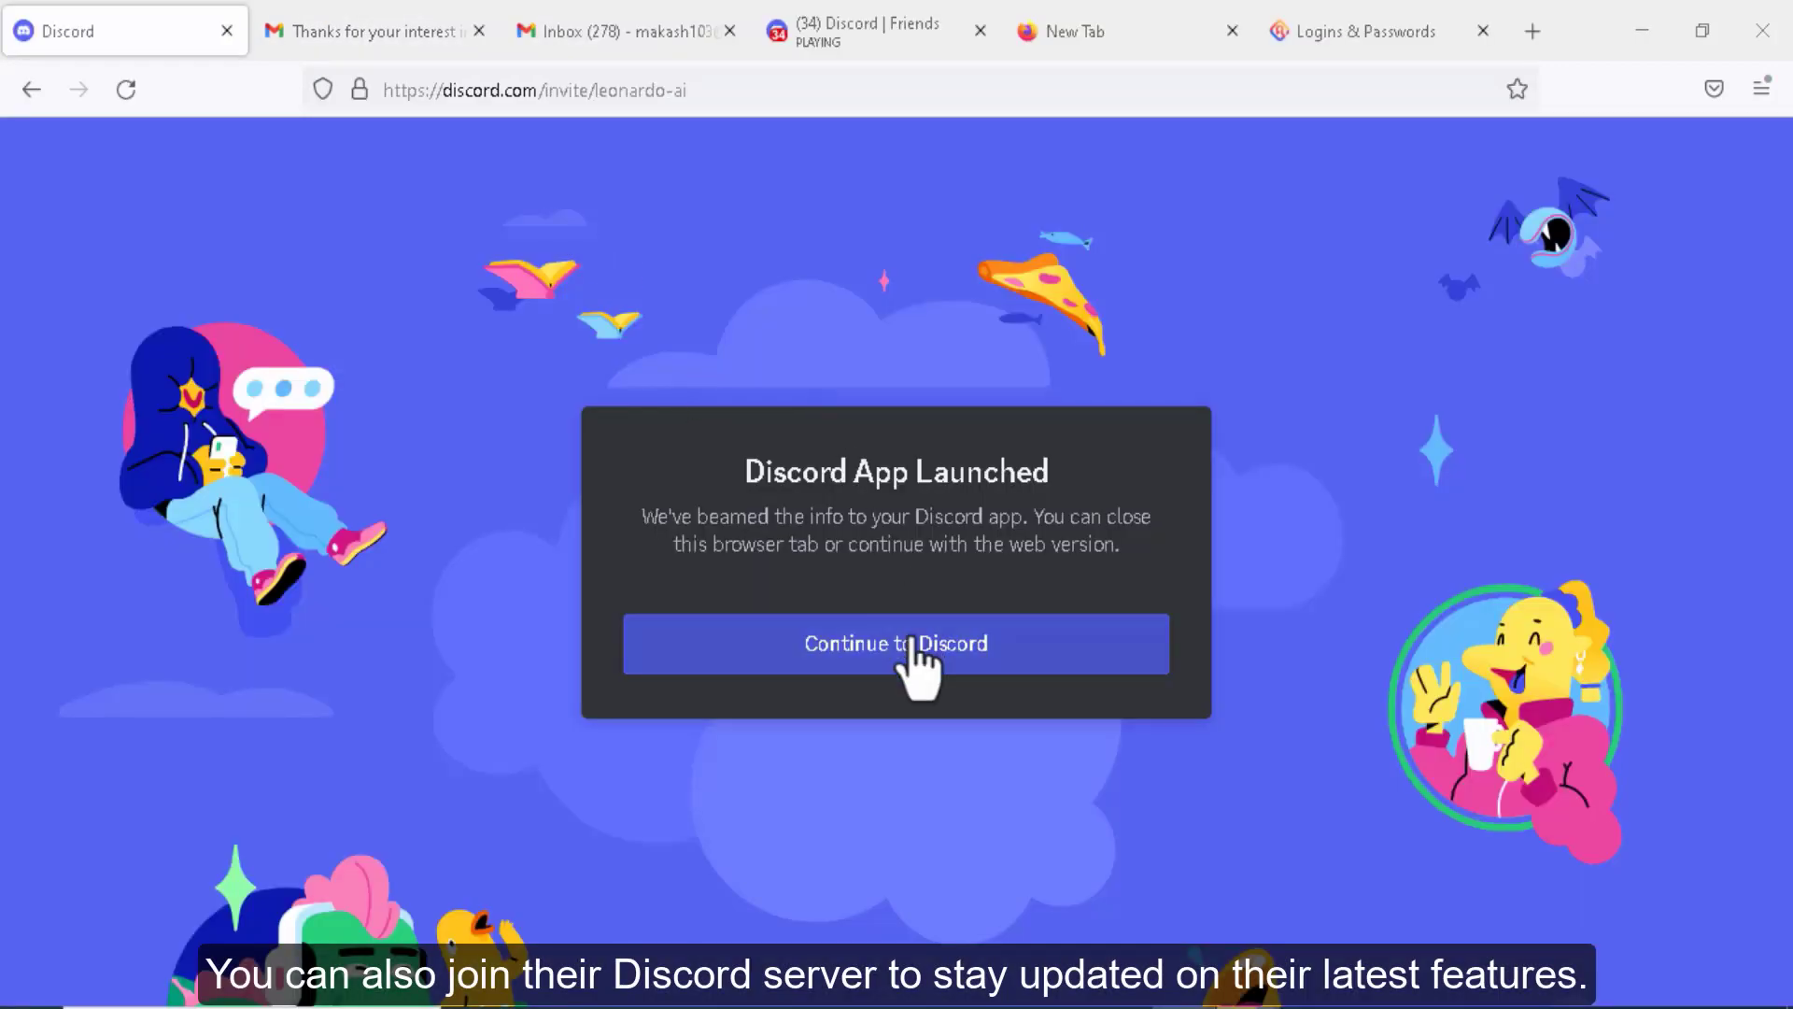
click(894, 642)
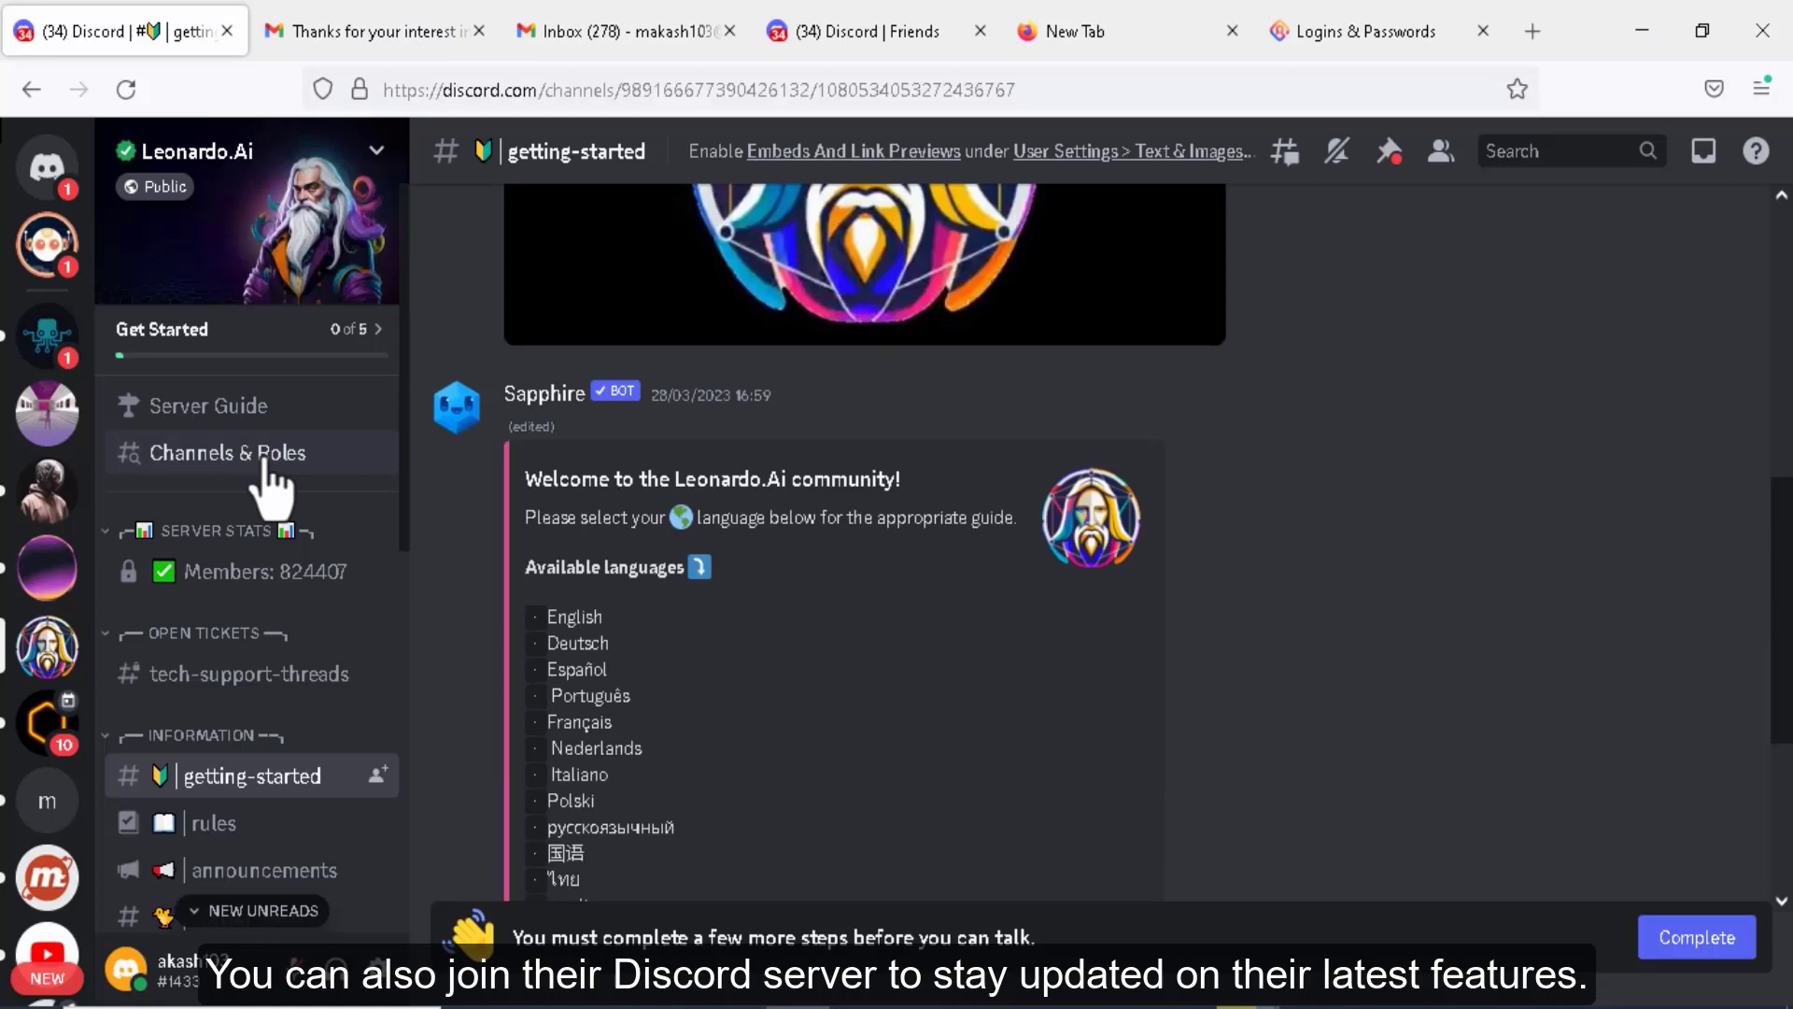
click(224, 684)
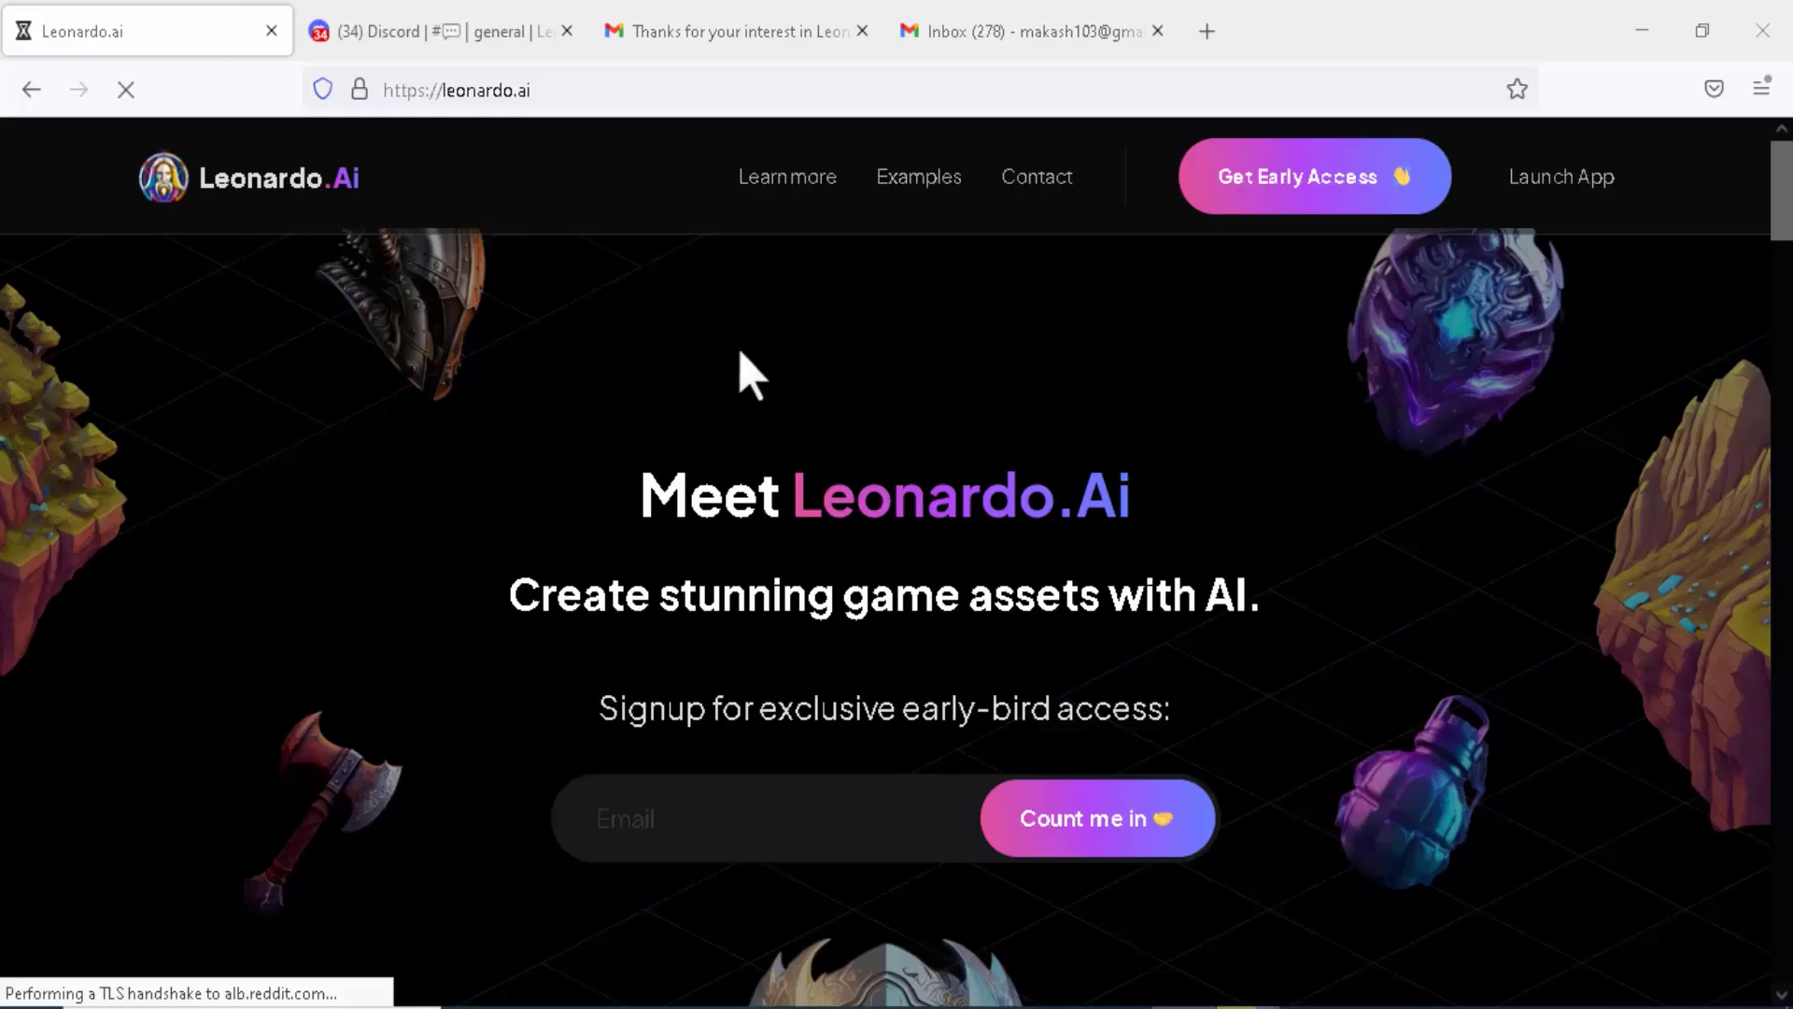
Launch the app, confirm being whitelisted, and finish setup with Start using Leonardo
click(1560, 175)
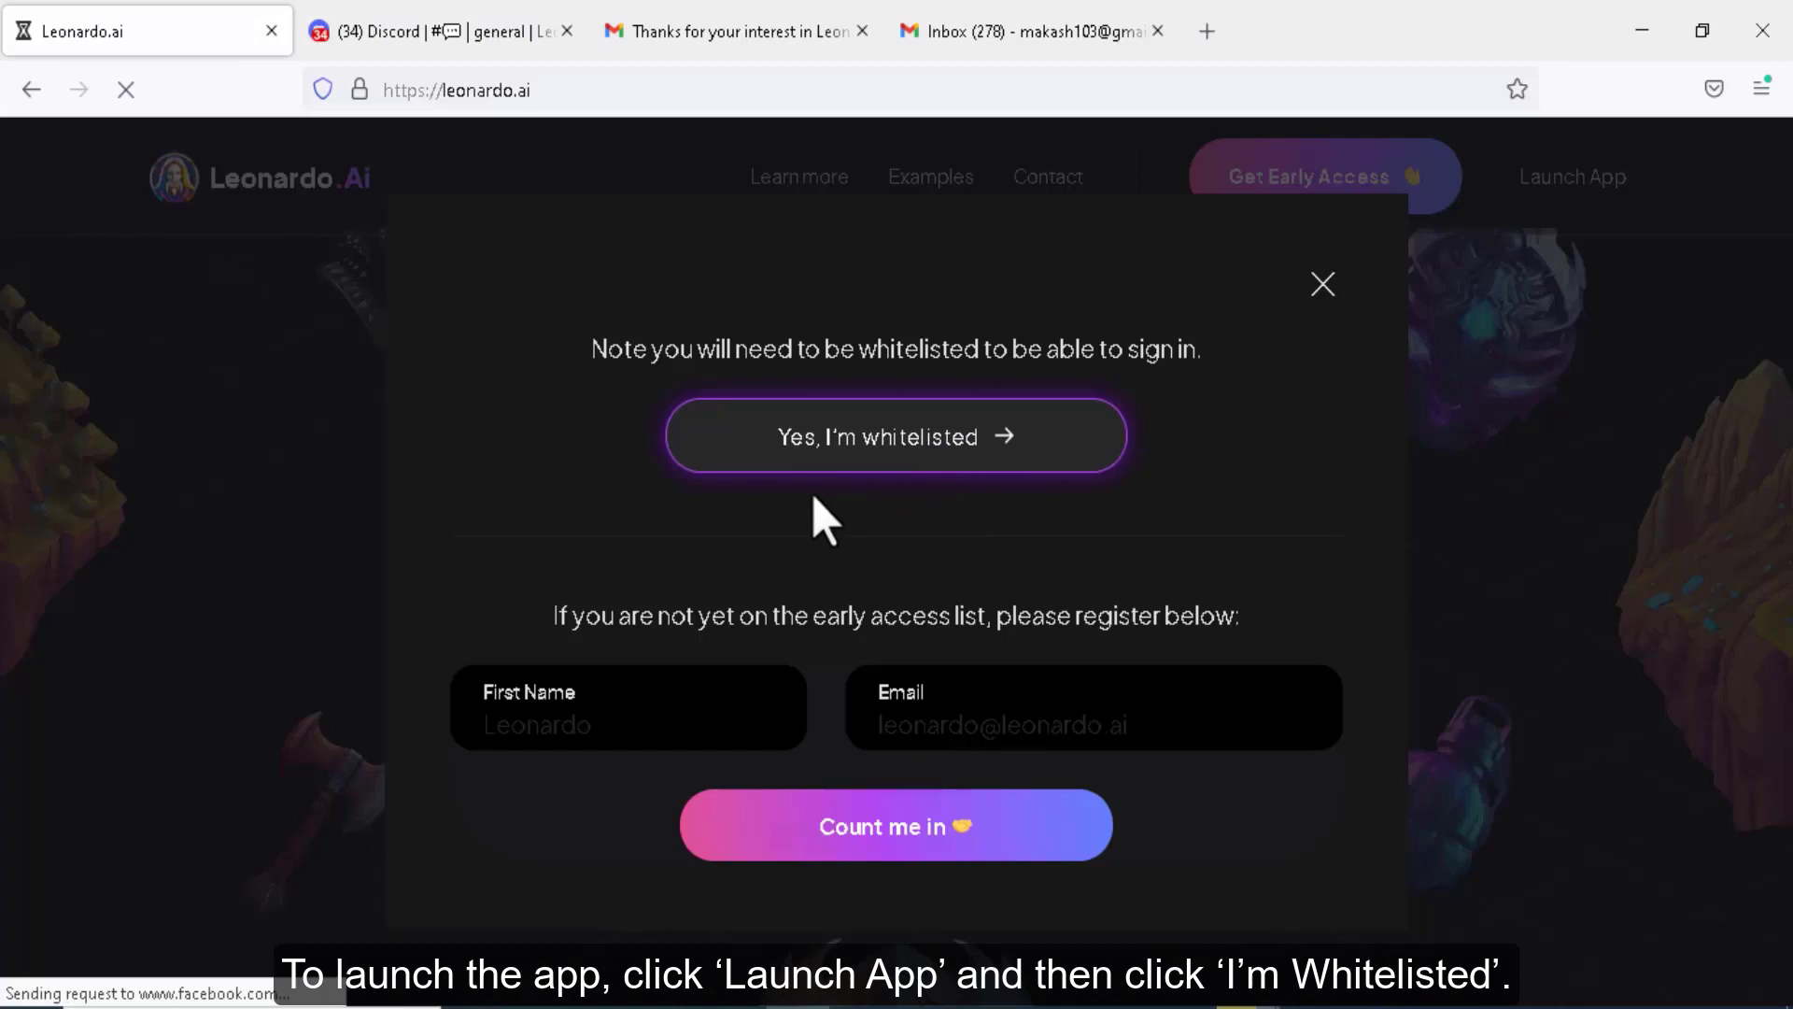
click(894, 435)
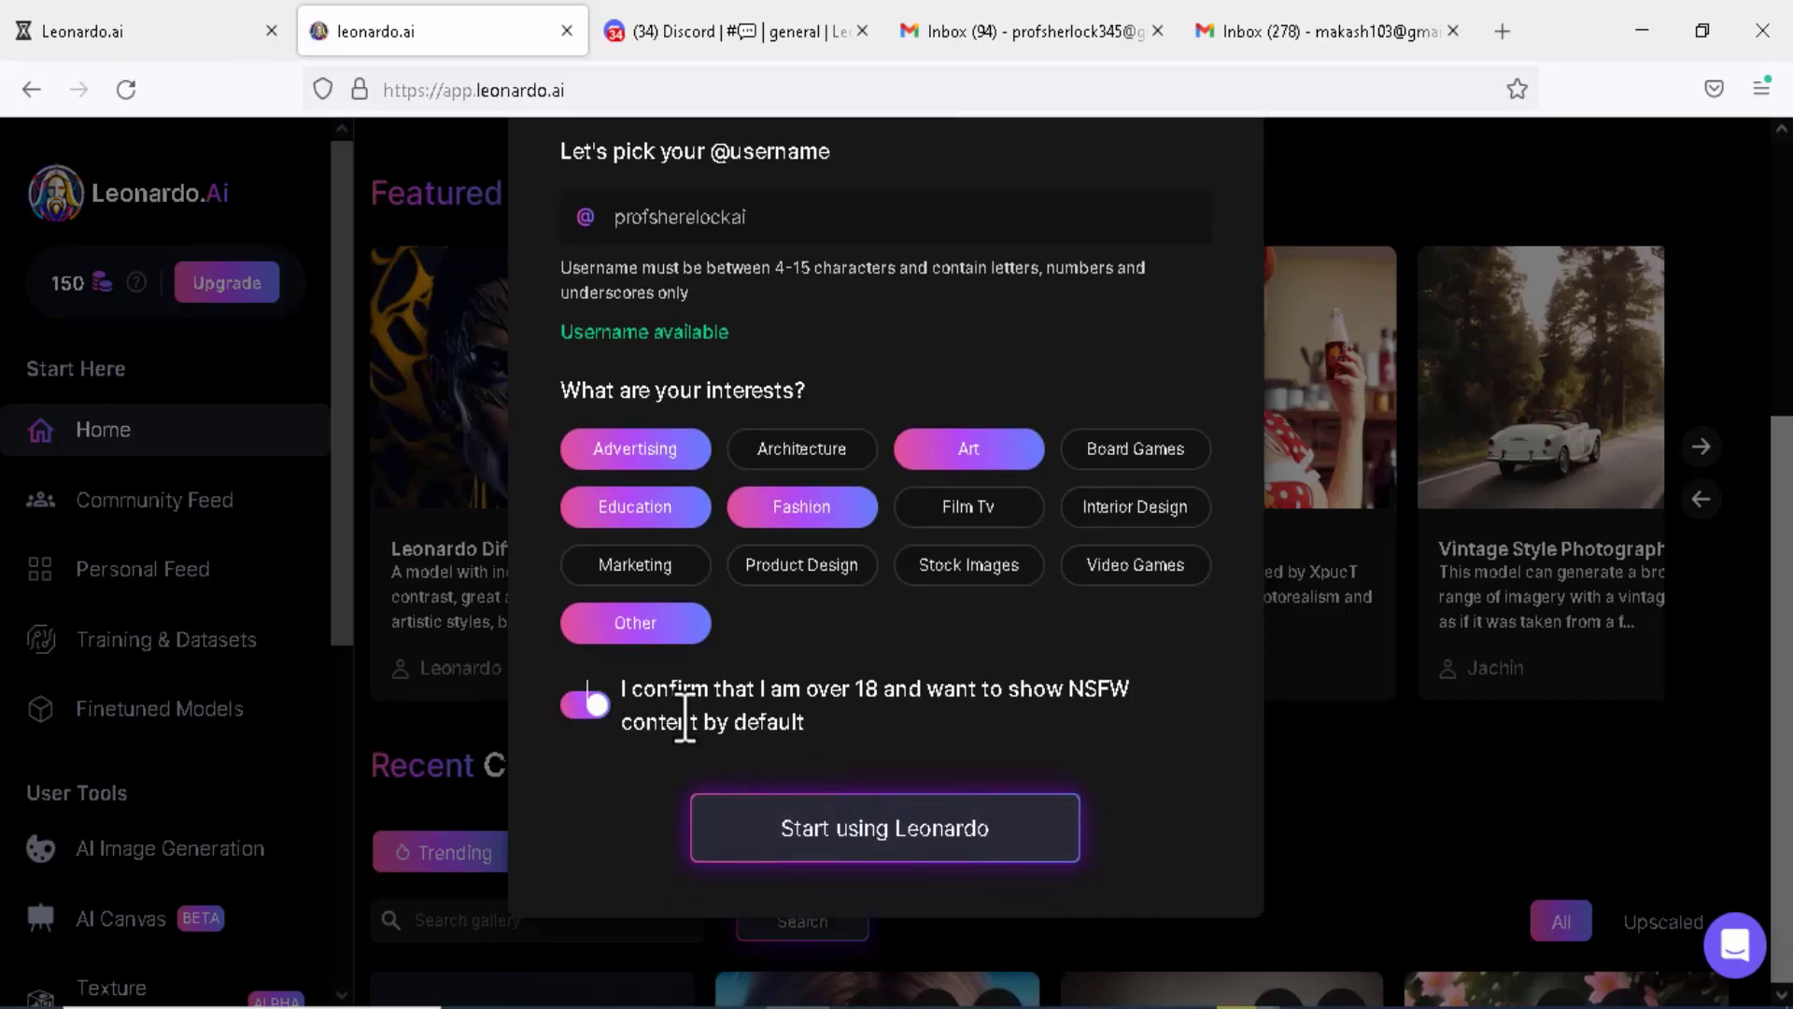
click(883, 828)
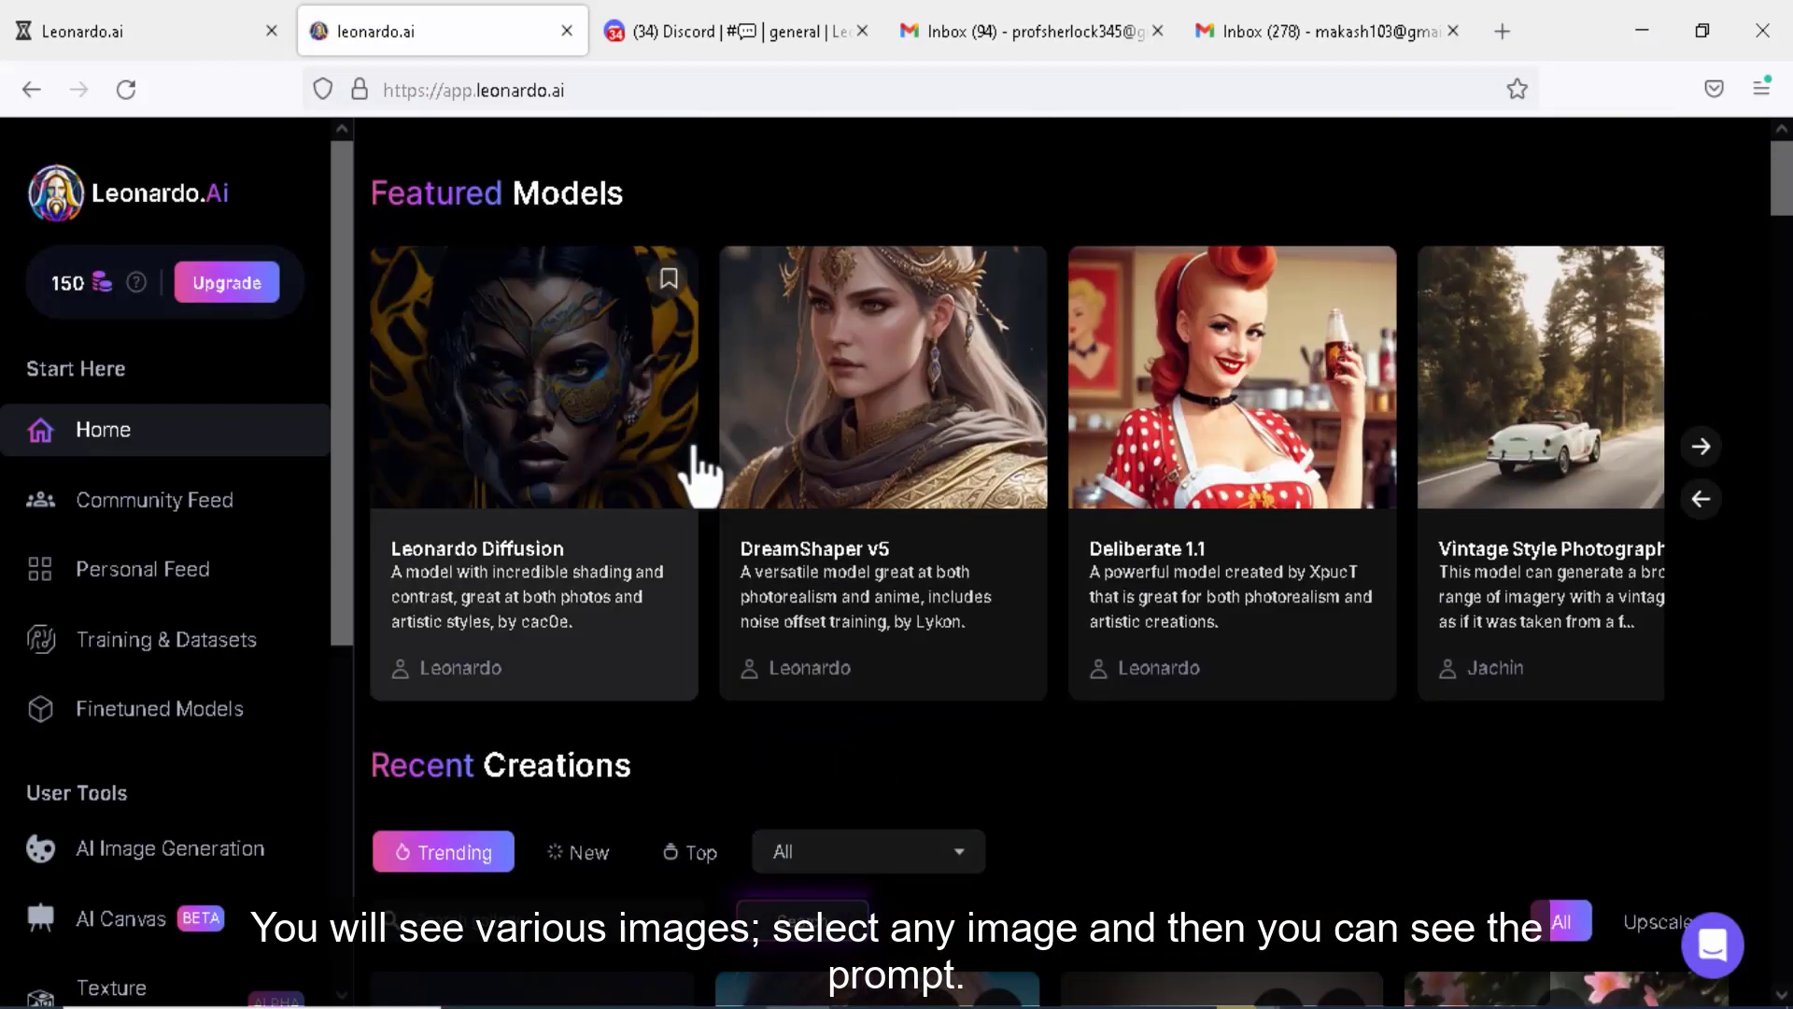
Open the rose-covered woman portrait from Recent Creations to see its prompt details
scroll(down, 3)
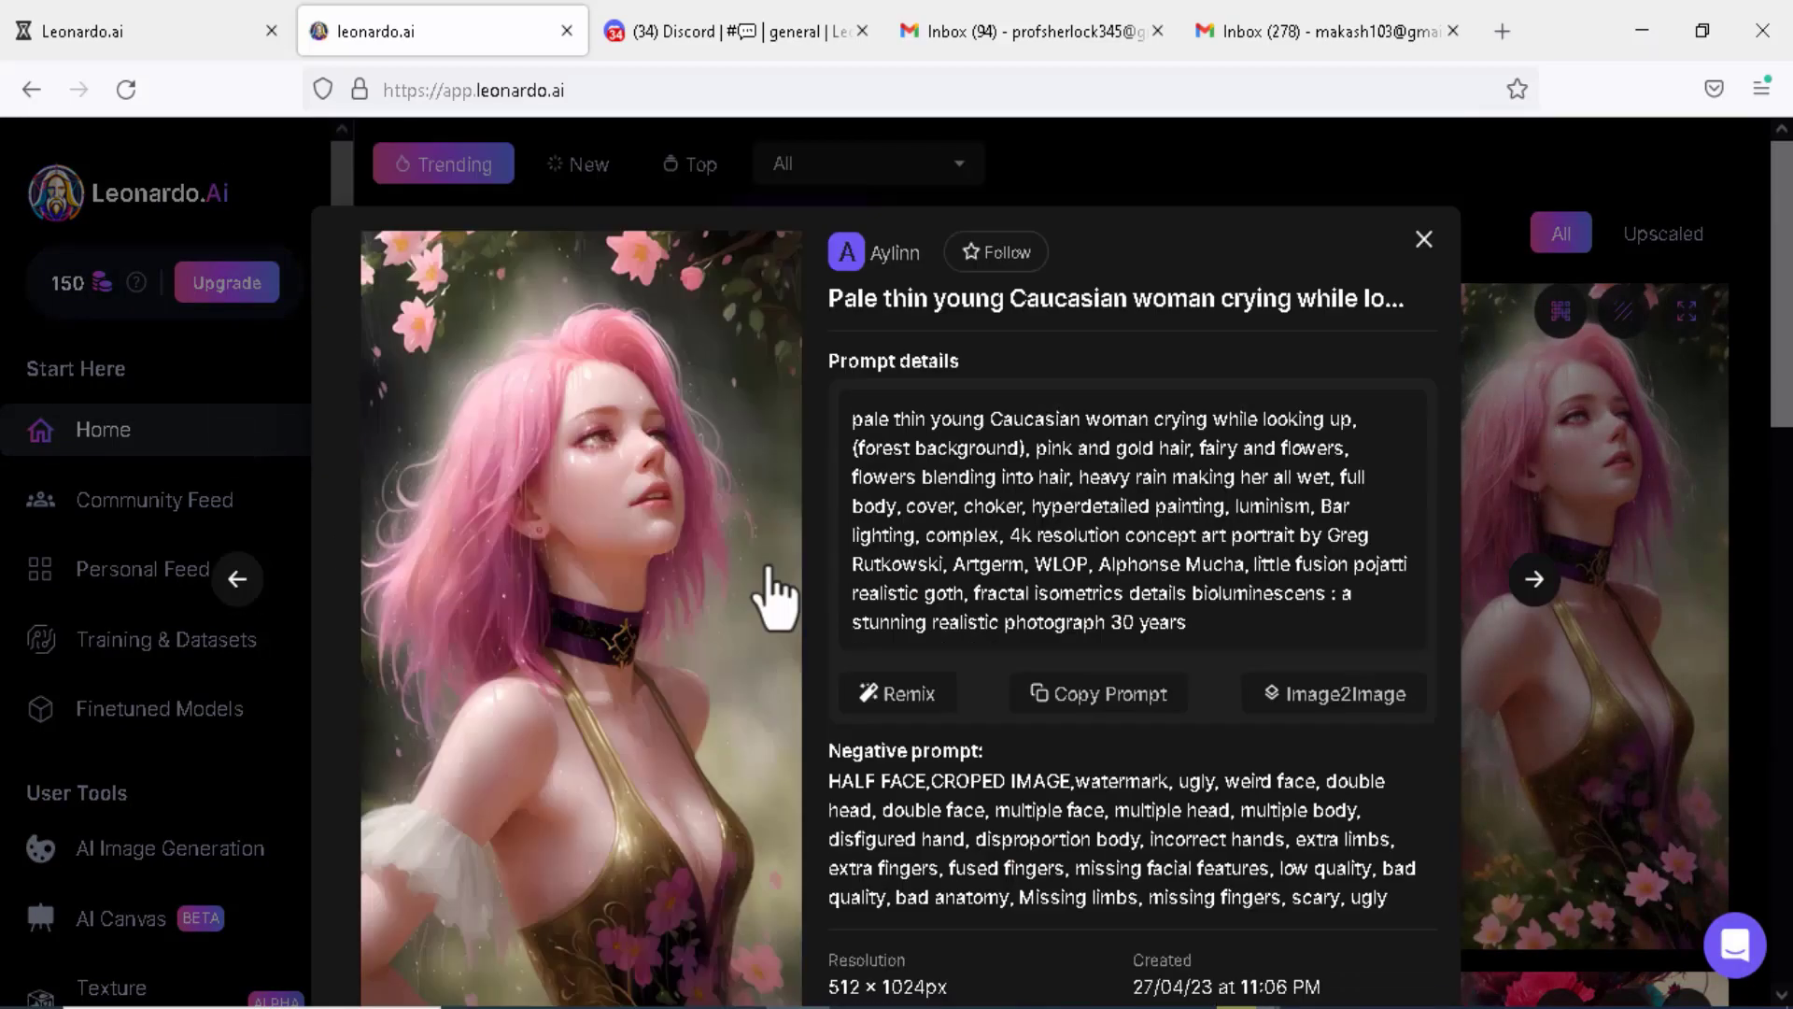
click(1423, 239)
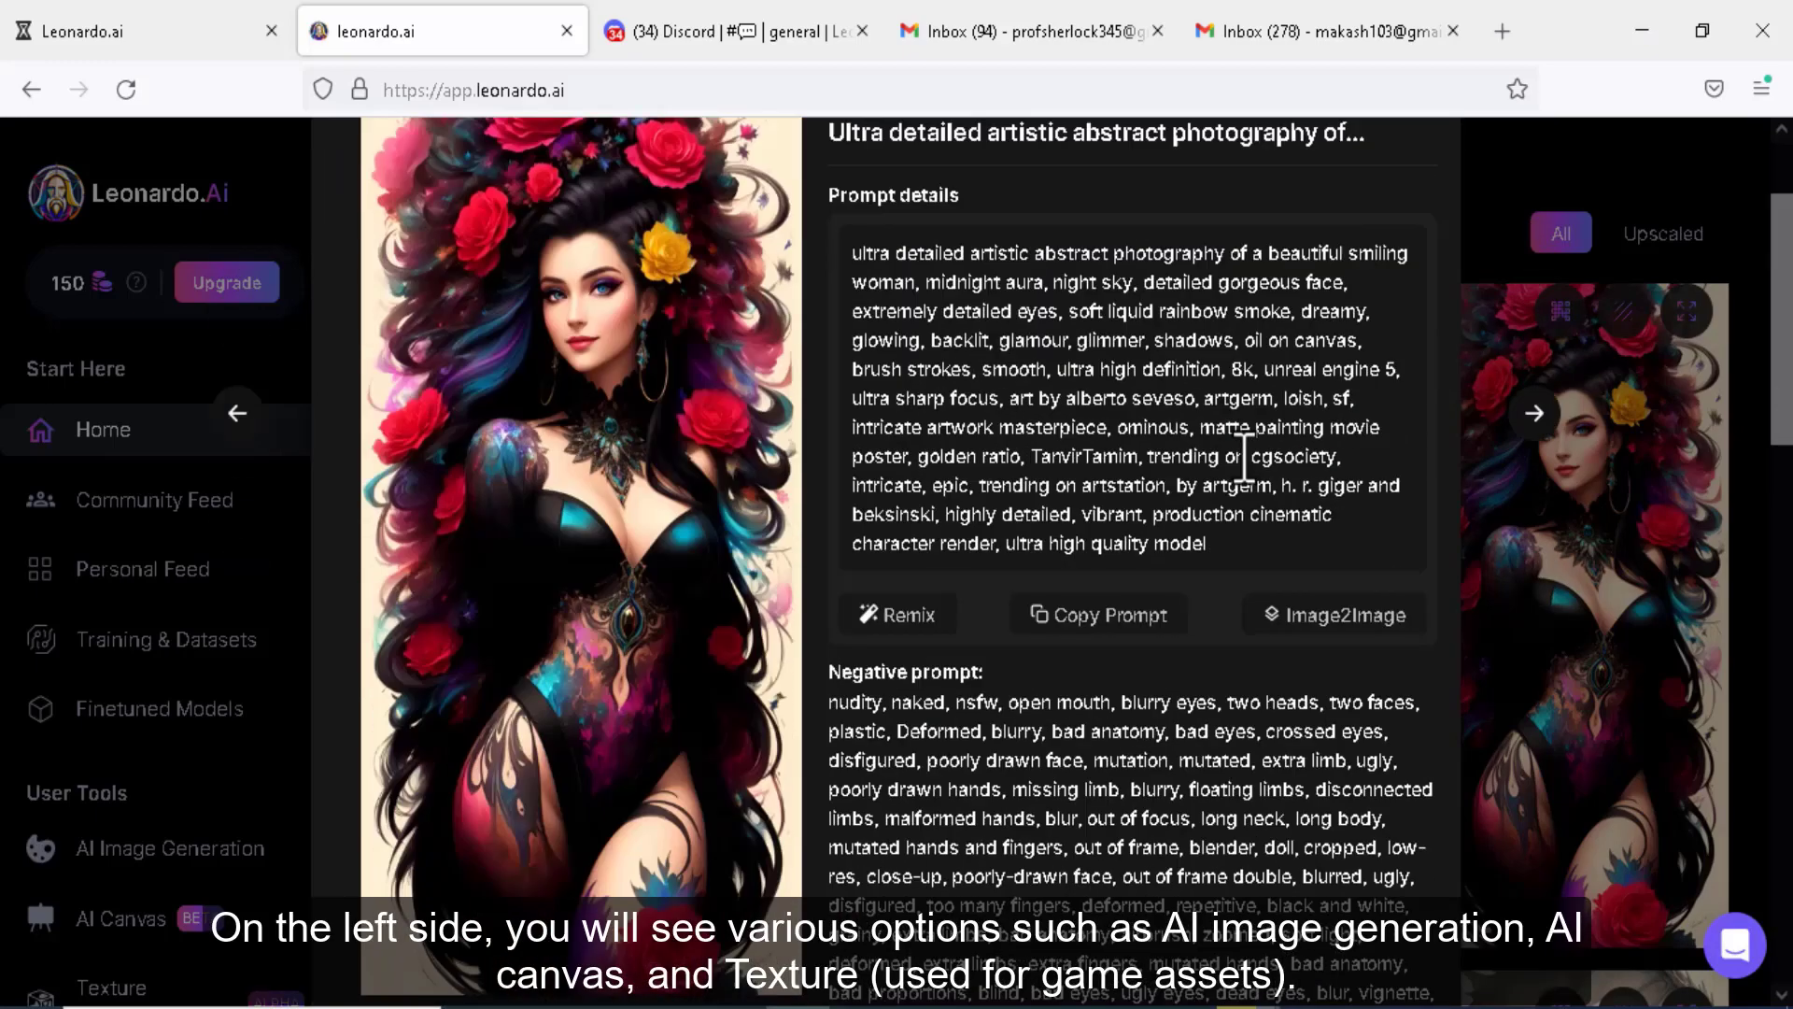
Close the portrait details and survey the sidebar tools: AI Image Generation, AI Canvas, Texture Generation
click(153, 497)
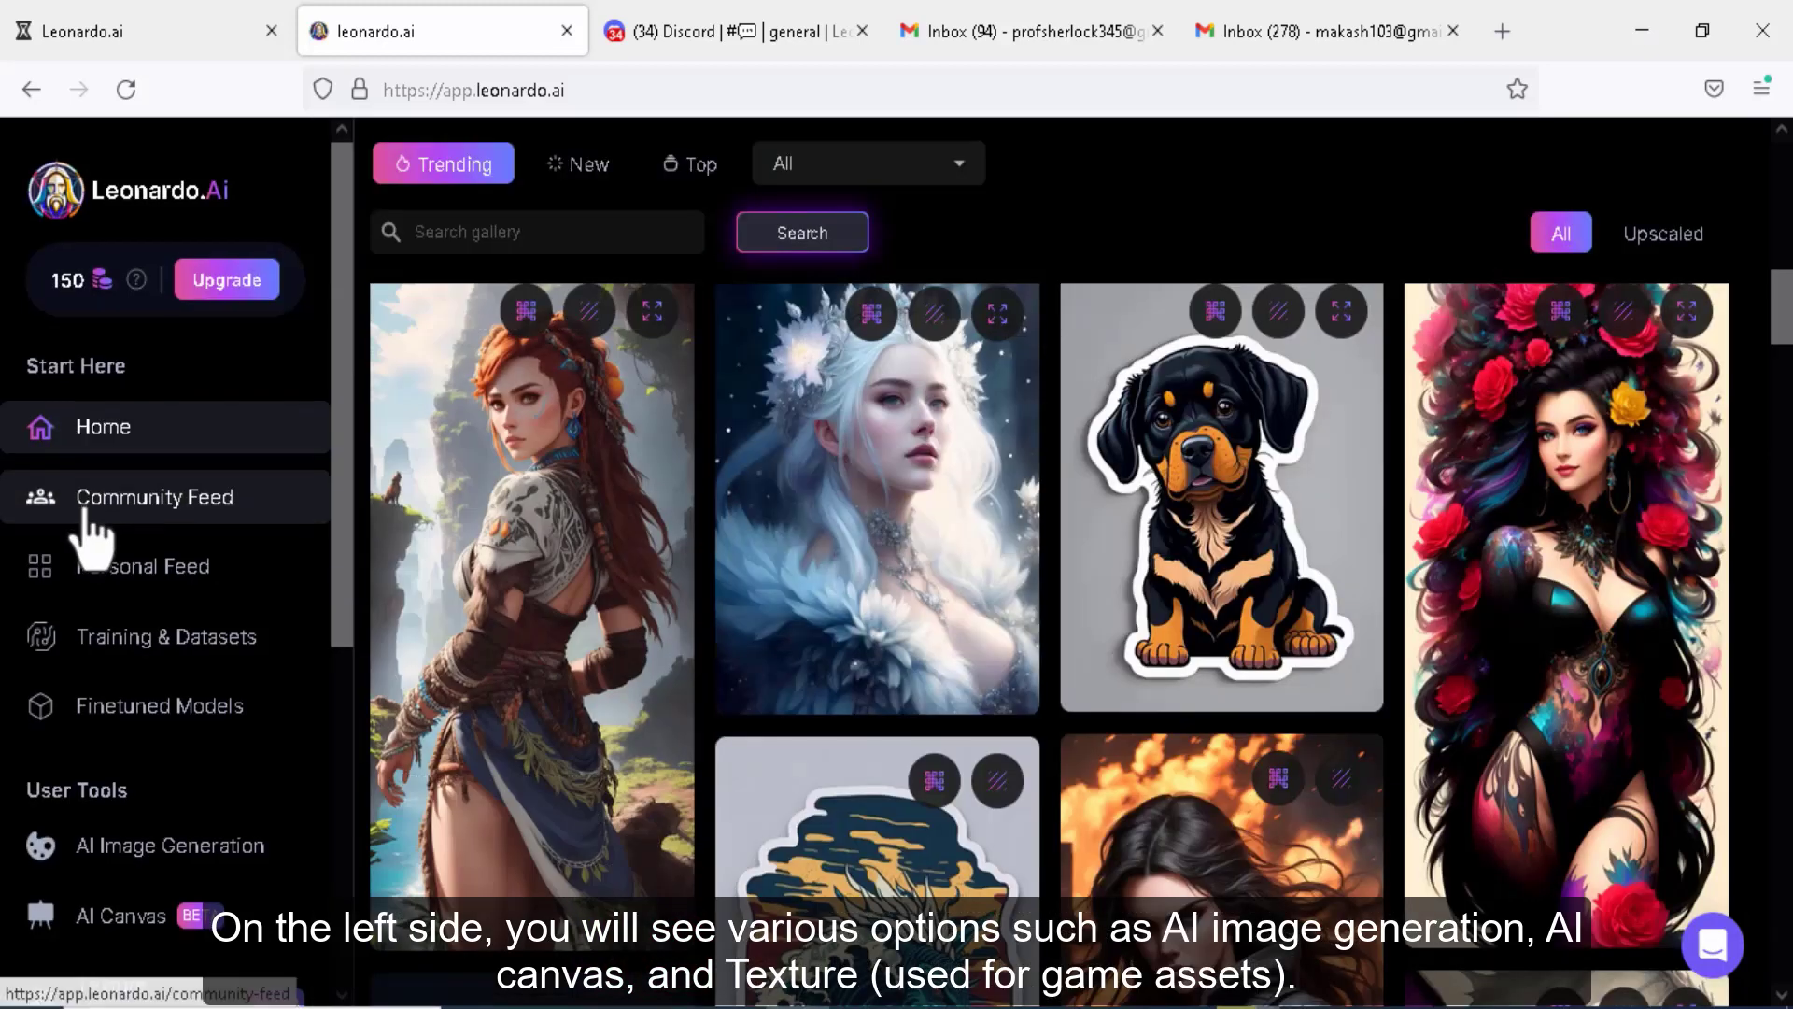
scroll(down, 3)
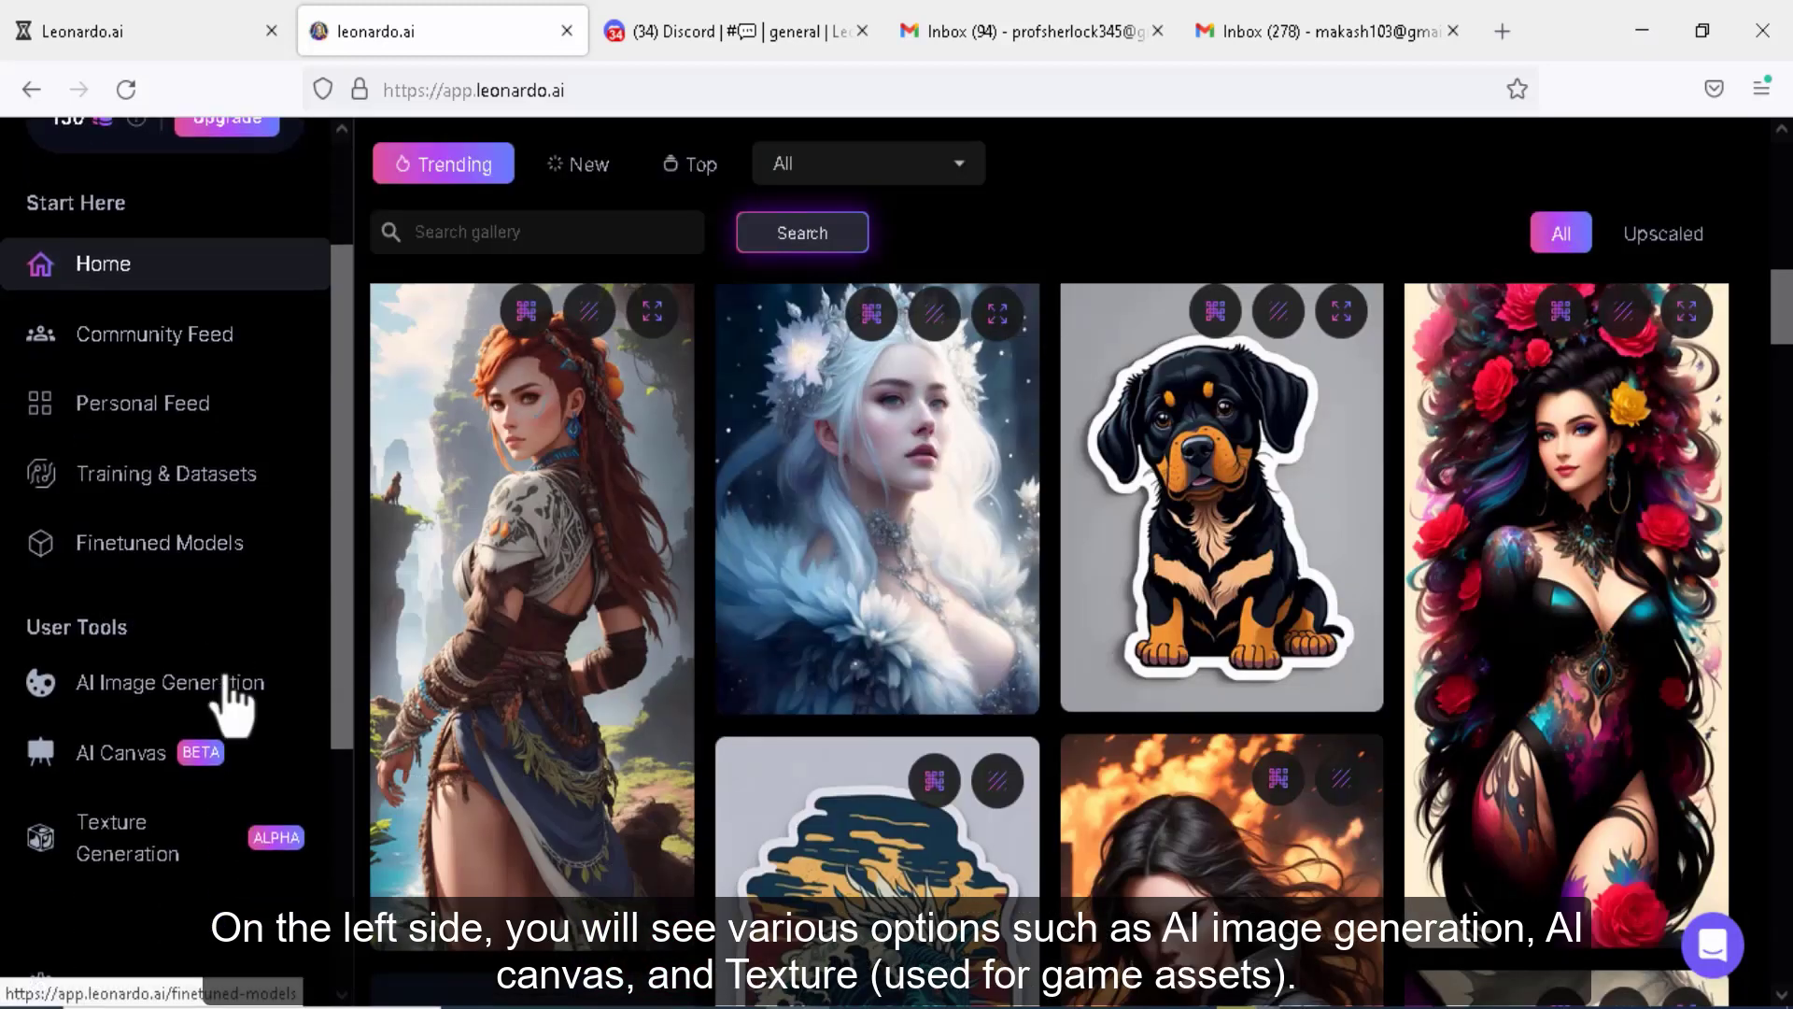
mouse_move(119, 753)
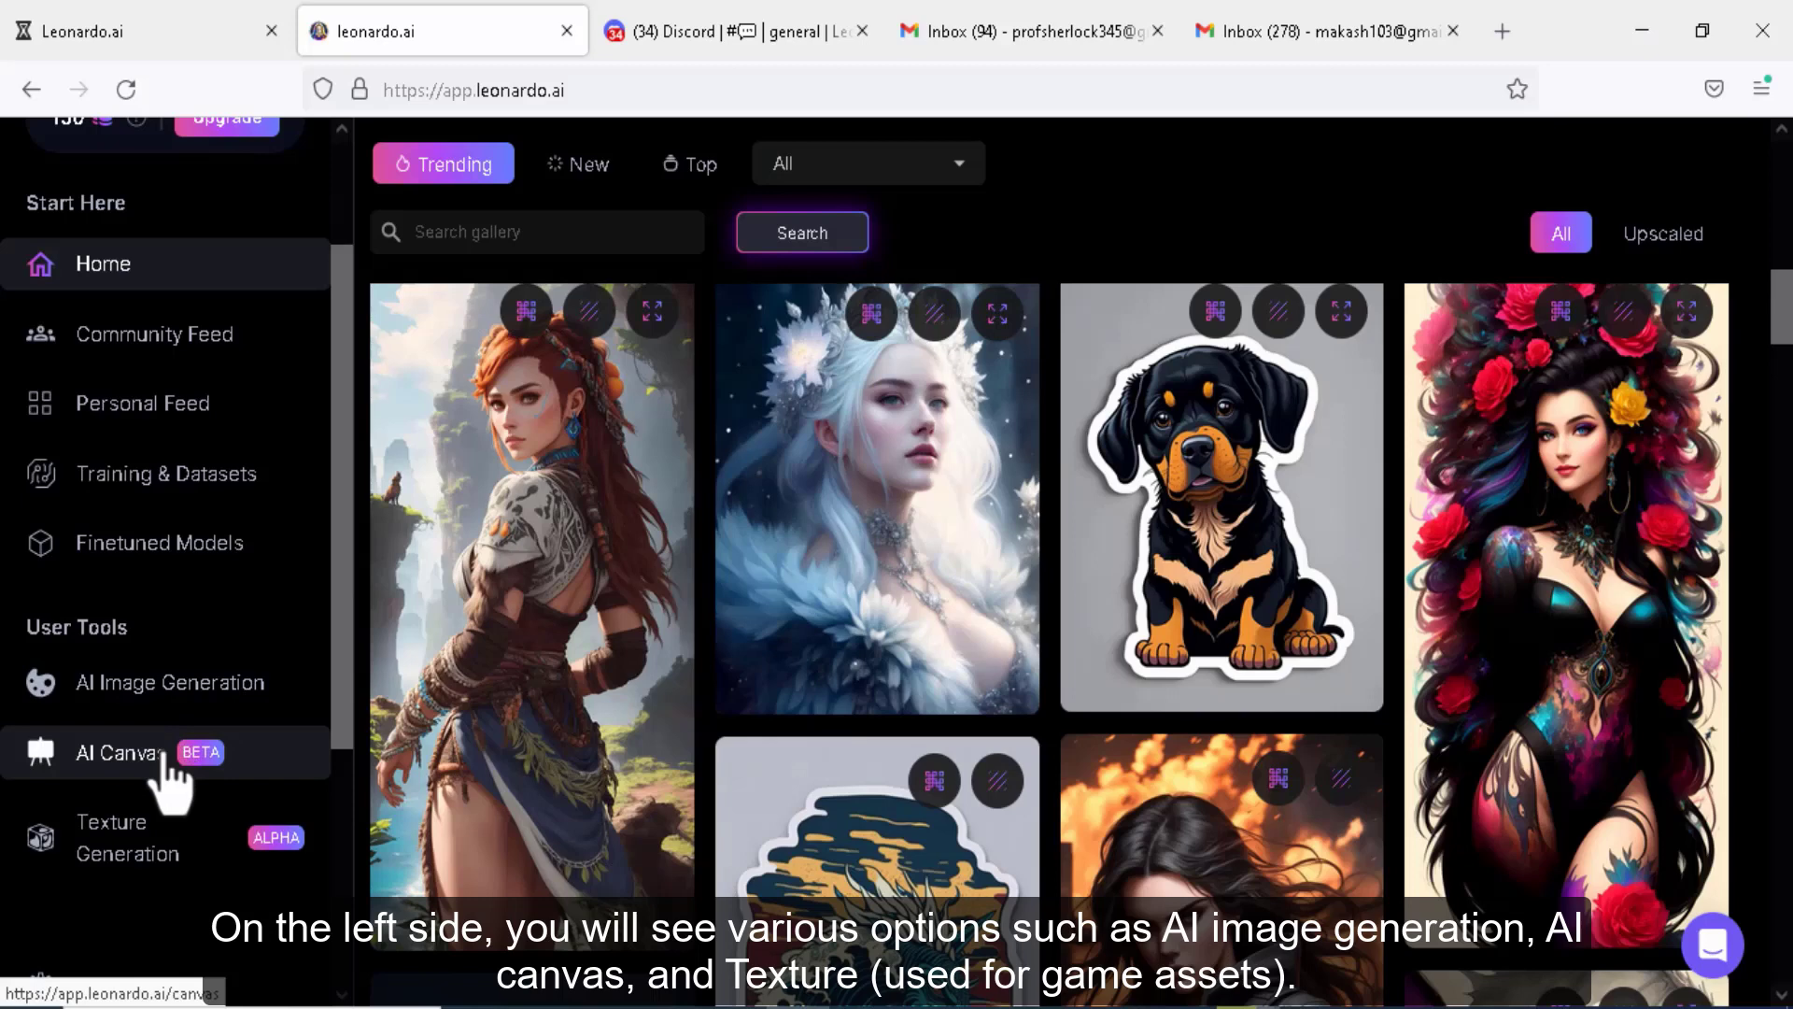
mouse_move(177, 893)
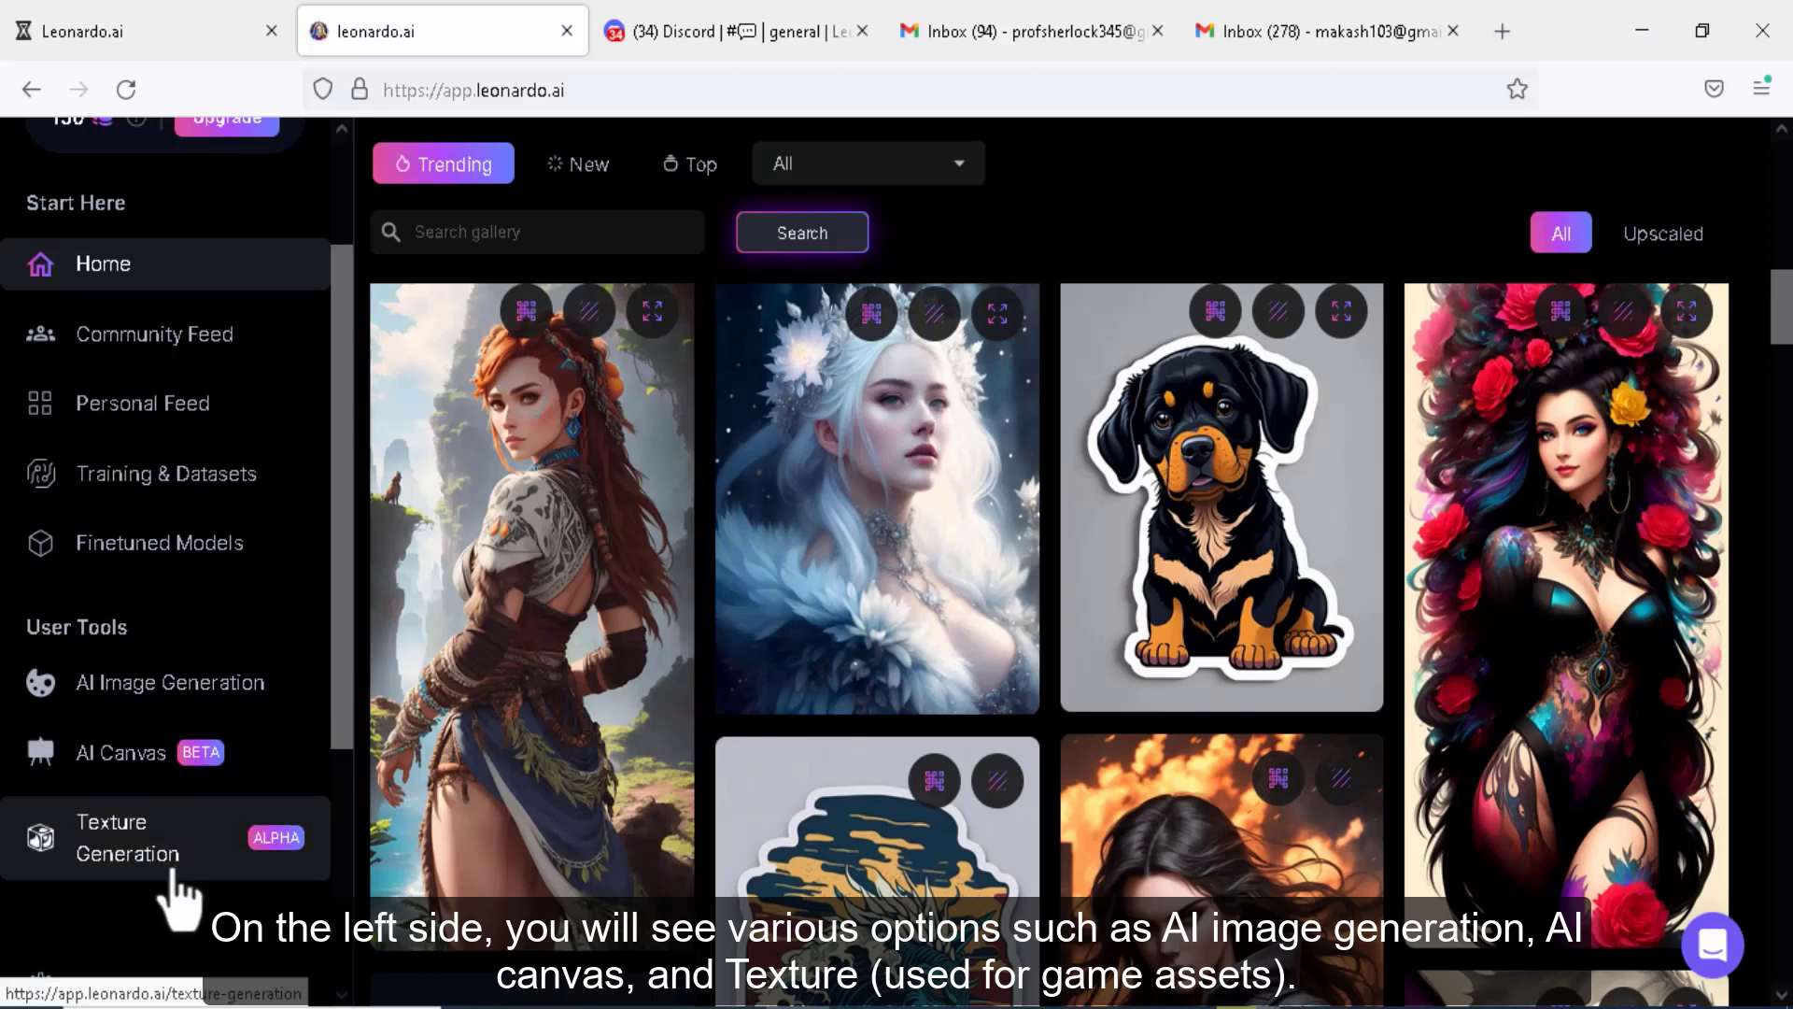
scroll(down, 3)
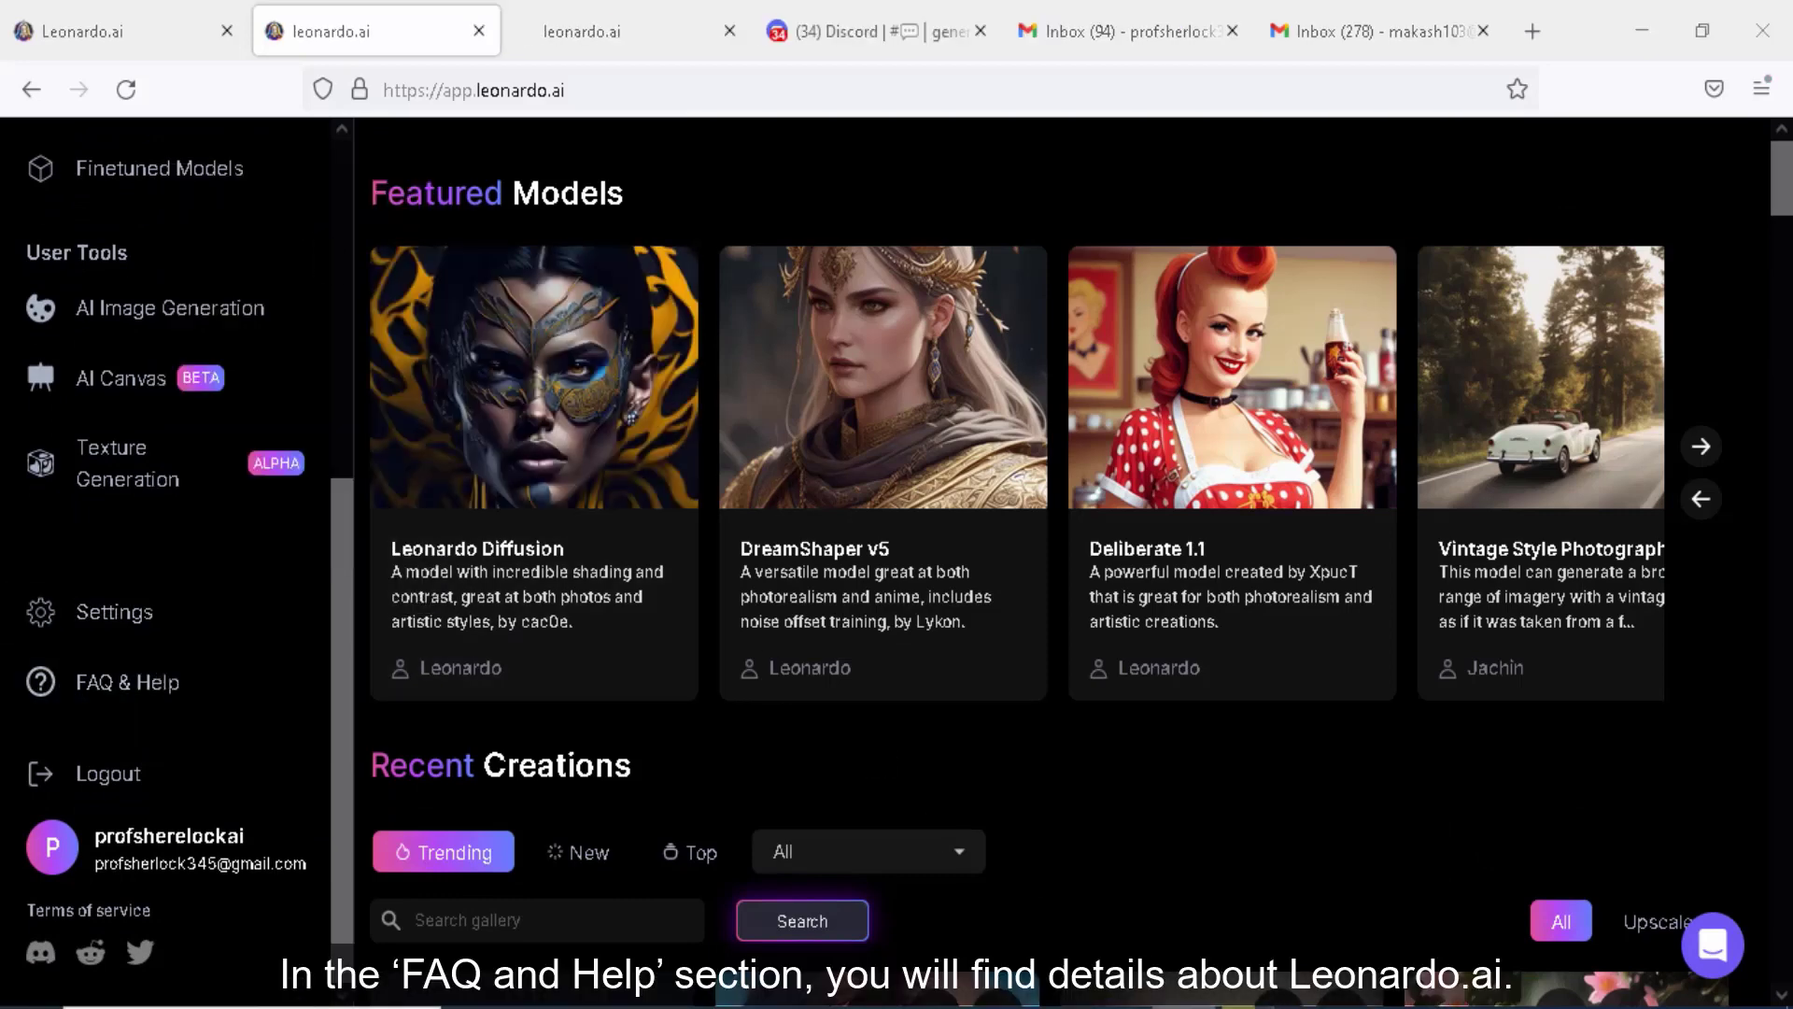
Open FAQ & Help and read the entry confirming free-plan images allow commercial use
click(125, 682)
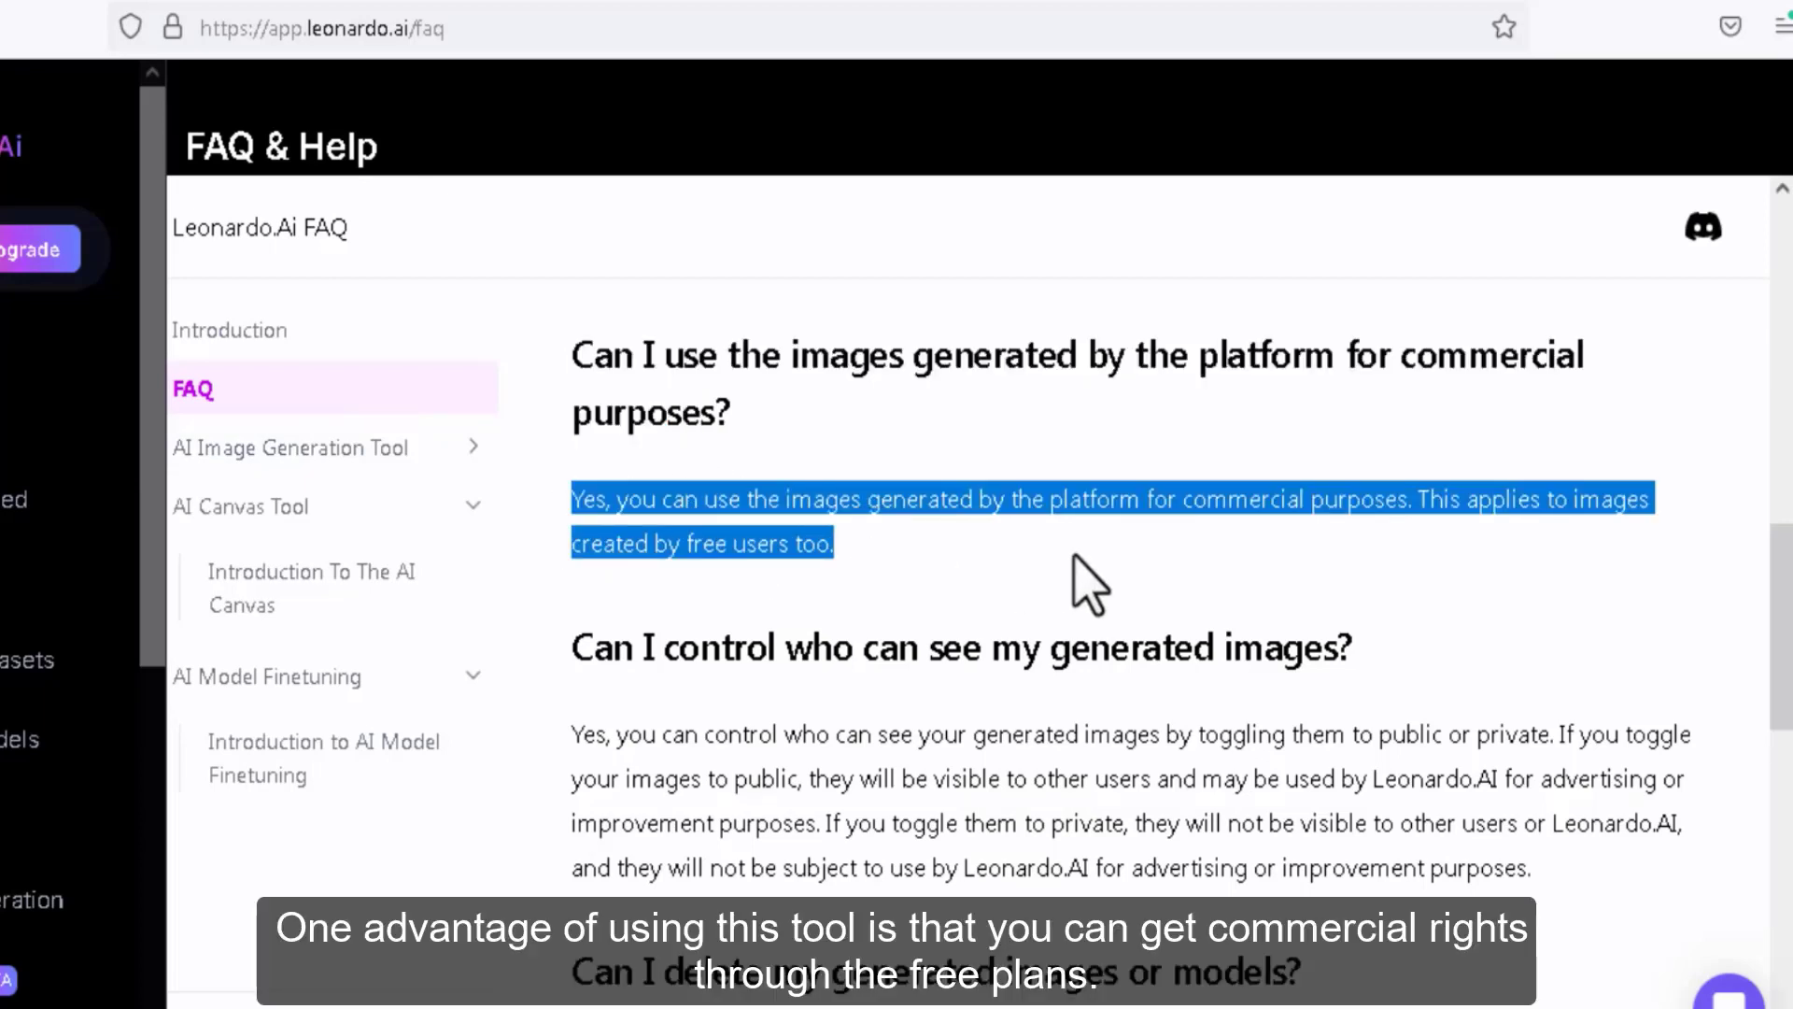
click(813, 508)
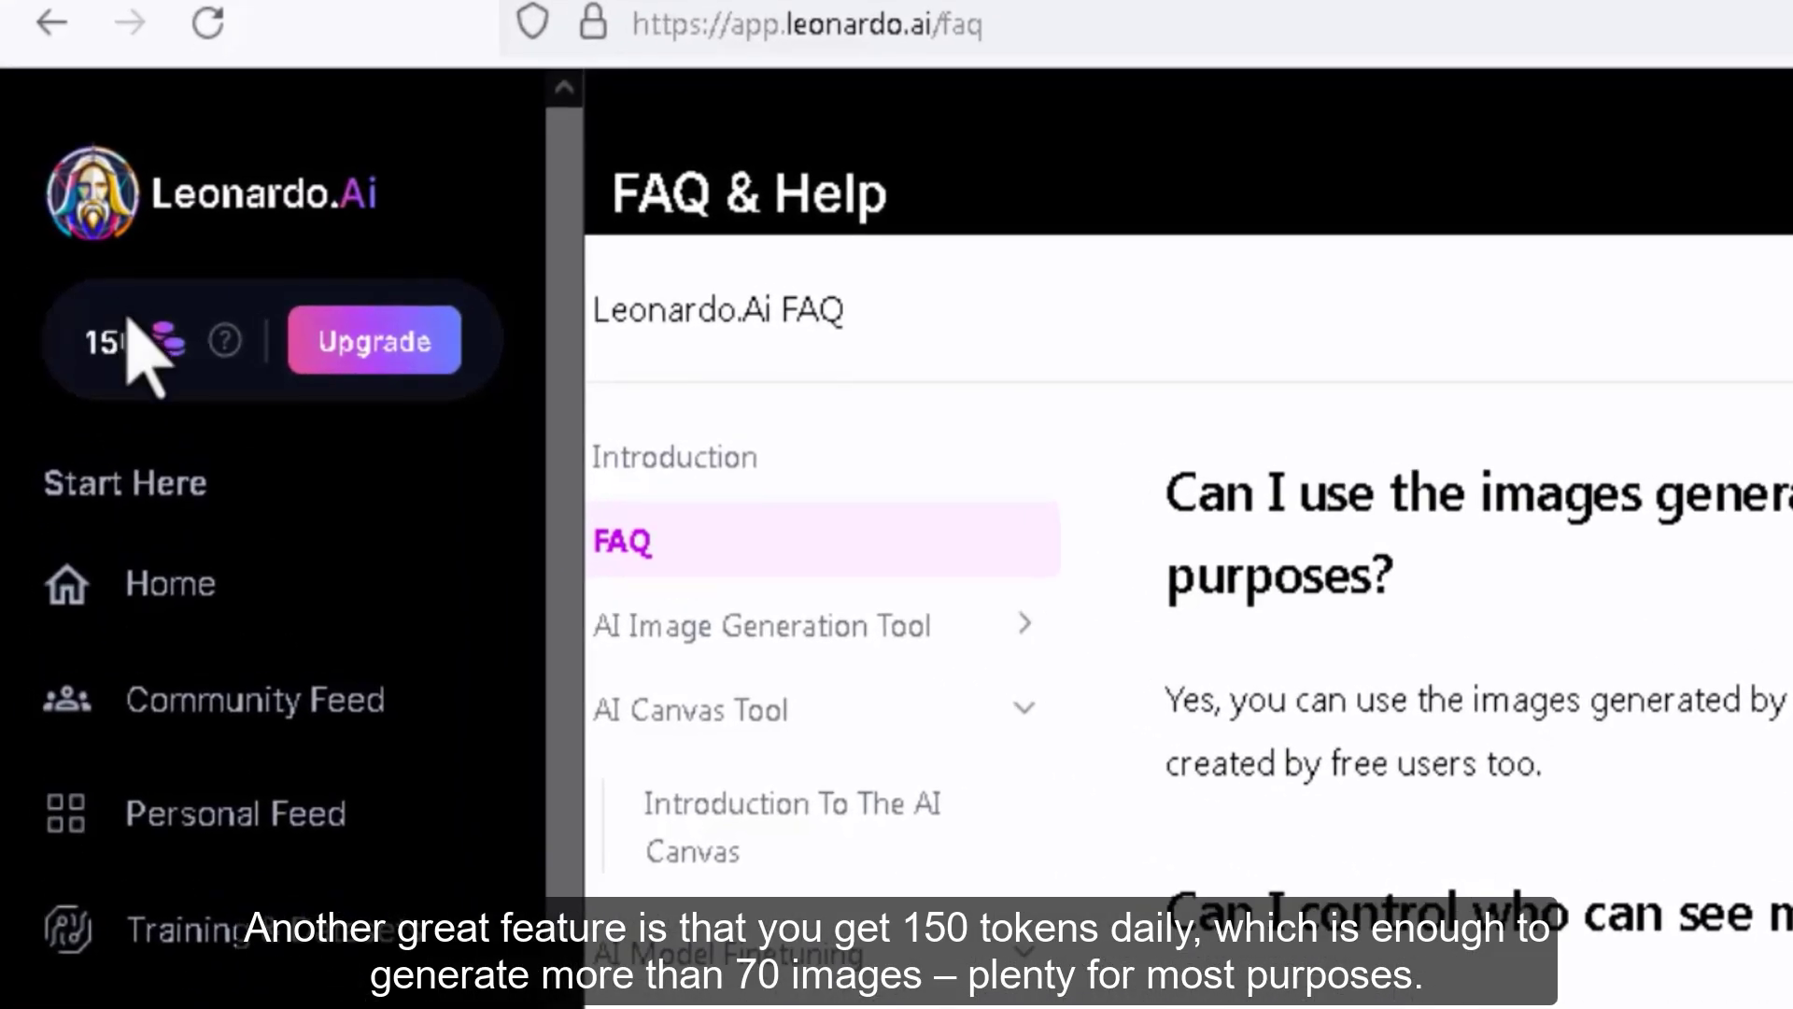
mouse_move(226, 340)
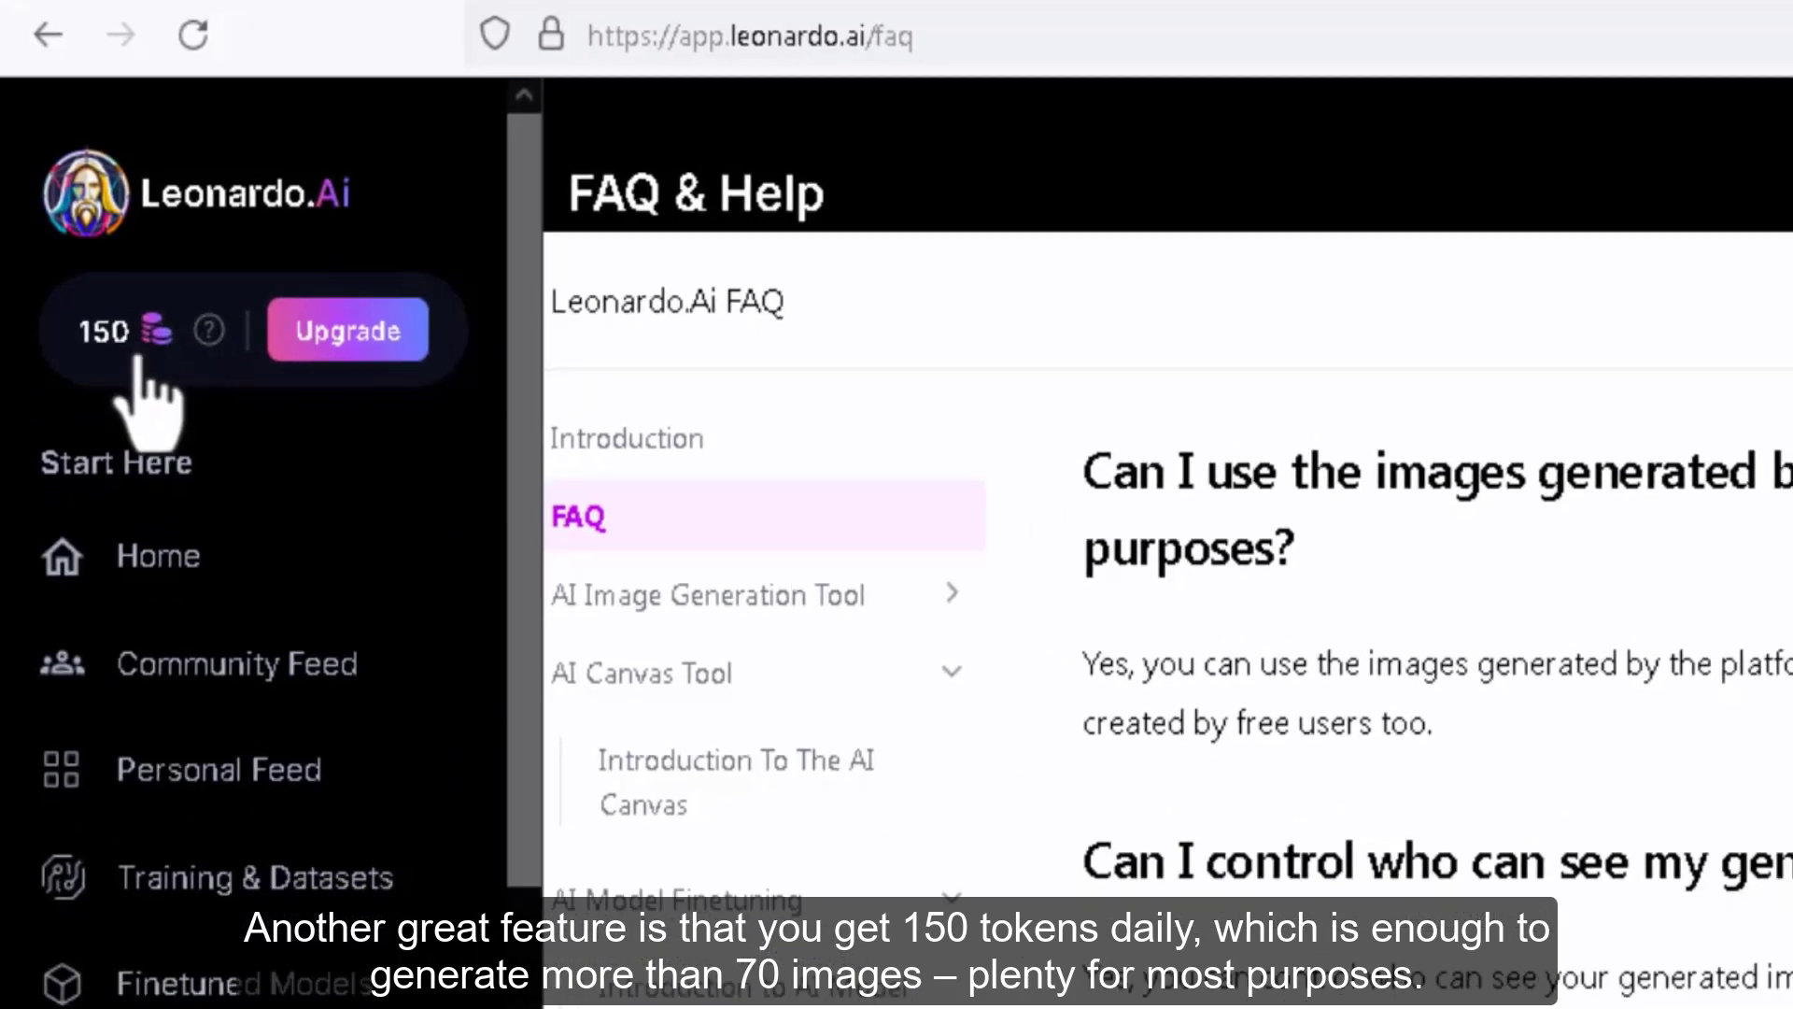
Review the Free, Apprentice, Artisan and Maestro plans via the 150-token counter, then close the pricing tab
click(348, 330)
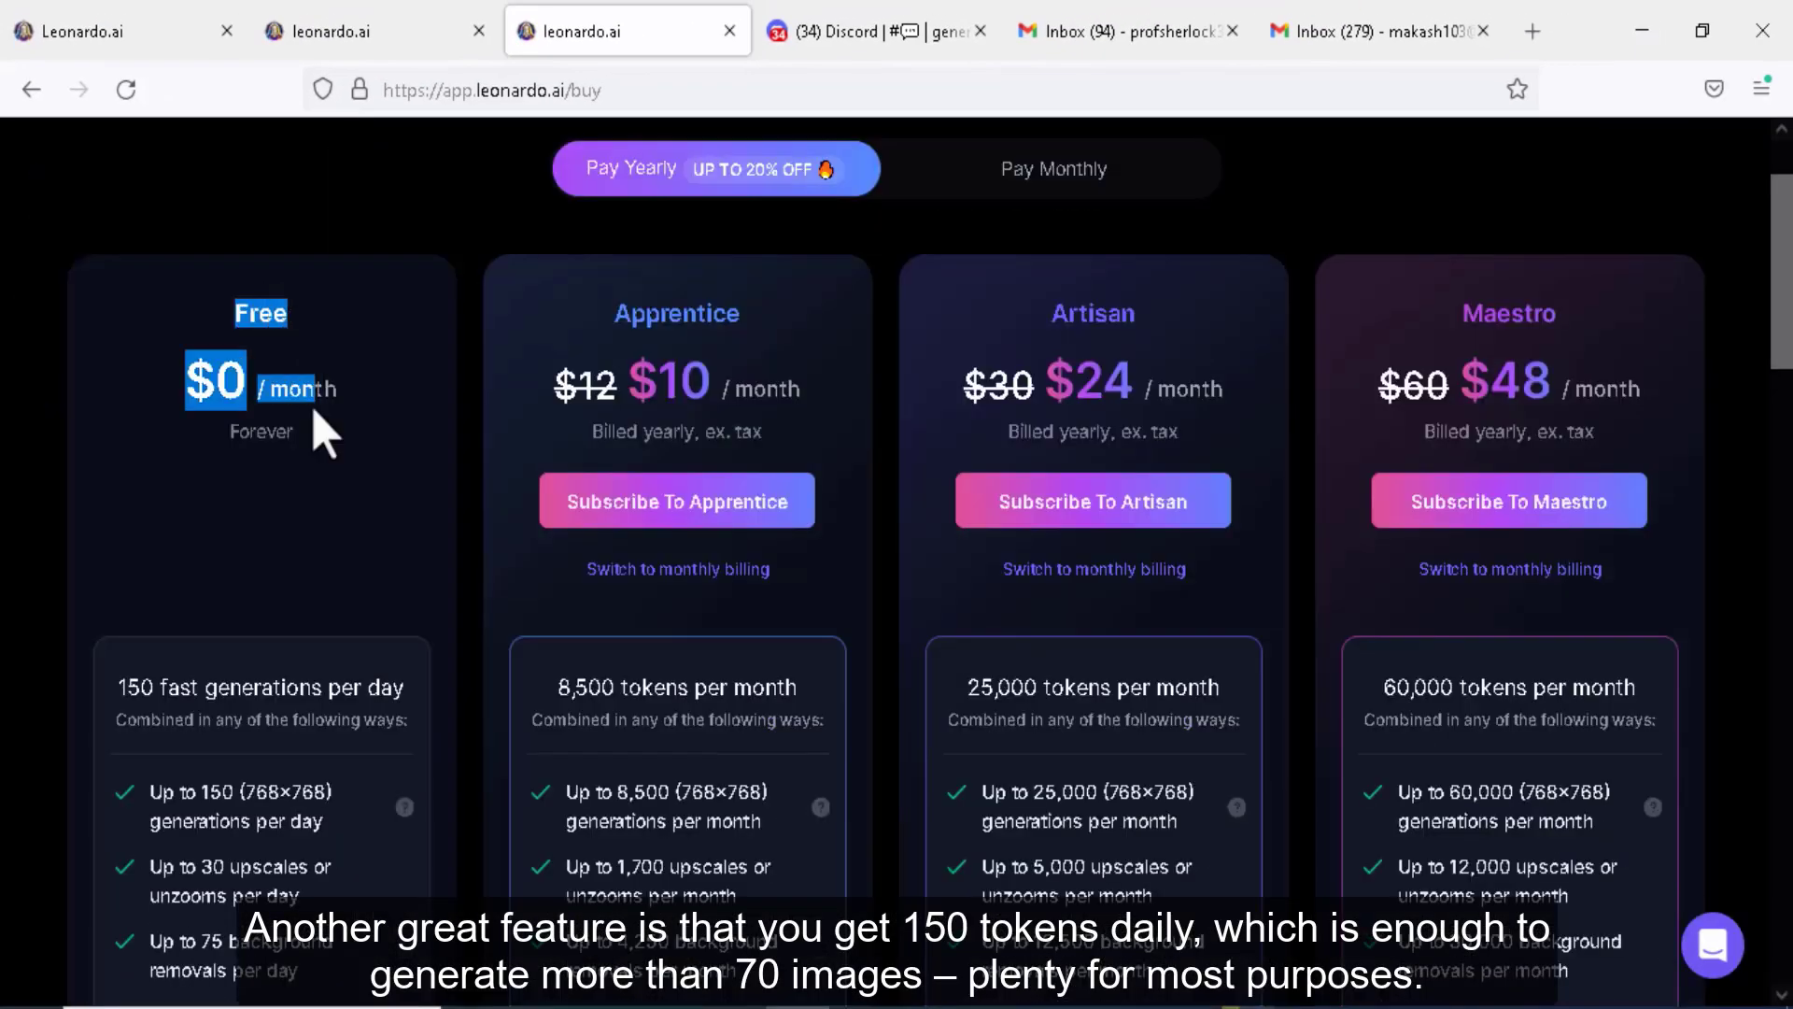
scroll(down, 3)
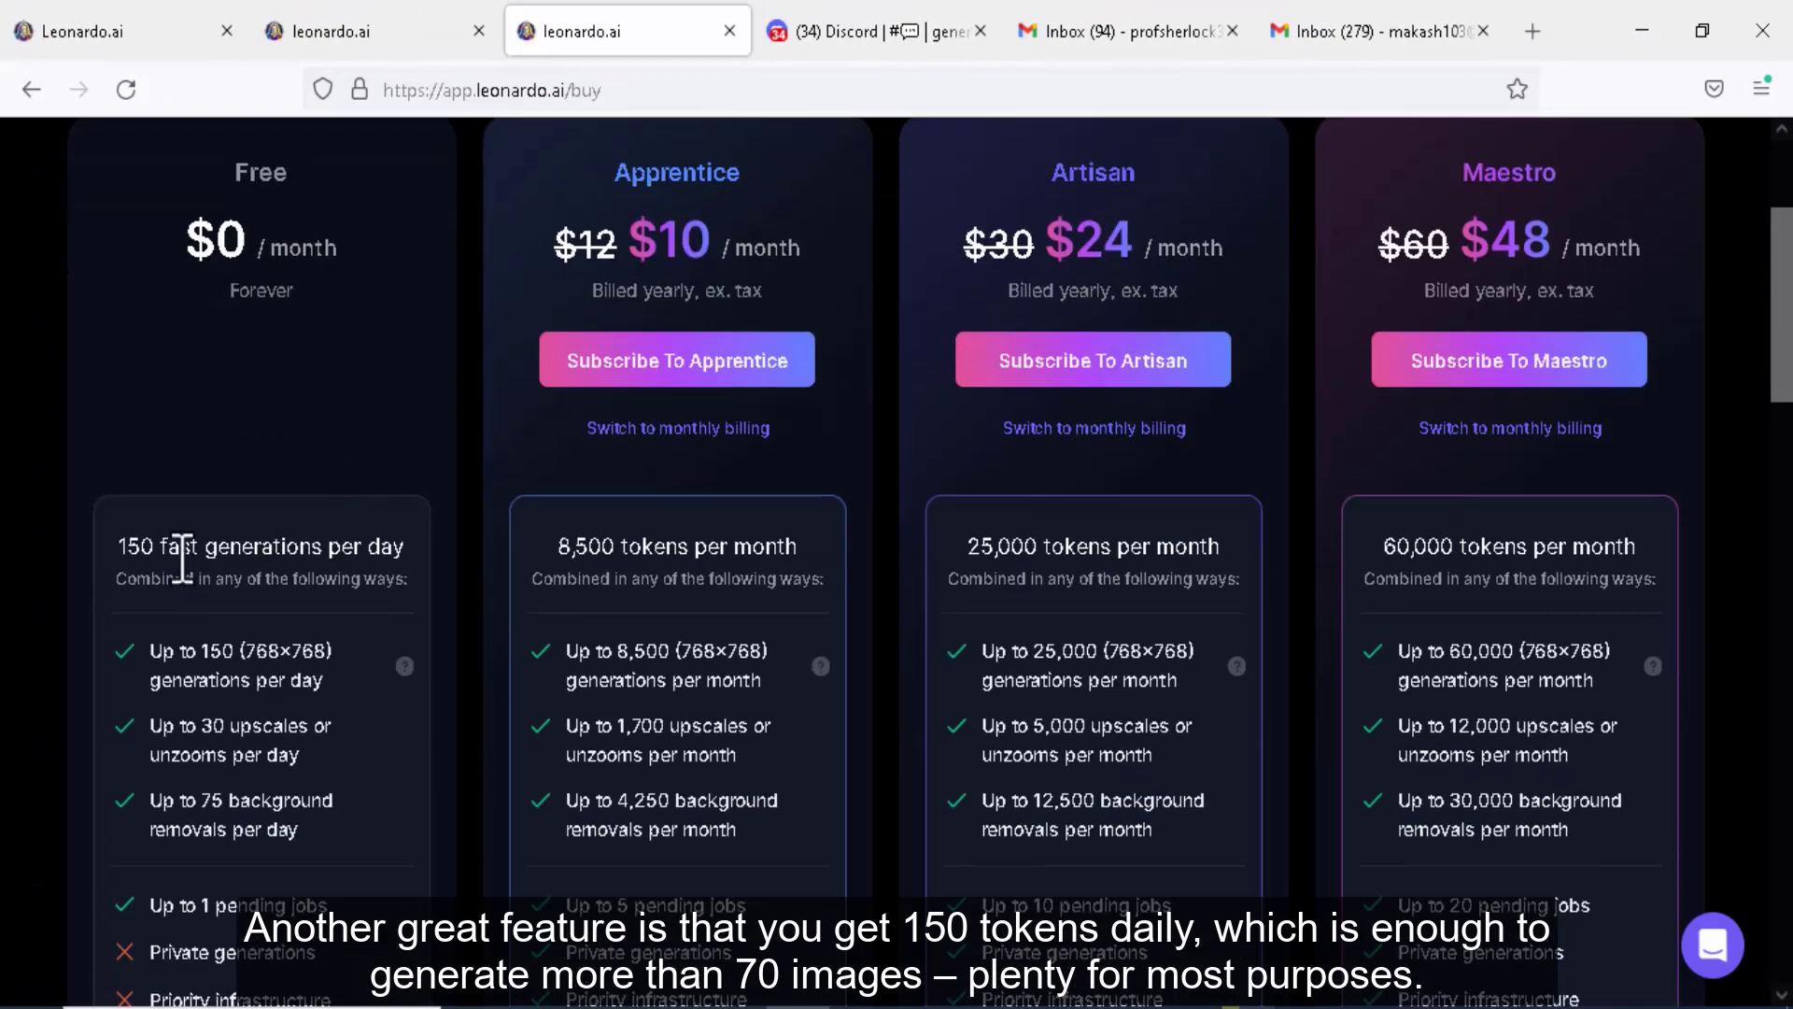
scroll(down, 3)
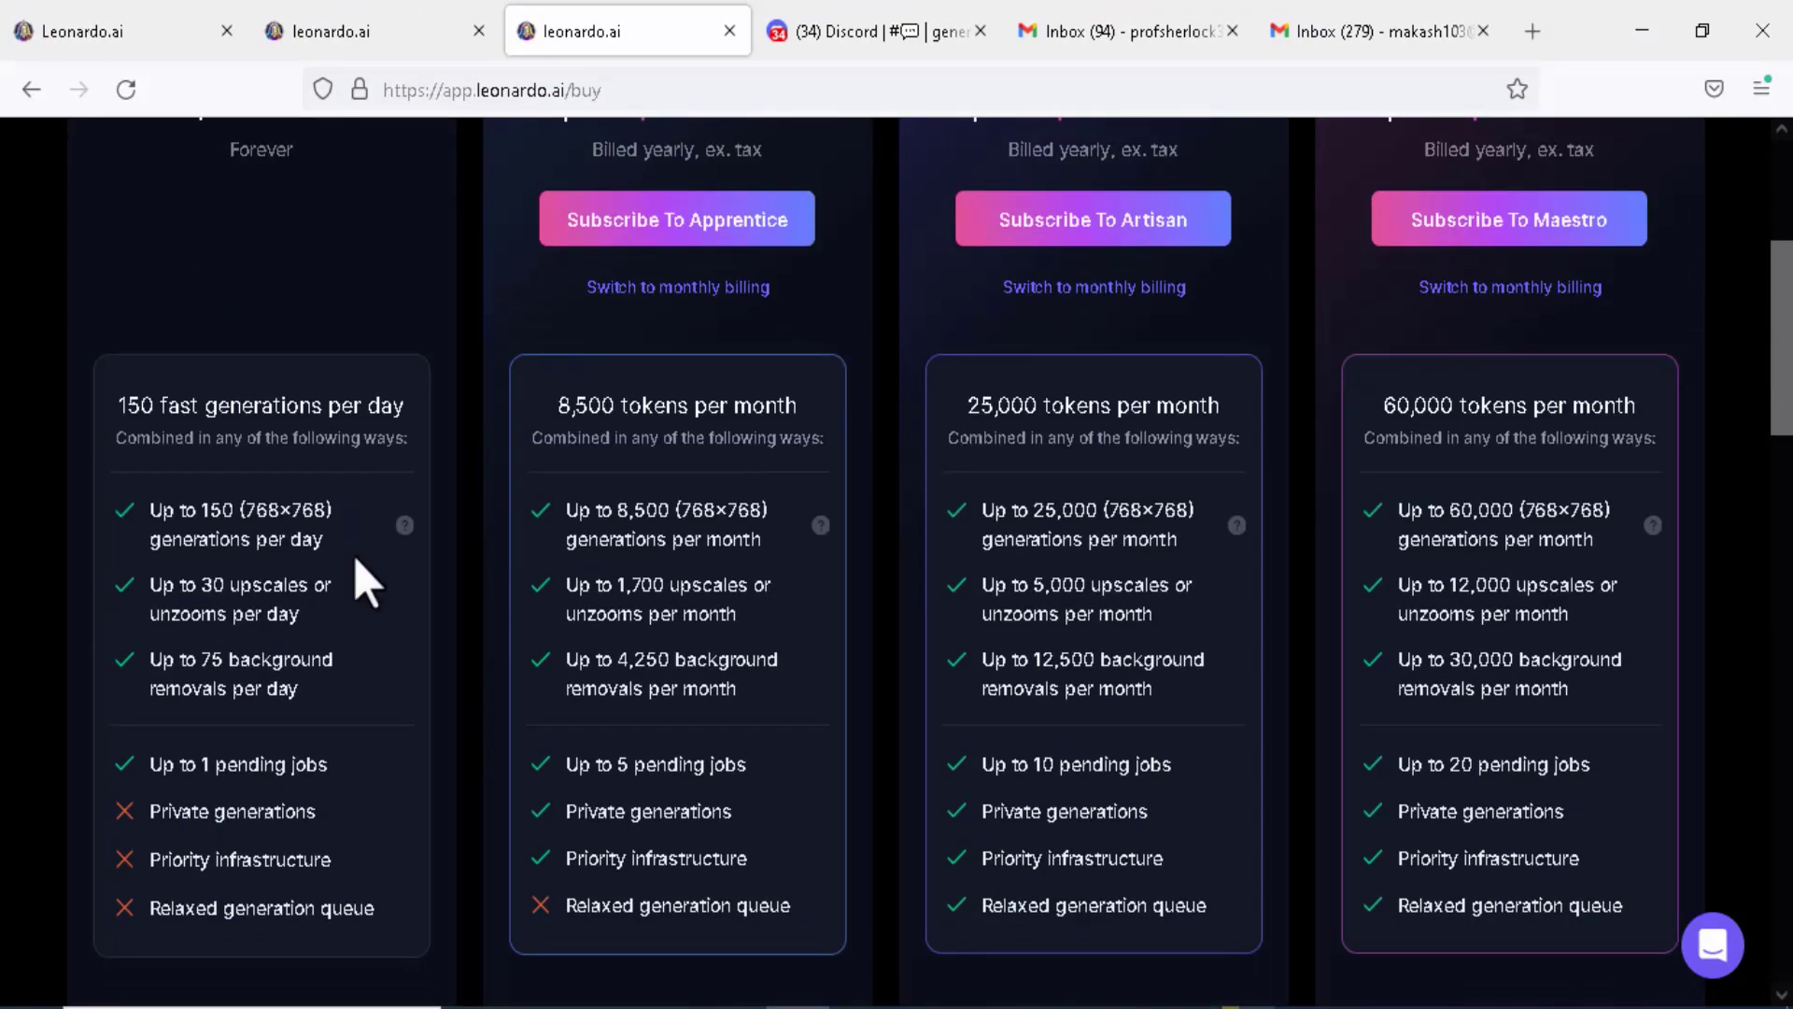
scroll(up, 3)
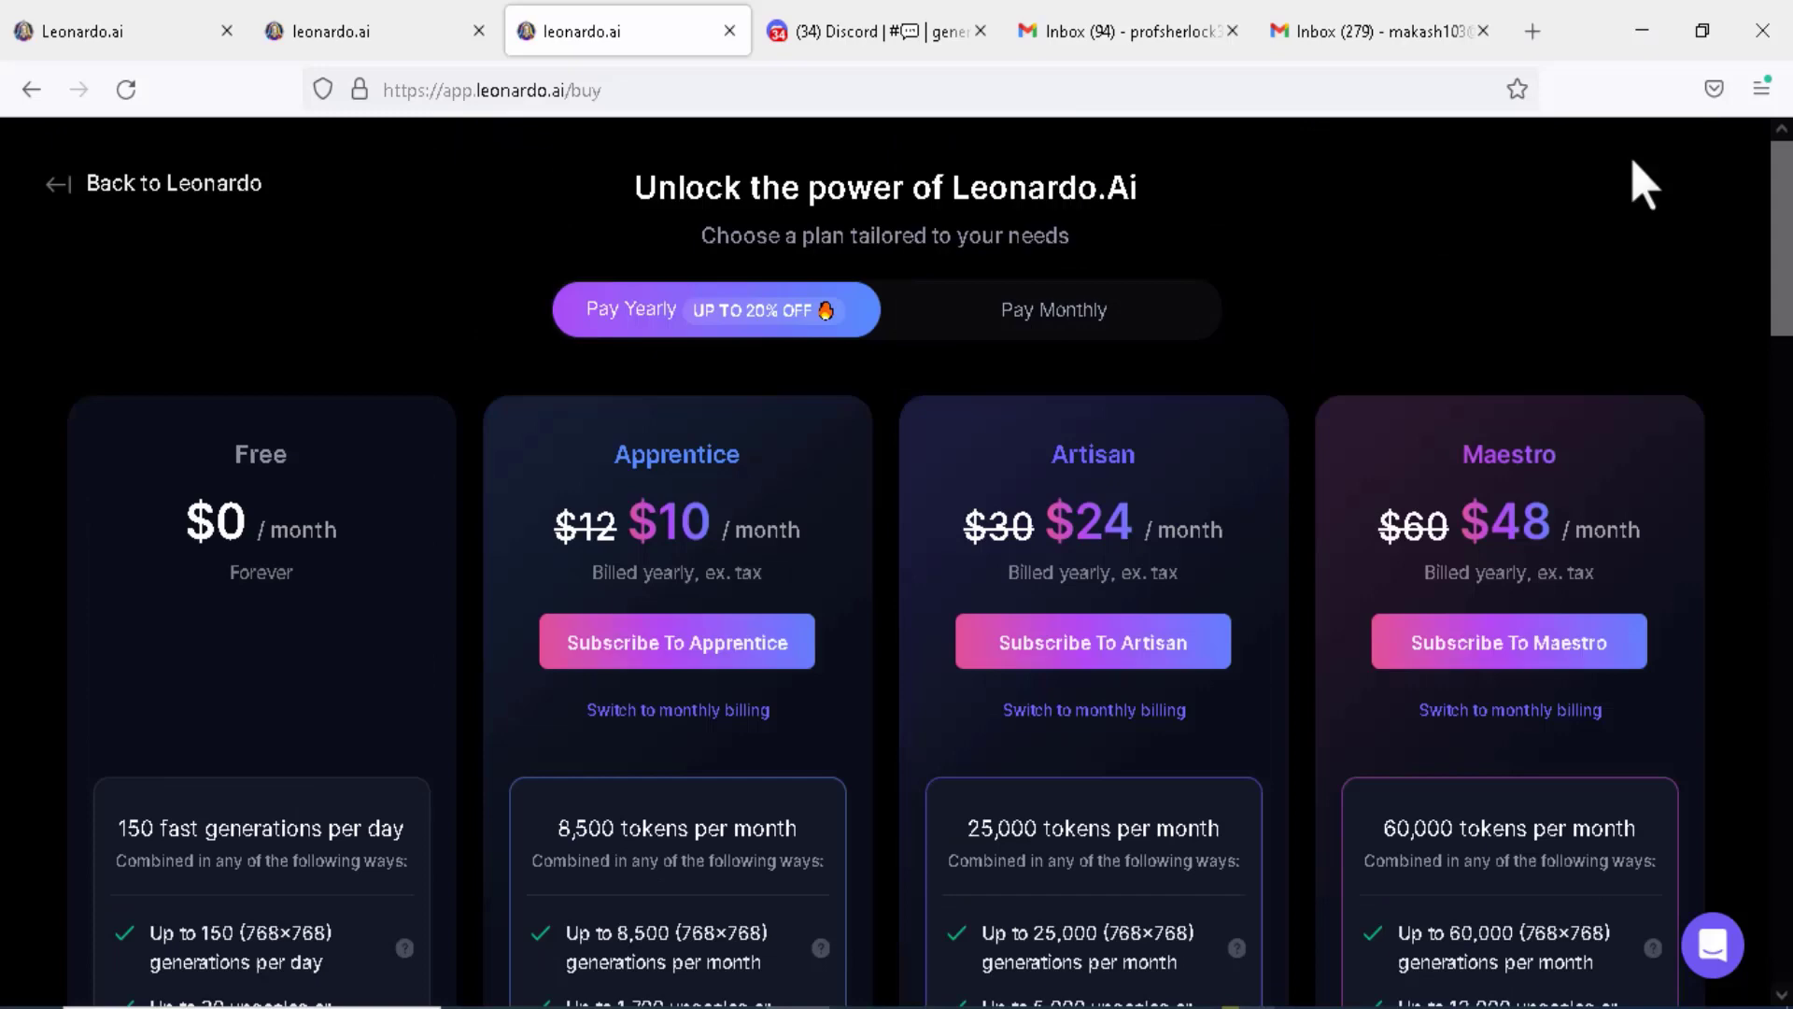
click(333, 32)
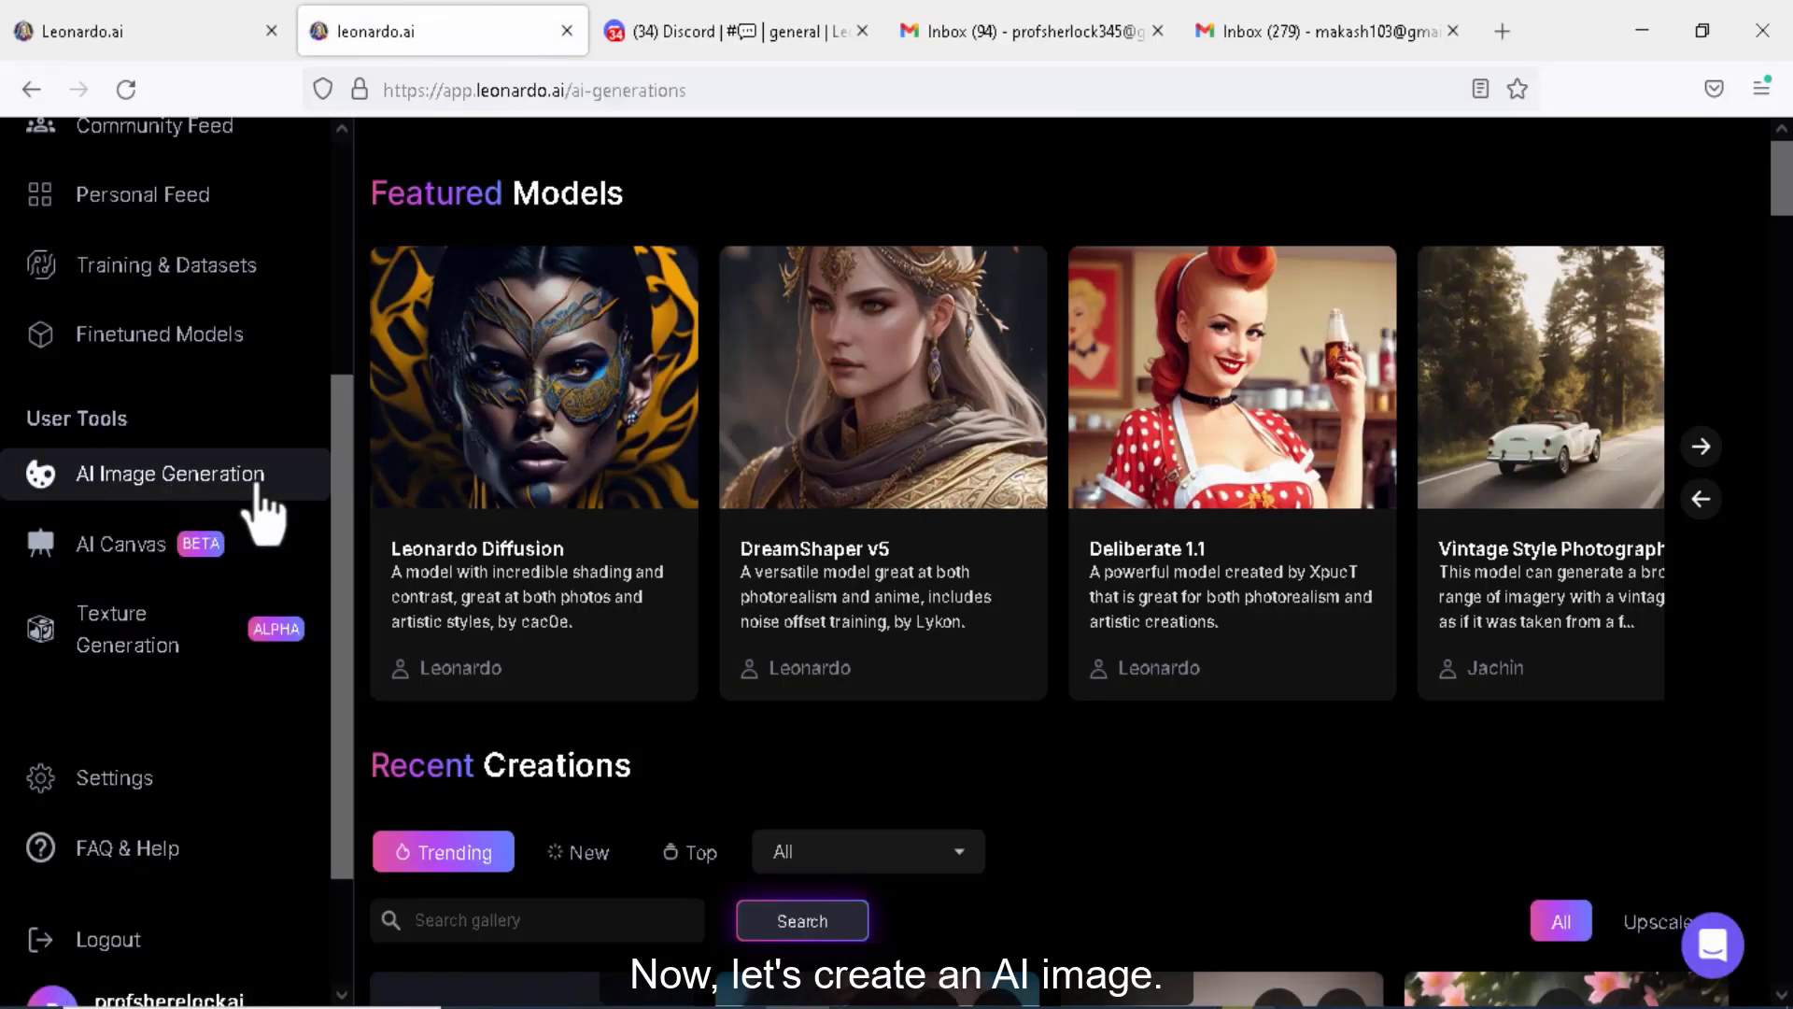
Open AI Image Generation and set Number of Images to 1
click(170, 473)
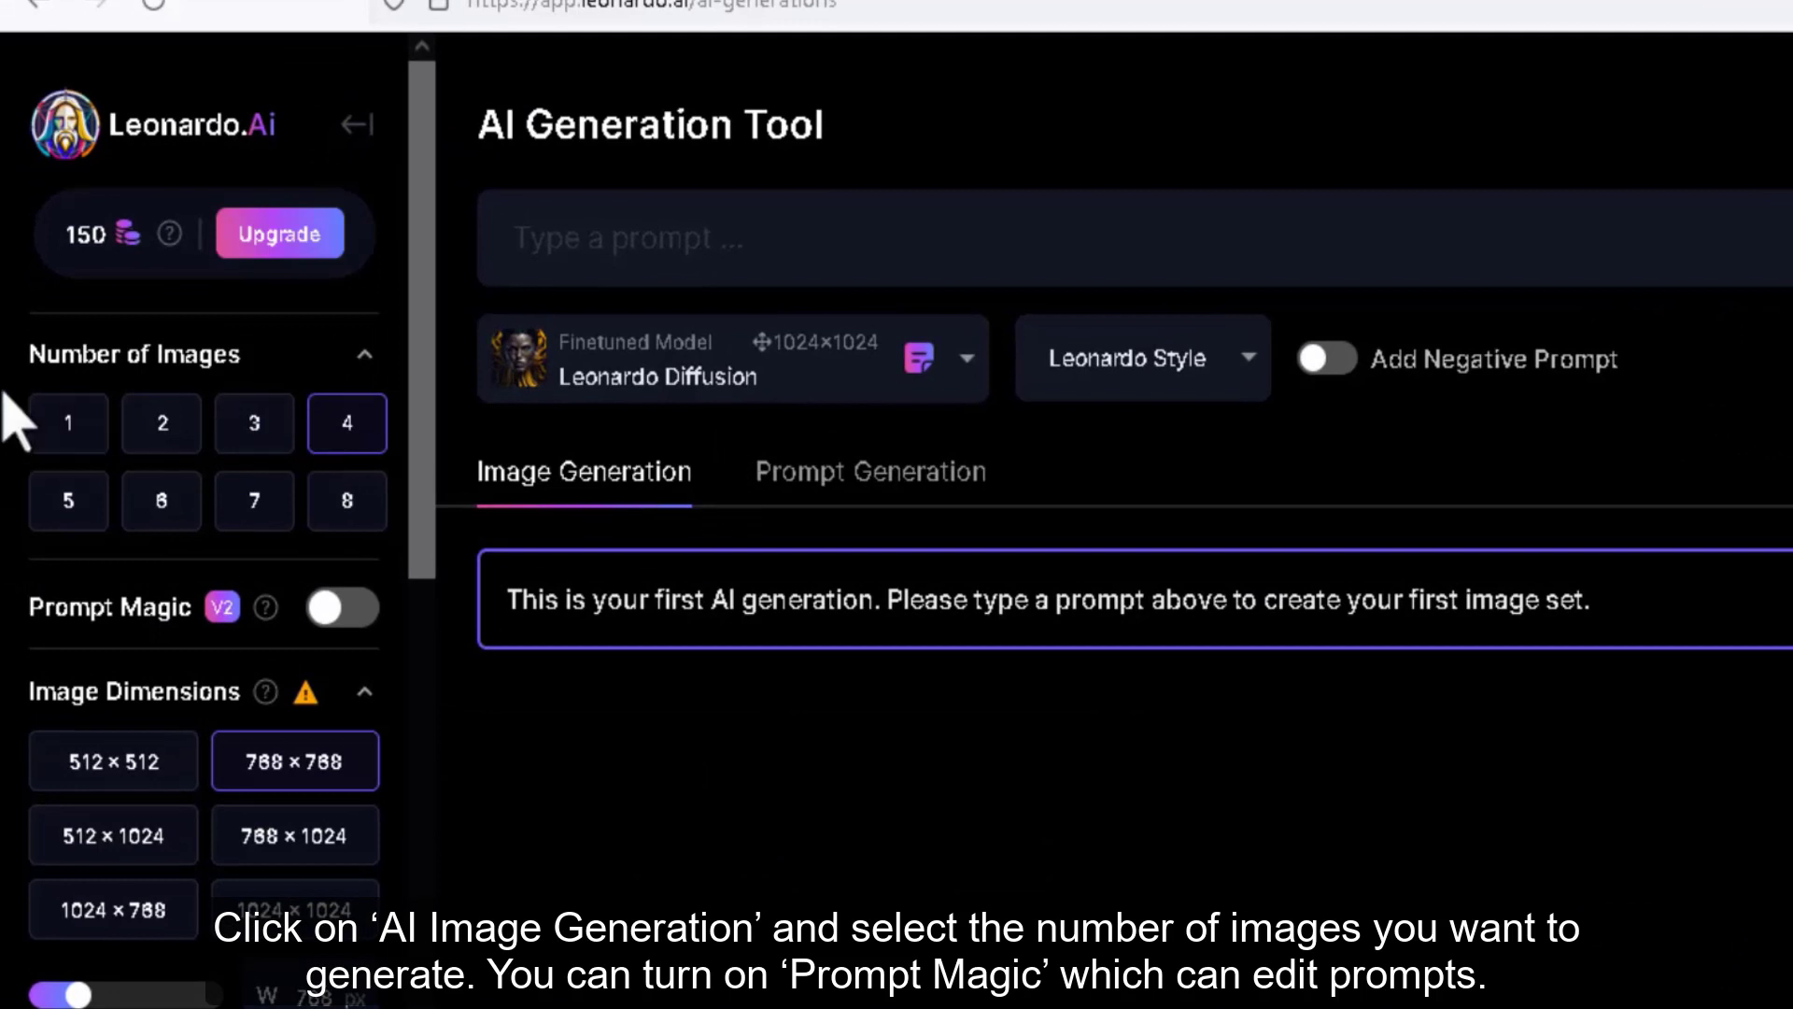
click(160, 424)
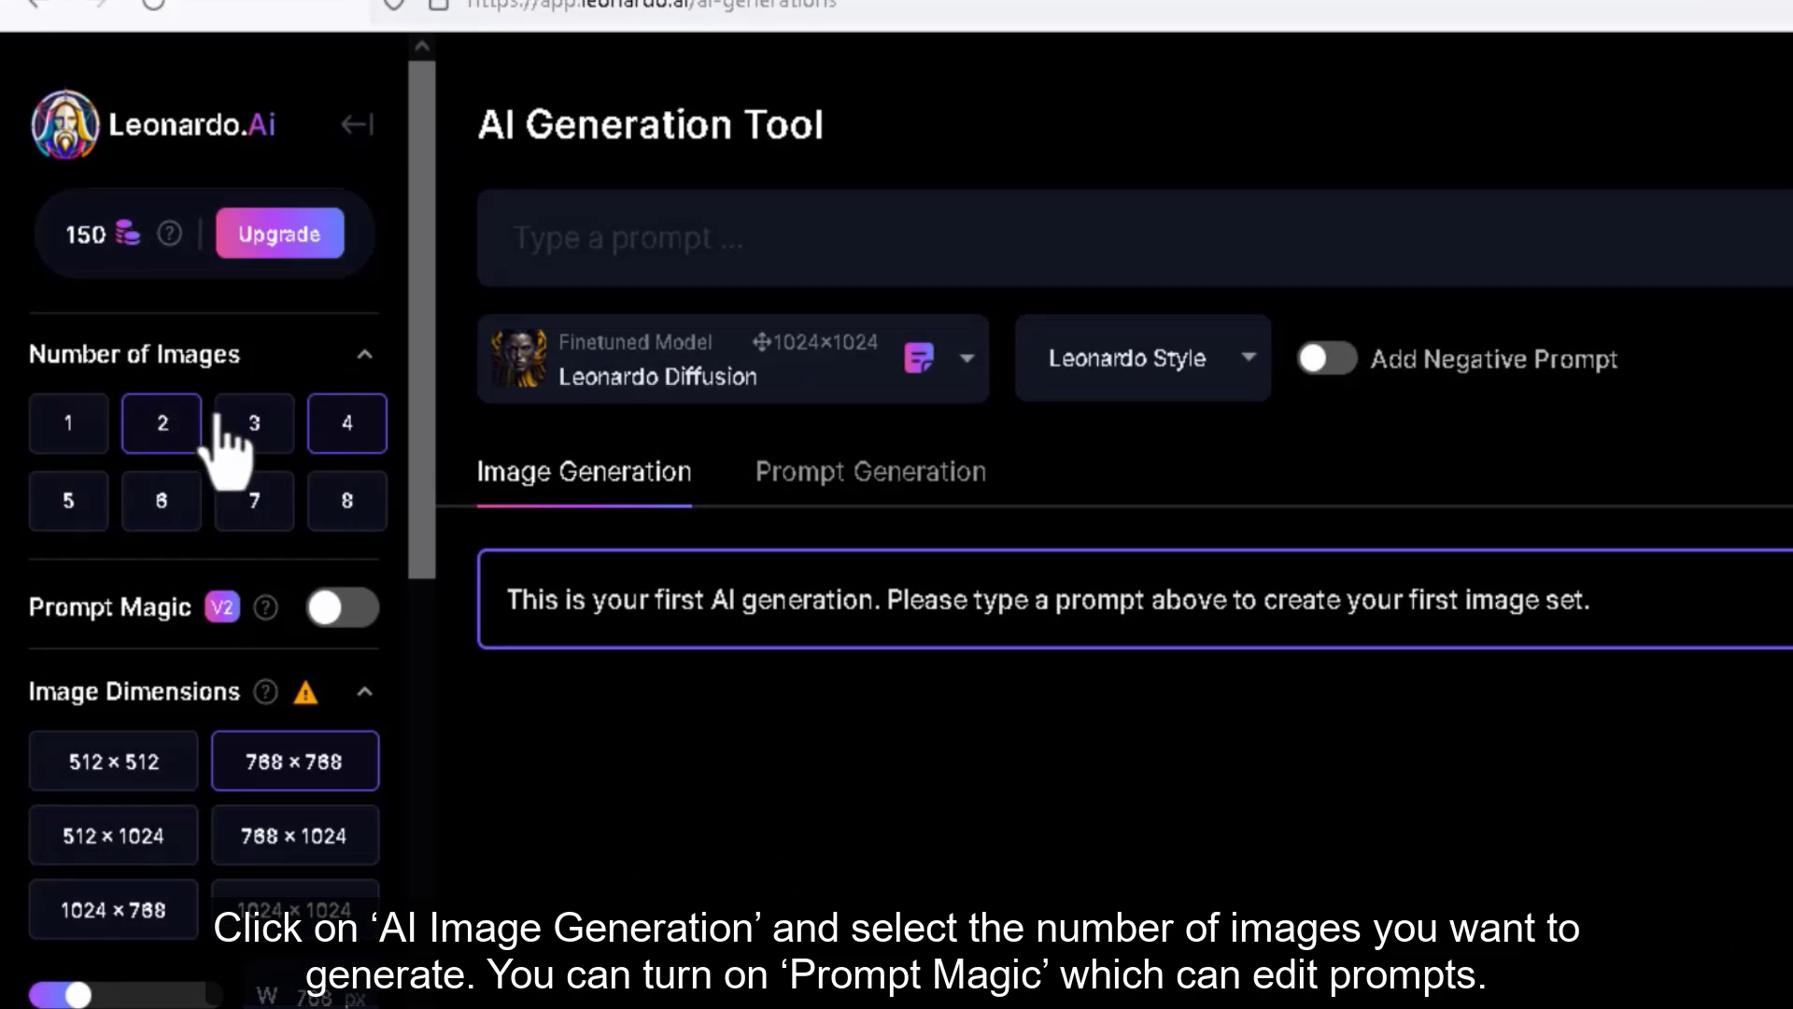
click(68, 424)
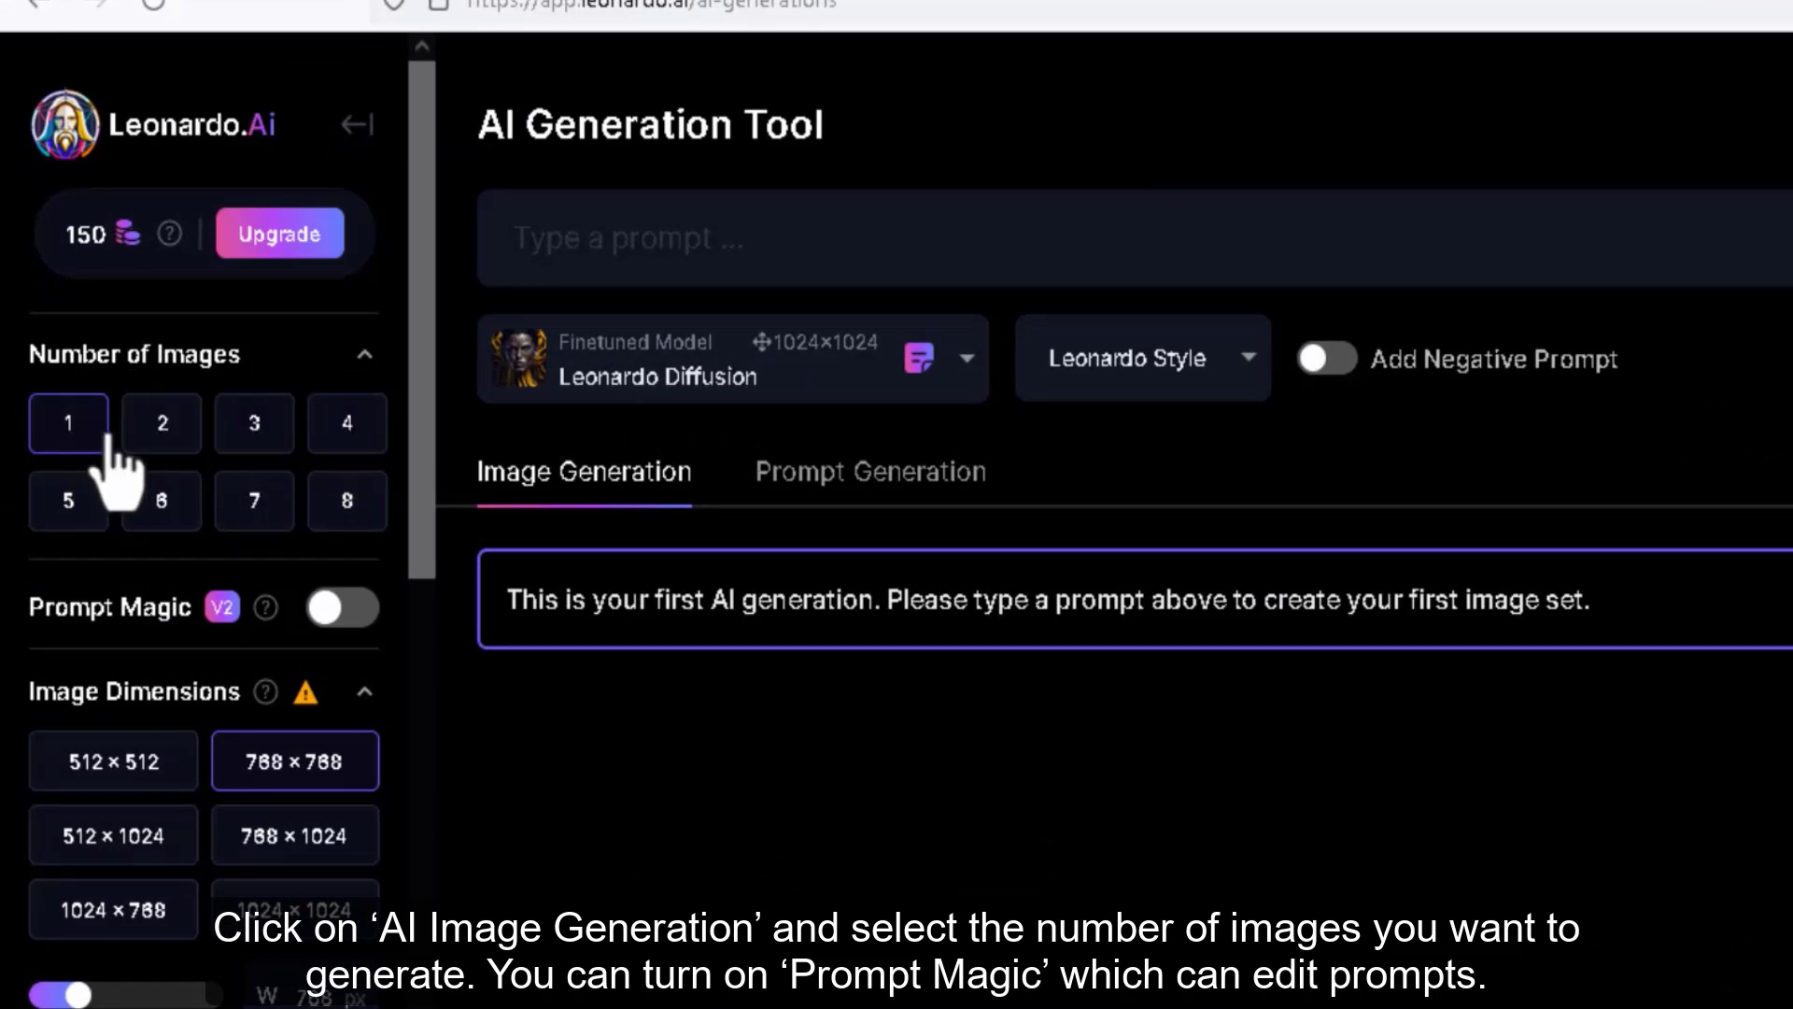
scroll(down, 3)
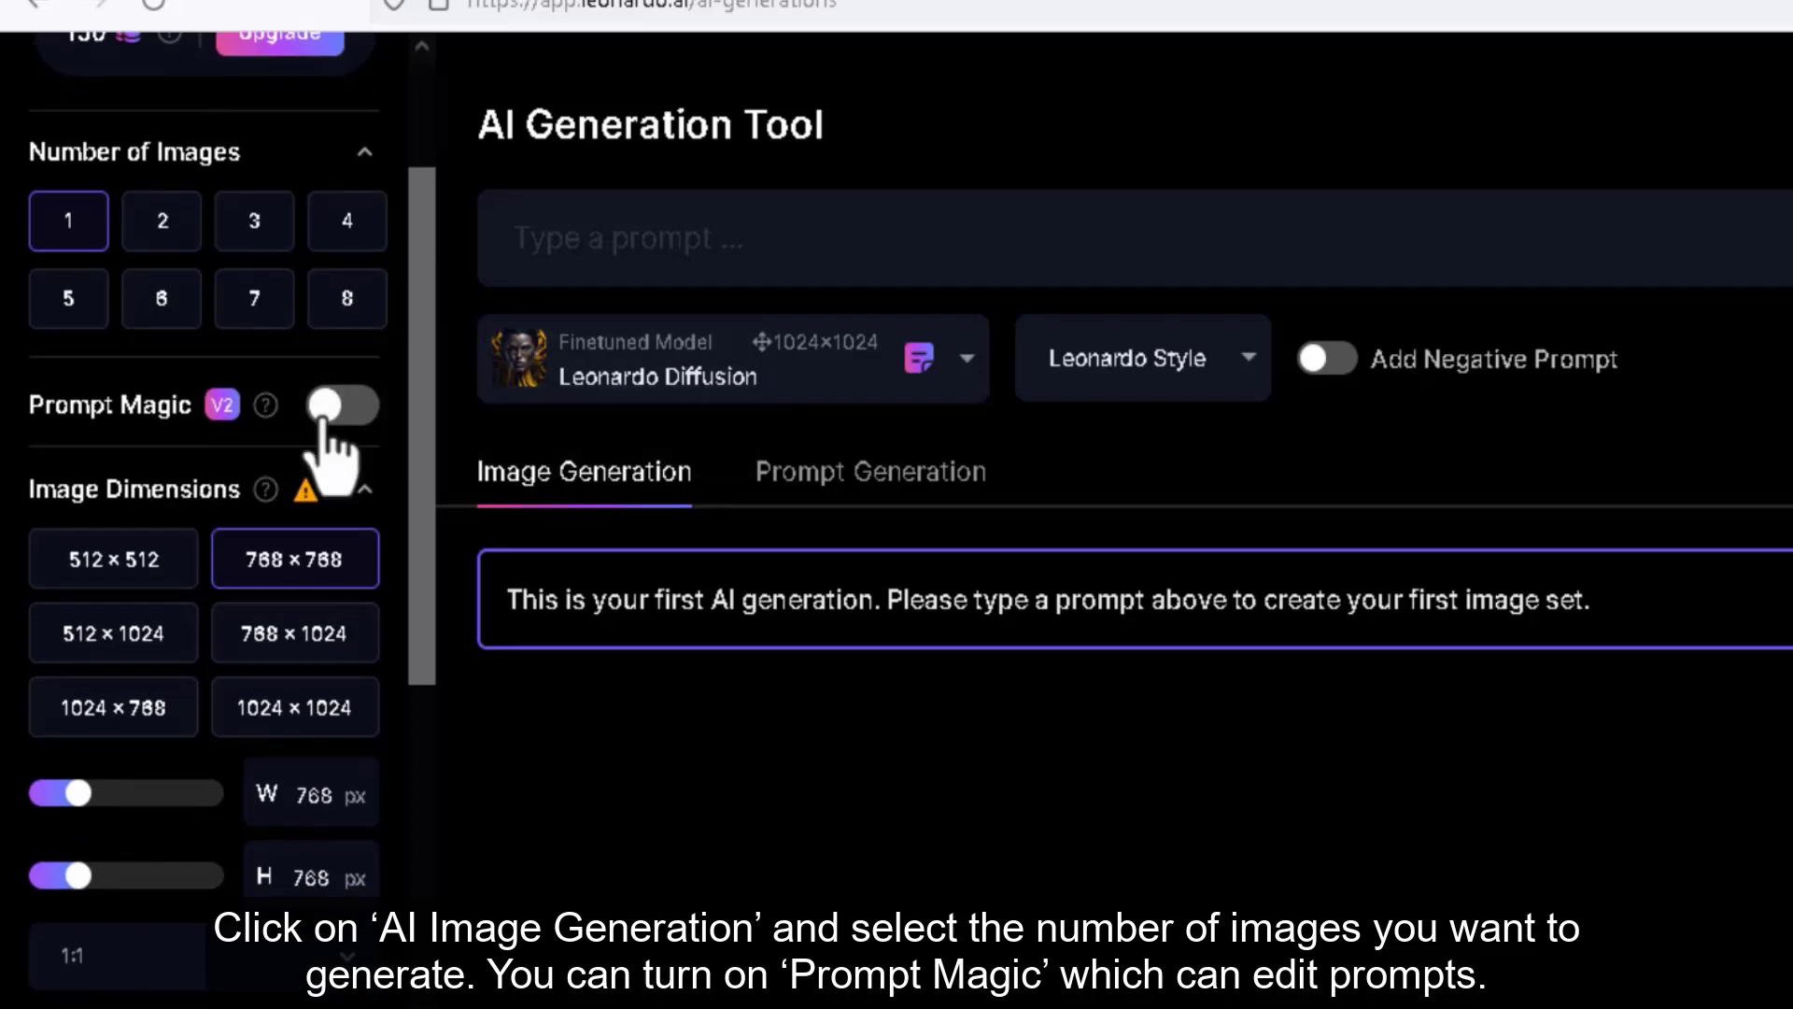
mouse_move(265, 409)
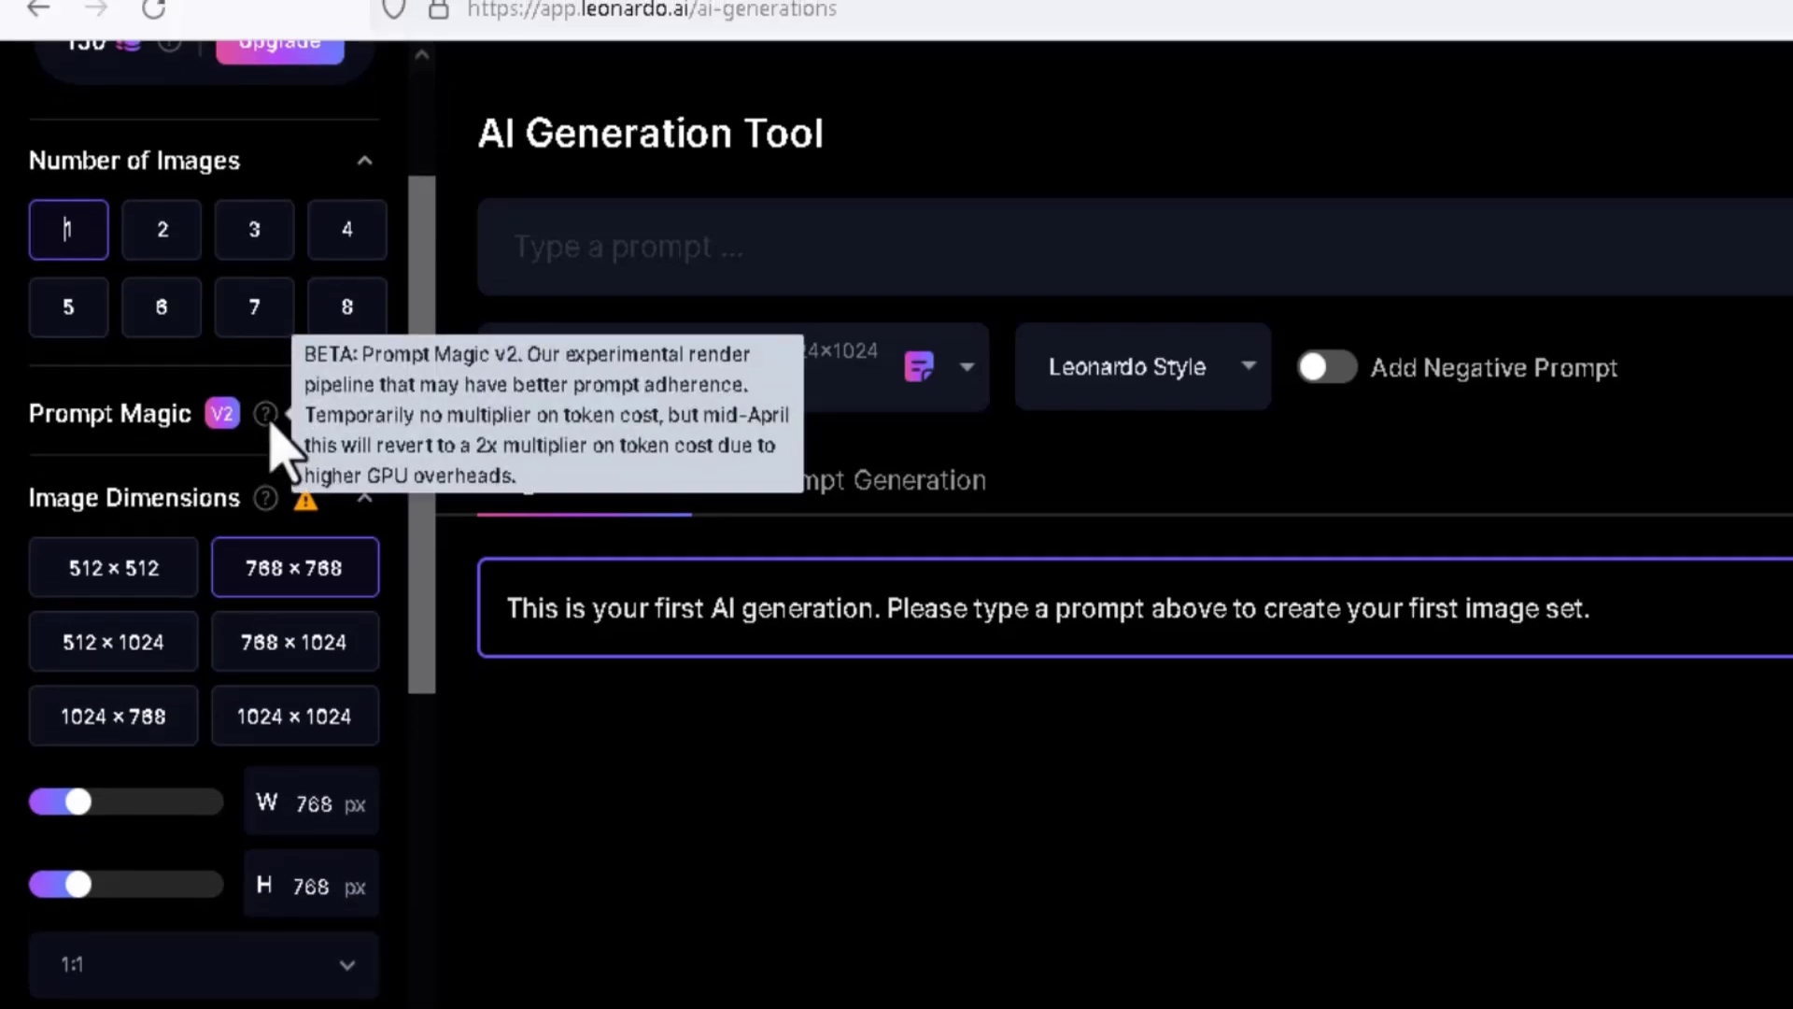
Set dimensions to 1024×1024 and select the Image Prompt input
click(114, 715)
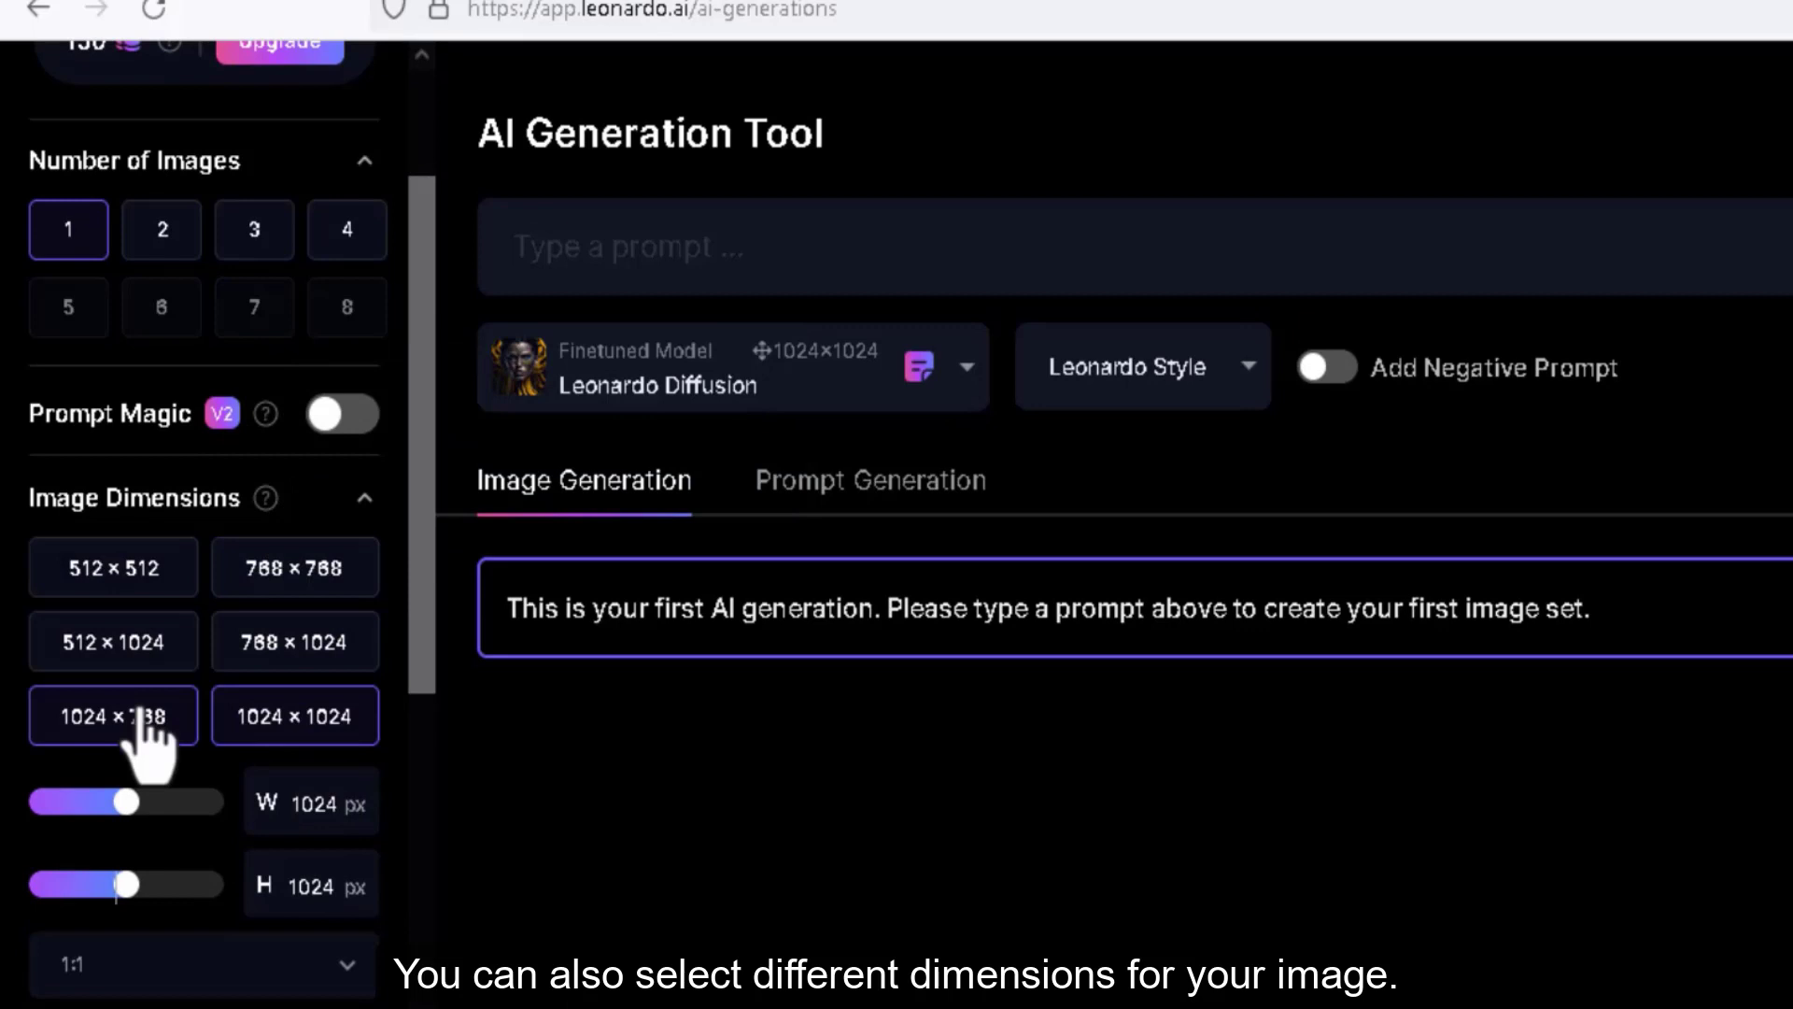
click(295, 641)
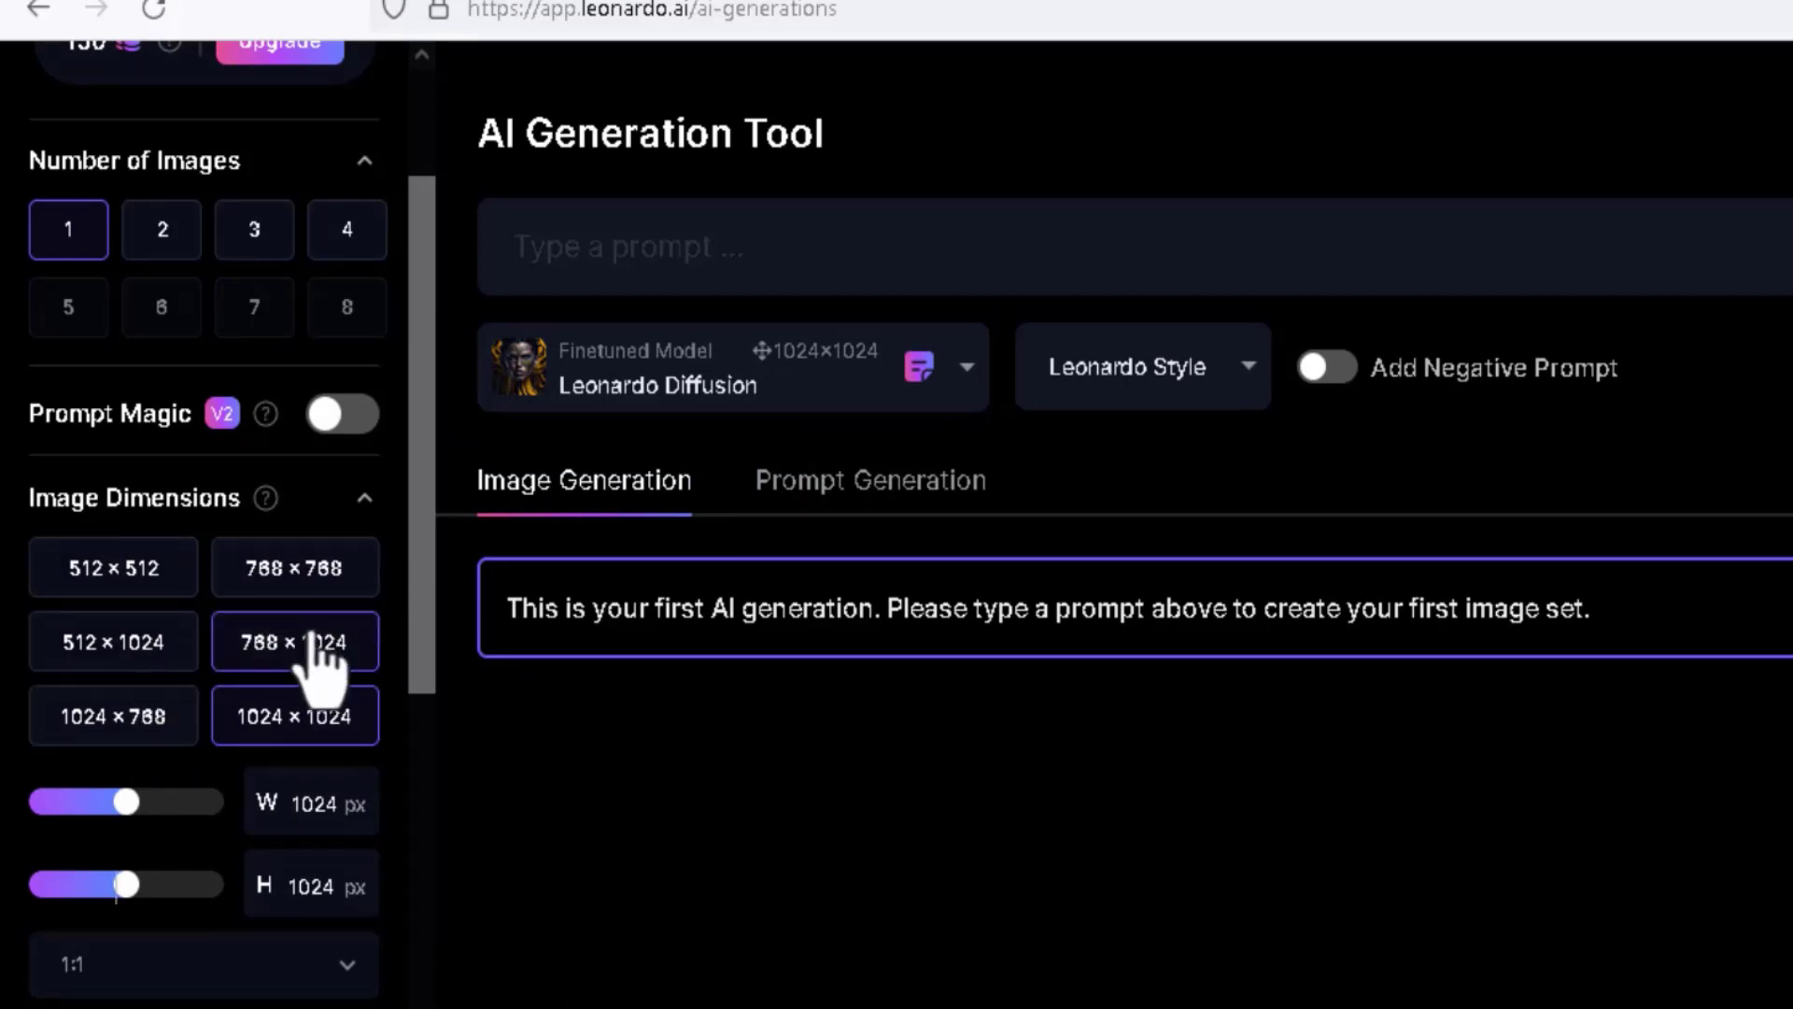
scroll(down, 3)
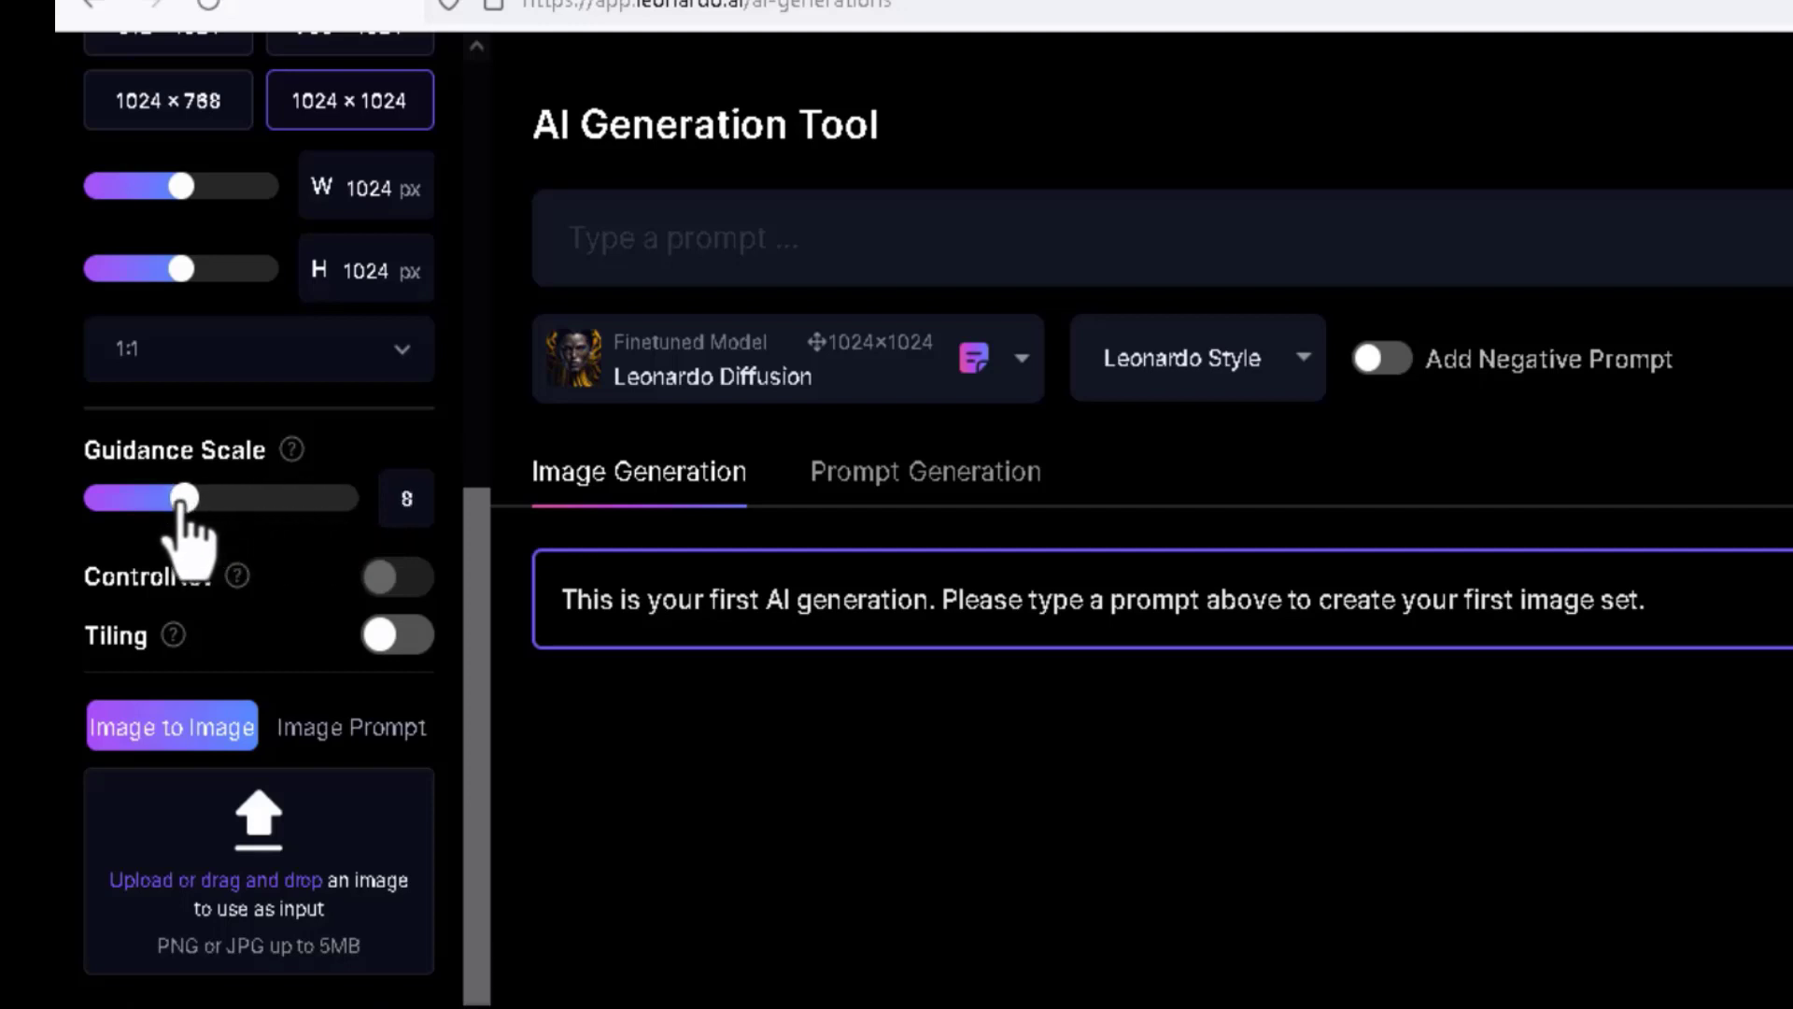
mouse_move(261, 604)
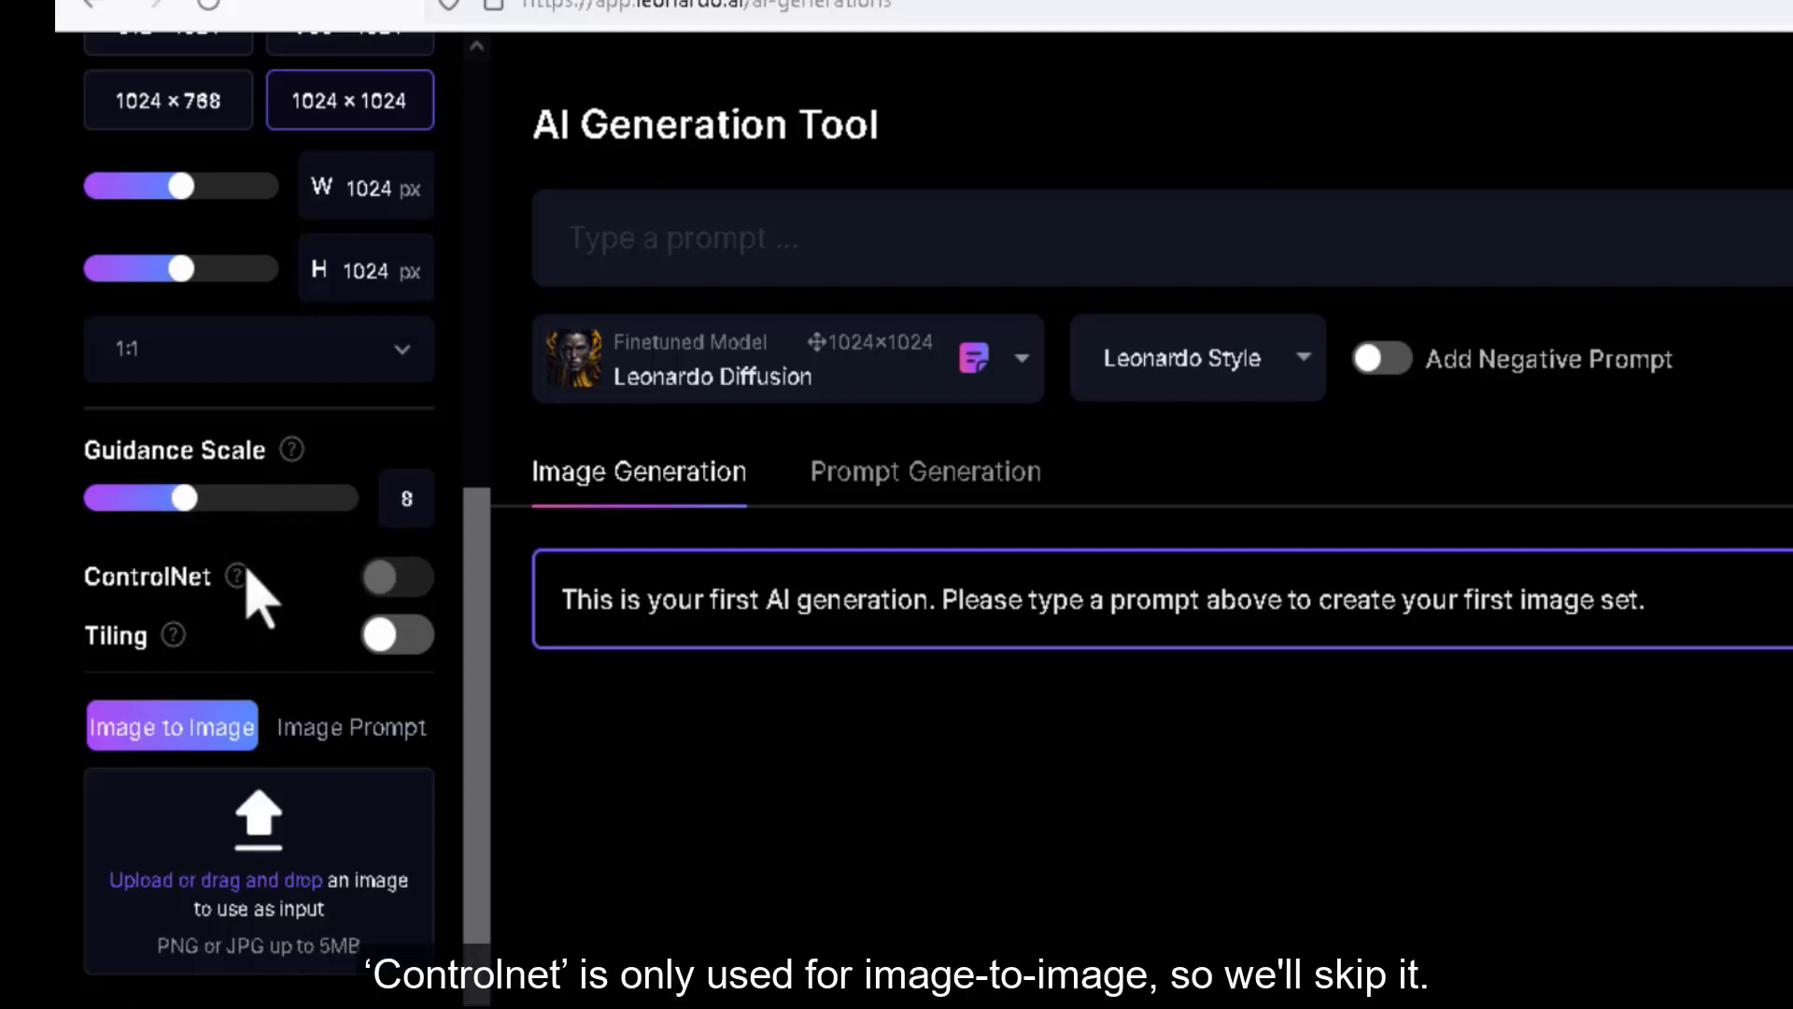
mouse_move(226, 575)
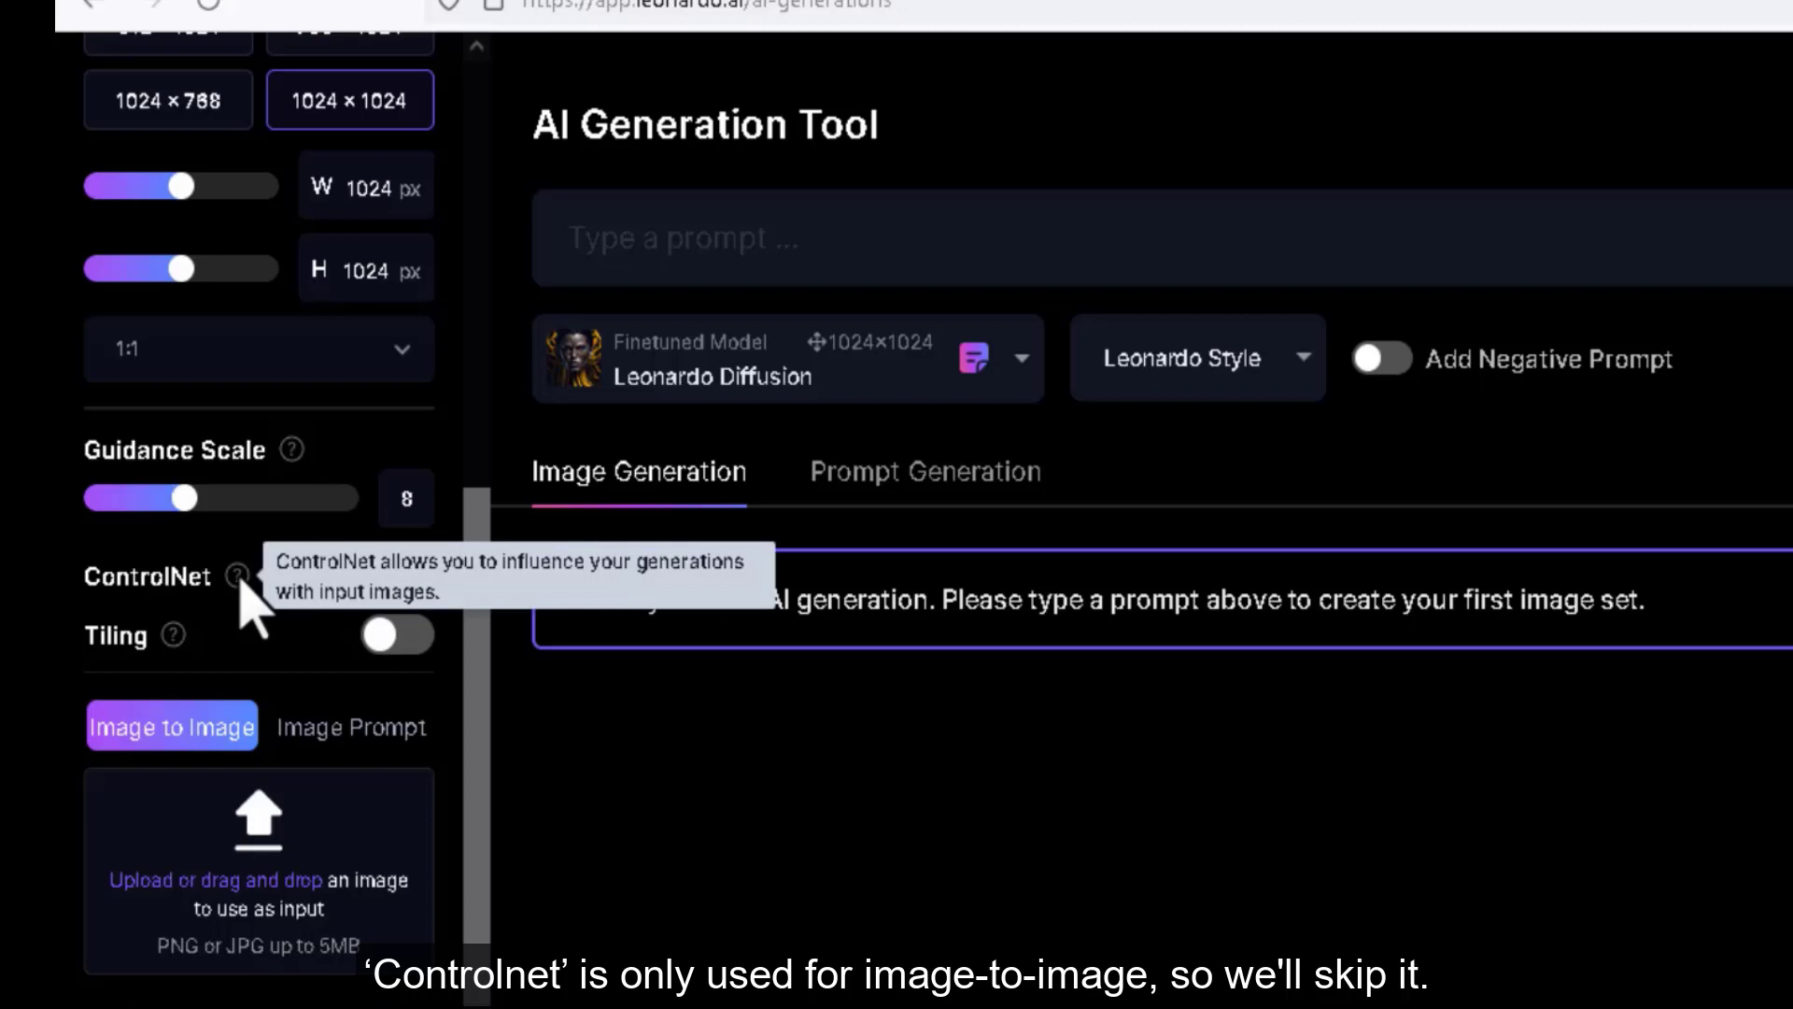
mouse_move(394, 583)
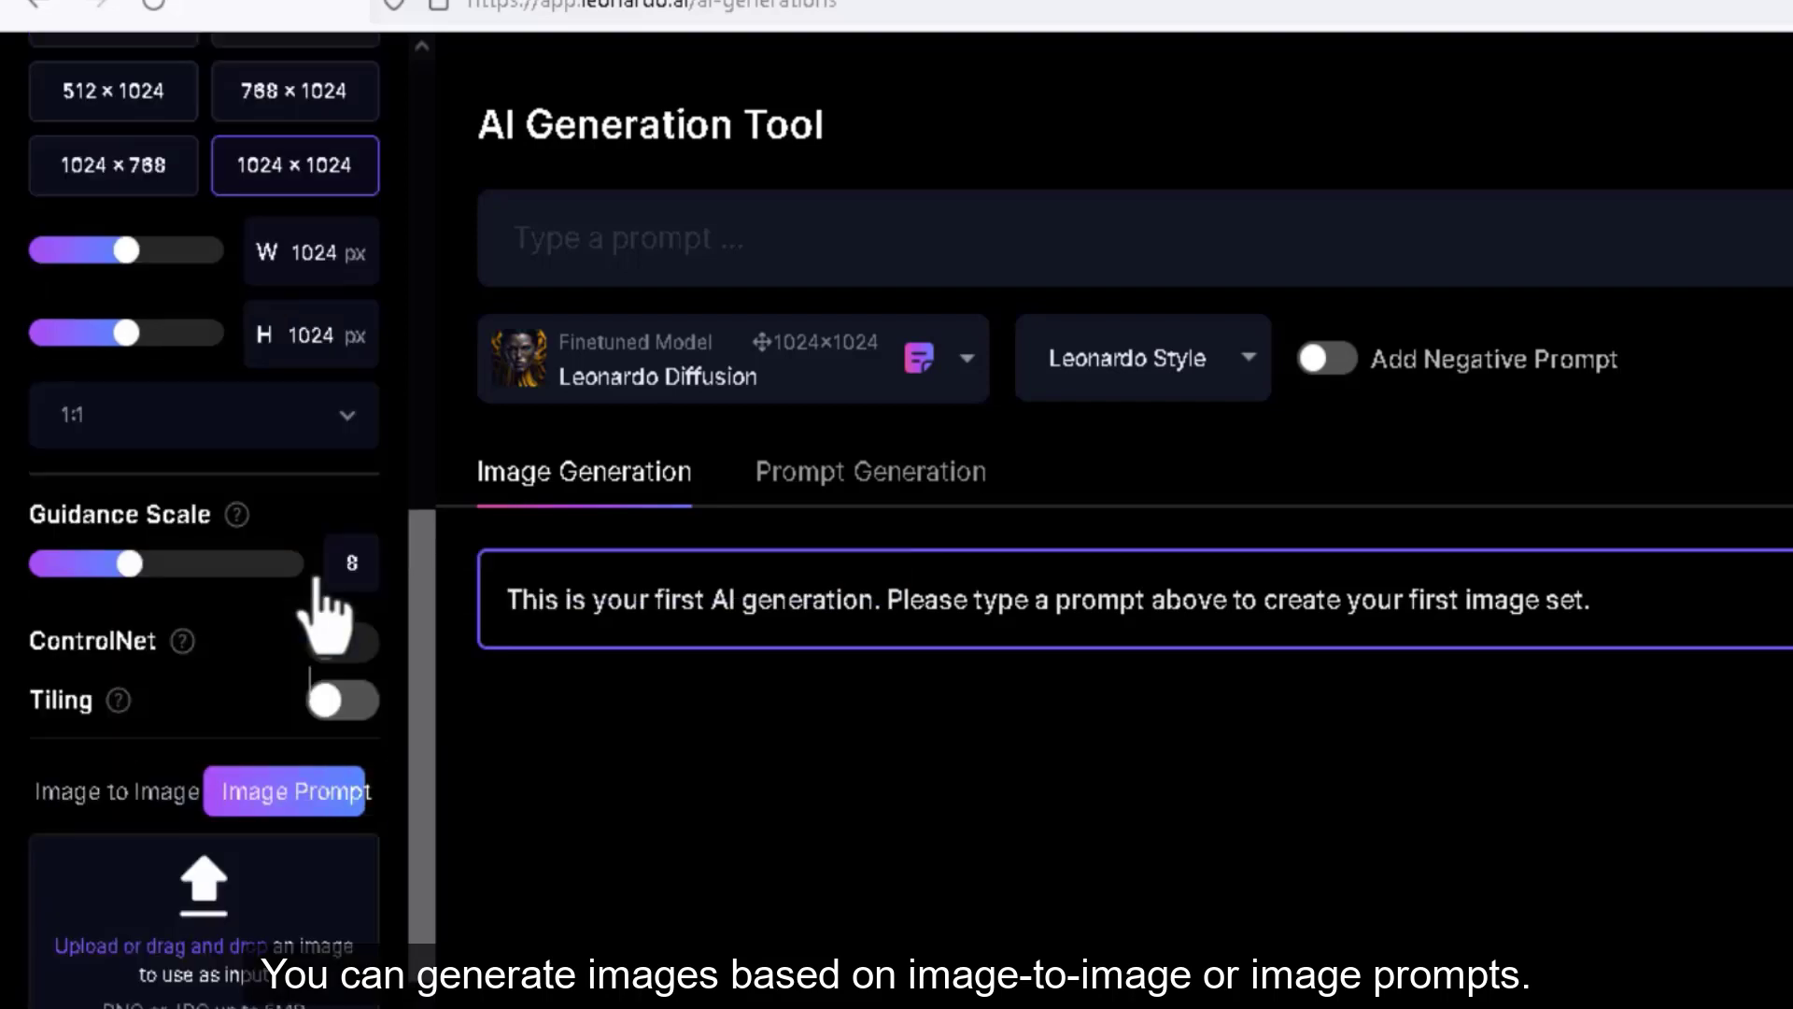
scroll(down, 3)
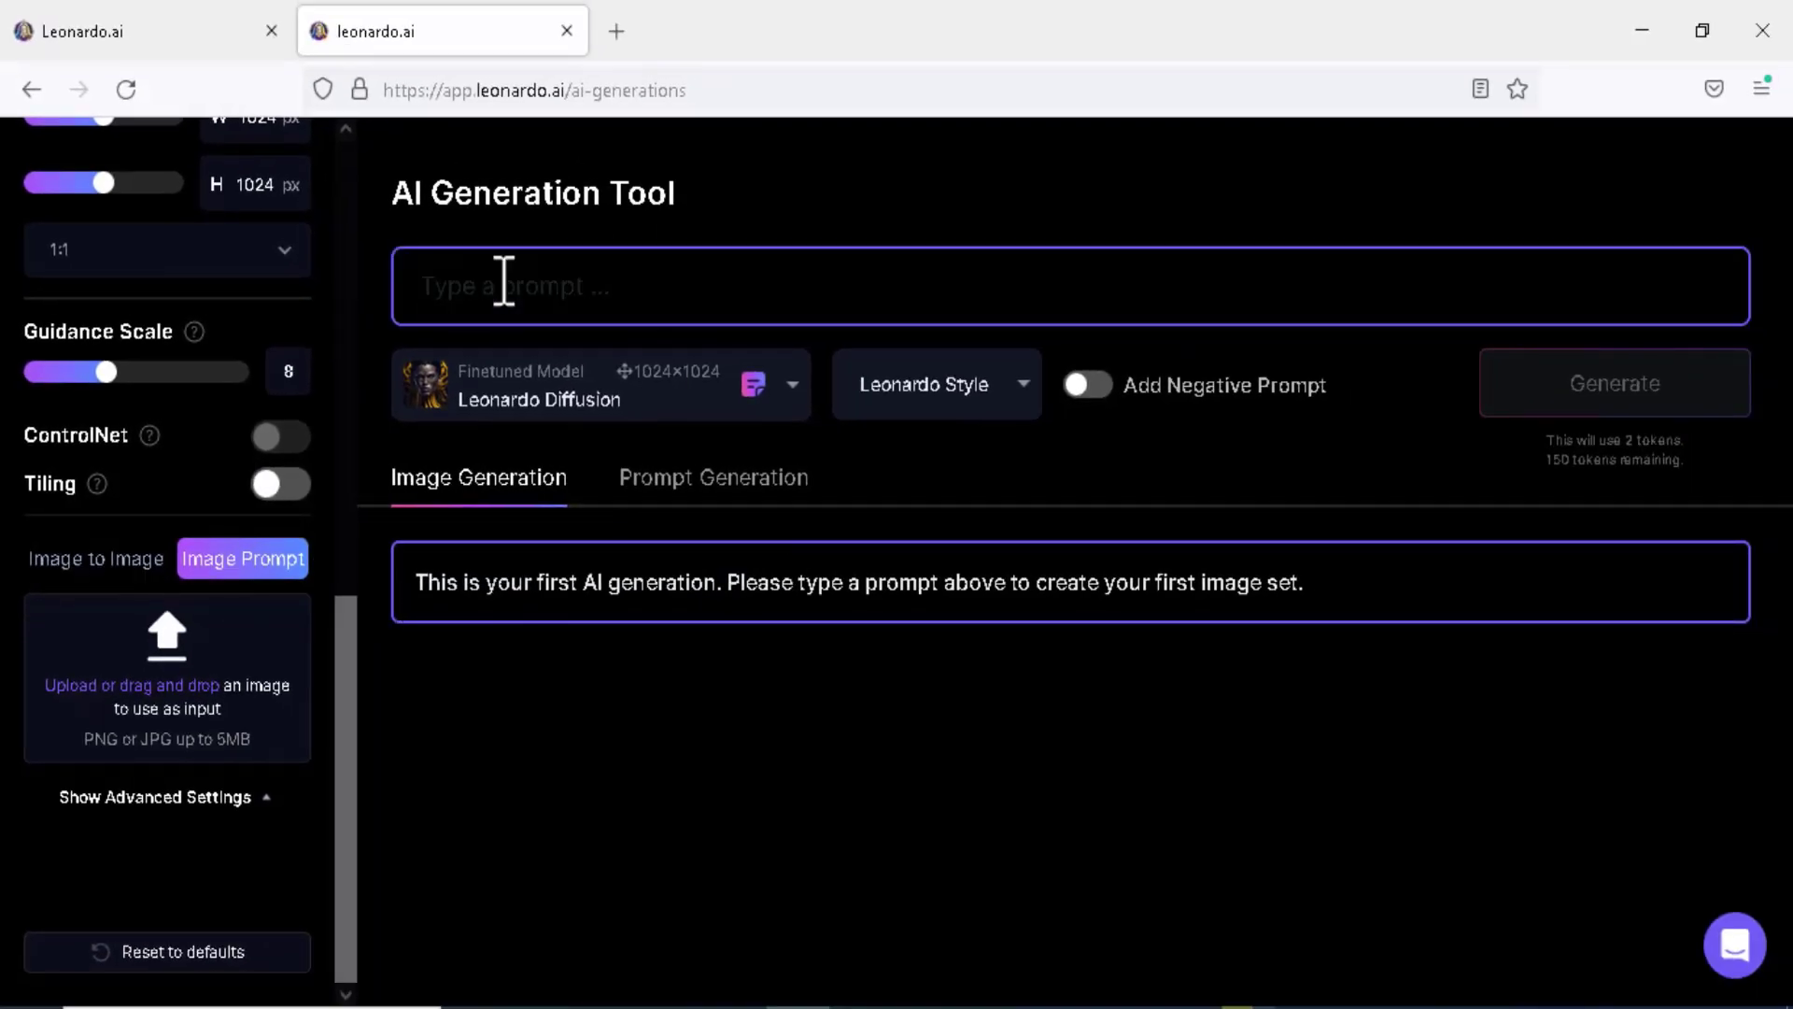
Finish the prompt with 'masterpiece, best quality' and ', face to the camera'
text(masterpiece,)
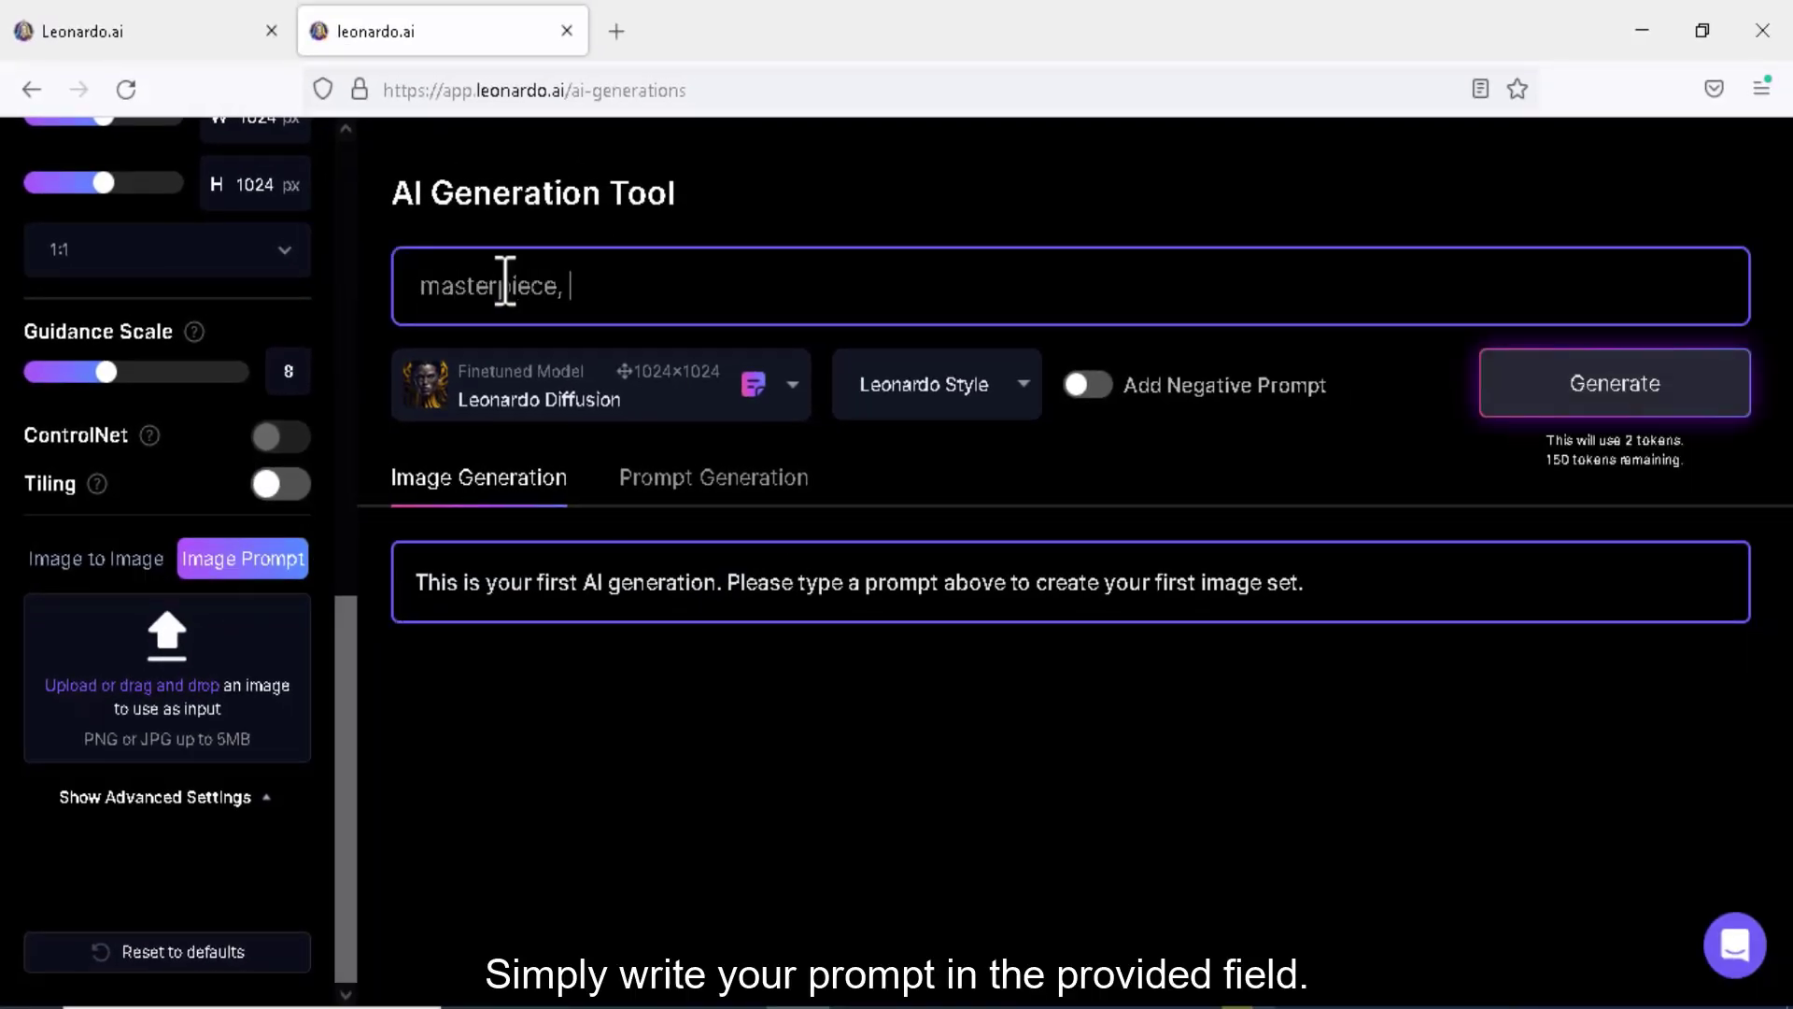
text(best quality,)
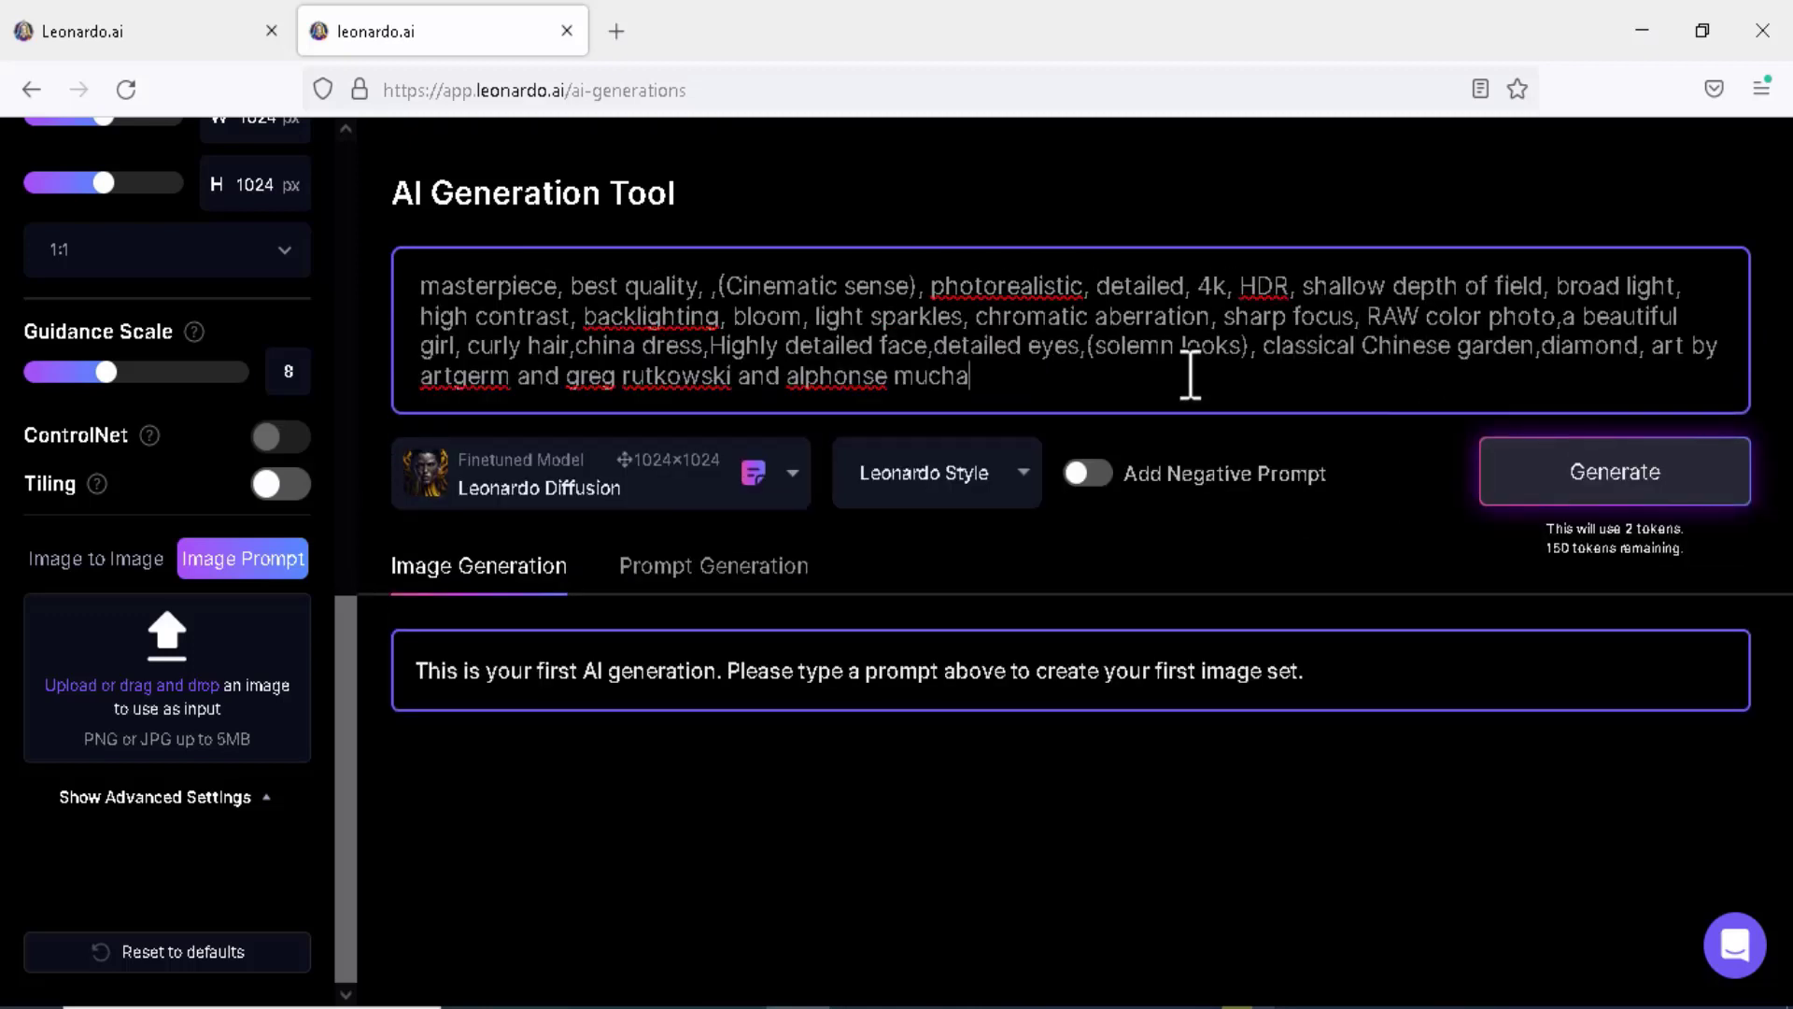
text(, f)
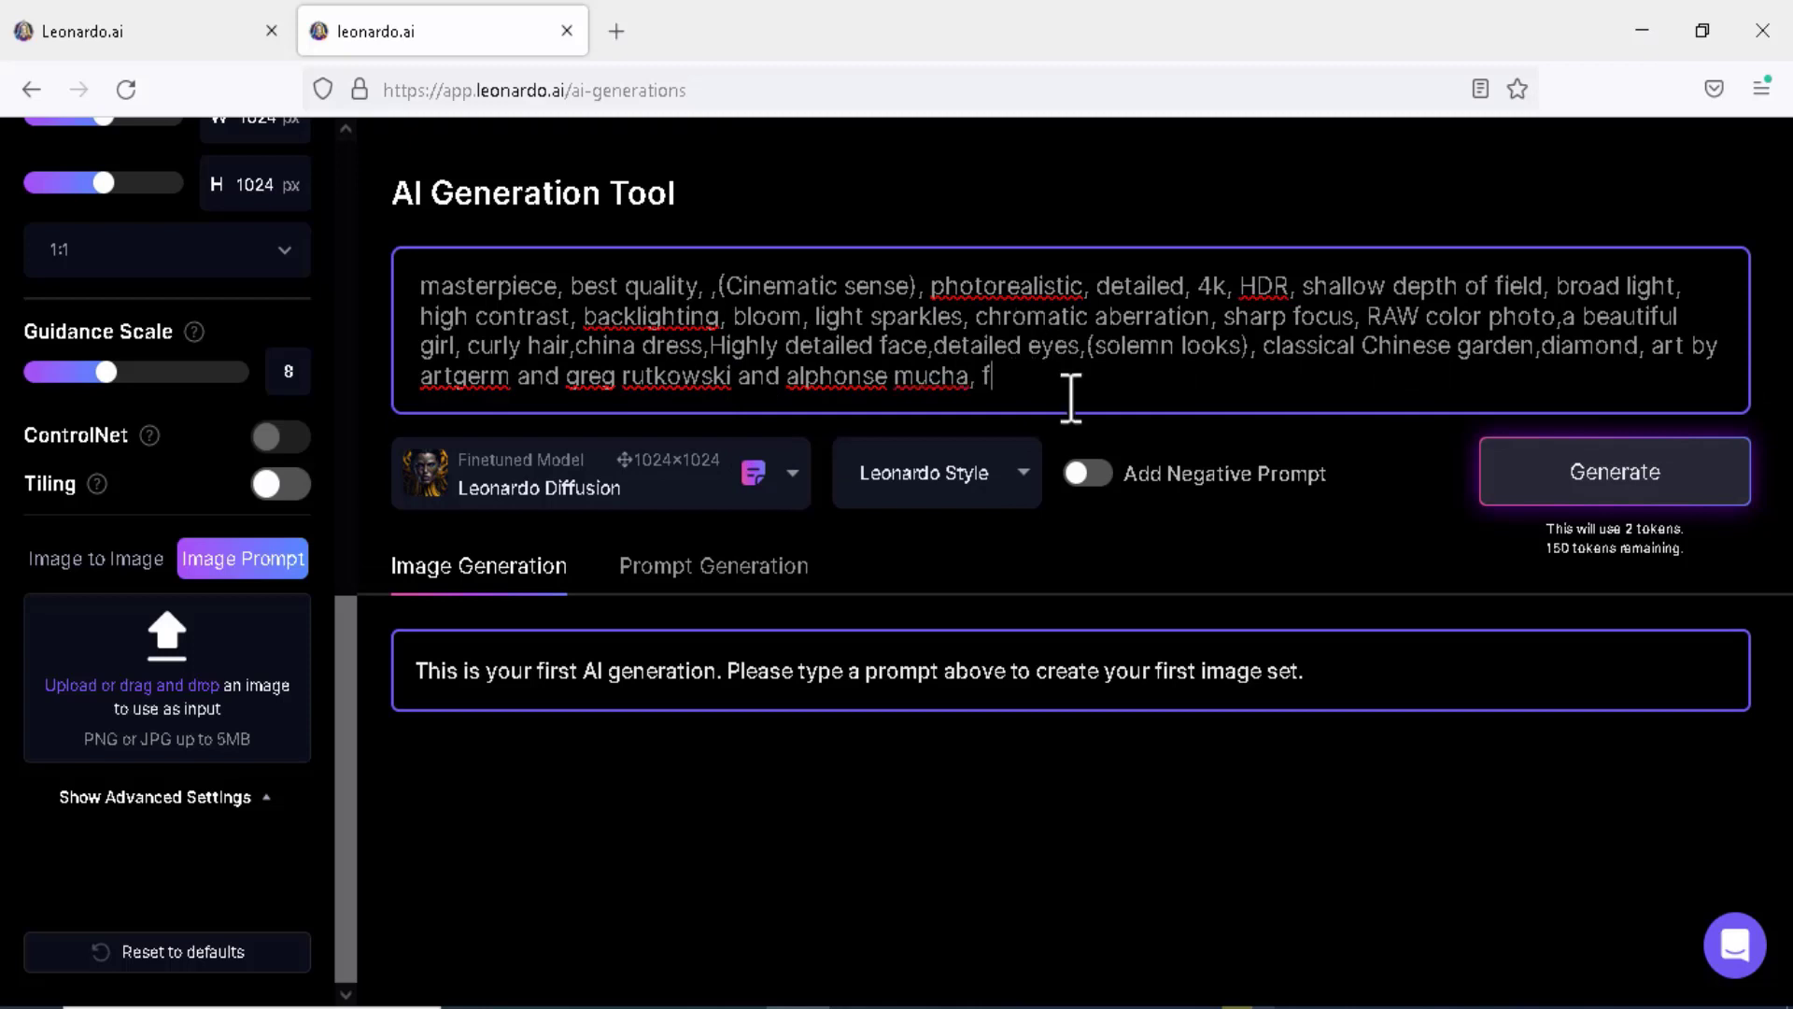
text(ace to the camera)
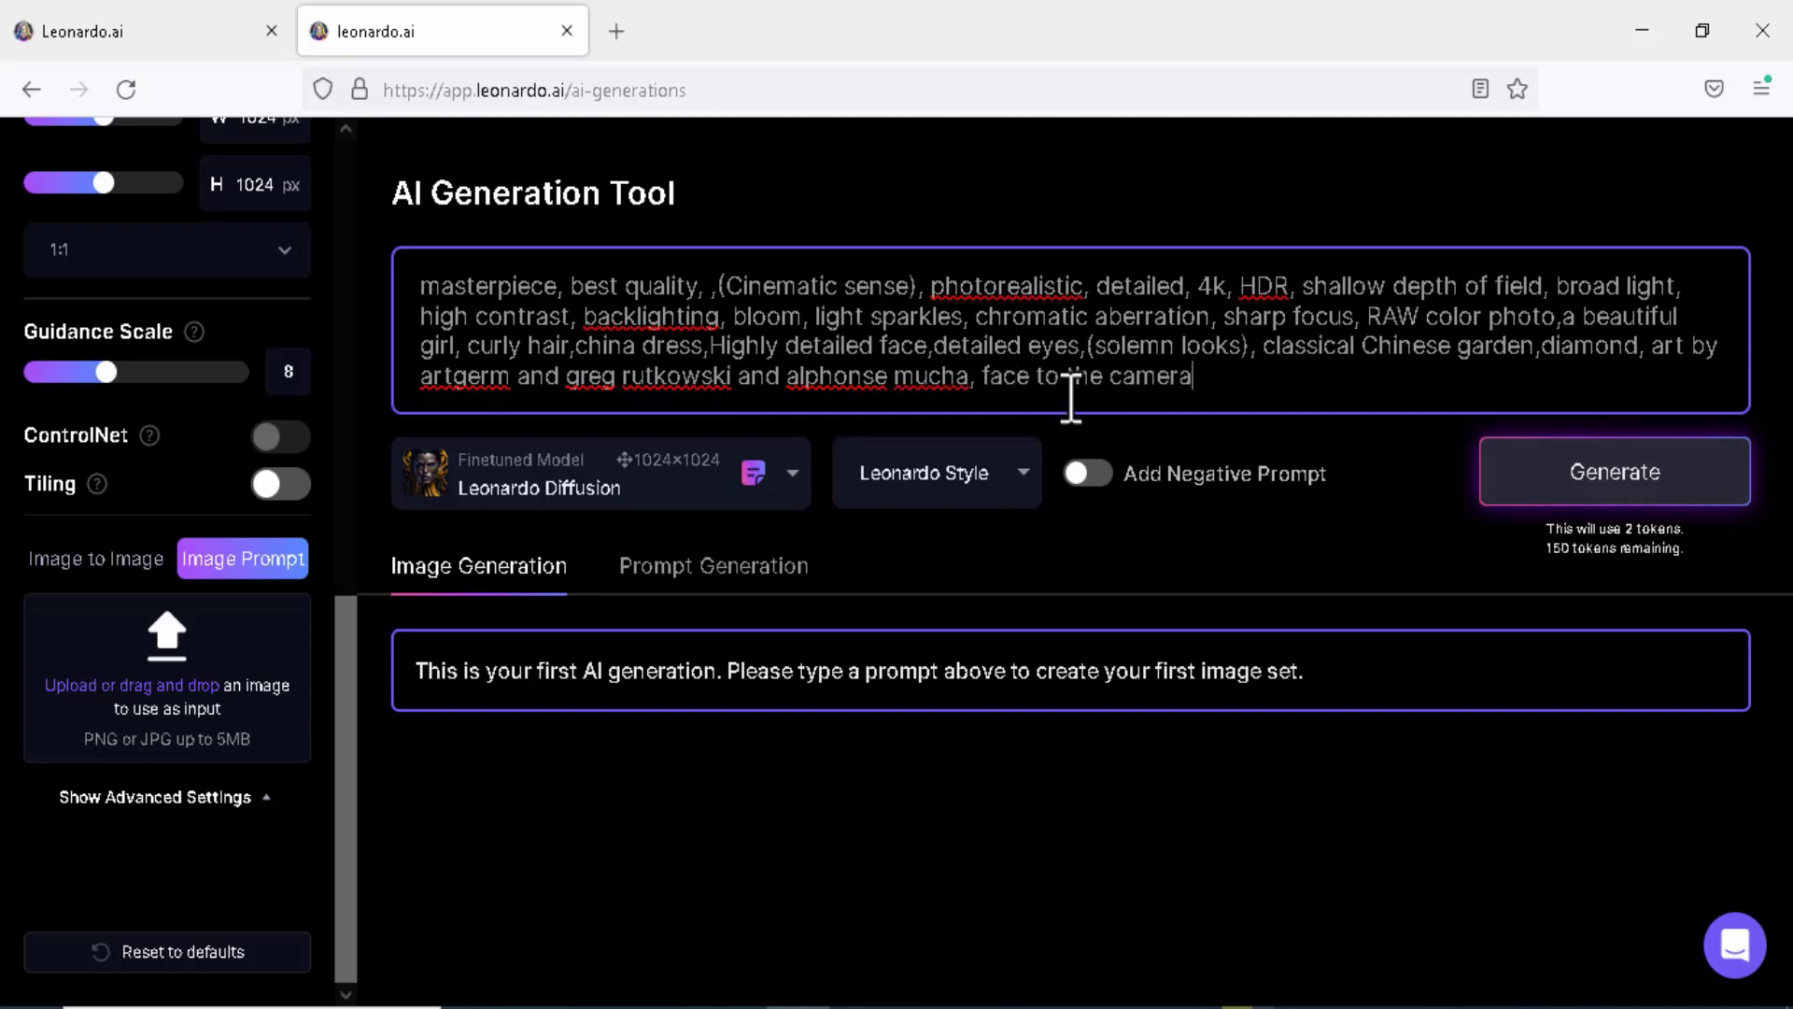
Check the model and style lists, enable a negative prompt against low quality, and generate the portrait
click(600, 473)
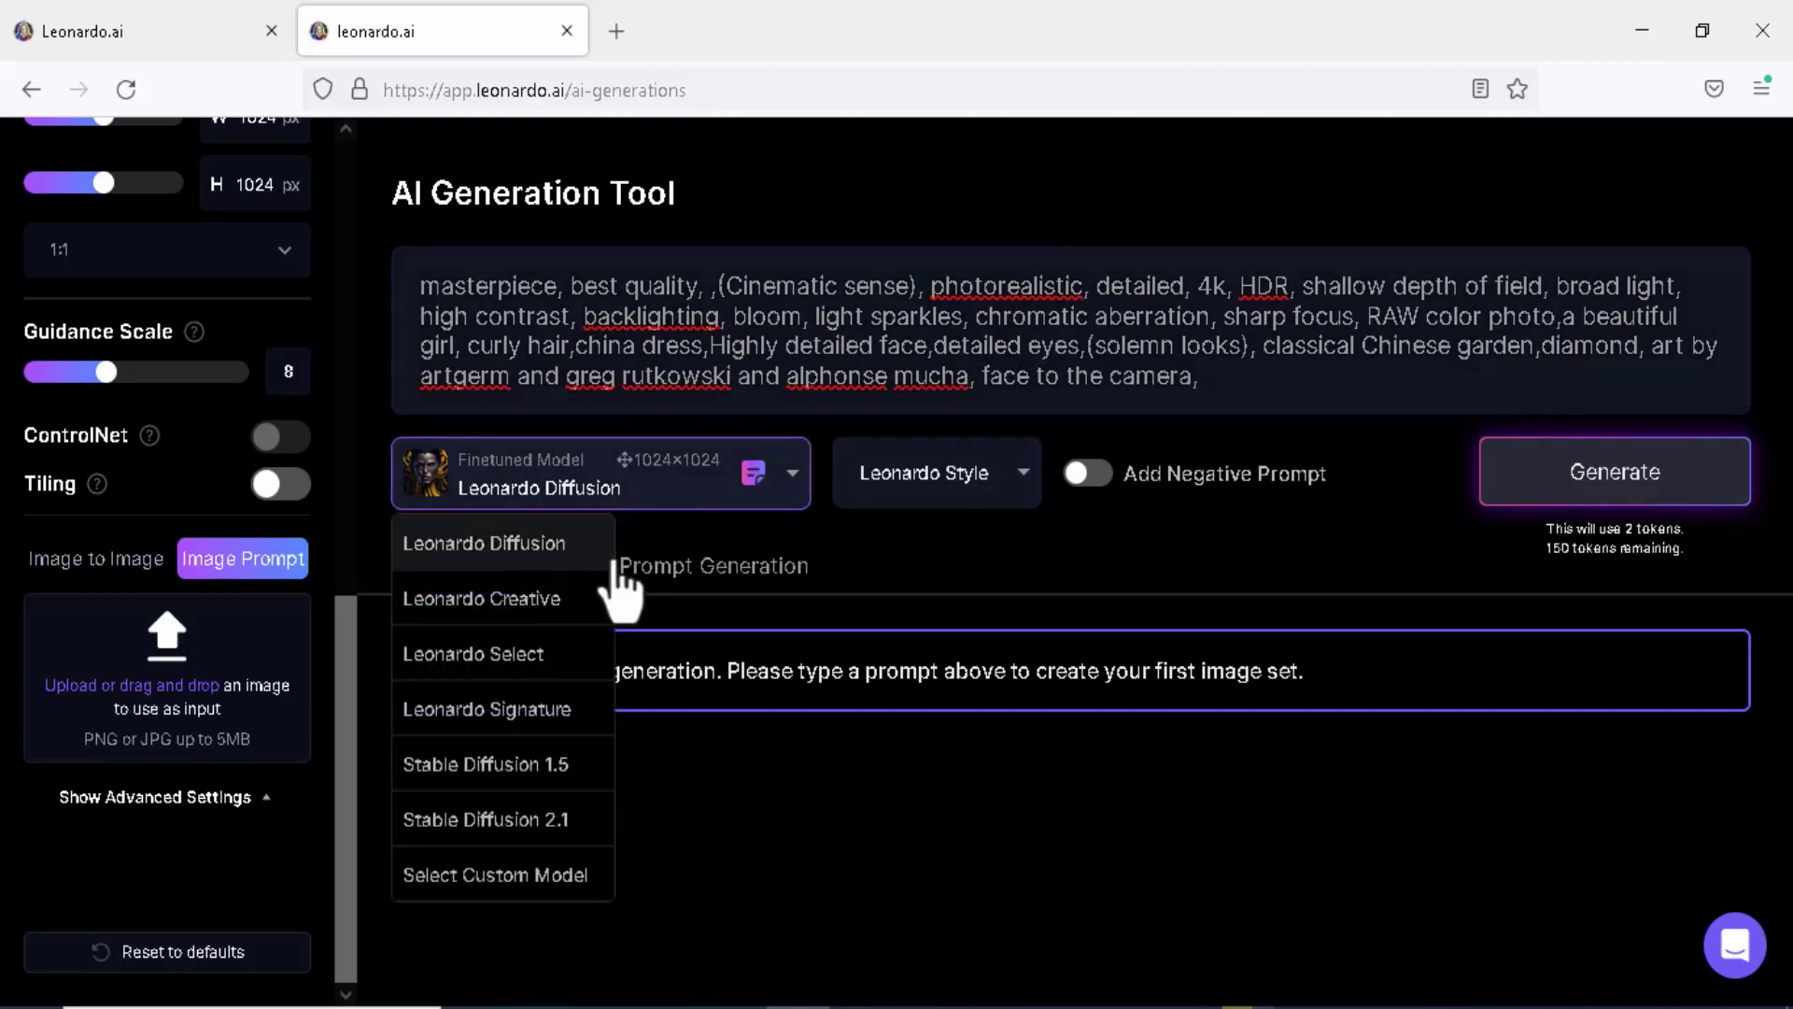
mouse_move(586, 818)
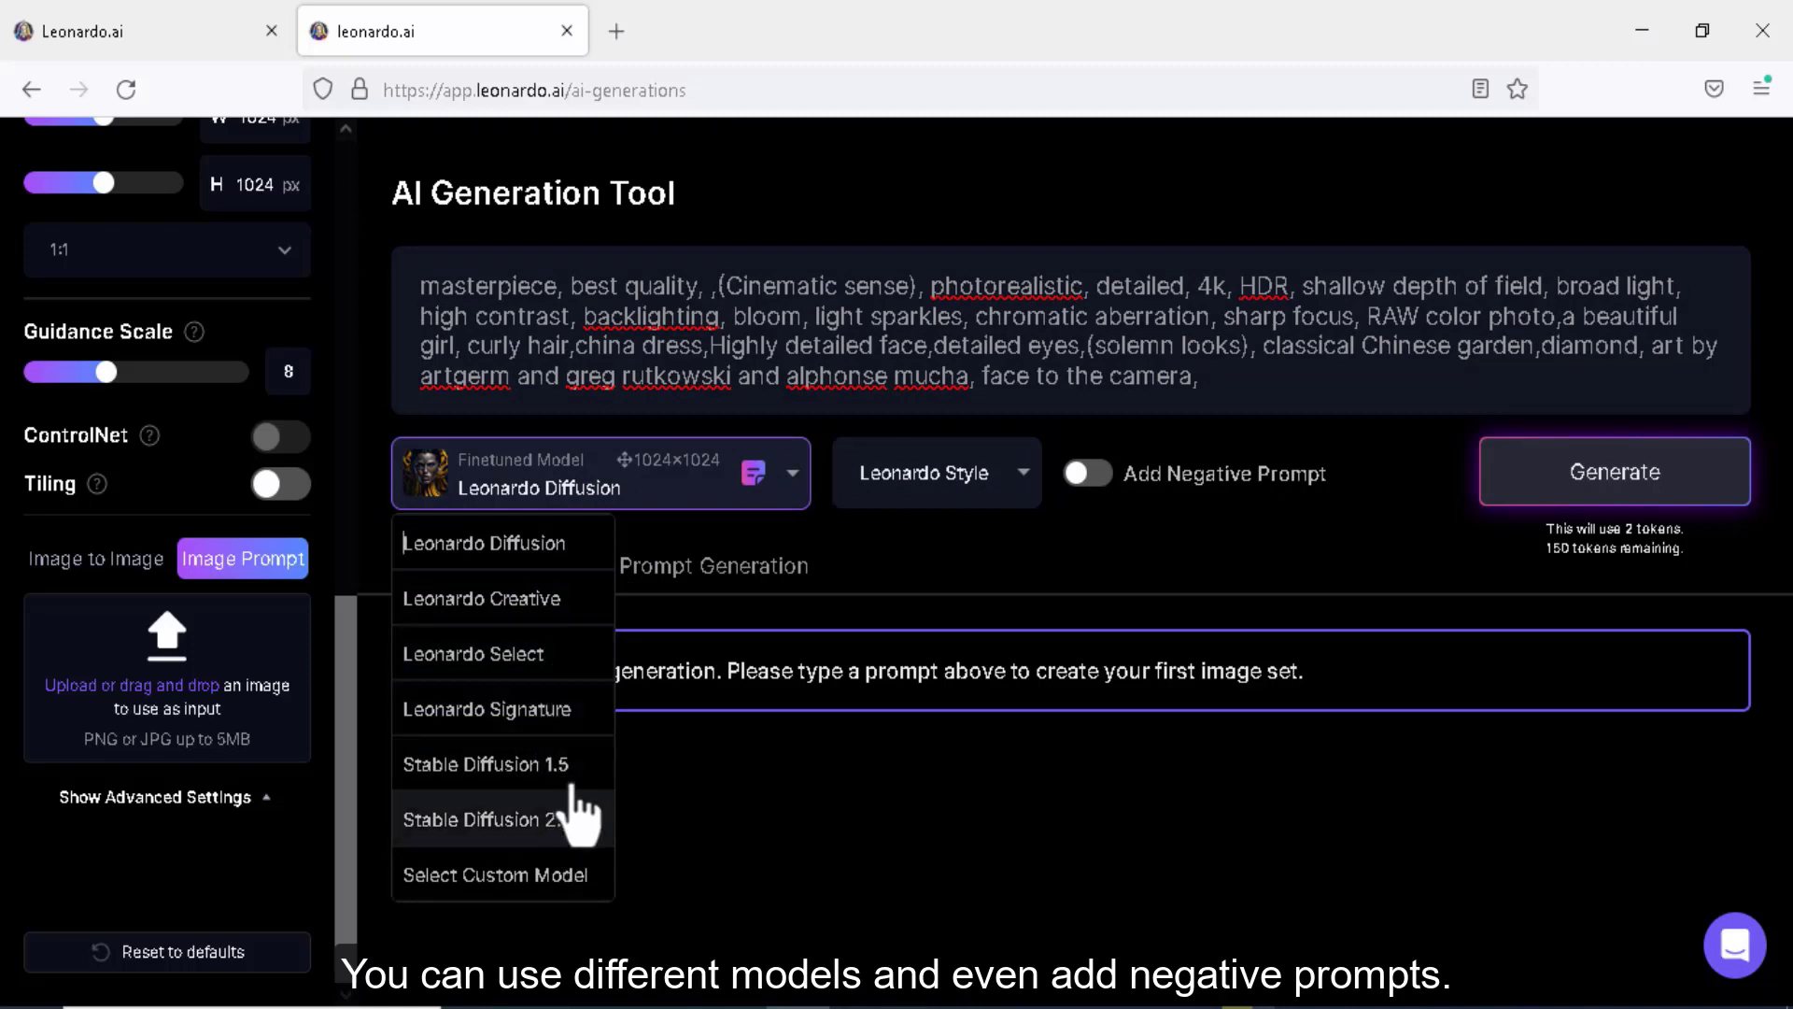
mouse_move(566, 764)
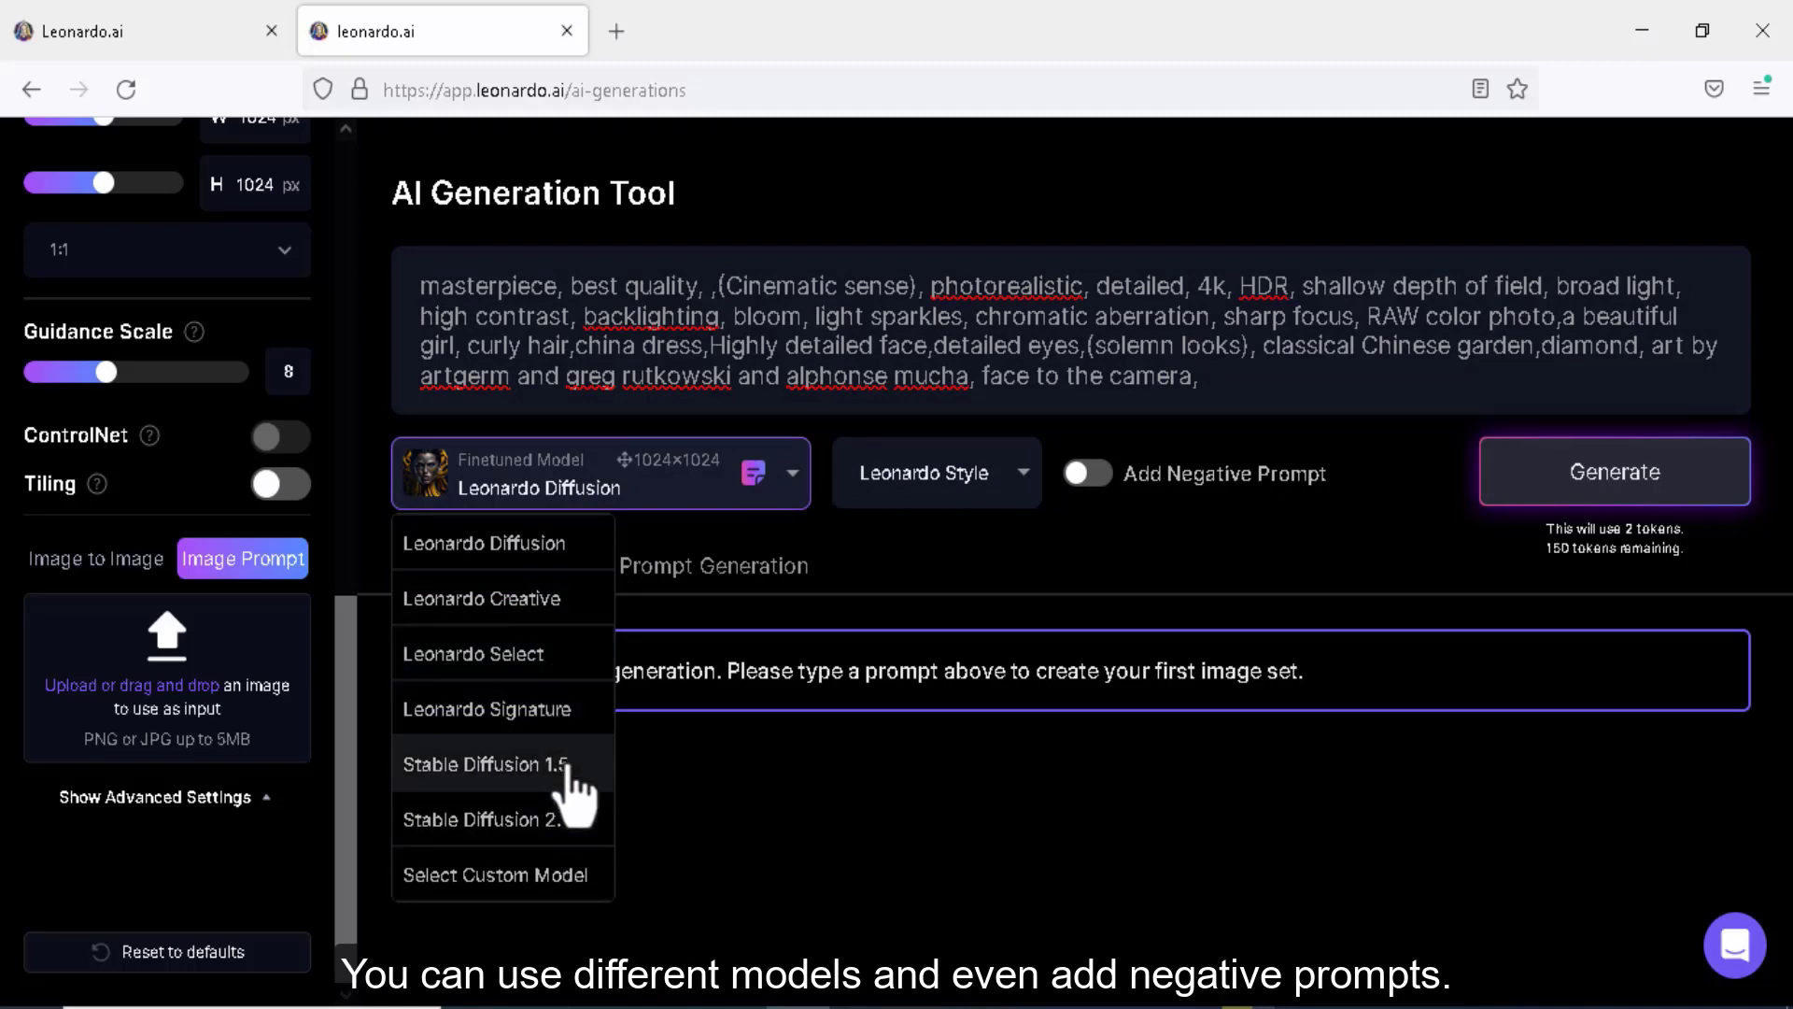
click(934, 473)
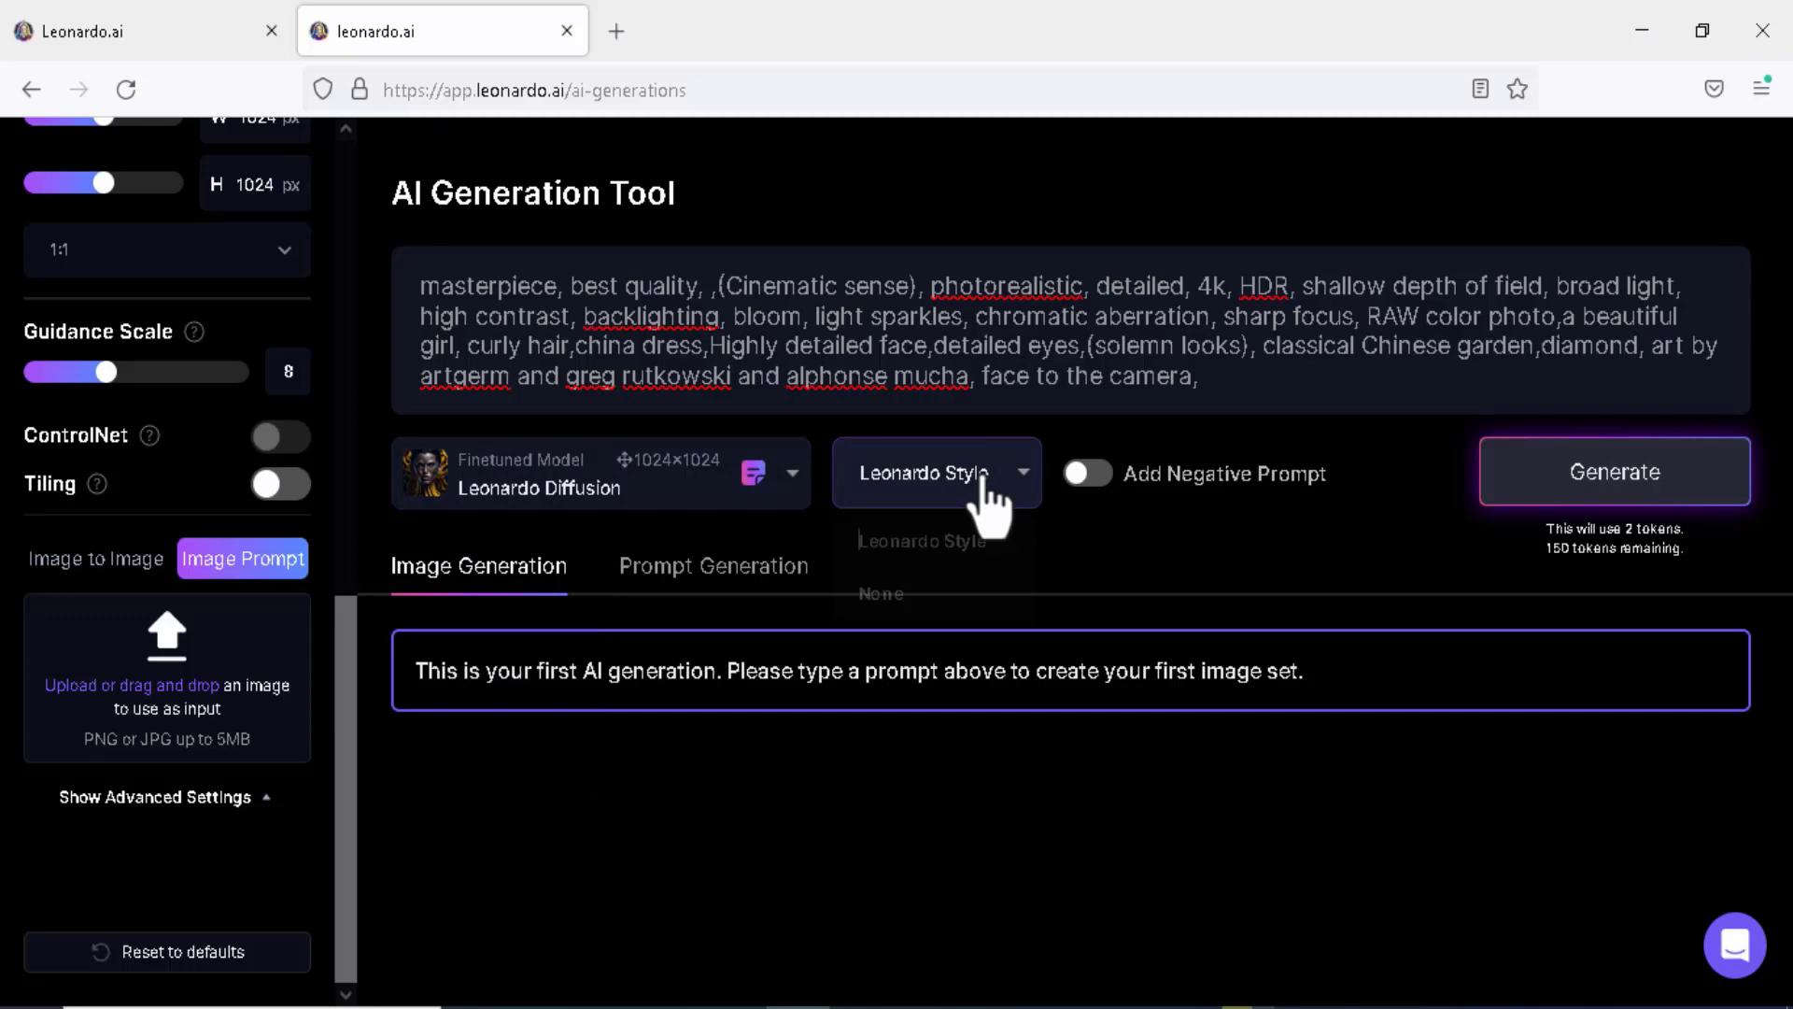
click(1084, 472)
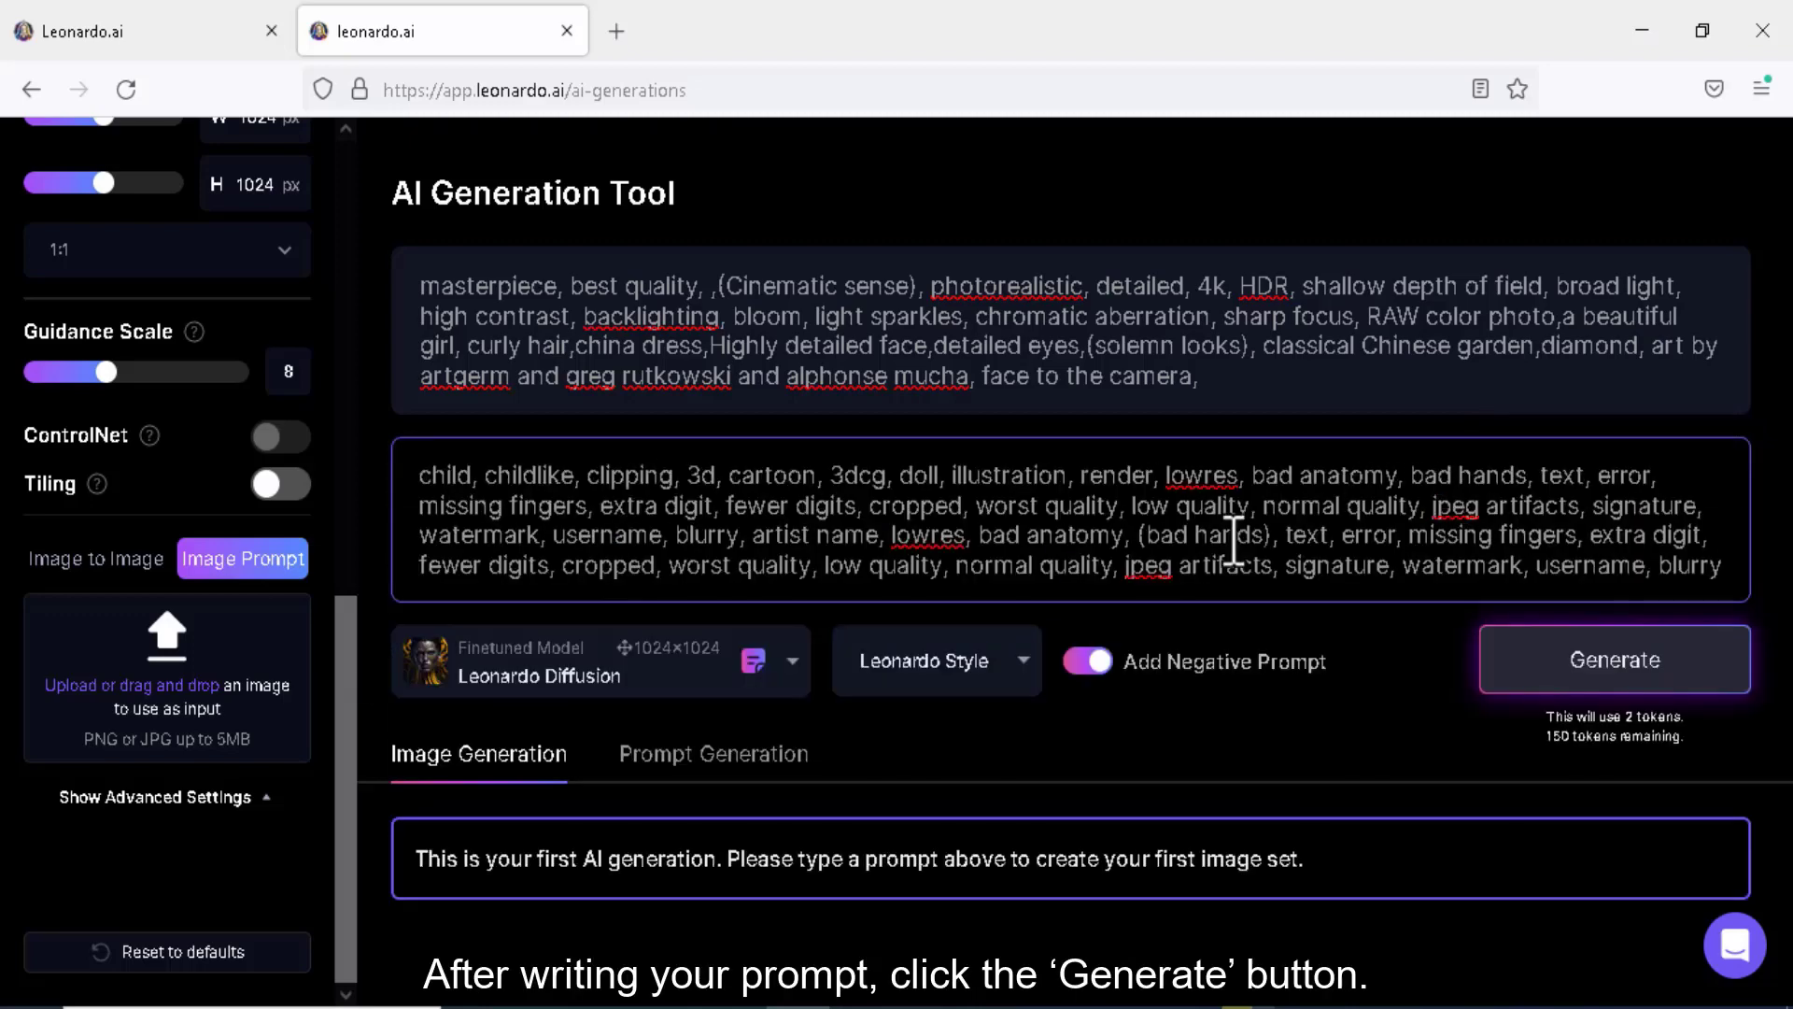
click(1614, 660)
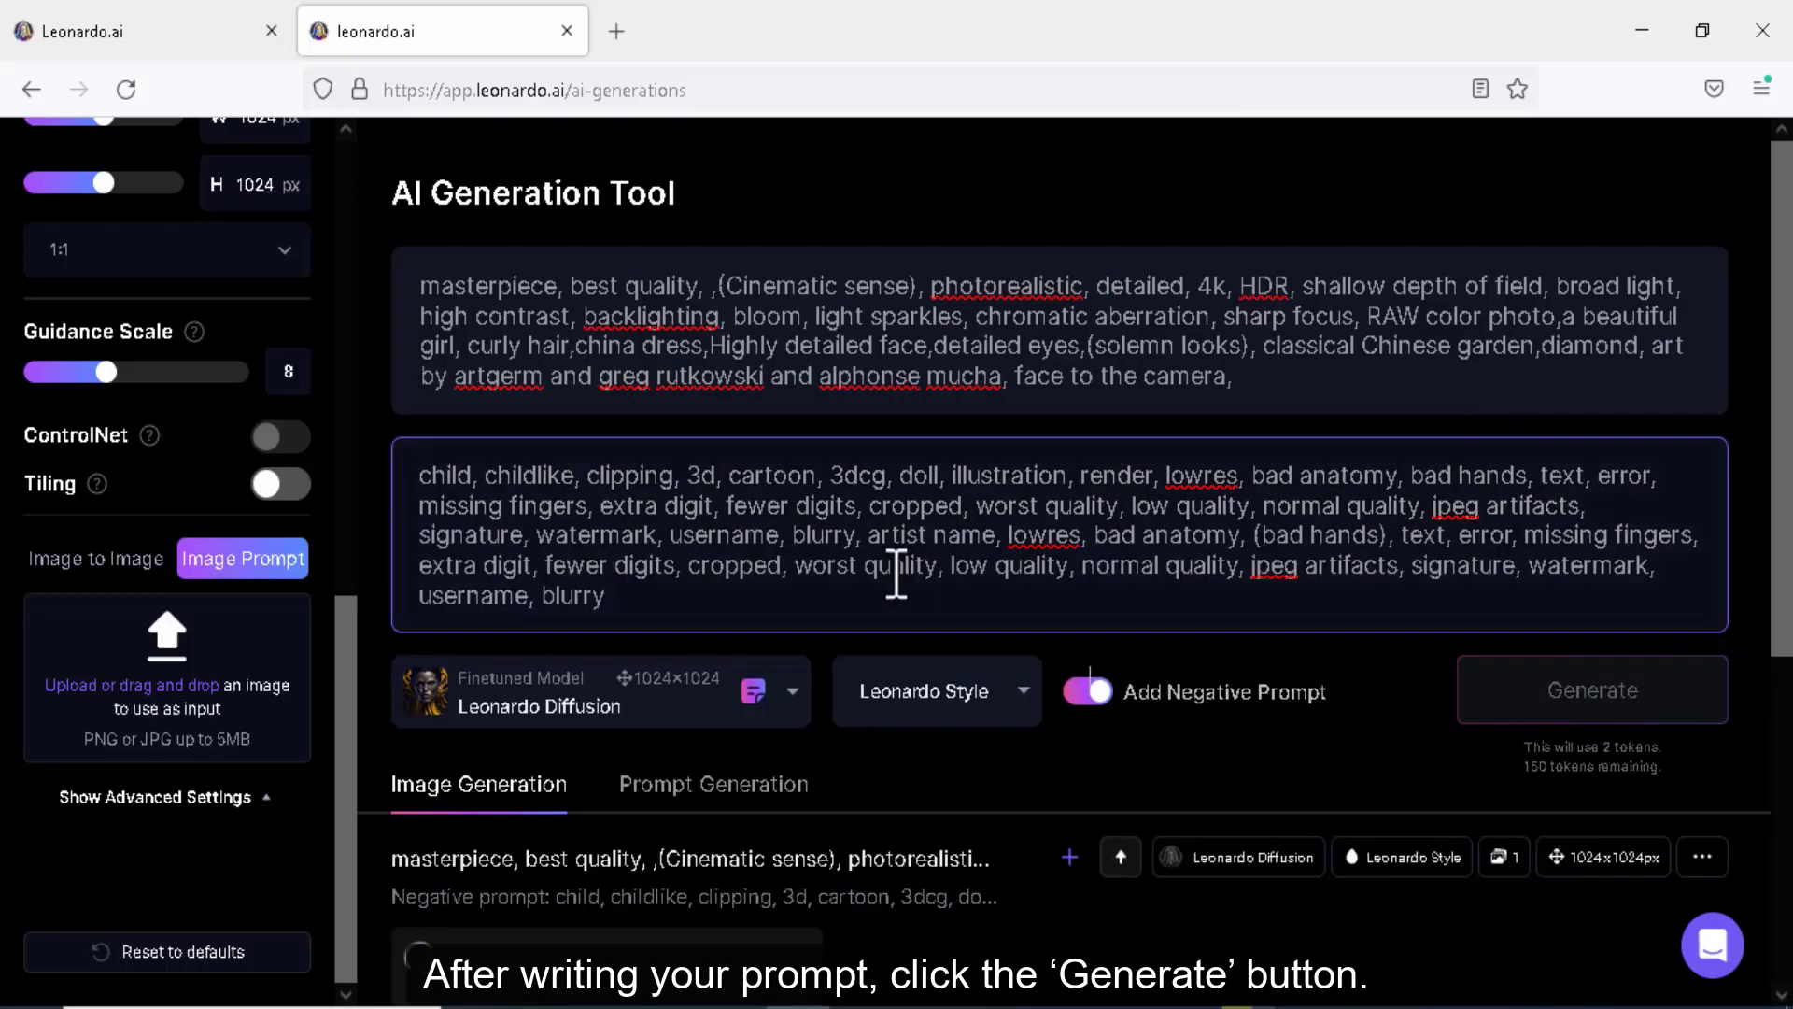
click(1590, 689)
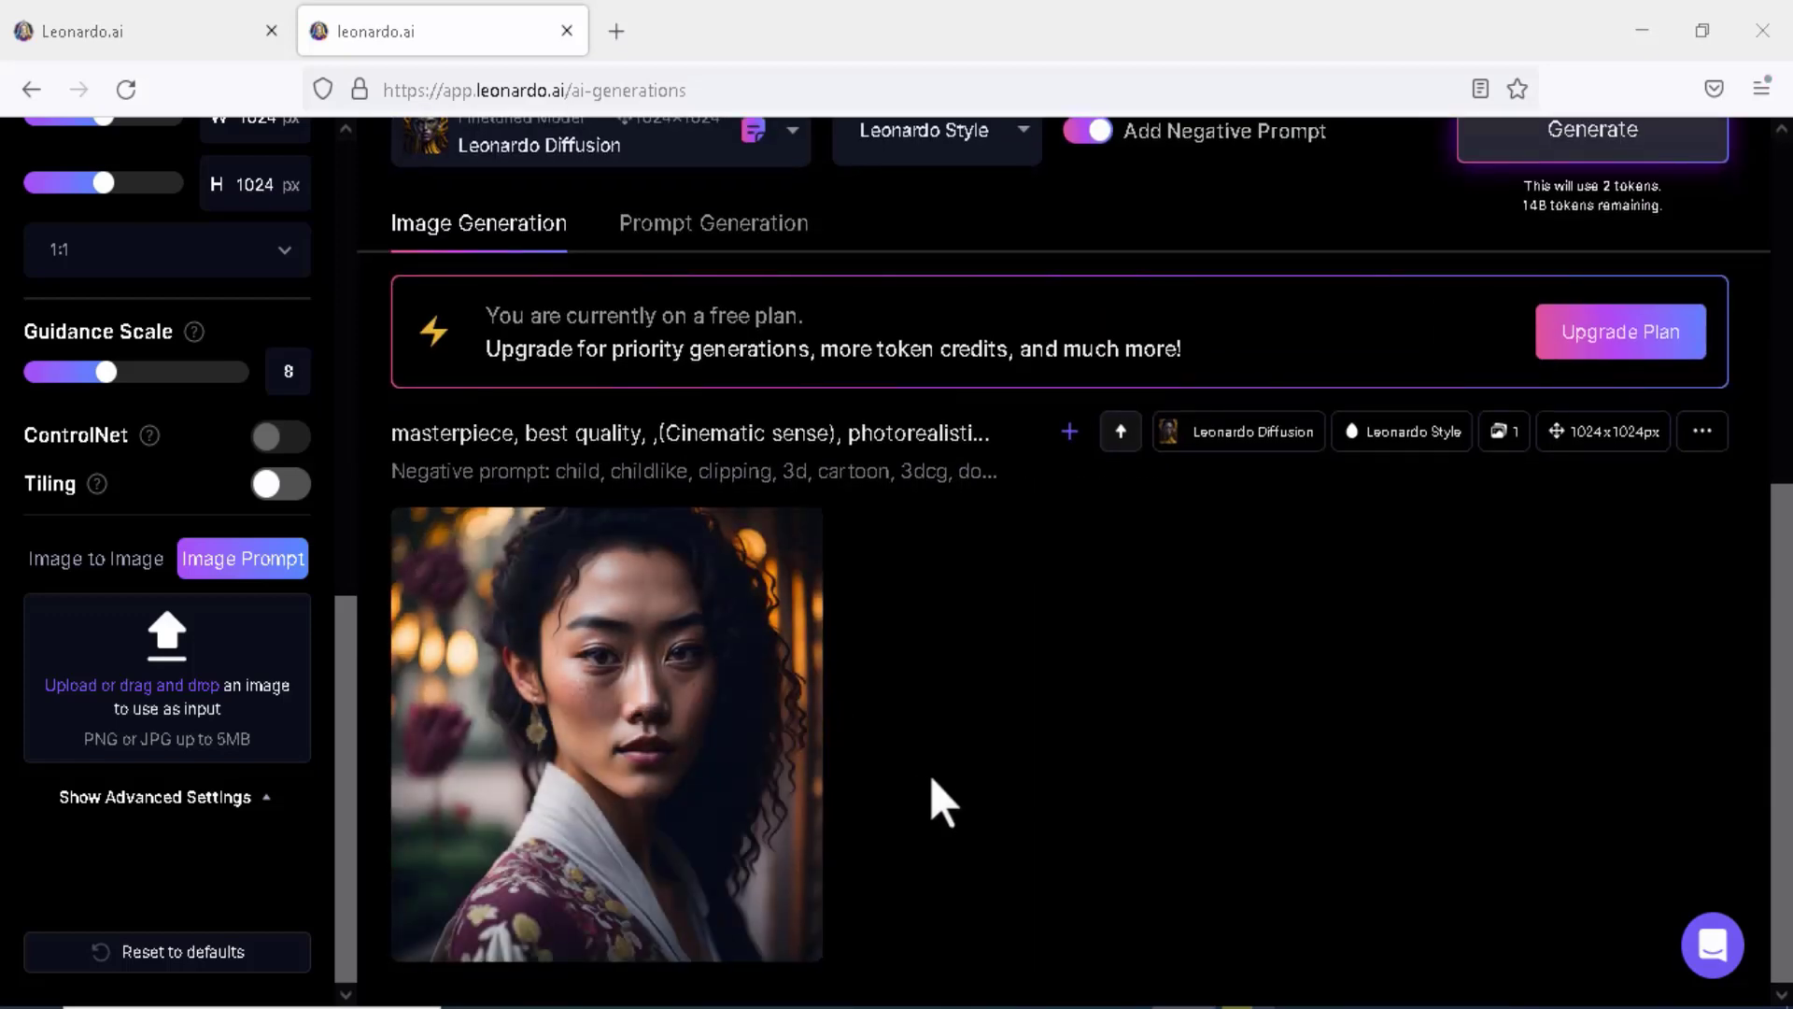
mouse_move(647, 818)
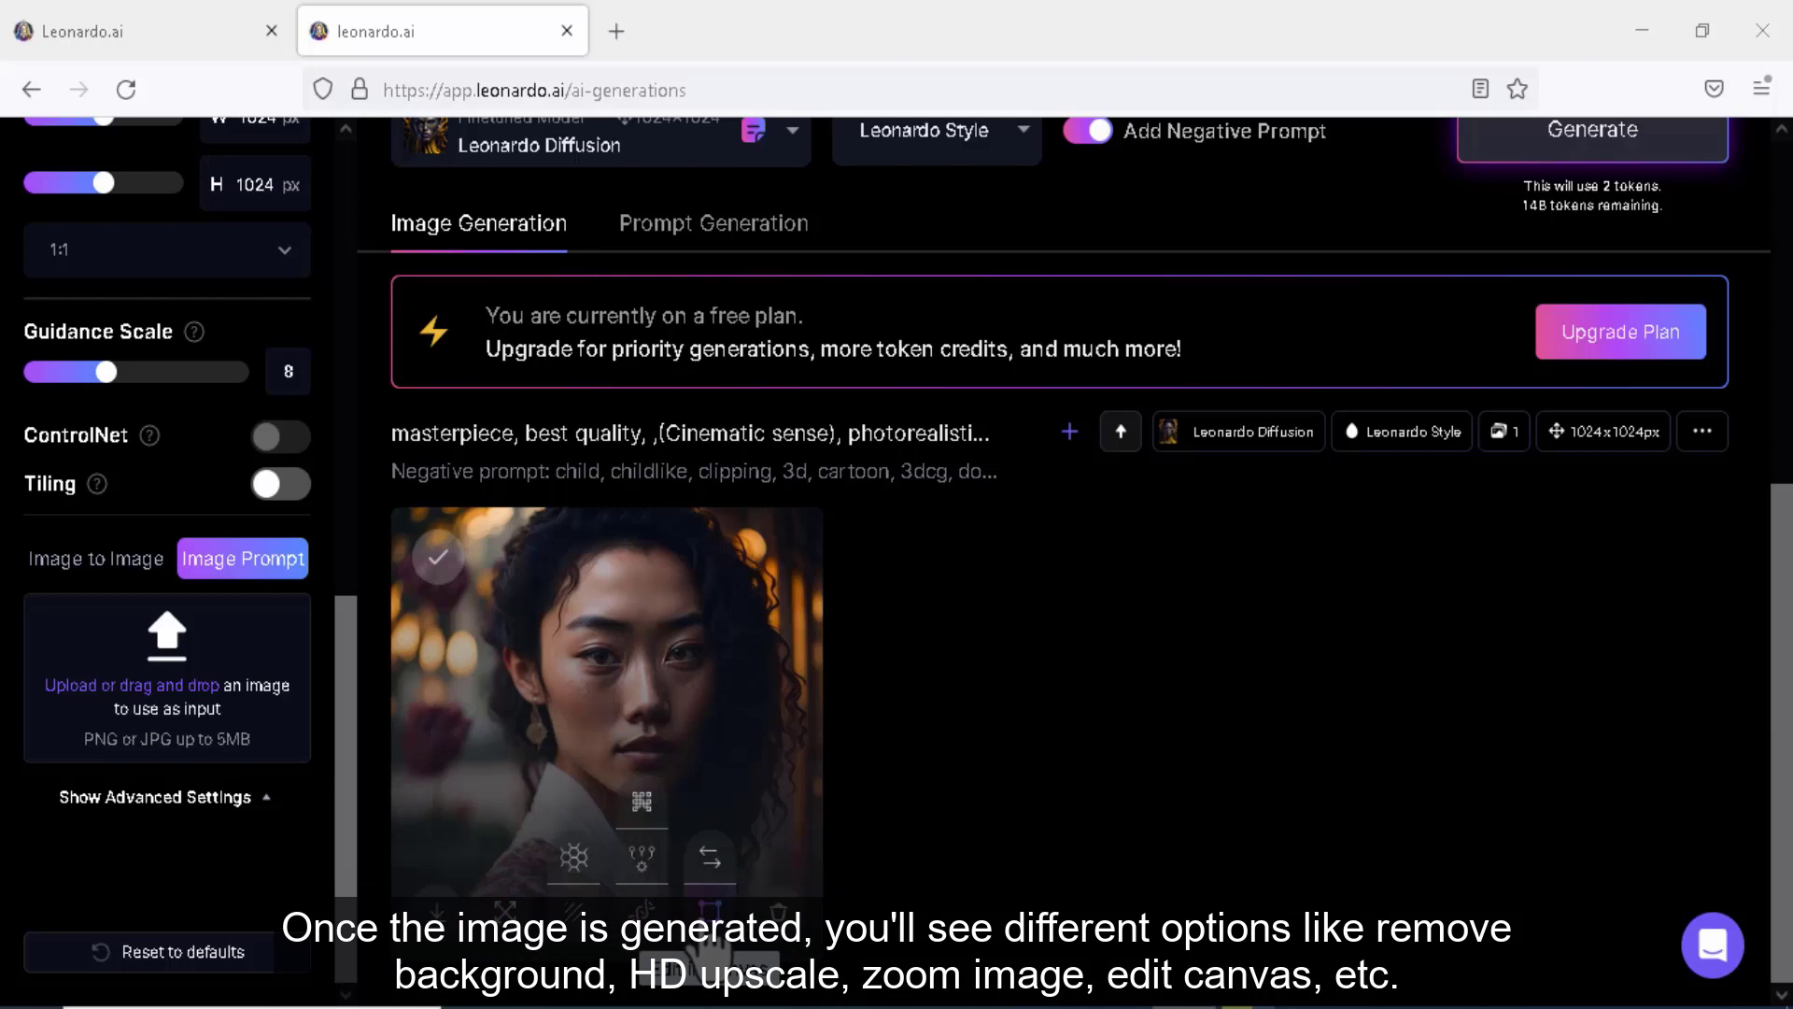
mouse_move(640, 858)
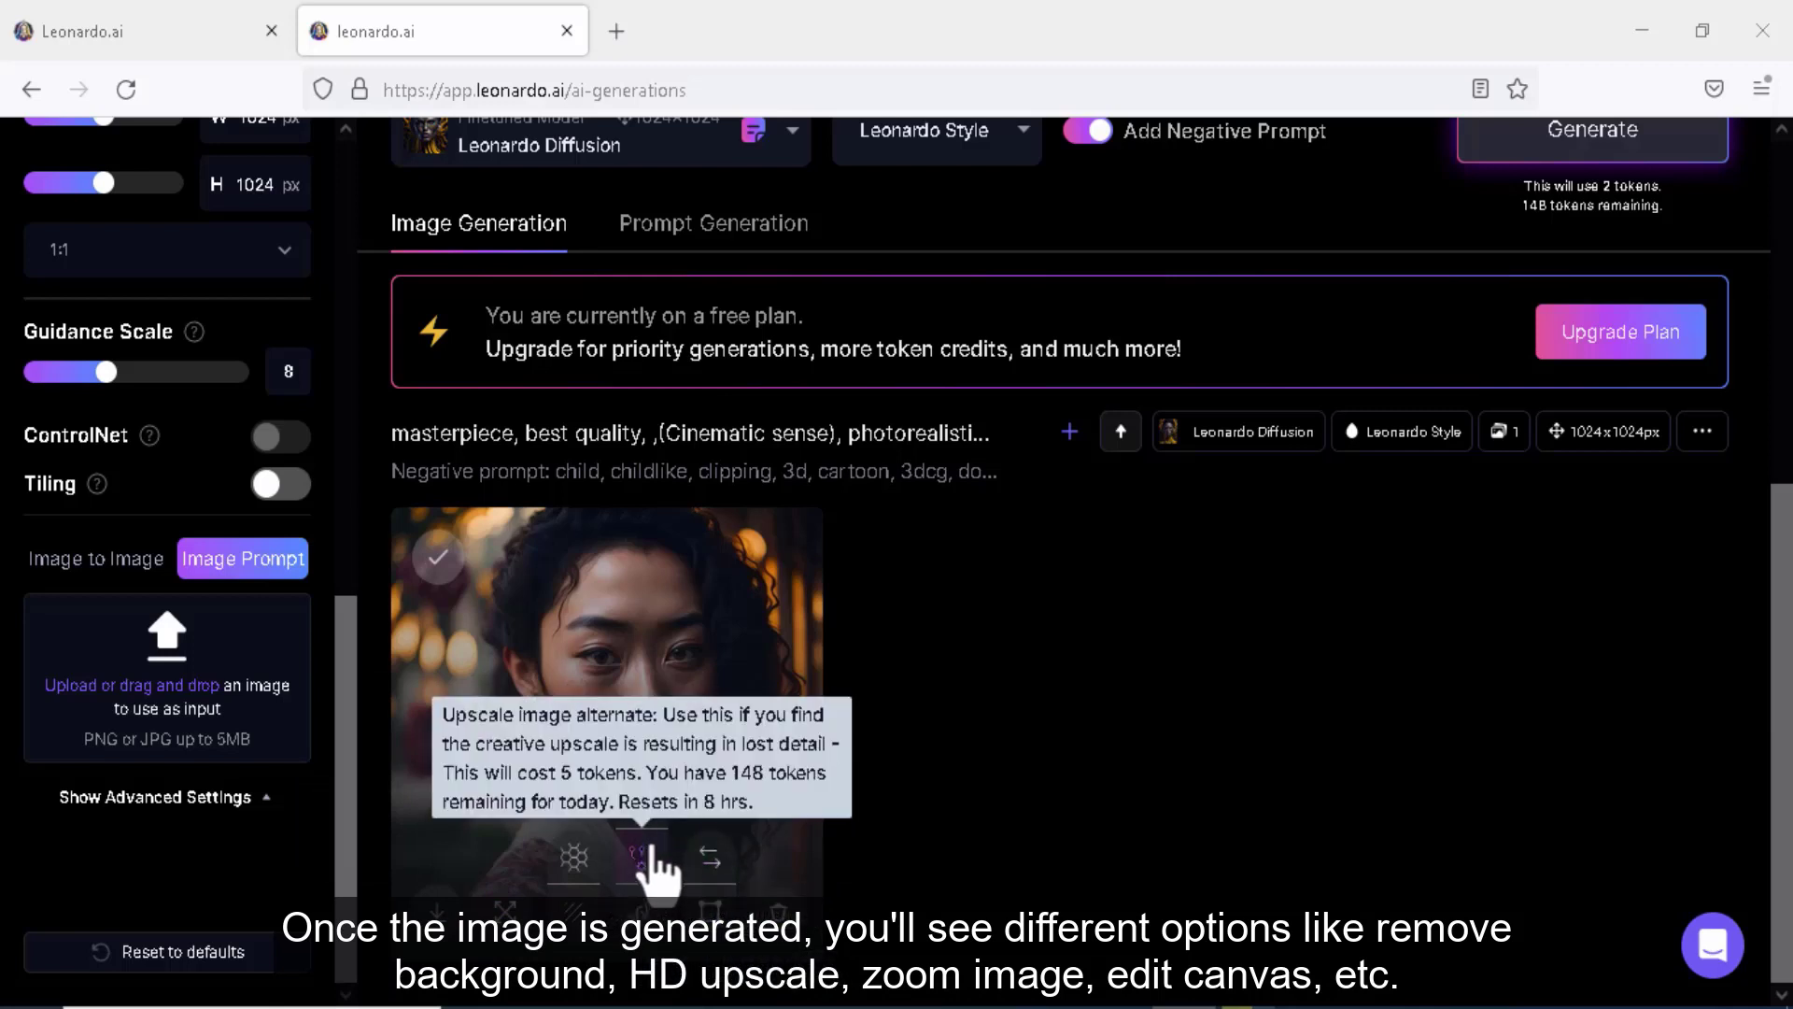
mouse_move(575, 879)
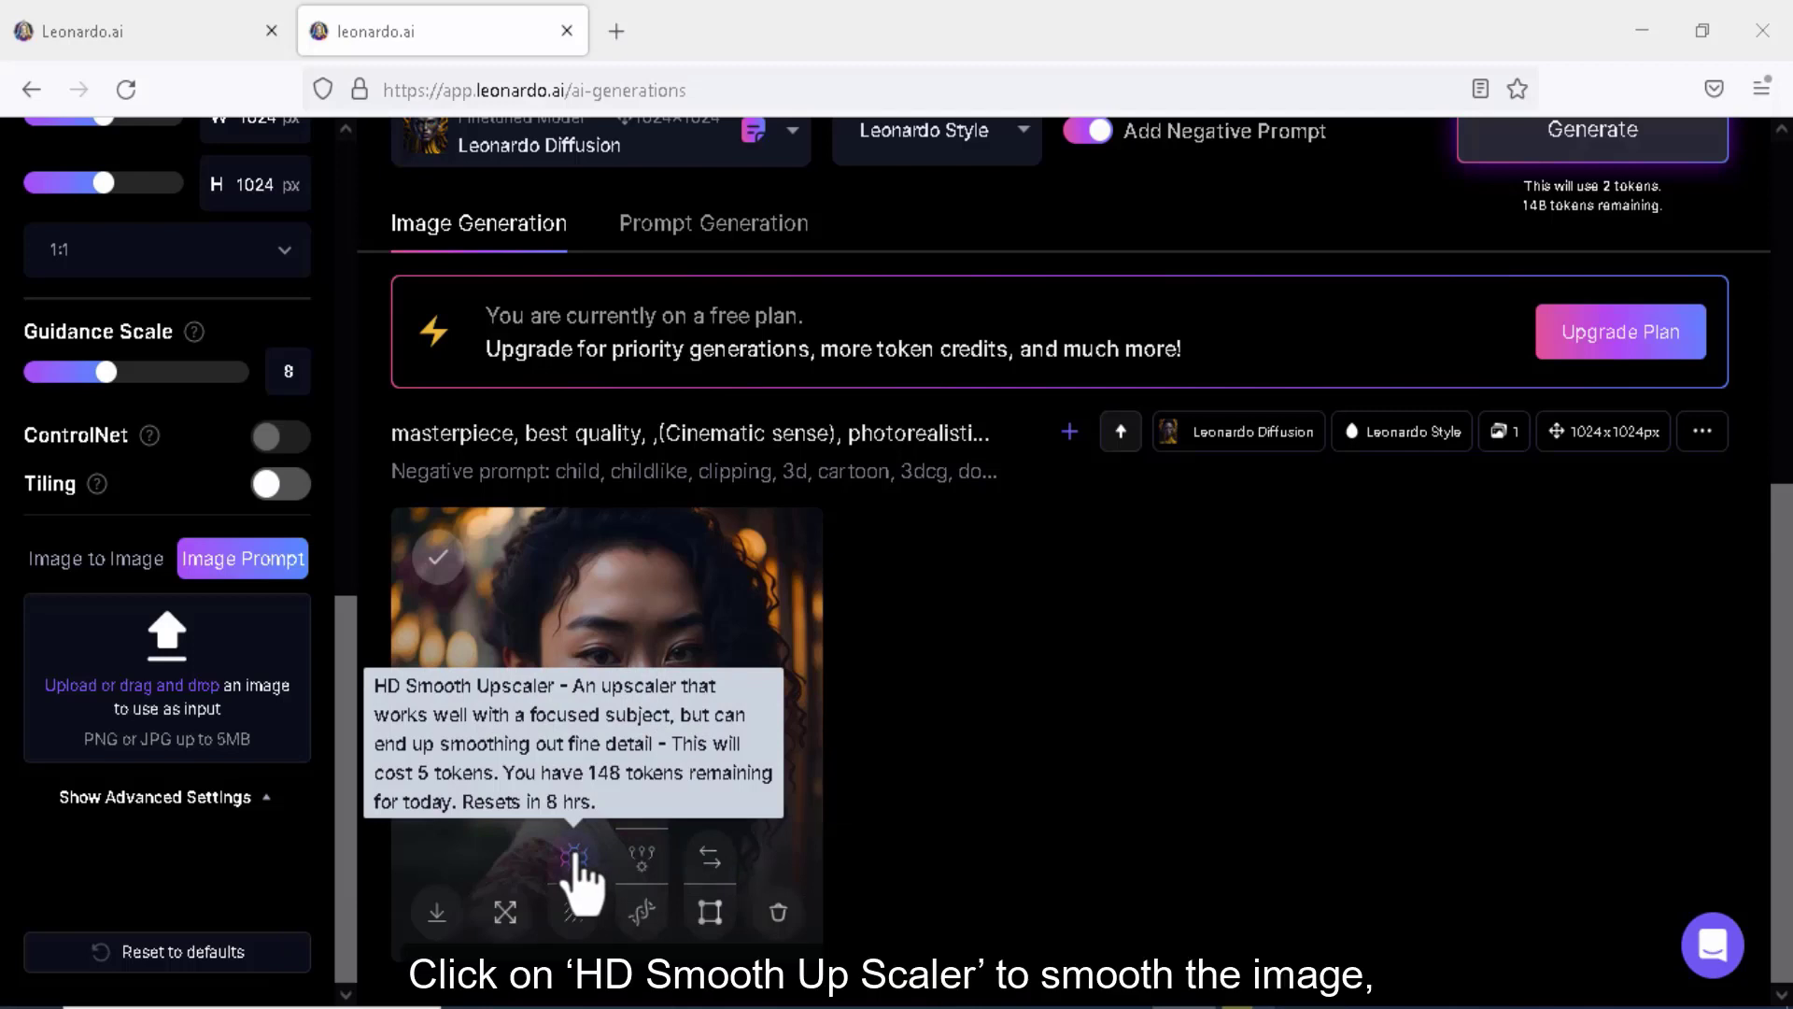
Run the HD smooth upscaler on the generated curly-haired portrait
click(573, 879)
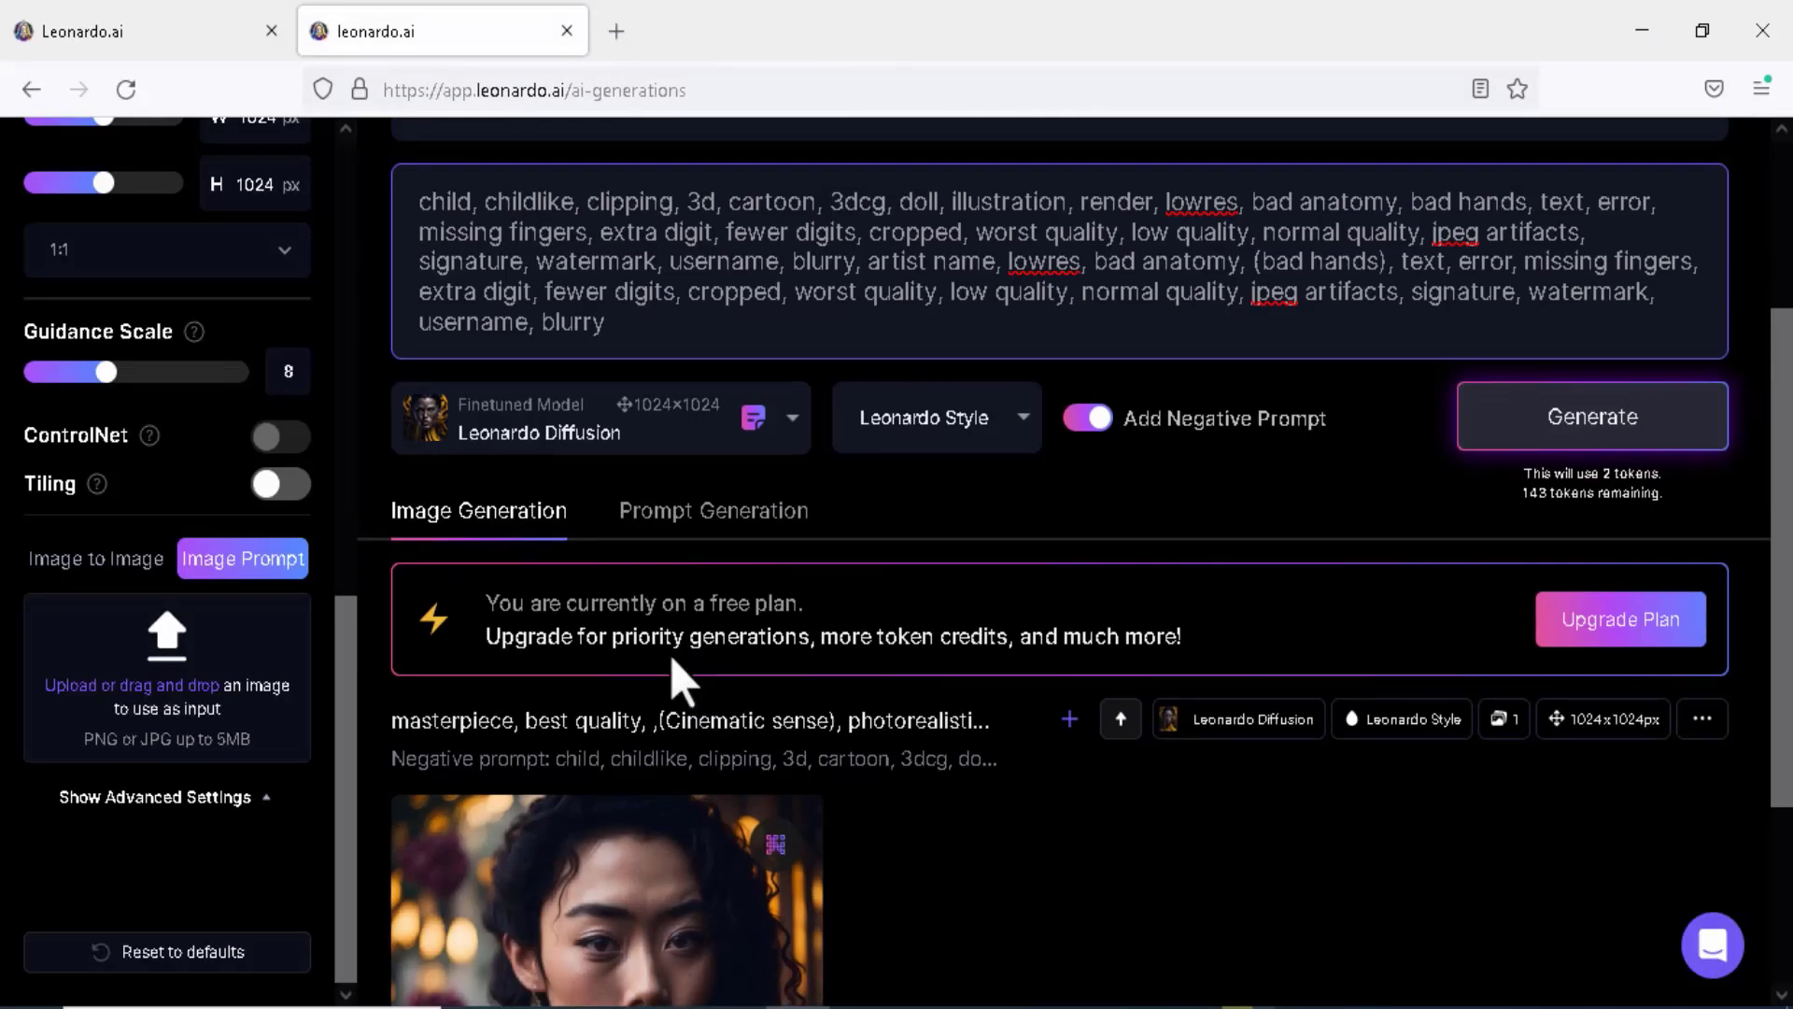
Enable tiling, swap in the winter leaf patterns prompt and generate the image
scroll(up, 3)
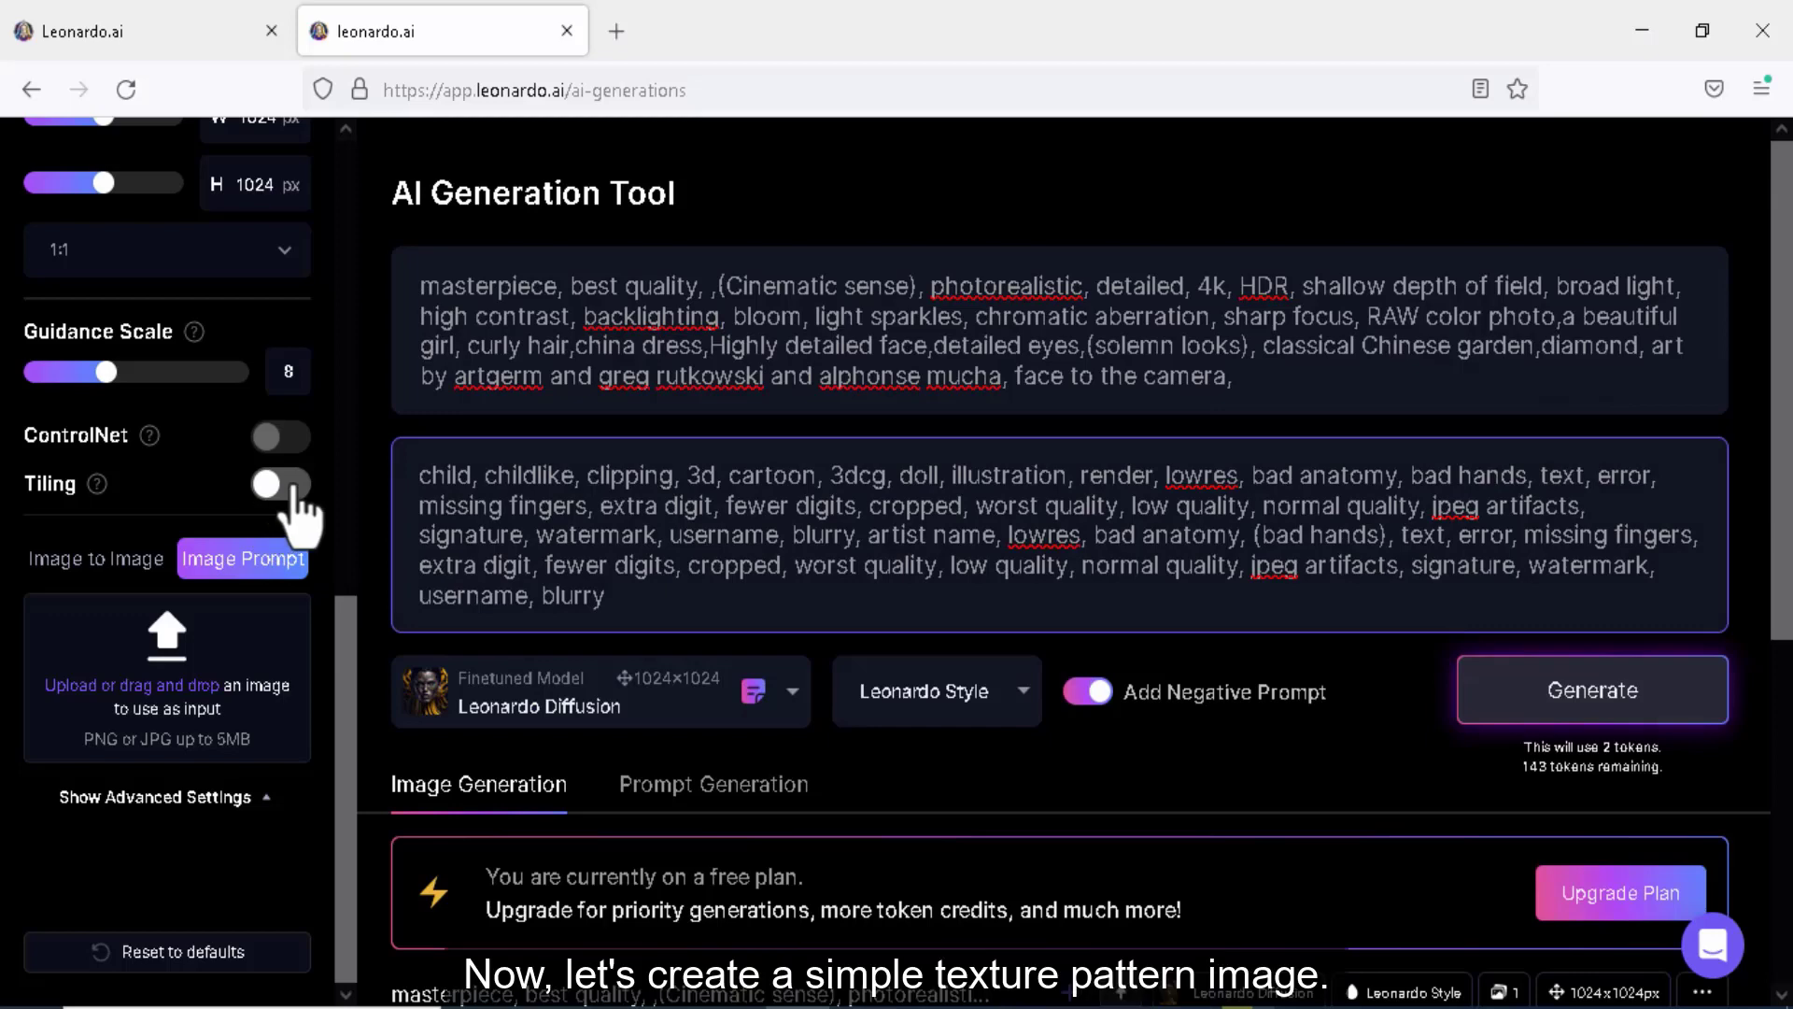
click(280, 484)
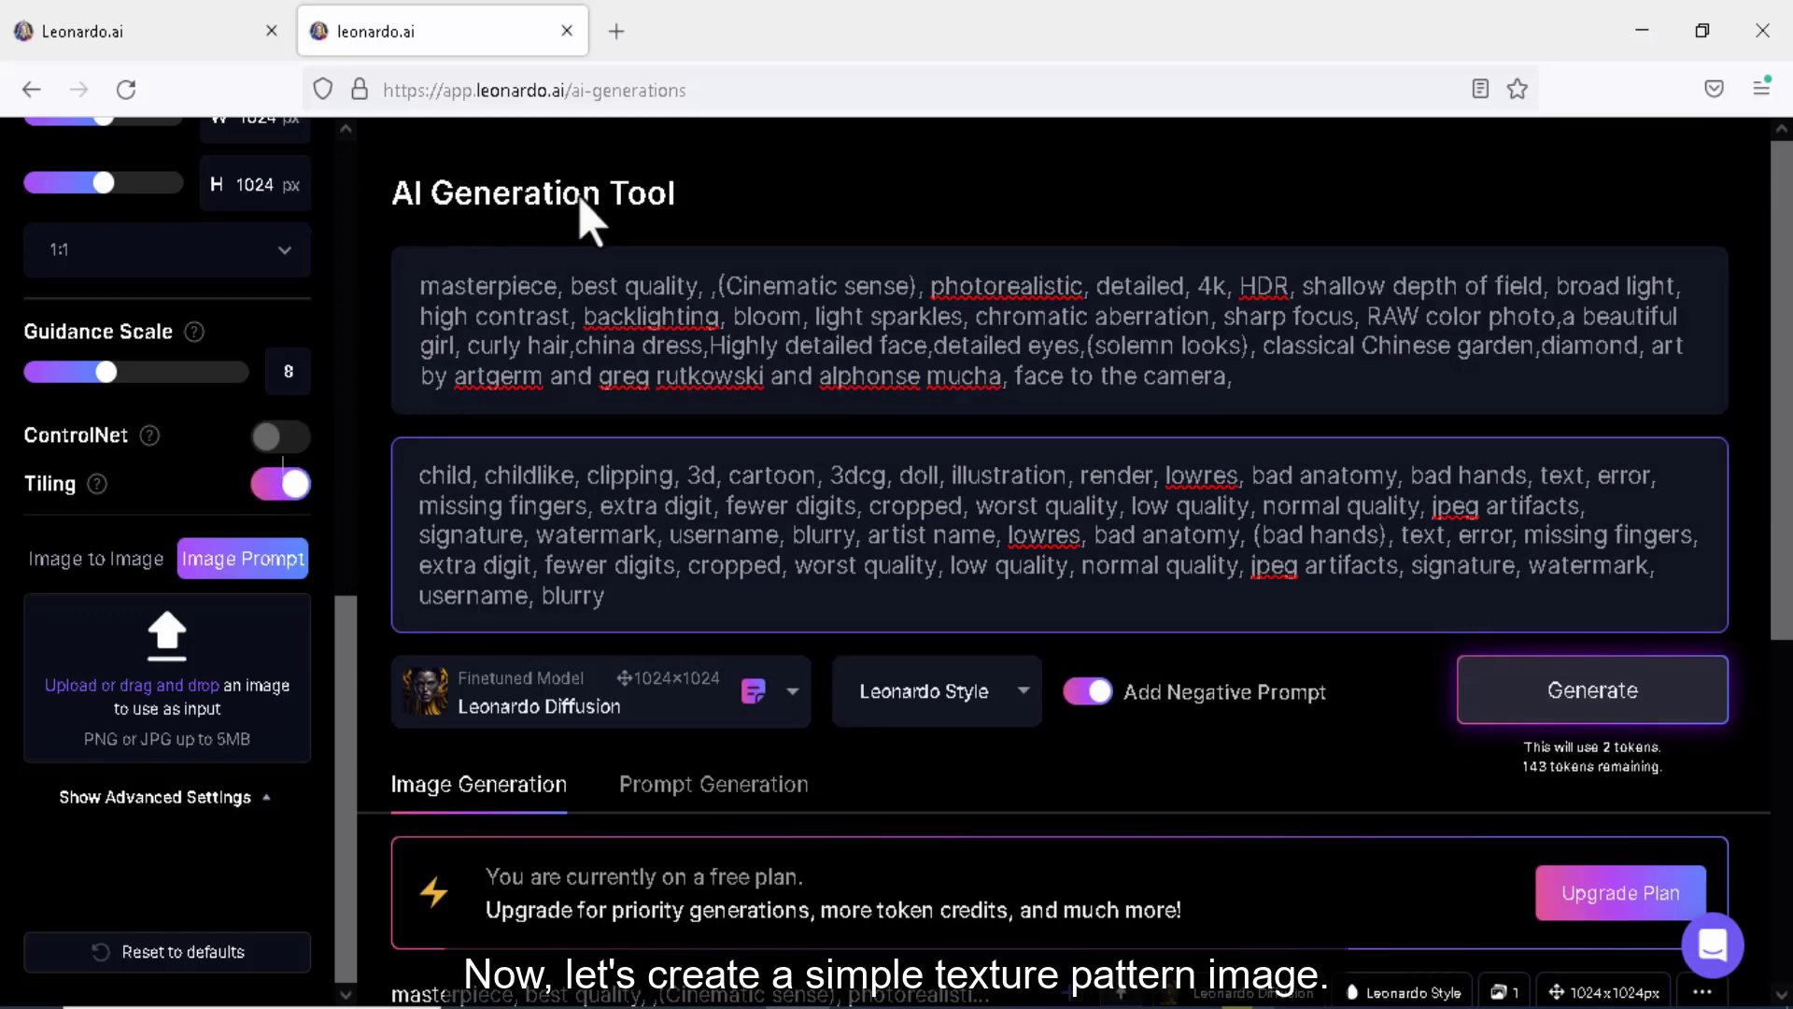
triple_click(1029, 329)
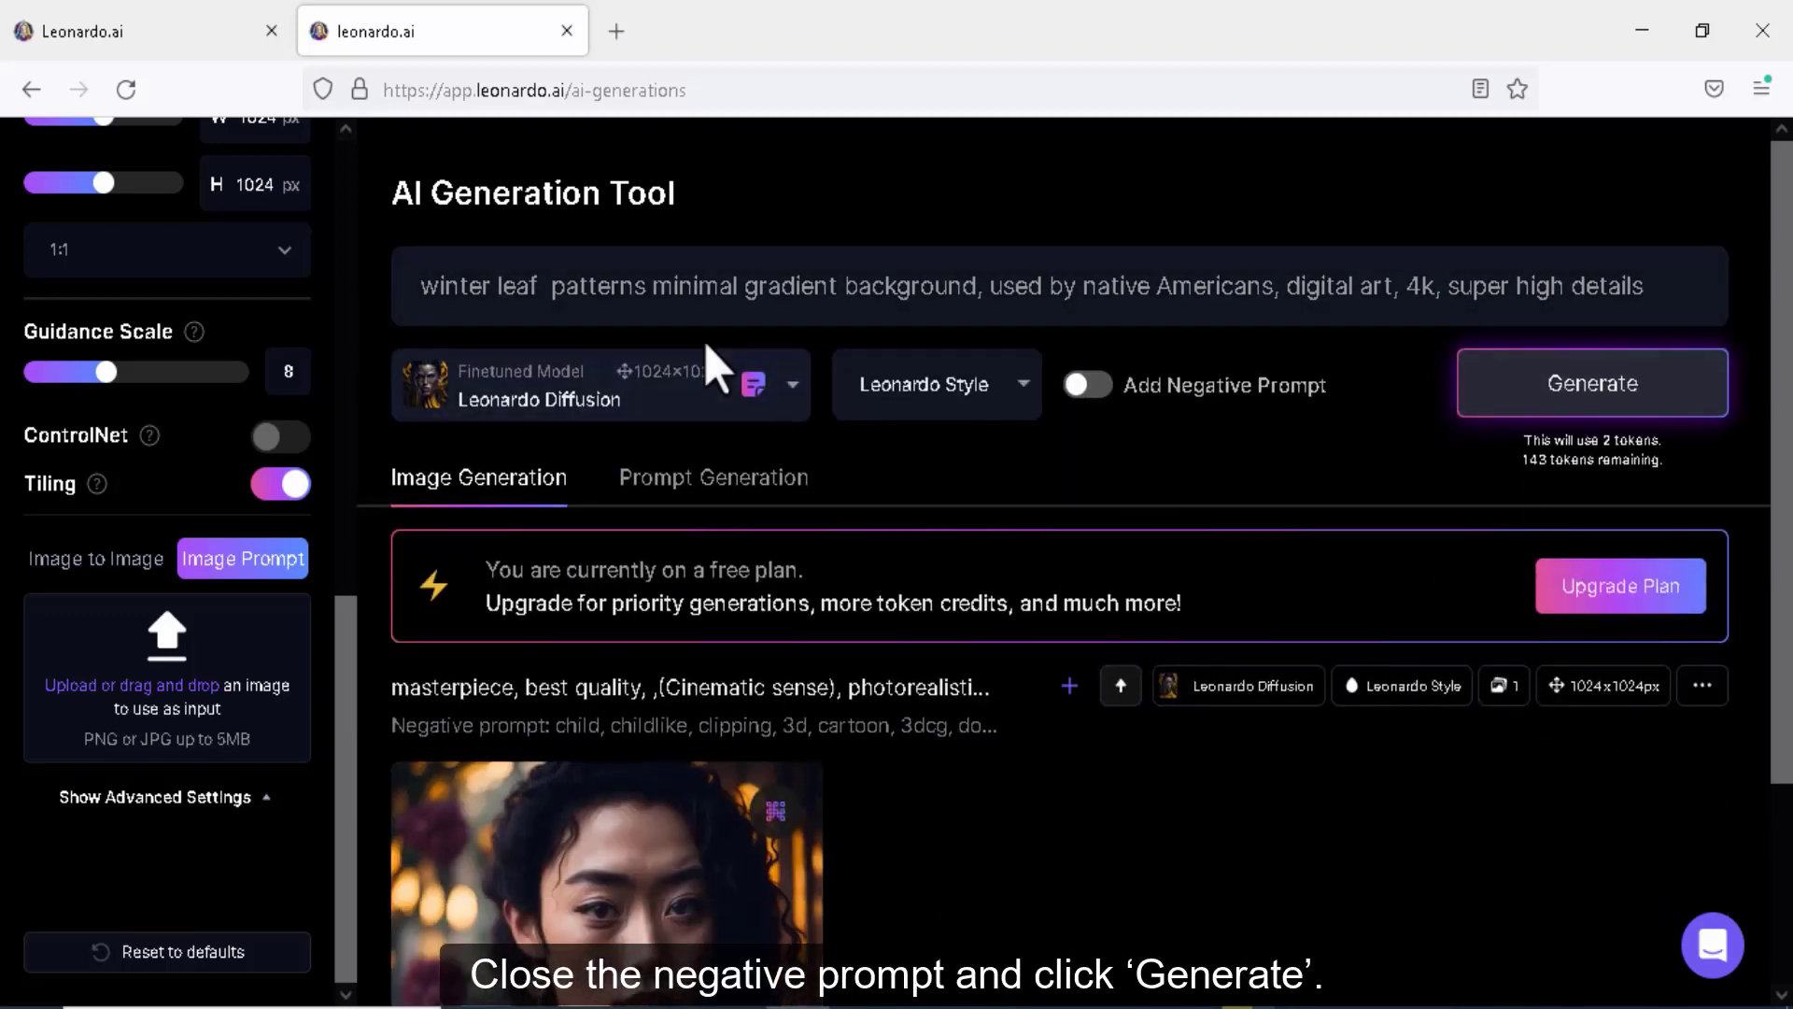
click(1591, 381)
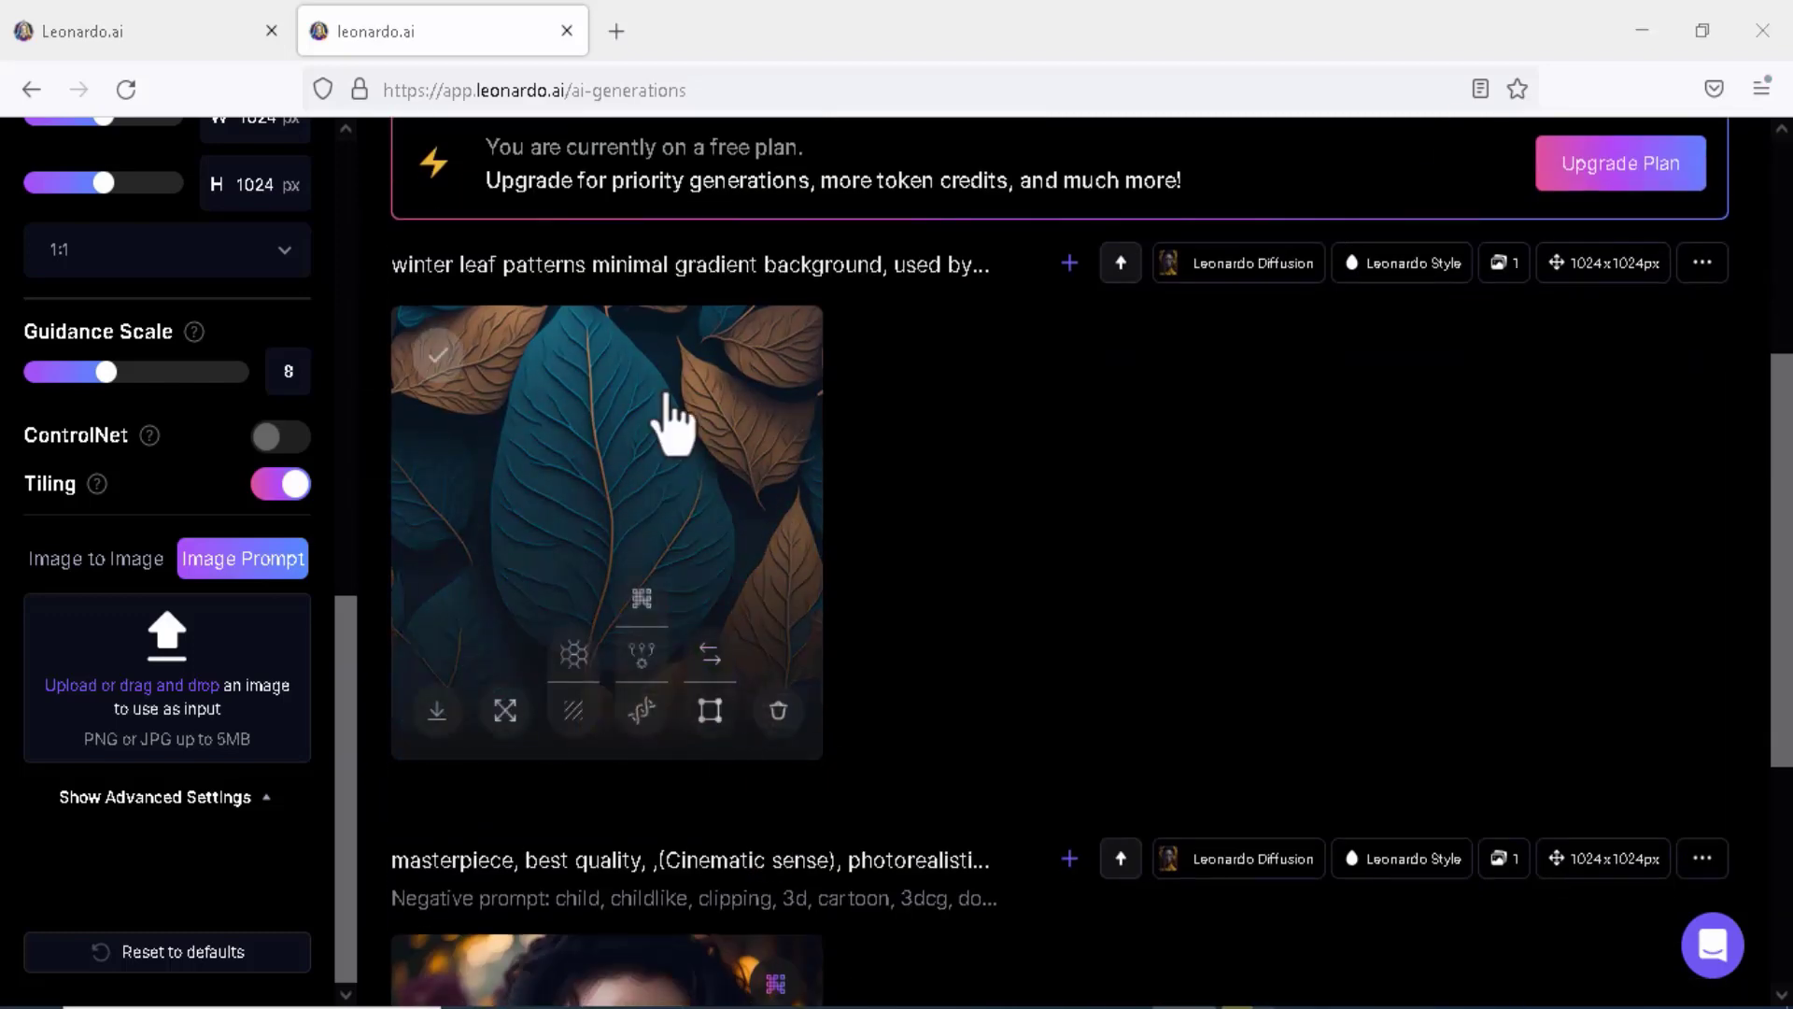
mouse_move(437, 355)
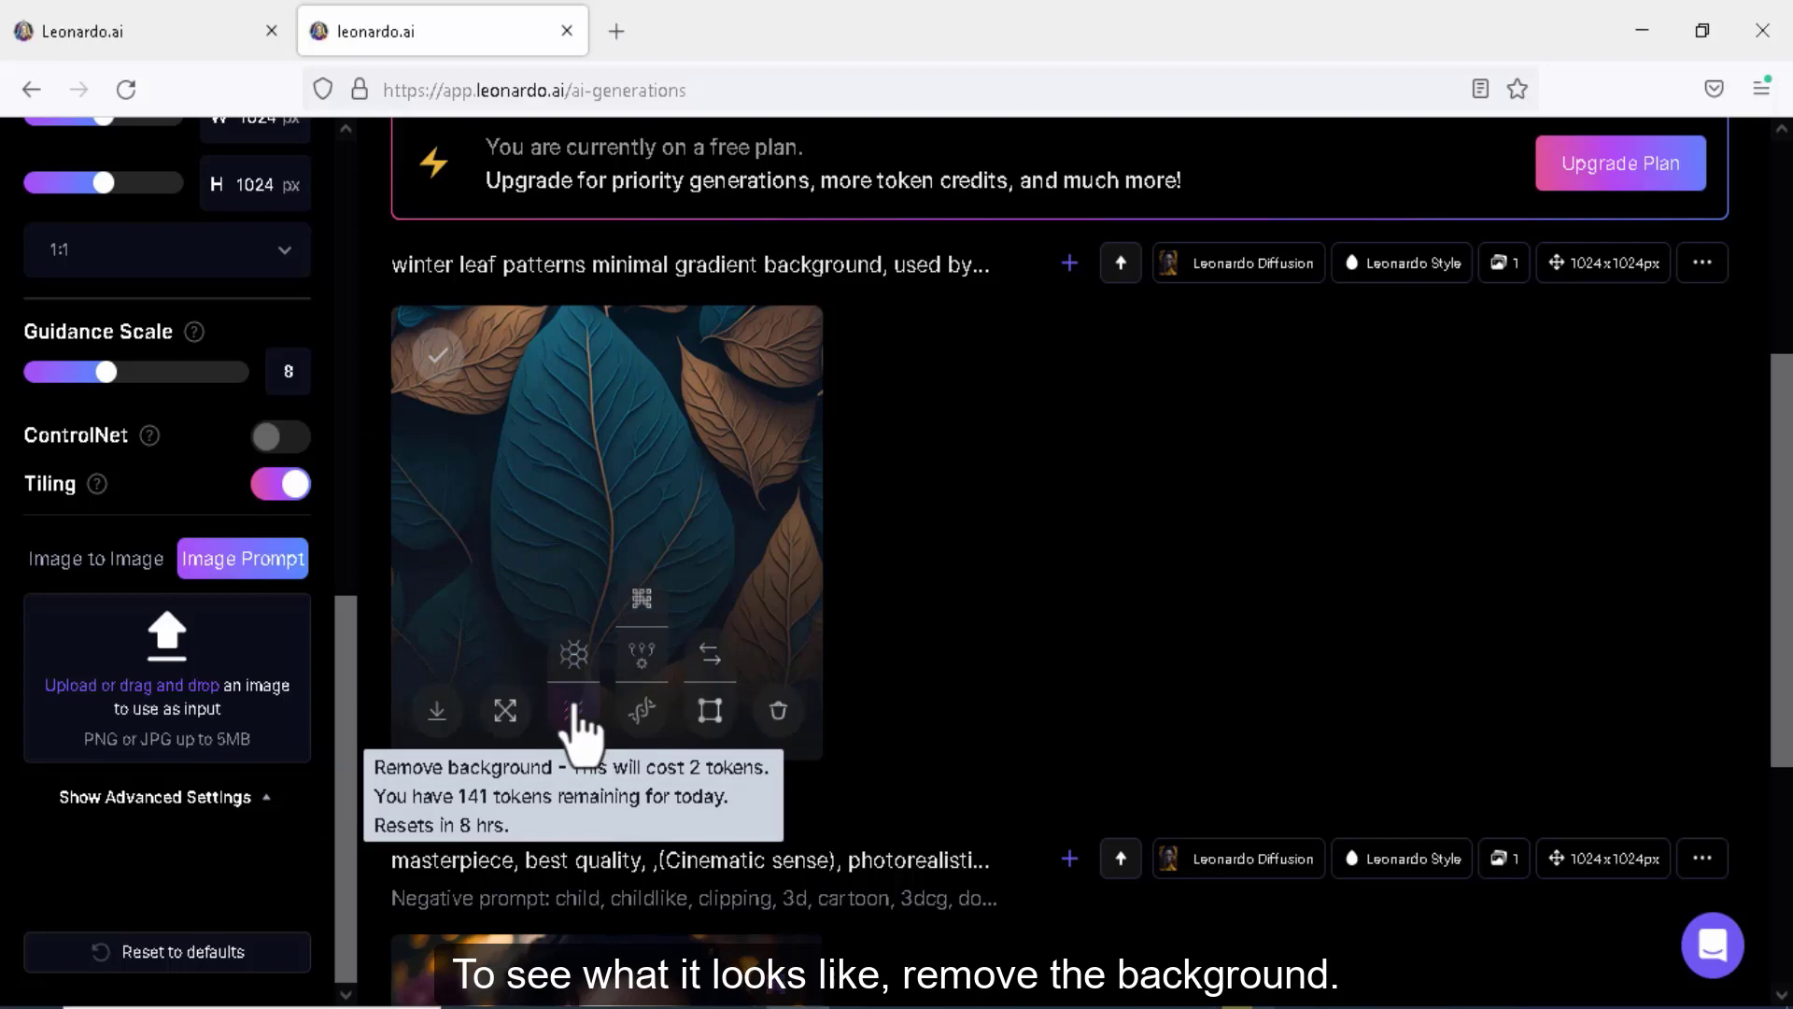
Remove the leaf image's background and show the No Background version in the viewer
click(573, 710)
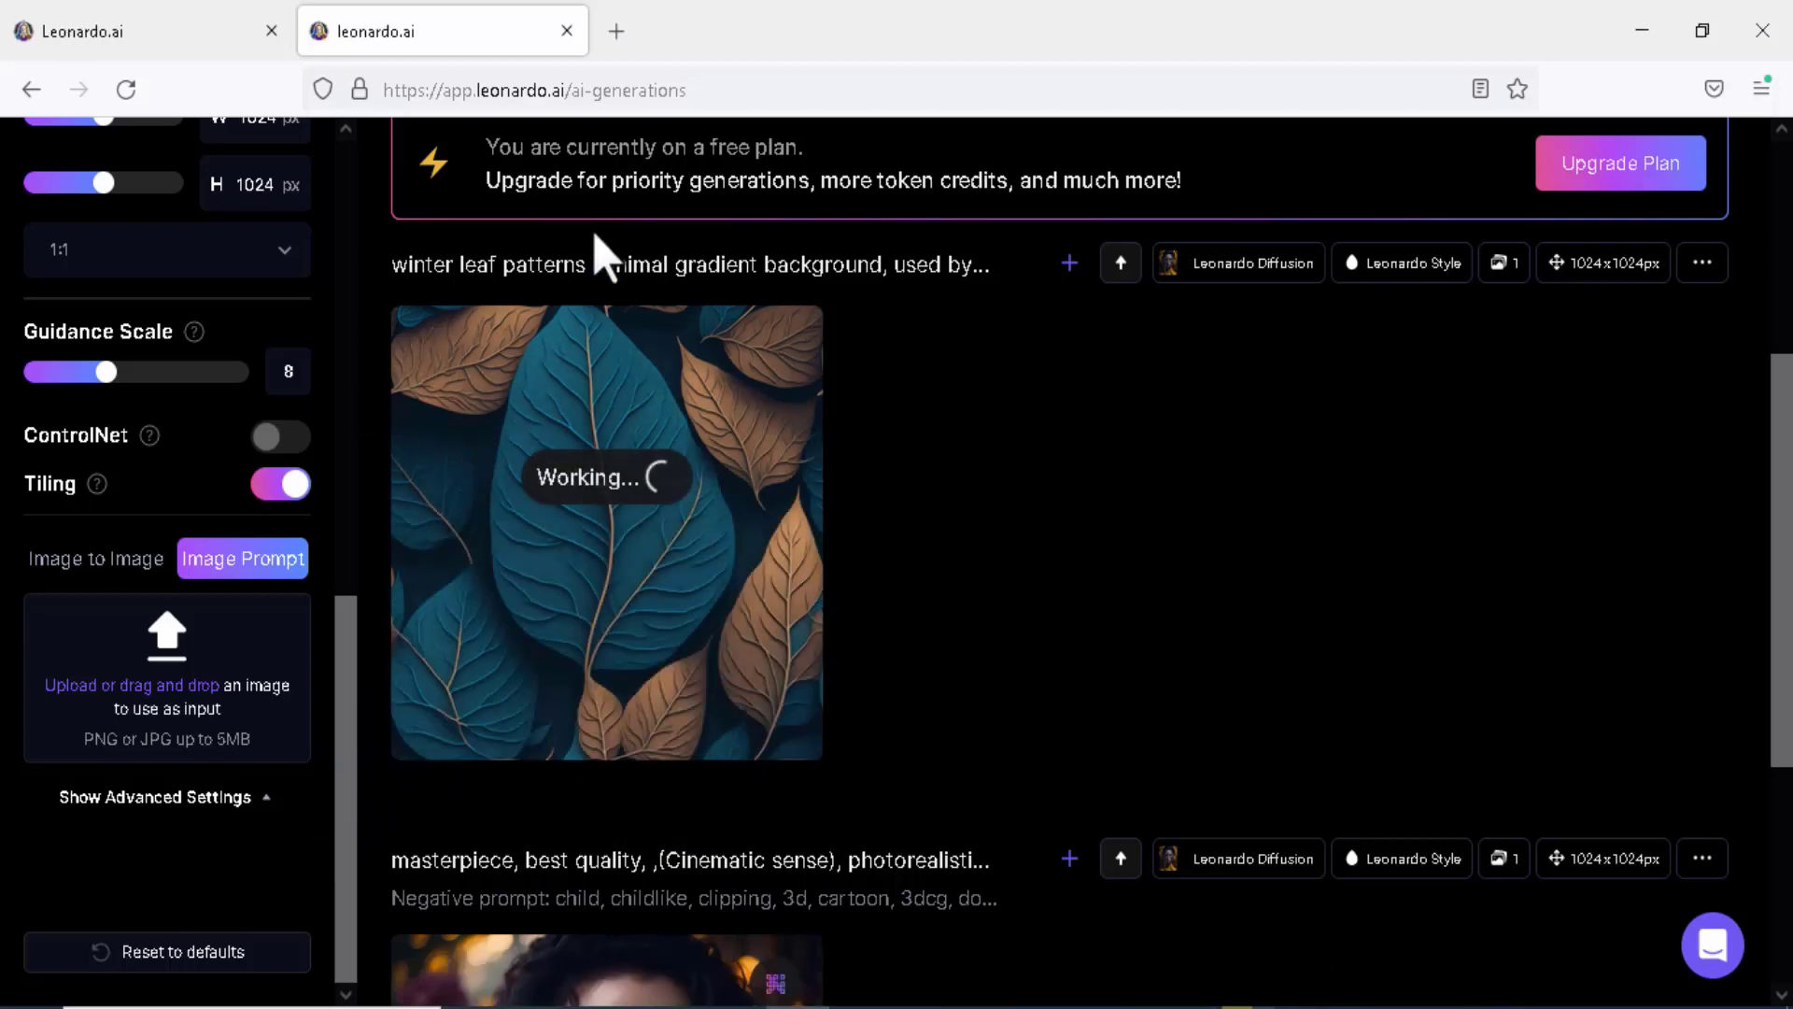
click(605, 527)
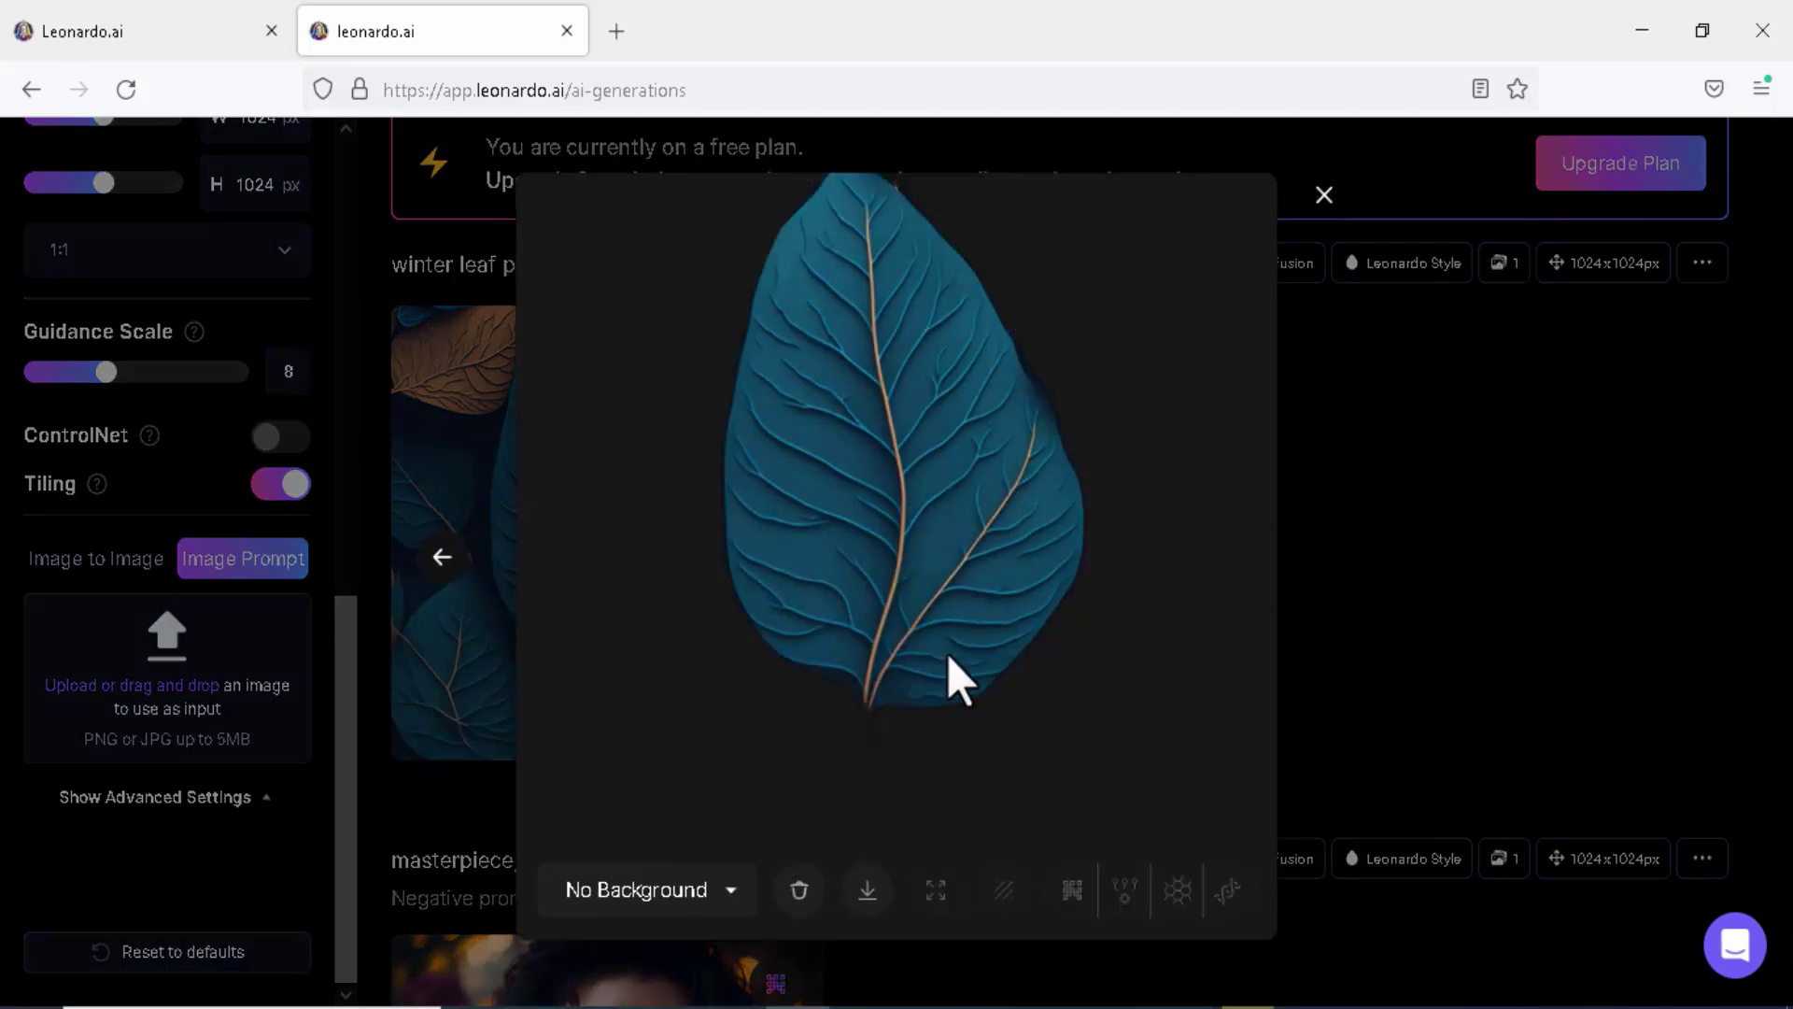
click(644, 890)
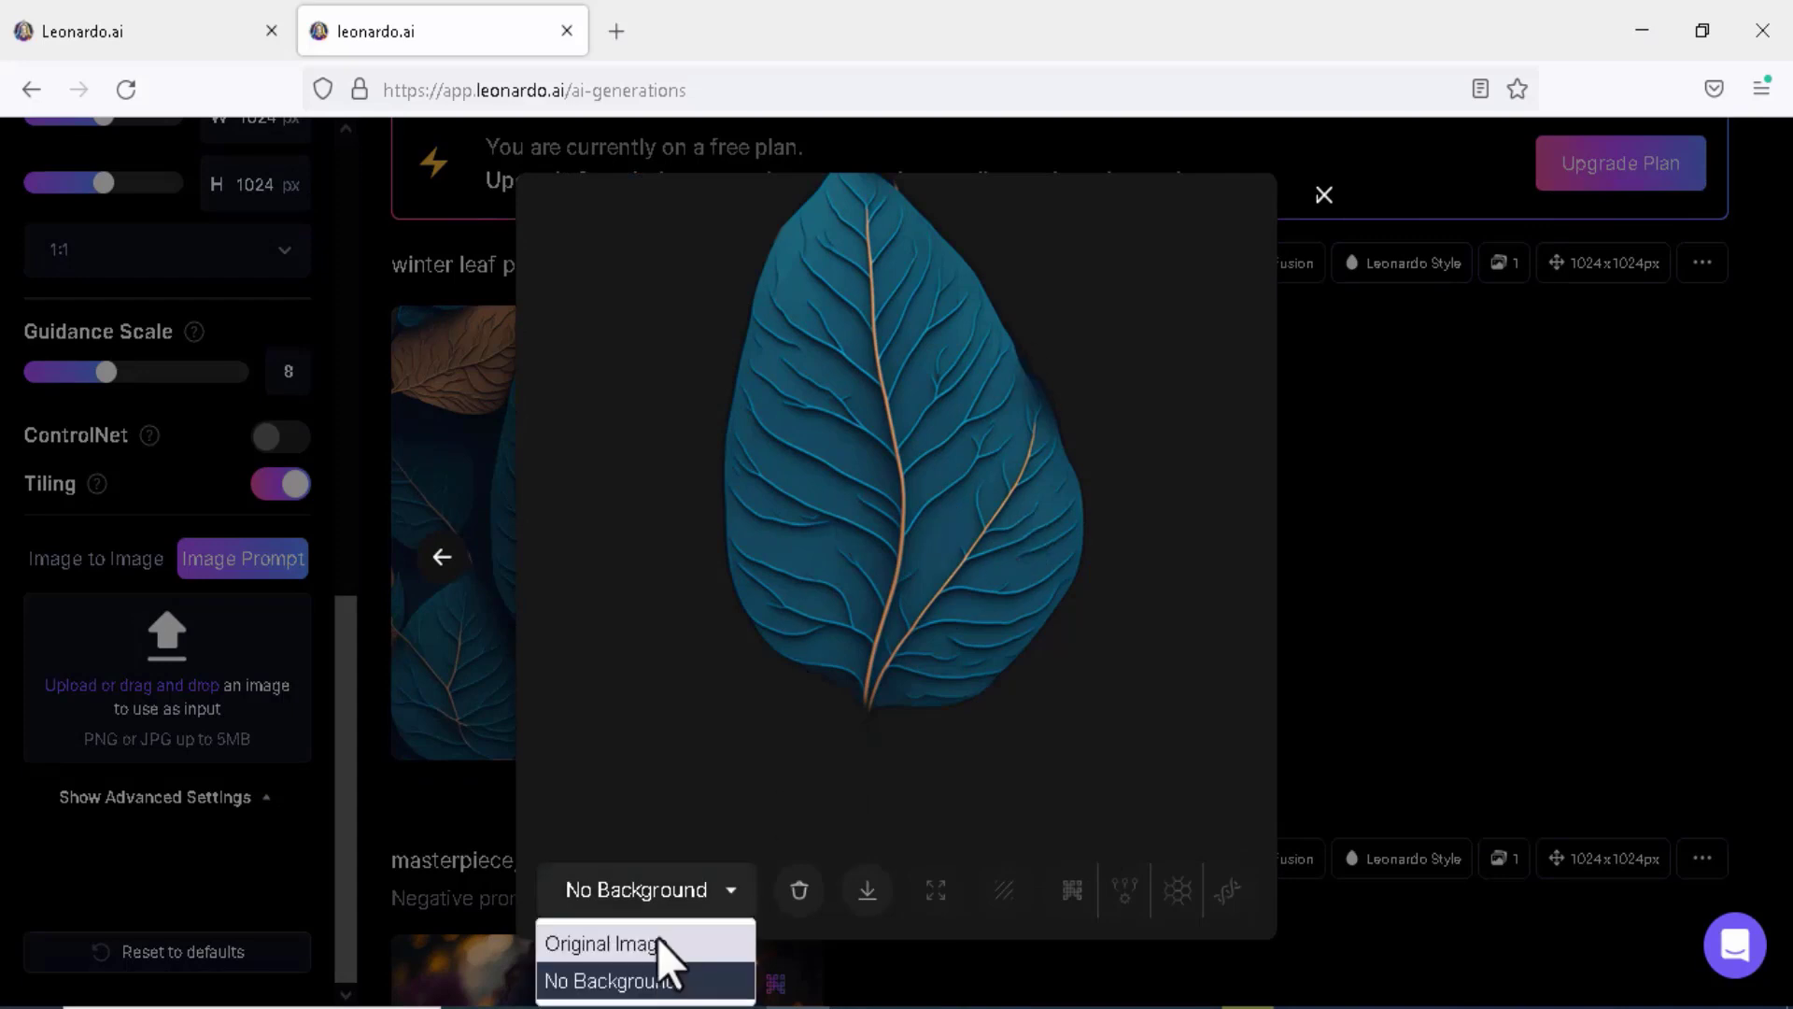
click(603, 943)
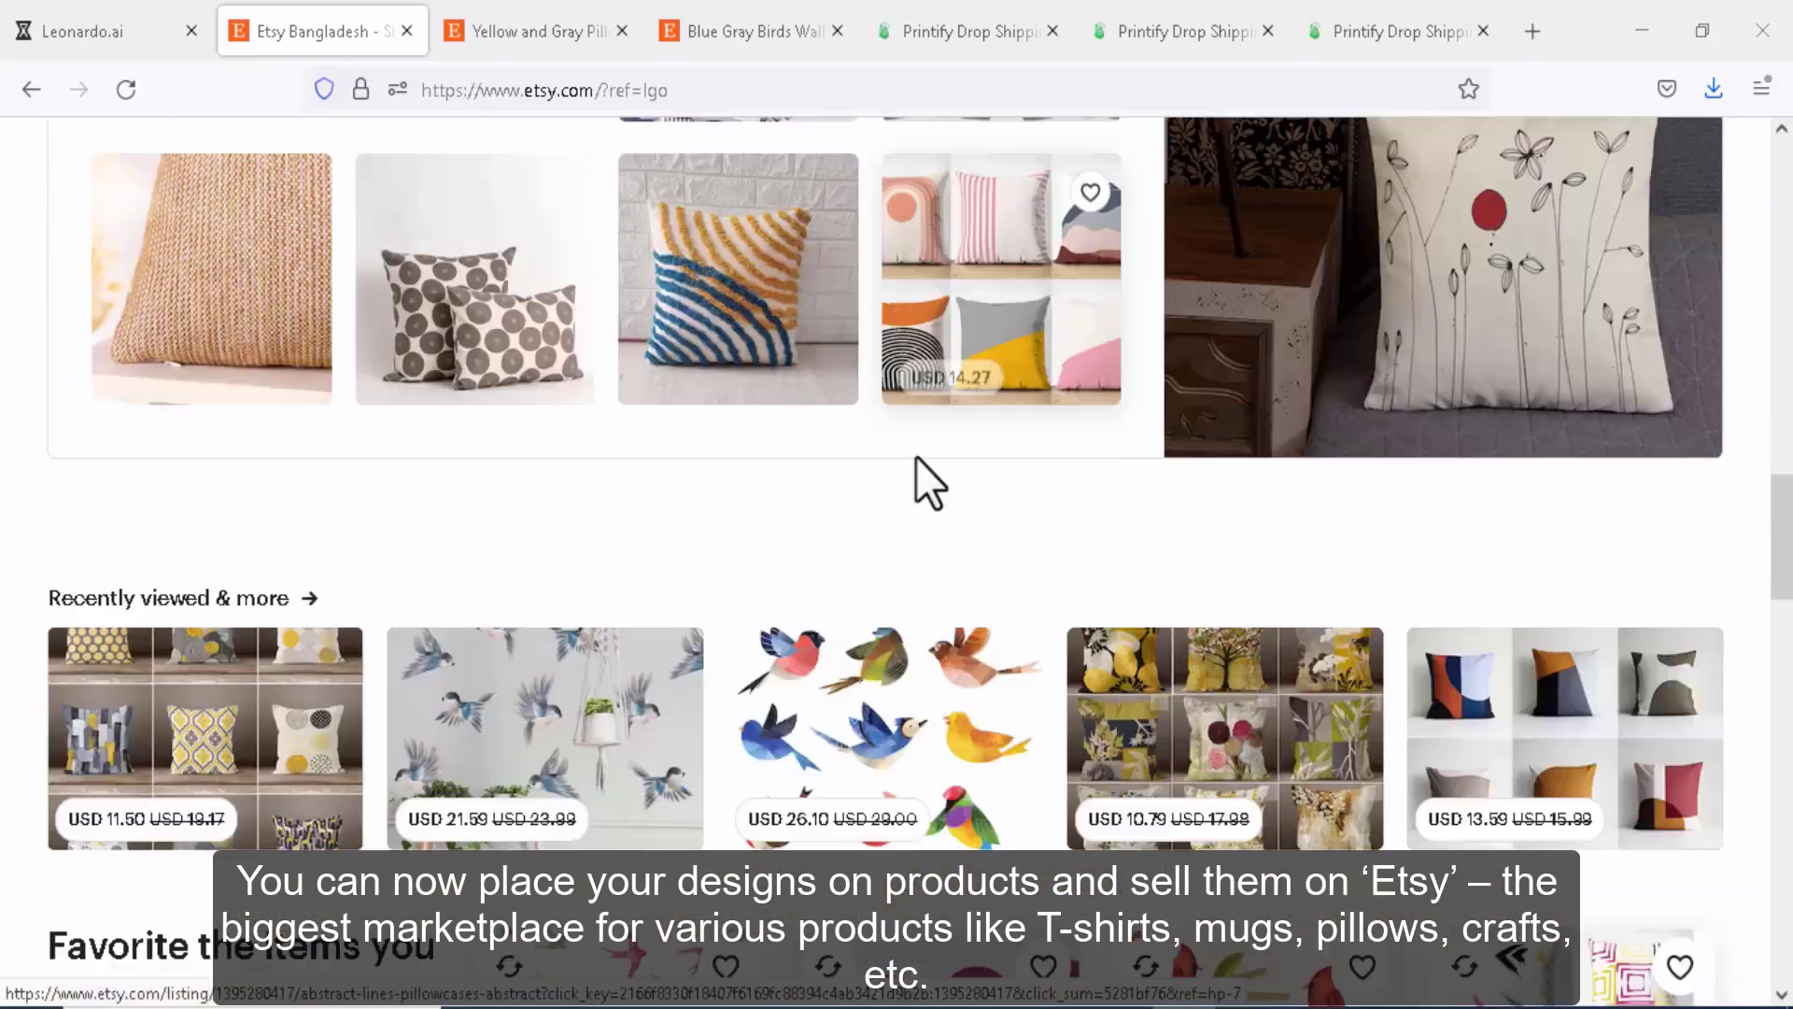
Review the Etsy pillow cover and birds wall decal listings, then return to Printify
scroll(up, 3)
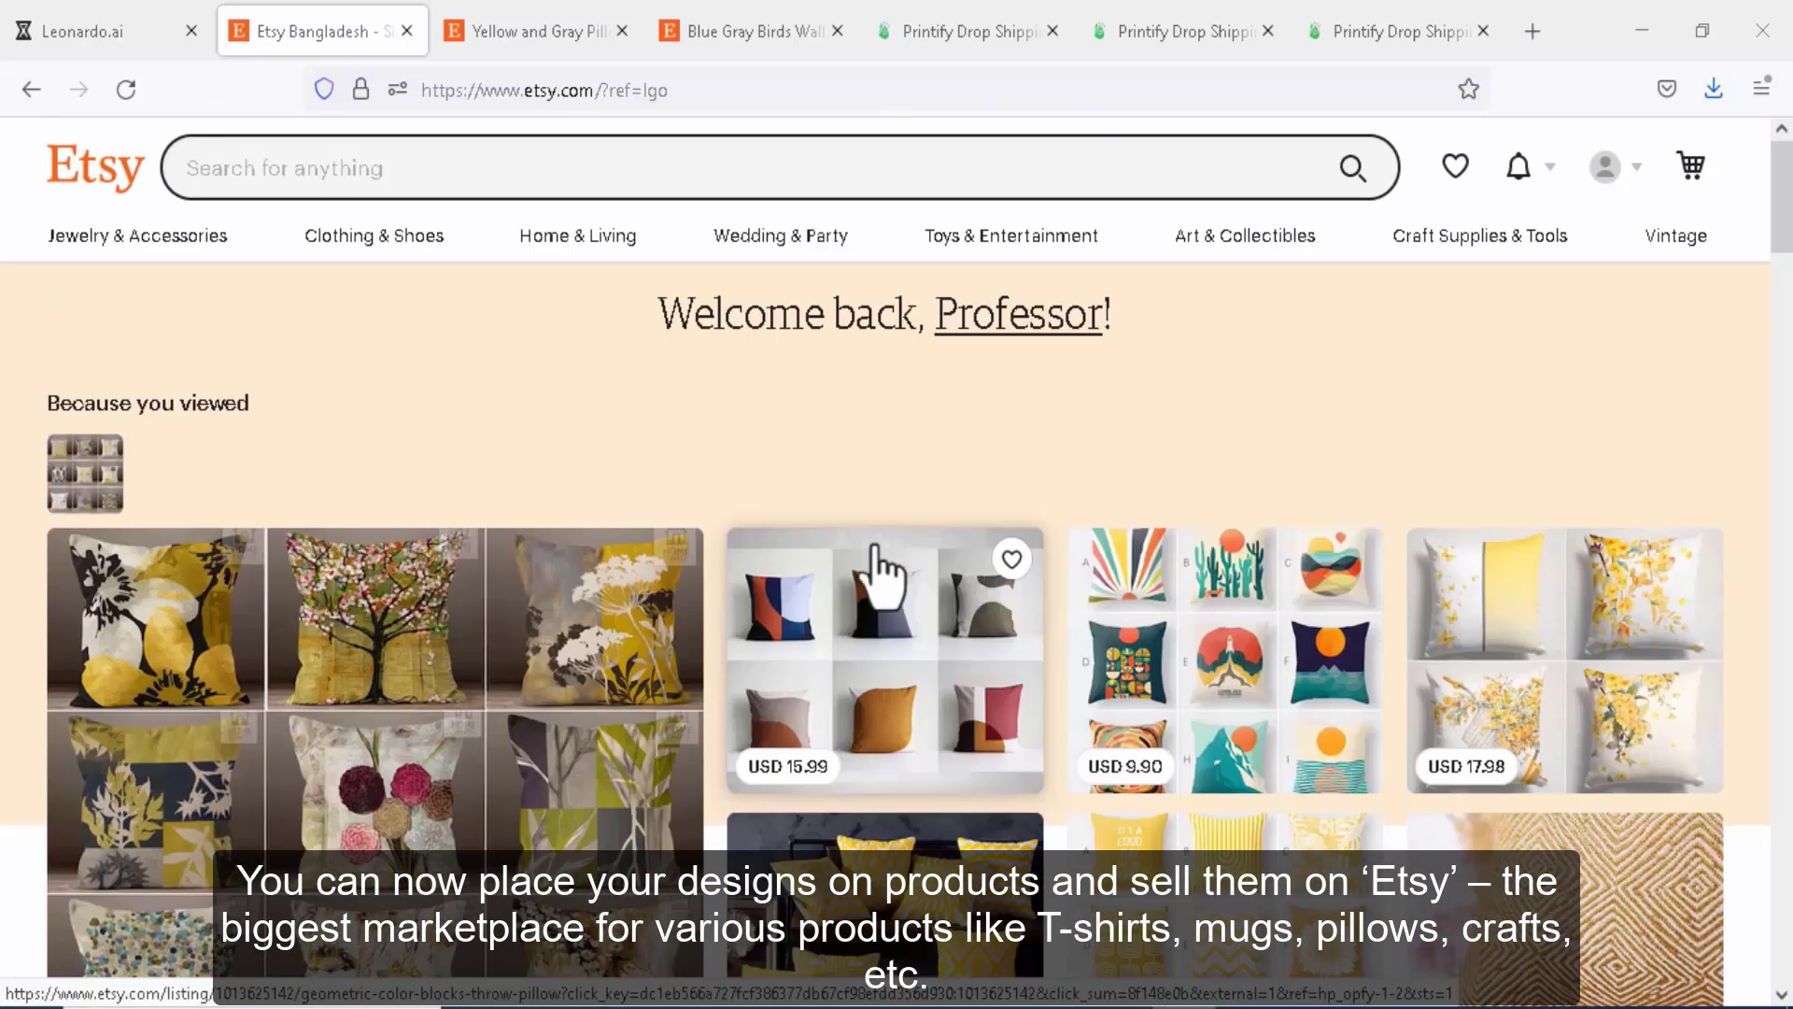
click(1477, 235)
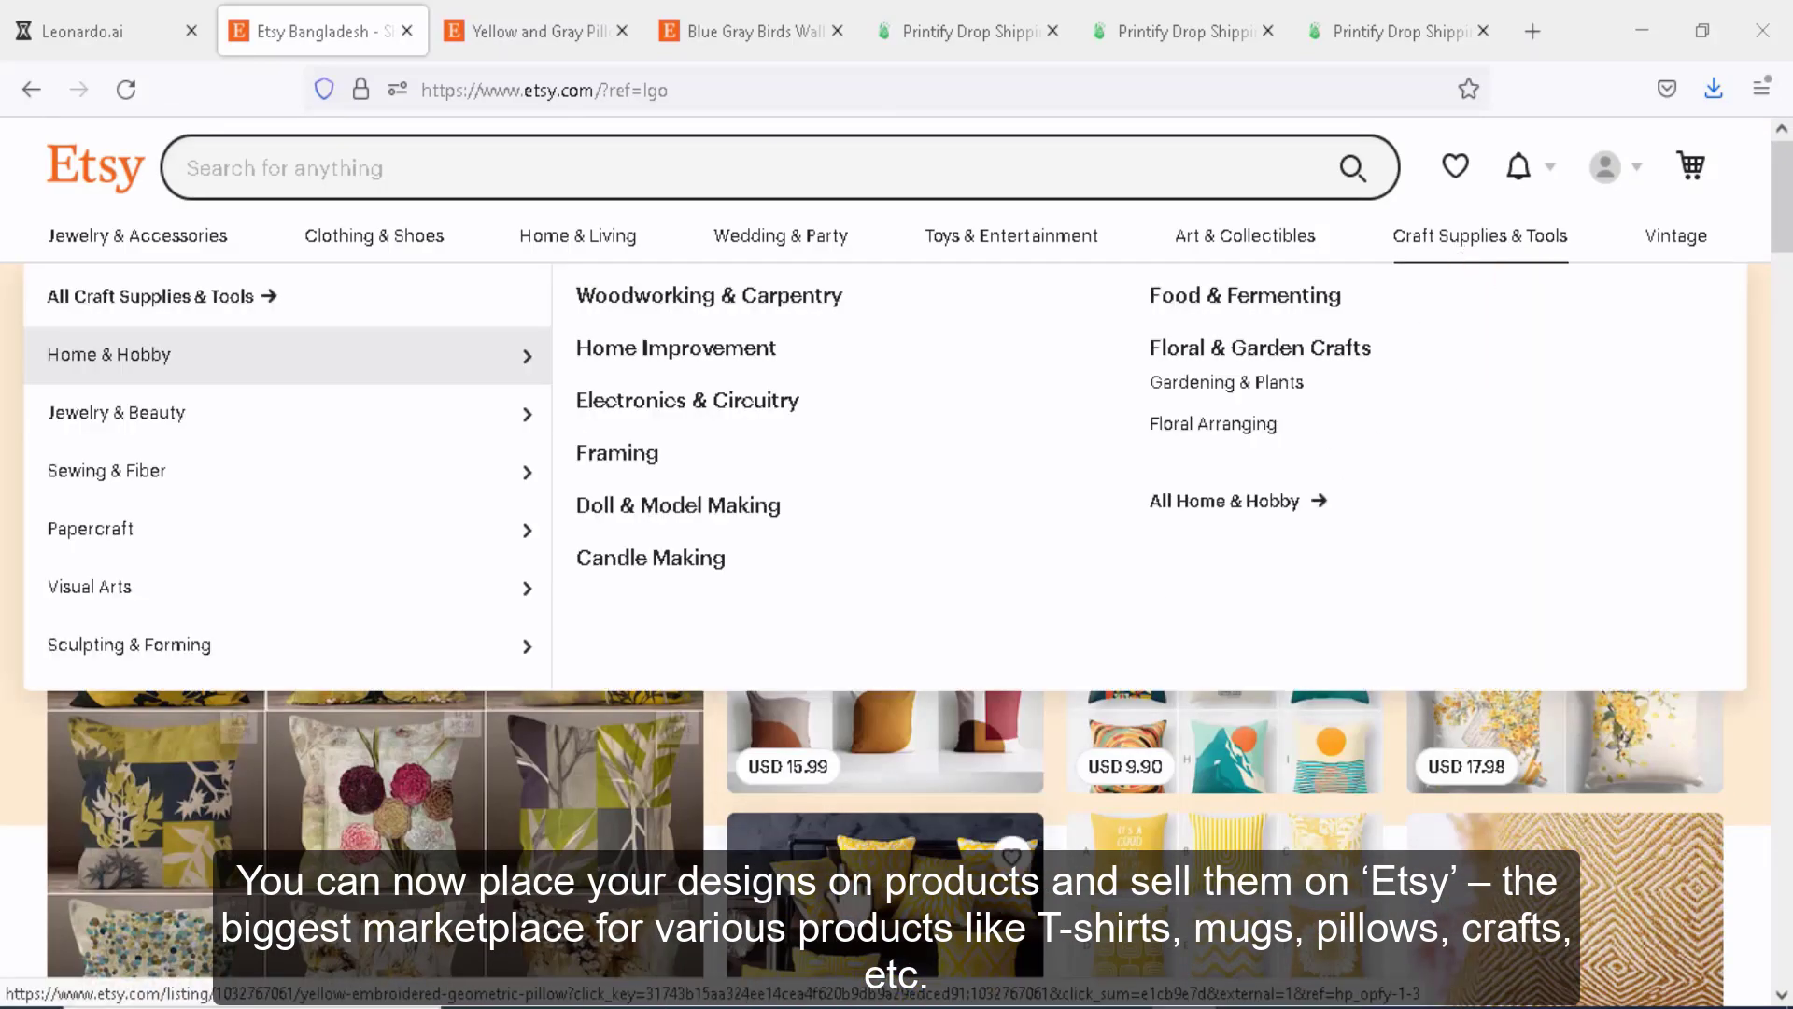
click(533, 32)
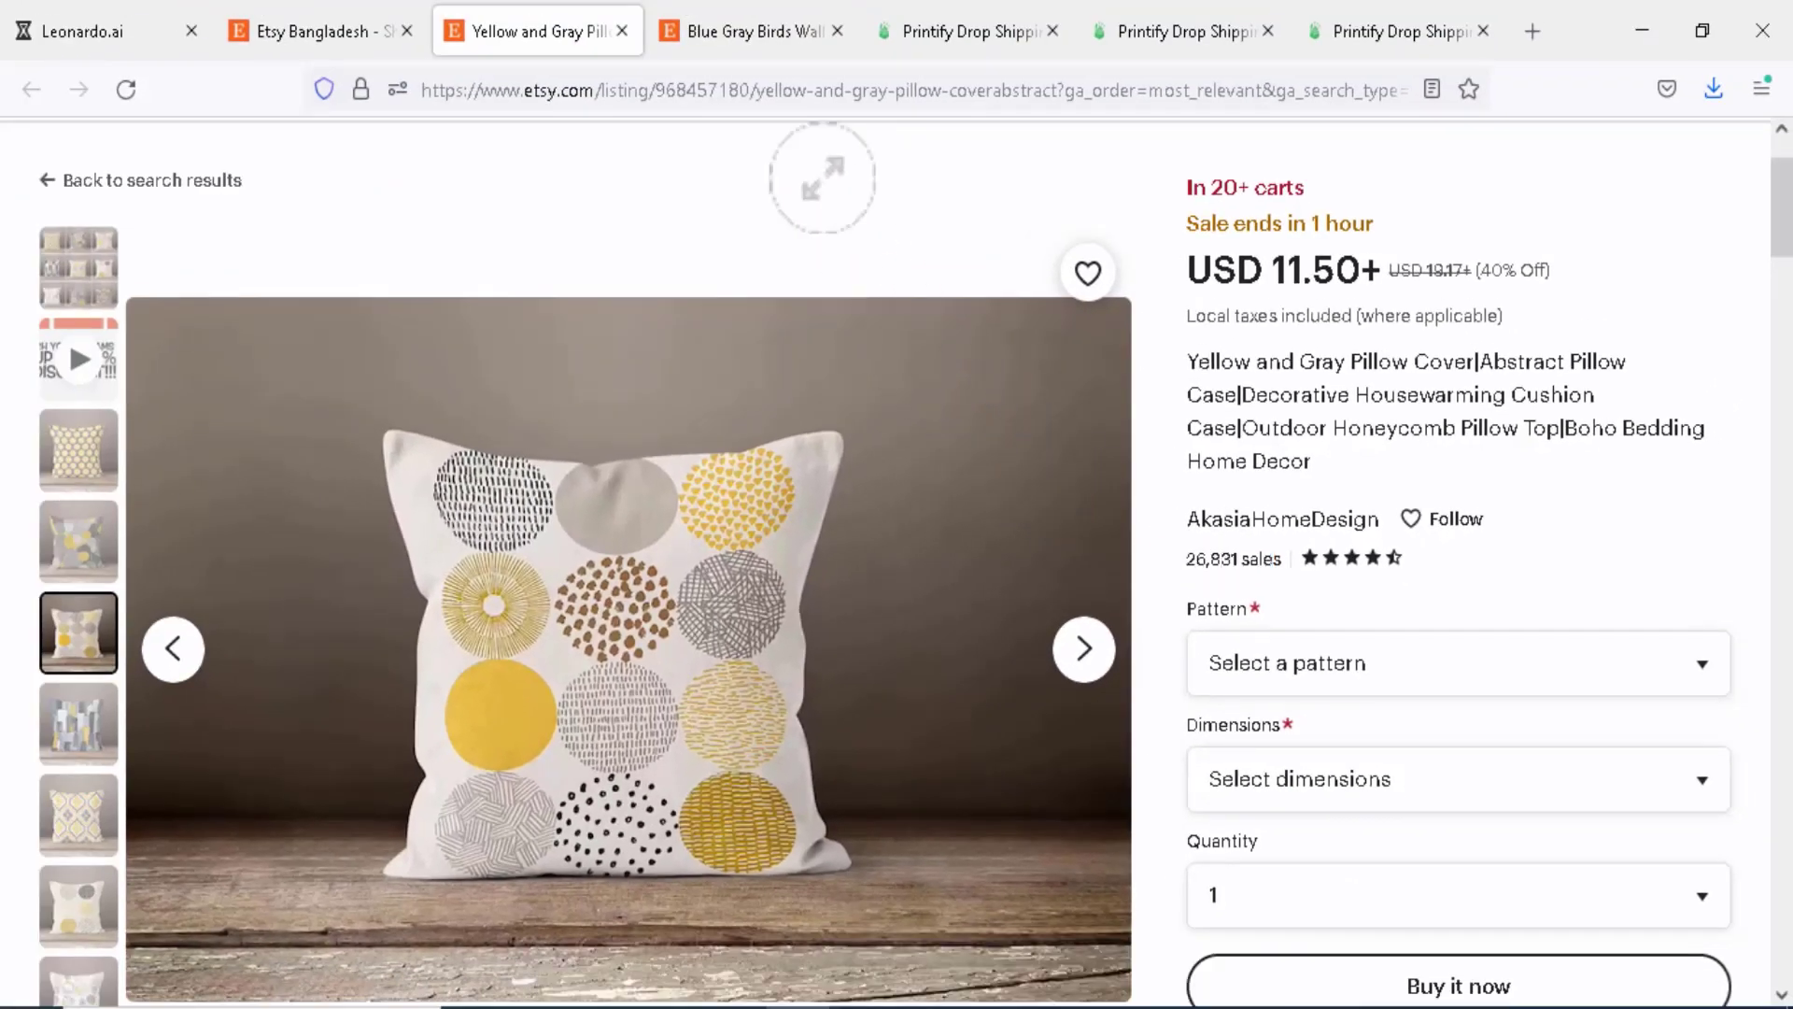
click(749, 31)
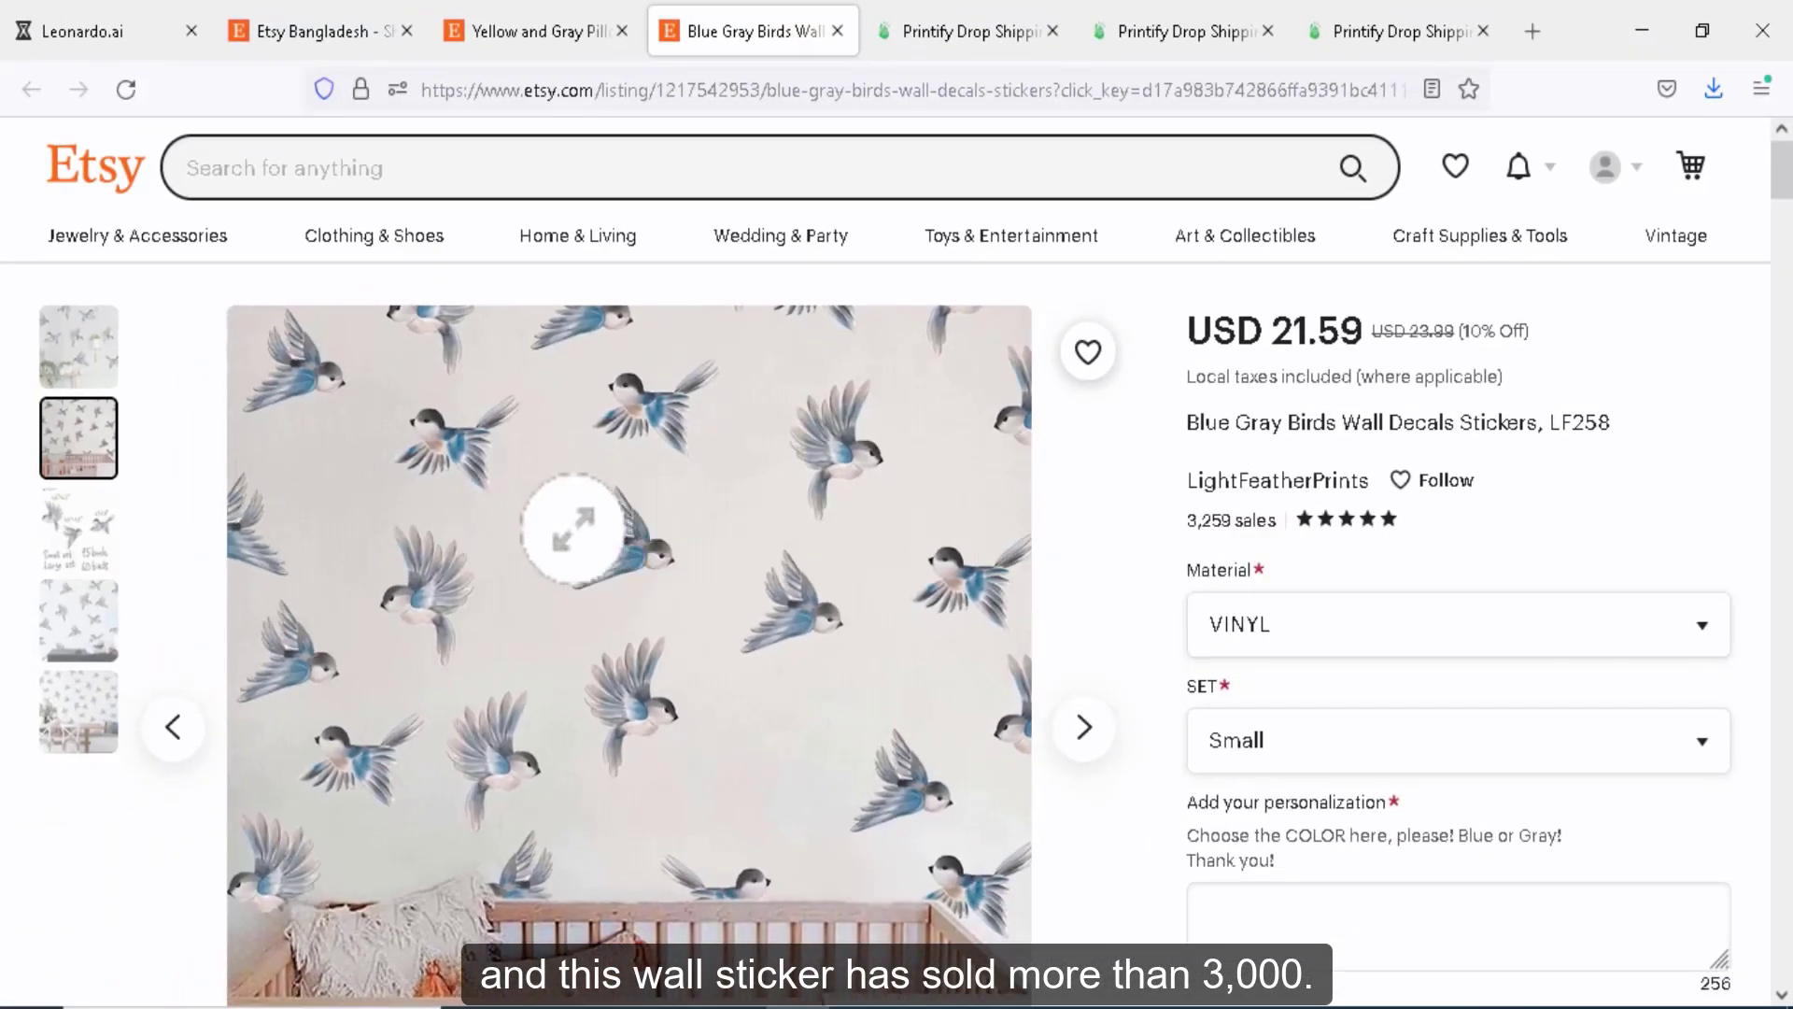
click(532, 31)
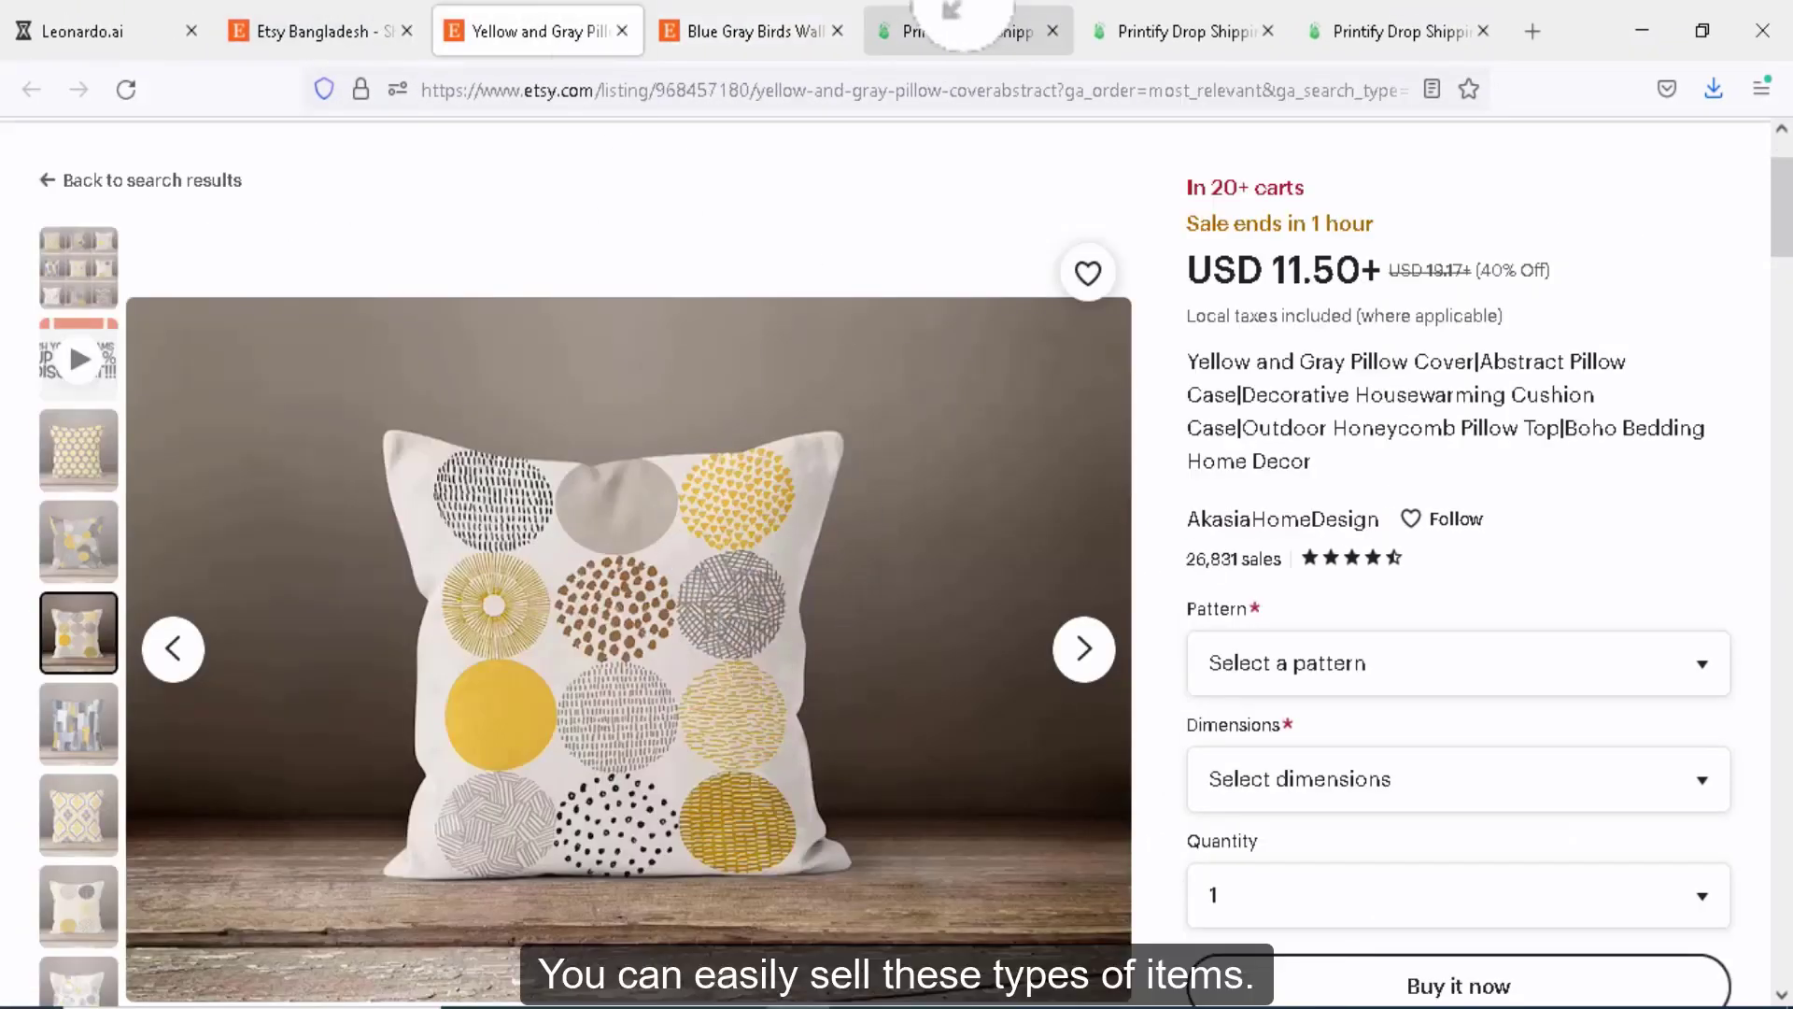
click(967, 32)
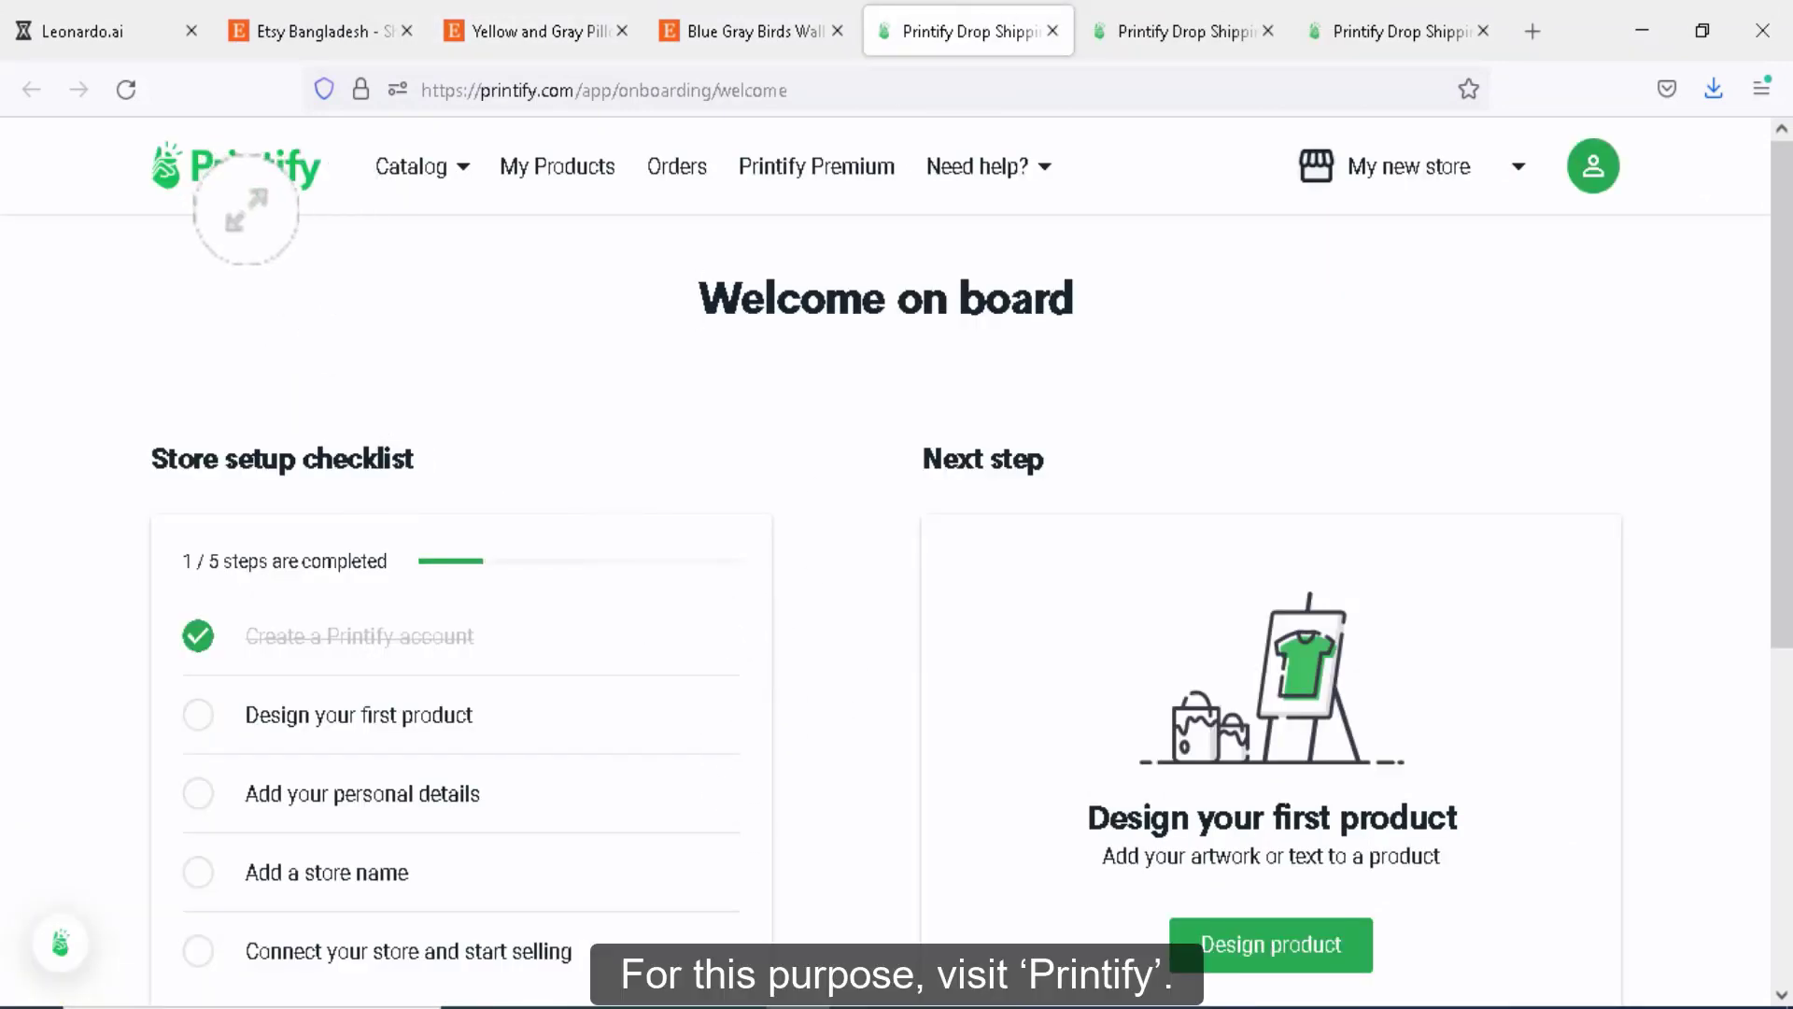
mouse_move(419, 301)
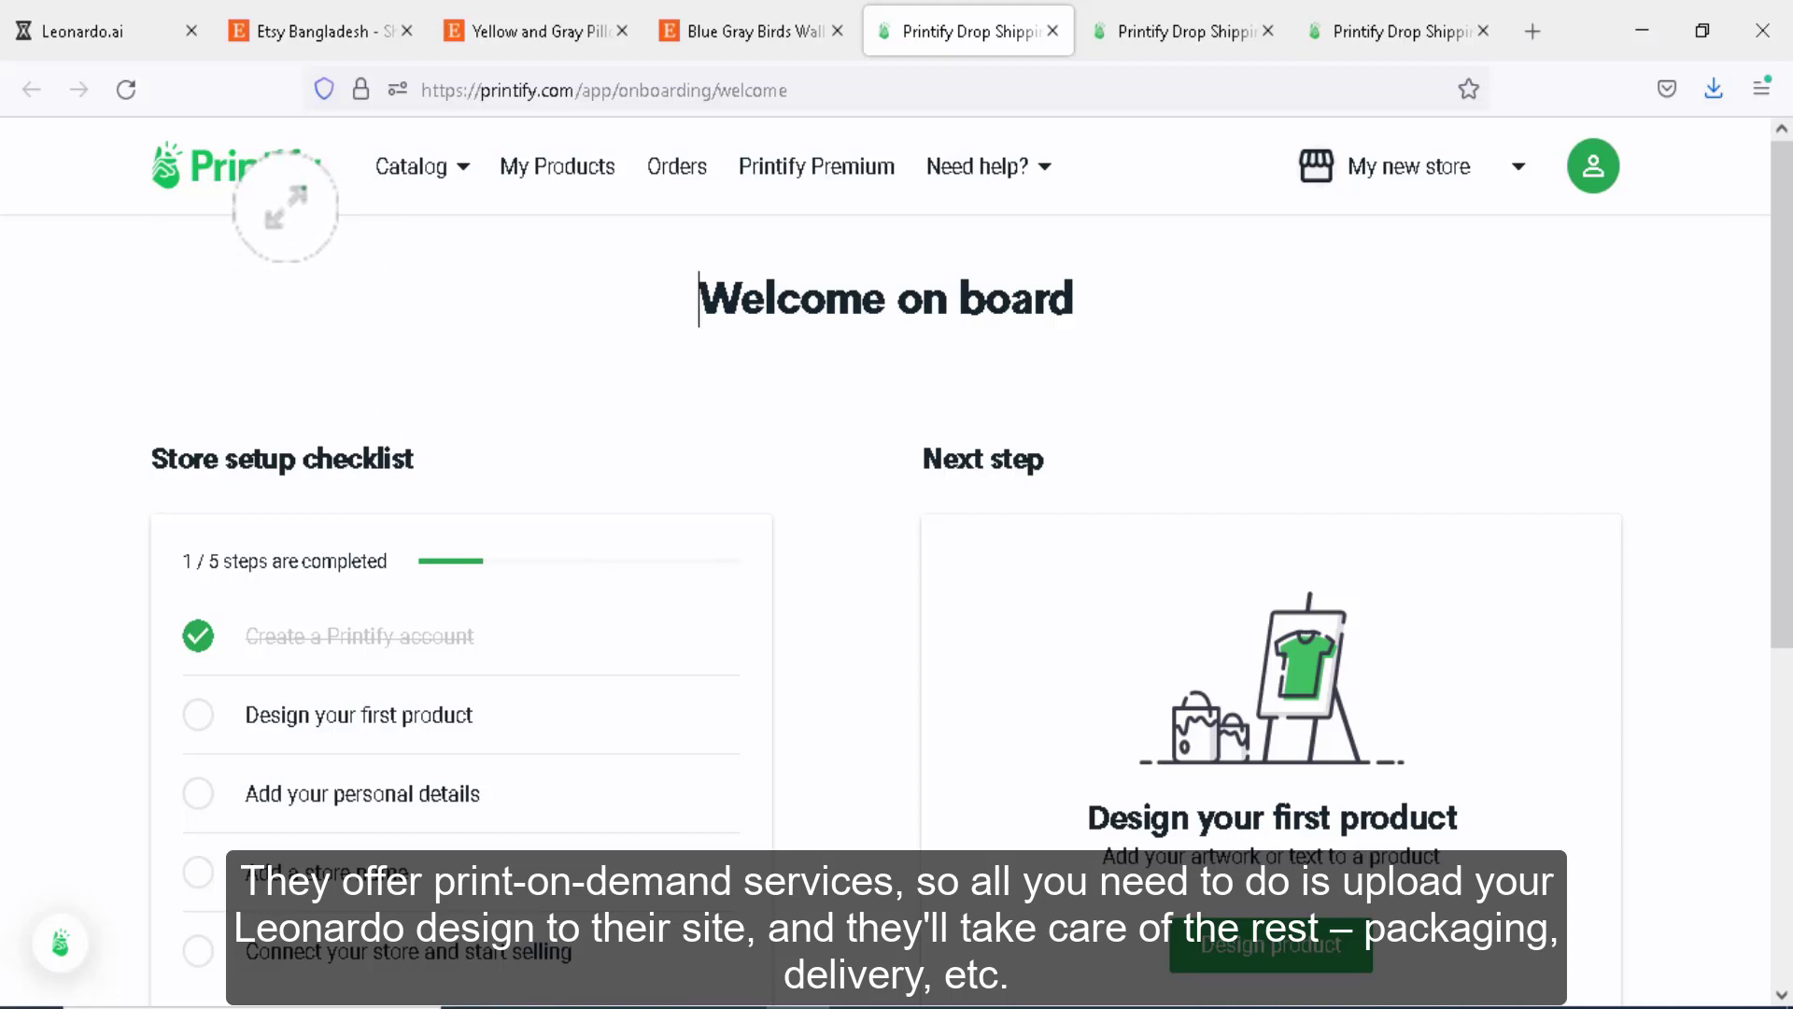
mouse_move(357, 211)
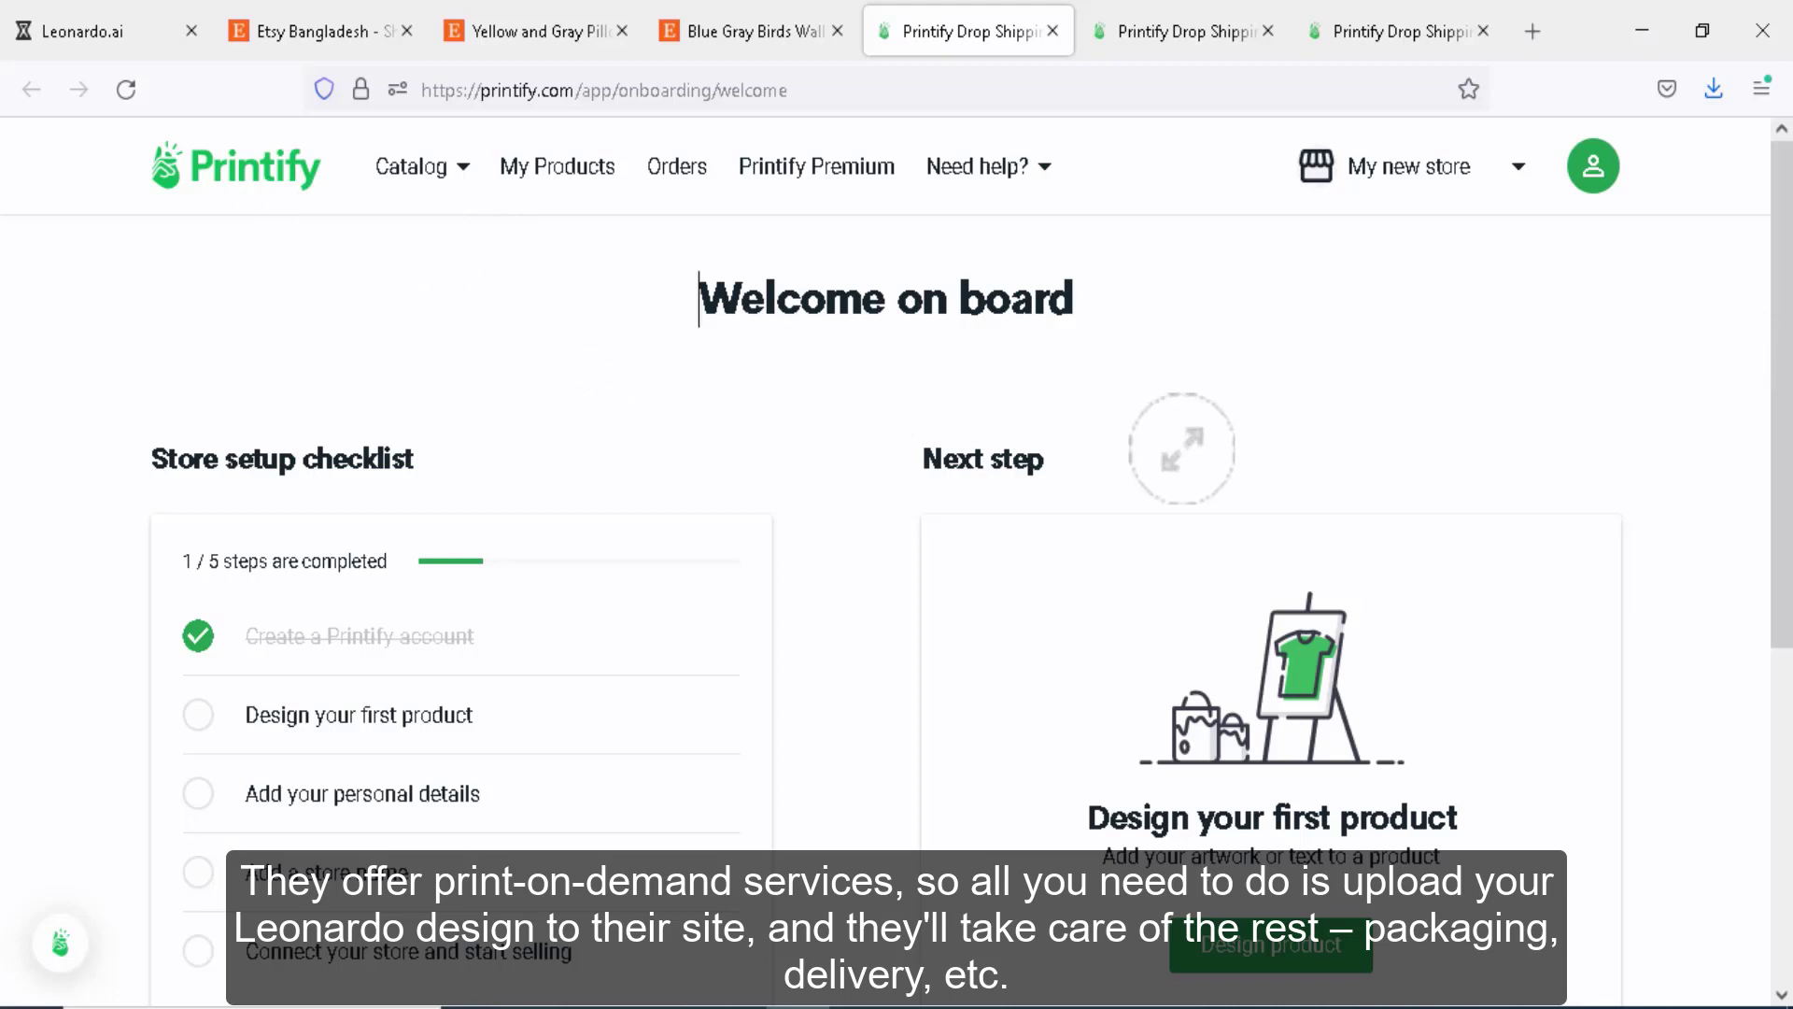
Search the Printify catalog for 'pillow' to reach the Spun Polyester Square Pillow
scroll(down, 3)
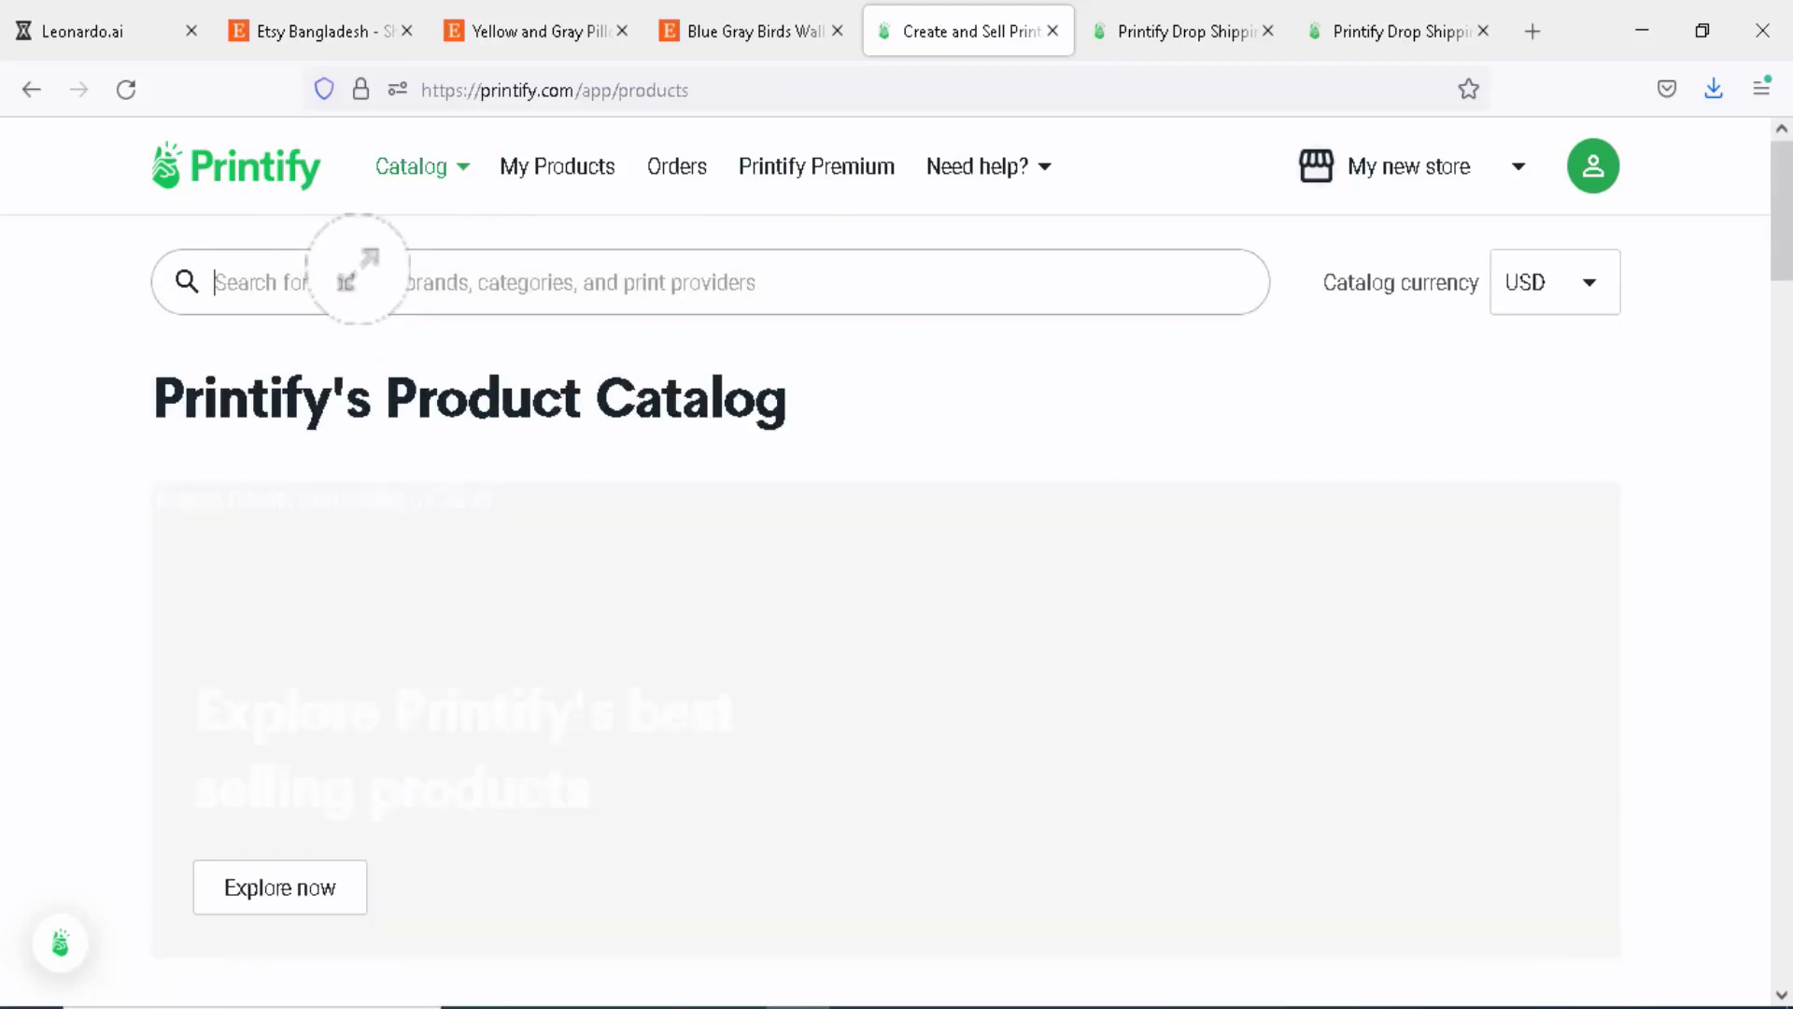
text(p)
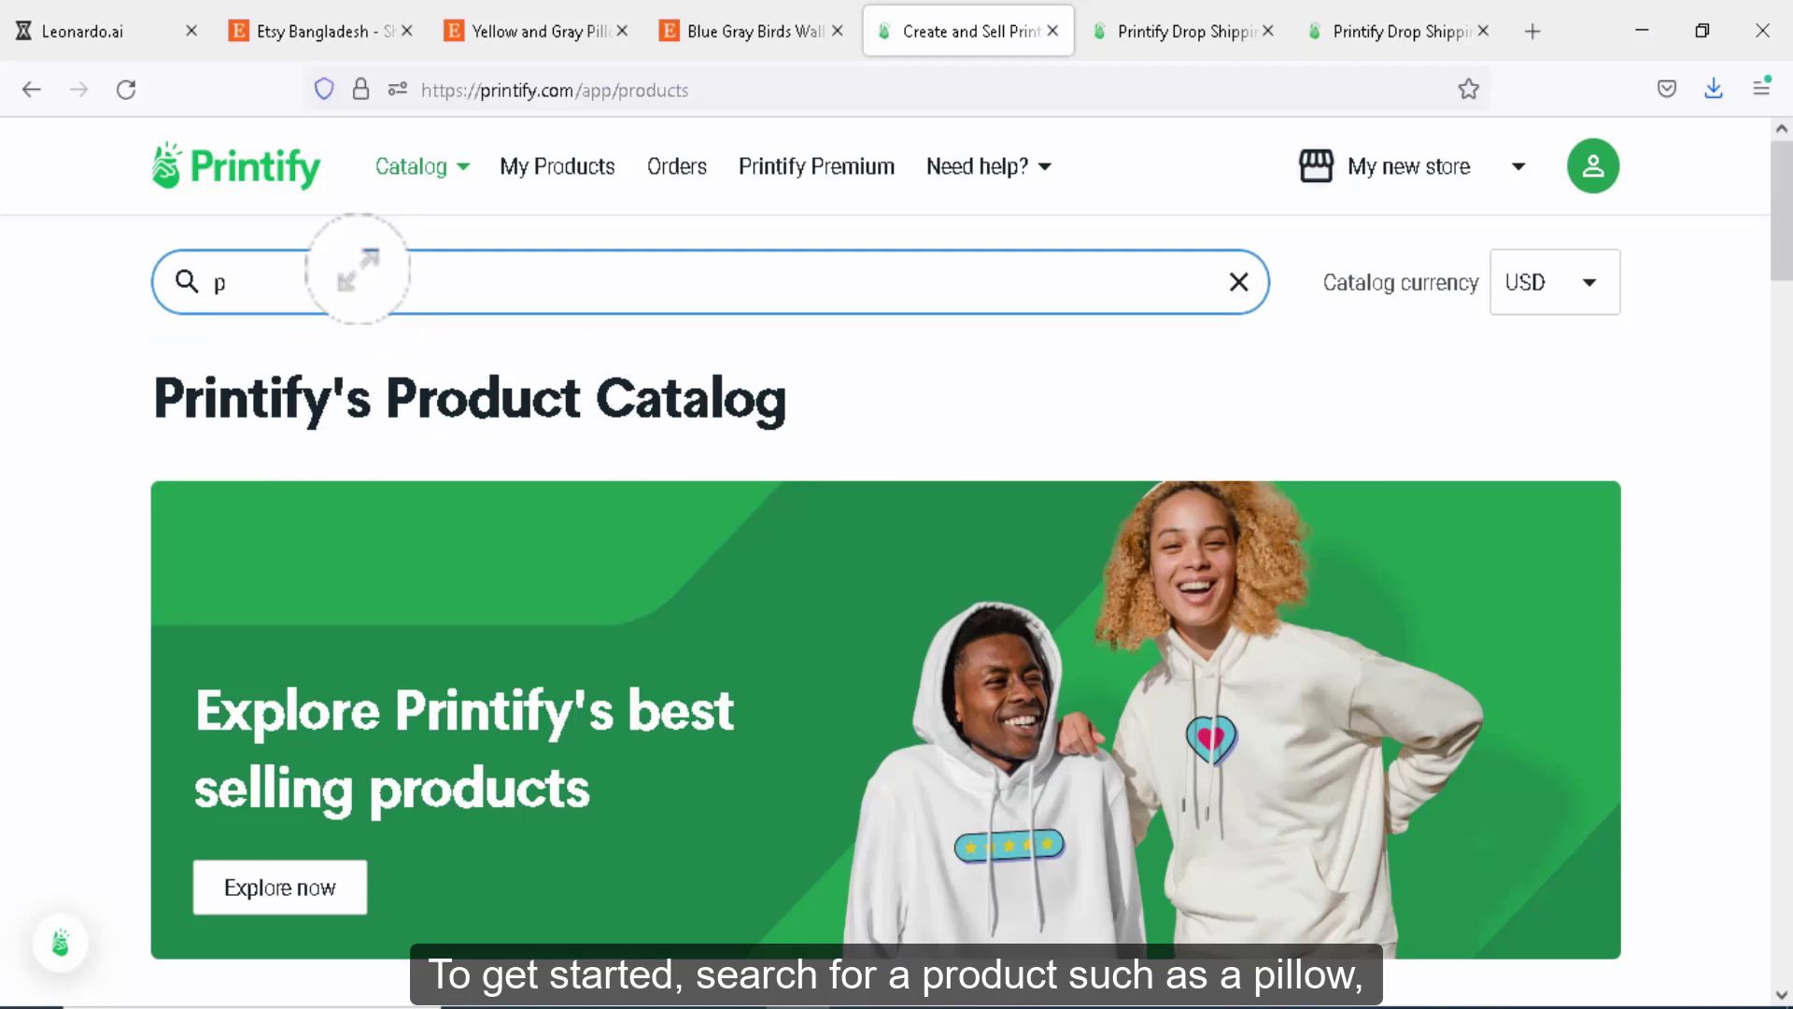
text(illow)
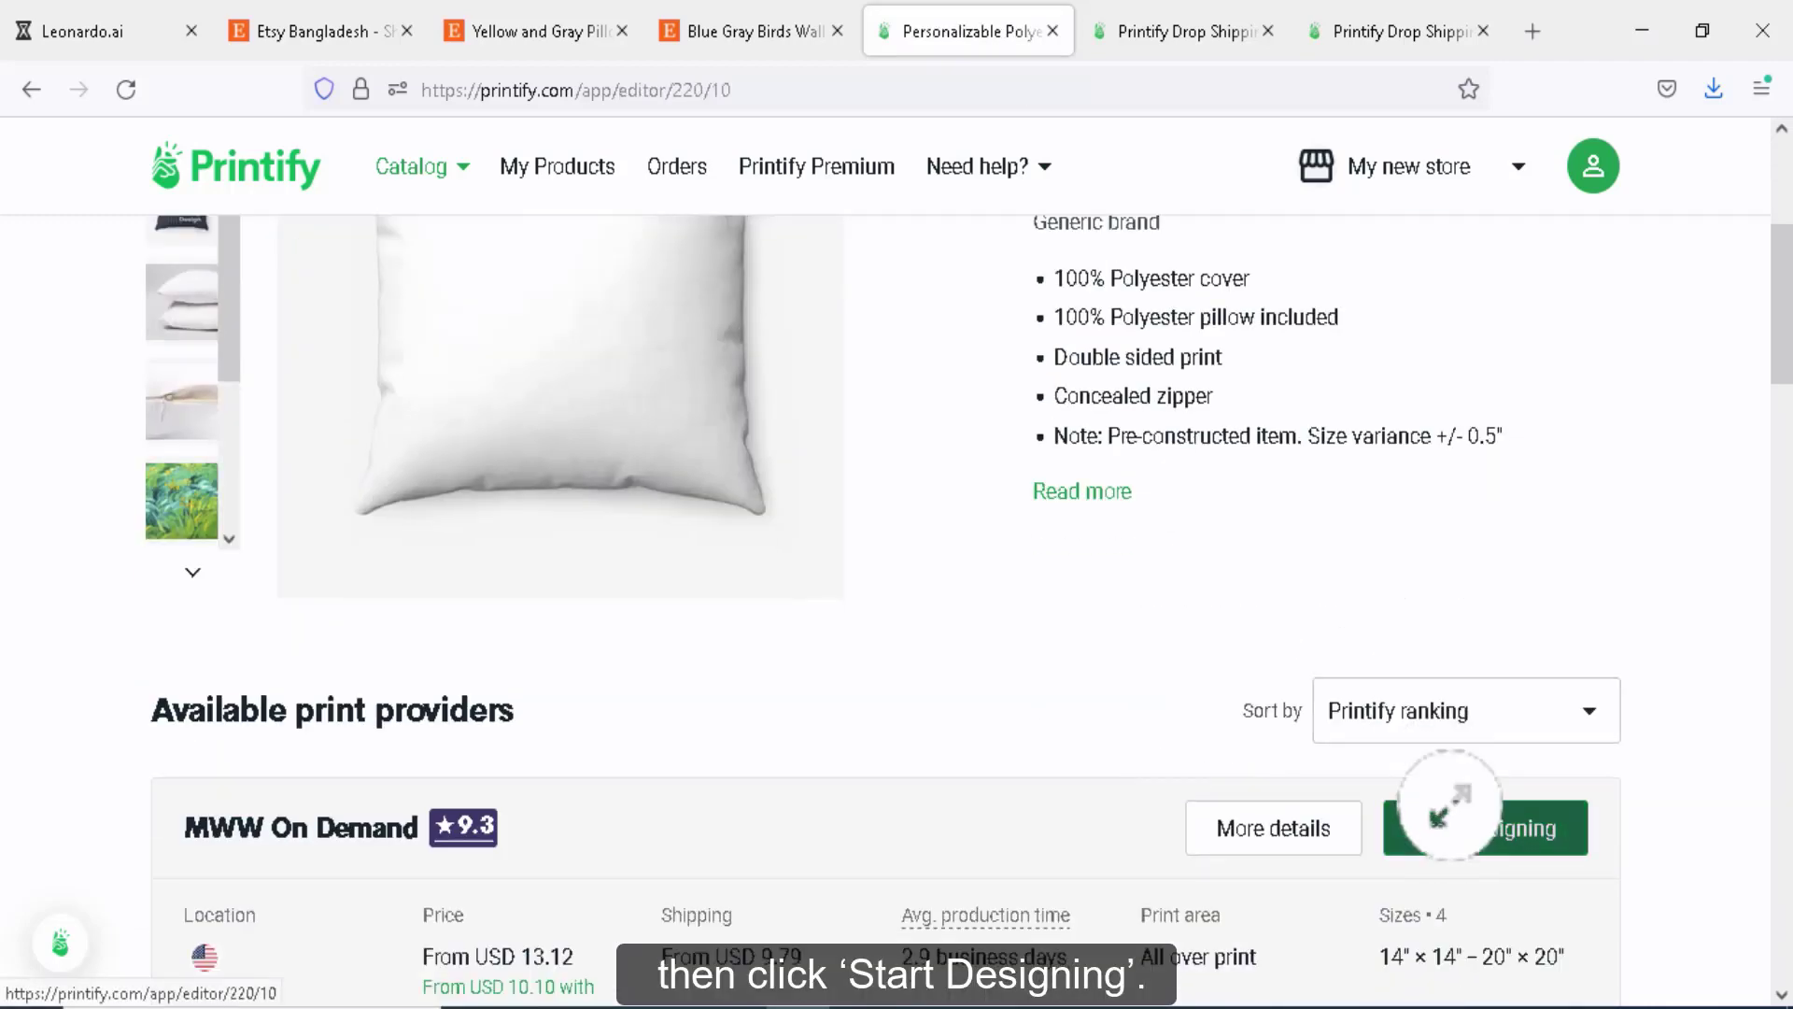
Design the pillow with MWW On Demand, placing the leaf artwork on front and back, and preview it
click(1485, 827)
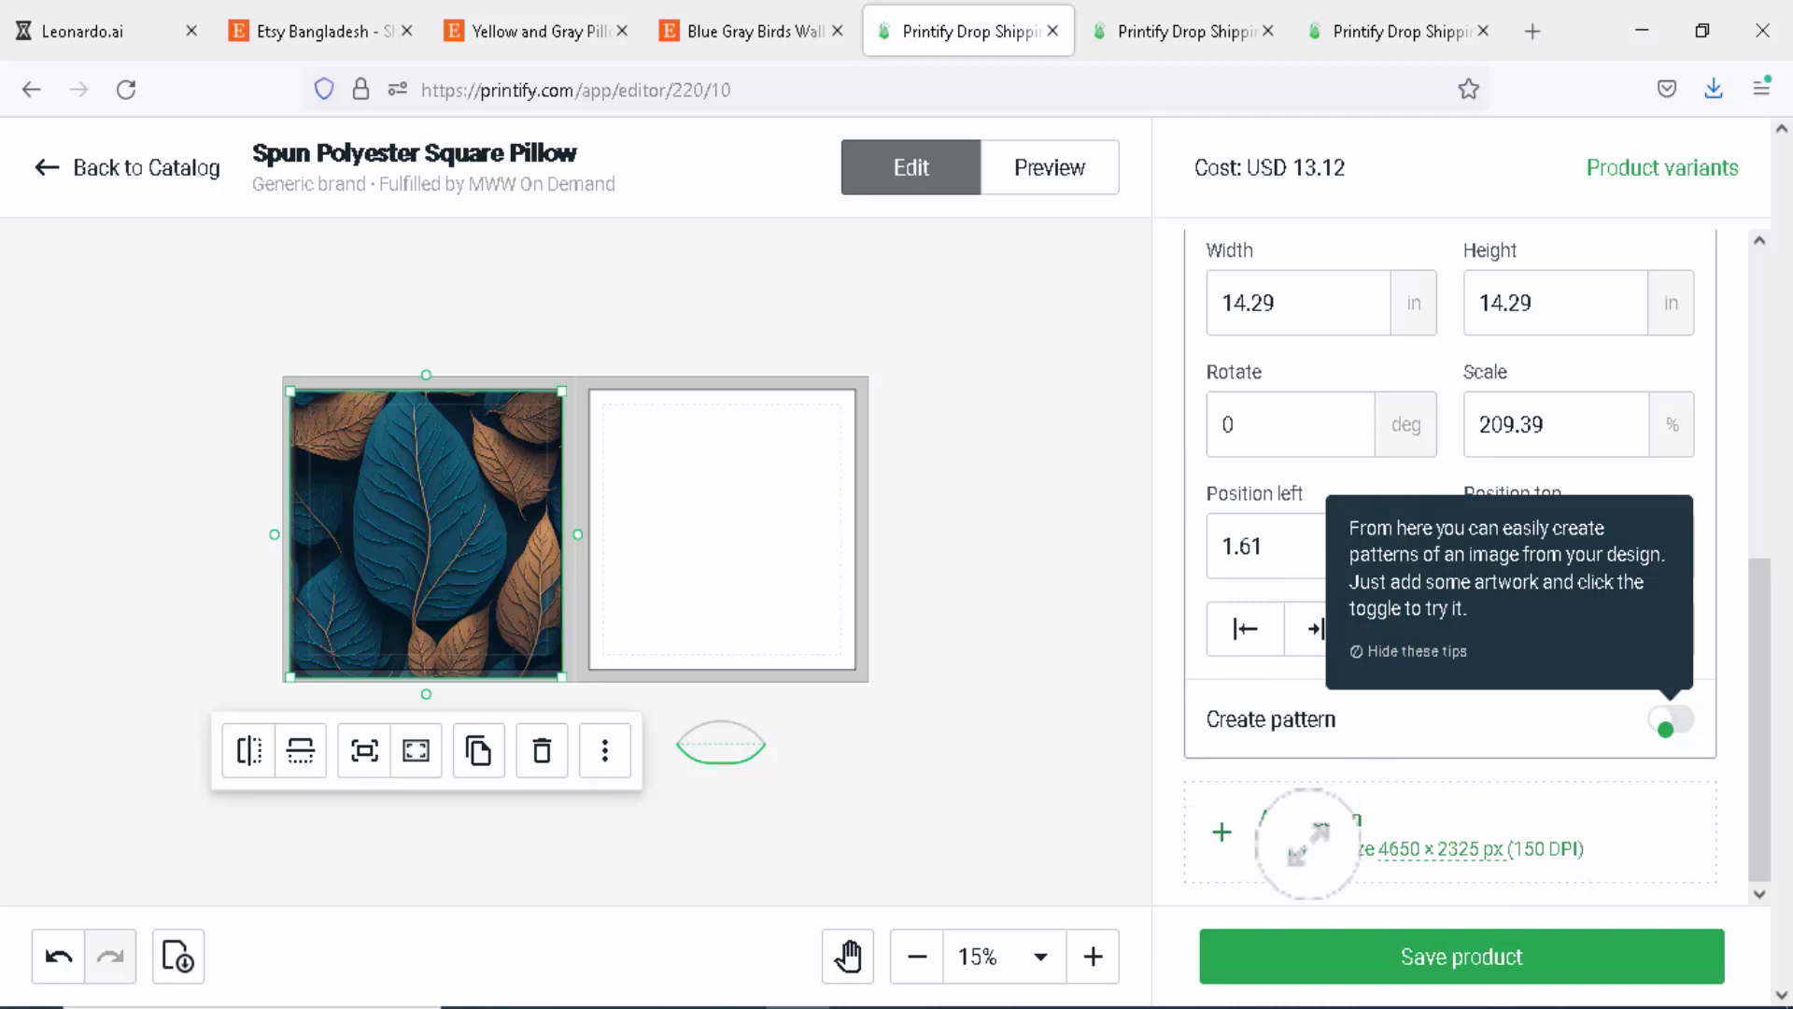
click(1220, 832)
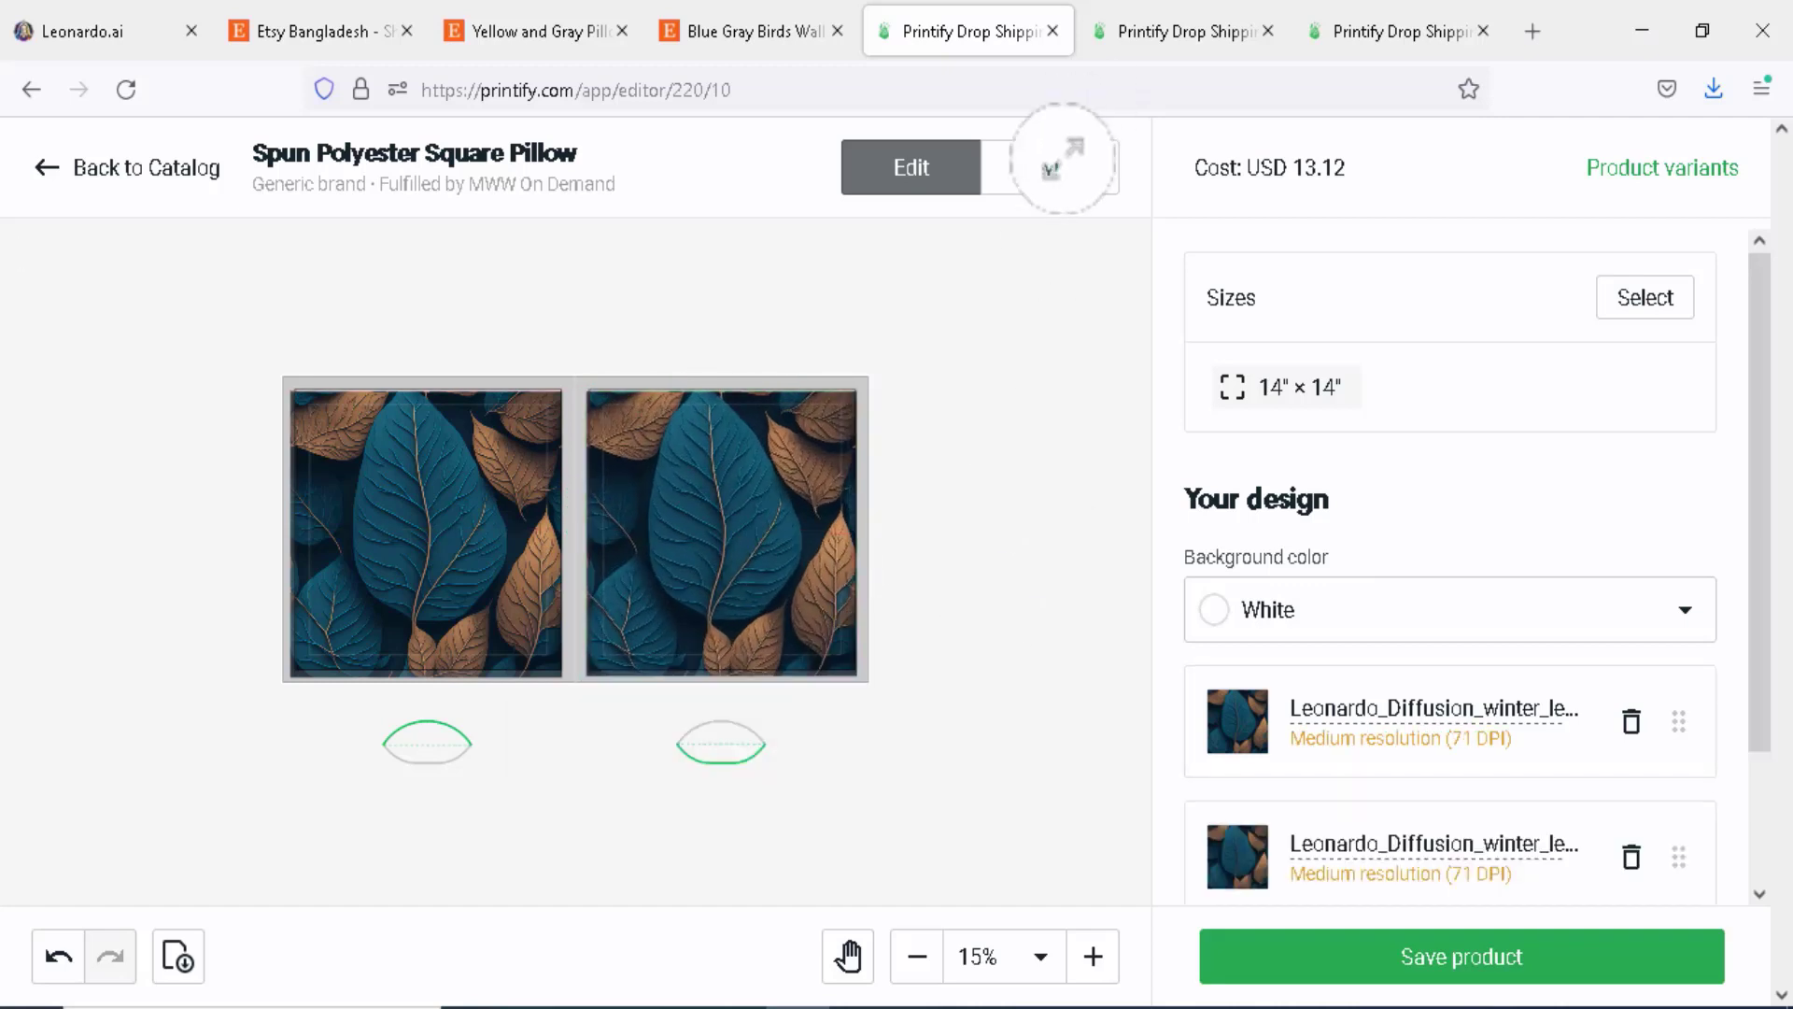
click(1046, 166)
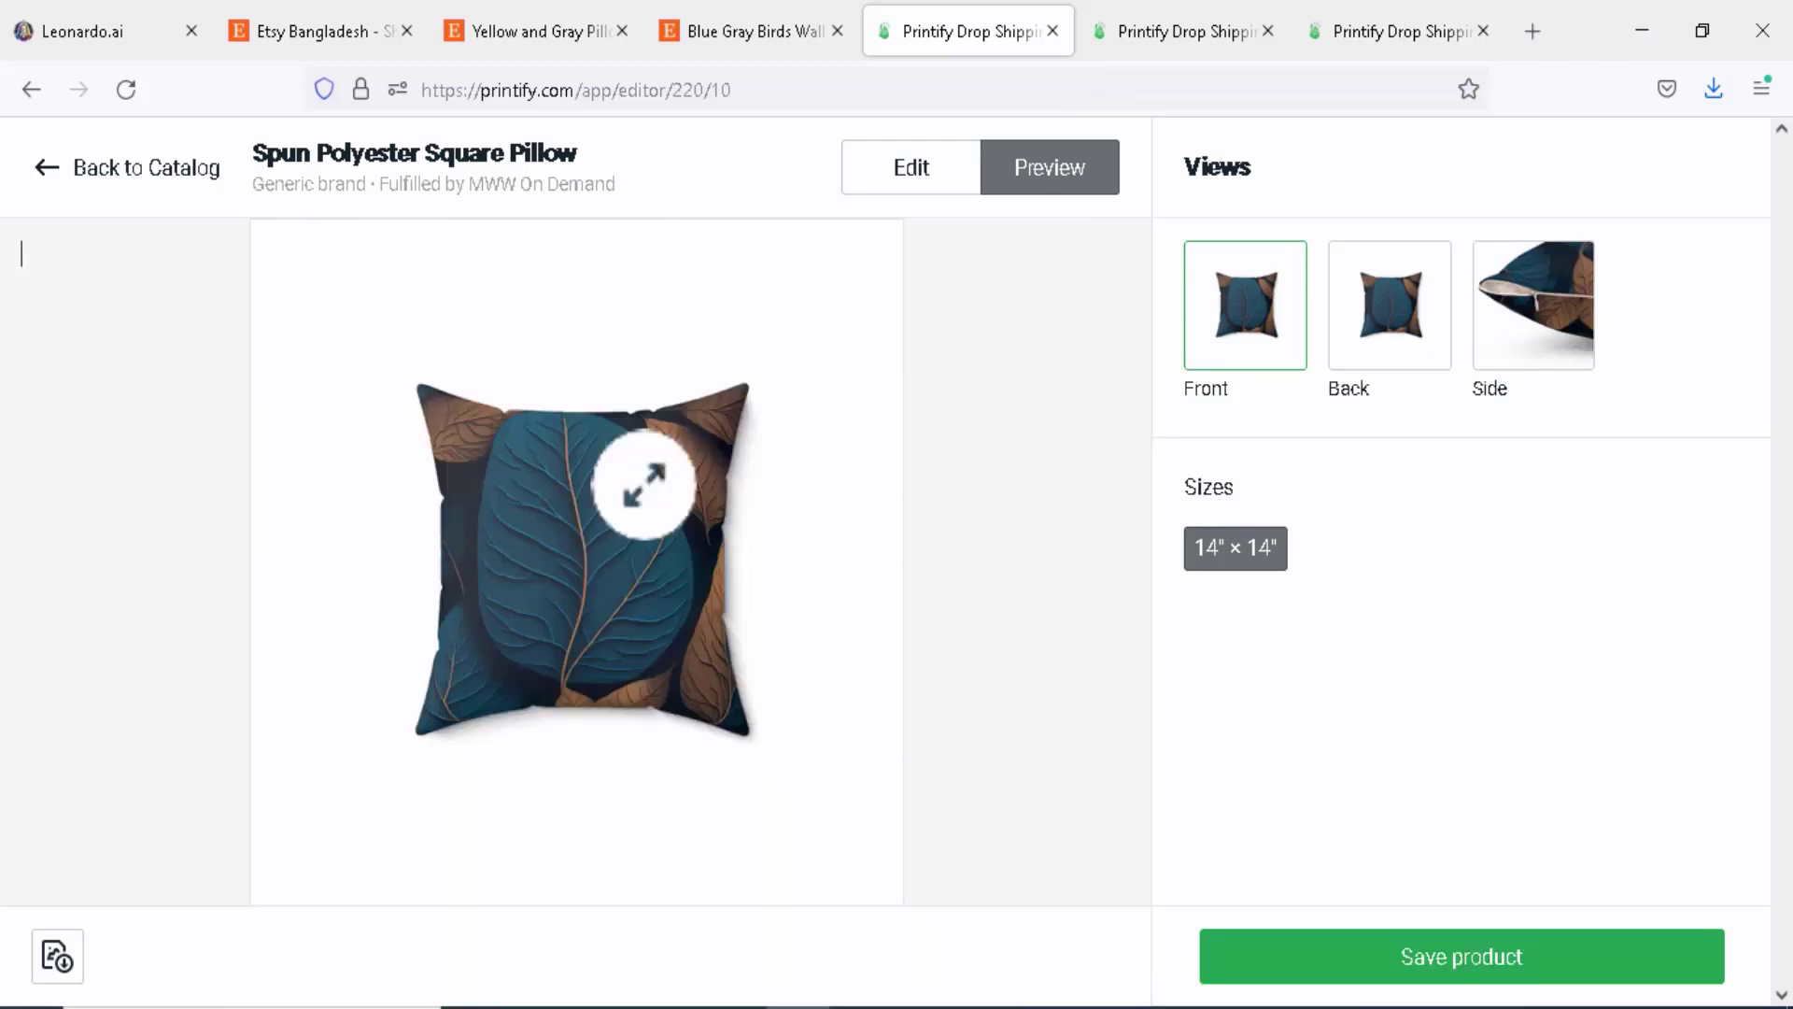
Check the pillow's back and side mockups and save the product
click(1388, 305)
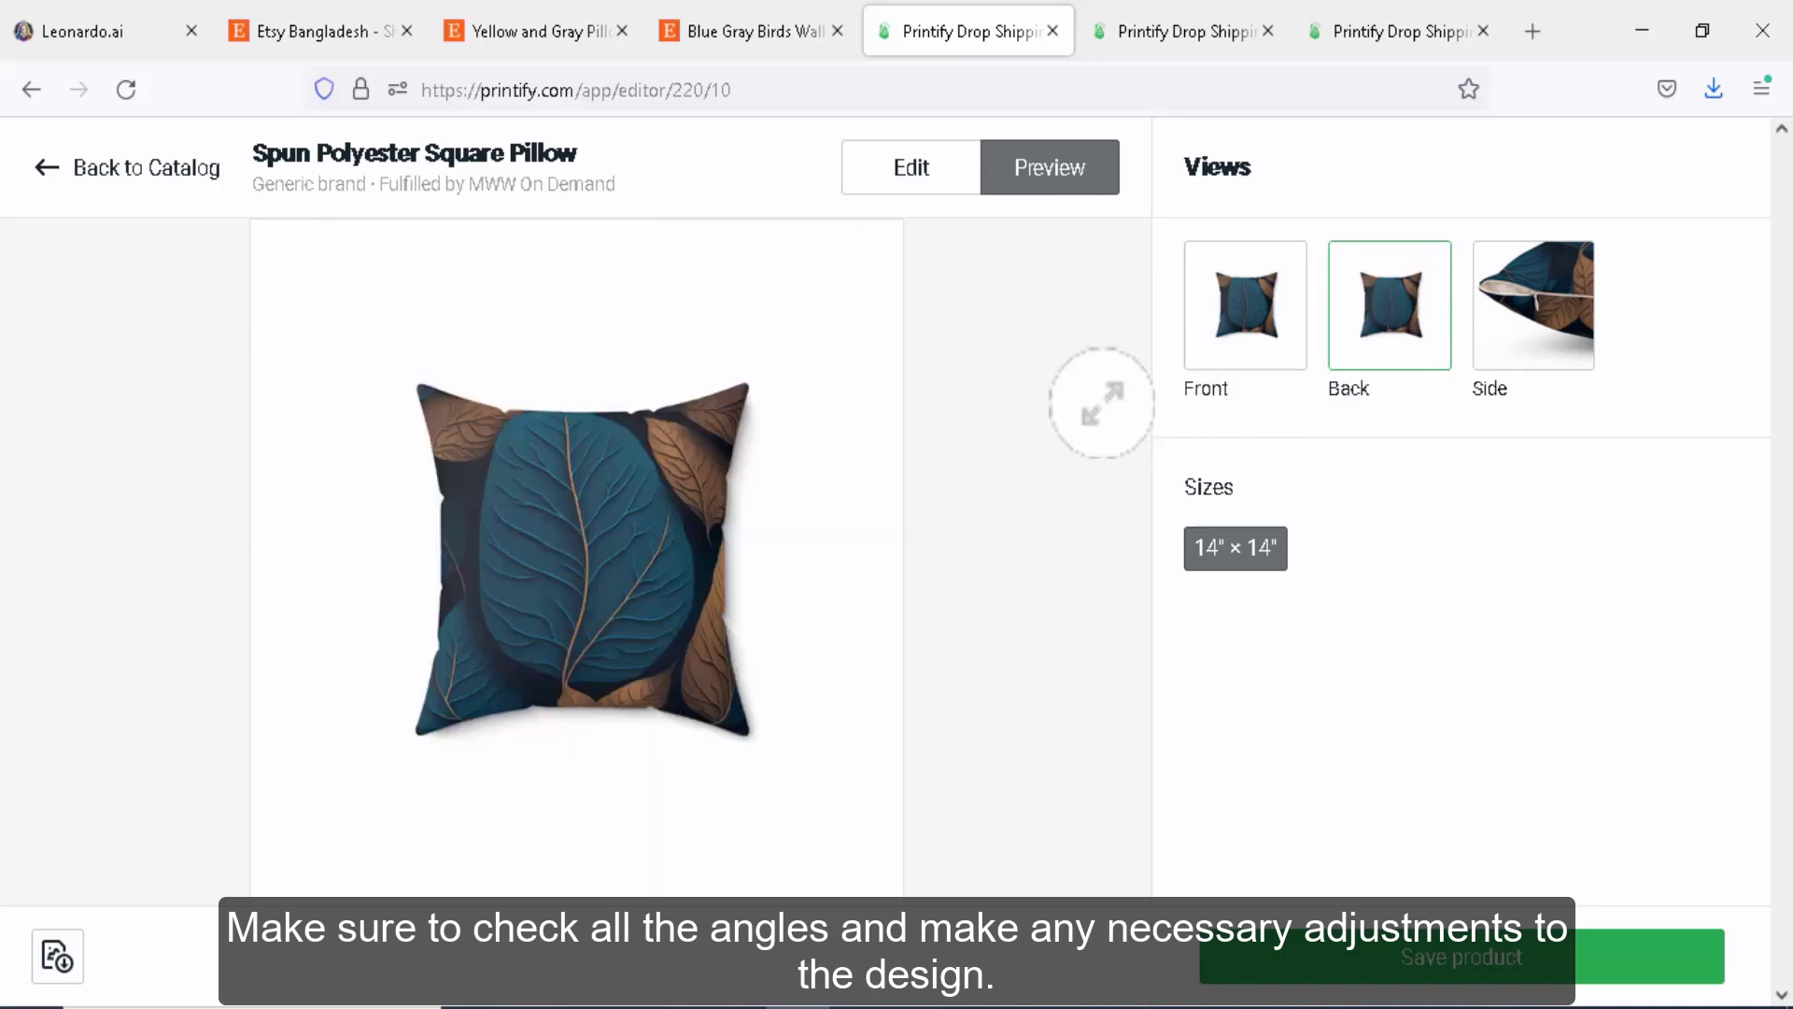
mouse_move(818, 549)
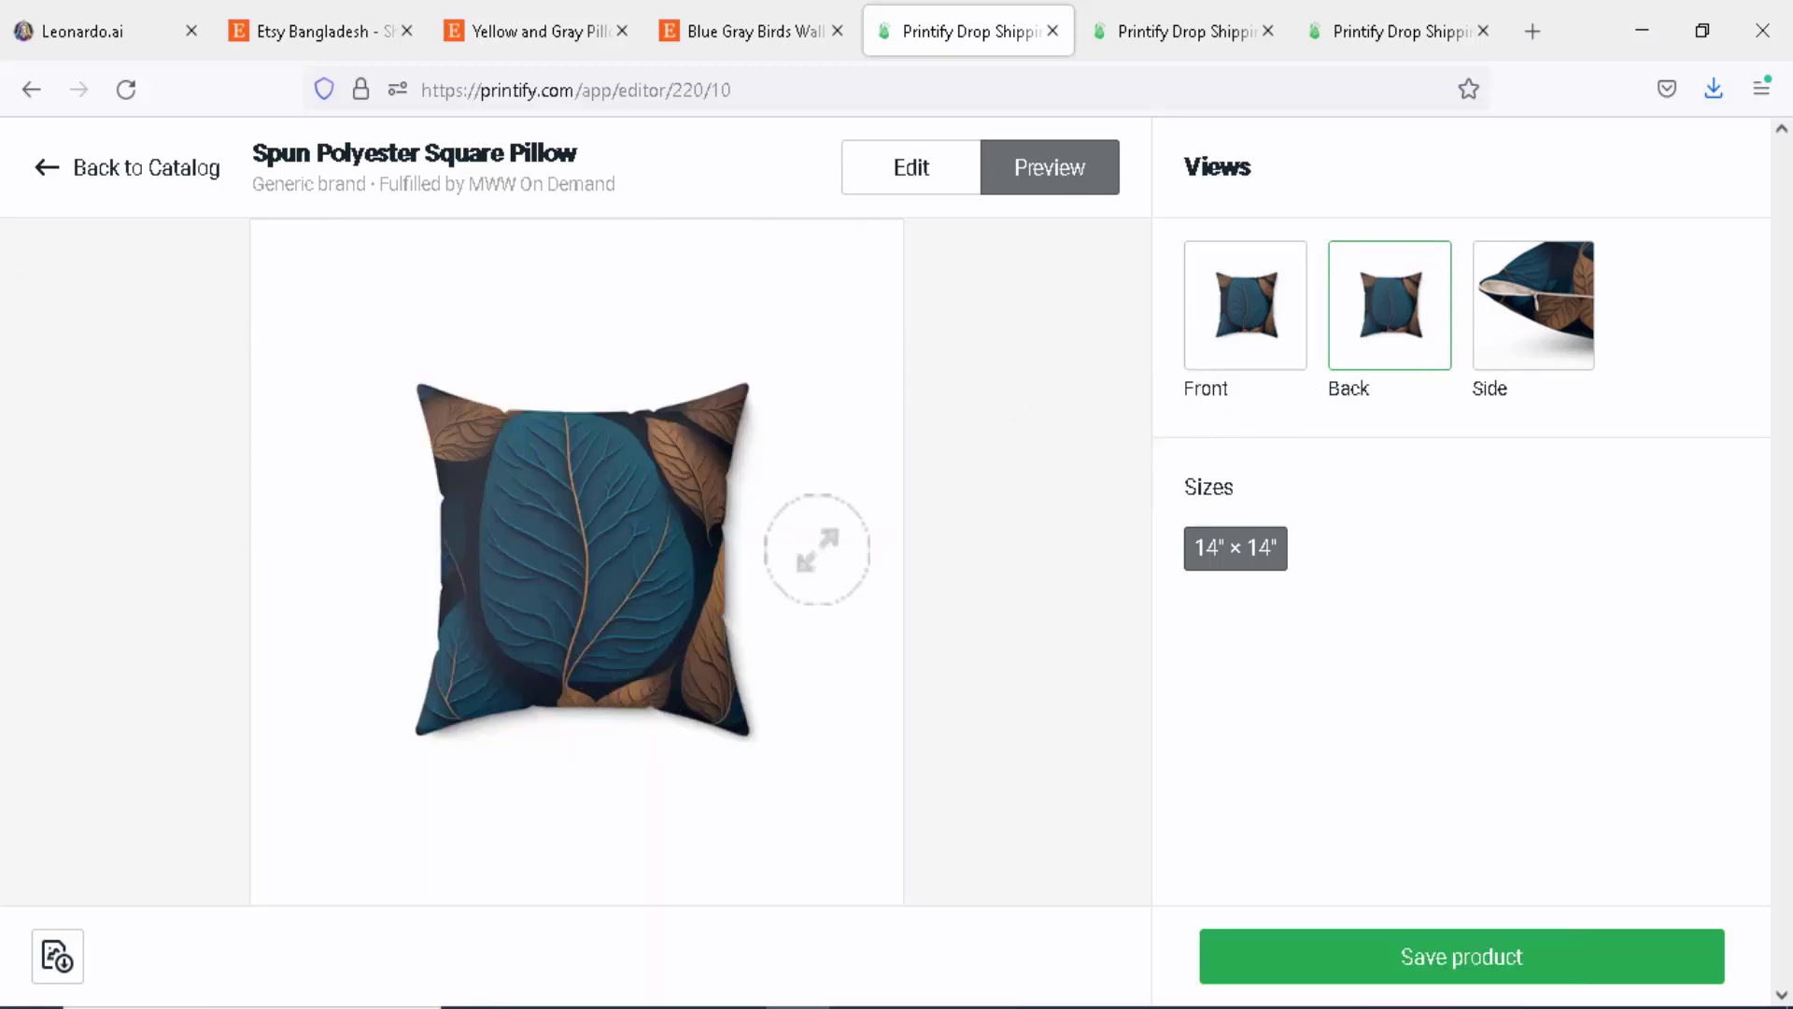
click(1532, 305)
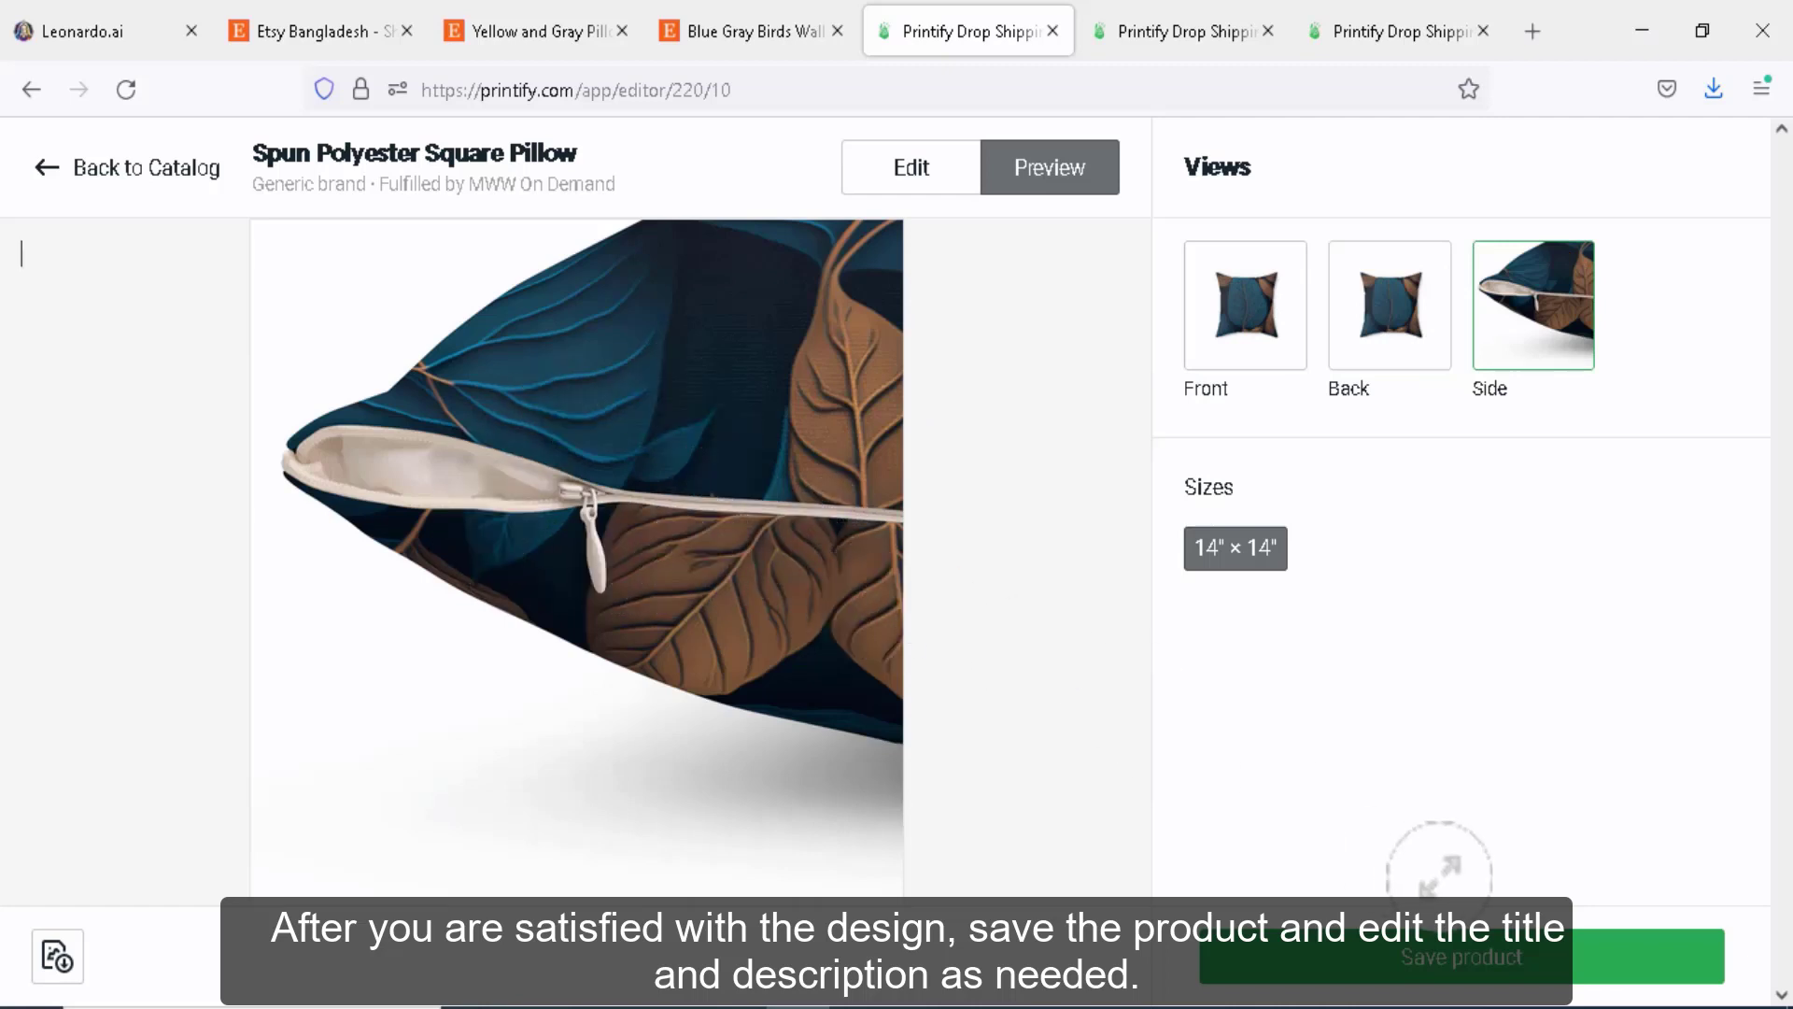
click(1465, 956)
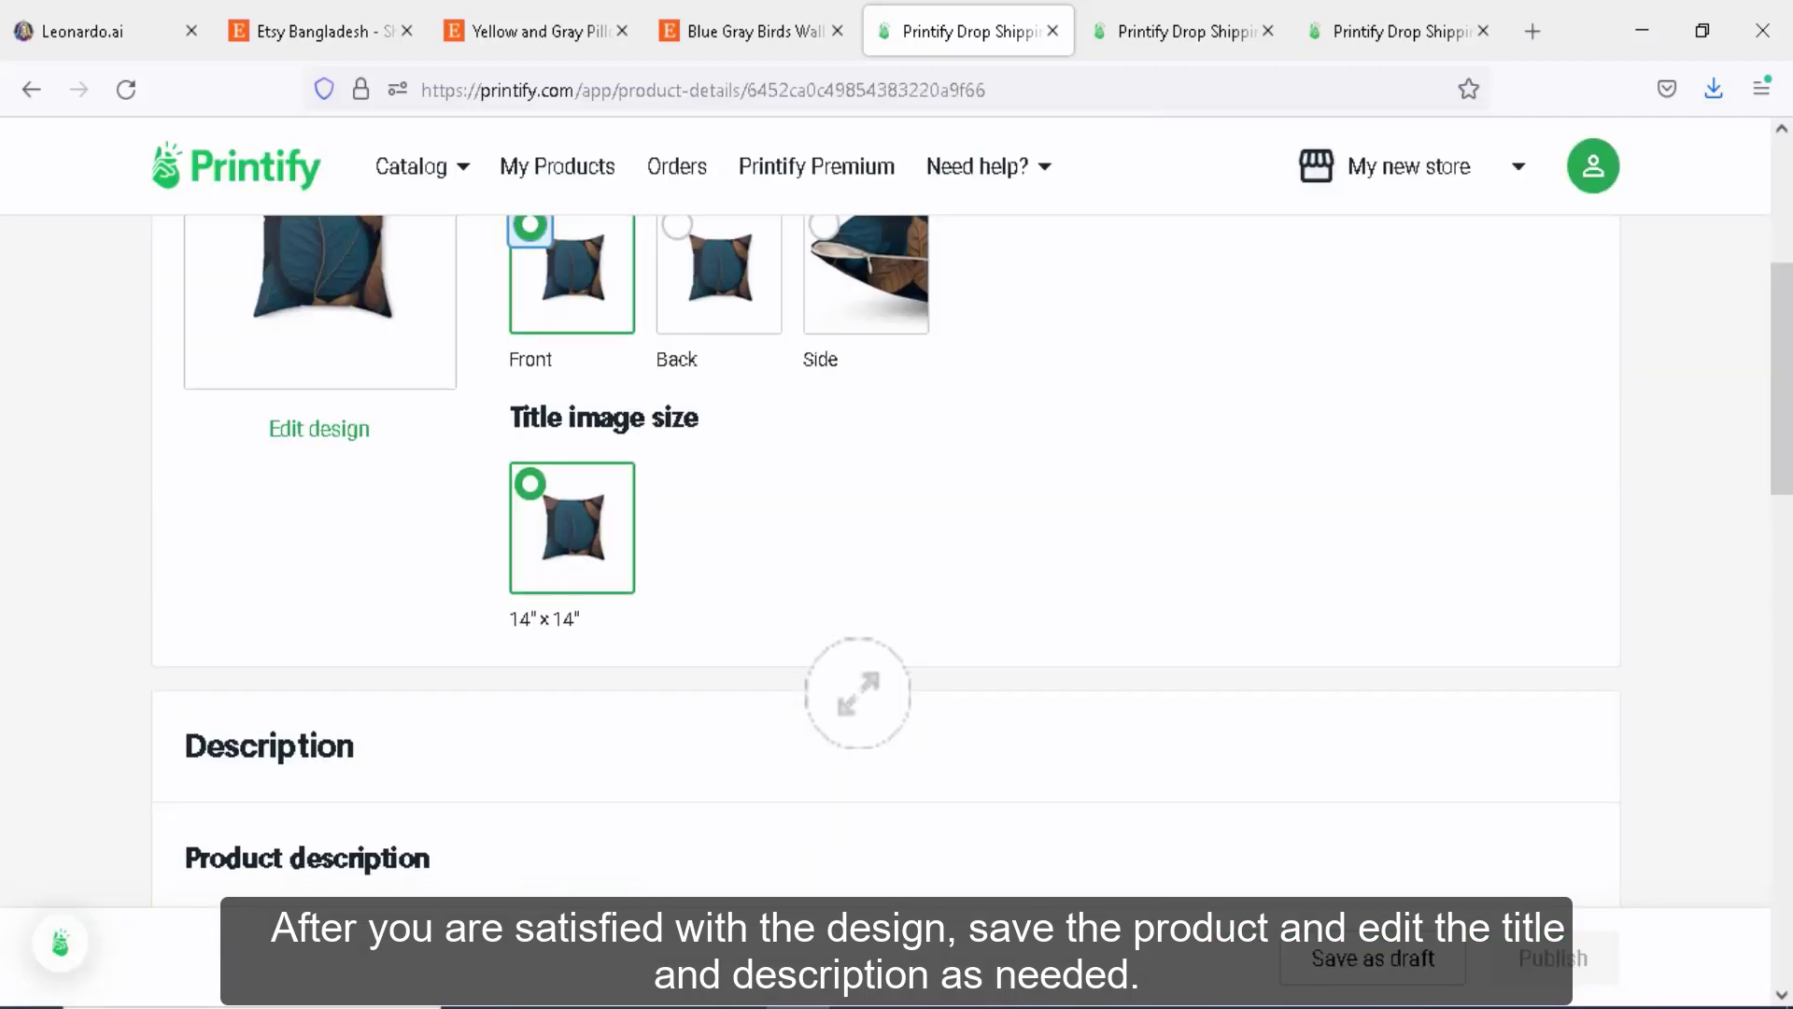
Tick 'Add size table to description' and save the square pillow as a draft
scroll(down, 3)
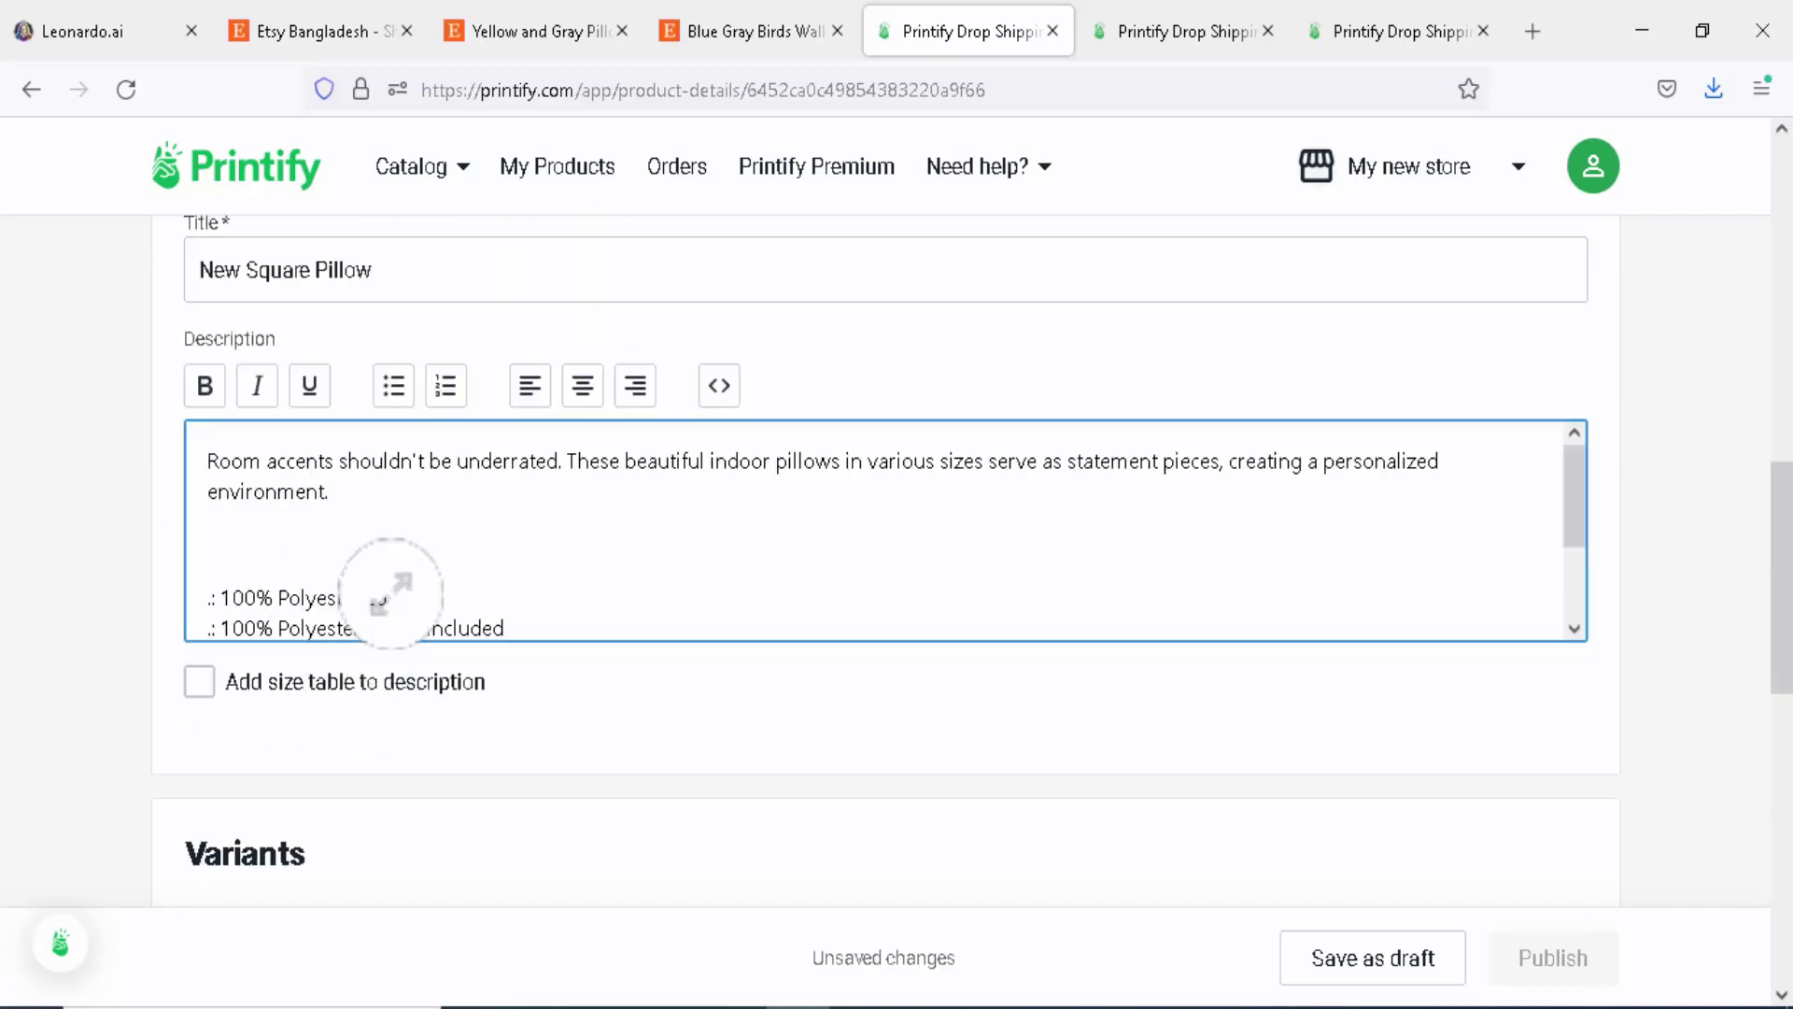
scroll(down, 3)
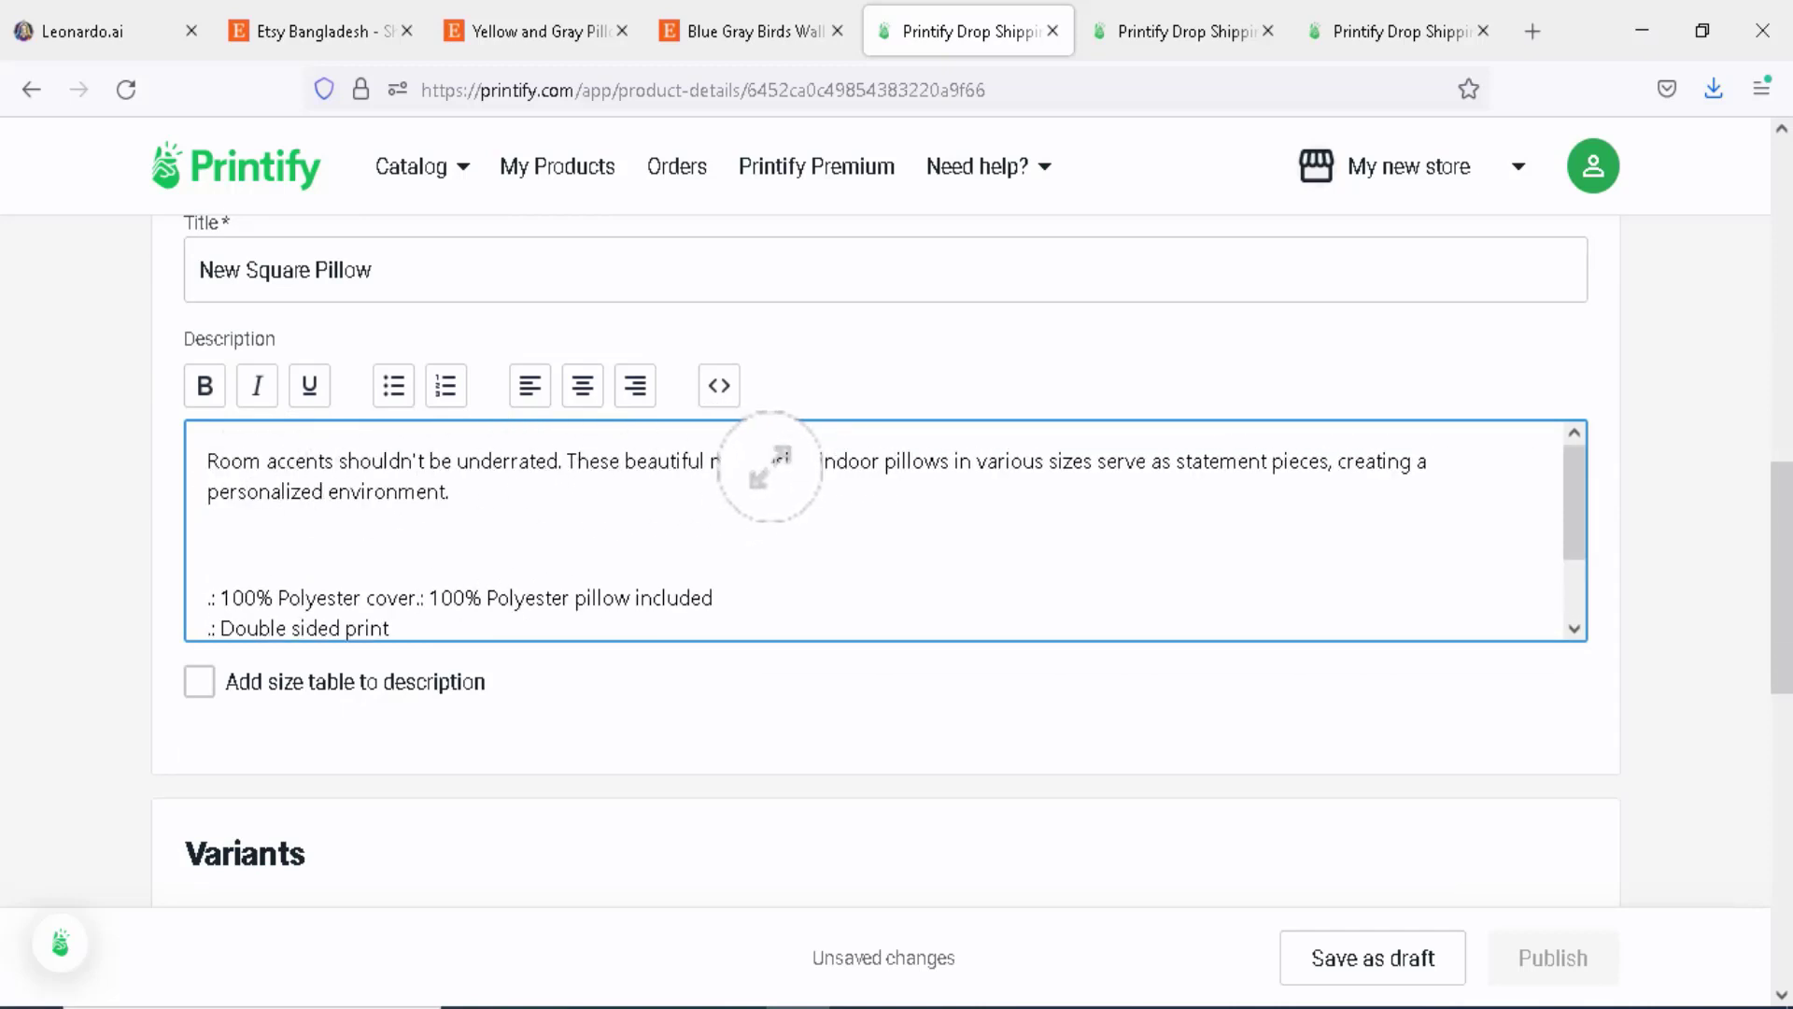
click(200, 682)
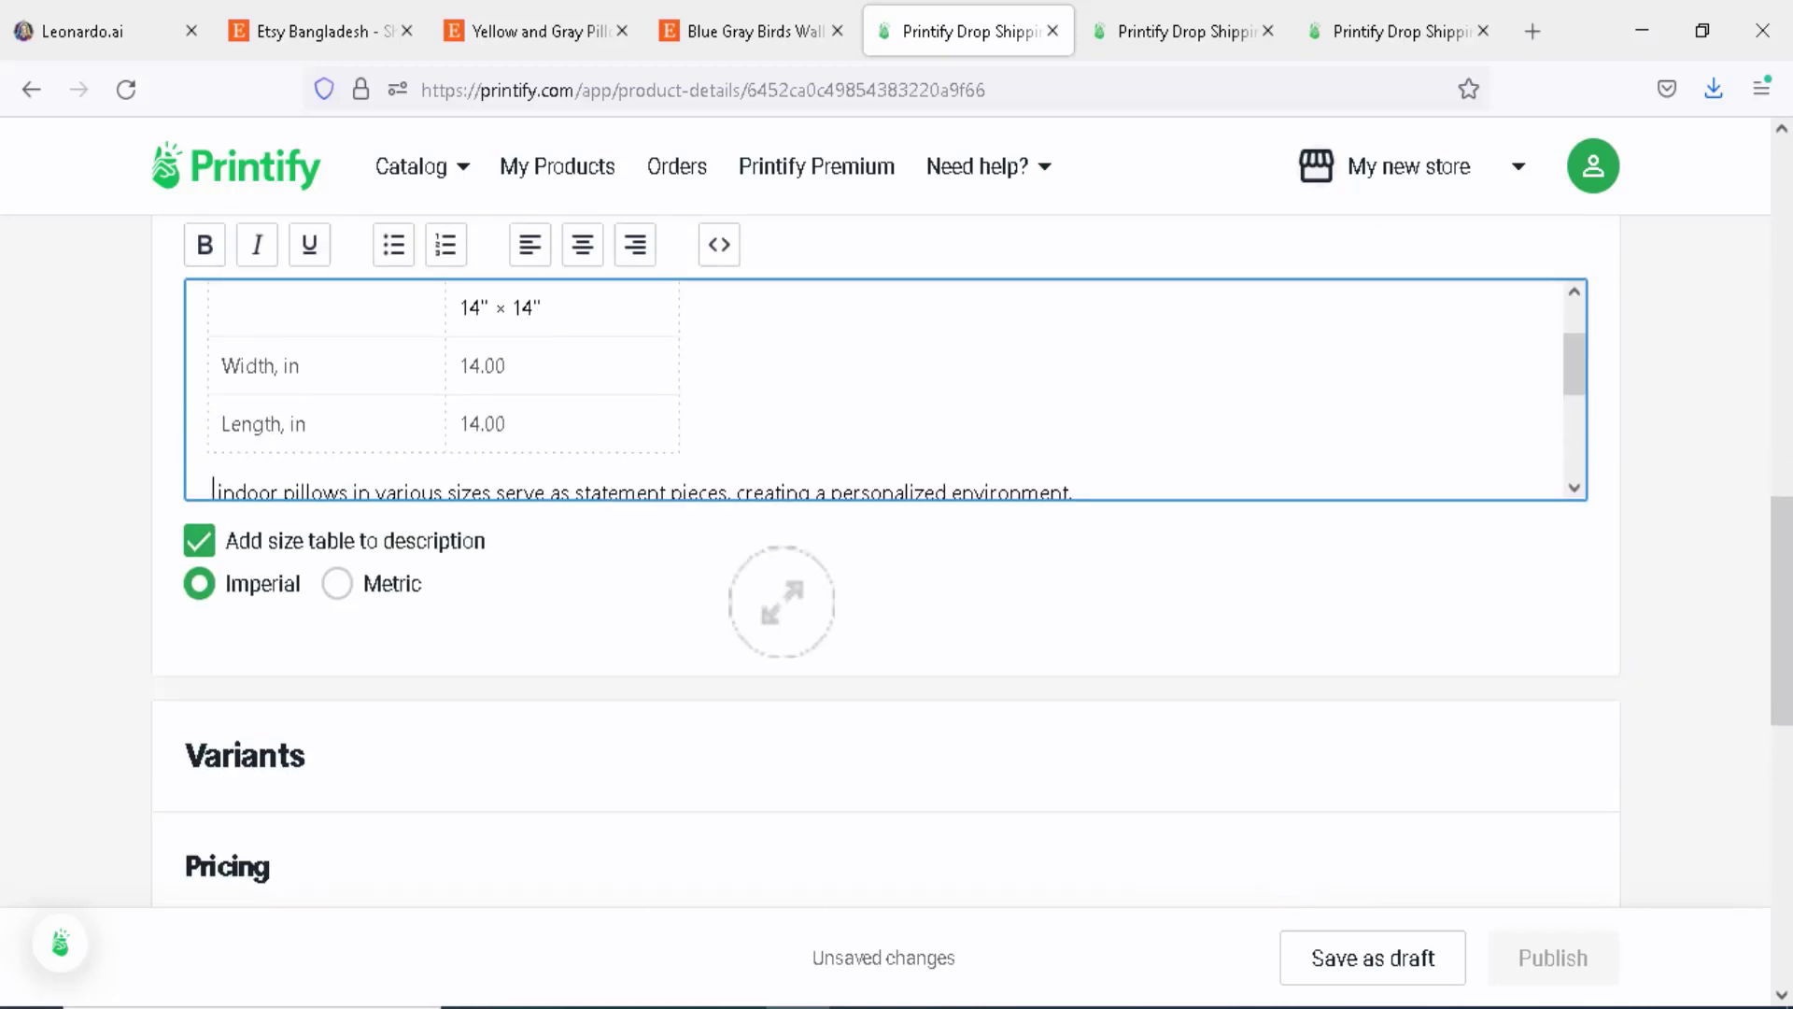
scroll(down, 3)
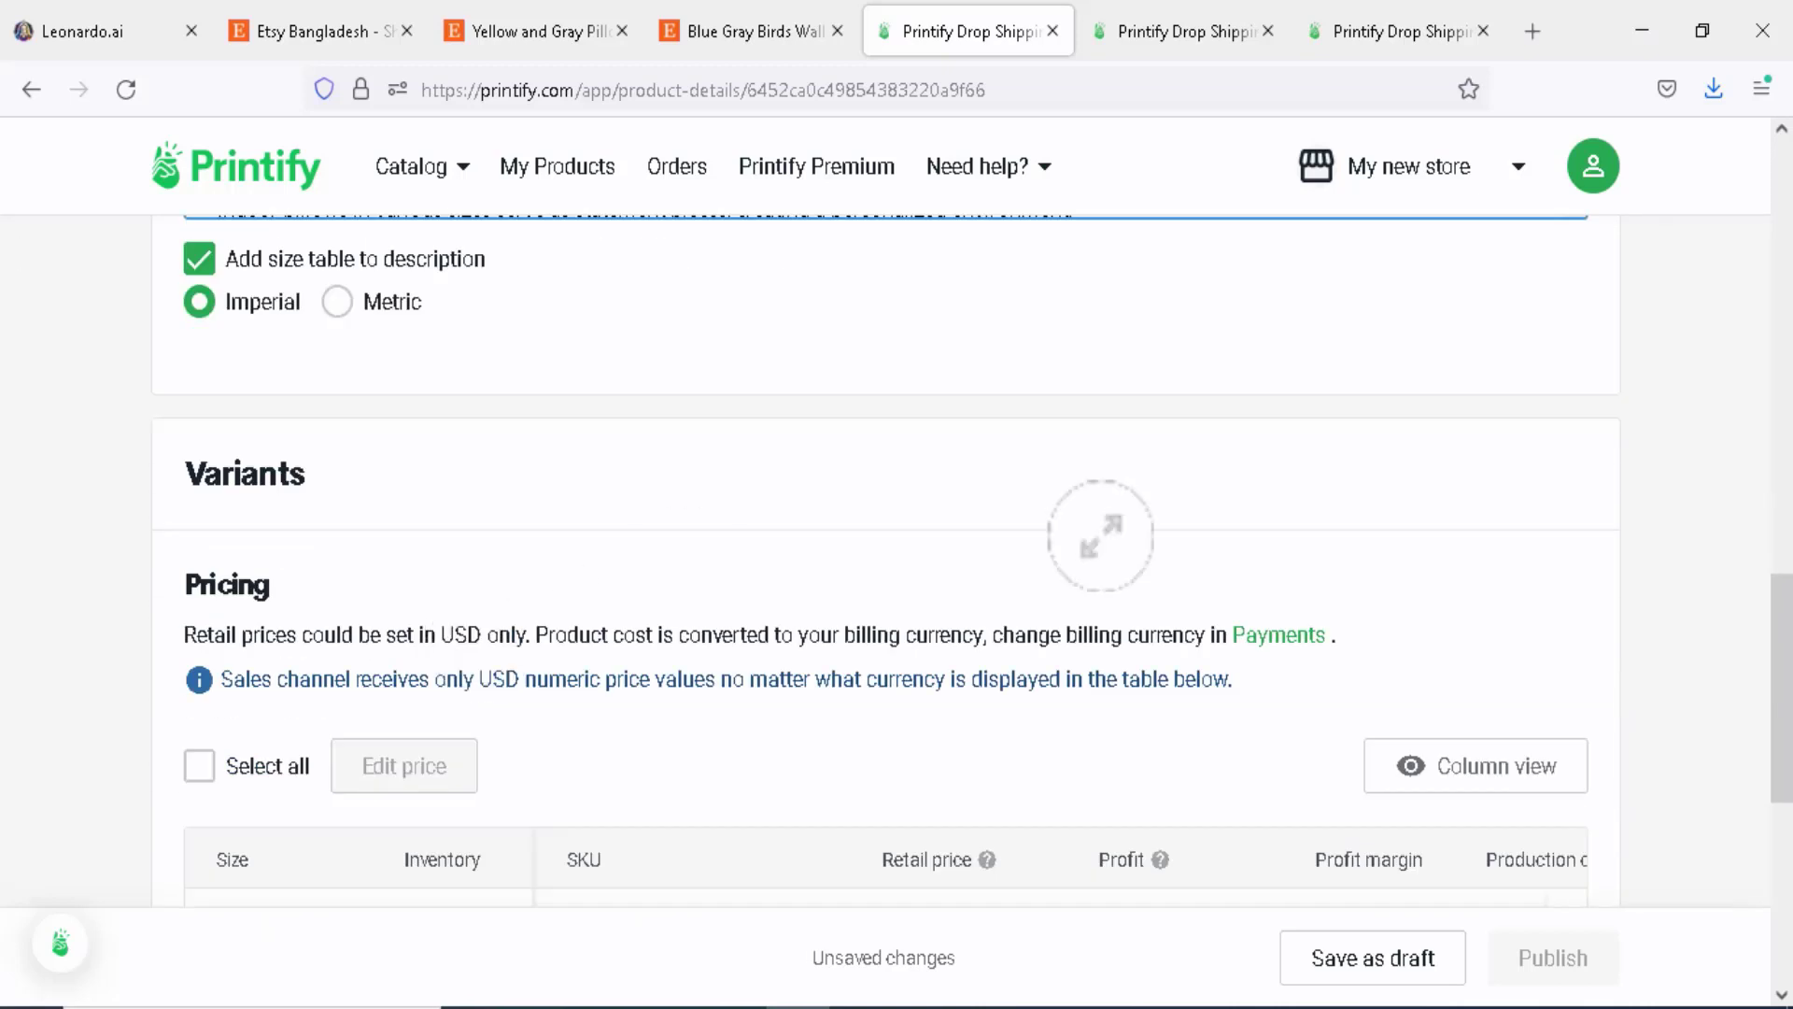
scroll(down, 3)
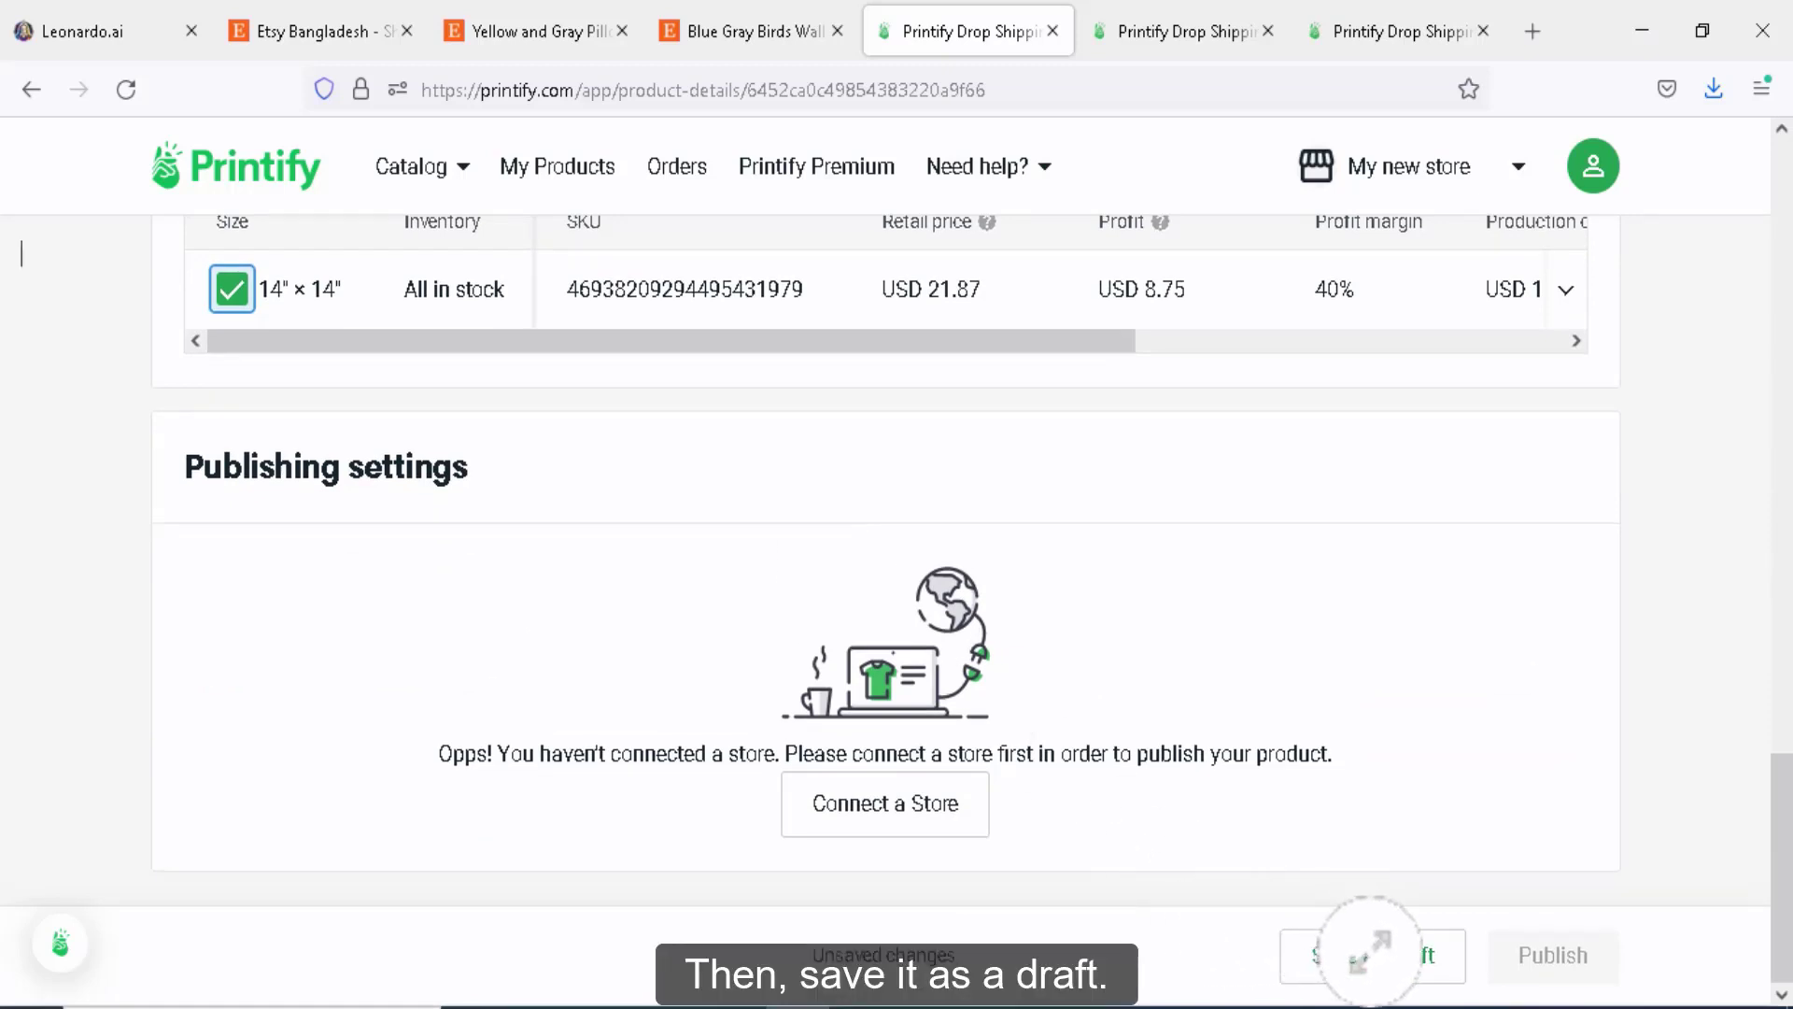
click(1371, 955)
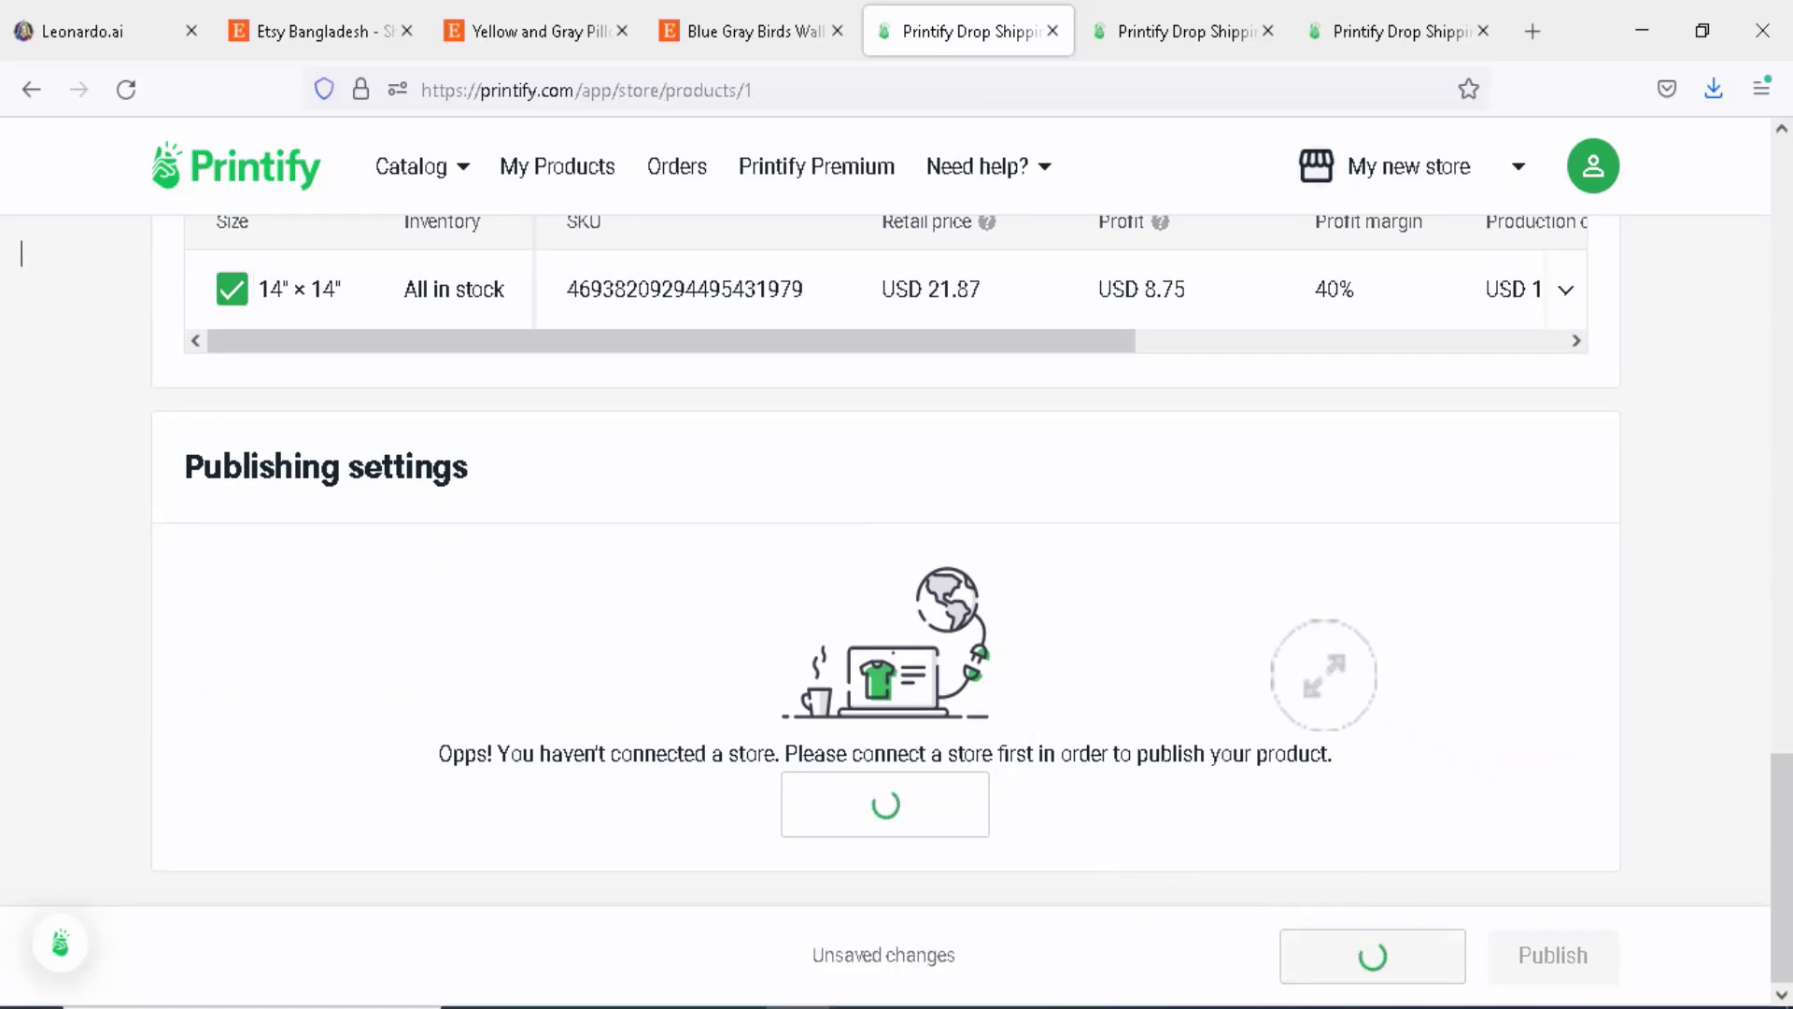
click(556, 166)
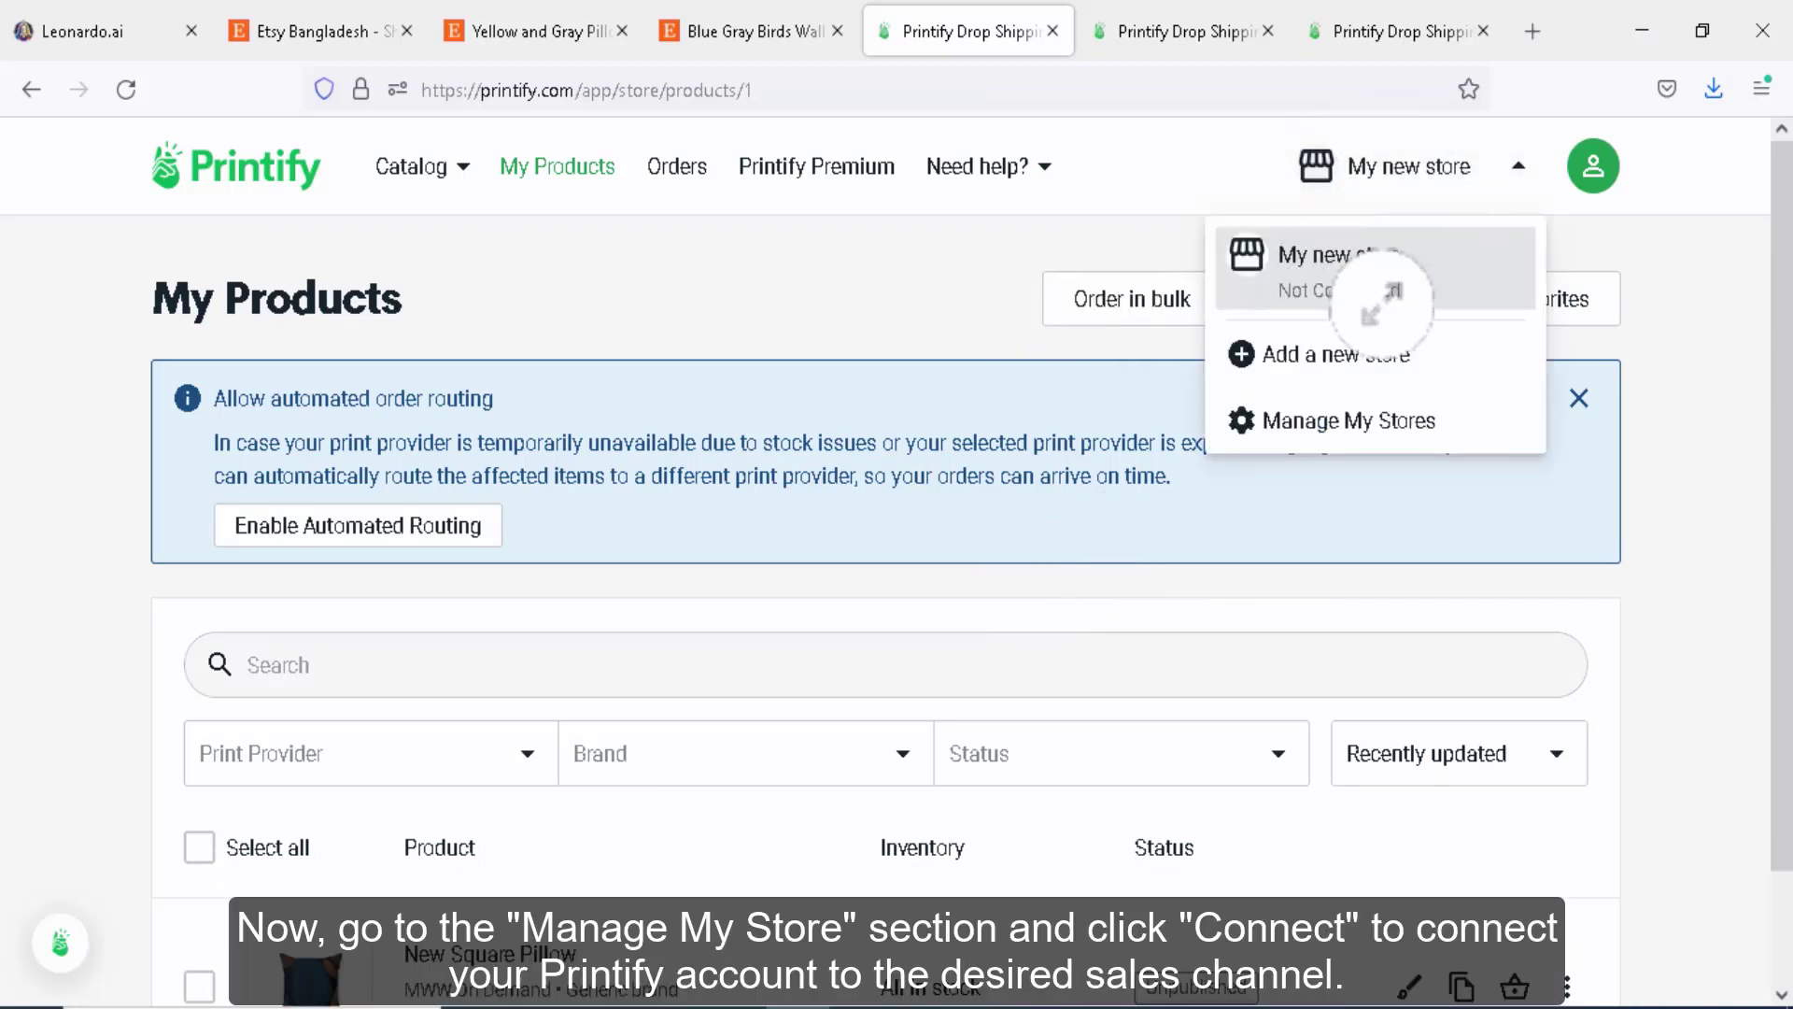
Go to Manage My Stores, start Connect and browse the Etsy, Shopify and Walmart channel options
click(1347, 420)
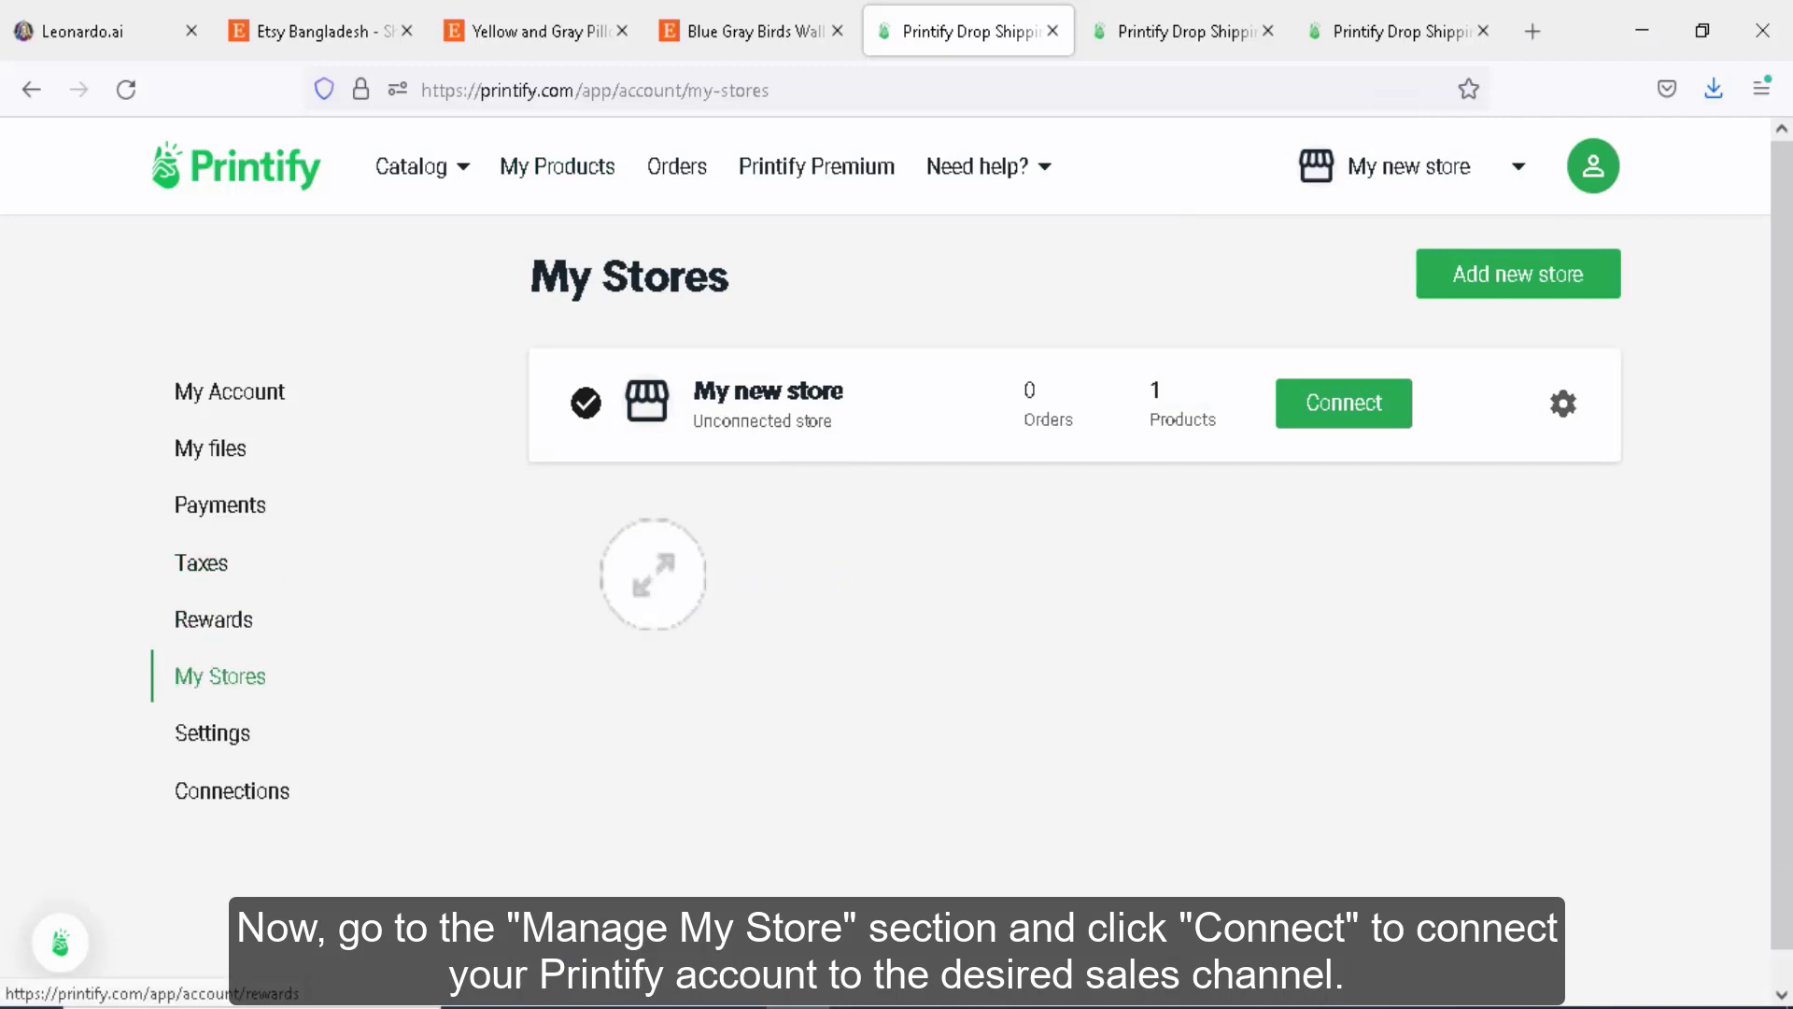
click(1341, 403)
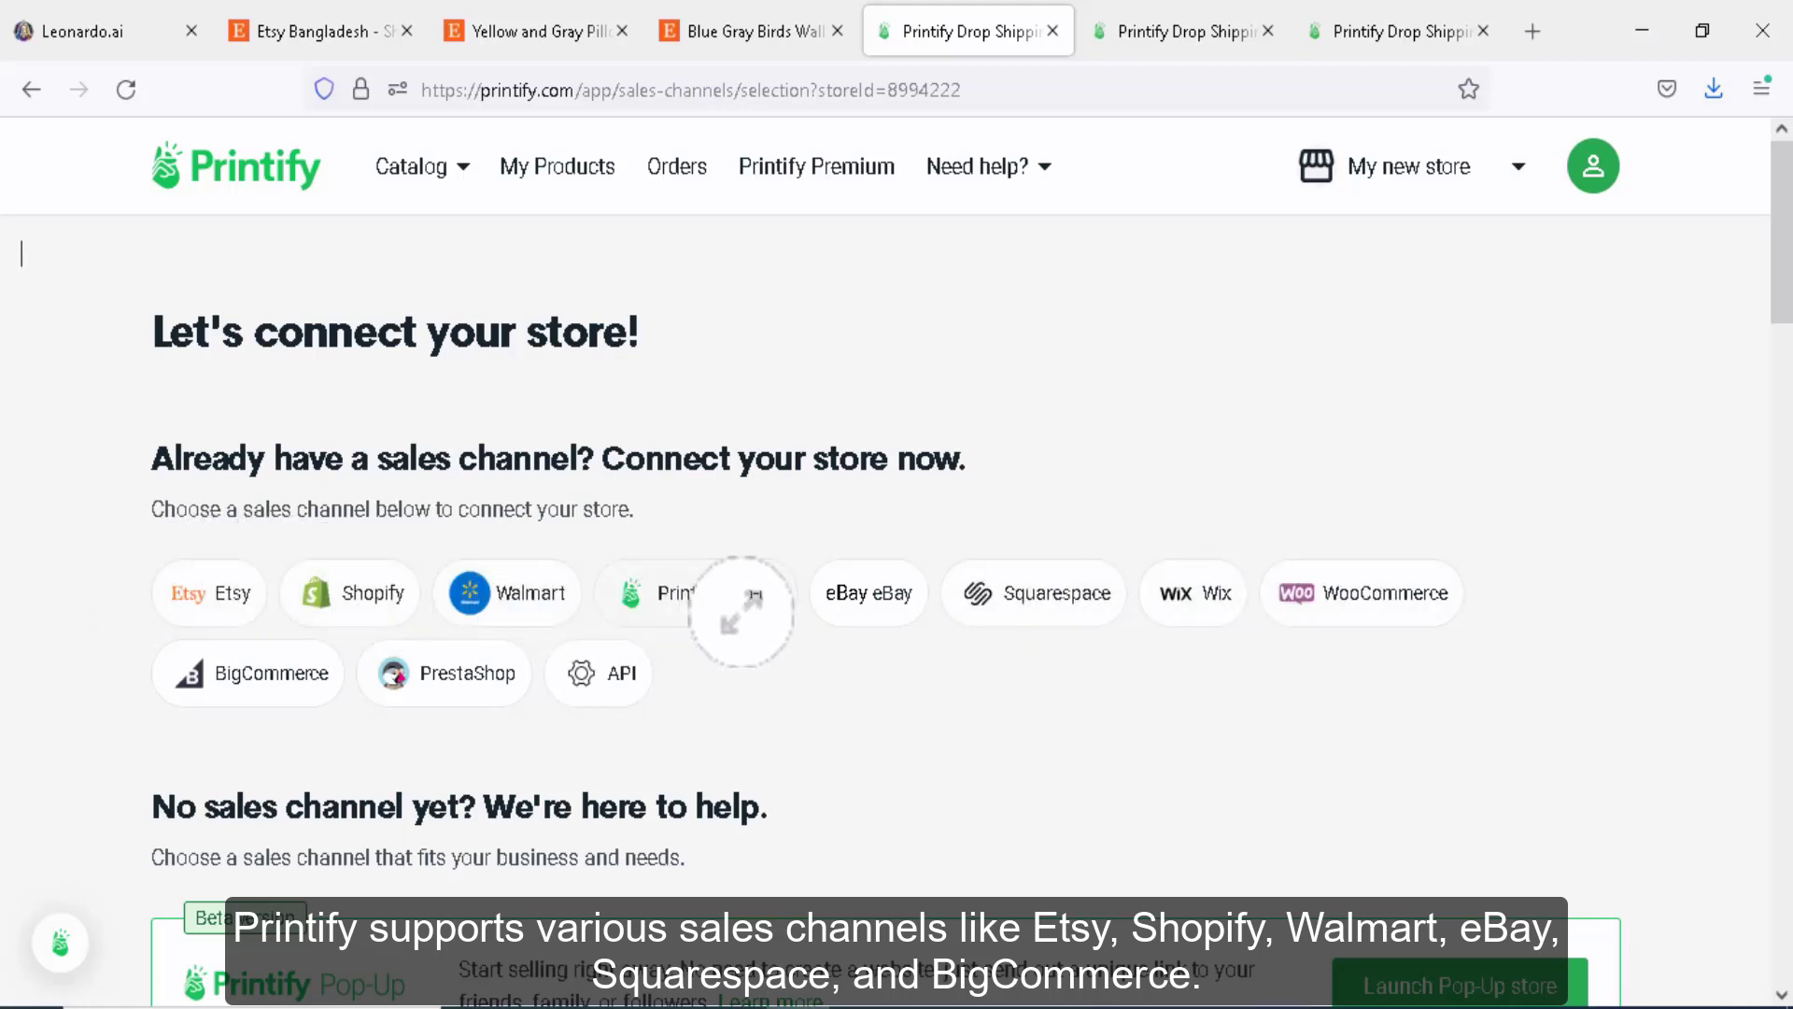
mouse_move(1207, 603)
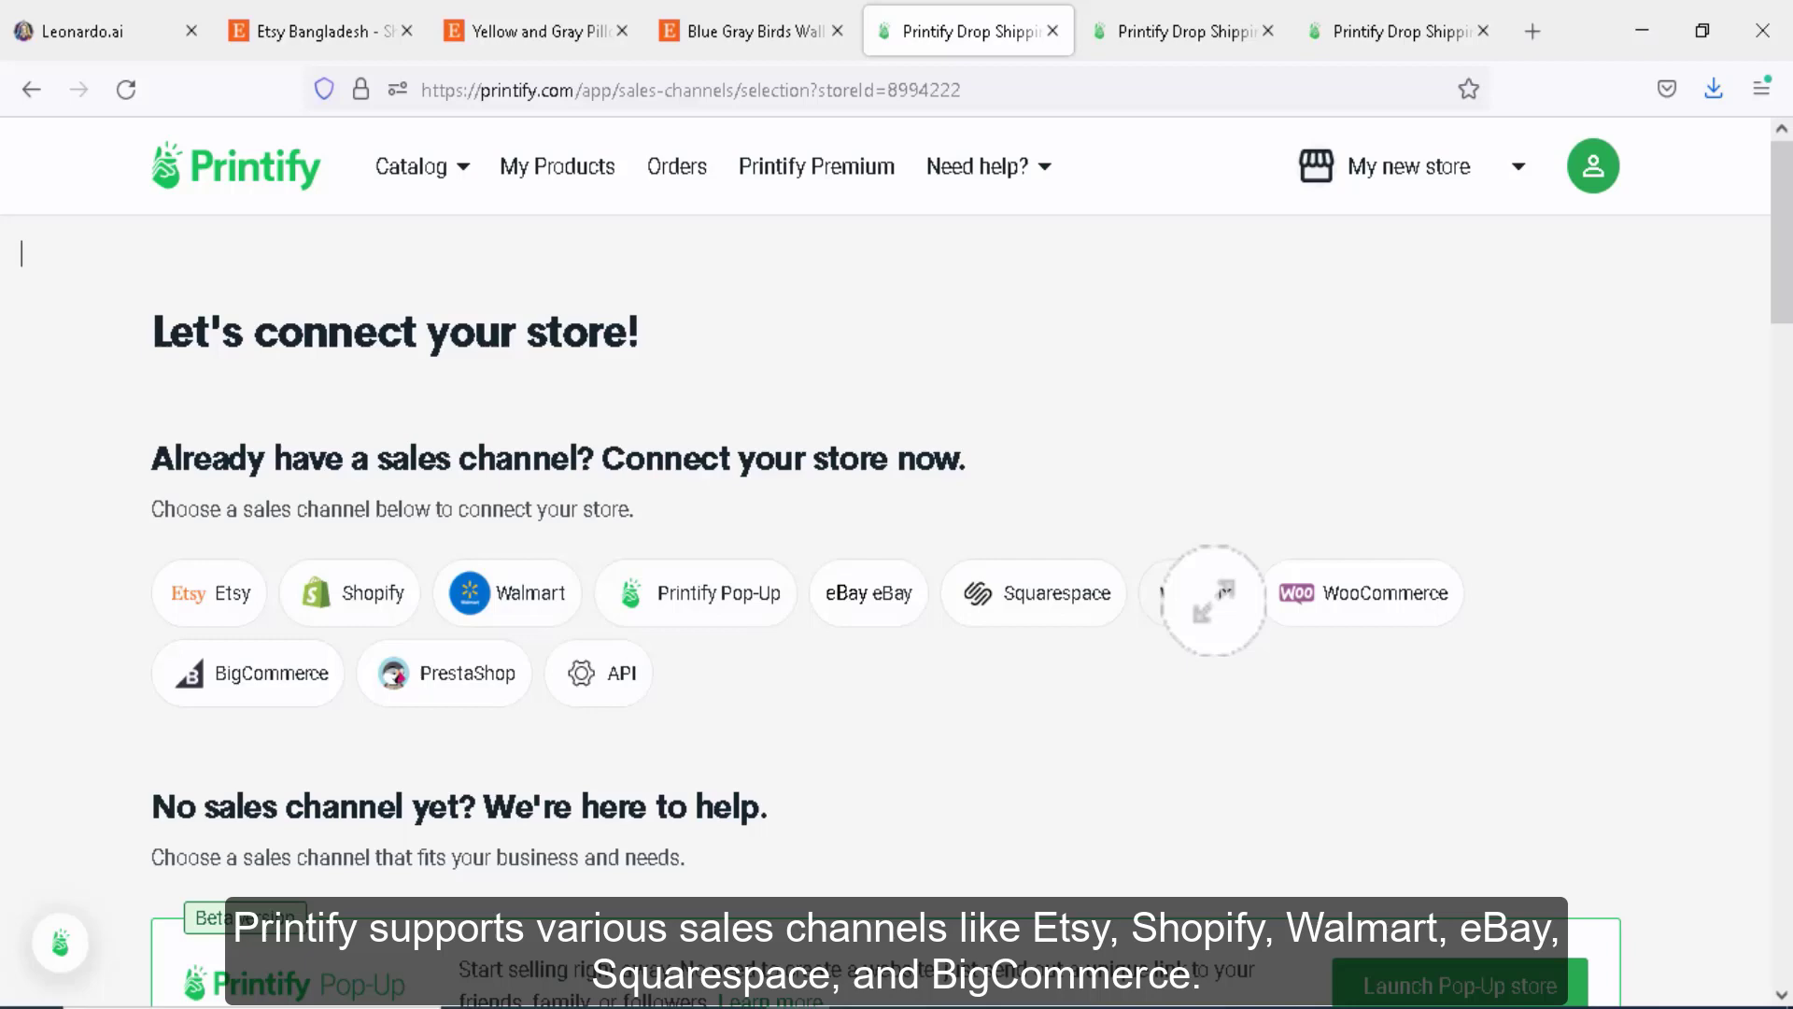
scroll(down, 3)
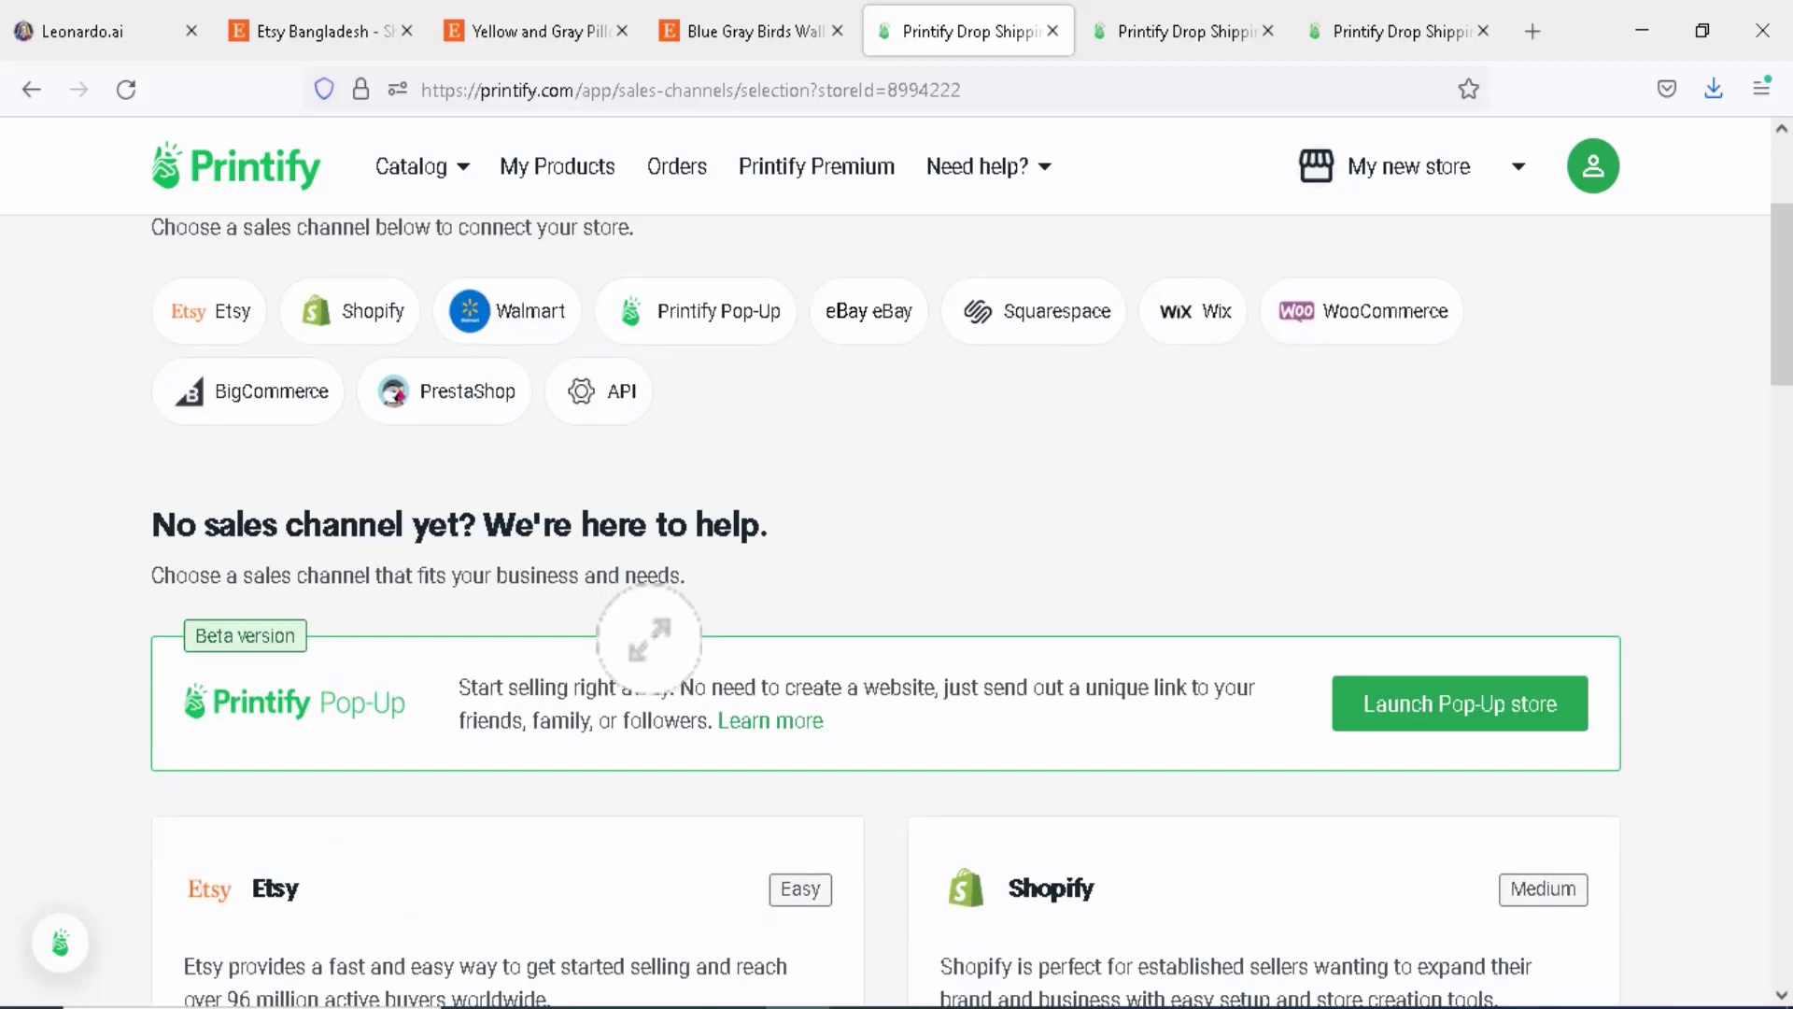
scroll(down, 3)
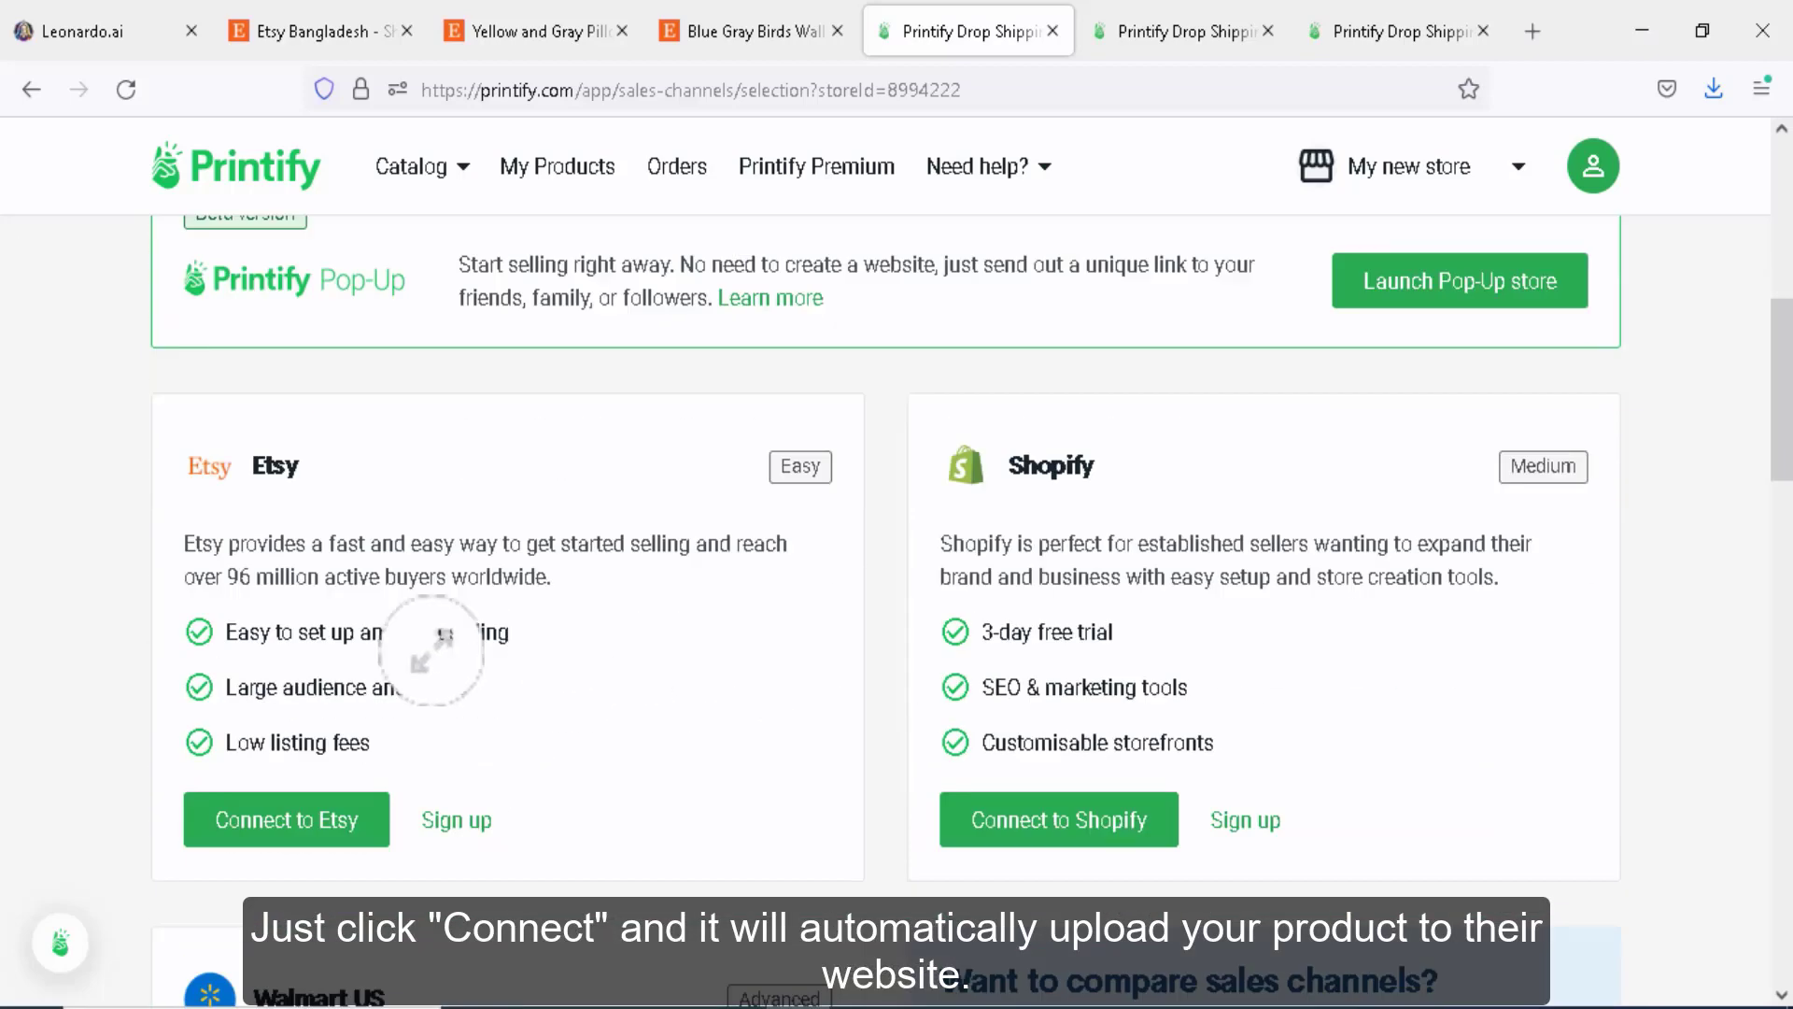
scroll(down, 3)
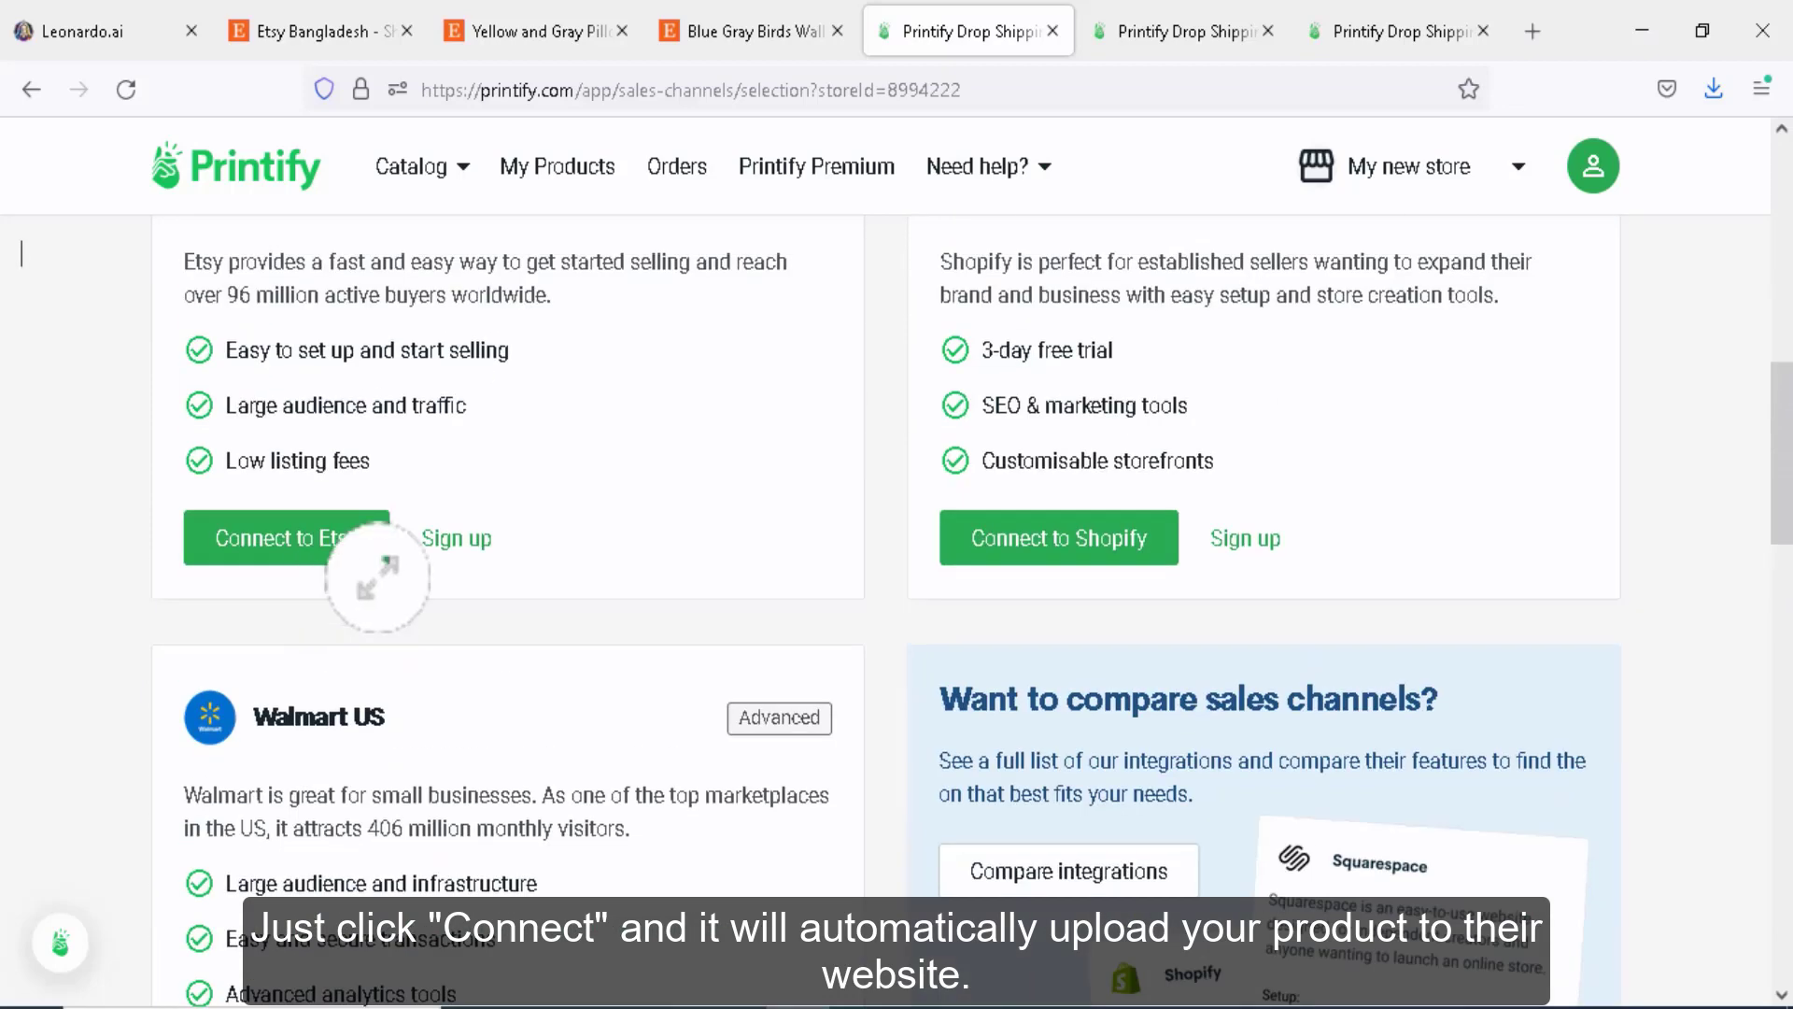
scroll(up, 3)
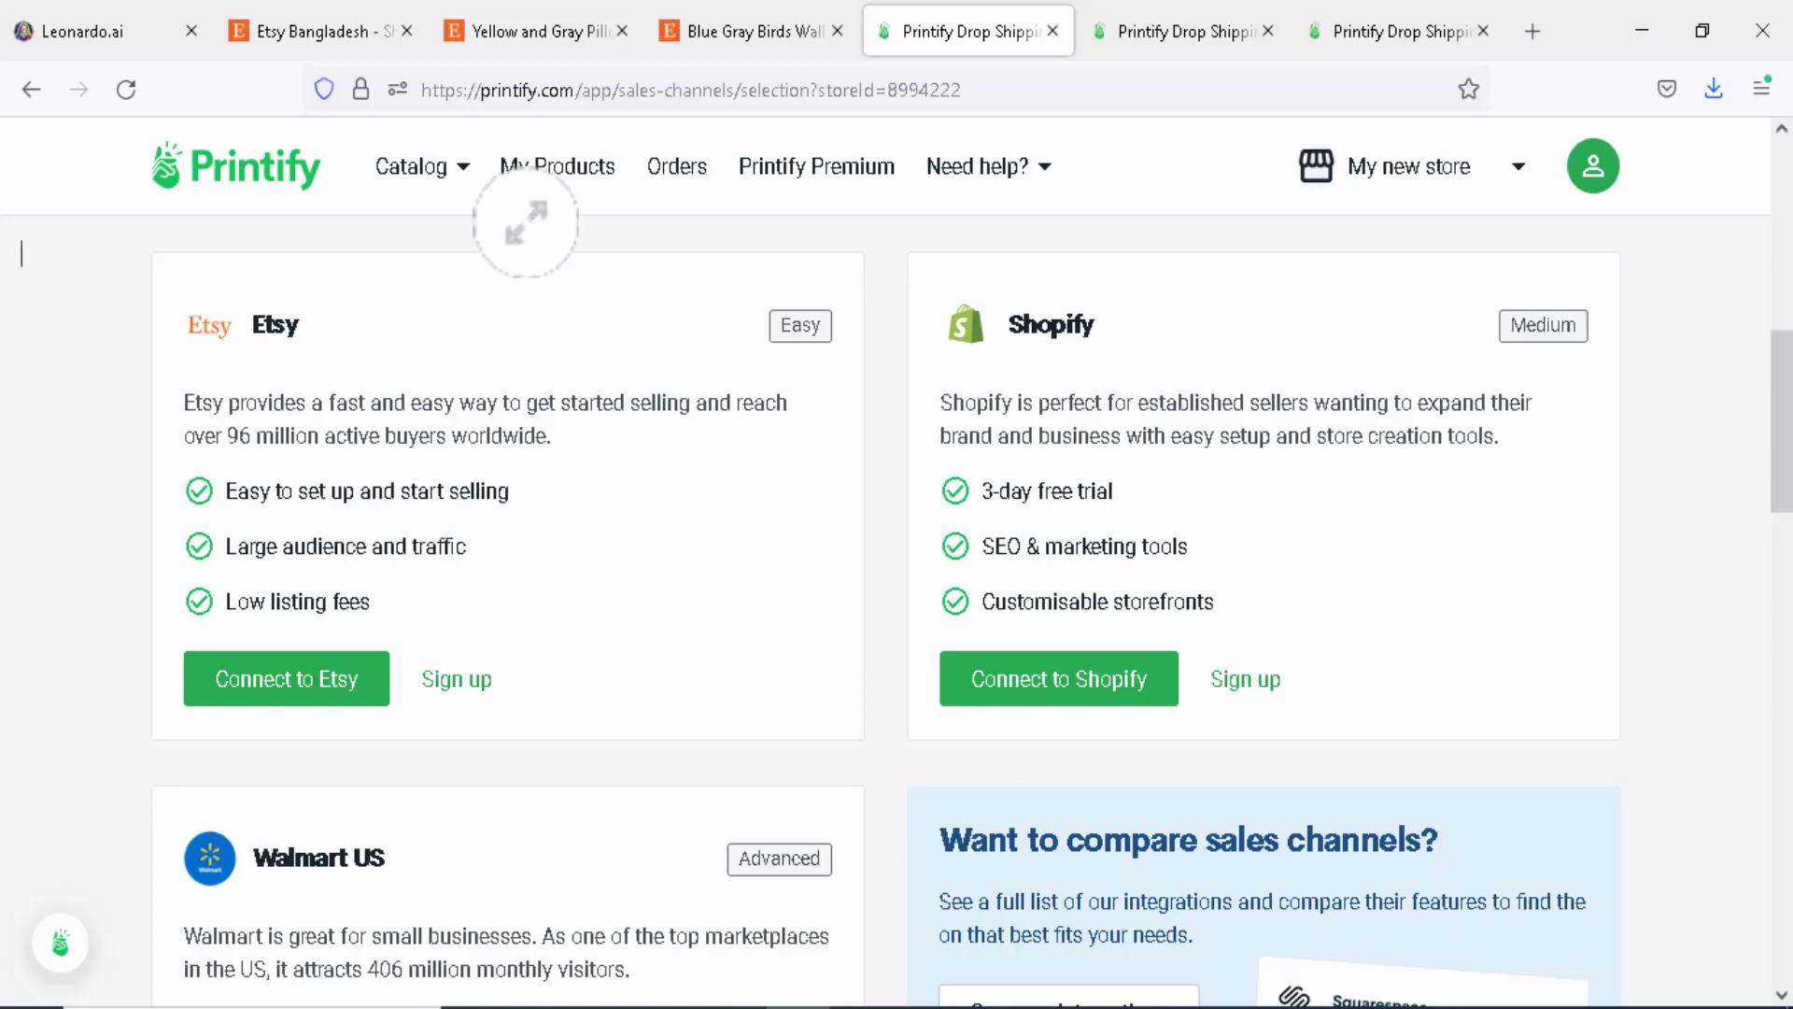
click(749, 32)
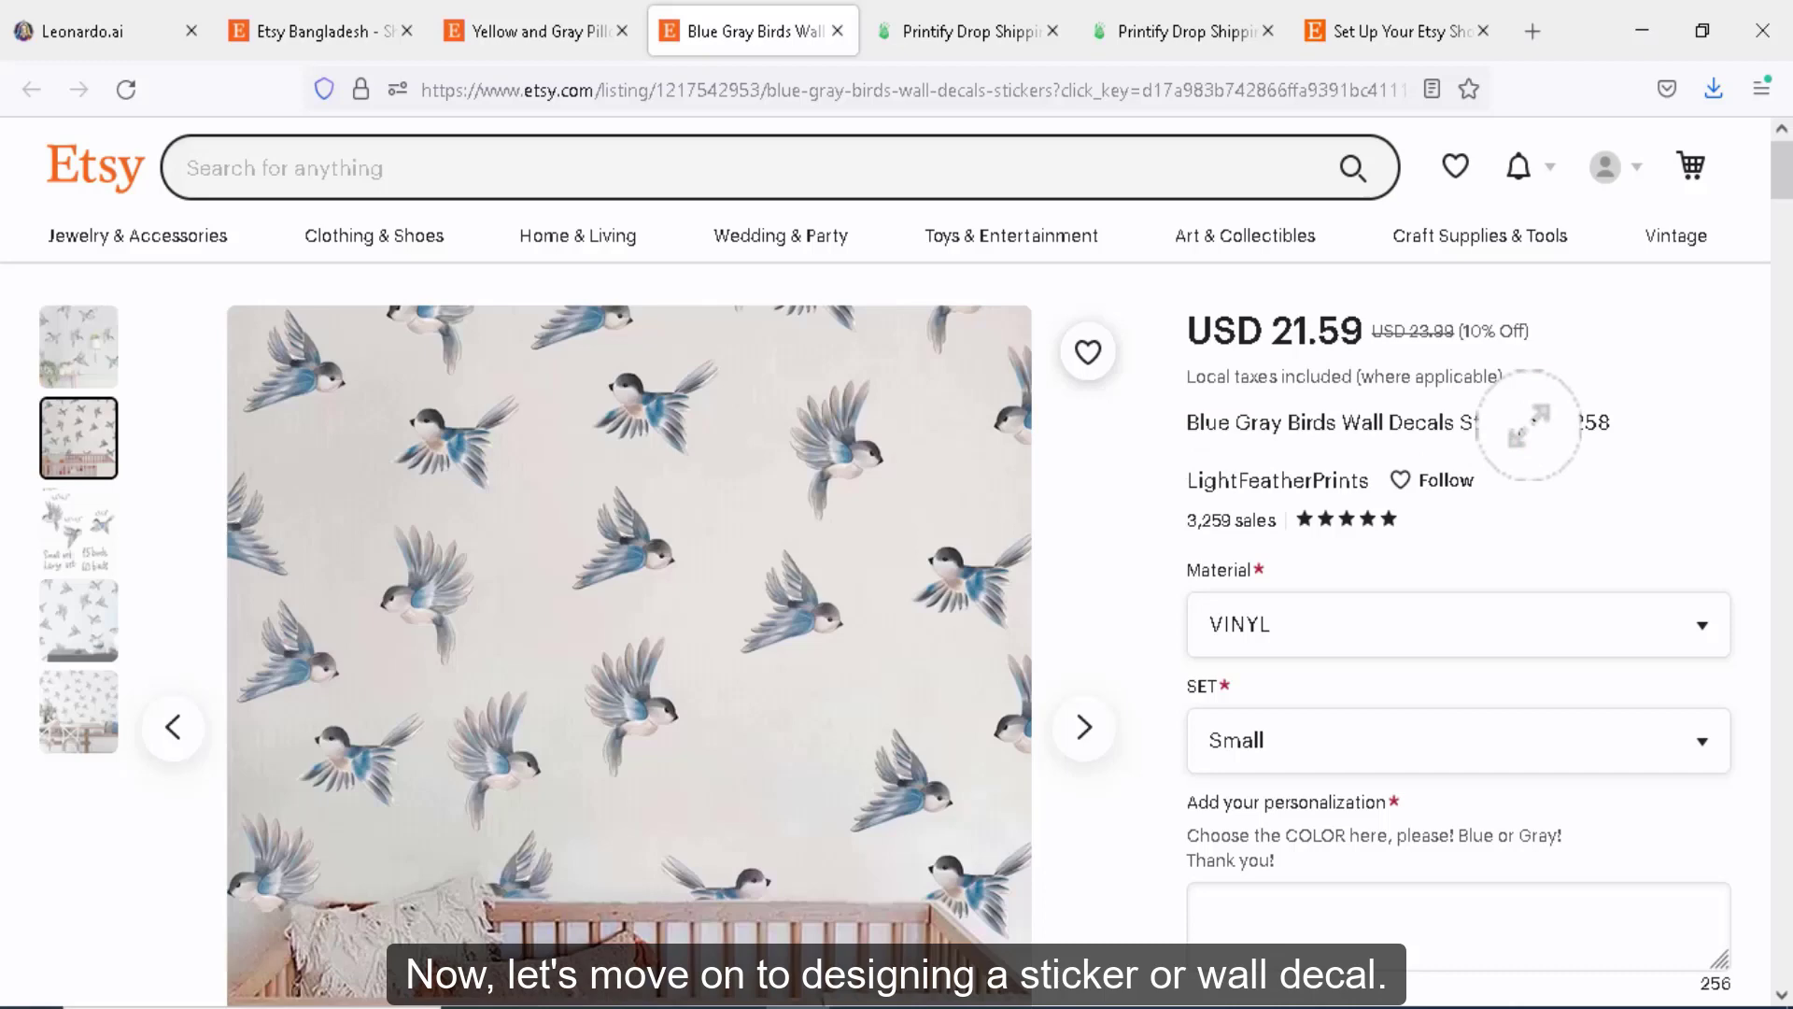
Switch tabs after viewing the Blue Gray Birds Wall Decals listing
click(966, 32)
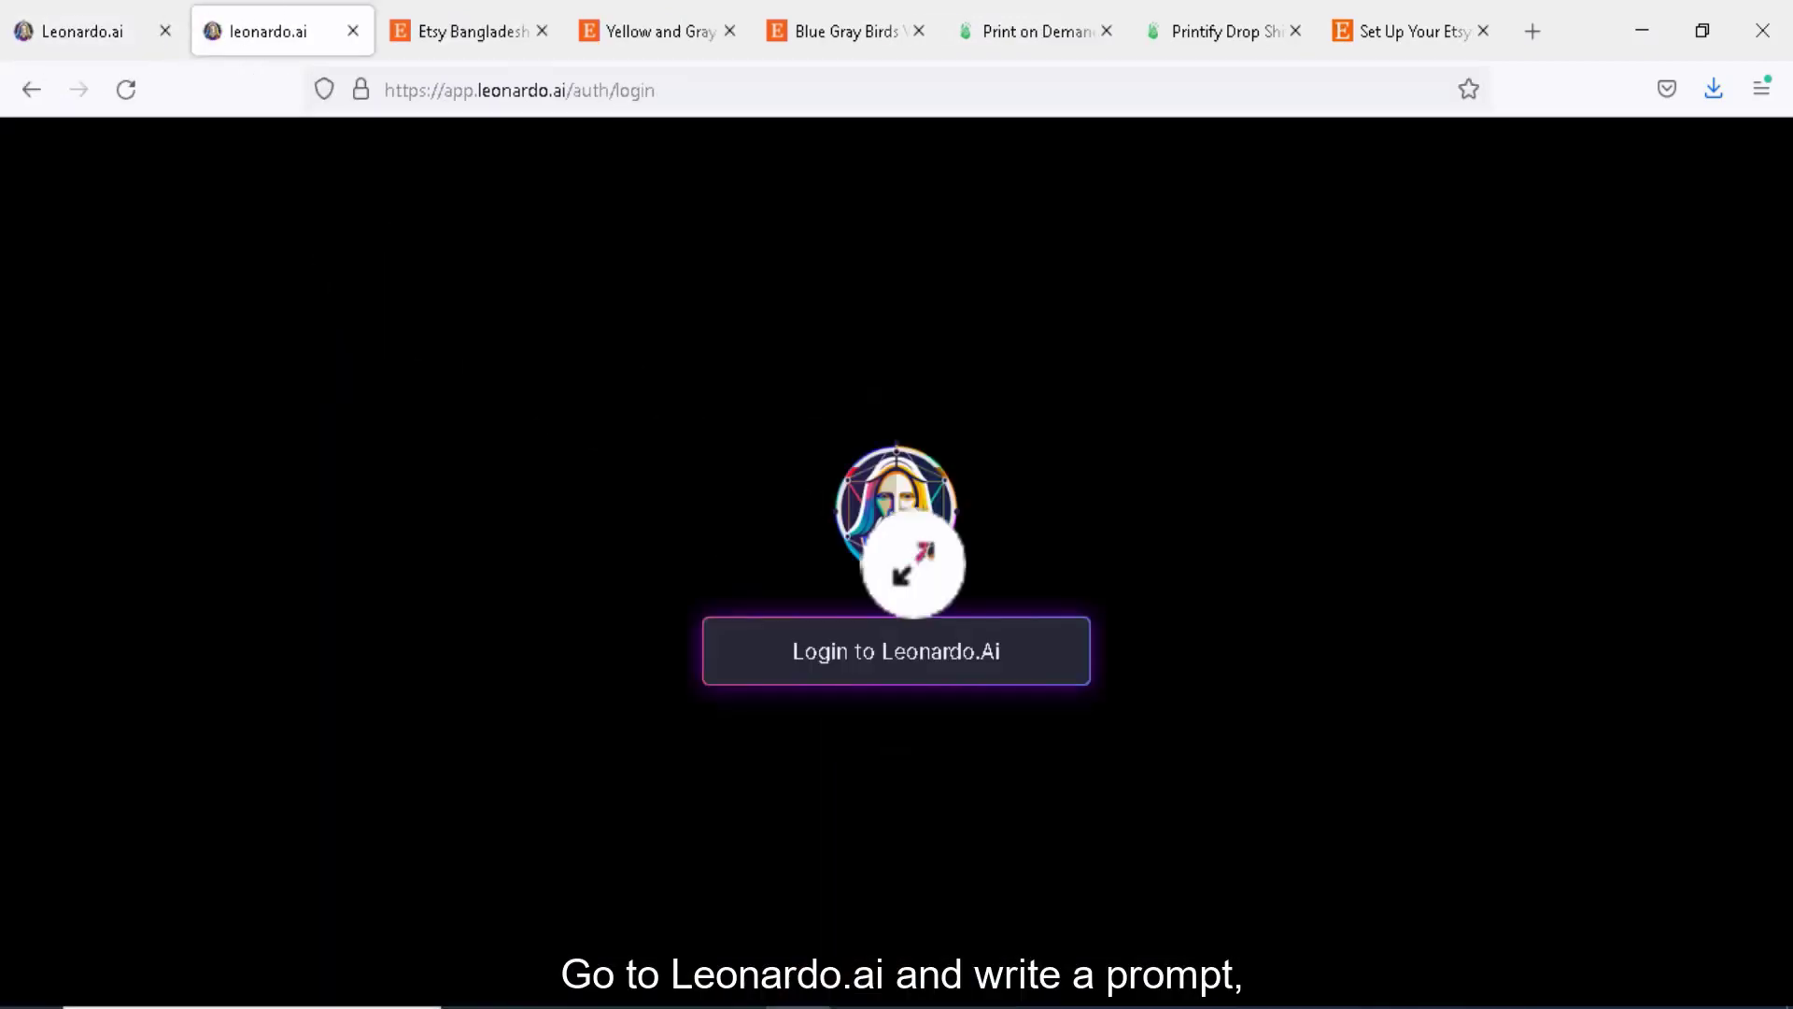
Generate an image in Leonardo.Ai from the 'panda sticker' prompt
click(895, 650)
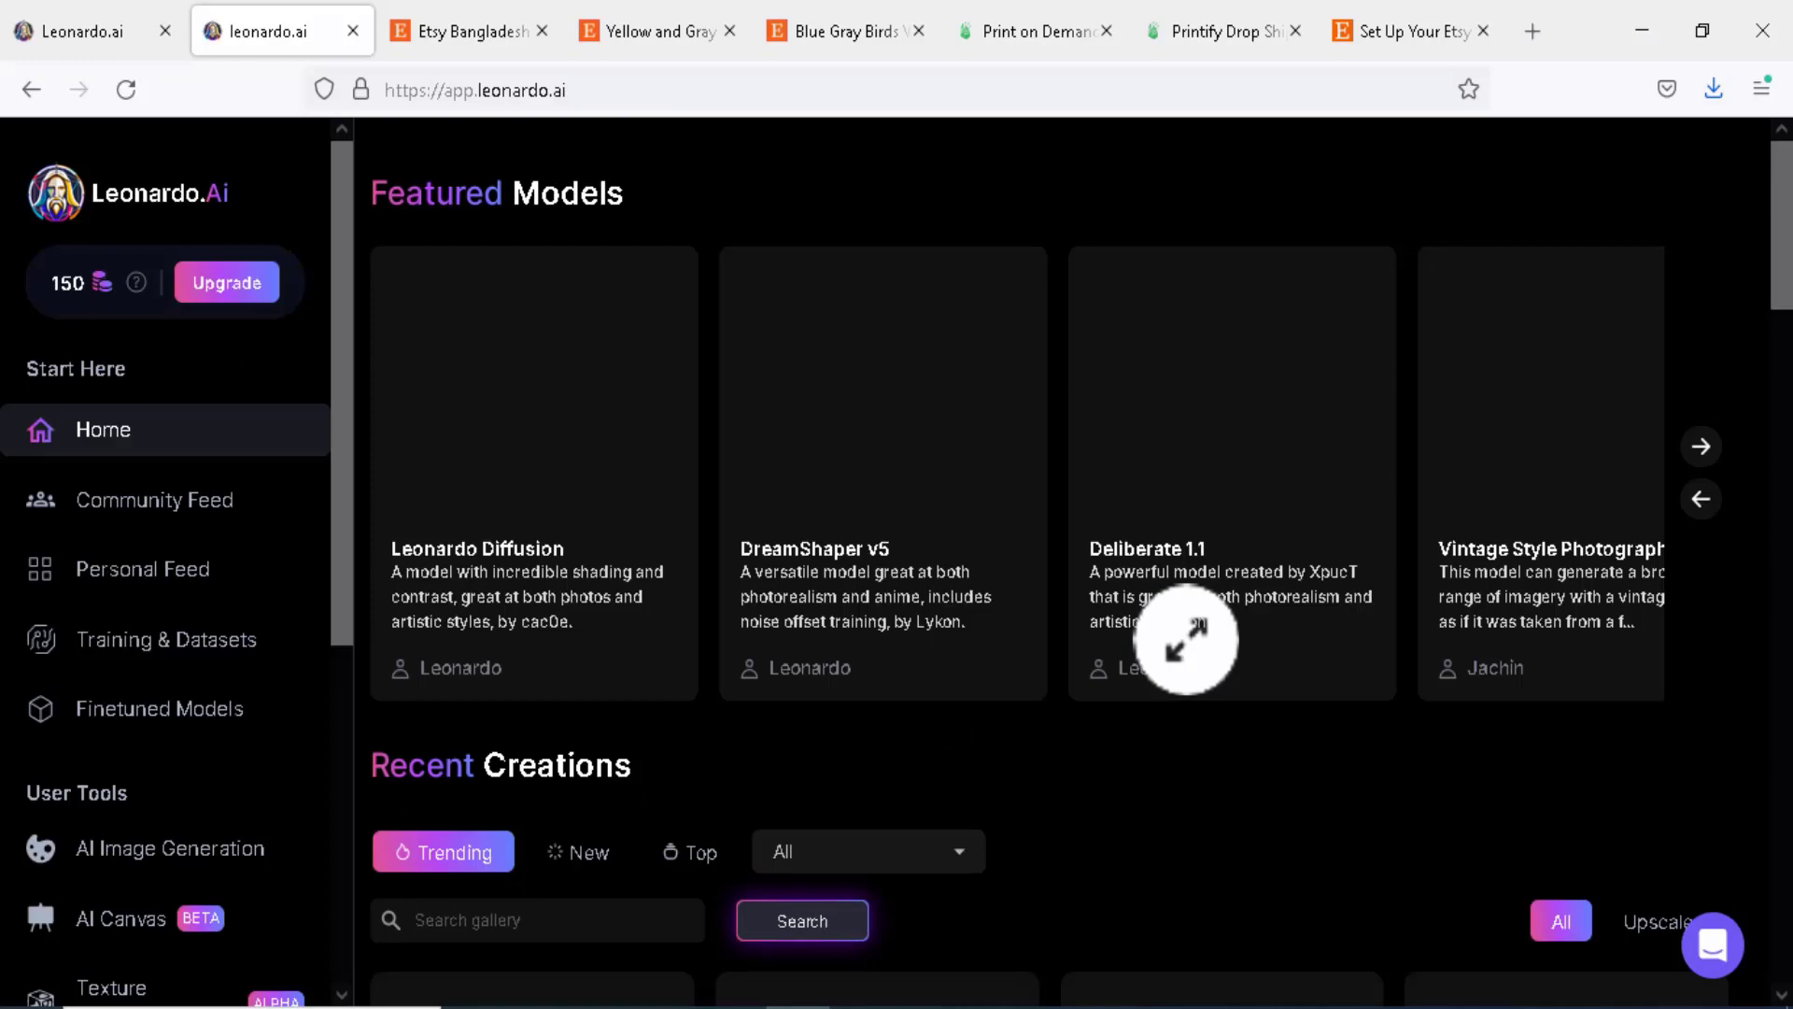
click(168, 847)
text(Cute )
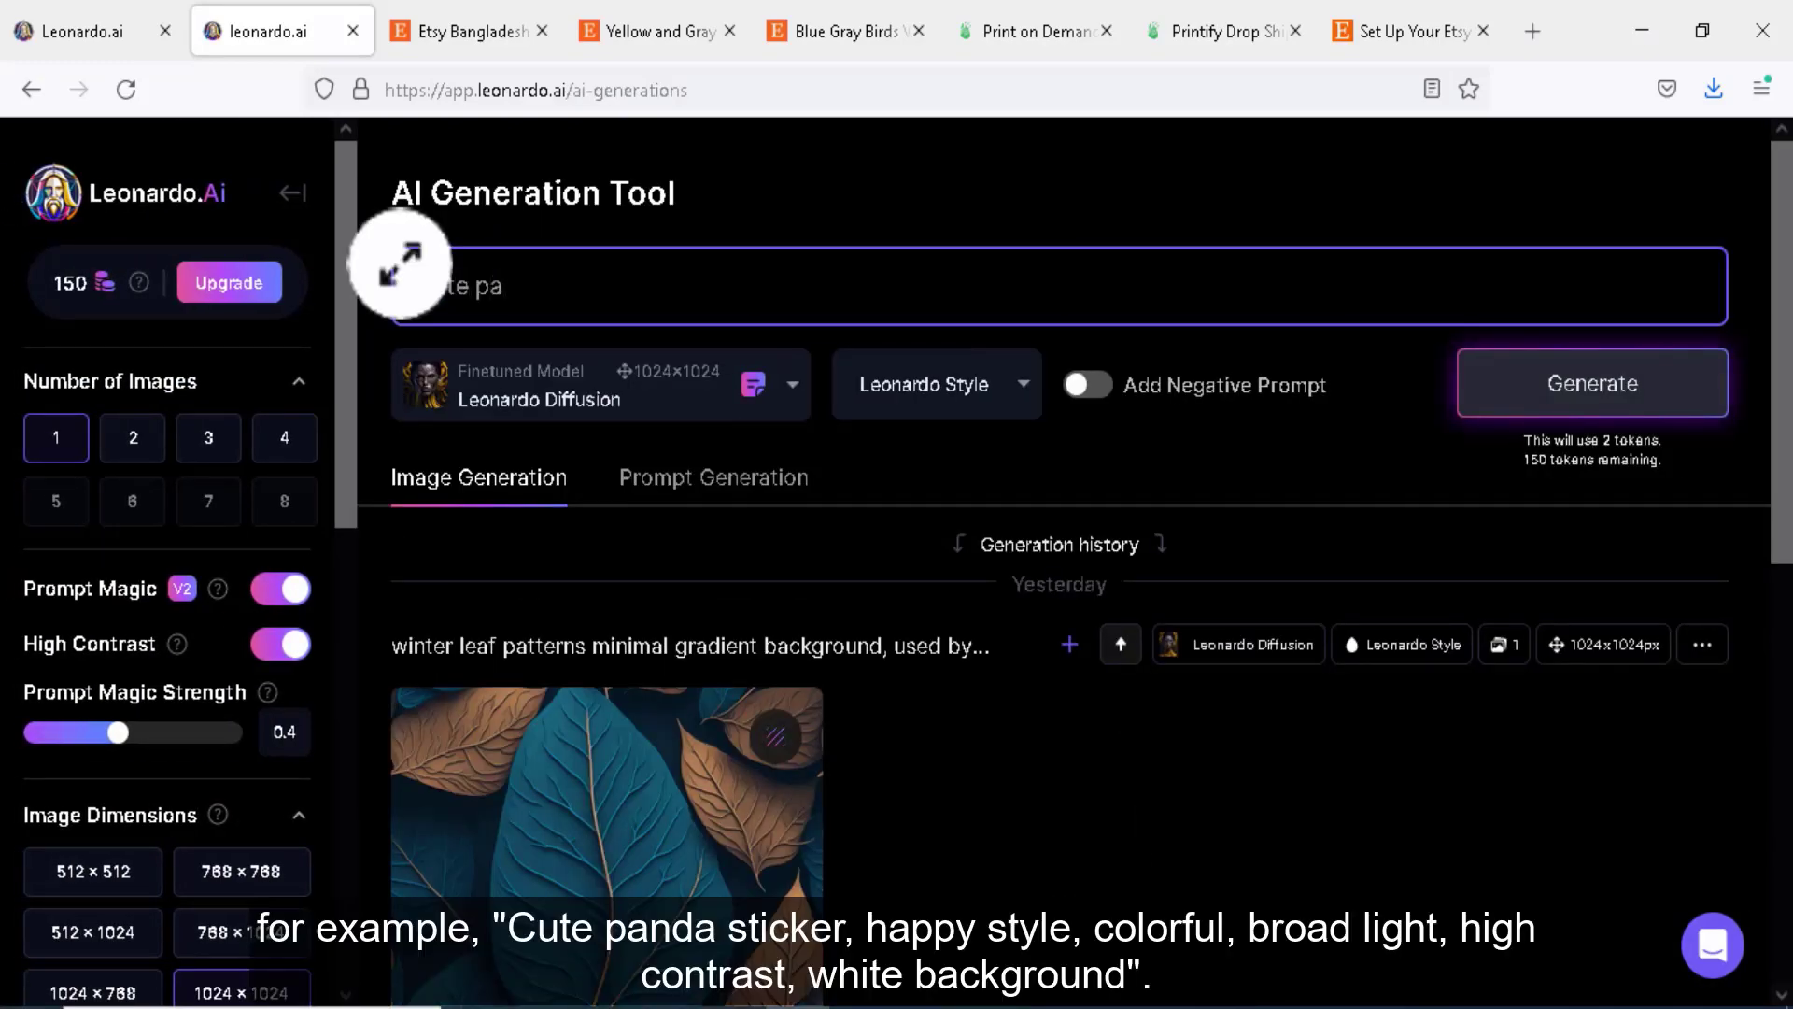
text(panda sticker, happy style, colorful, broad light, high contrast, white background)
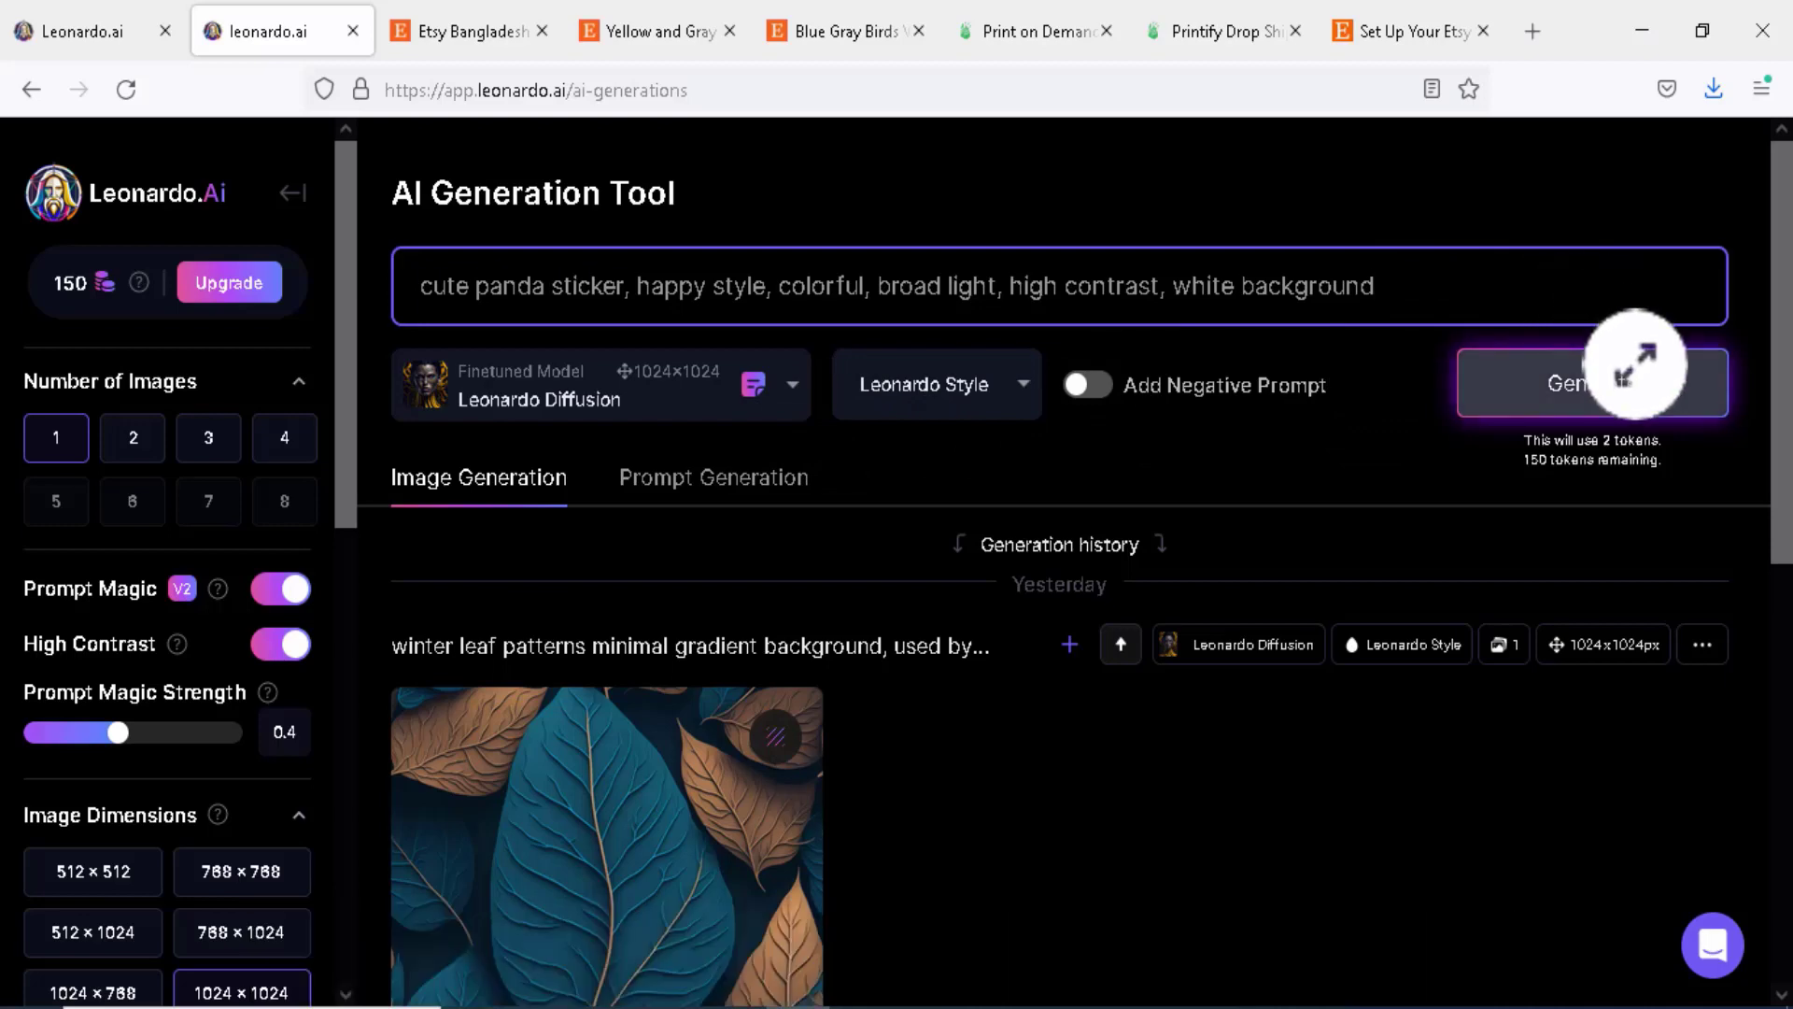
click(1590, 382)
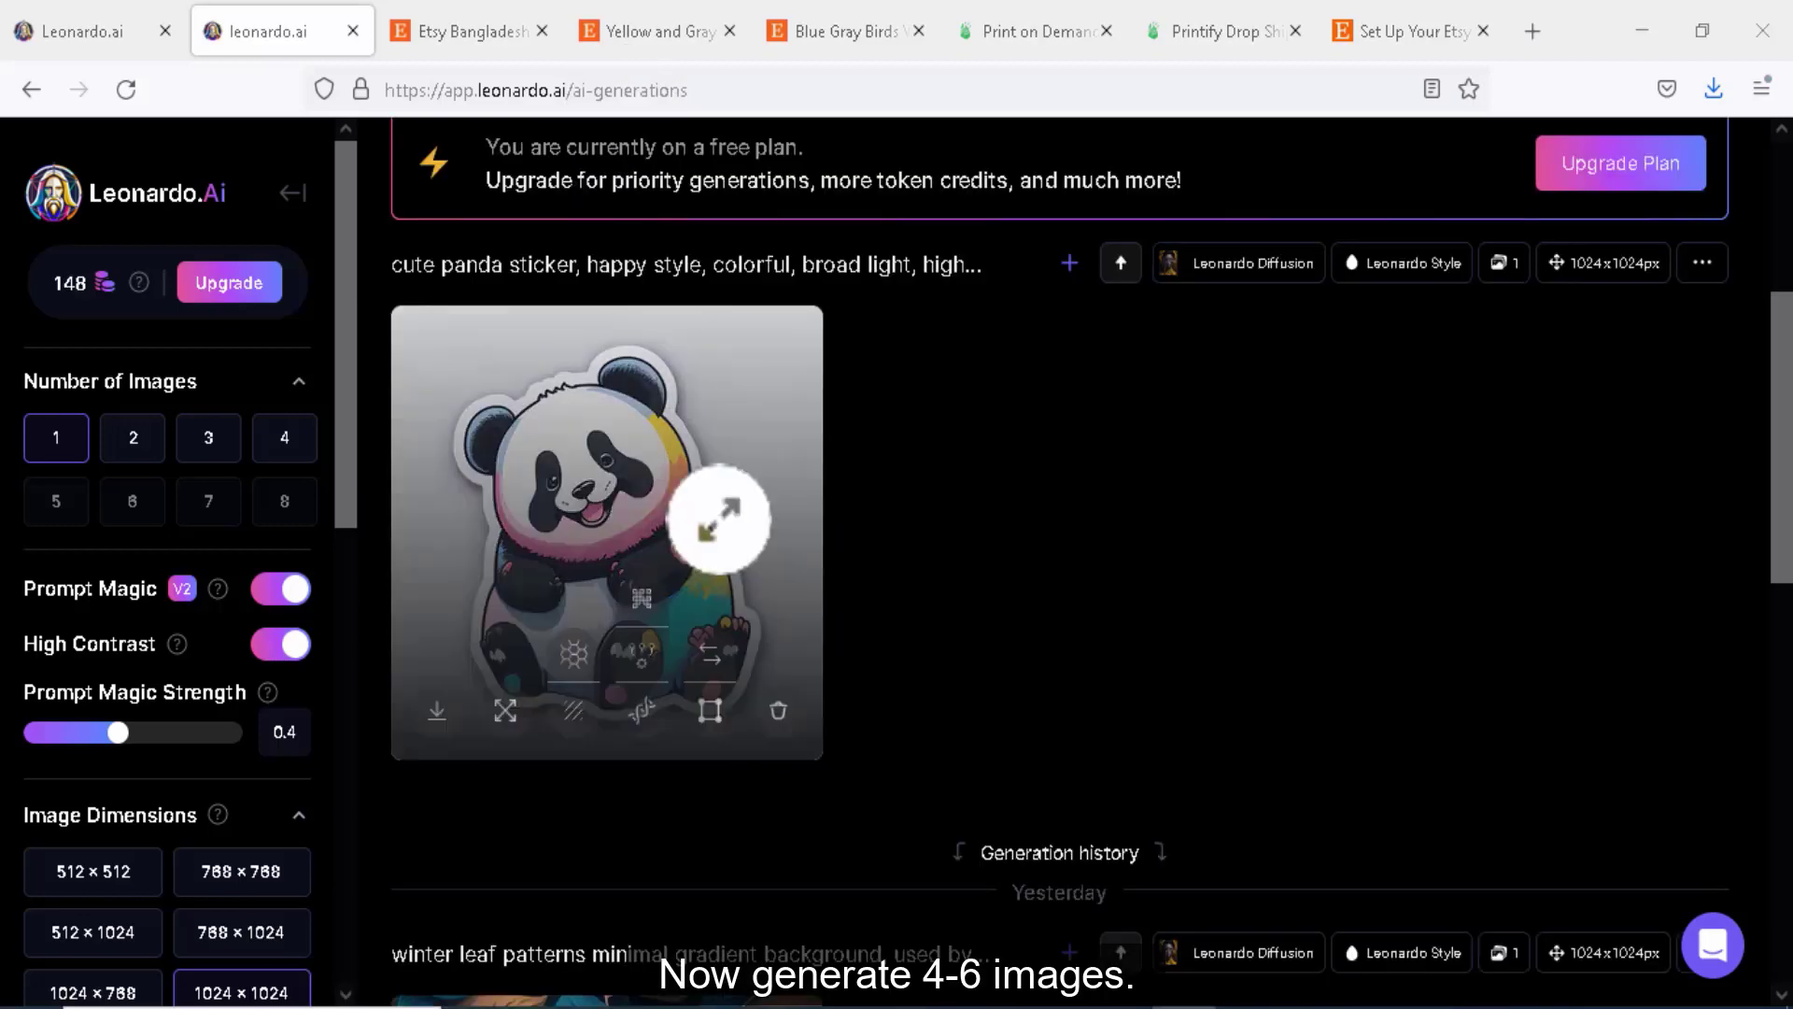
Set Number of Images to 4 and turn Prompt Magic off
scroll(up, 3)
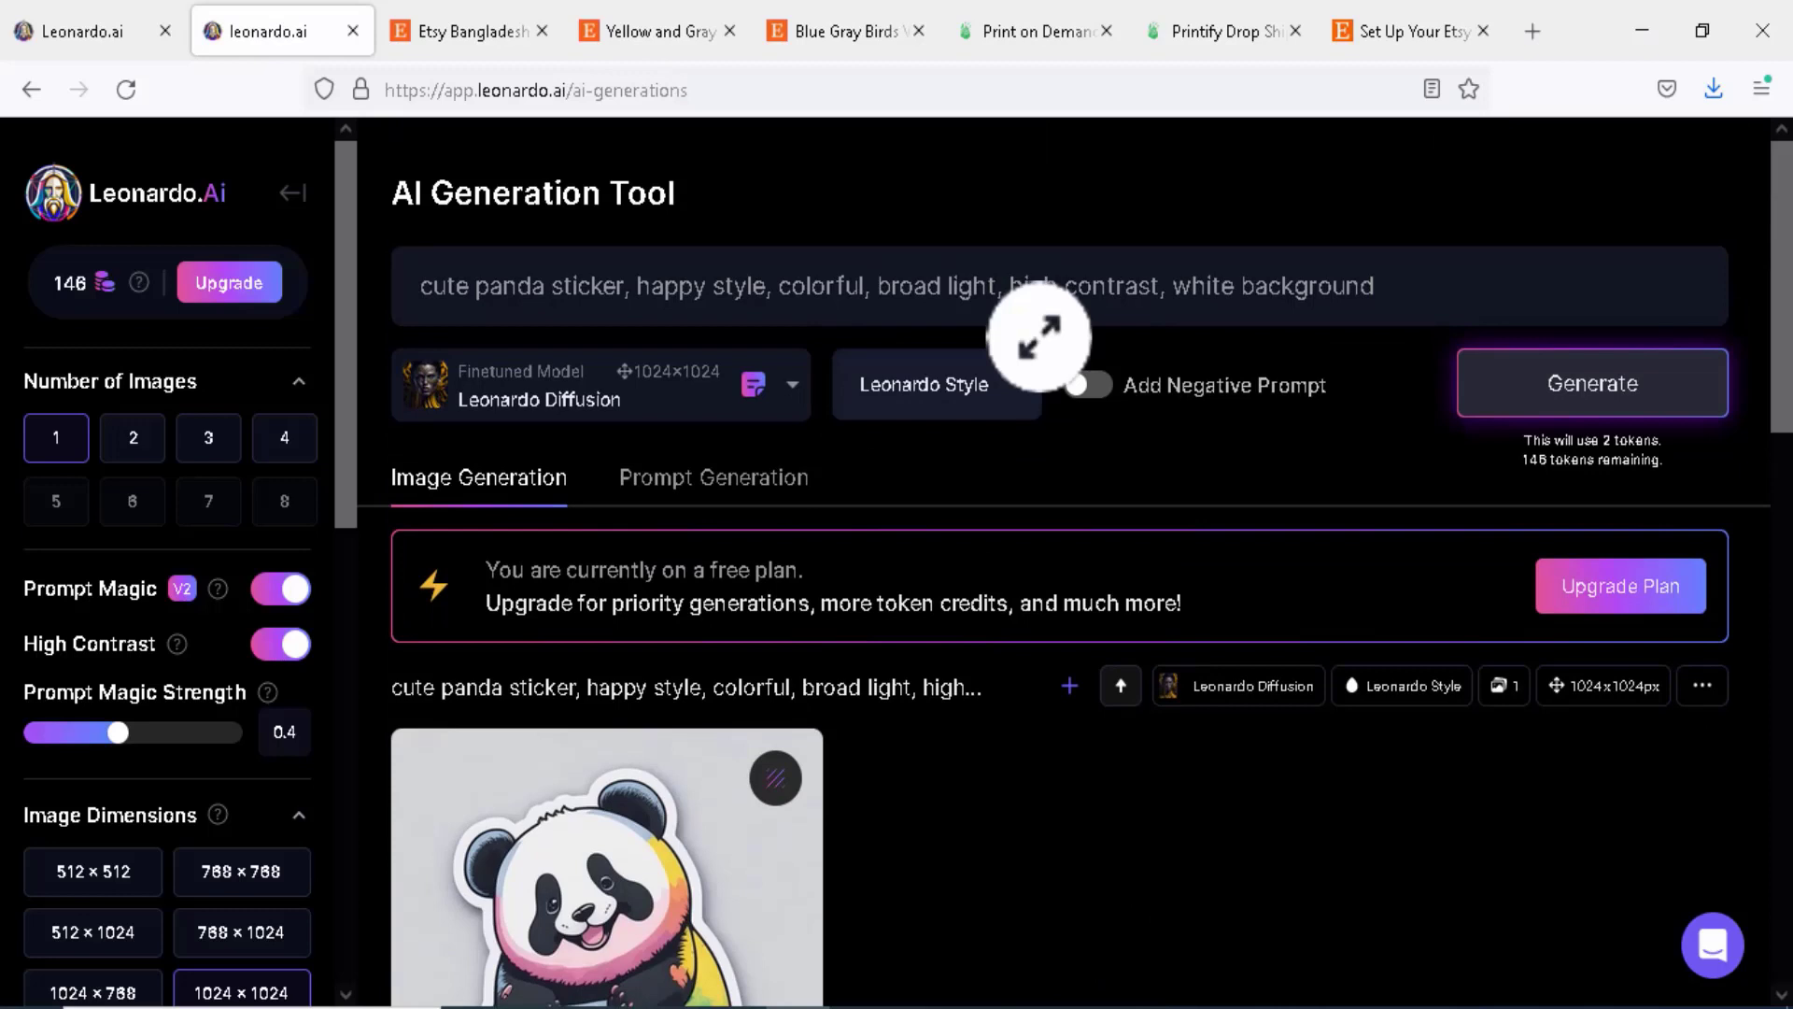
click(284, 437)
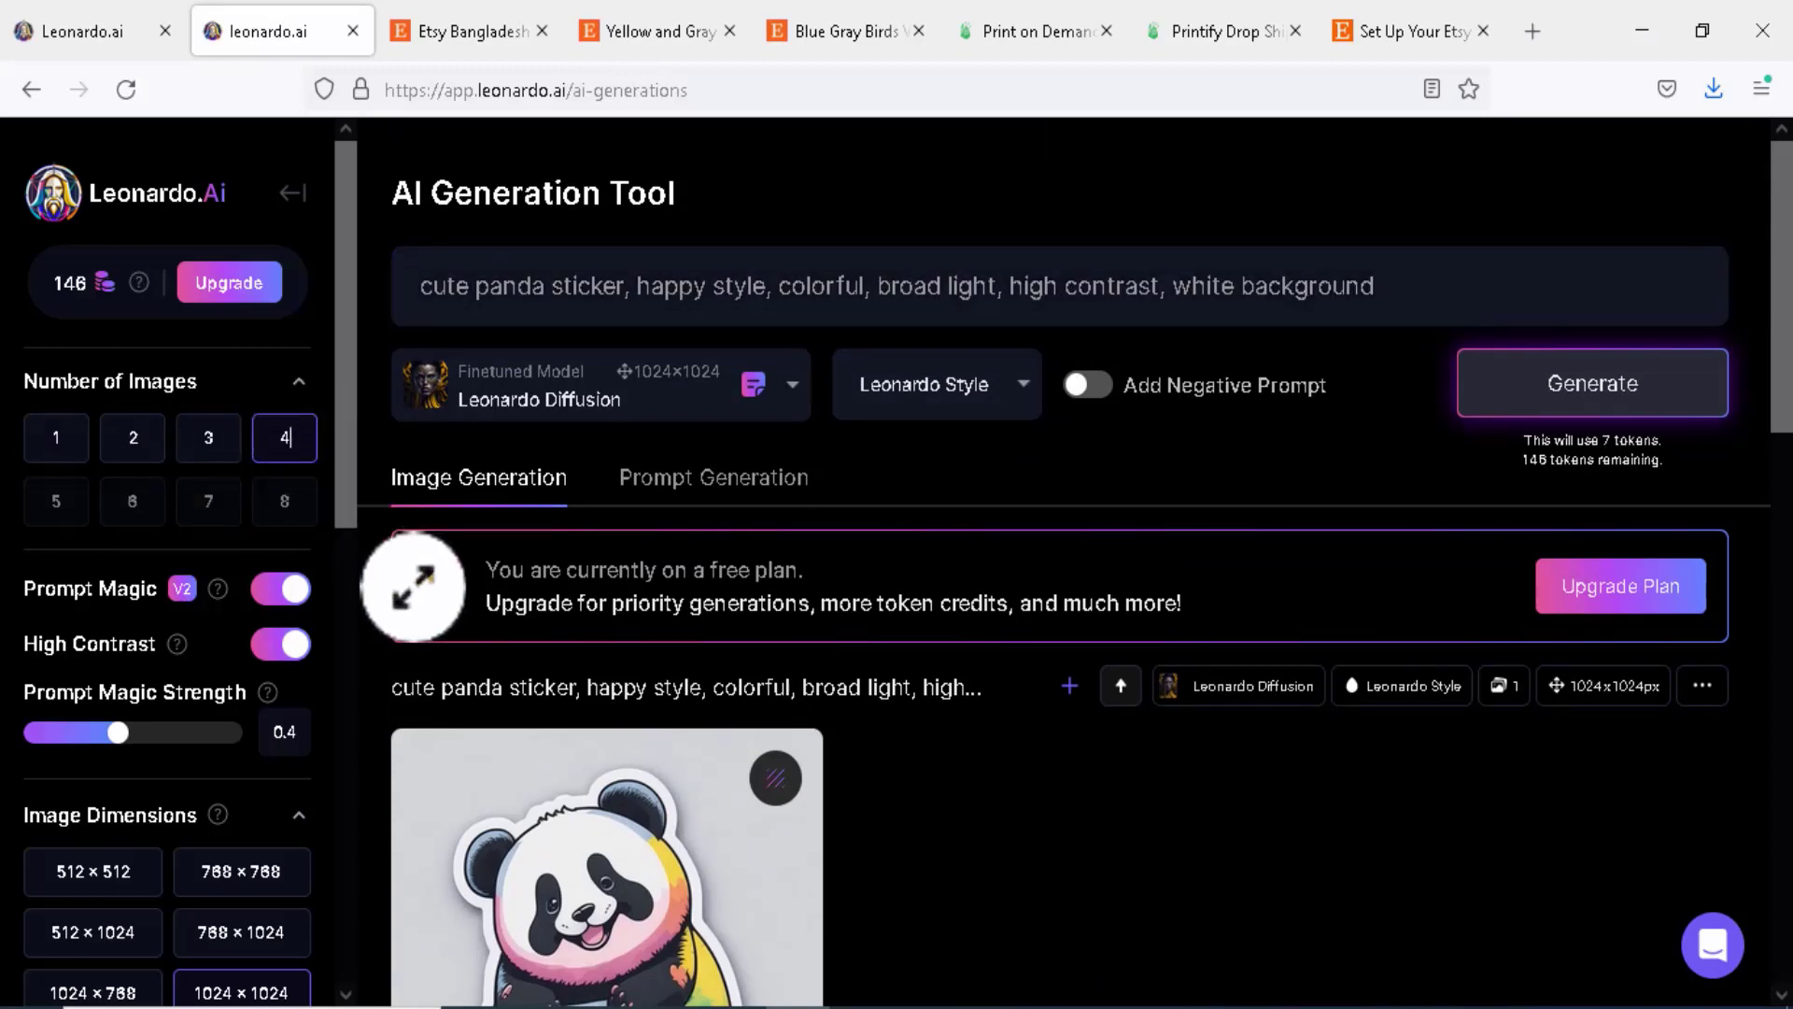
scroll(down, 3)
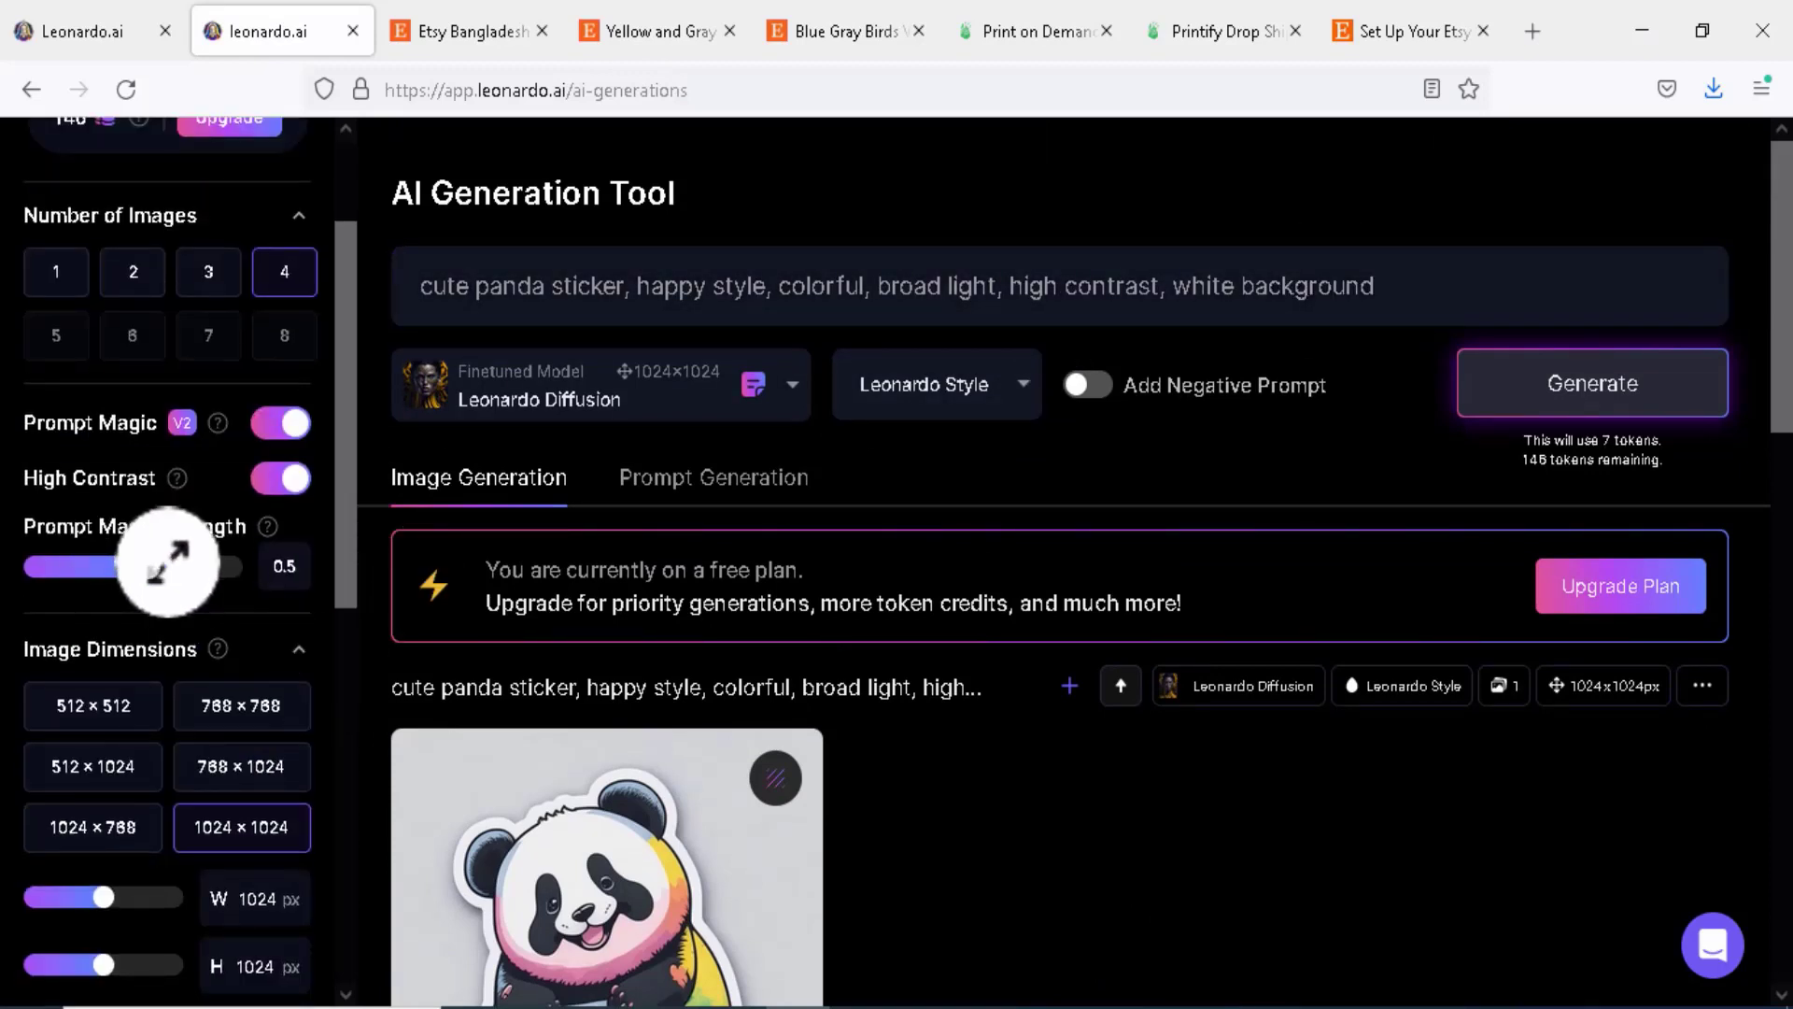
scroll(down, 3)
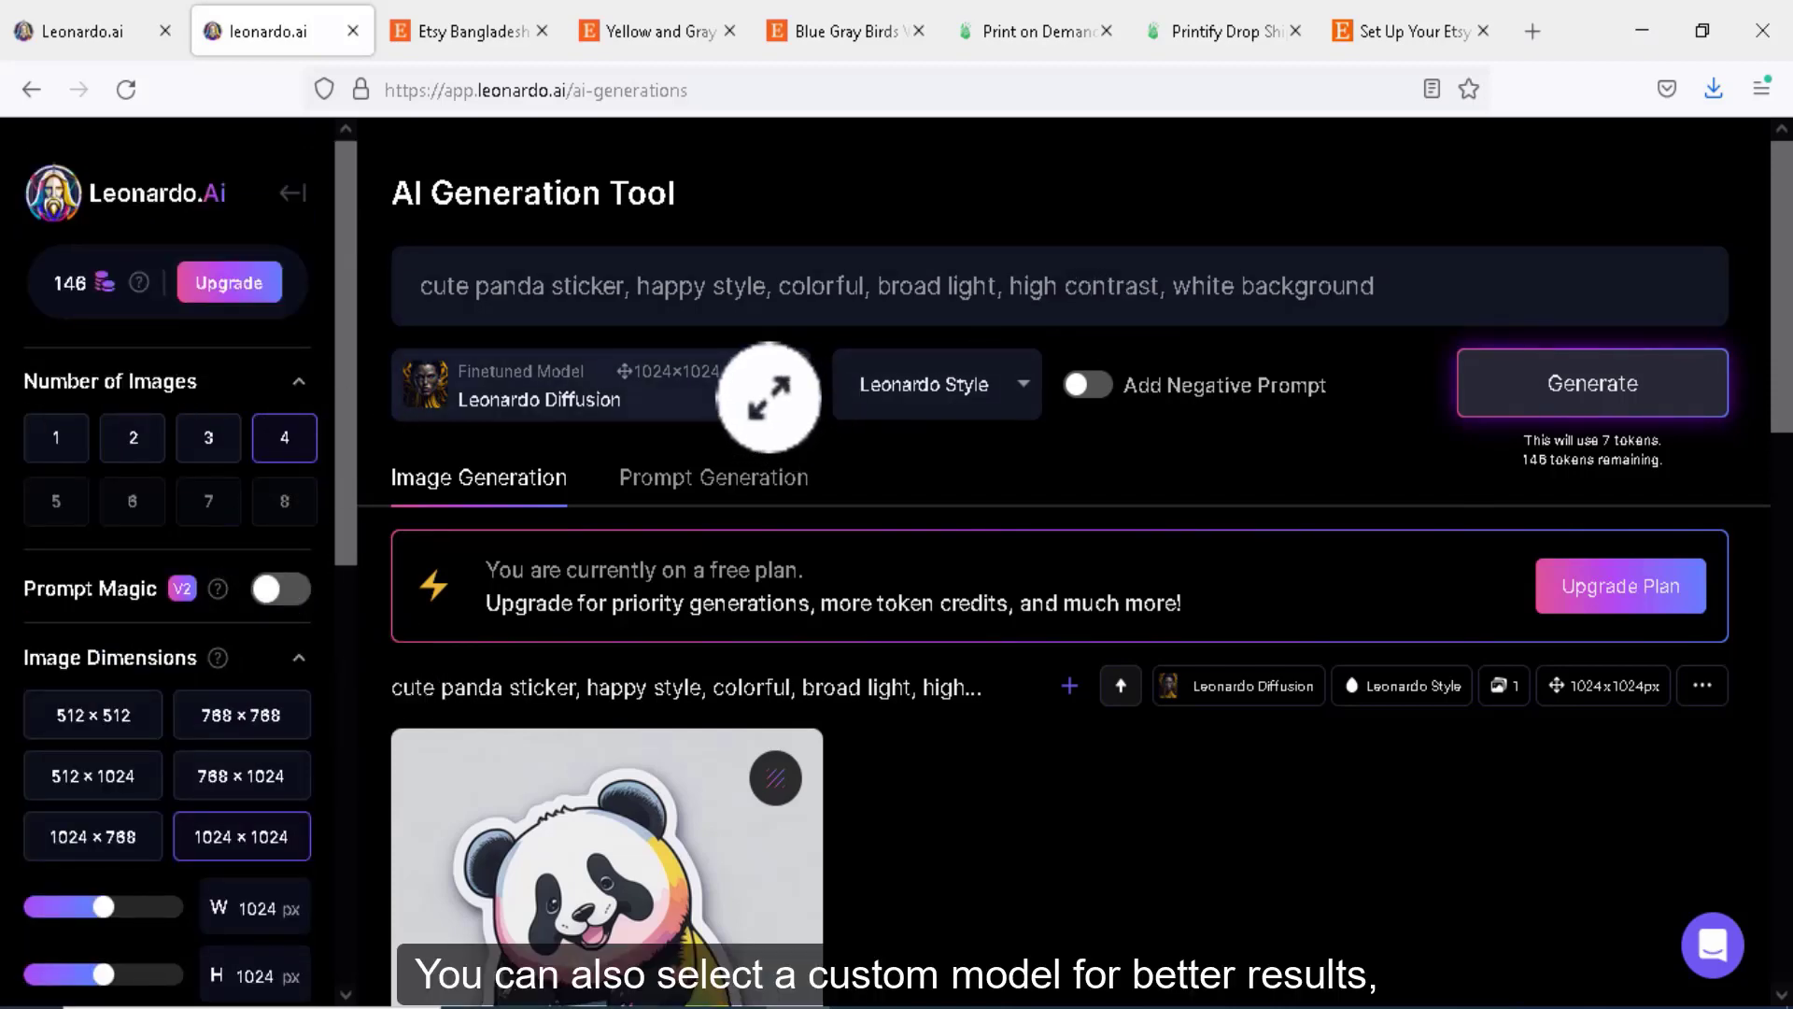
click(543, 383)
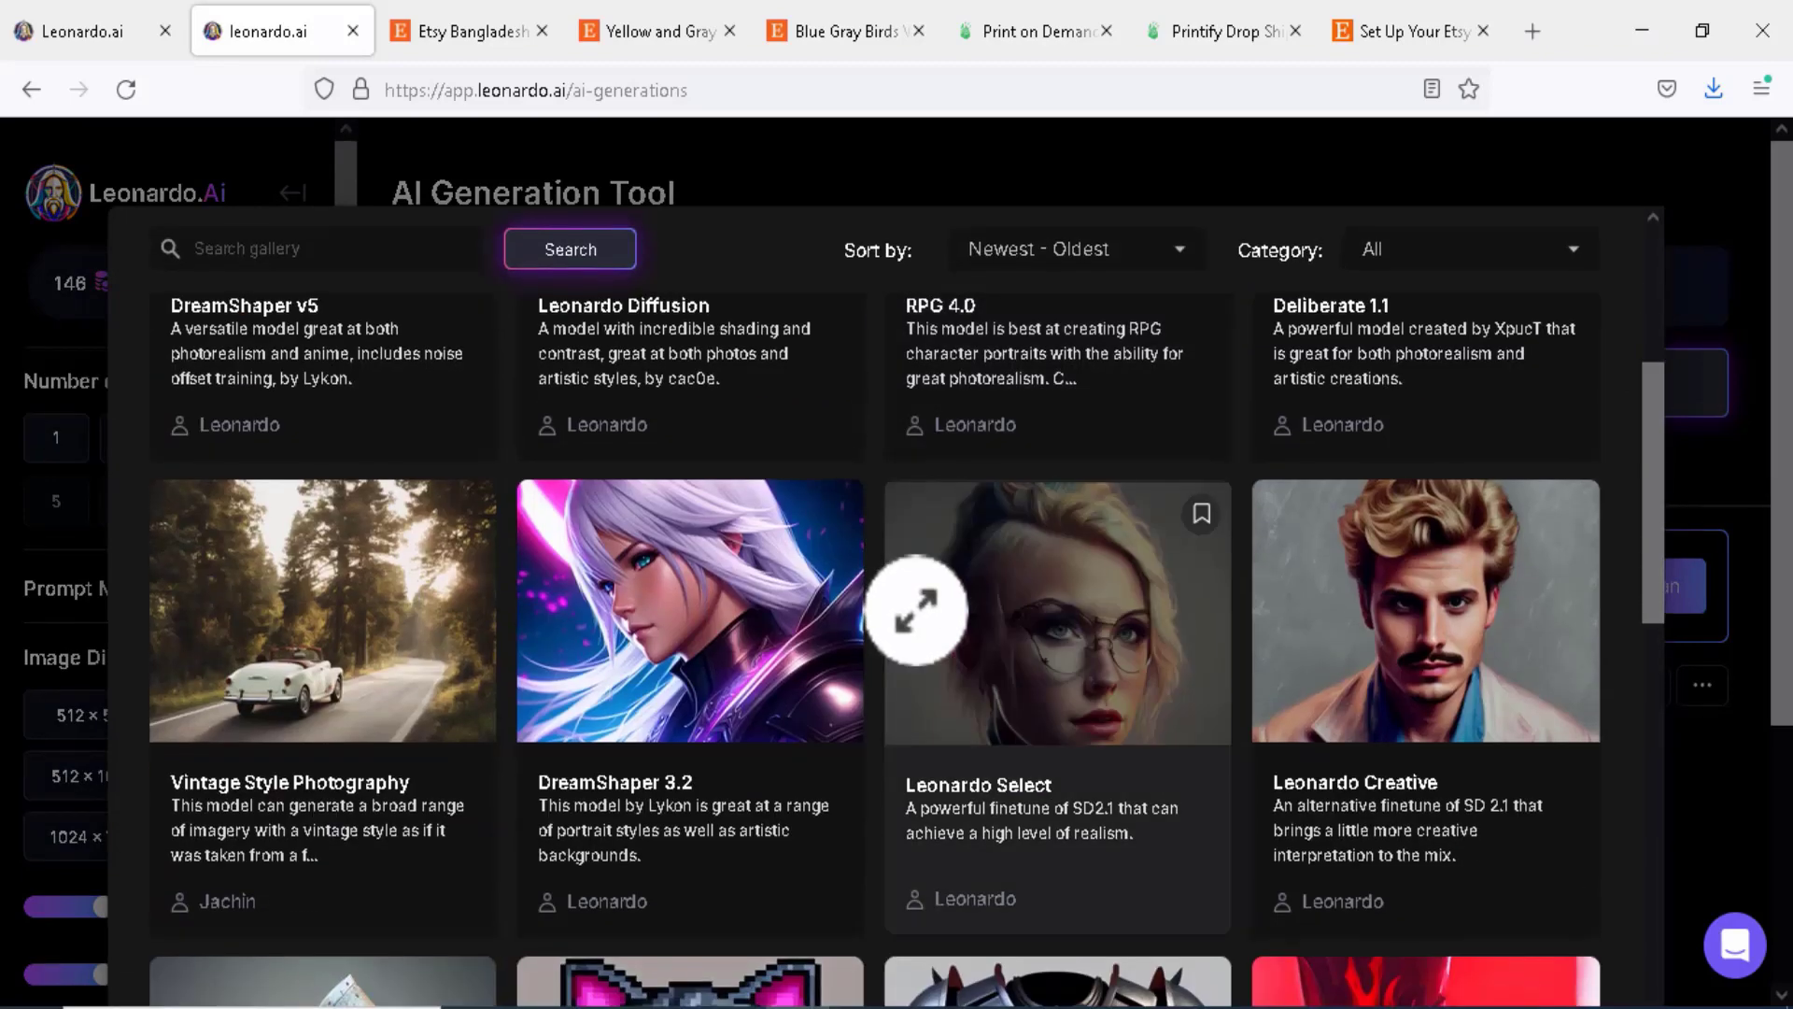
Select the Cute Animal Characters finetuned model for generating
scroll(down, 3)
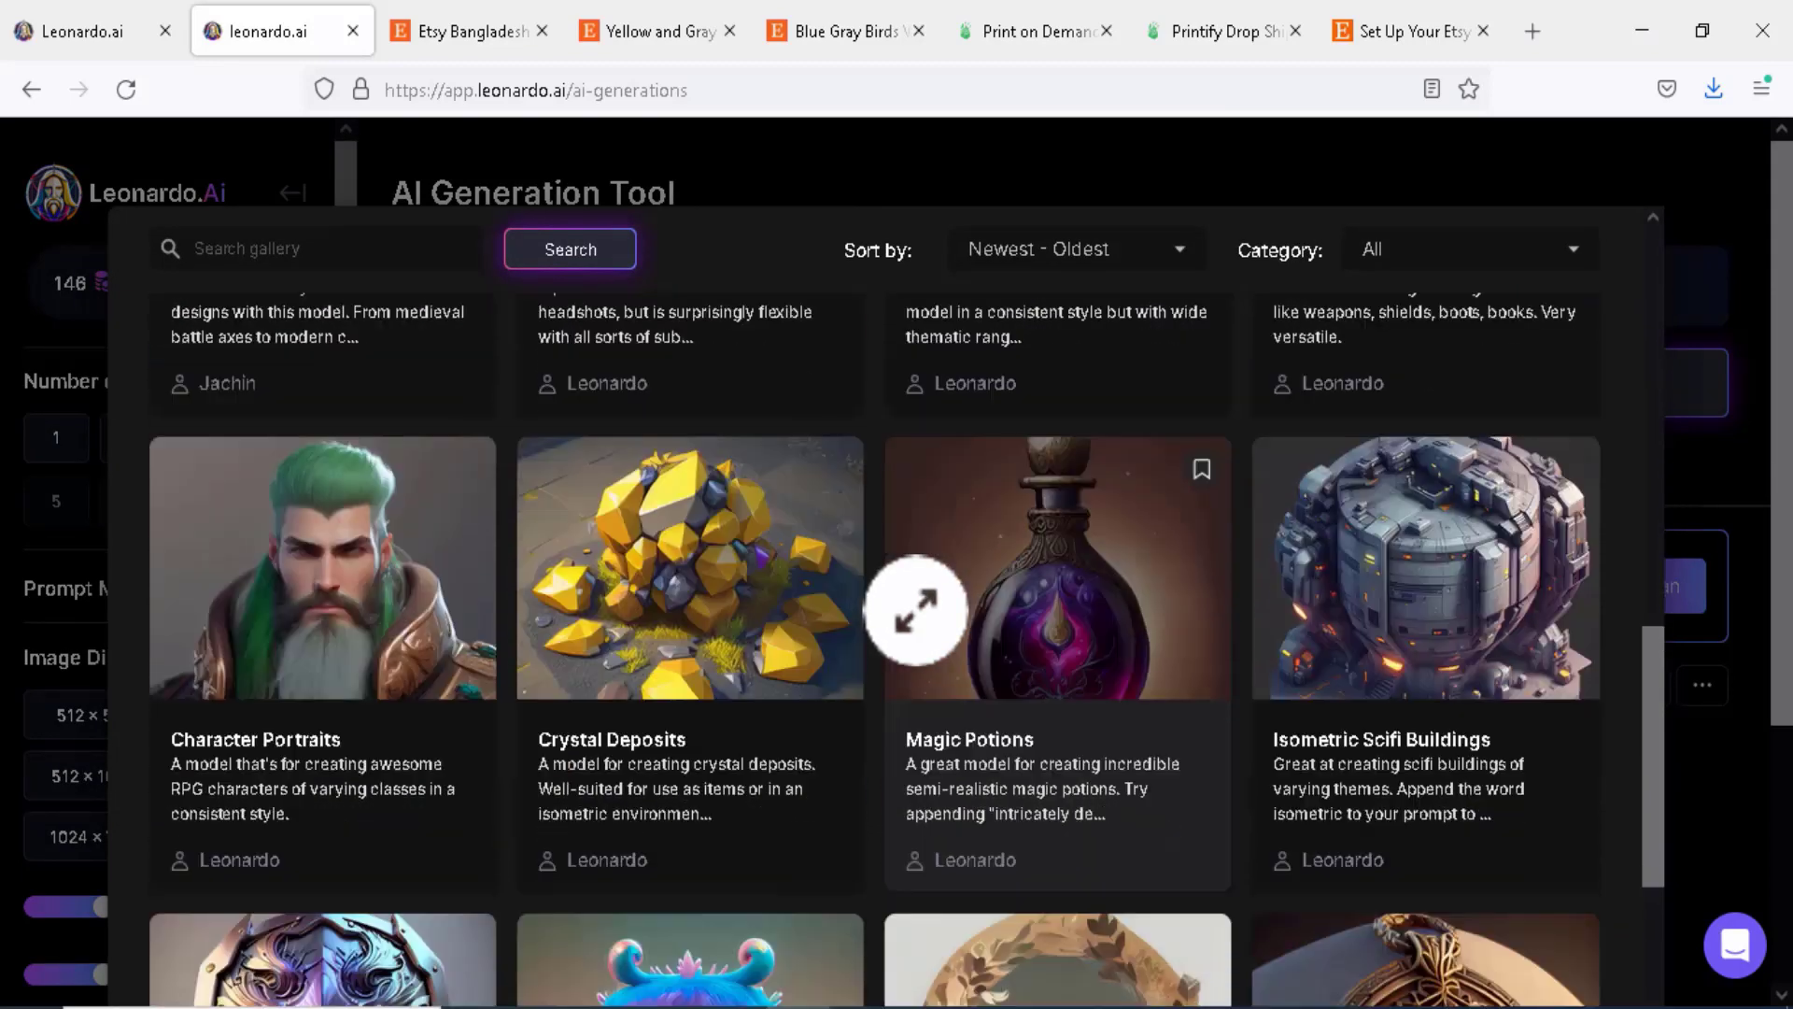
scroll(down, 3)
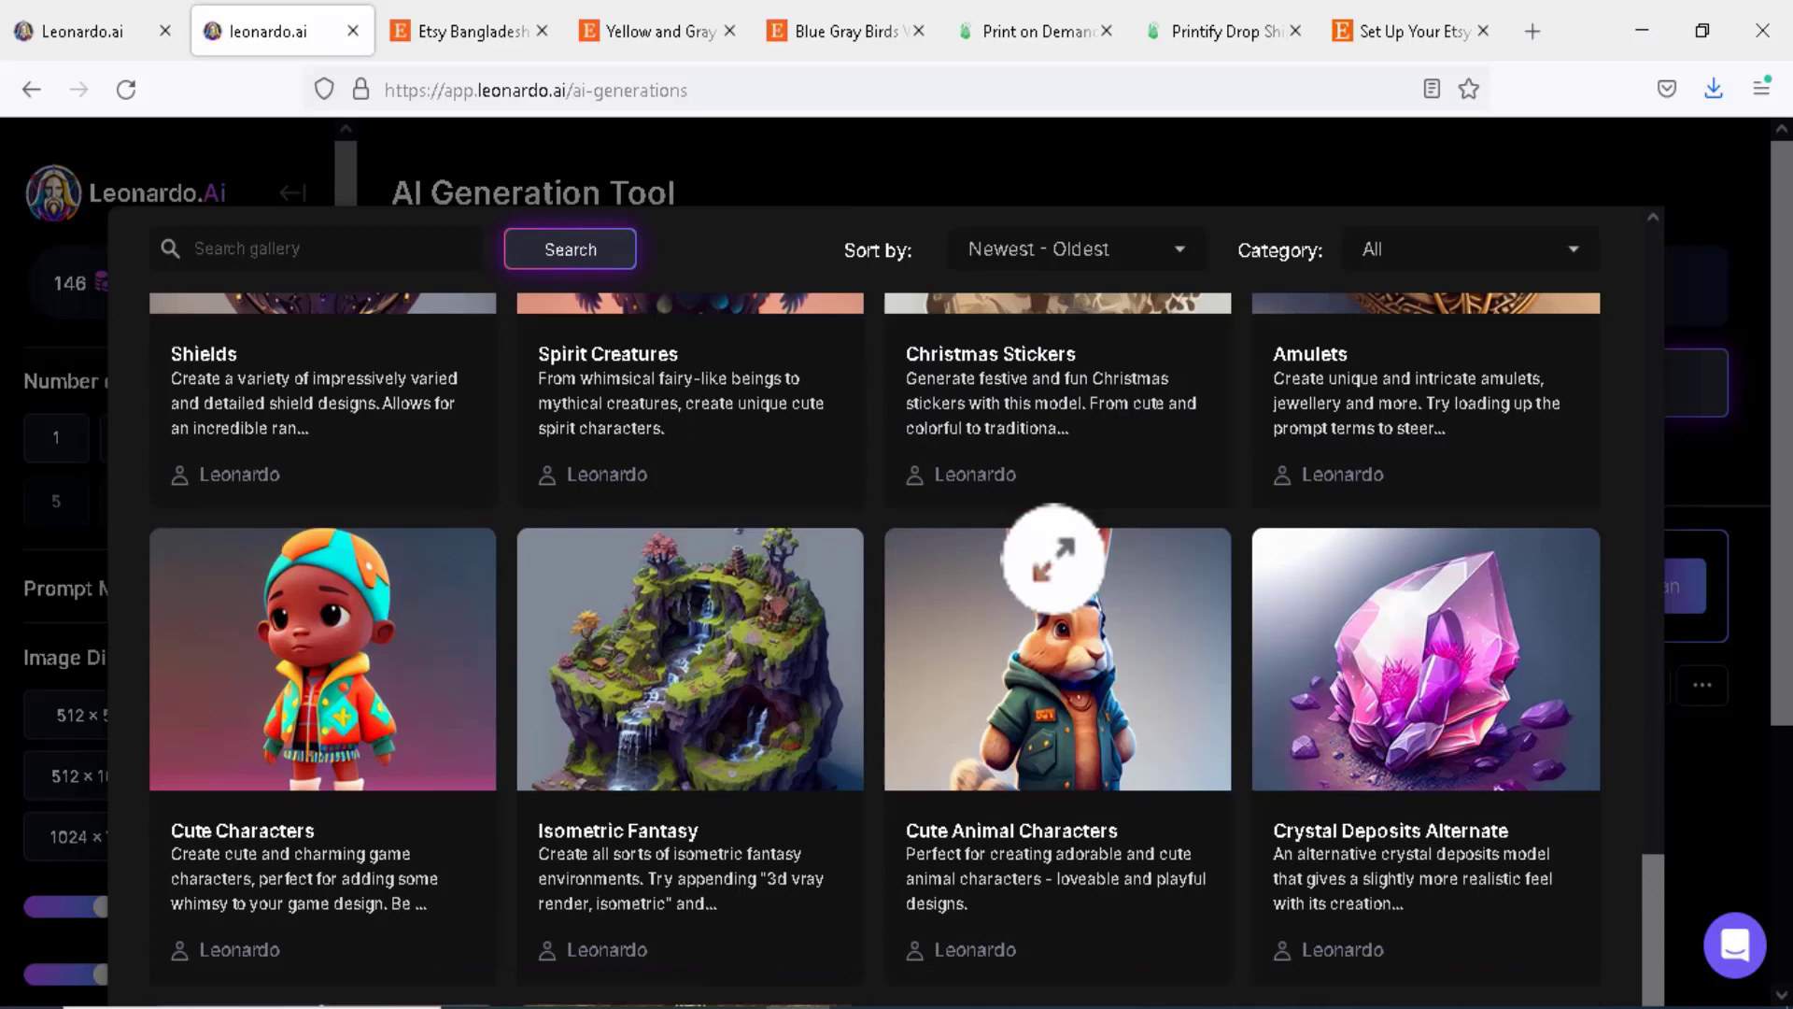
scroll(down, 3)
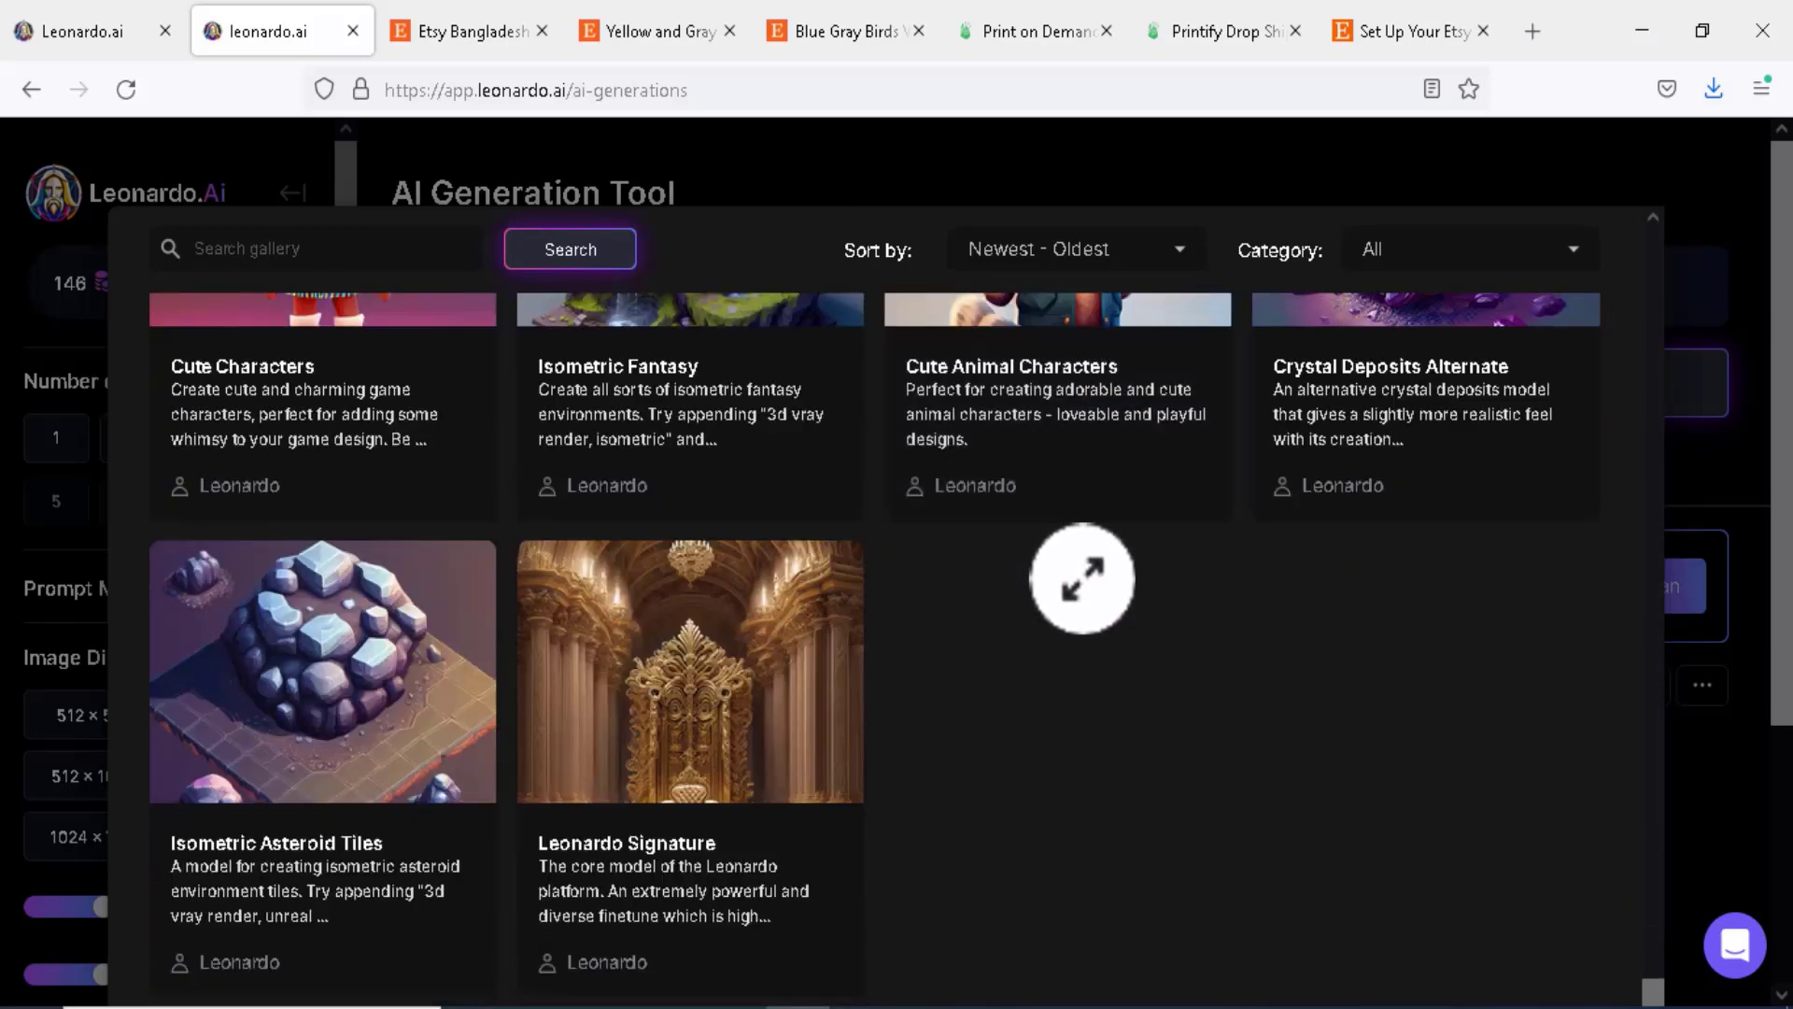
mouse_move(1094, 394)
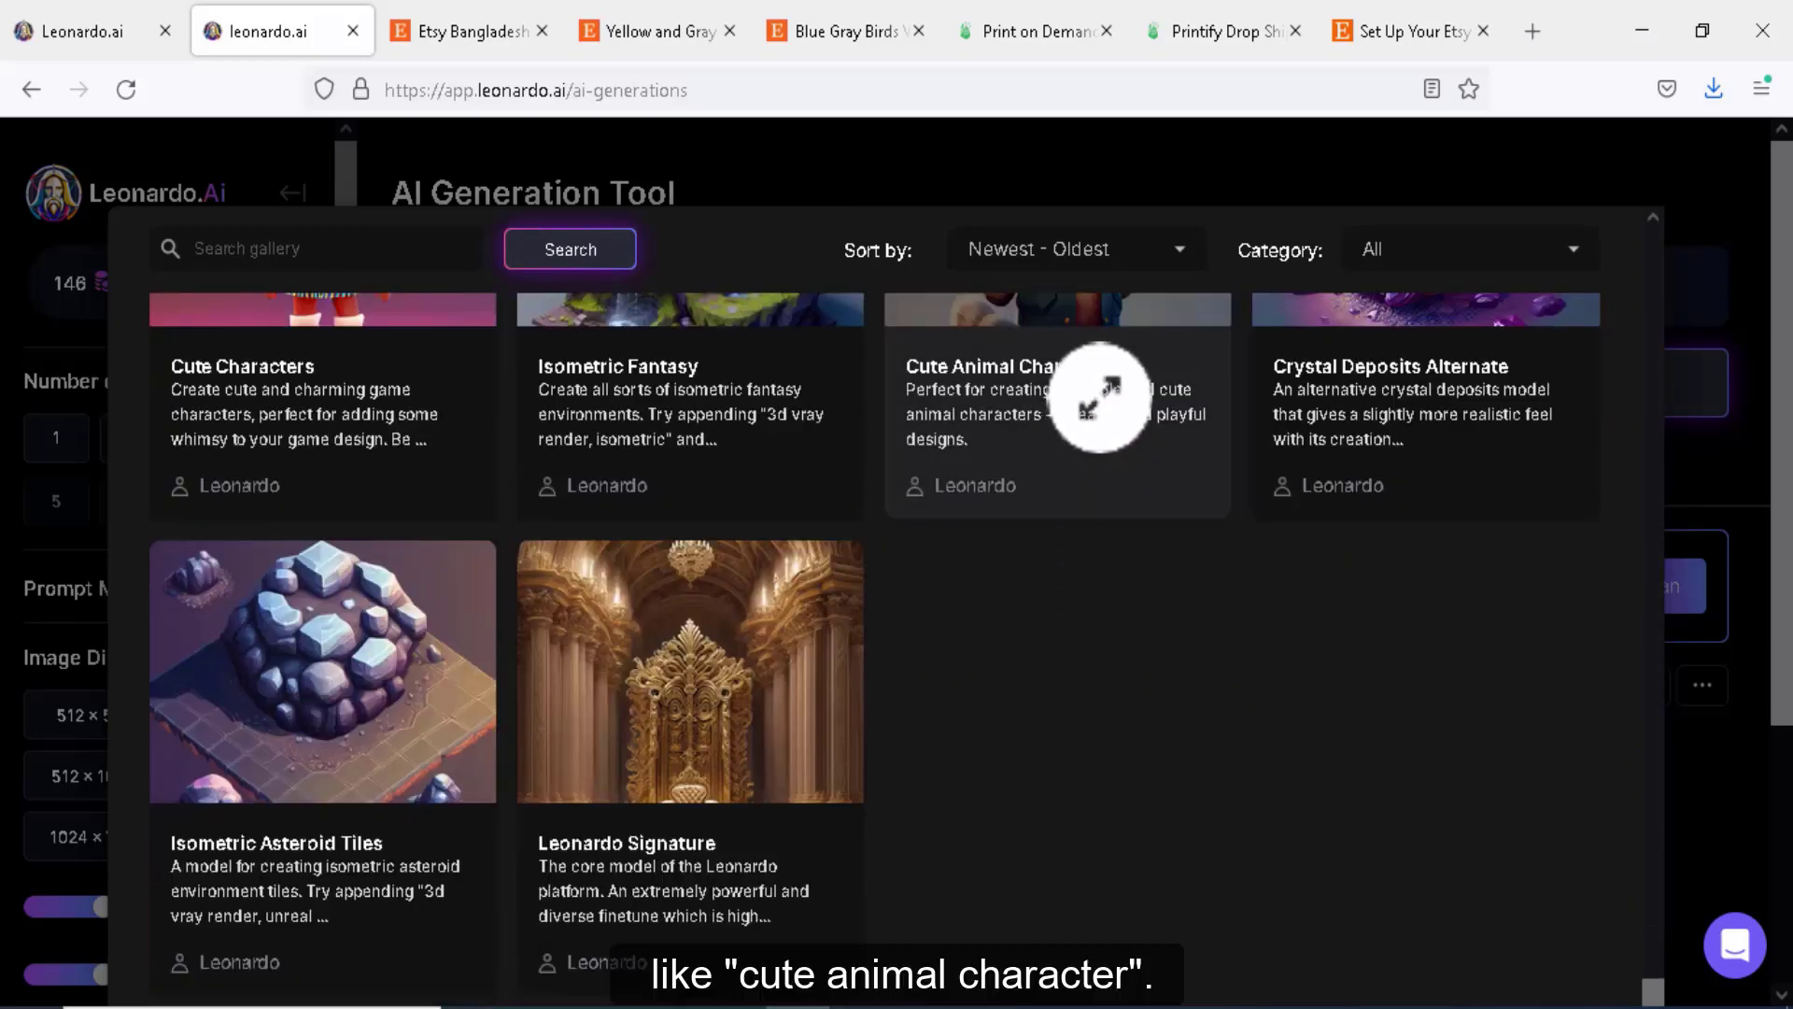
mouse_move(1156, 547)
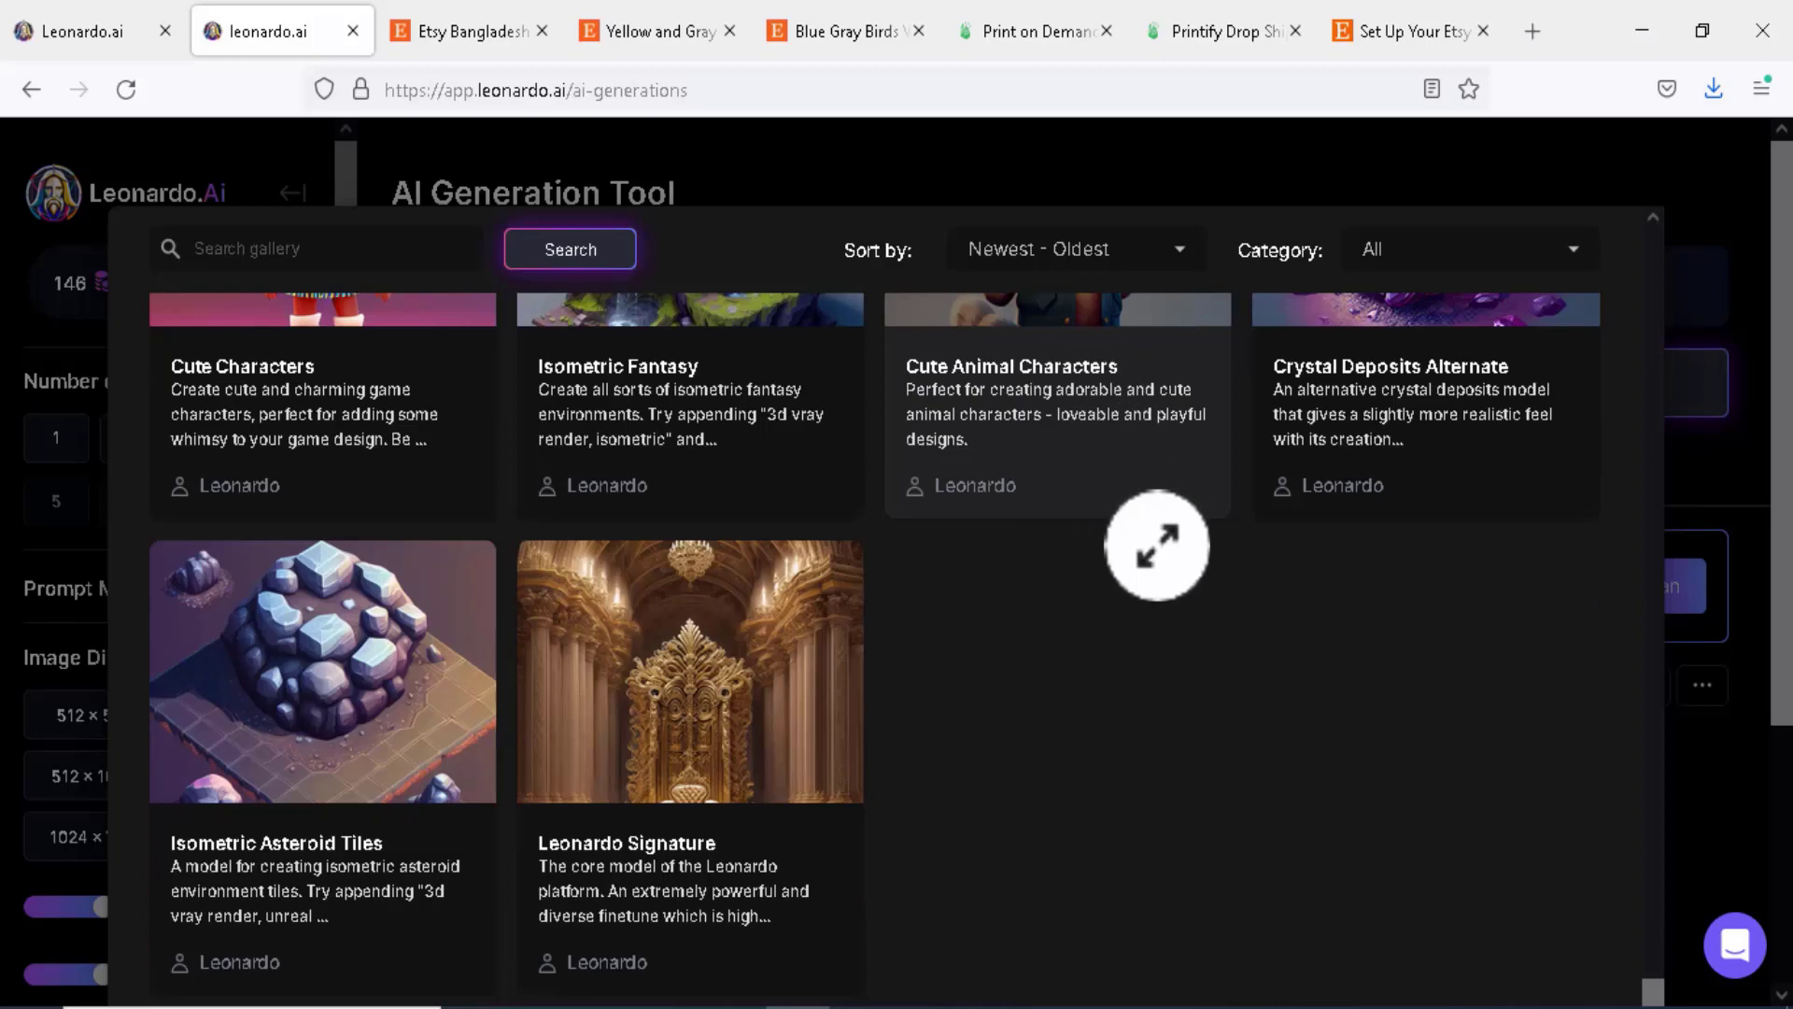
click(1054, 411)
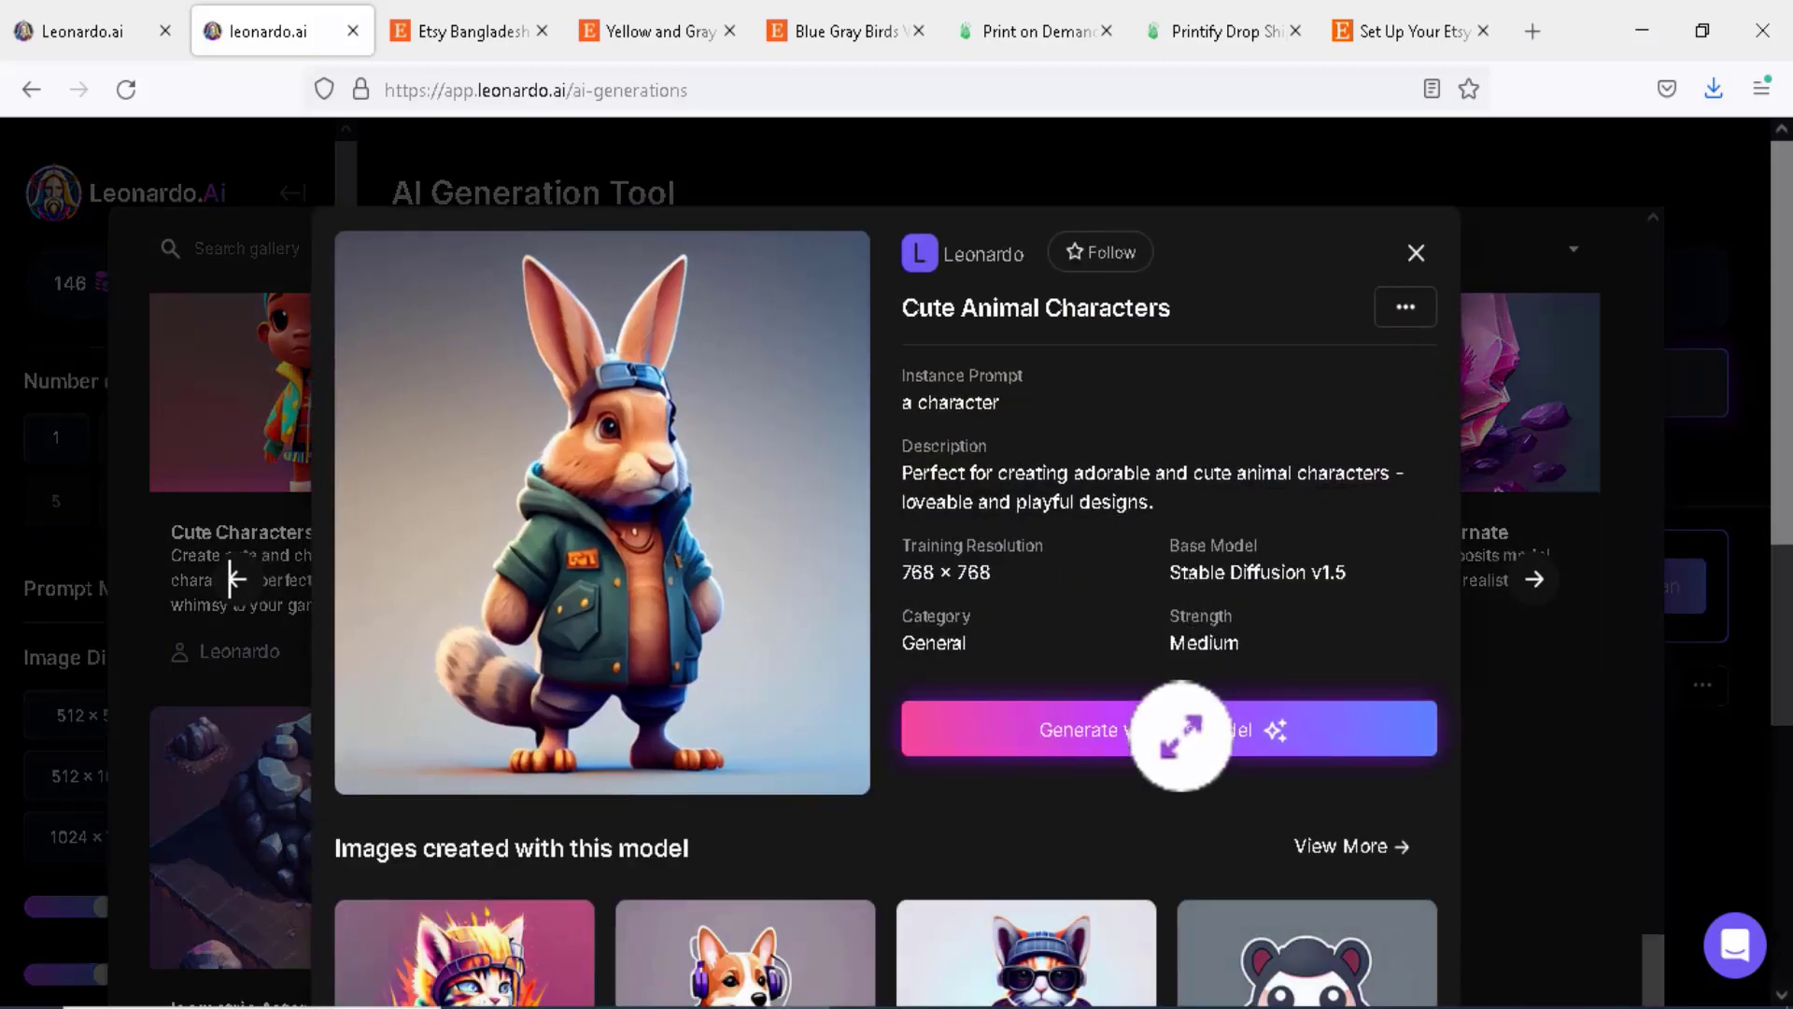
click(1414, 253)
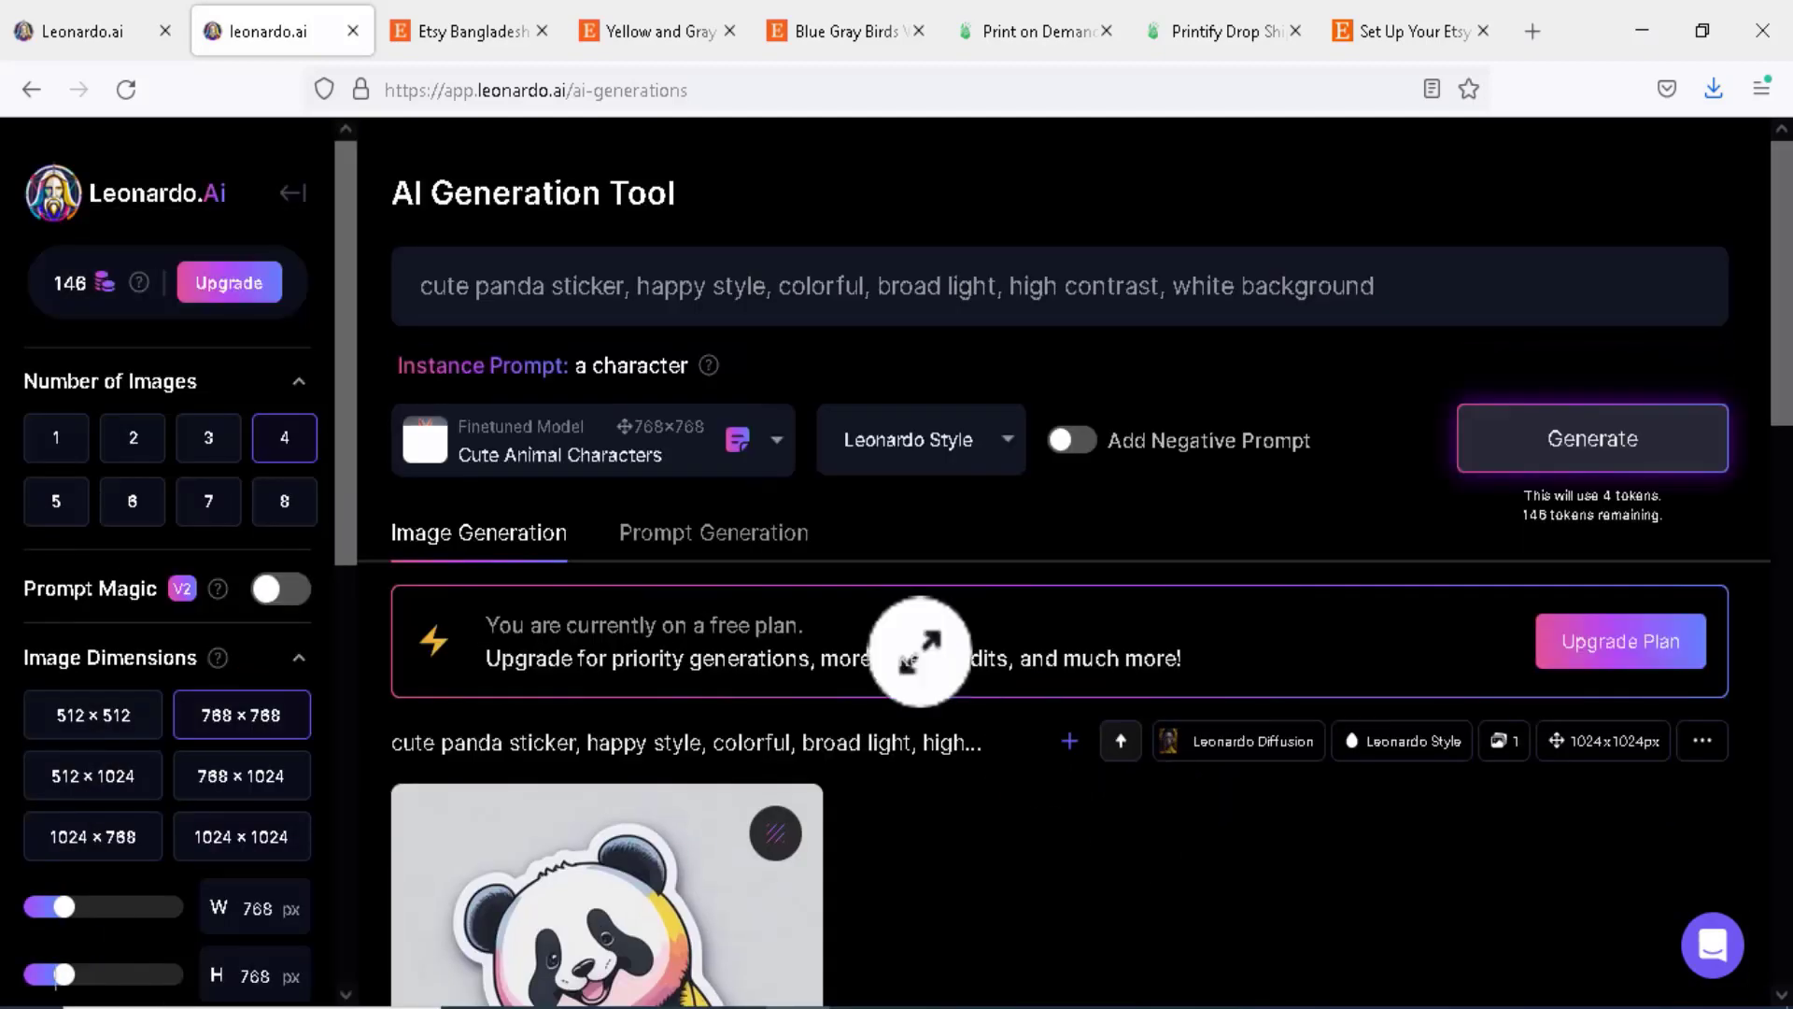
mouse_move(909, 737)
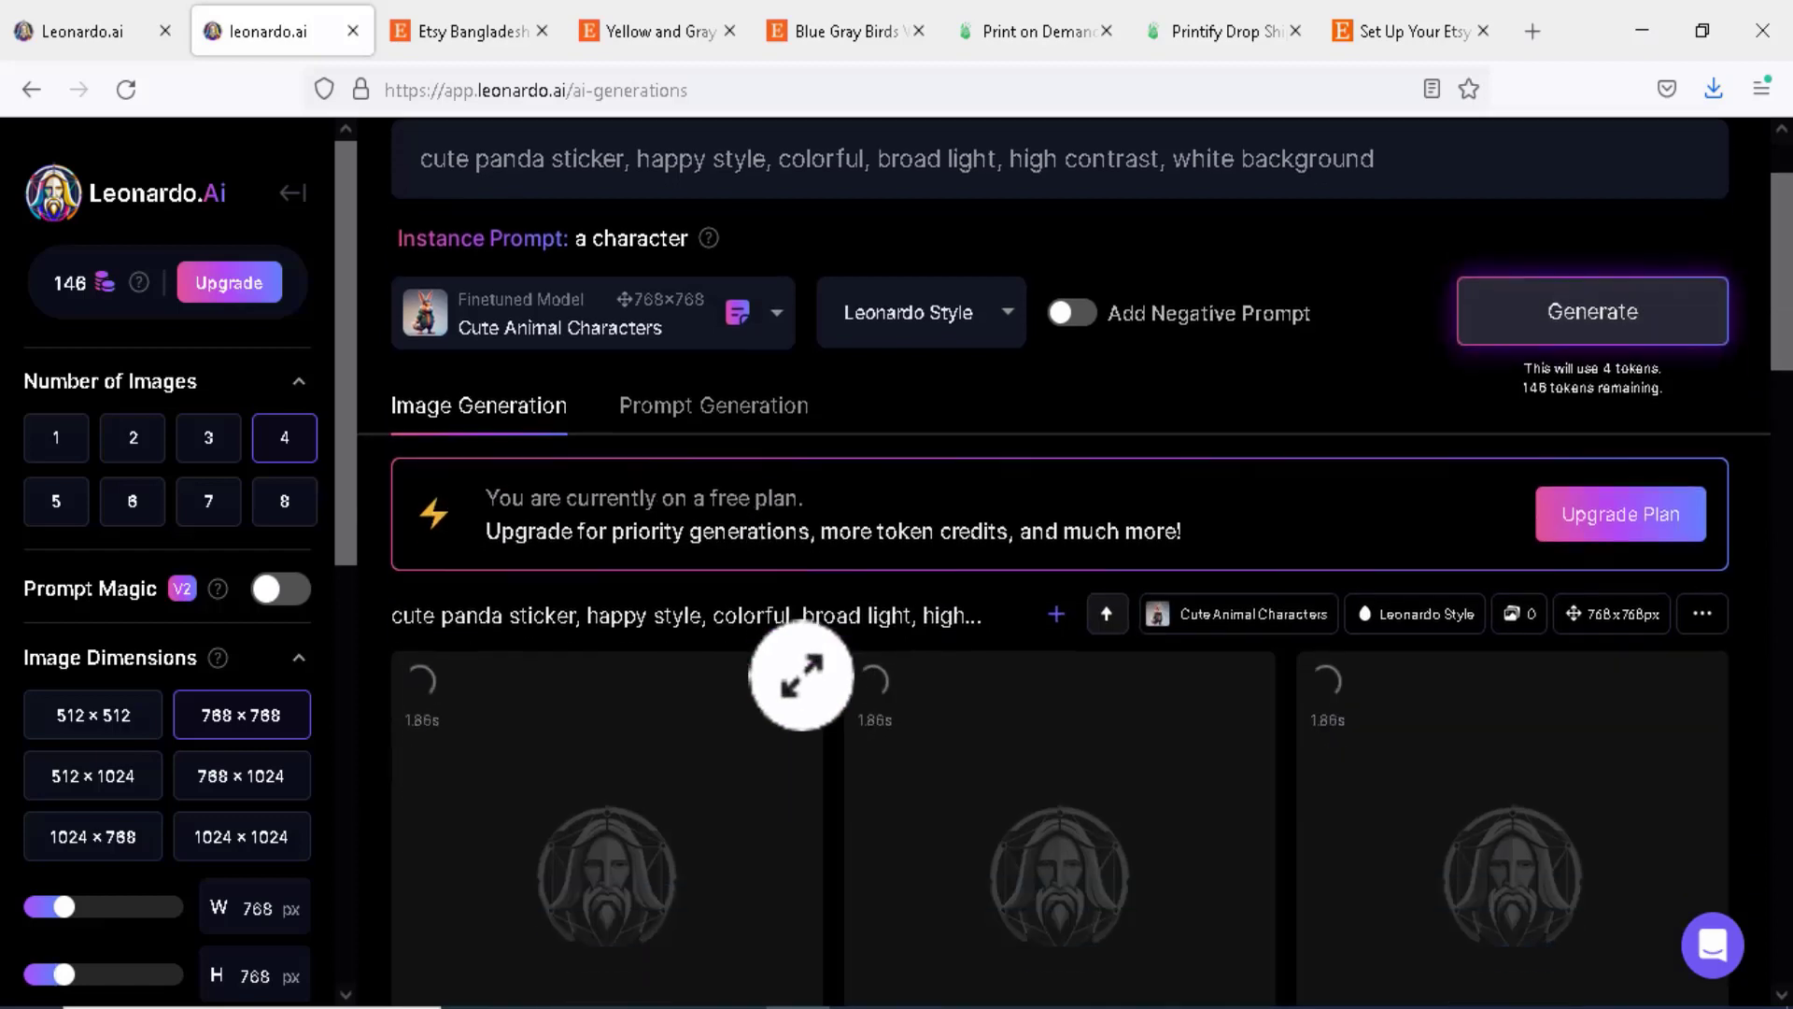
Review the four panda stickers and view the first one at full size
scroll(down, 3)
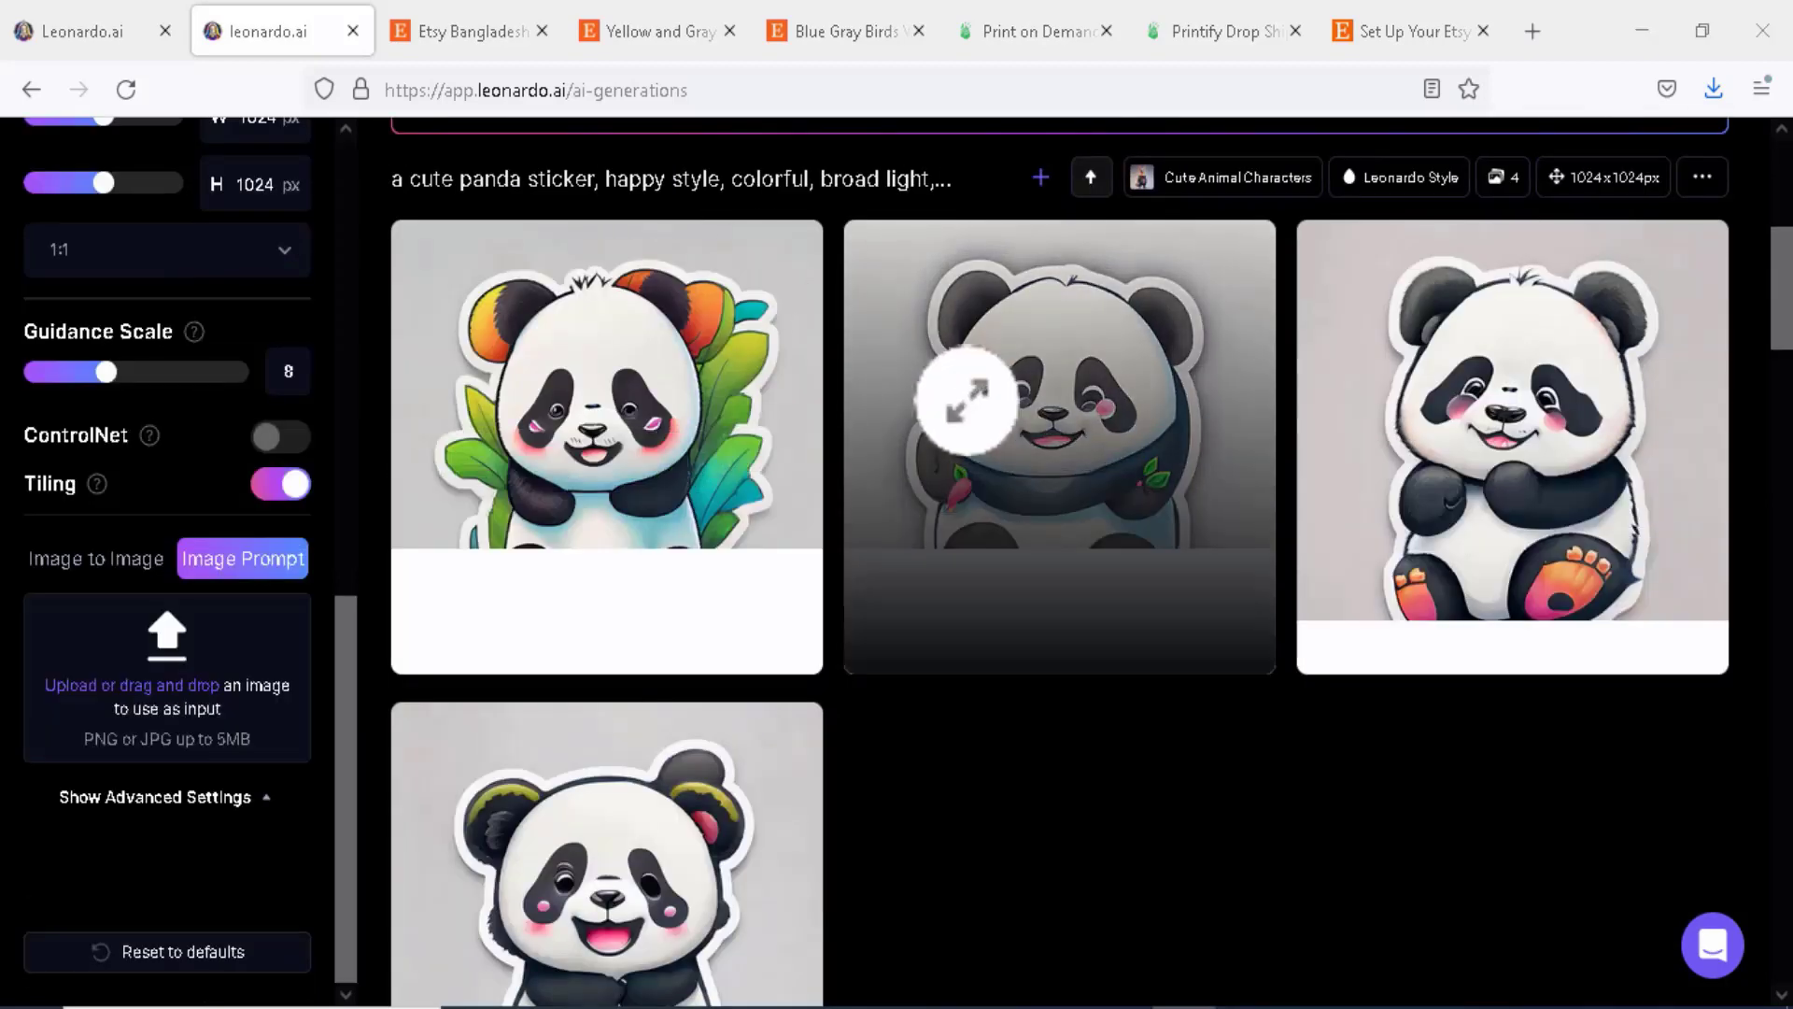
scroll(up, 3)
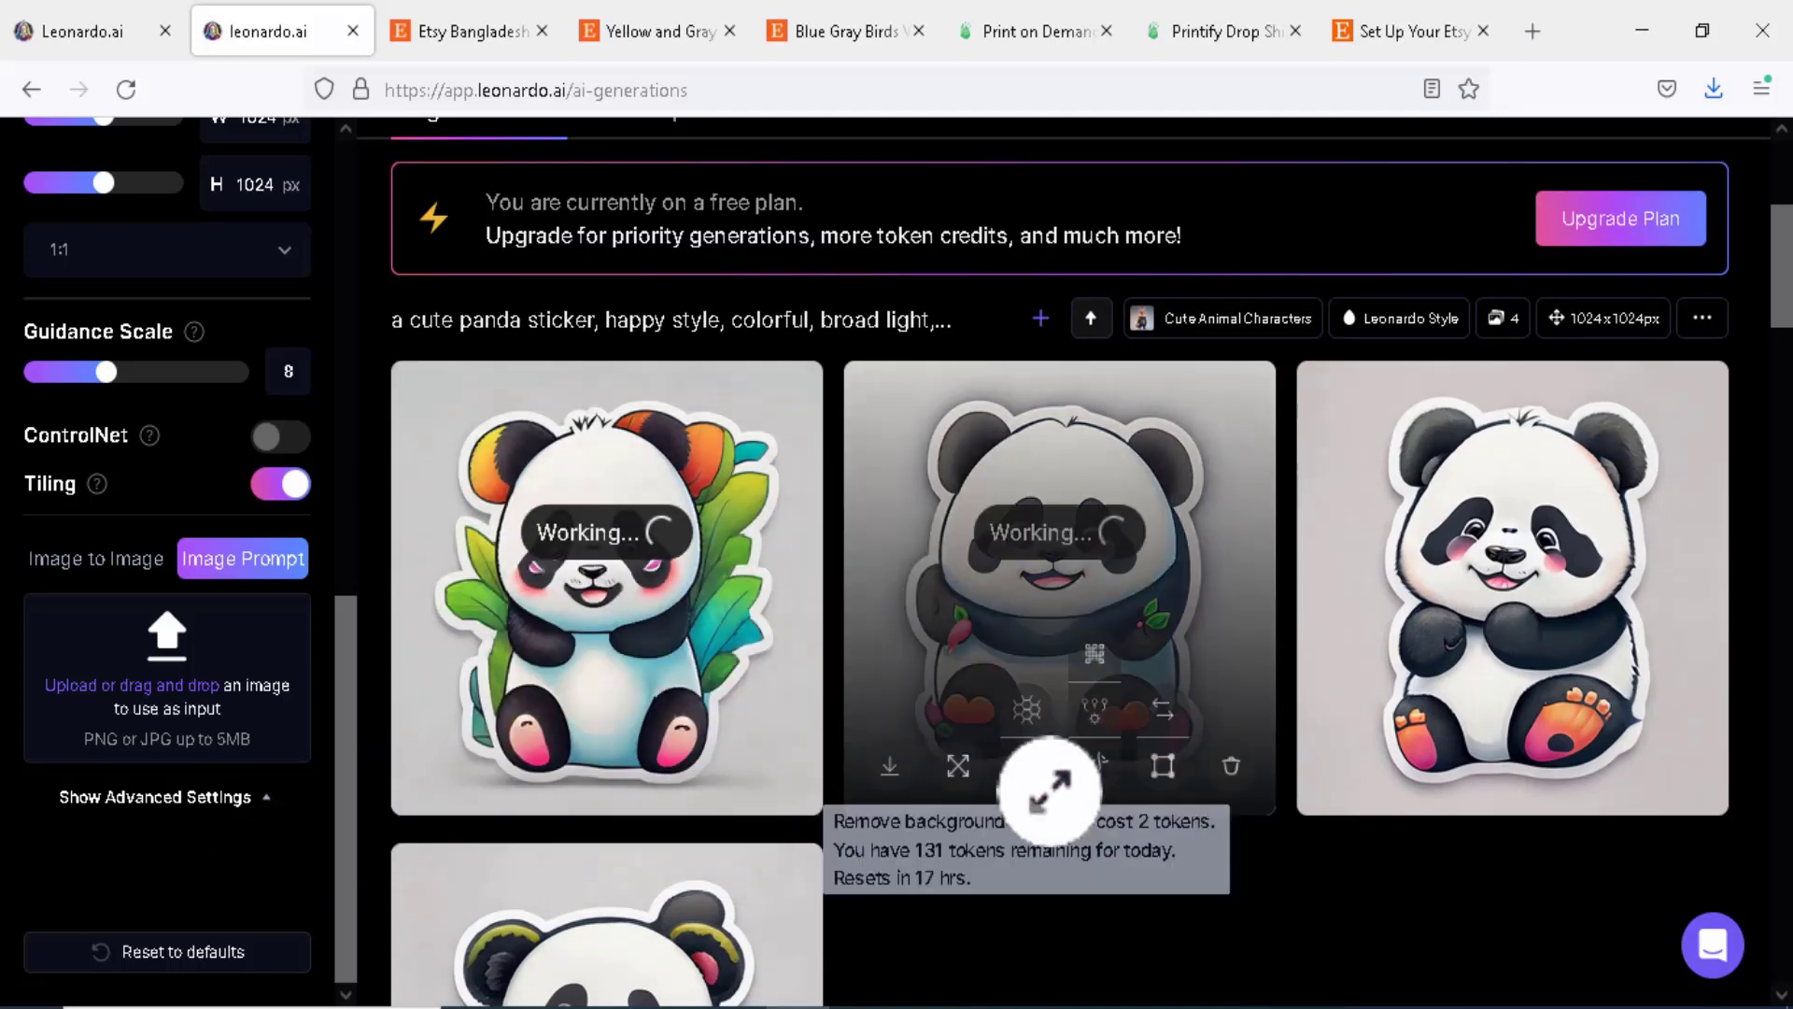
scroll(down, 3)
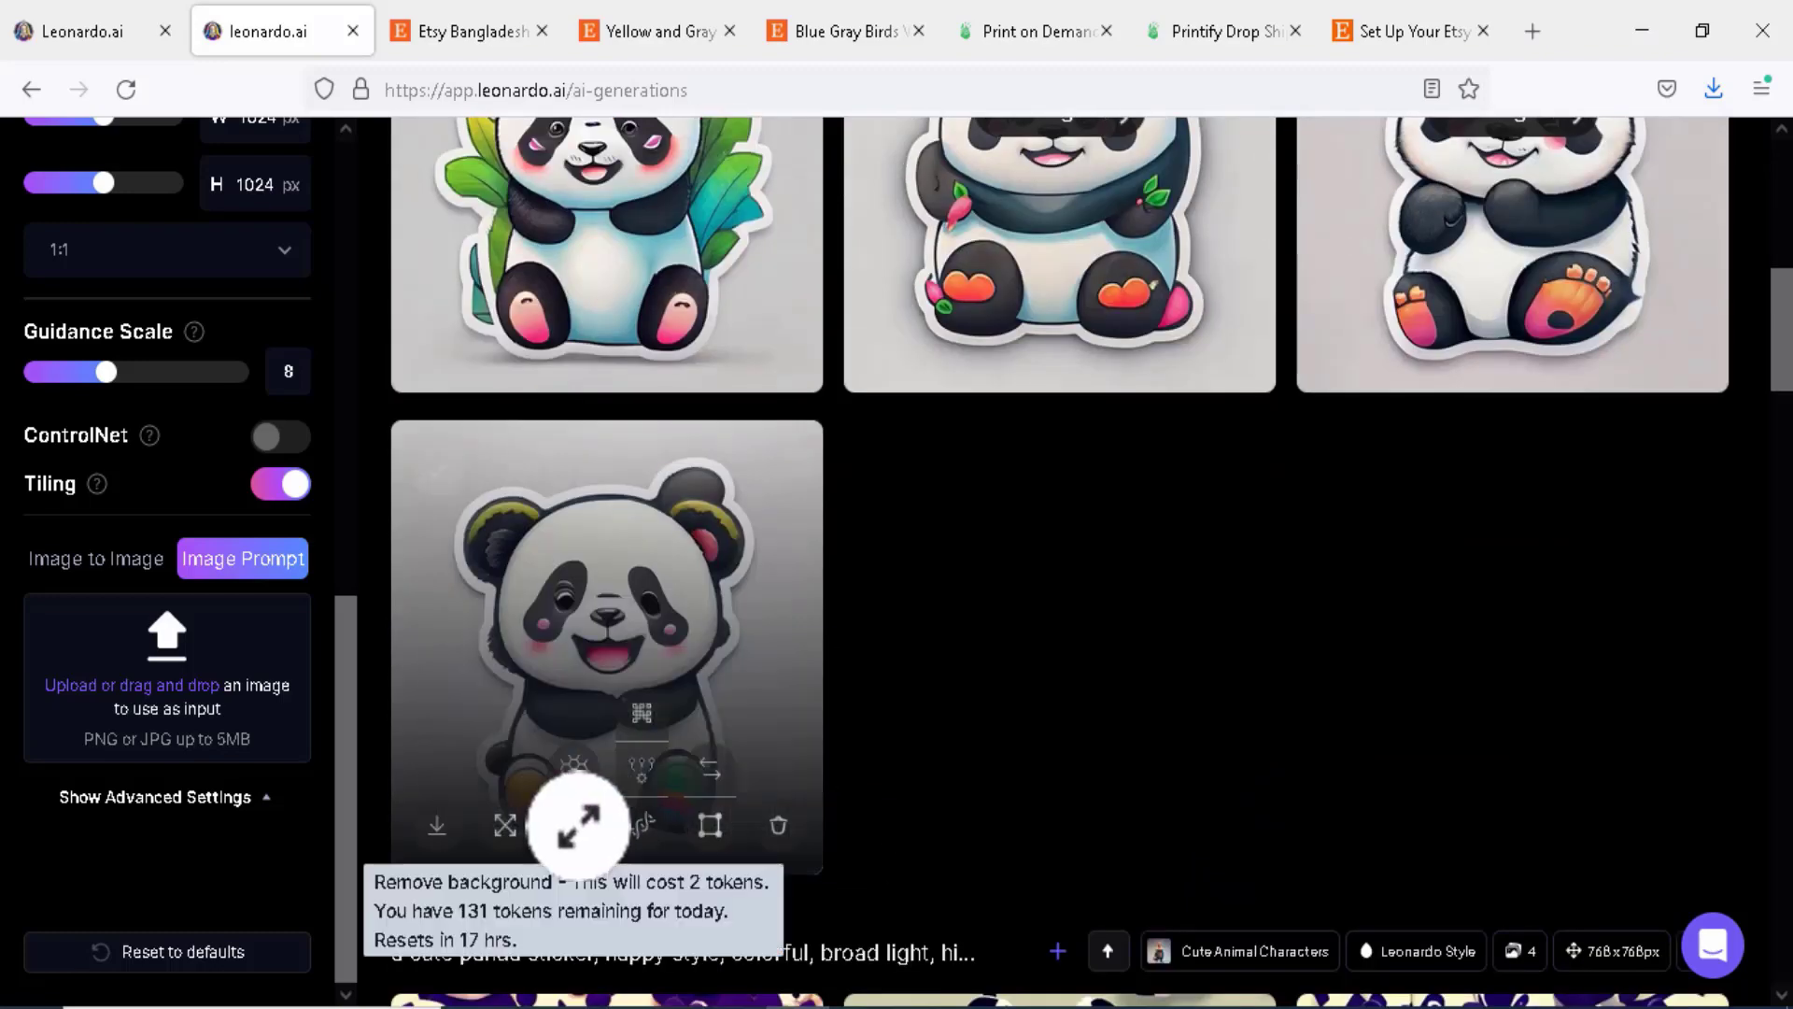
click(580, 826)
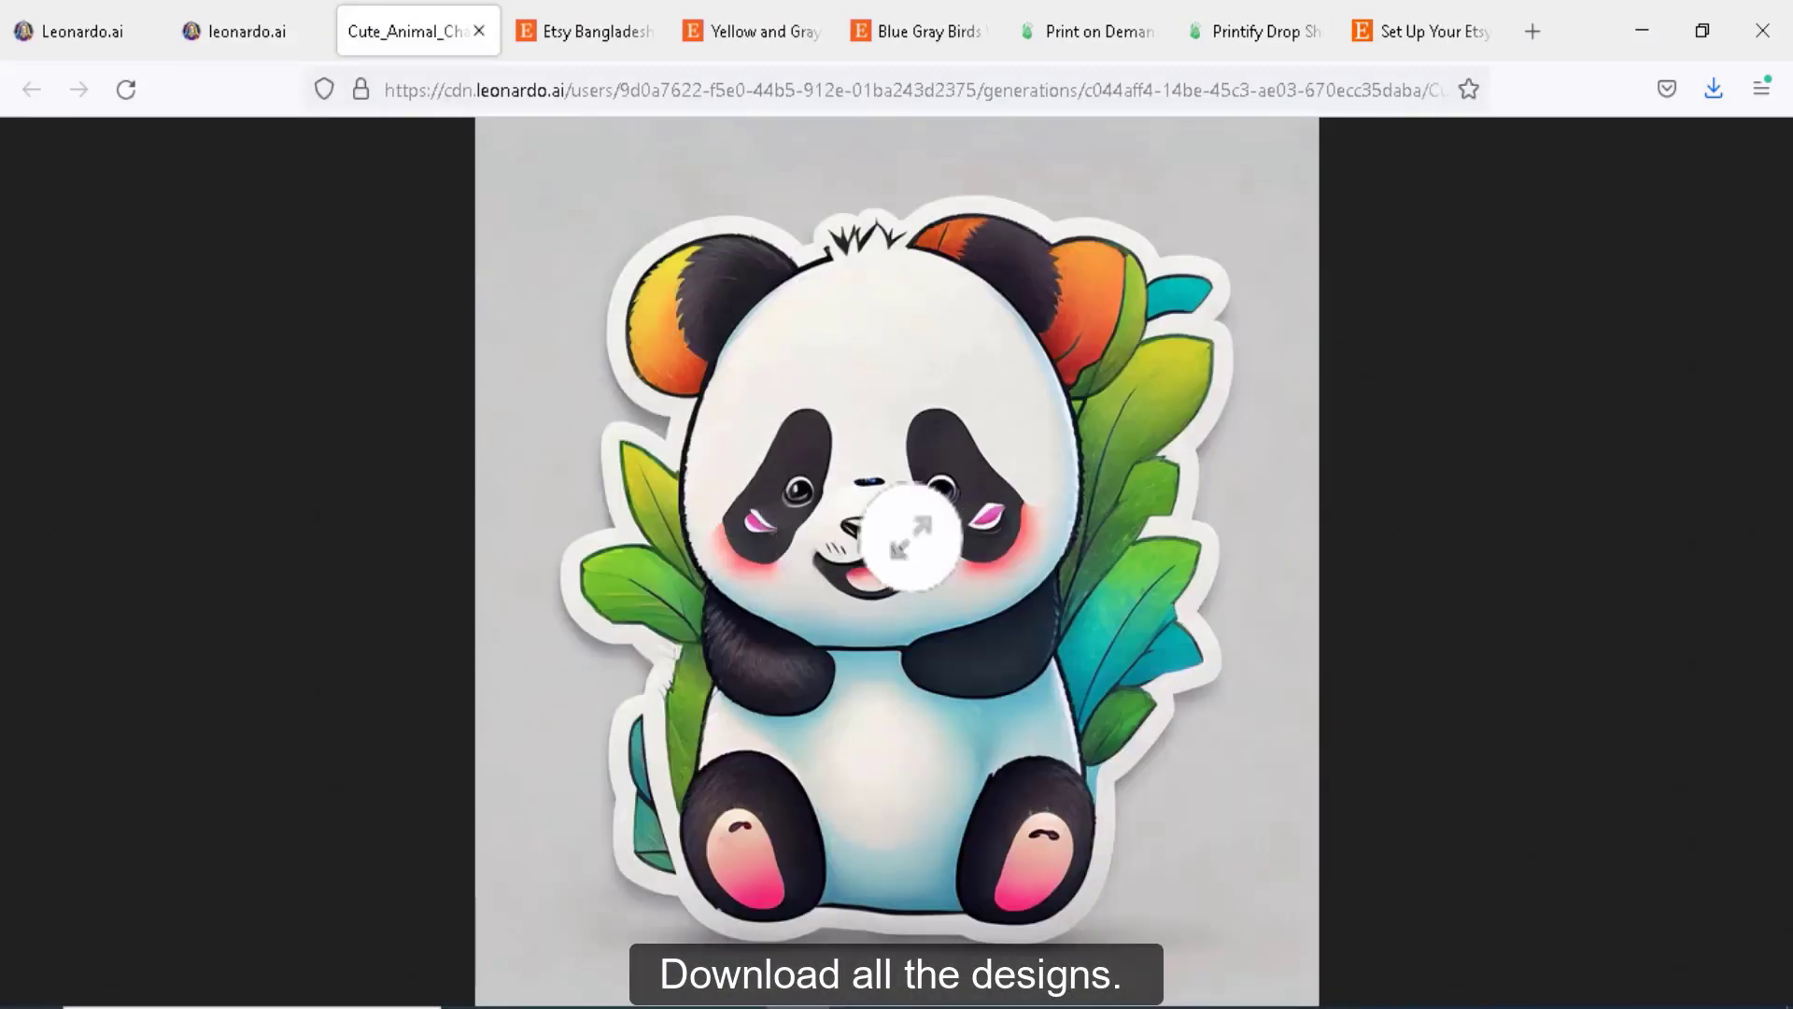
Save the full-size panda sticker image, then return to Printify
right_click(894, 532)
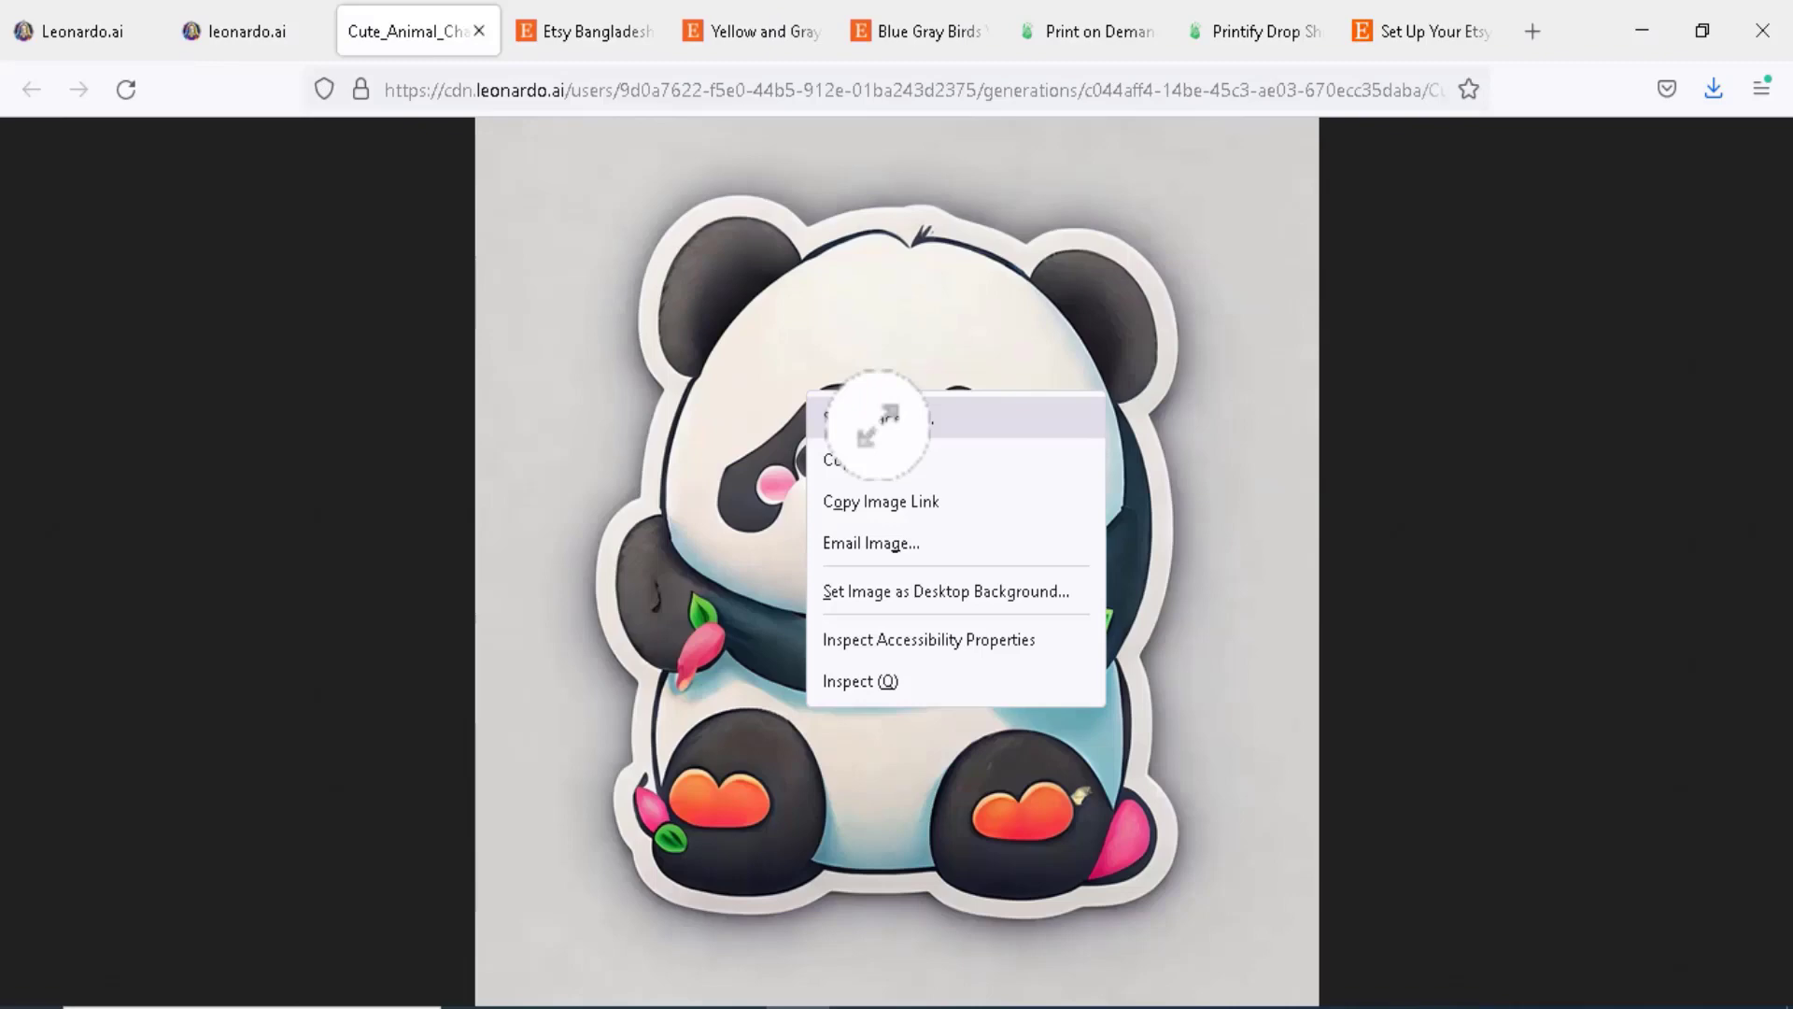
click(869, 417)
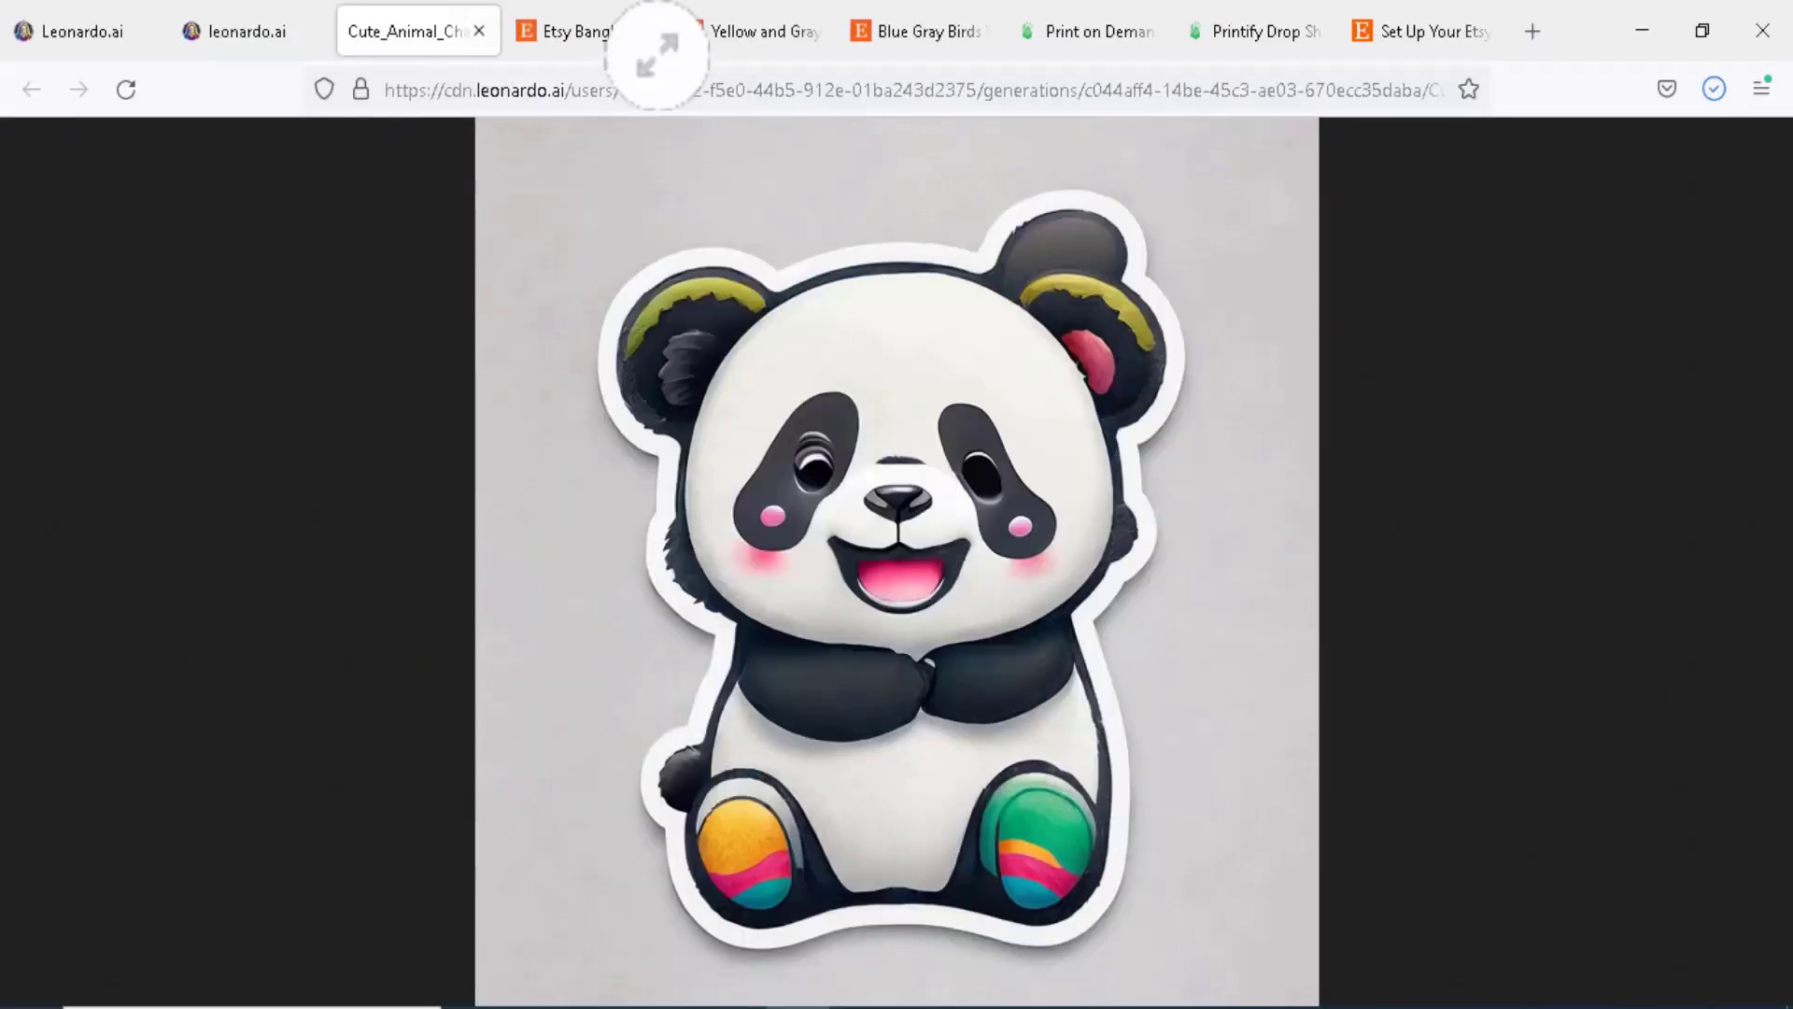
click(1220, 32)
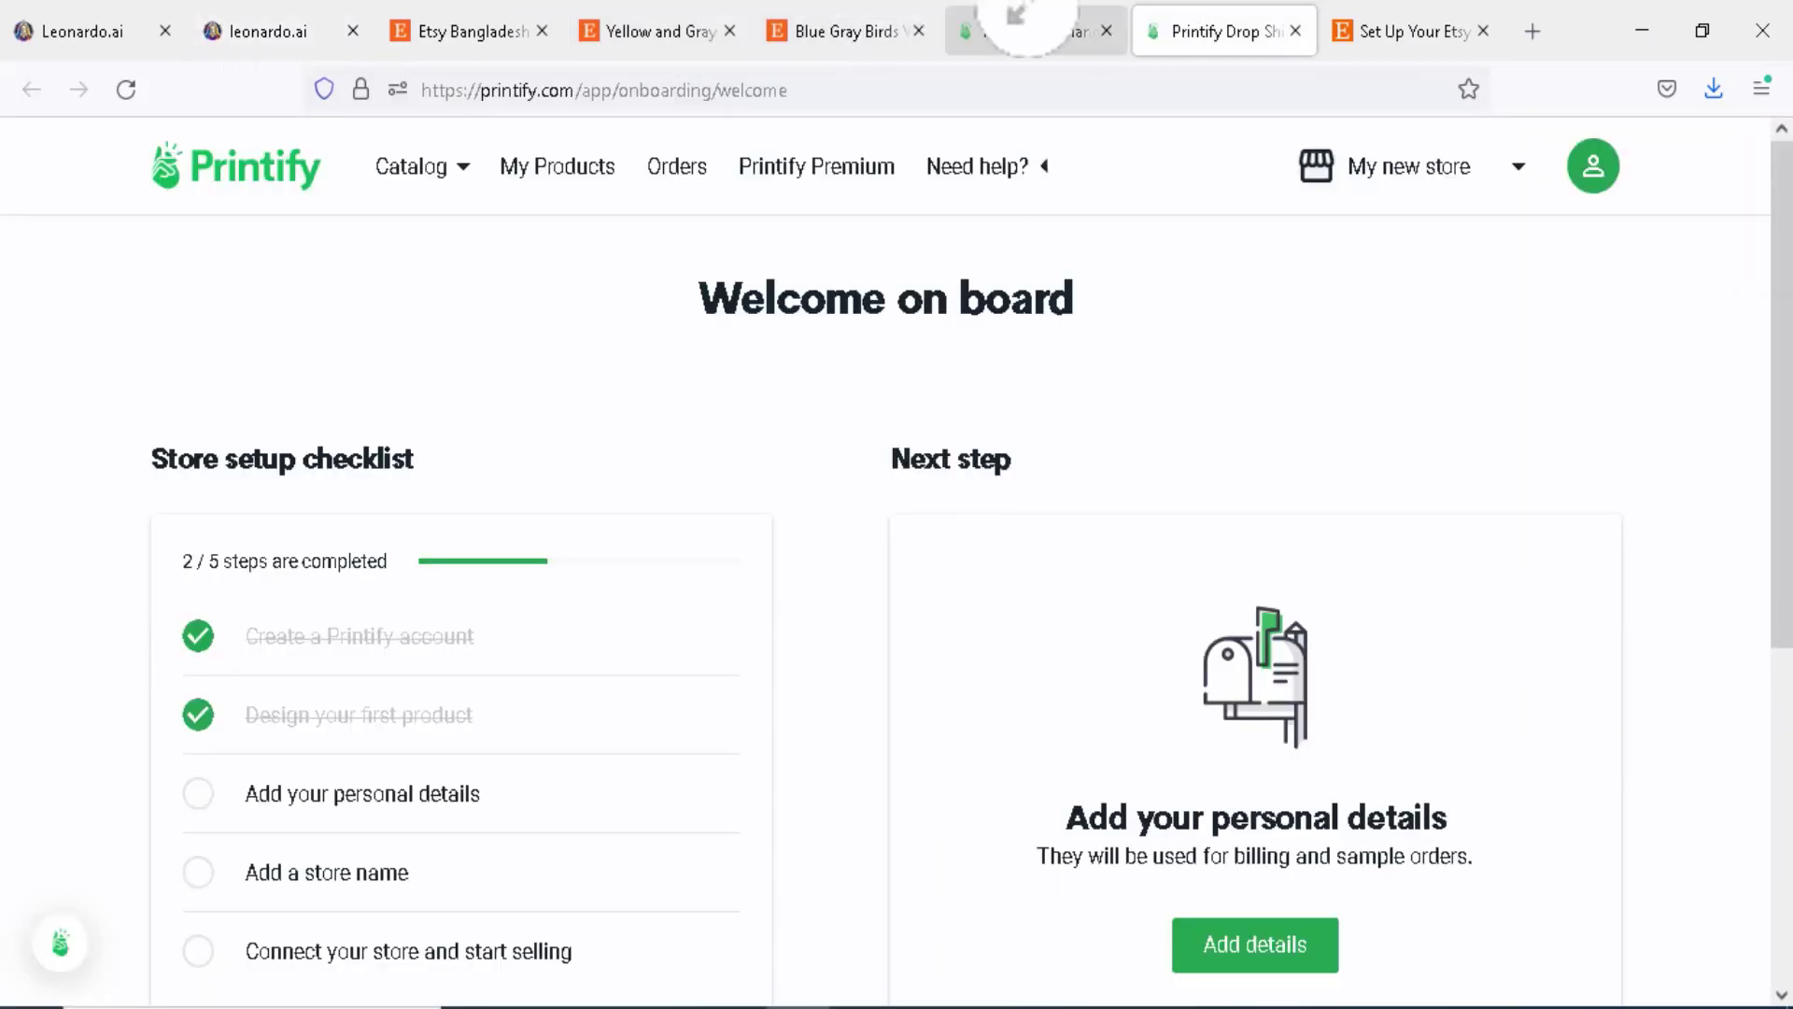
Review Sensaria's wall decal sizes including 18″×12″, then move to Photopea
click(1033, 32)
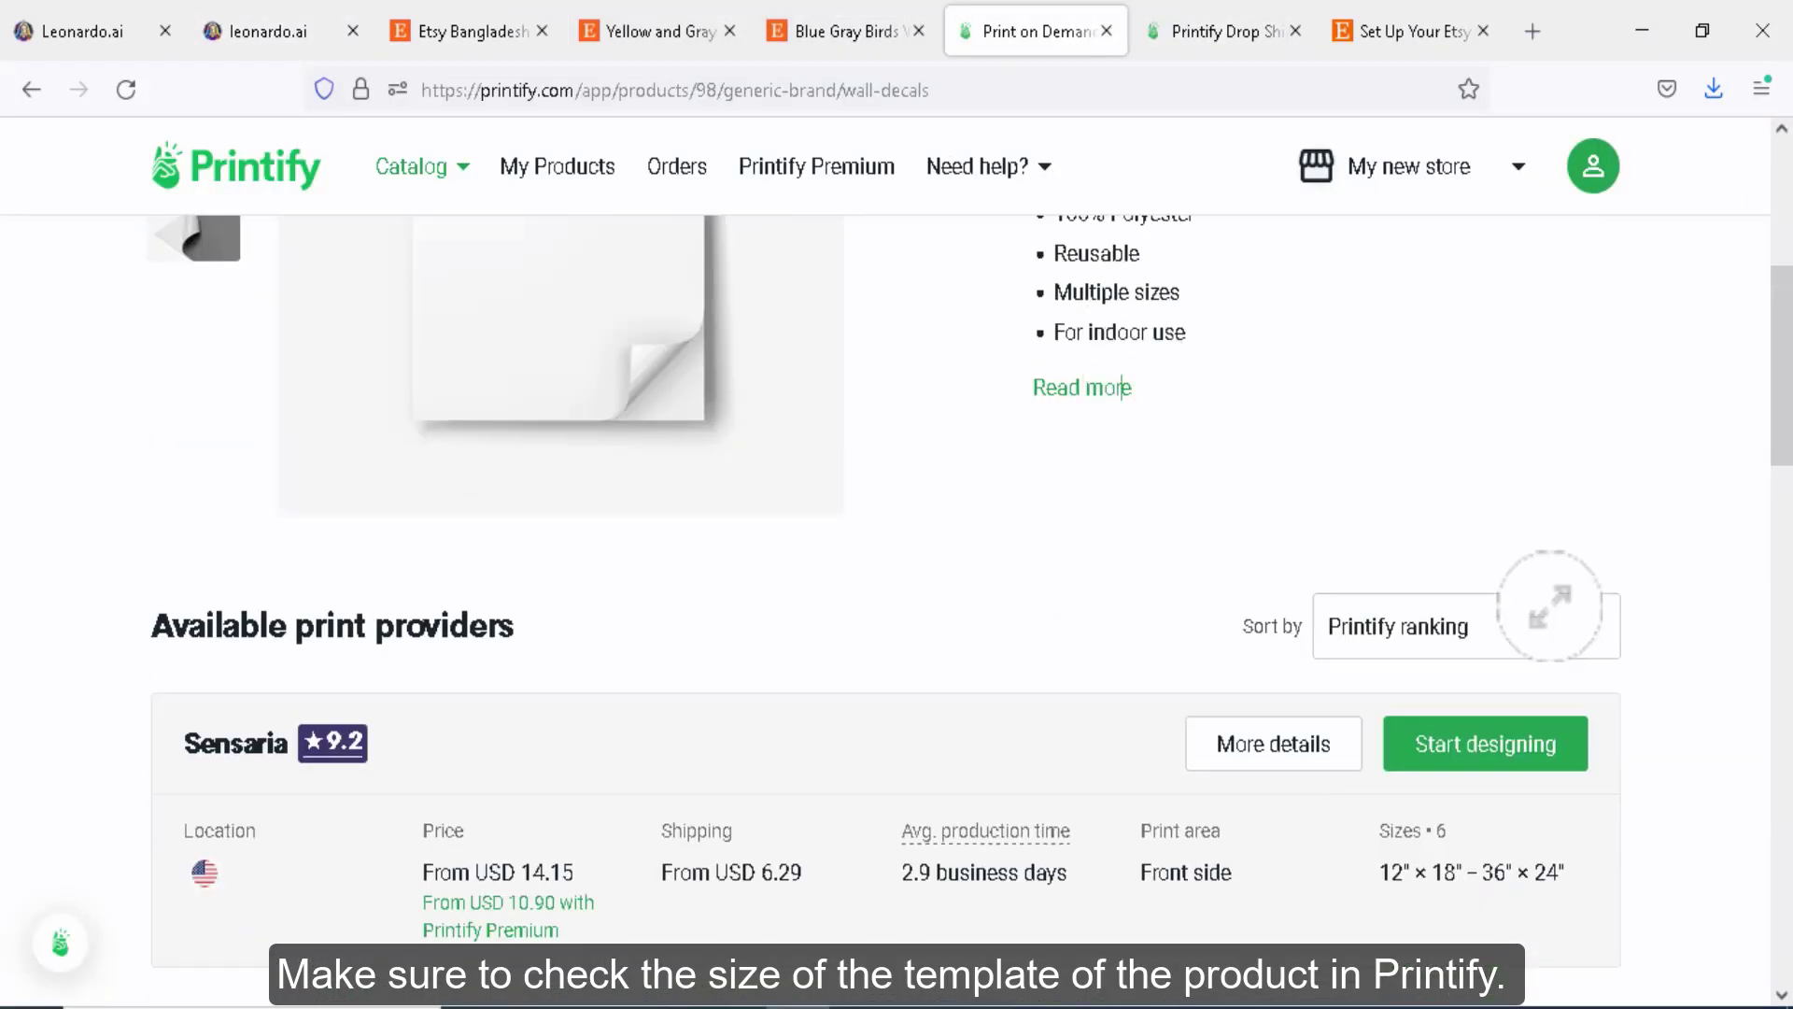
scroll(down, 3)
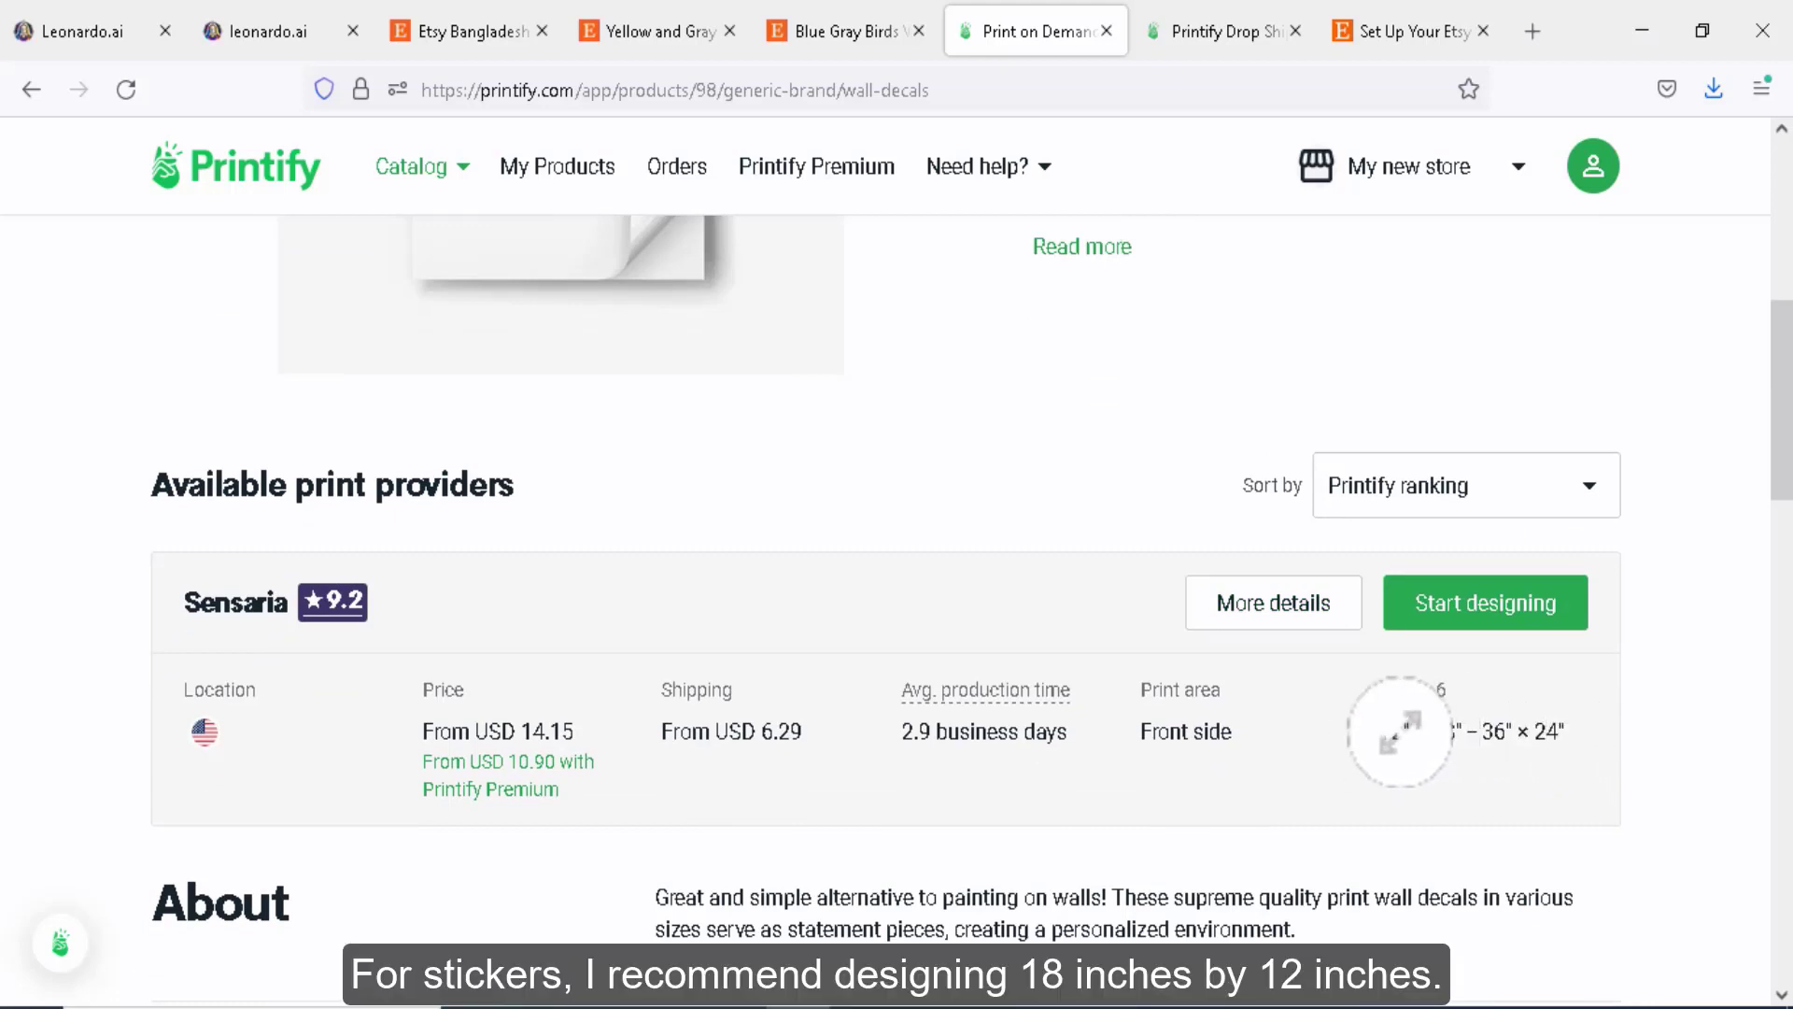
scroll(down, 3)
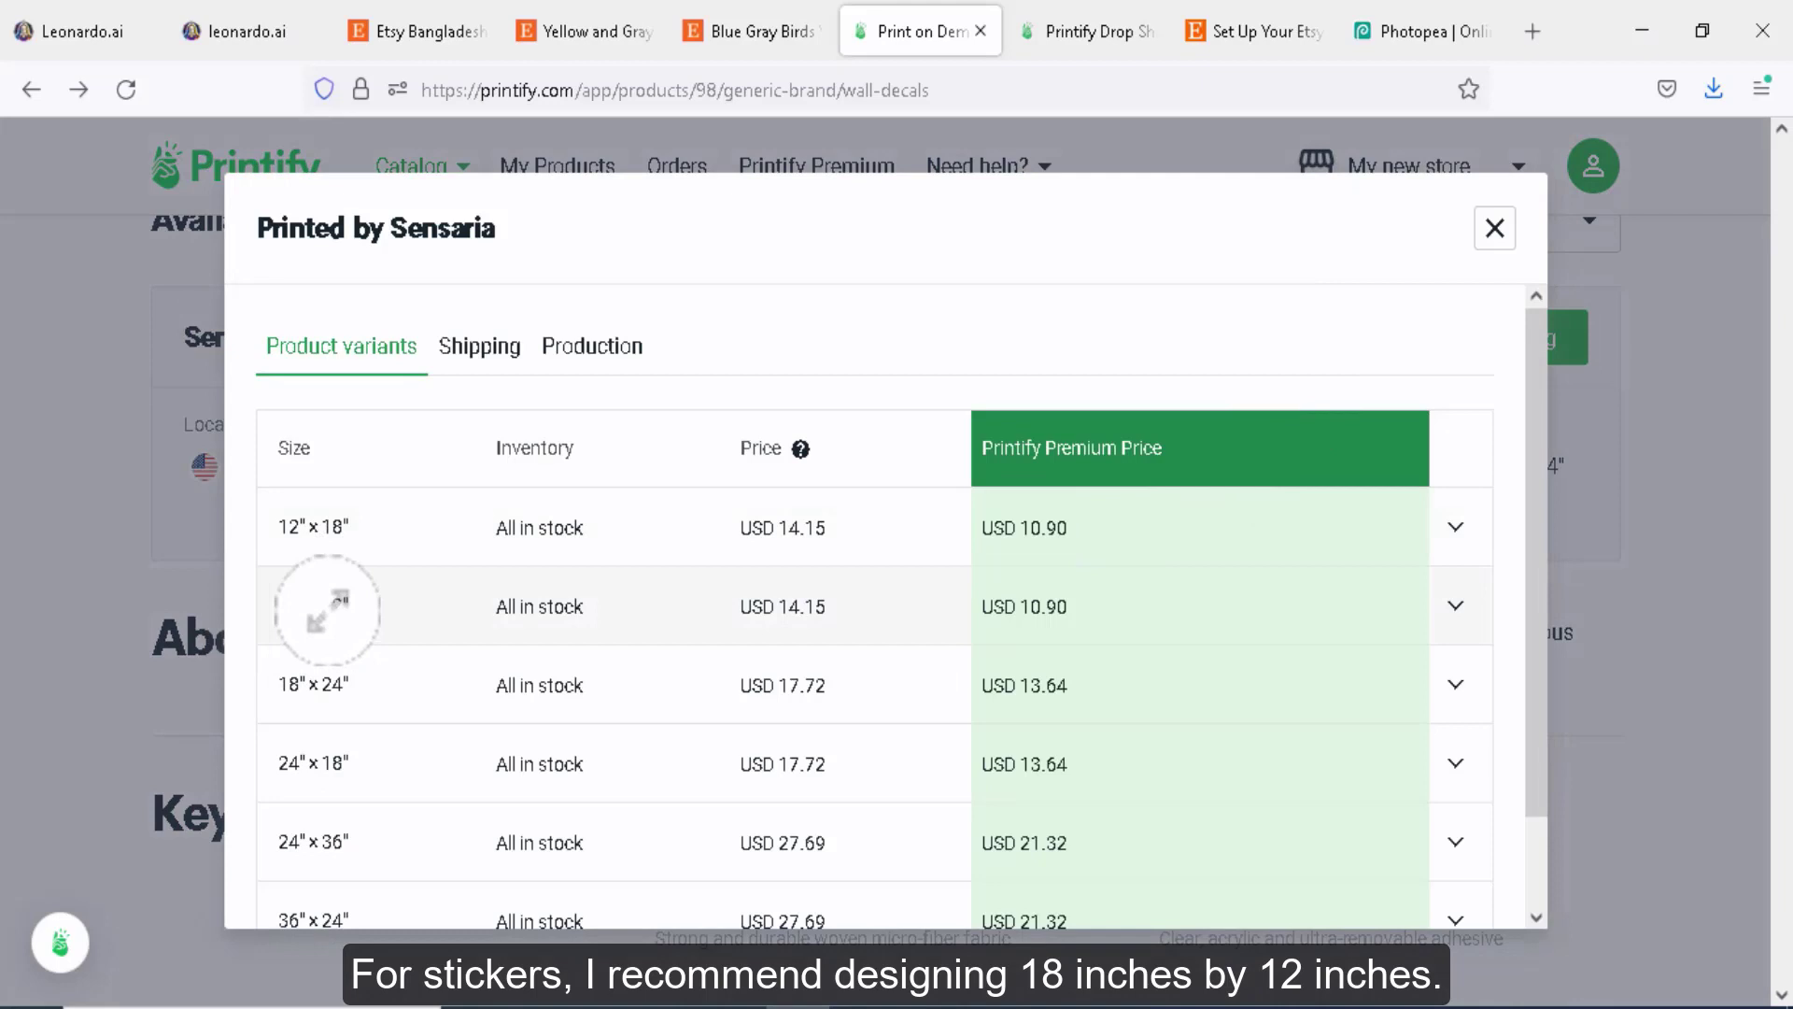
mouse_move(338, 710)
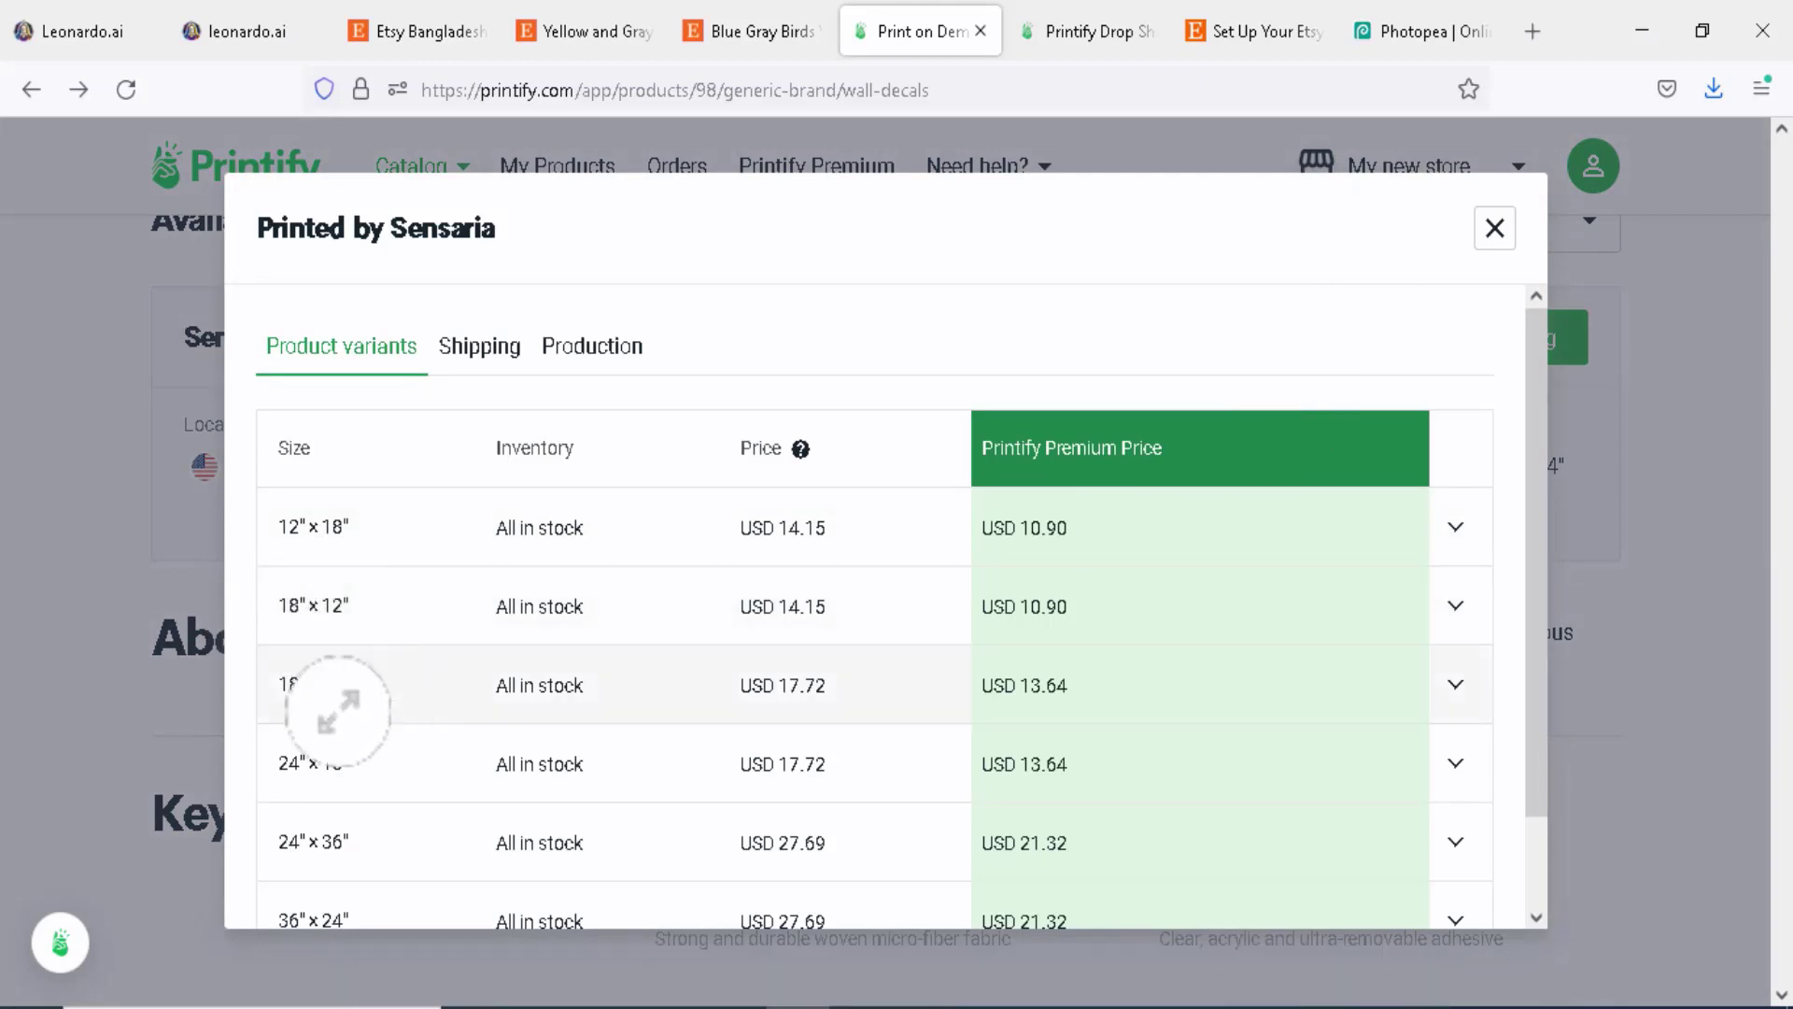
click(1420, 32)
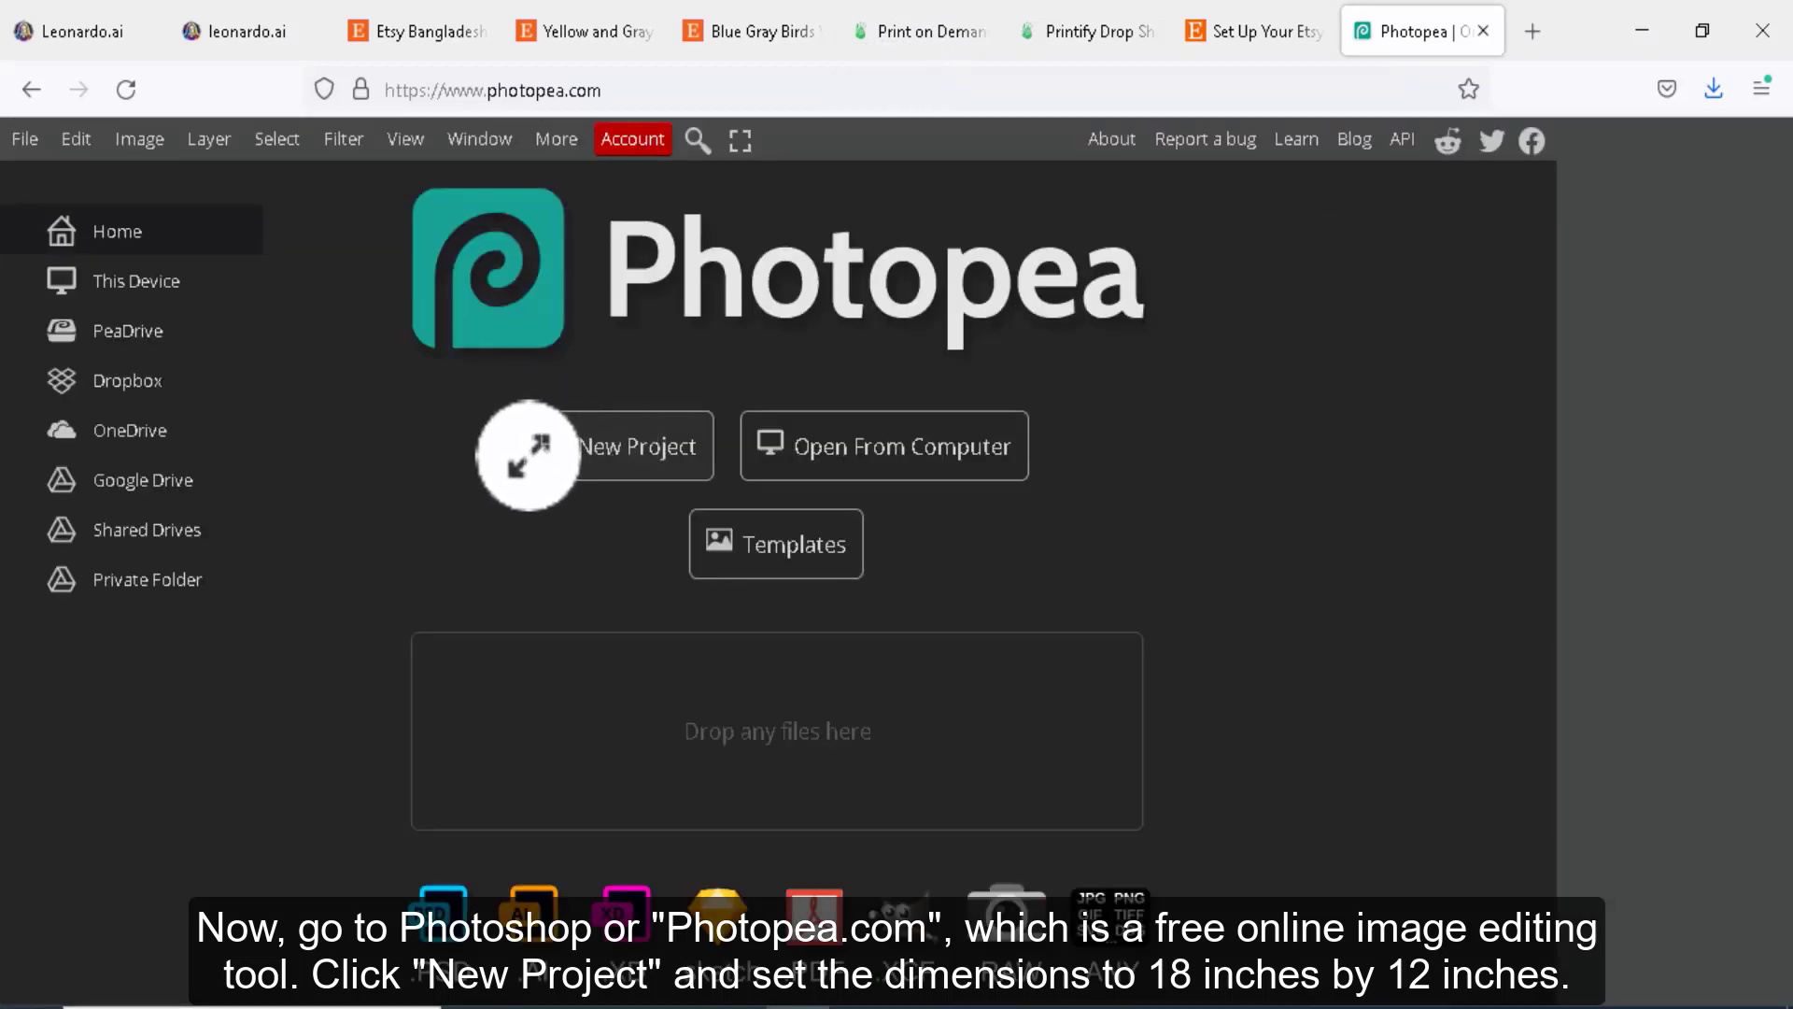
mouse_move(486, 447)
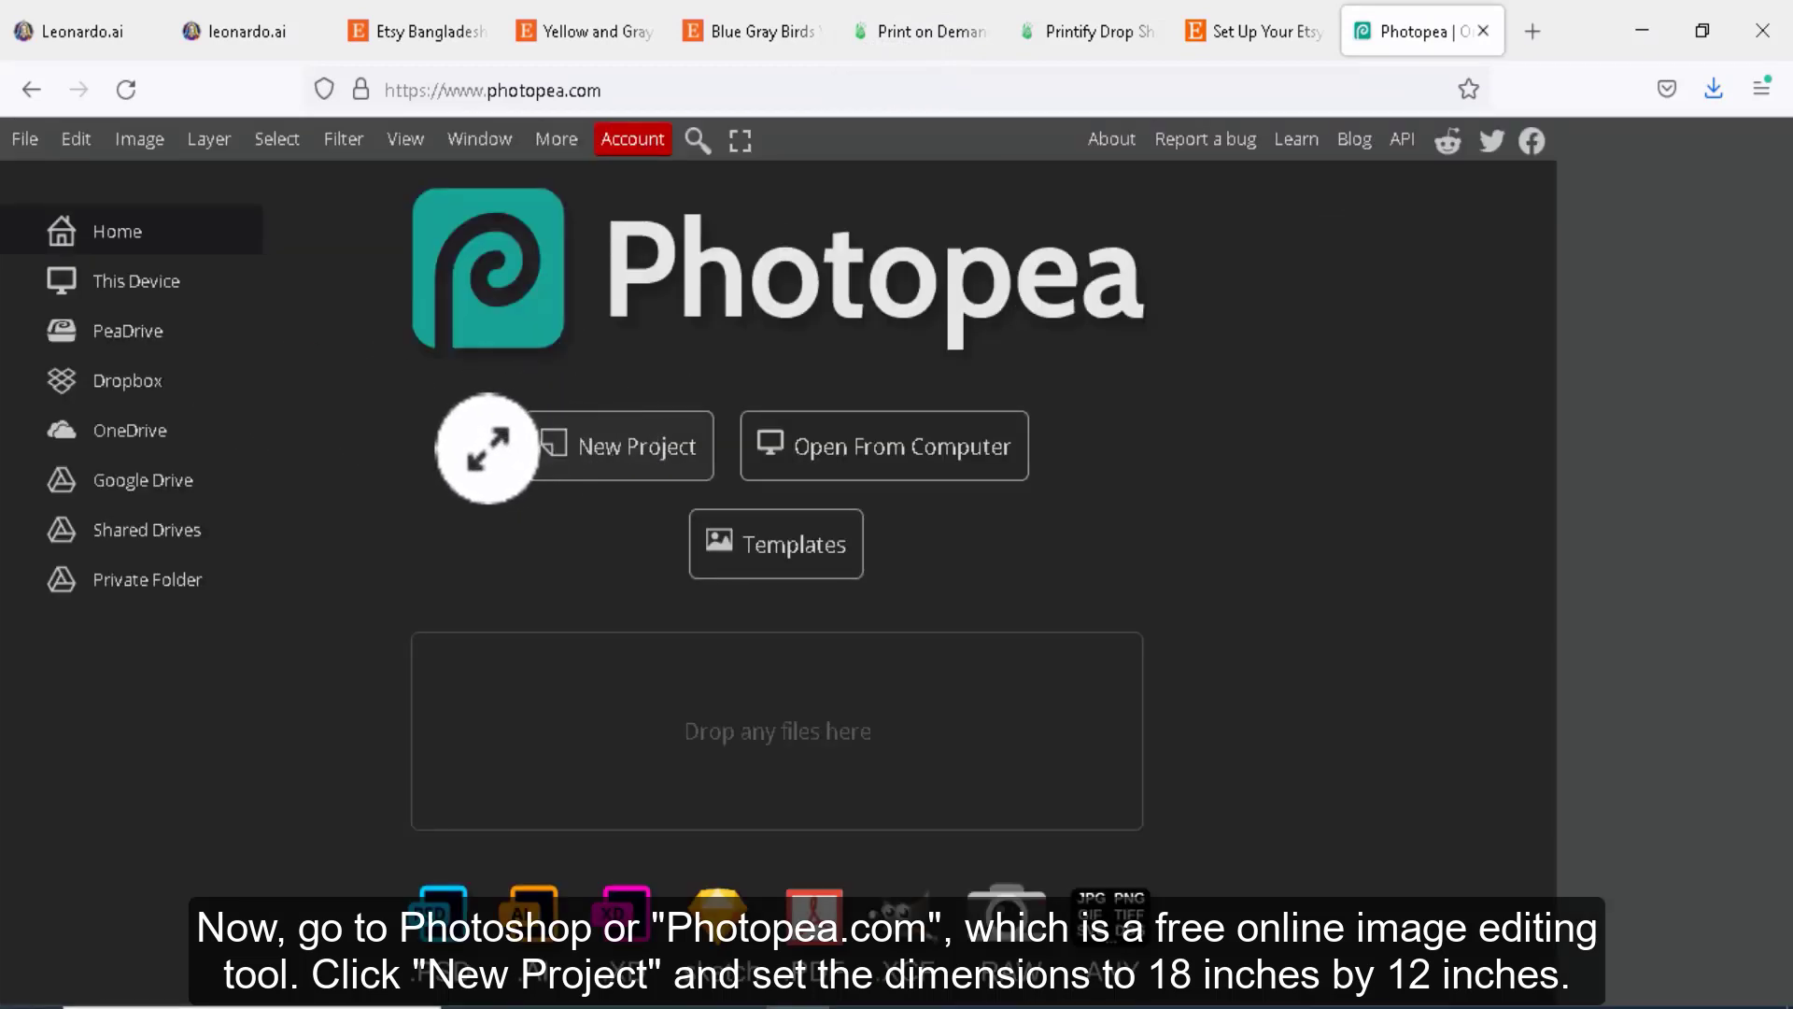
Create a new 18 by 12 inch project with a white background
click(620, 446)
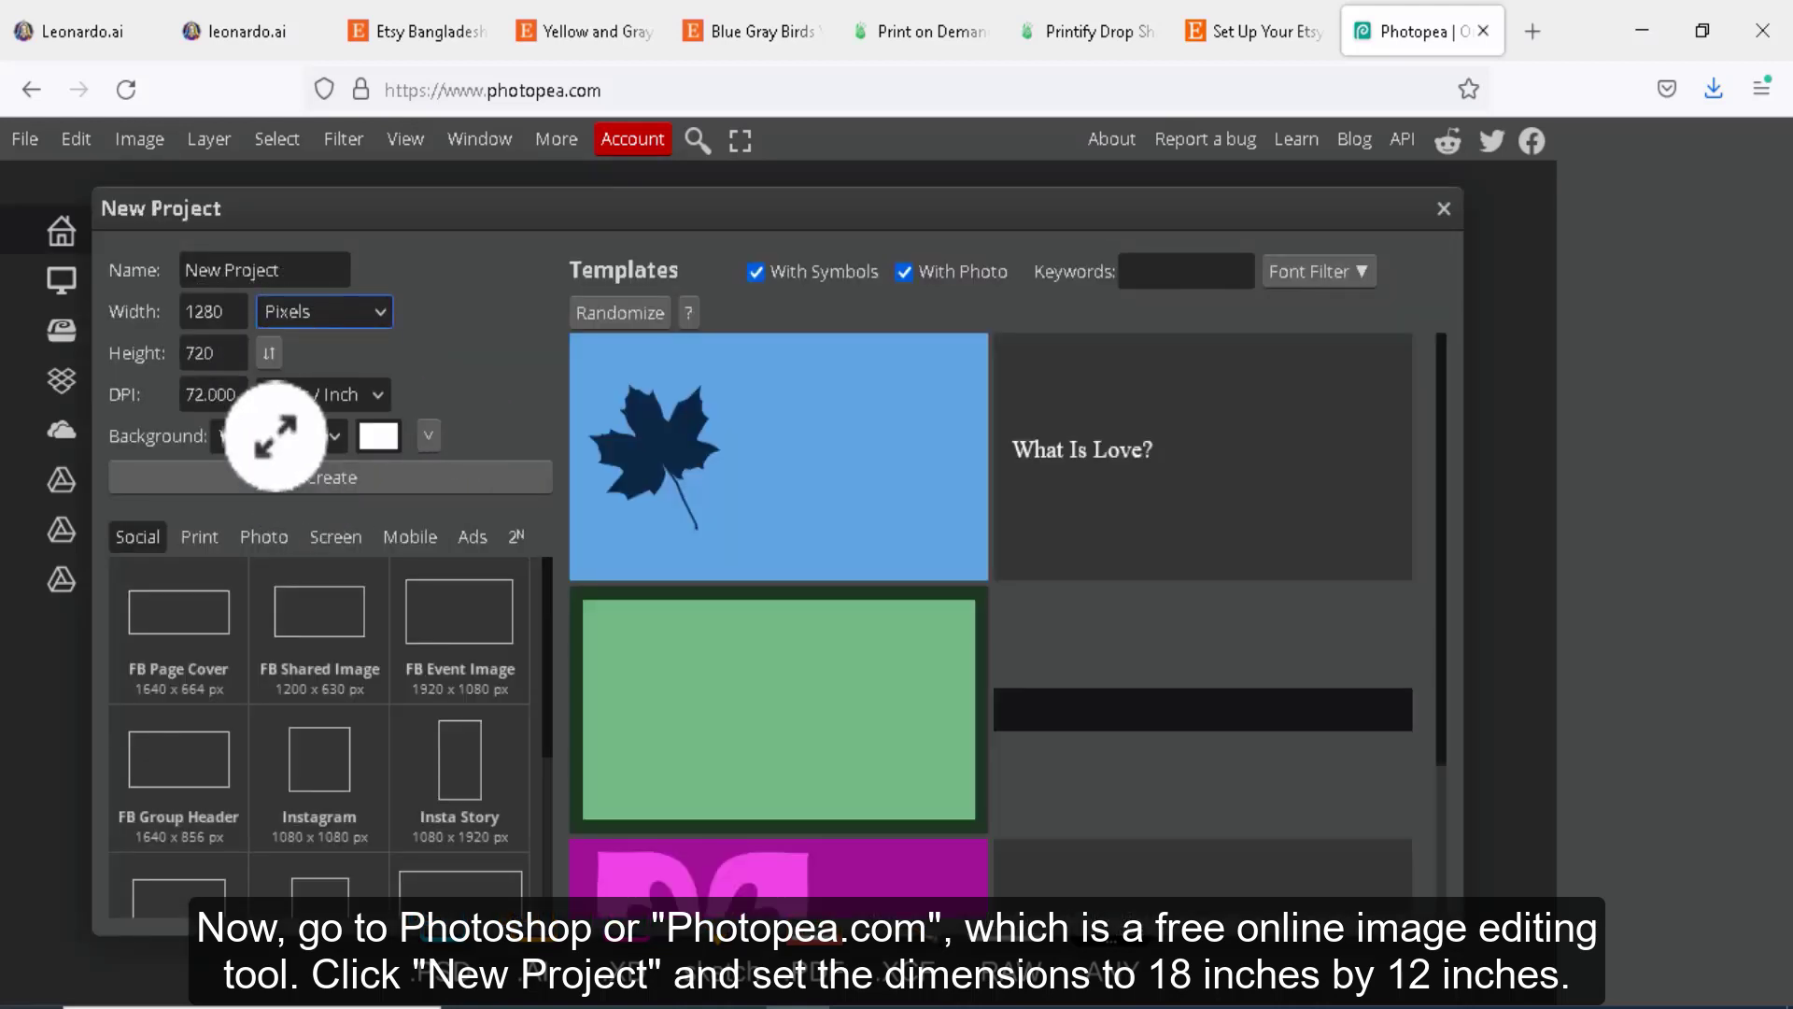
click(323, 312)
text(12)
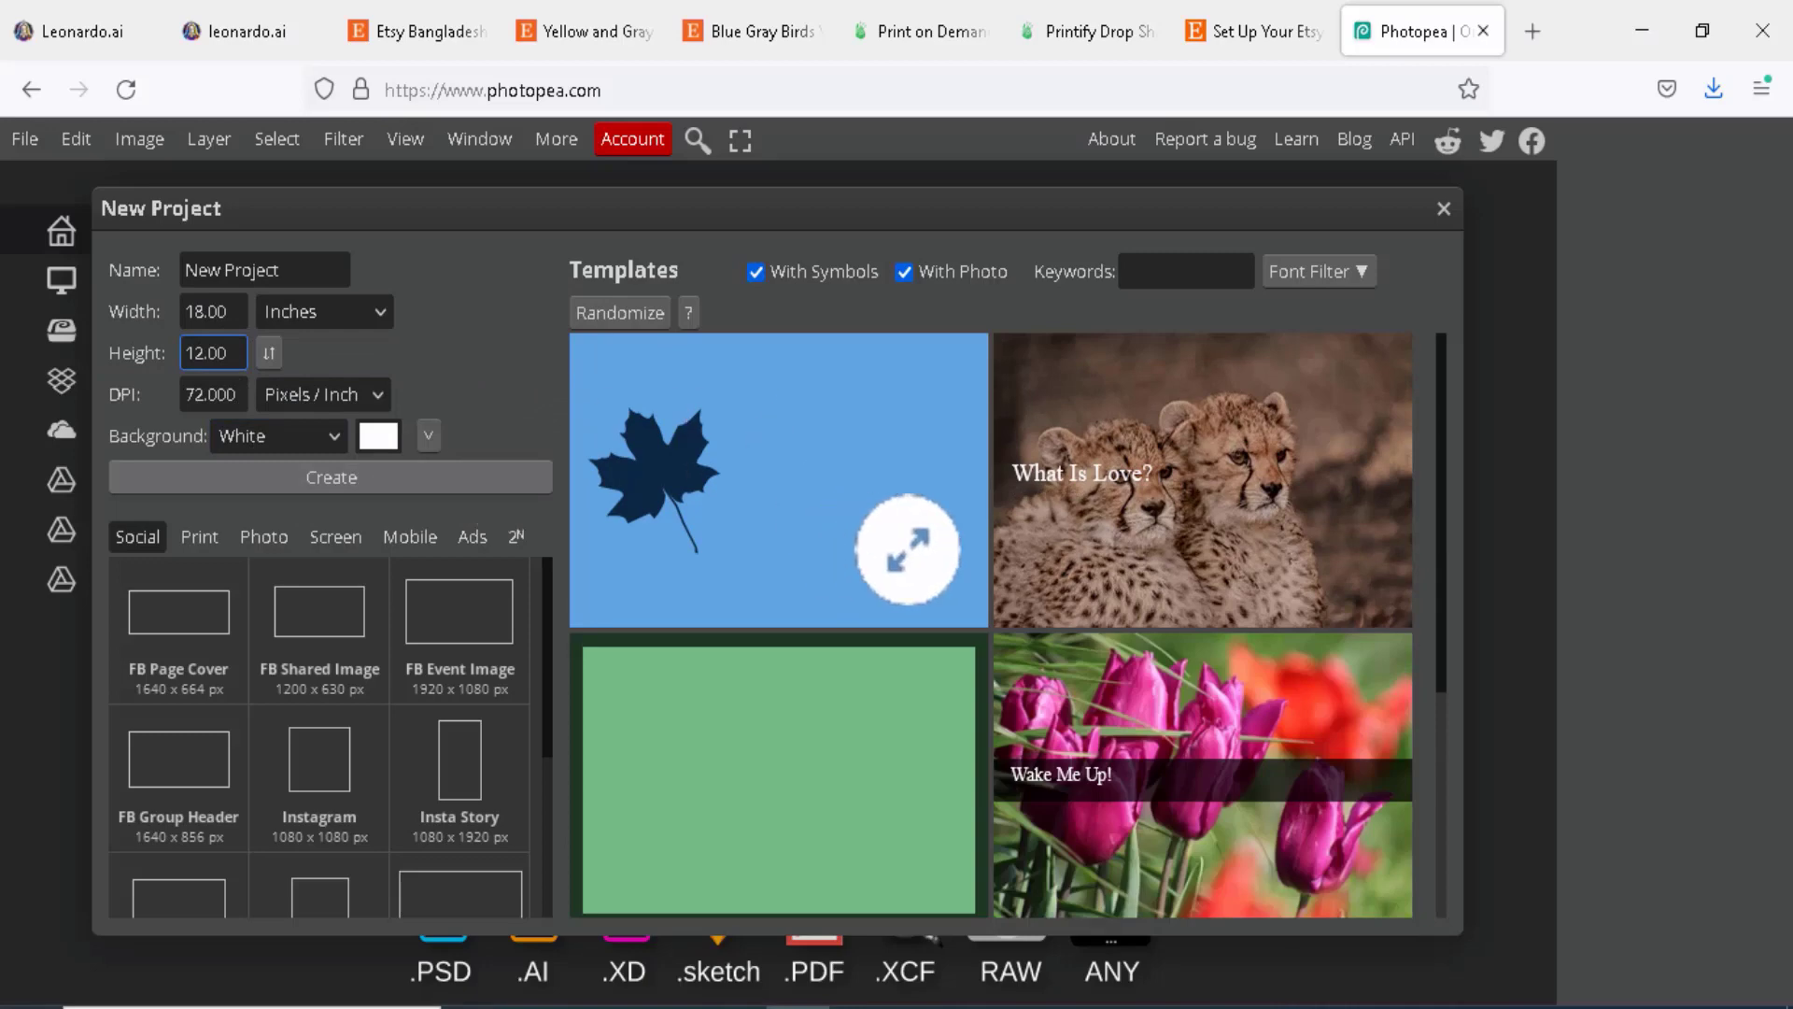
click(331, 476)
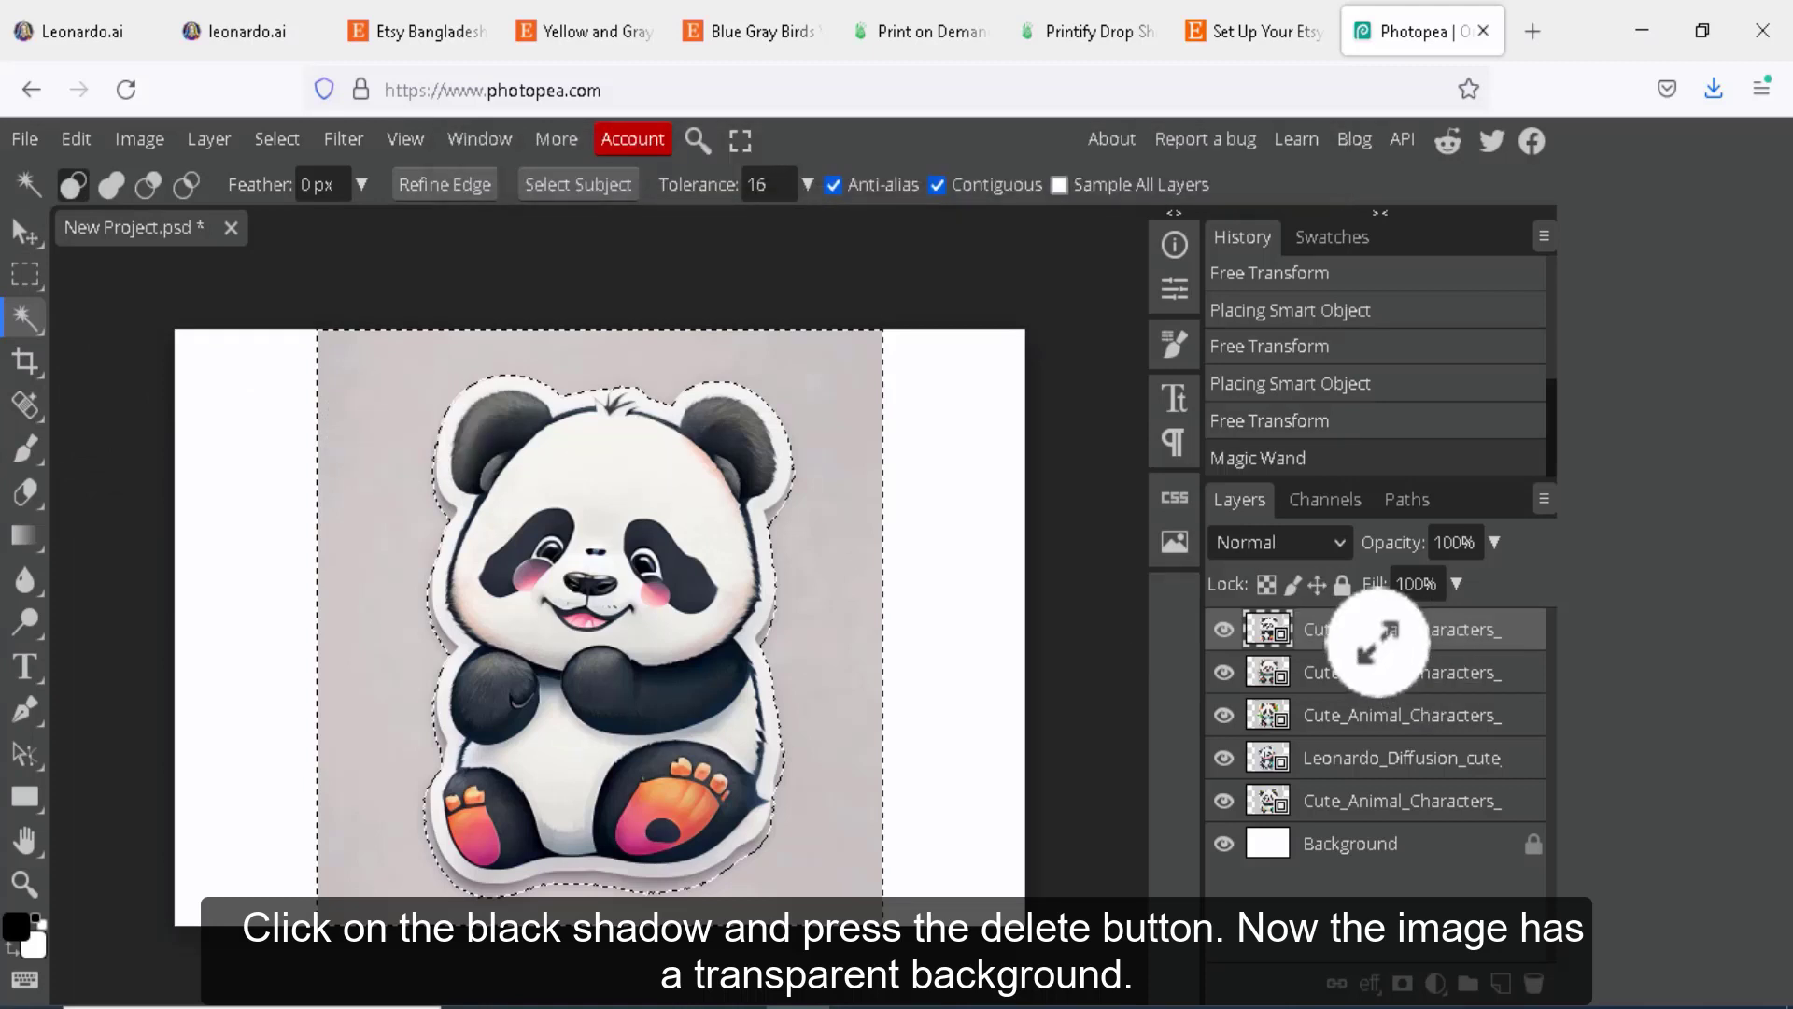
Rasterize the panda layer and select its grey background with the Magic Wand for deletion
right_click(1418, 629)
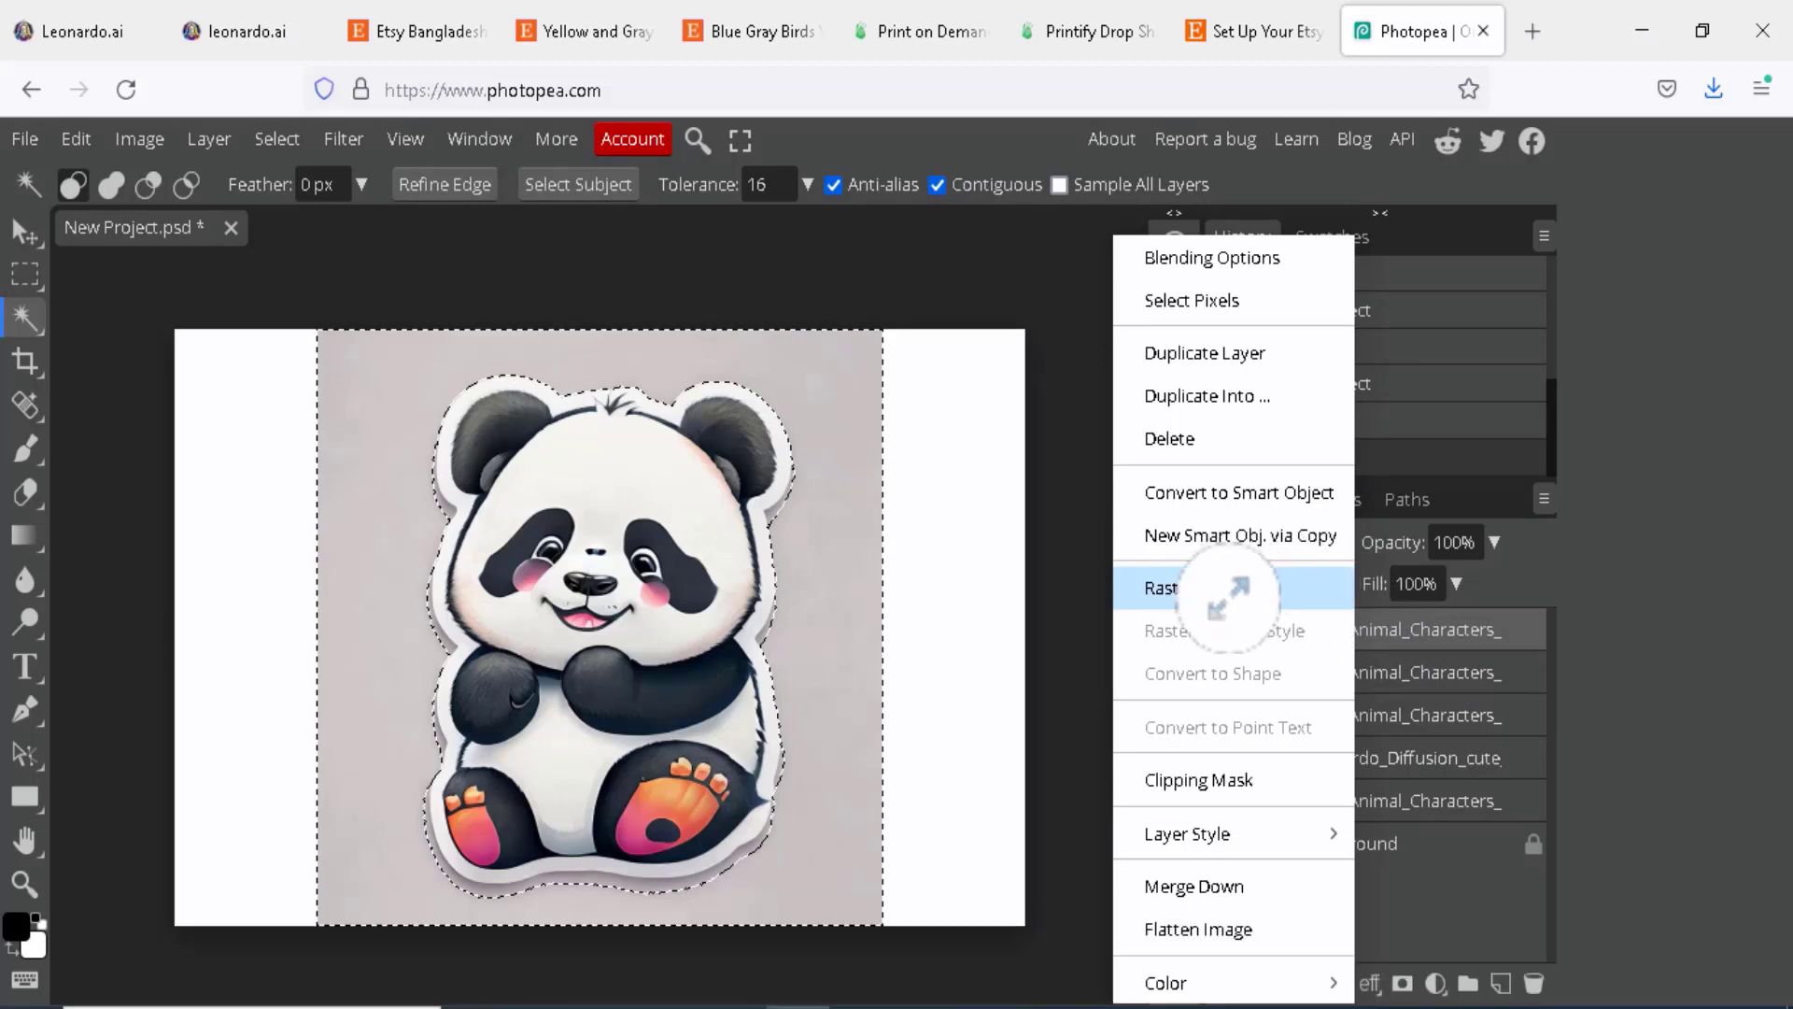
click(1164, 588)
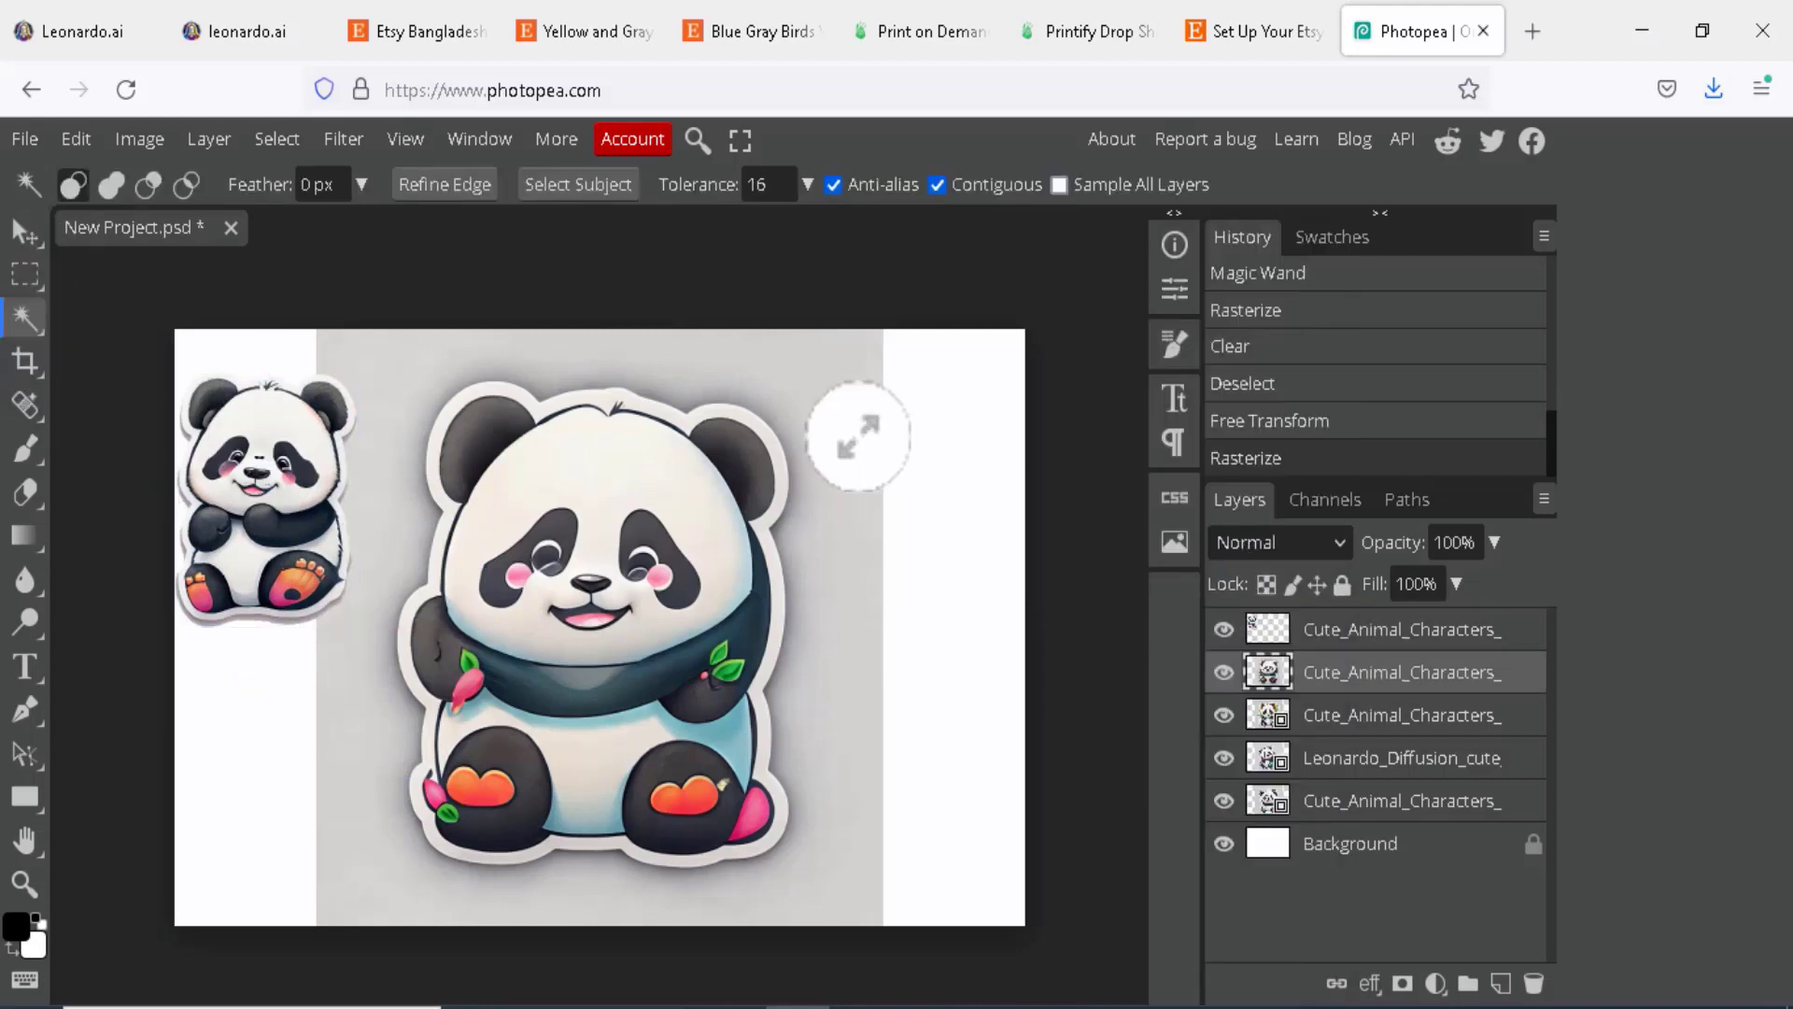
click(594, 502)
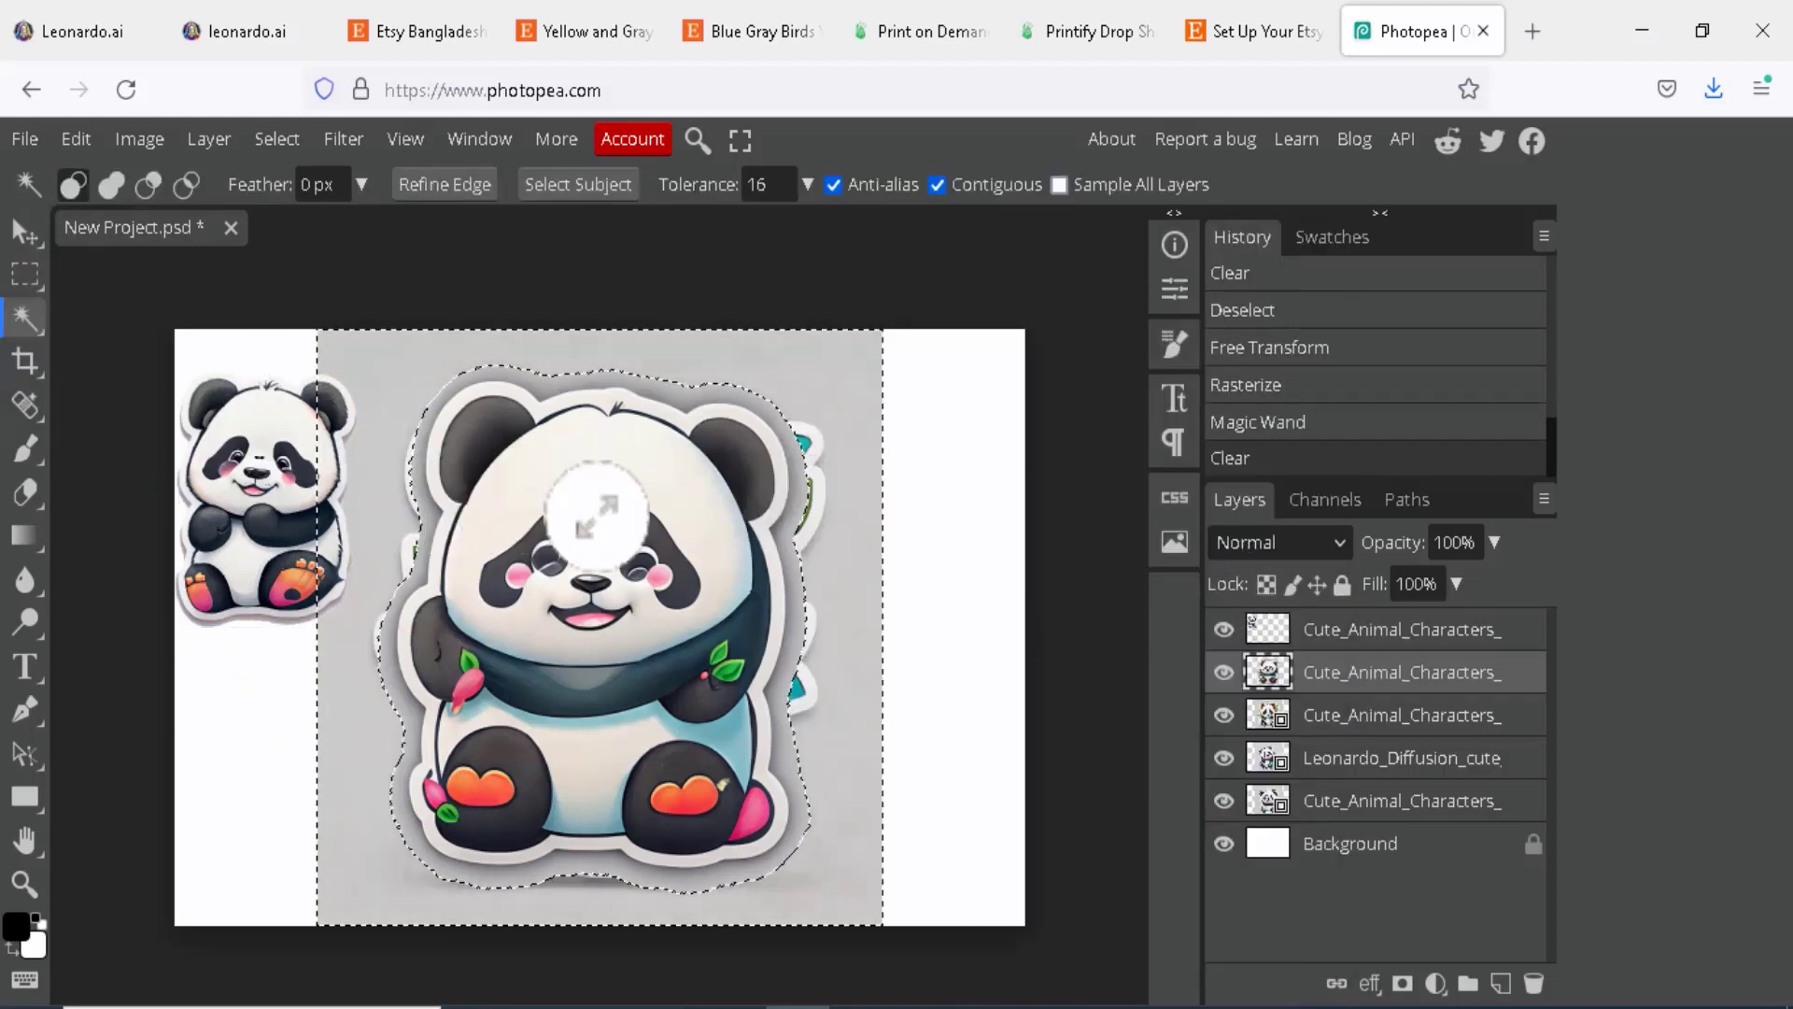
click(1268, 347)
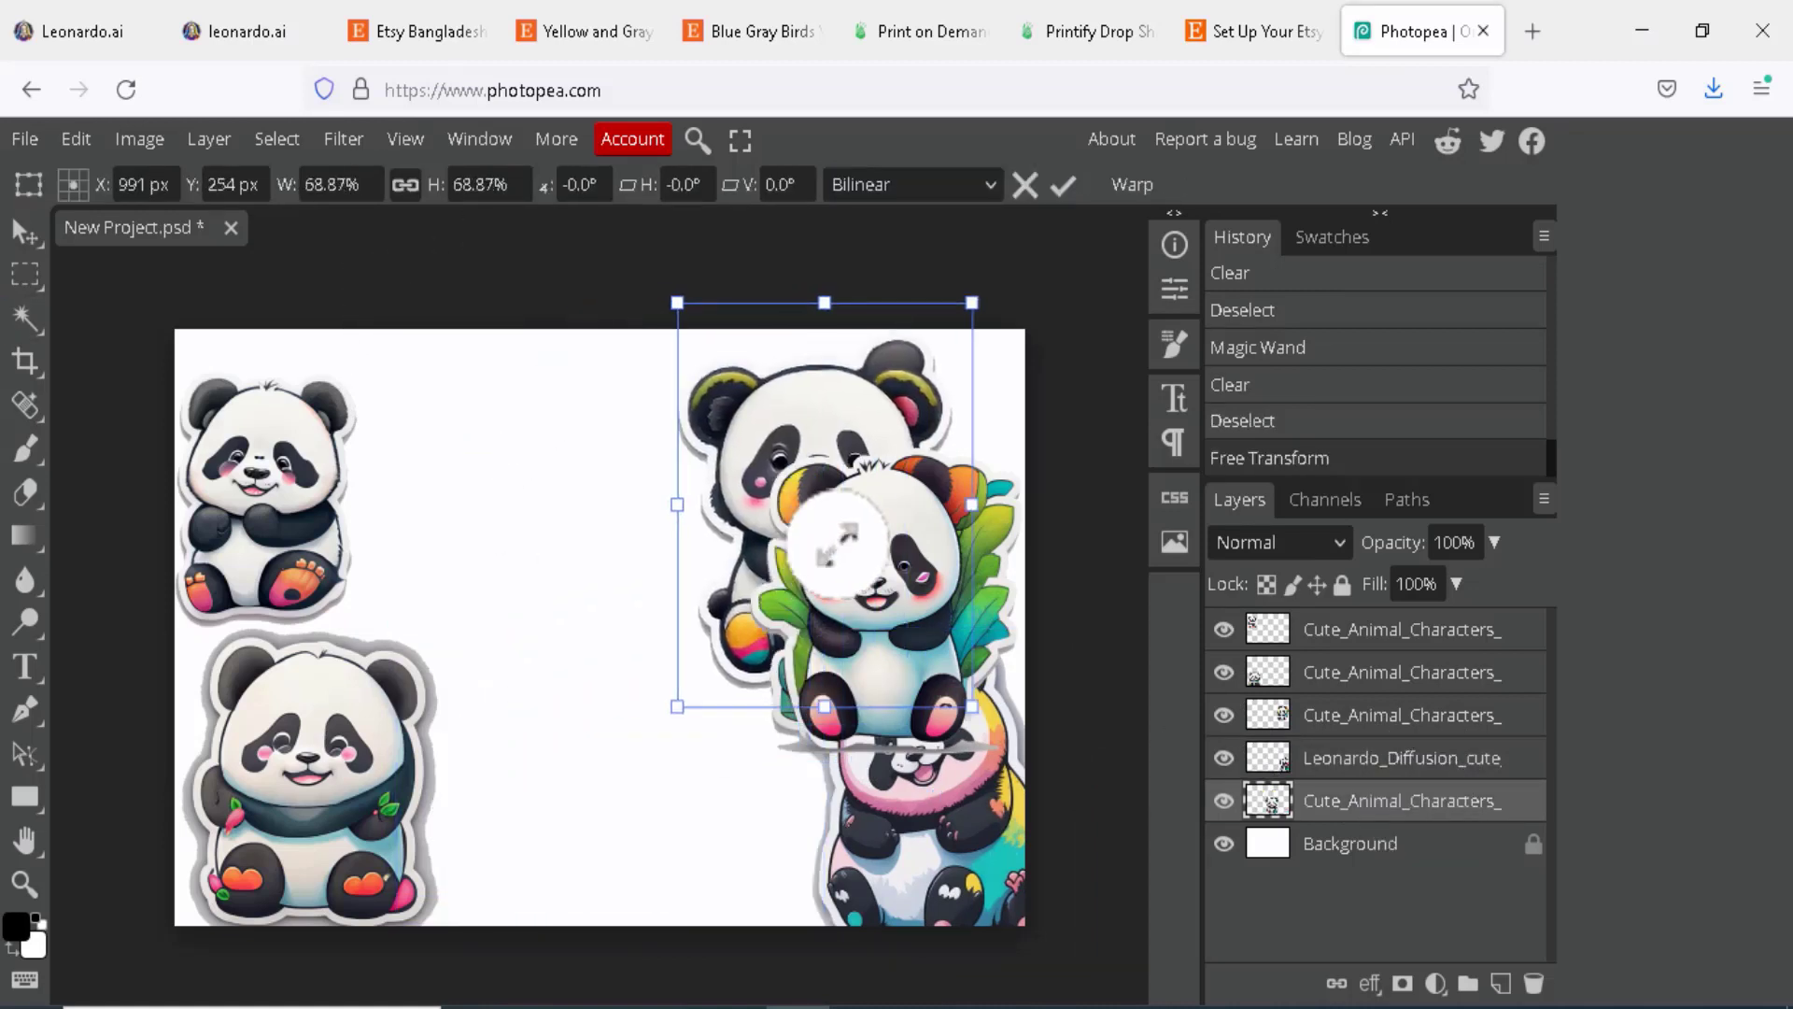
Confirm the resized panda, clear the leftover grey strip and finish arranging the five stickers
click(1061, 185)
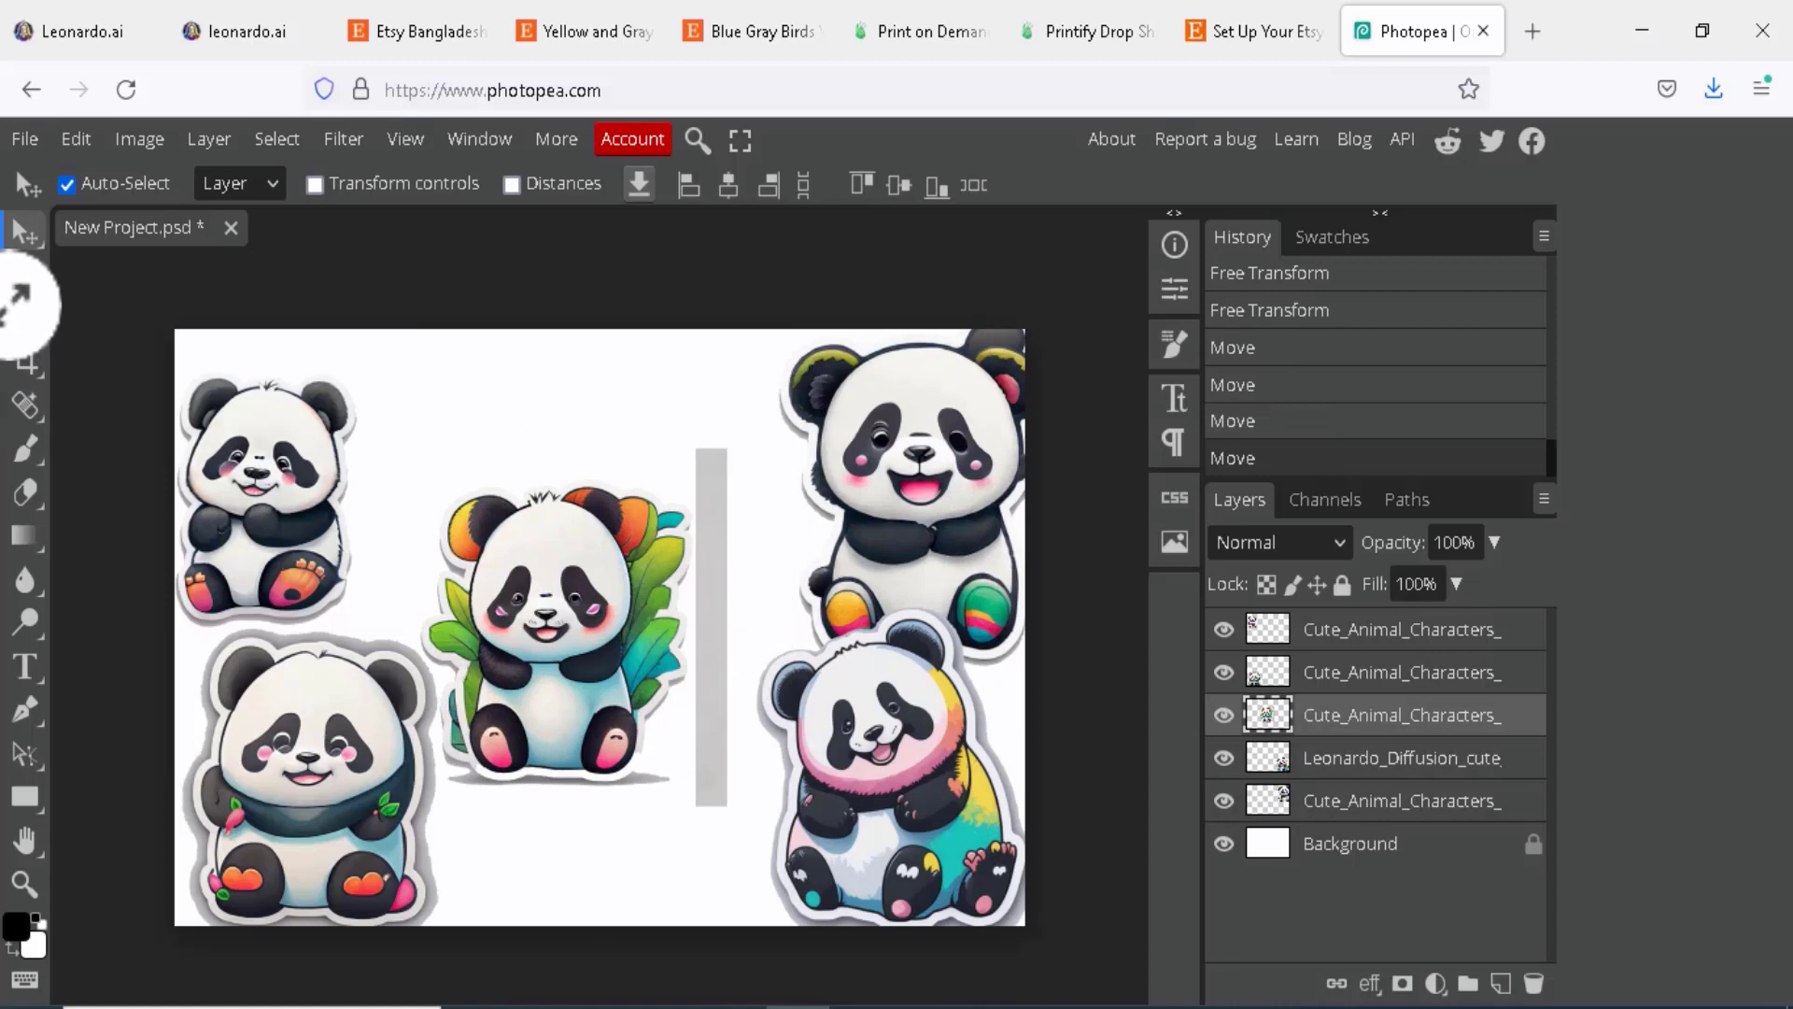
click(24, 318)
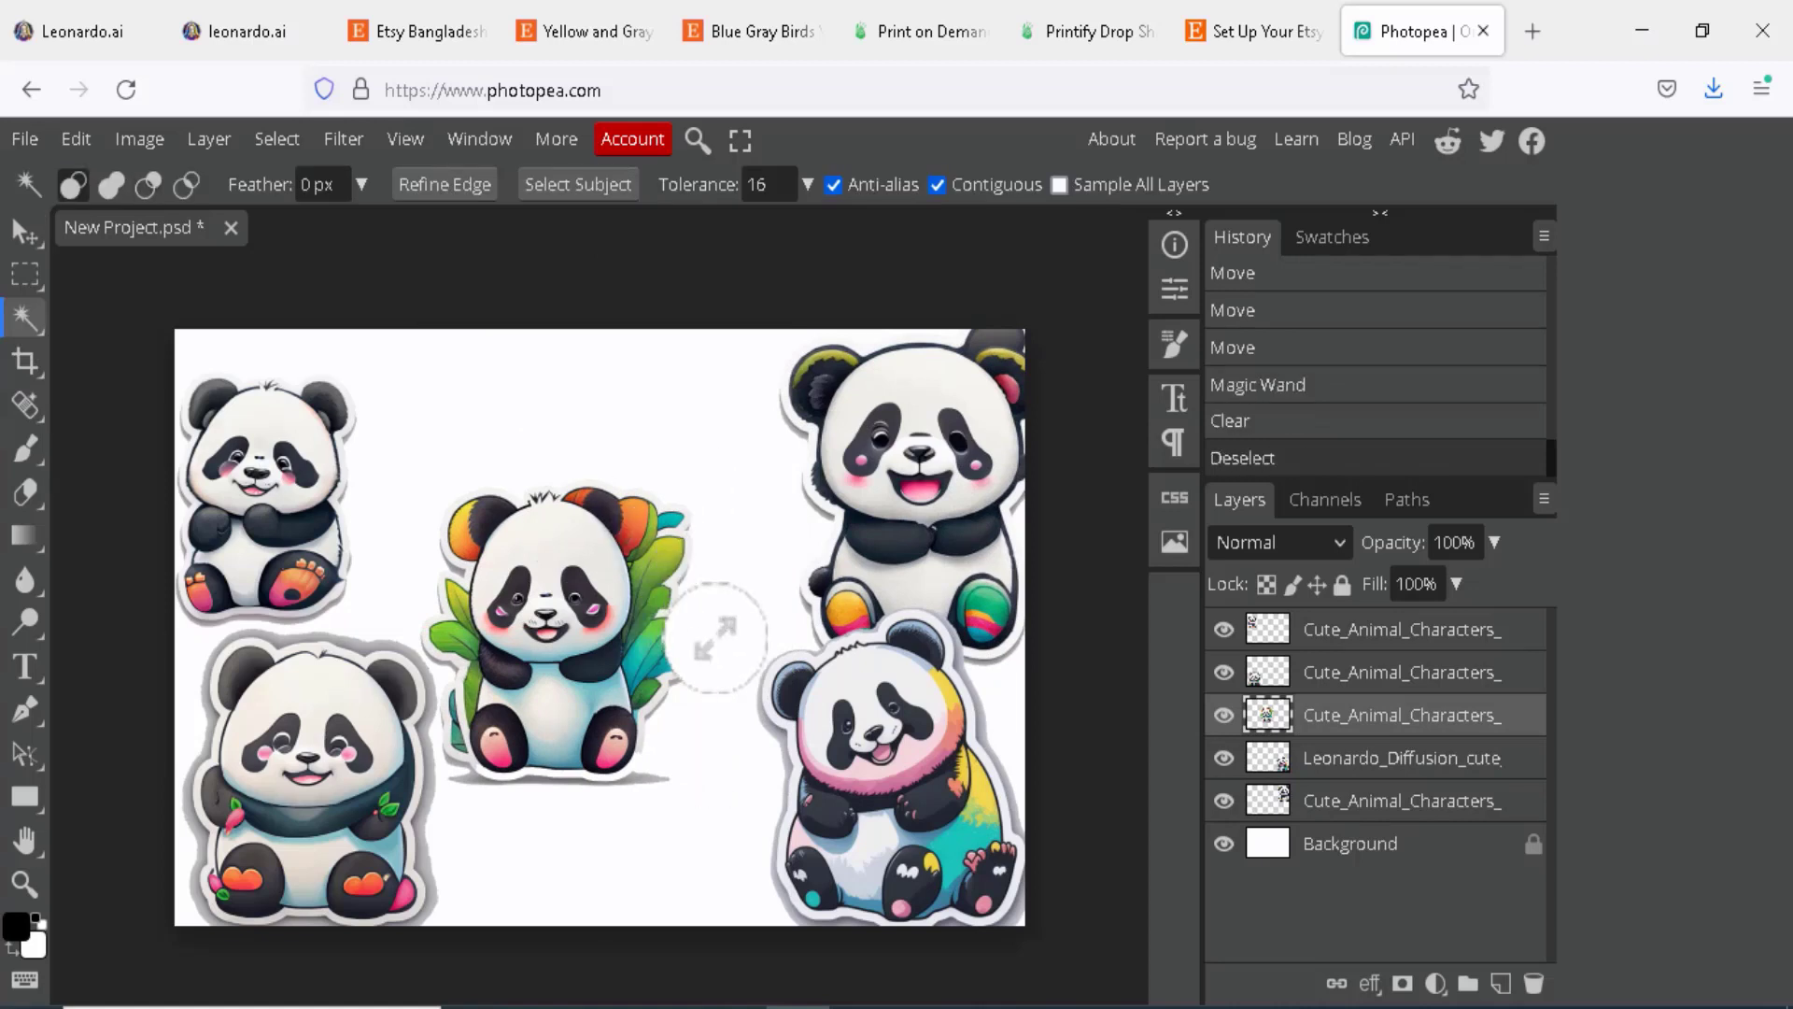
click(21, 231)
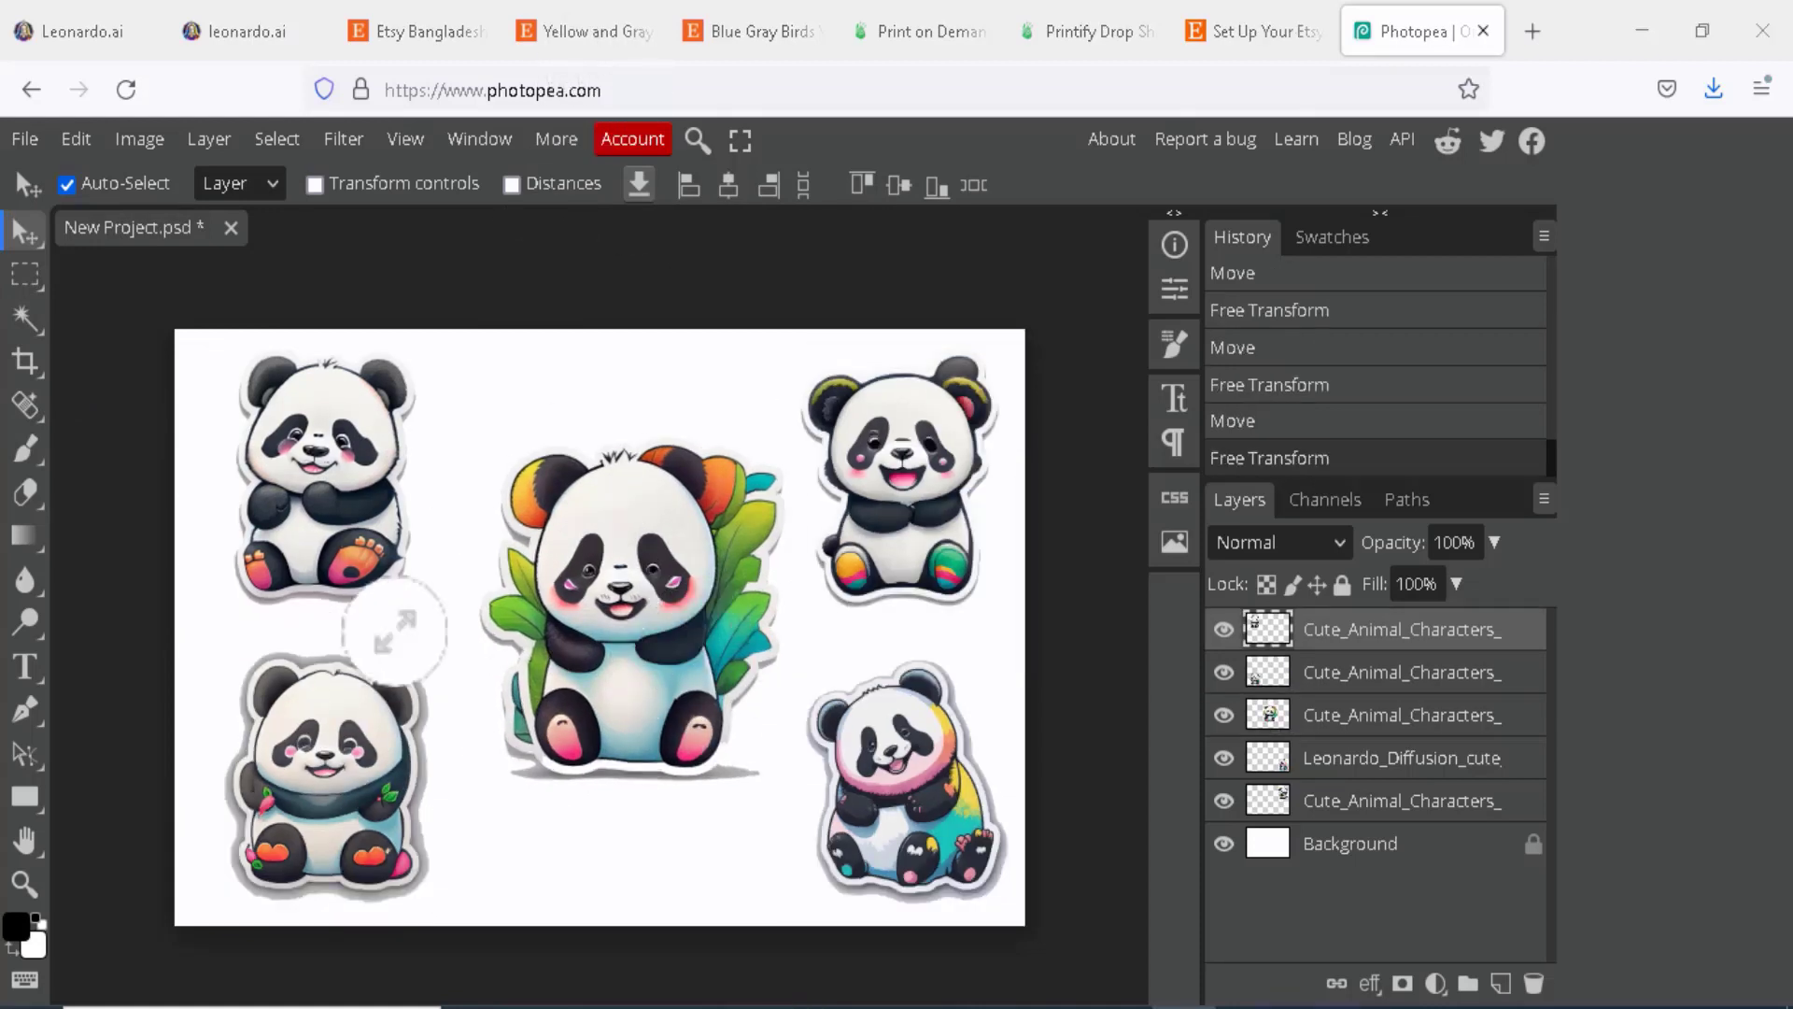
click(22, 138)
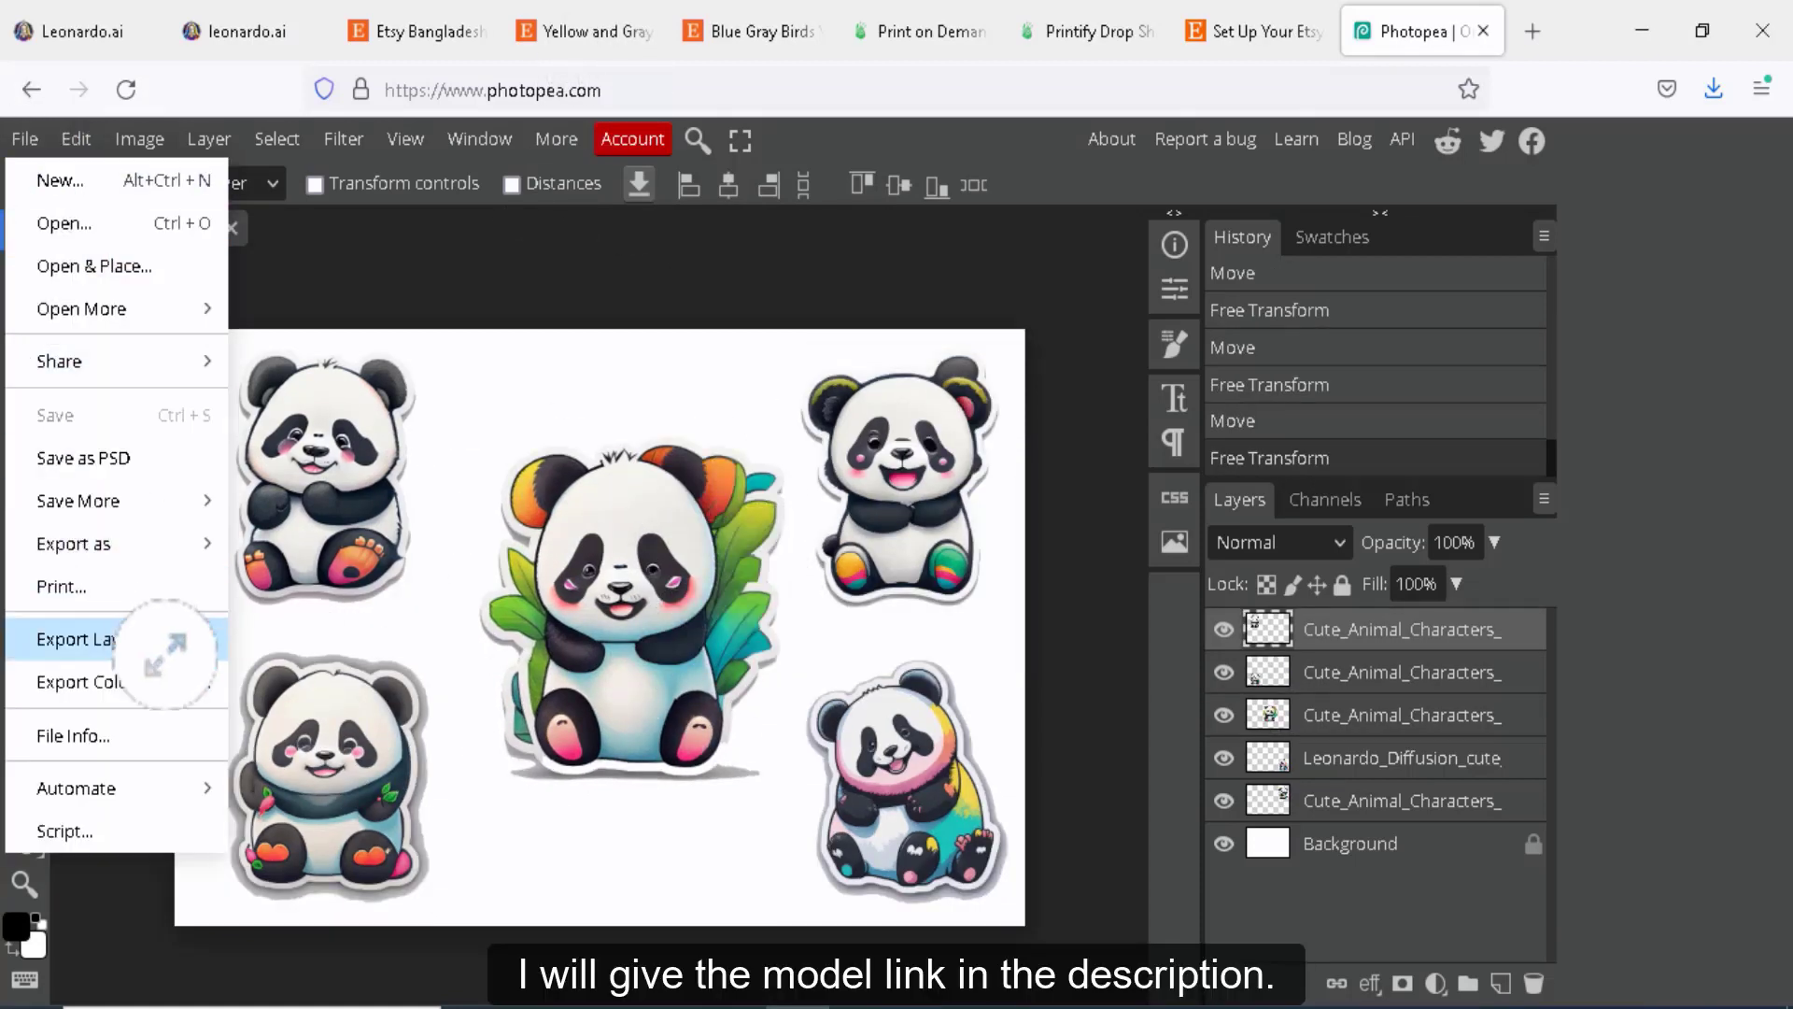
Export the sticker sheet as a PNG and return to Printify
click(73, 544)
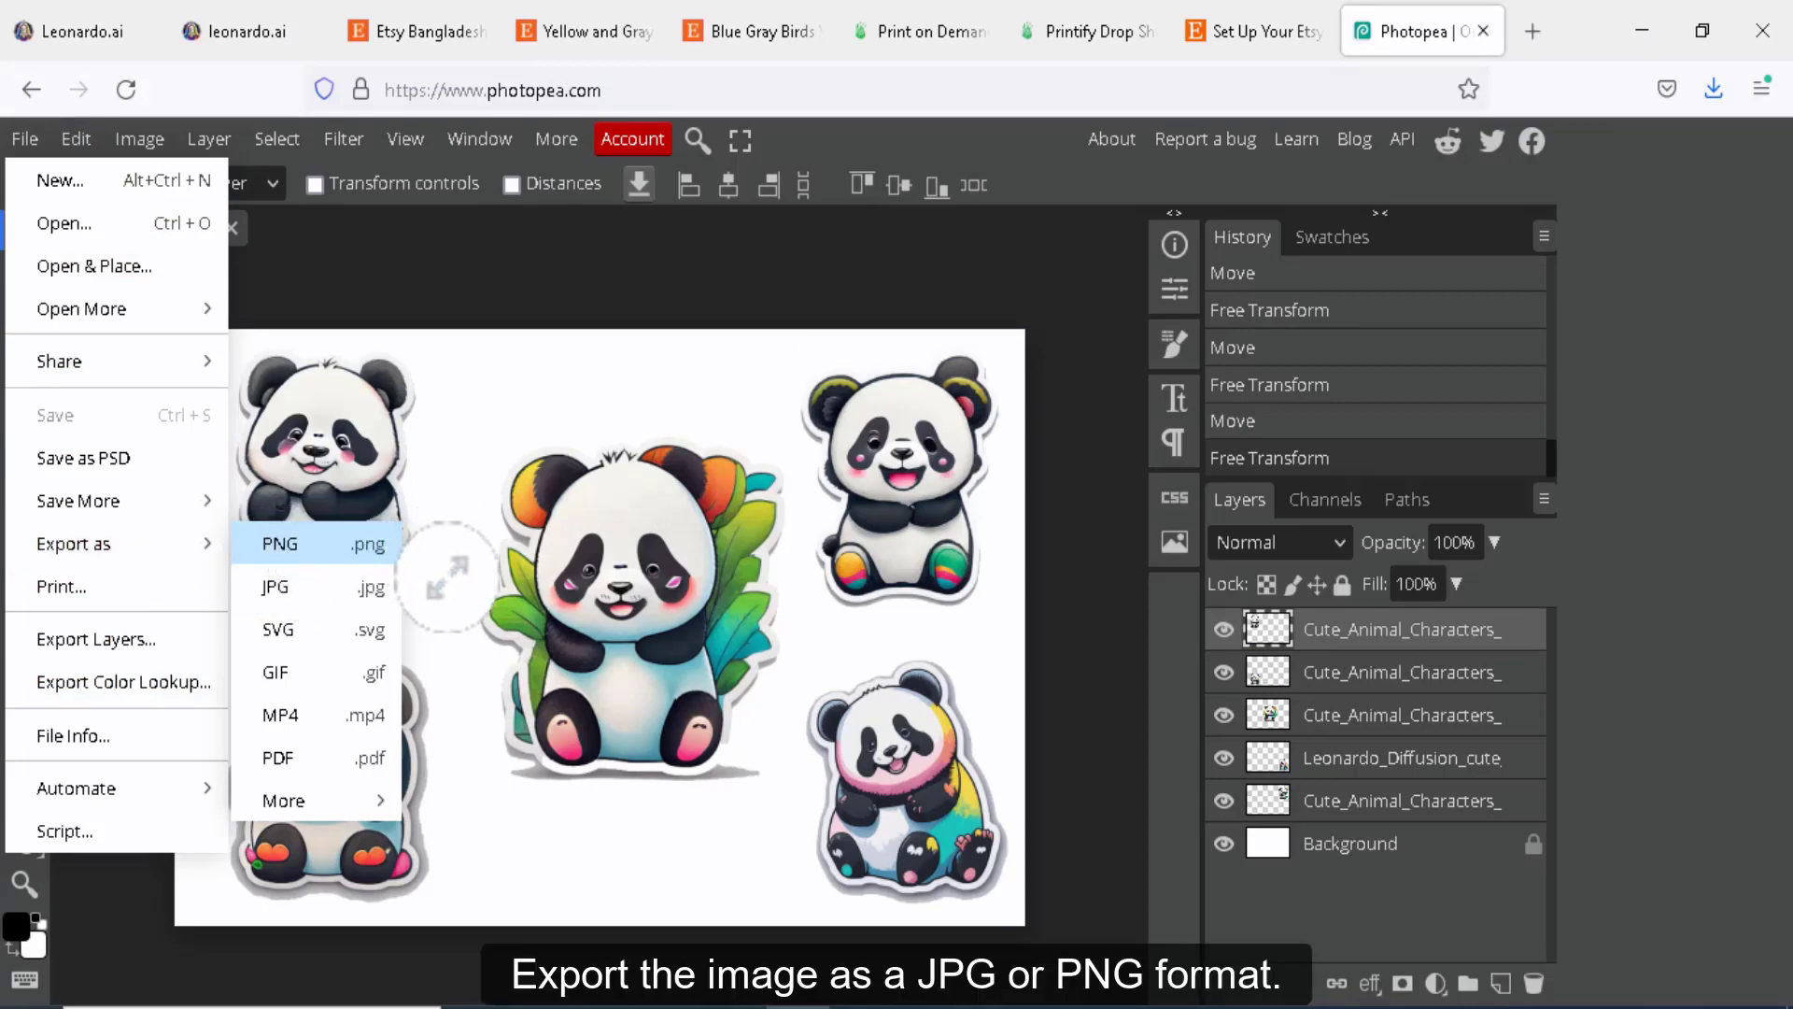
click(278, 543)
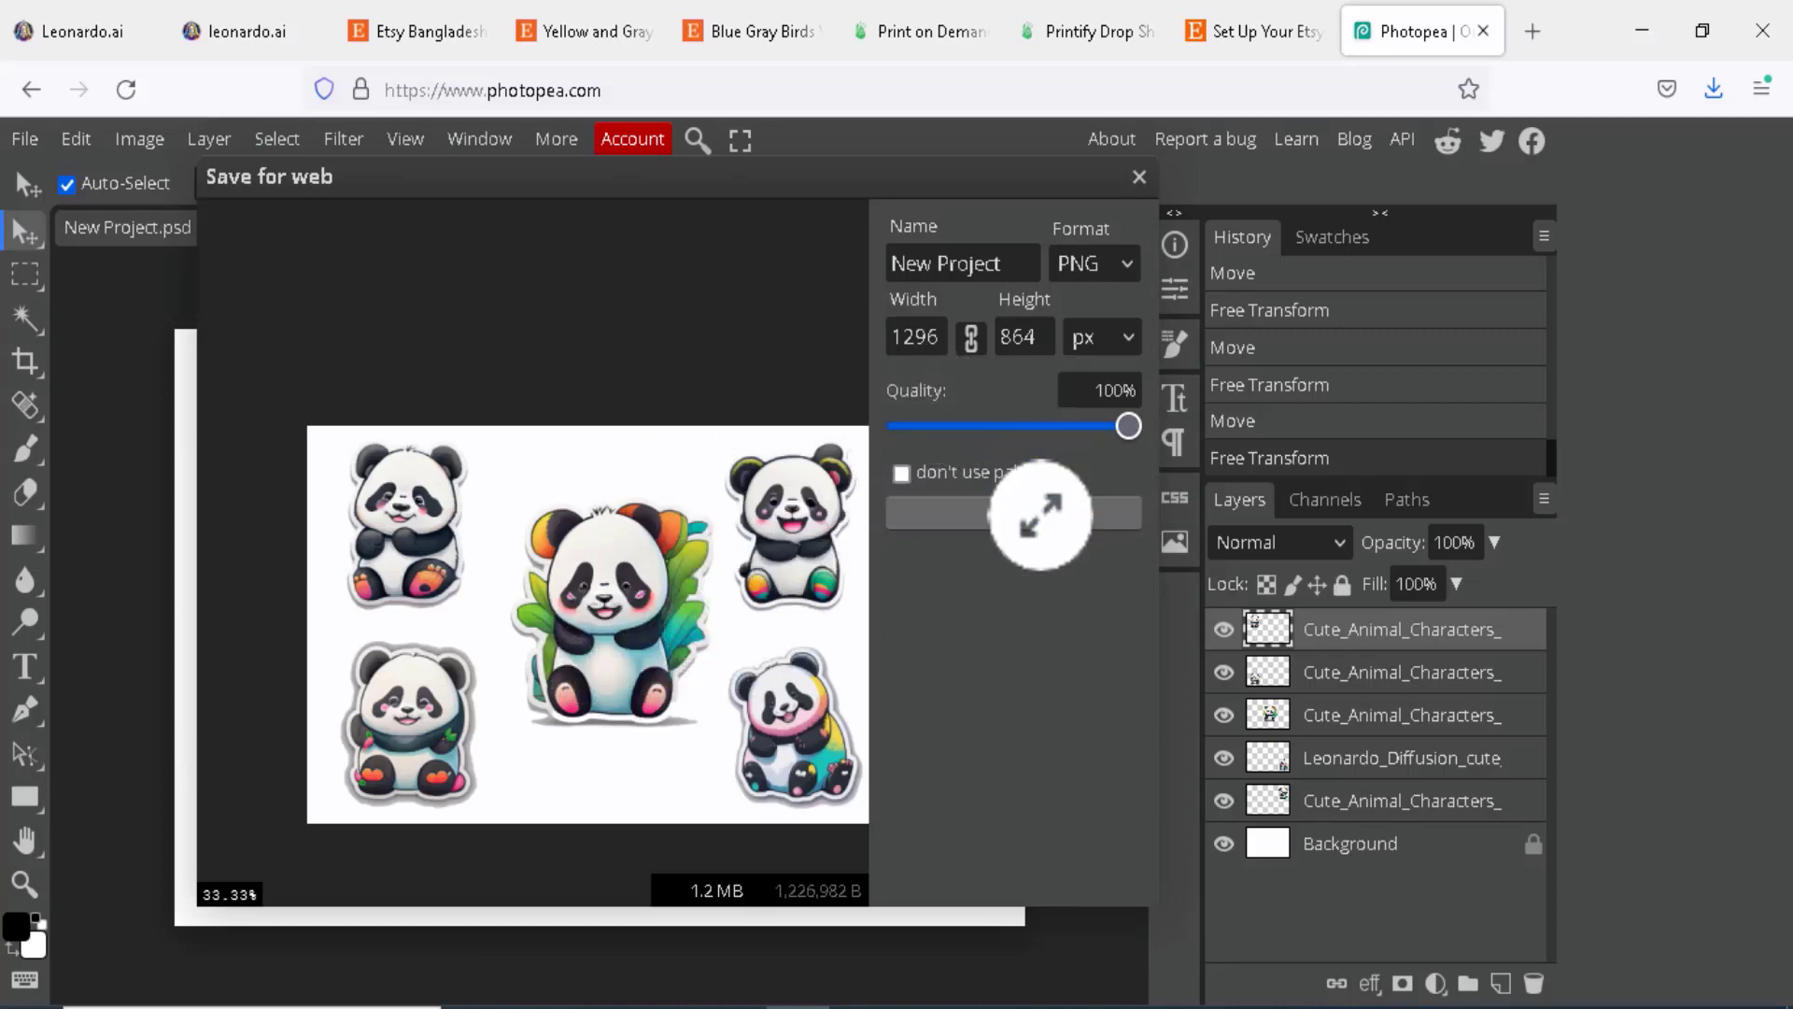
click(904, 32)
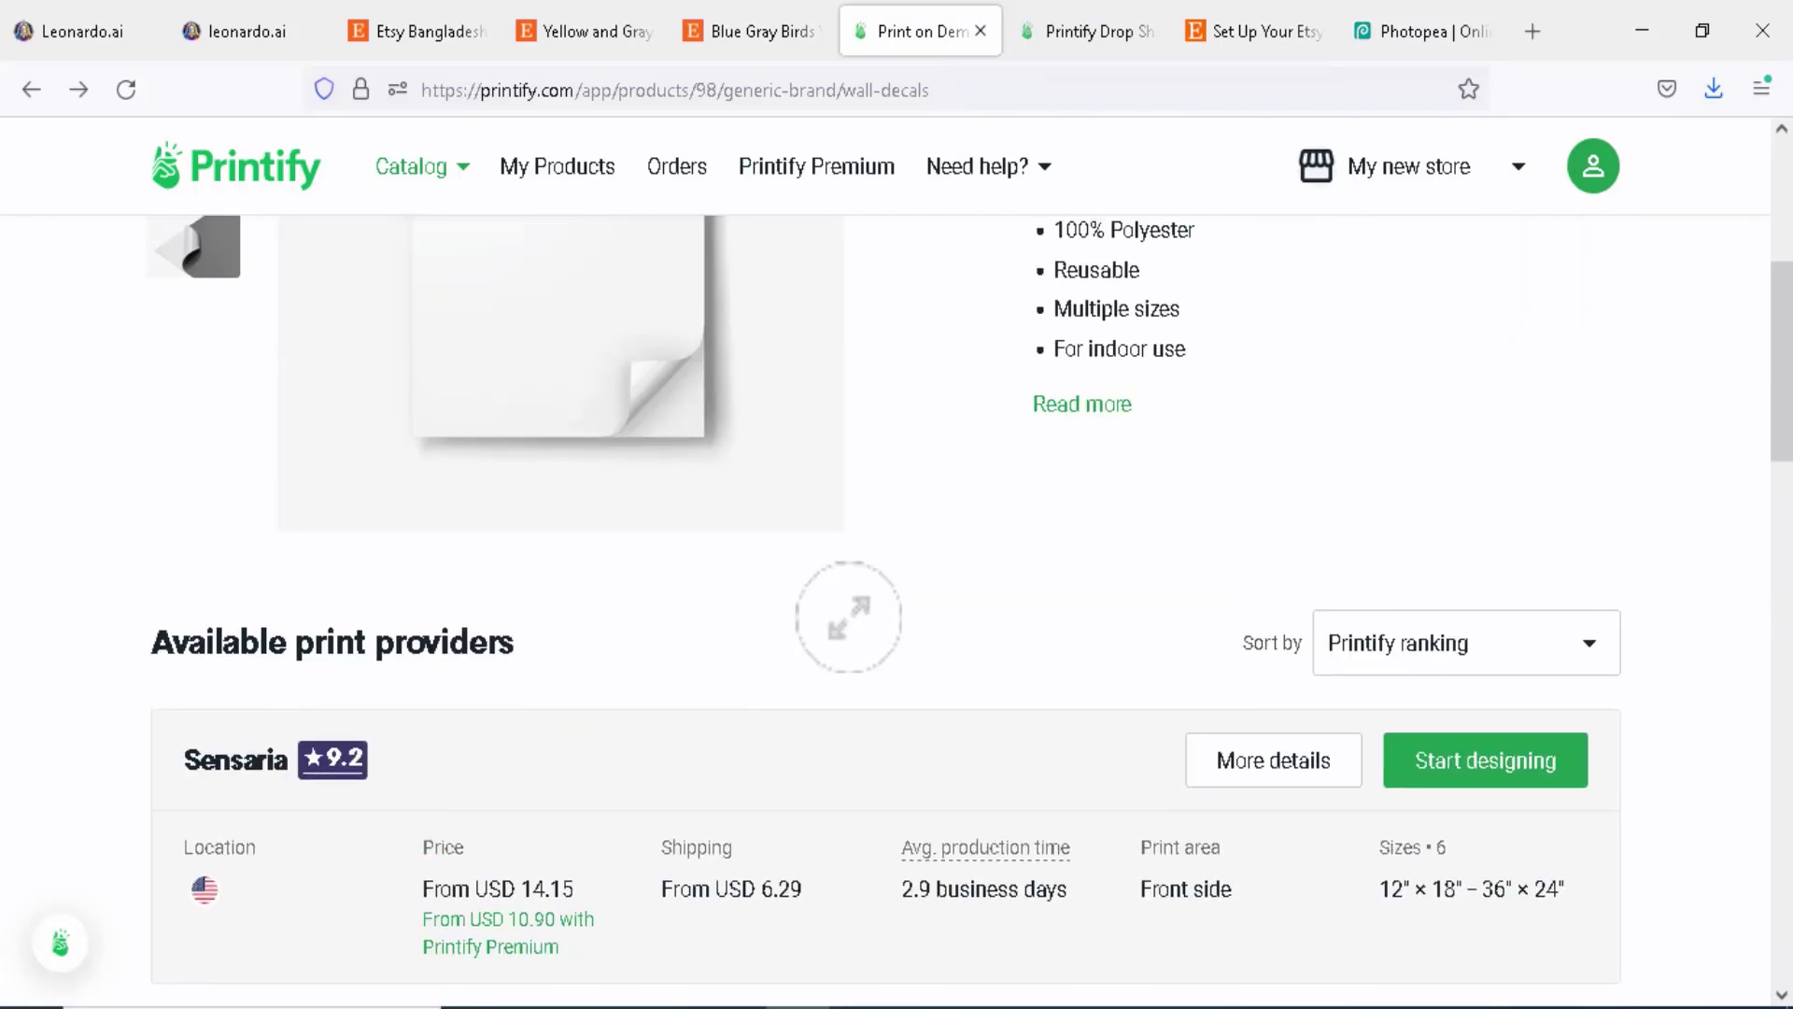
Start a Sensaria wall decal, upload New Project.png and keep only the 18″ × 12″ size
click(1483, 760)
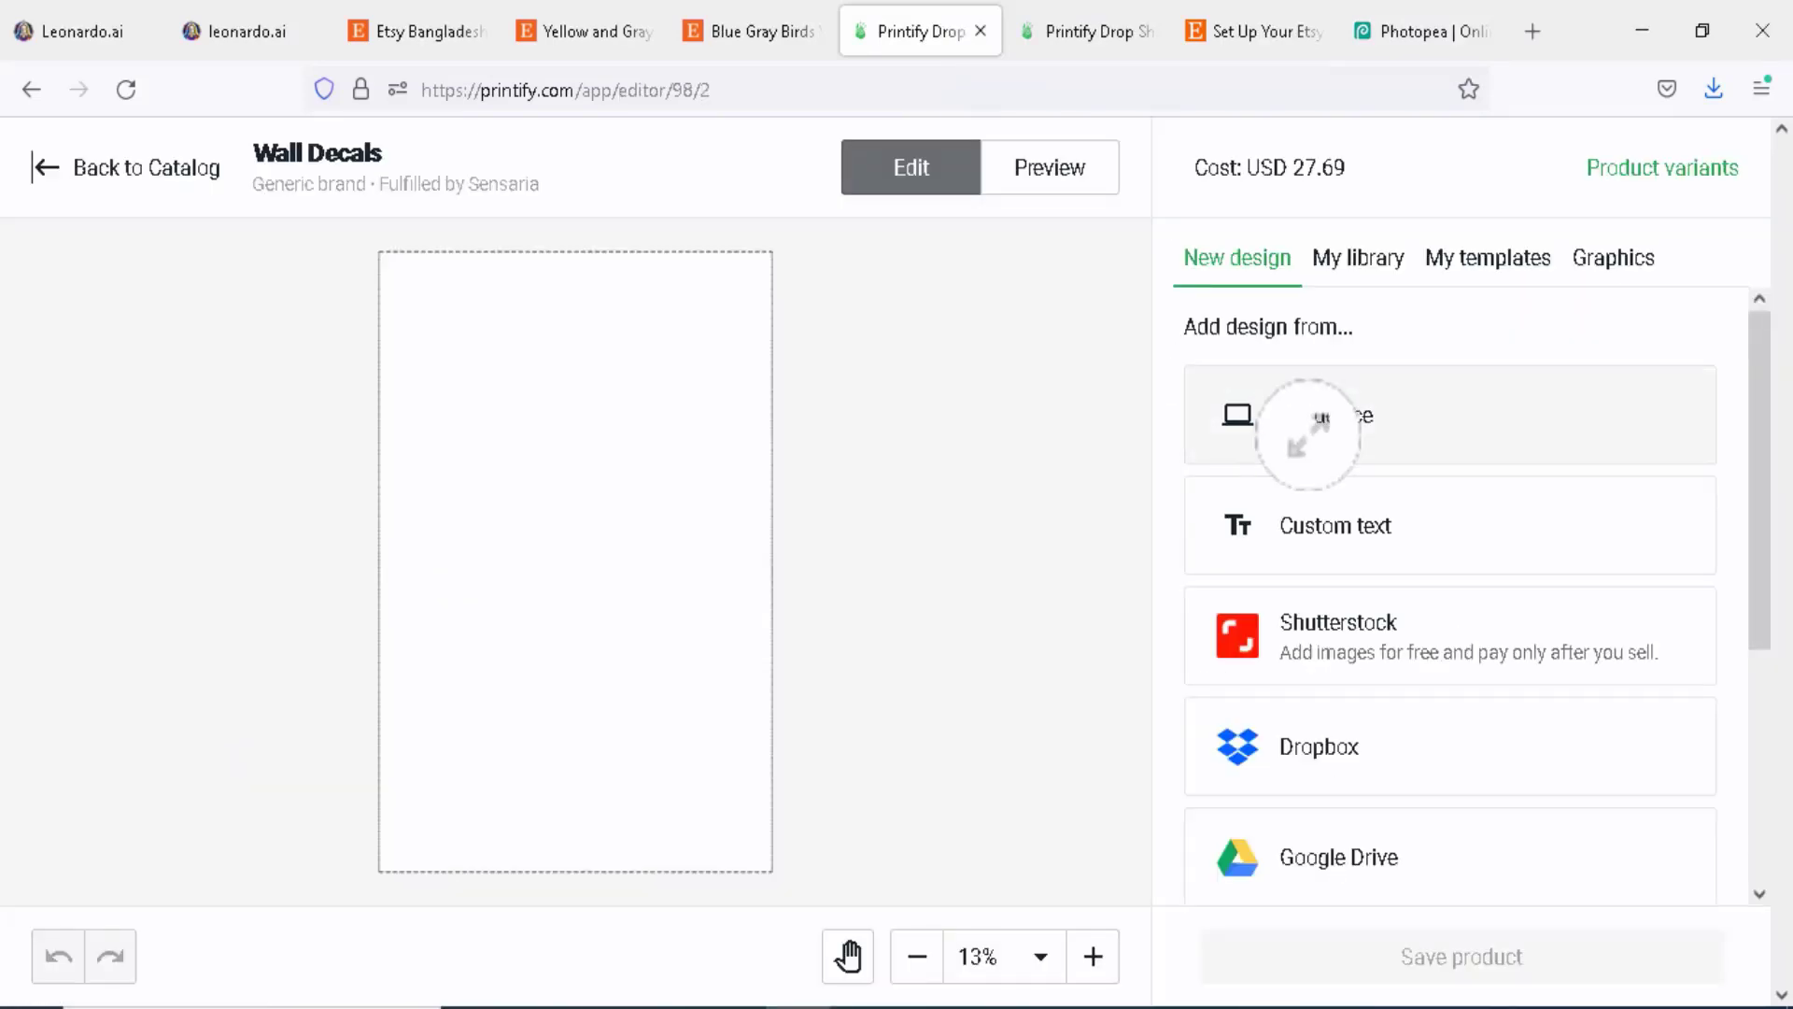
click(1449, 415)
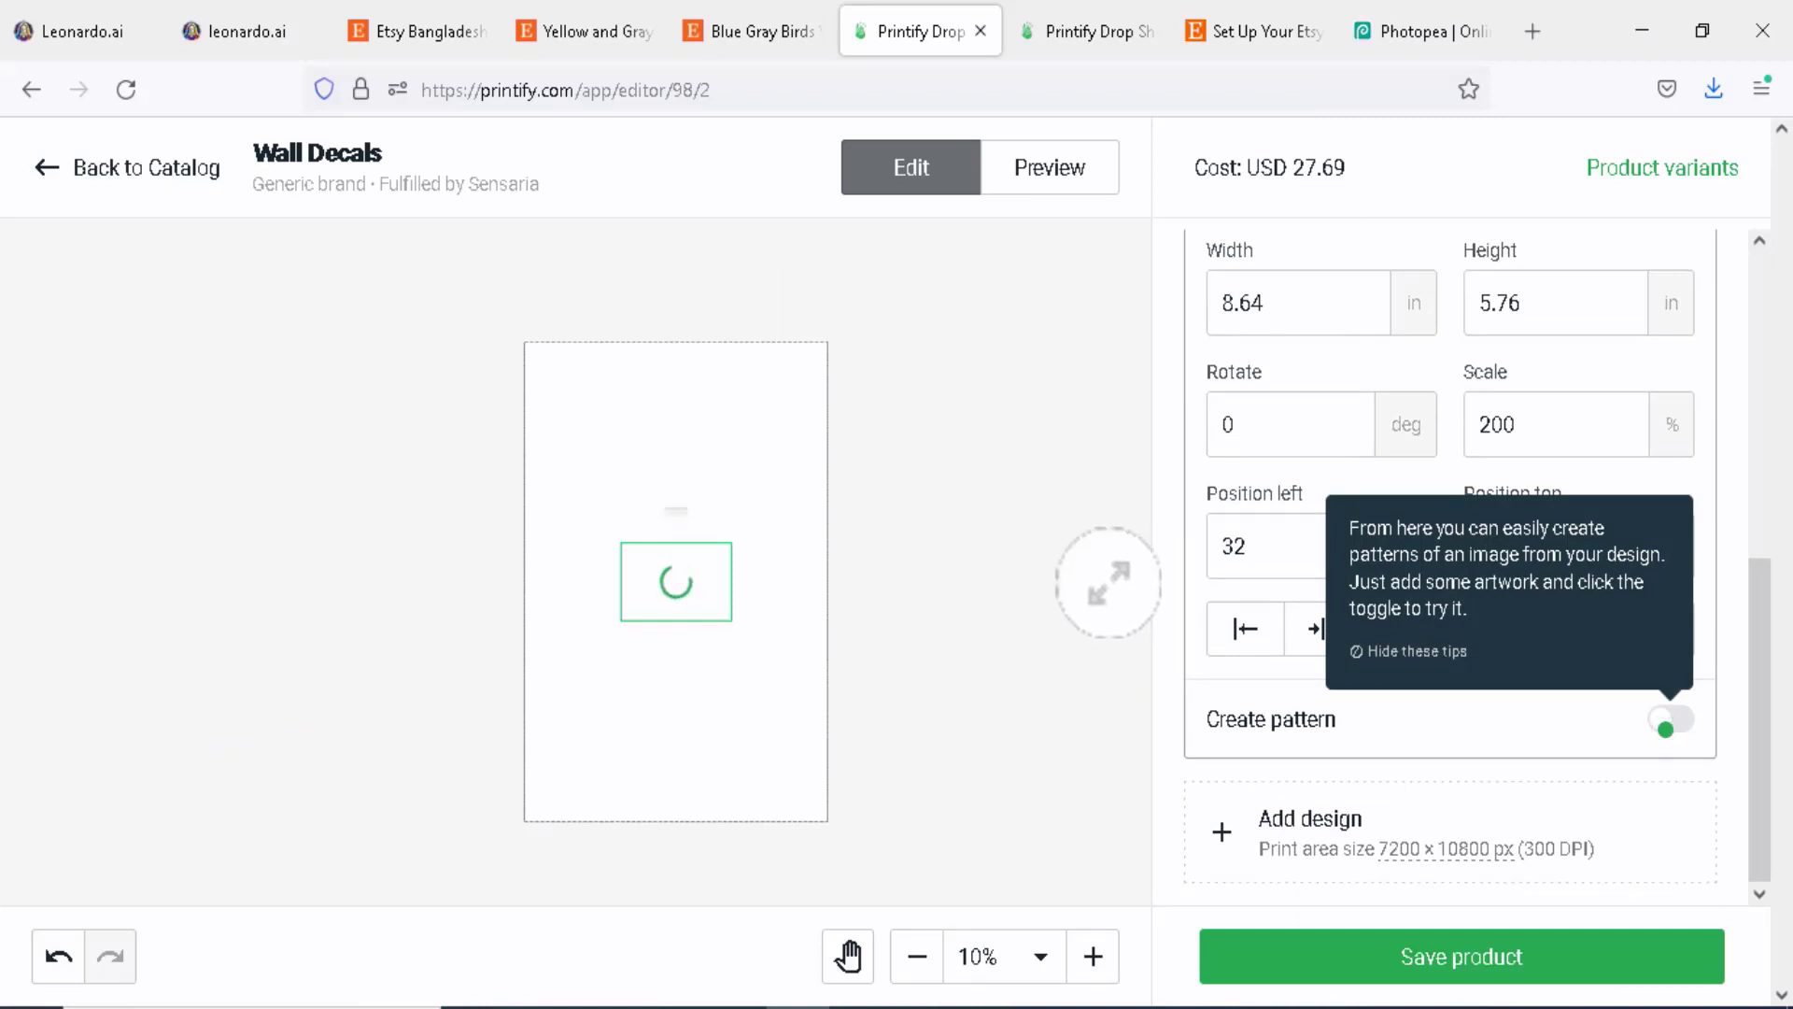
scroll(up, 3)
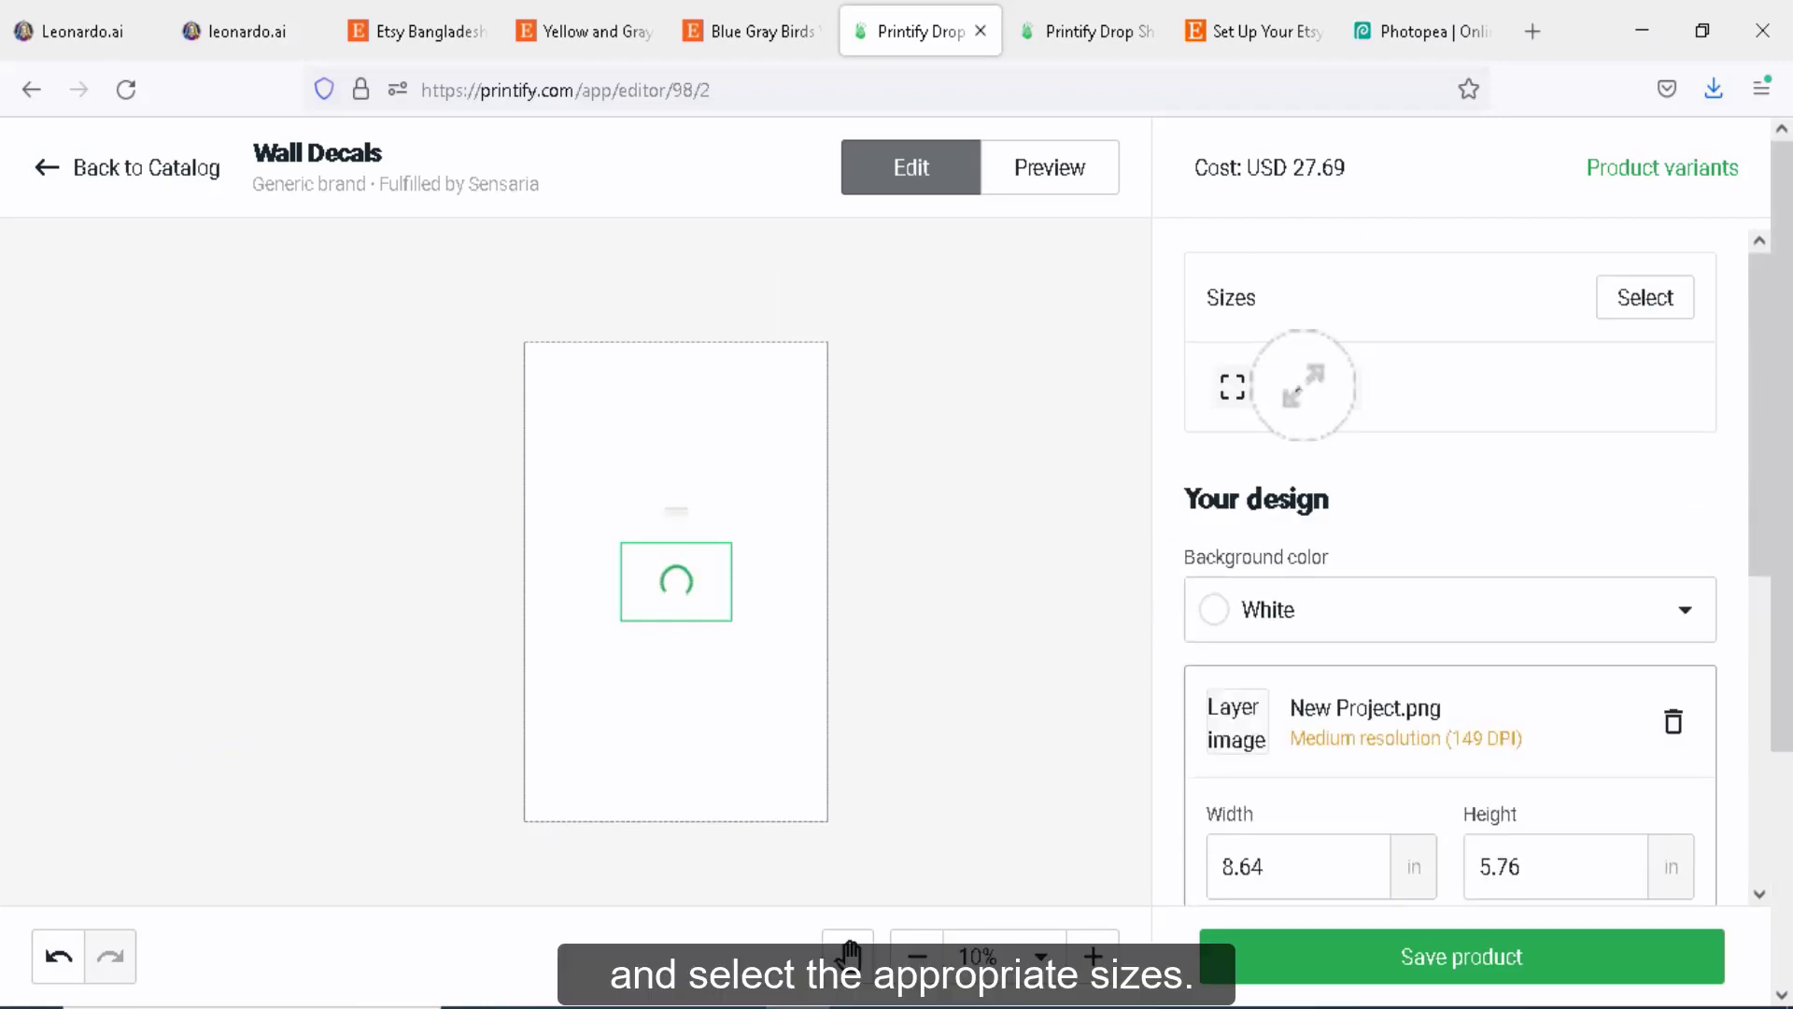
click(1643, 297)
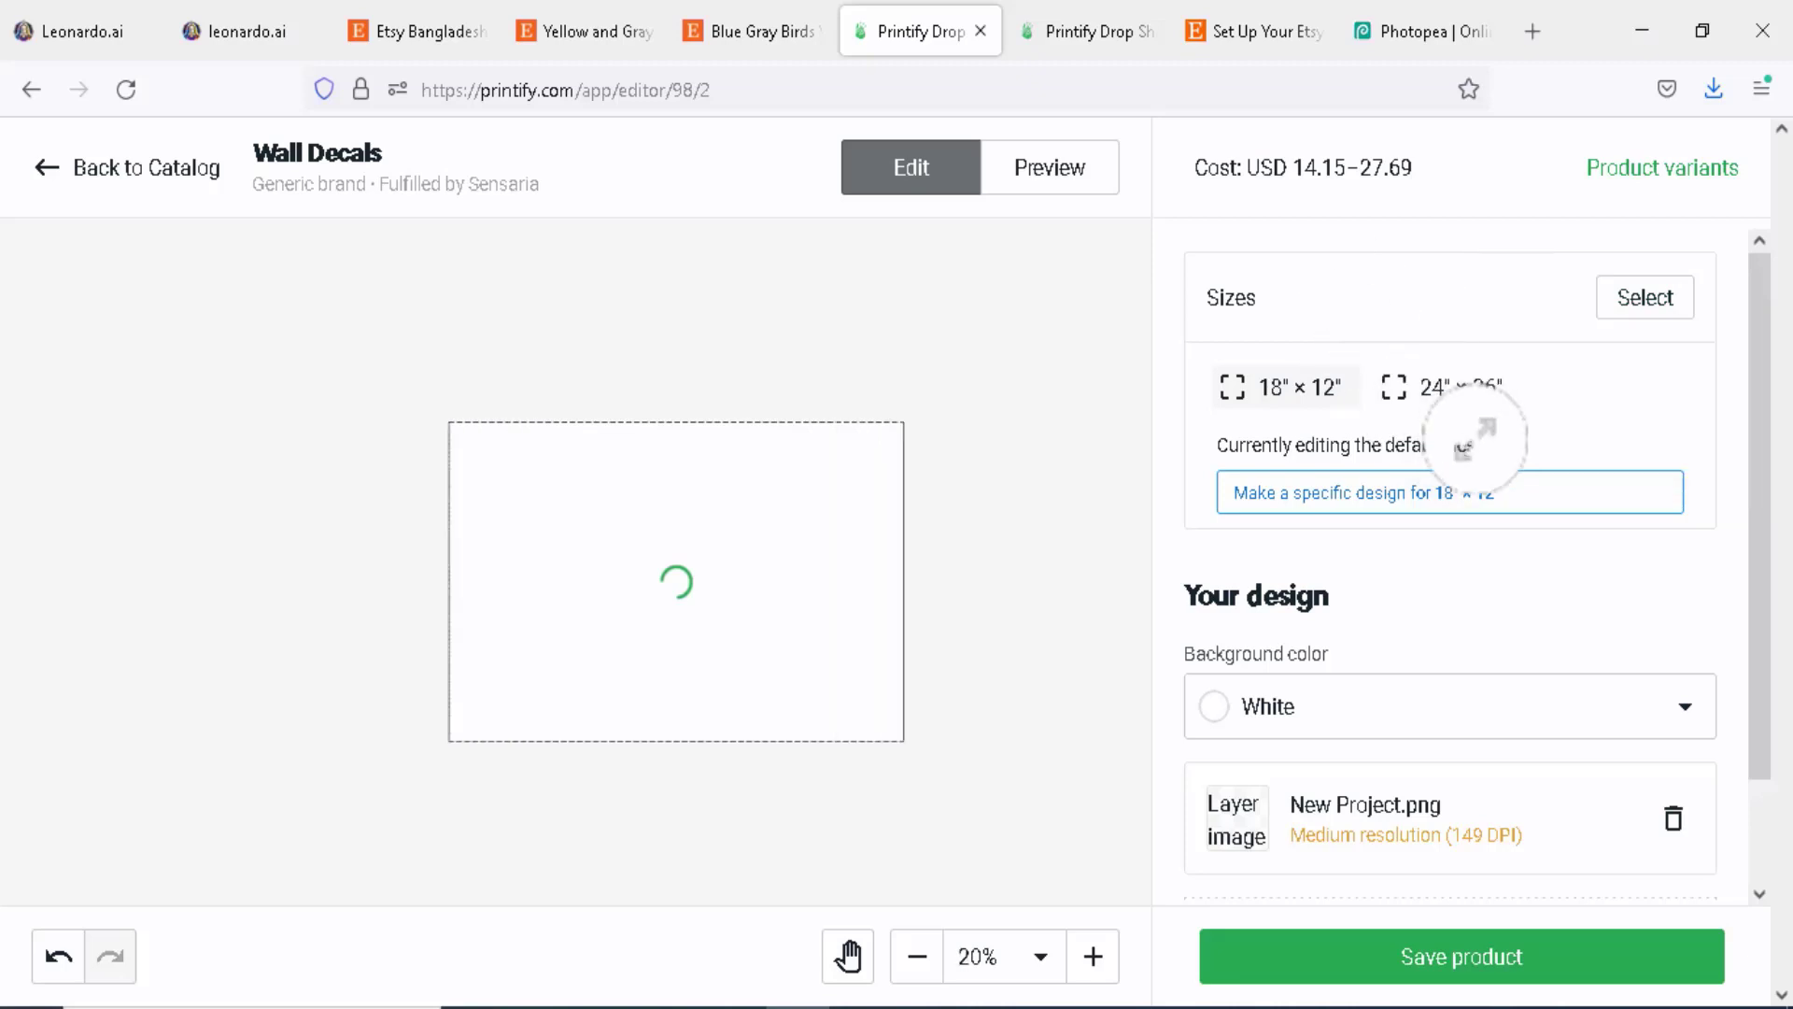
click(1450, 491)
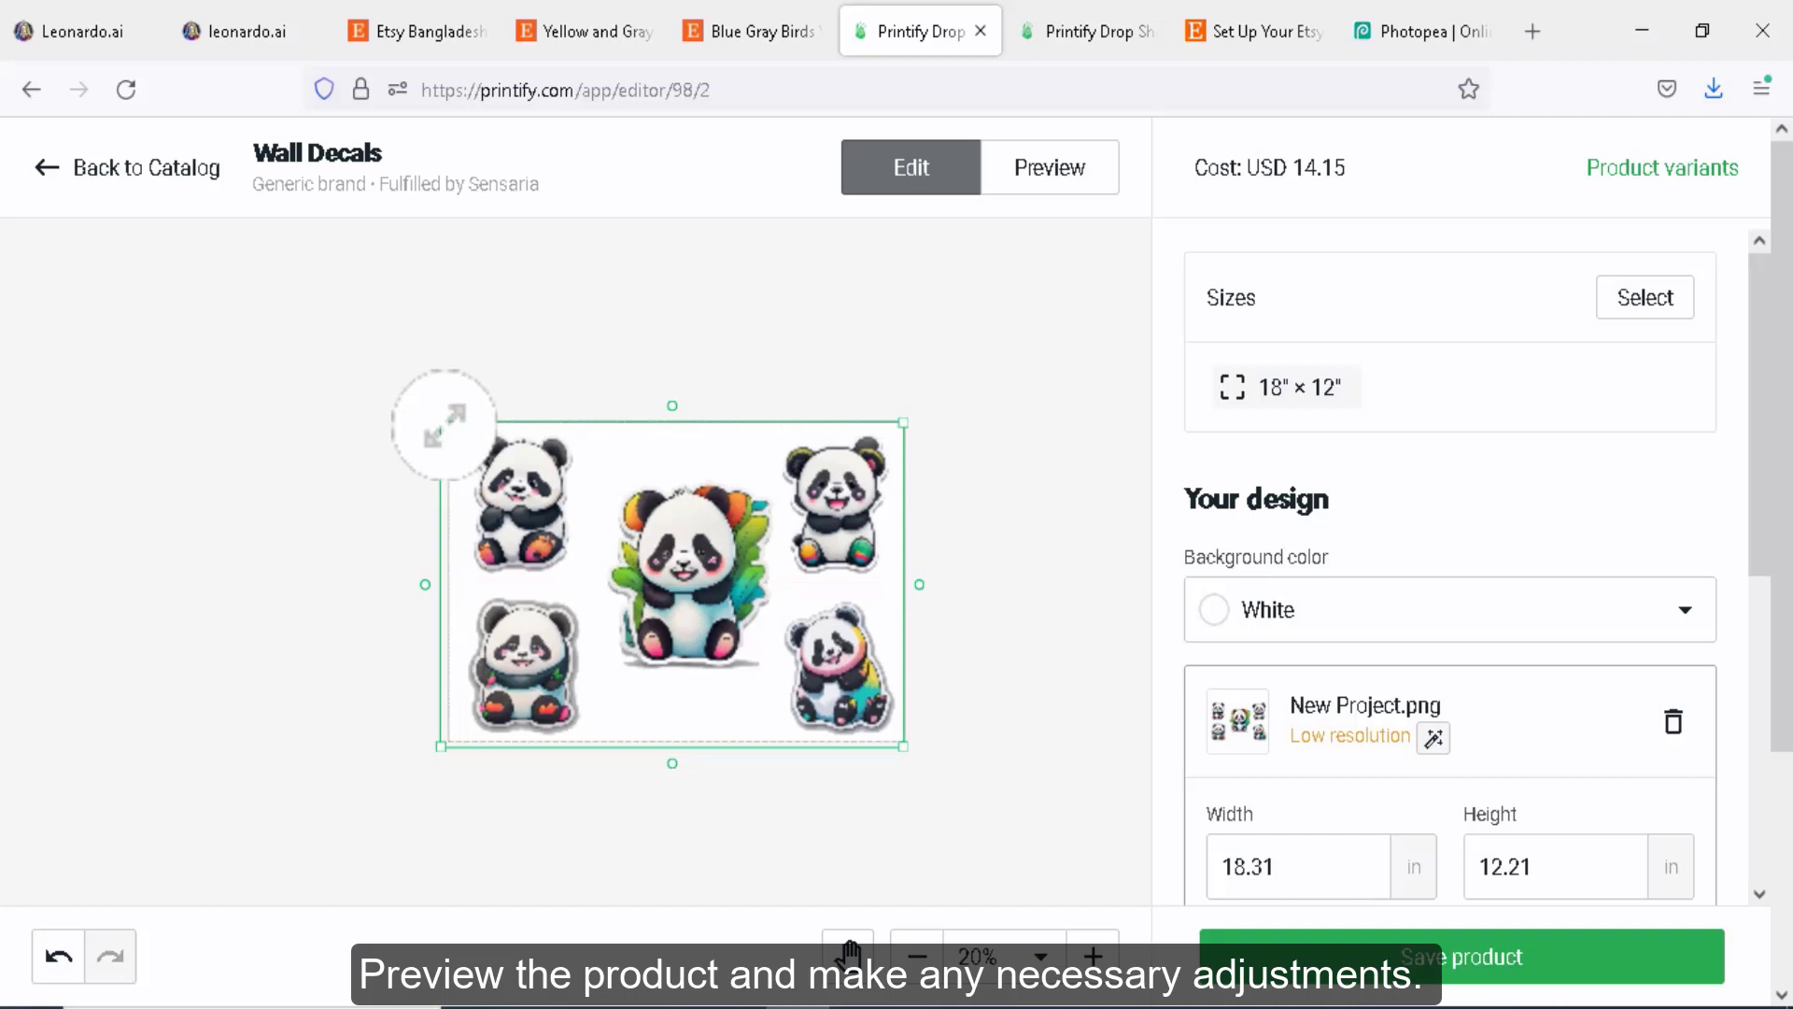
Preview the 18×12 in panda wall decal mock-up in Printify
click(1046, 166)
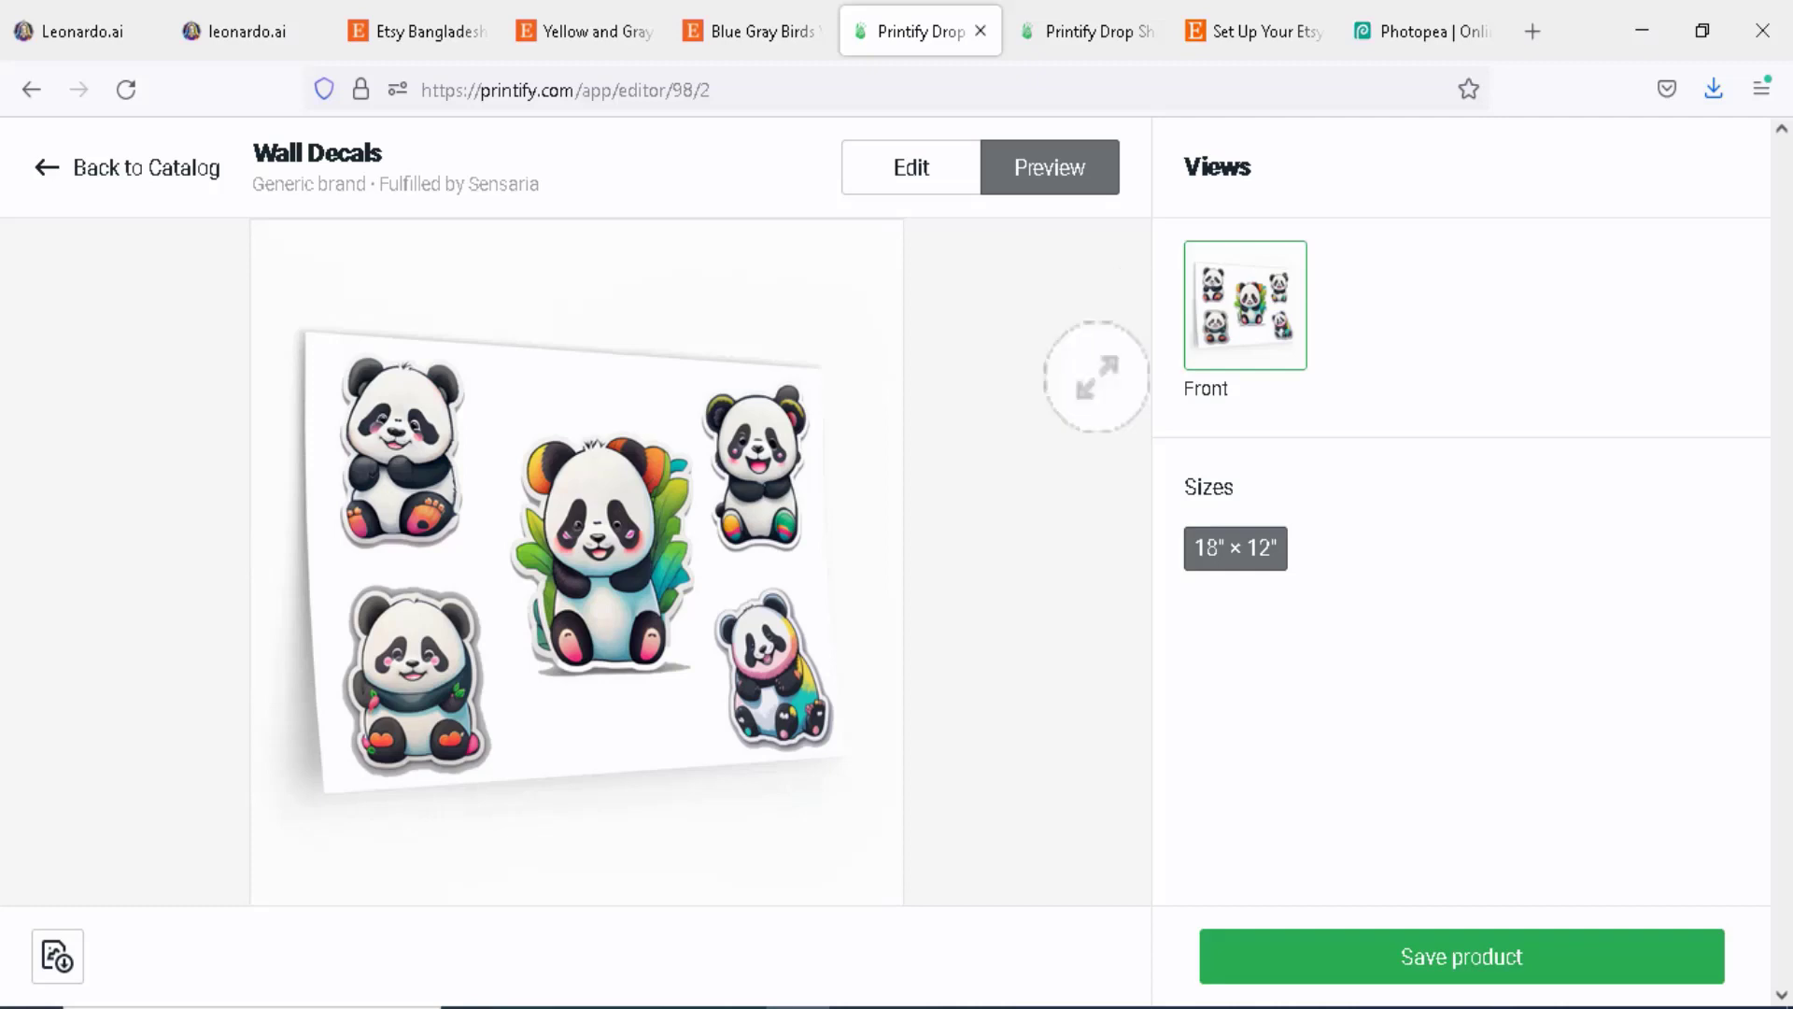
mouse_move(674, 599)
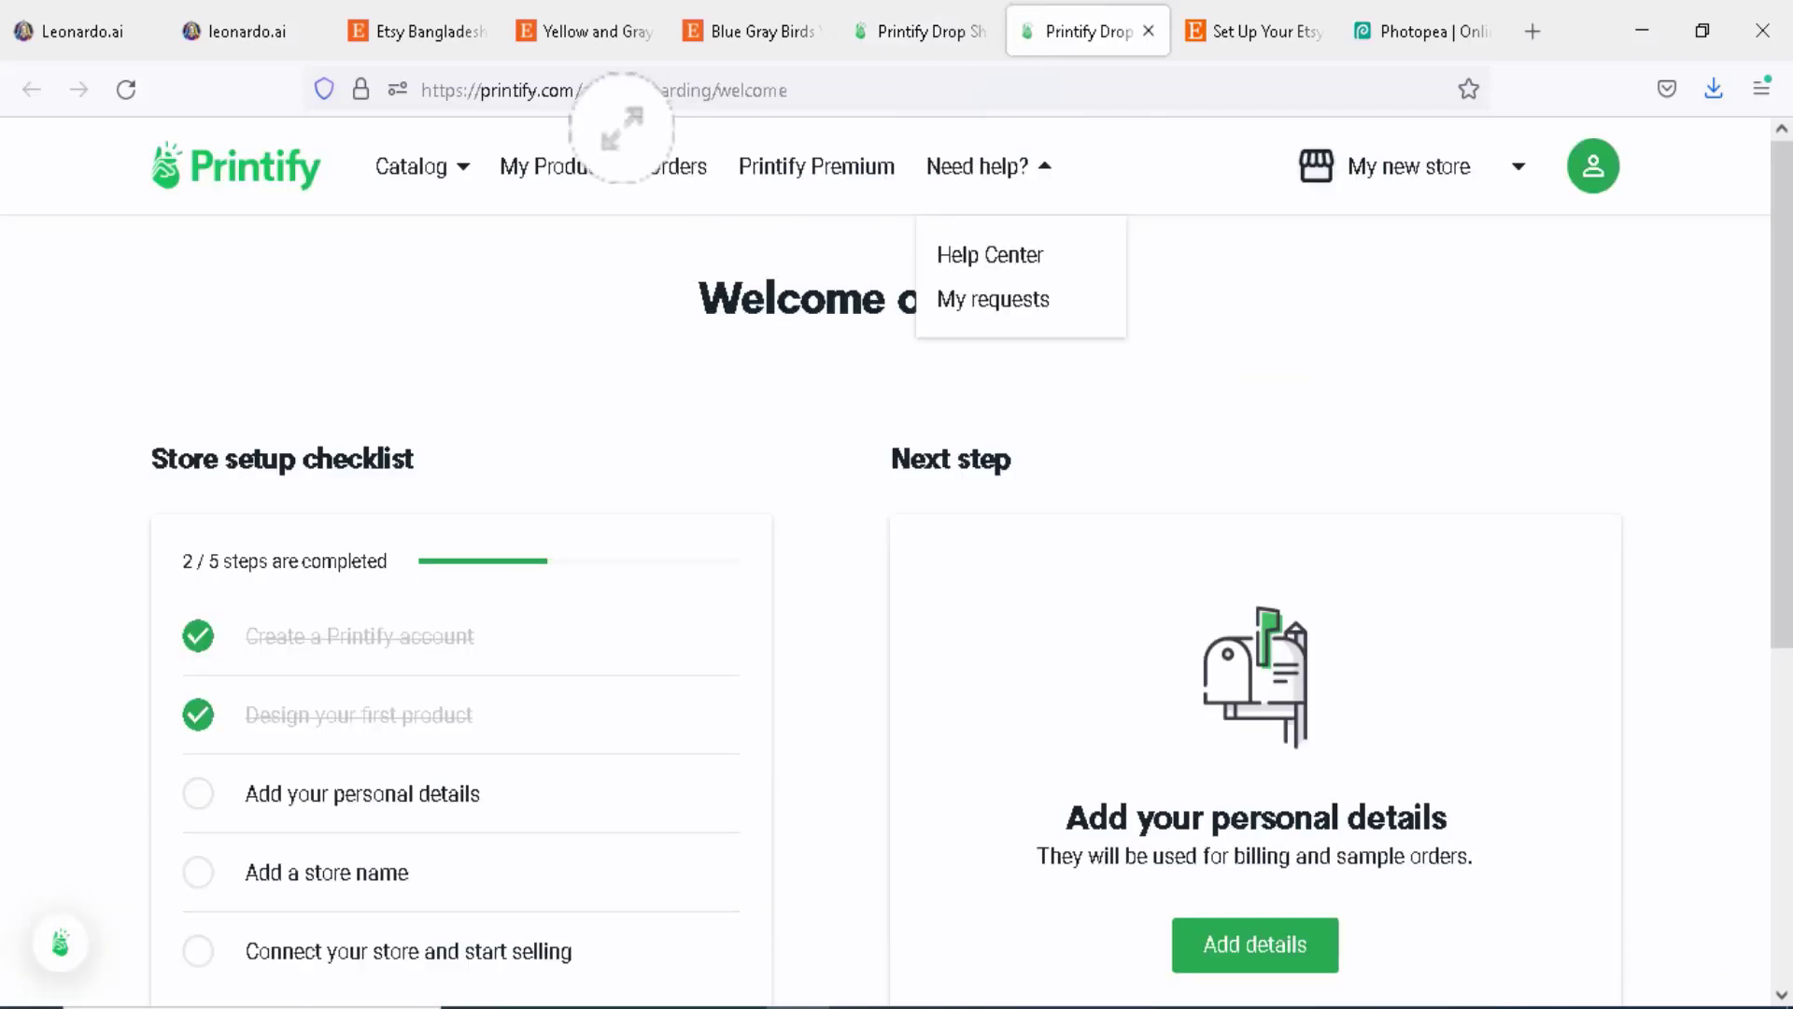
Show the Printify Catalog product categories, then return to the Leonardo.Ai dashboard
click(411, 166)
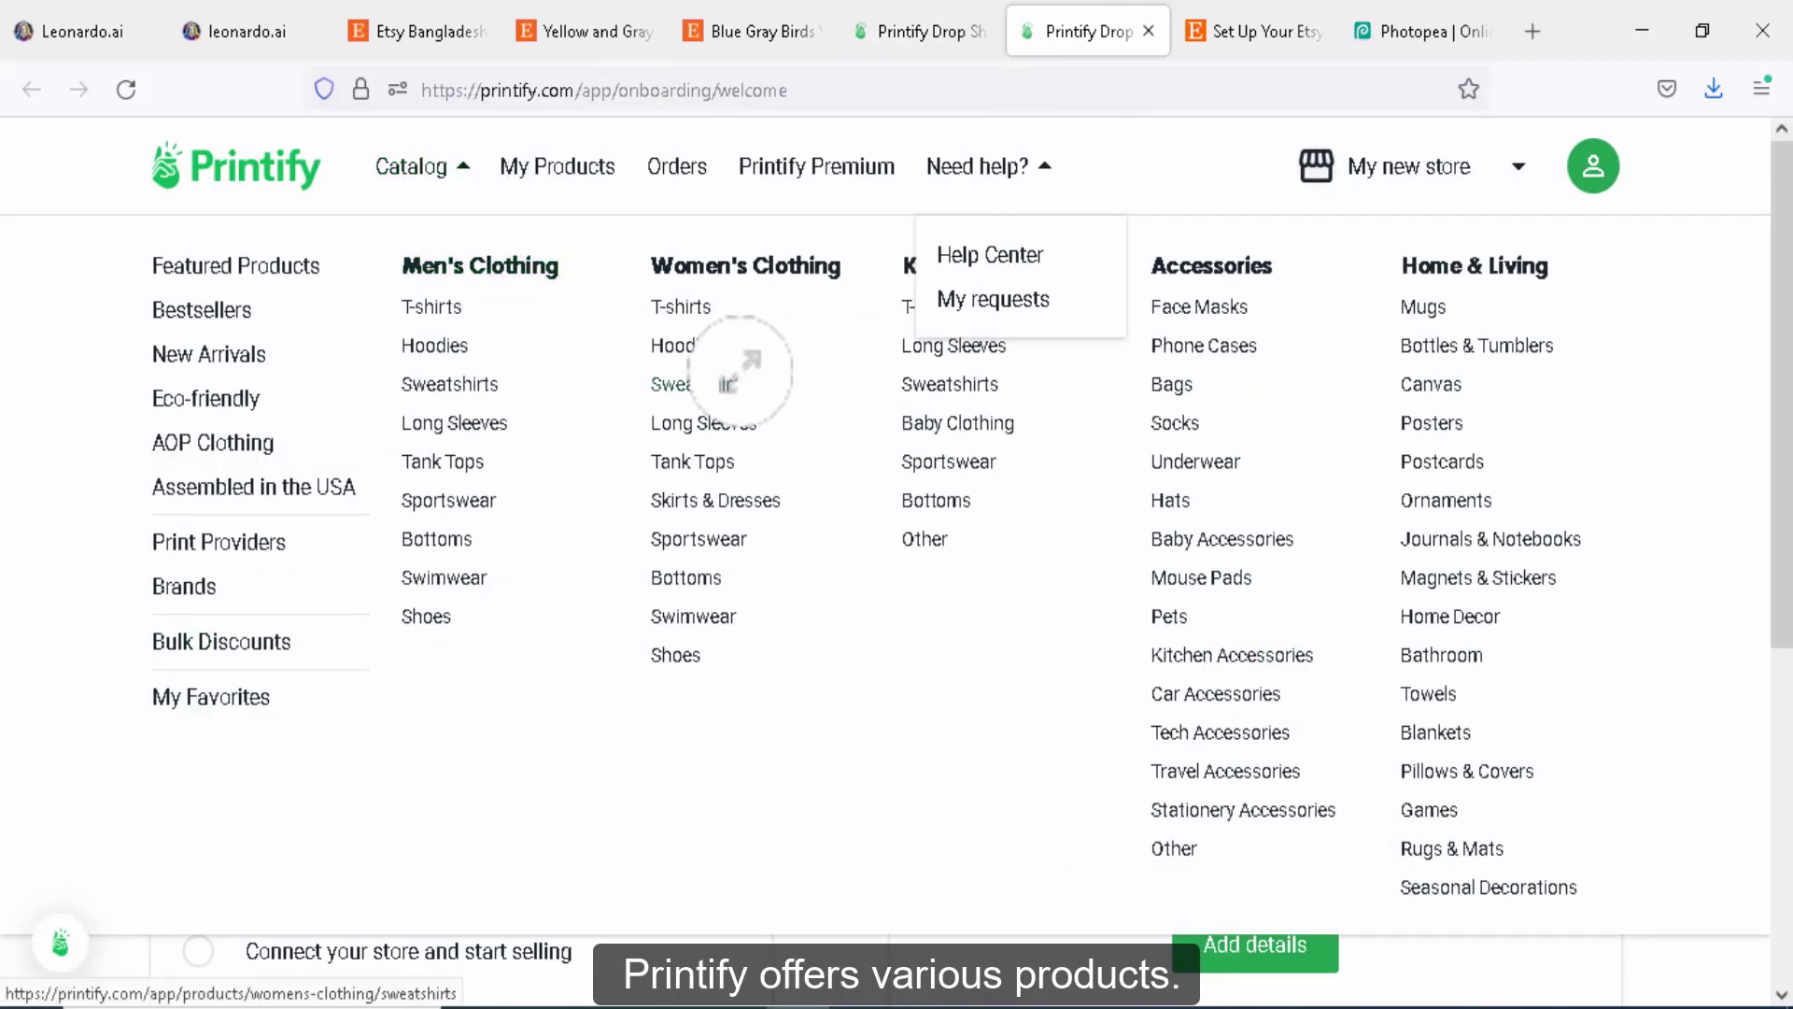
mouse_move(721, 411)
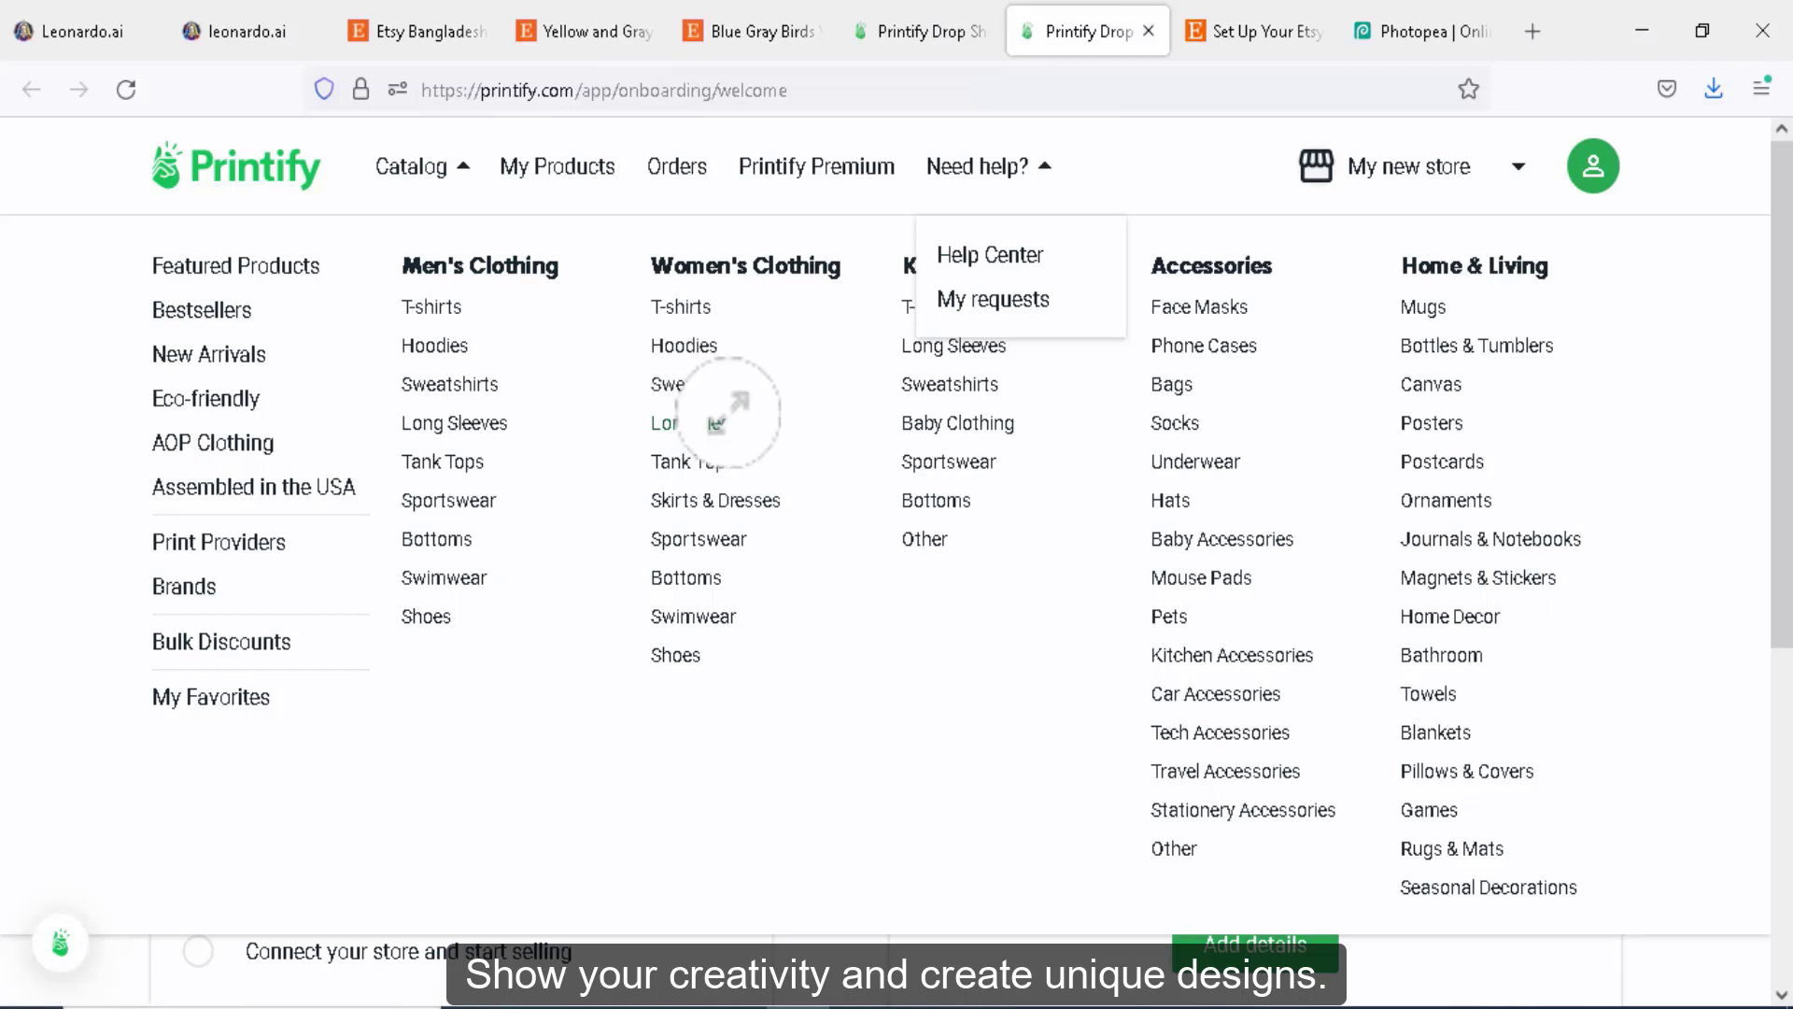
mouse_move(1221, 537)
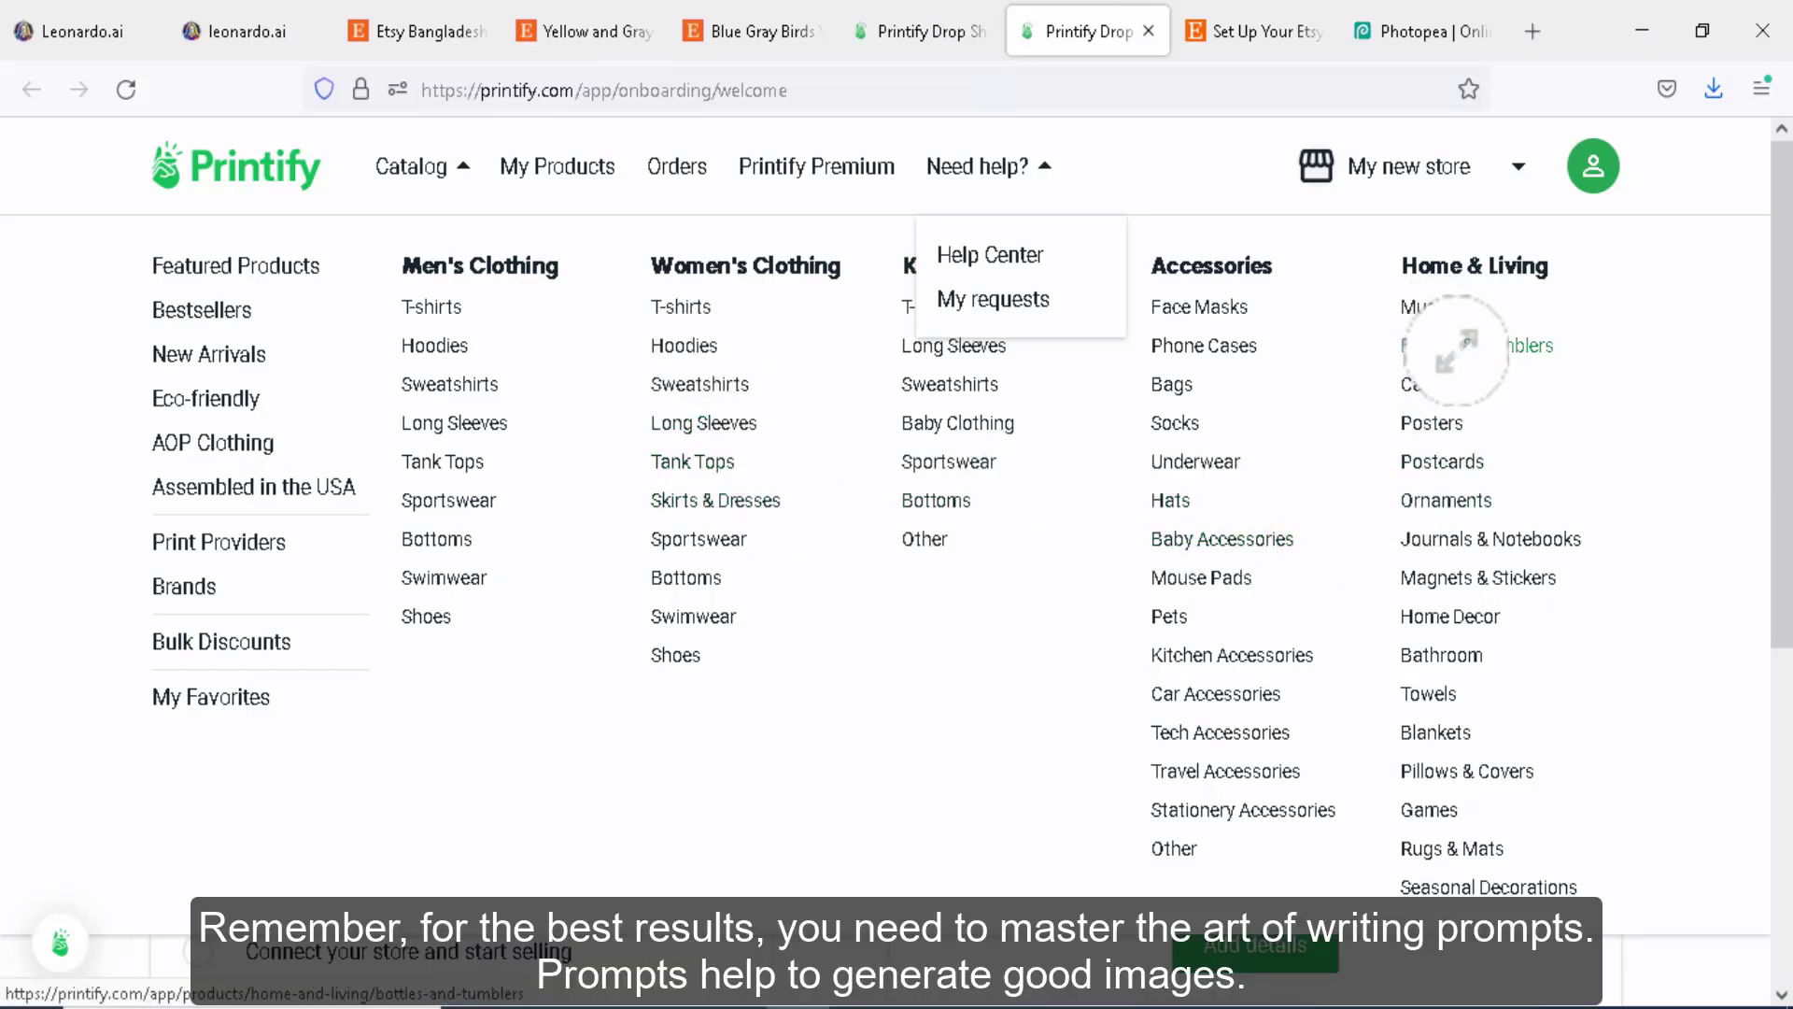
mouse_move(1440, 654)
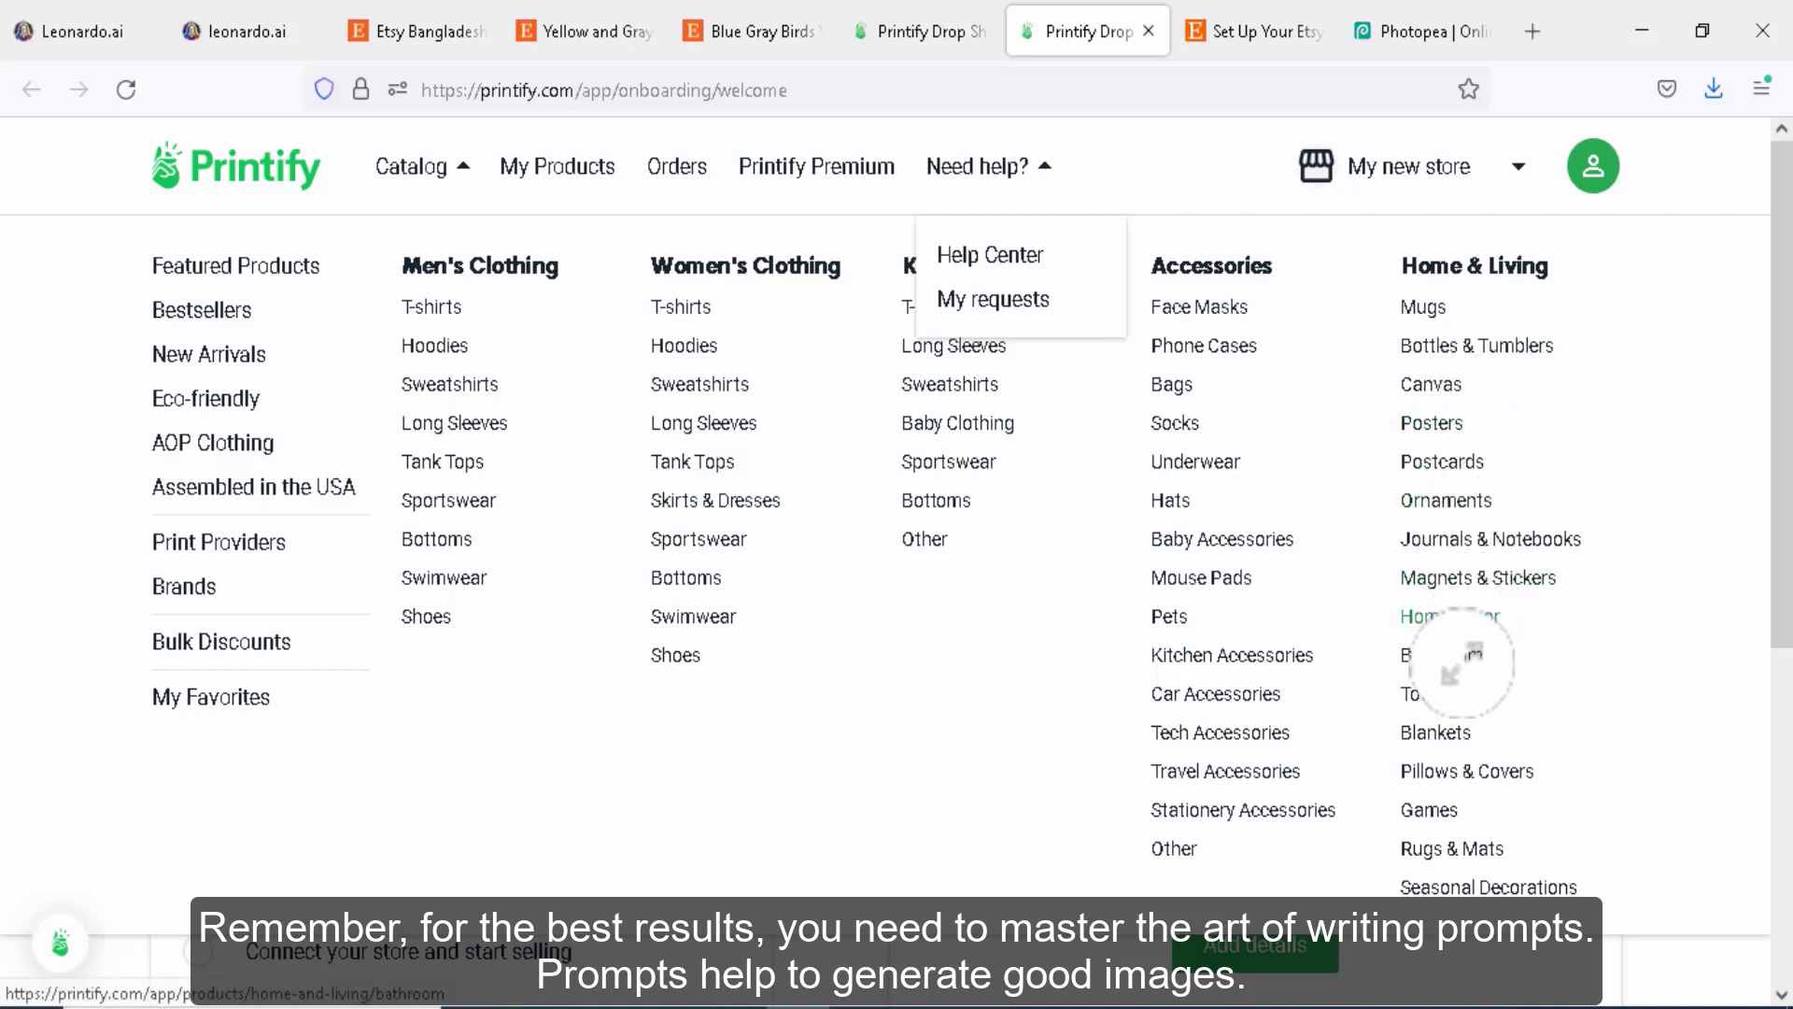
mouse_move(1290, 809)
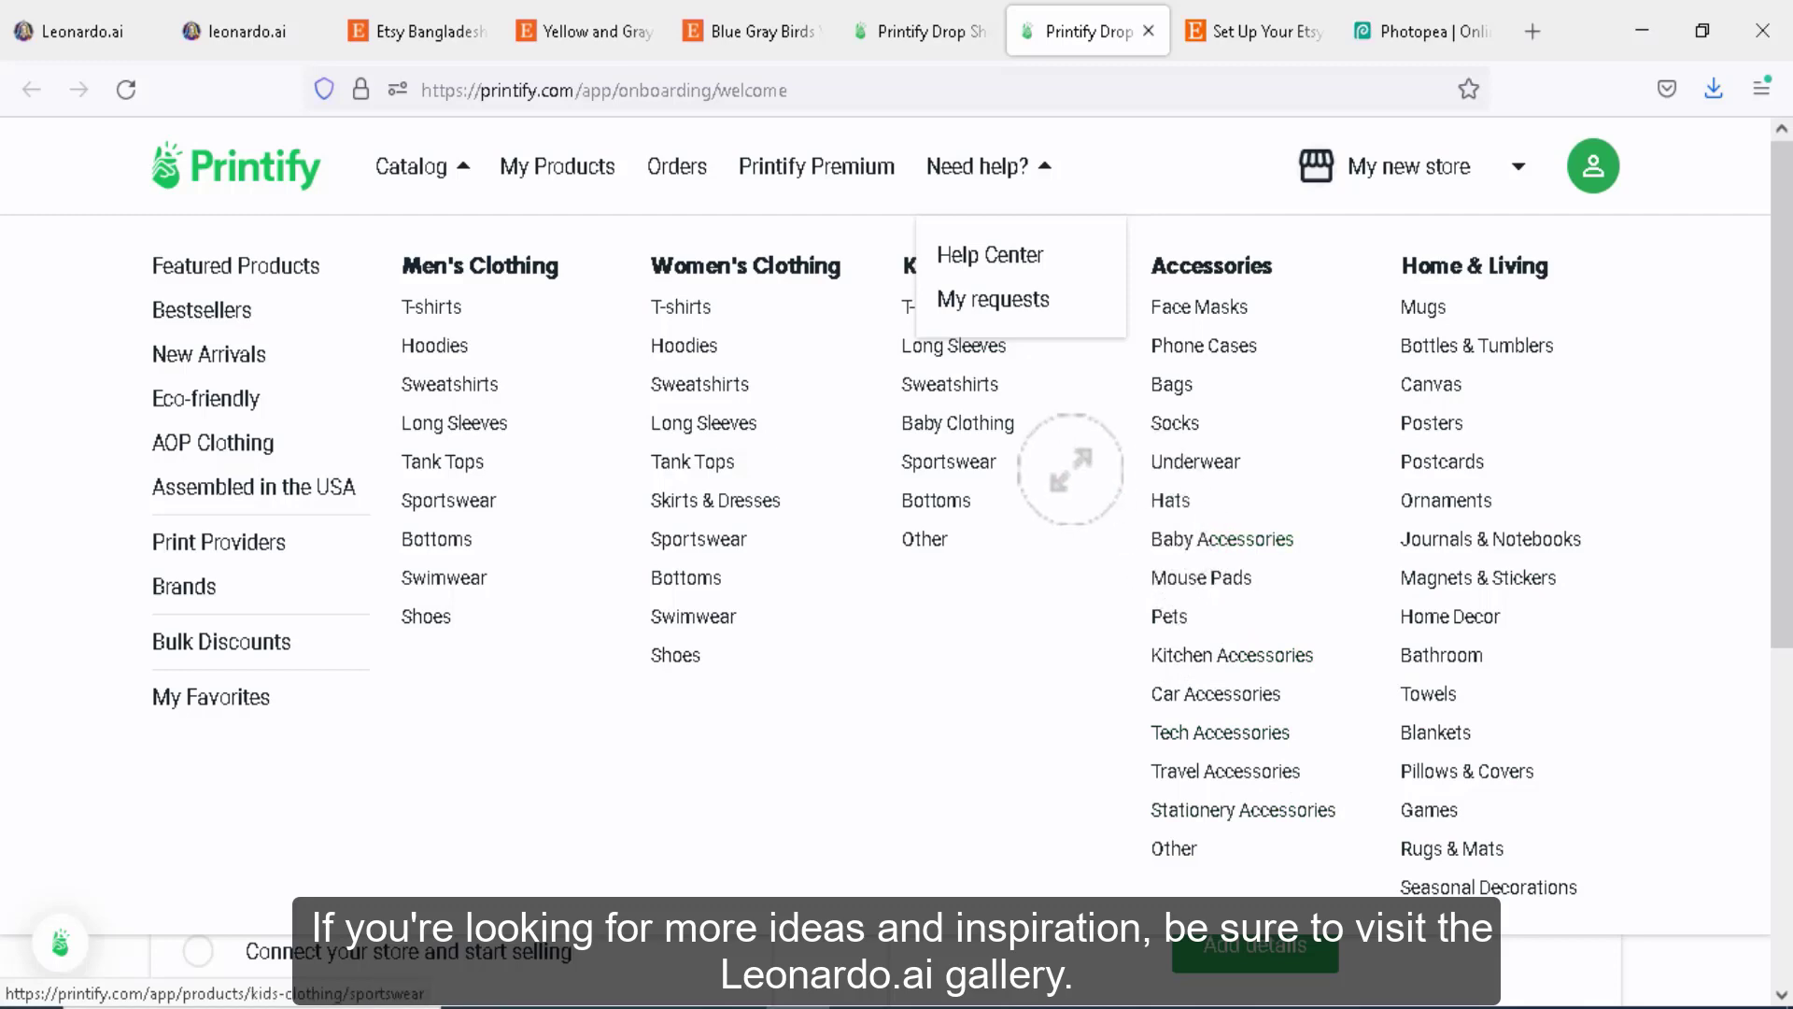
click(236, 32)
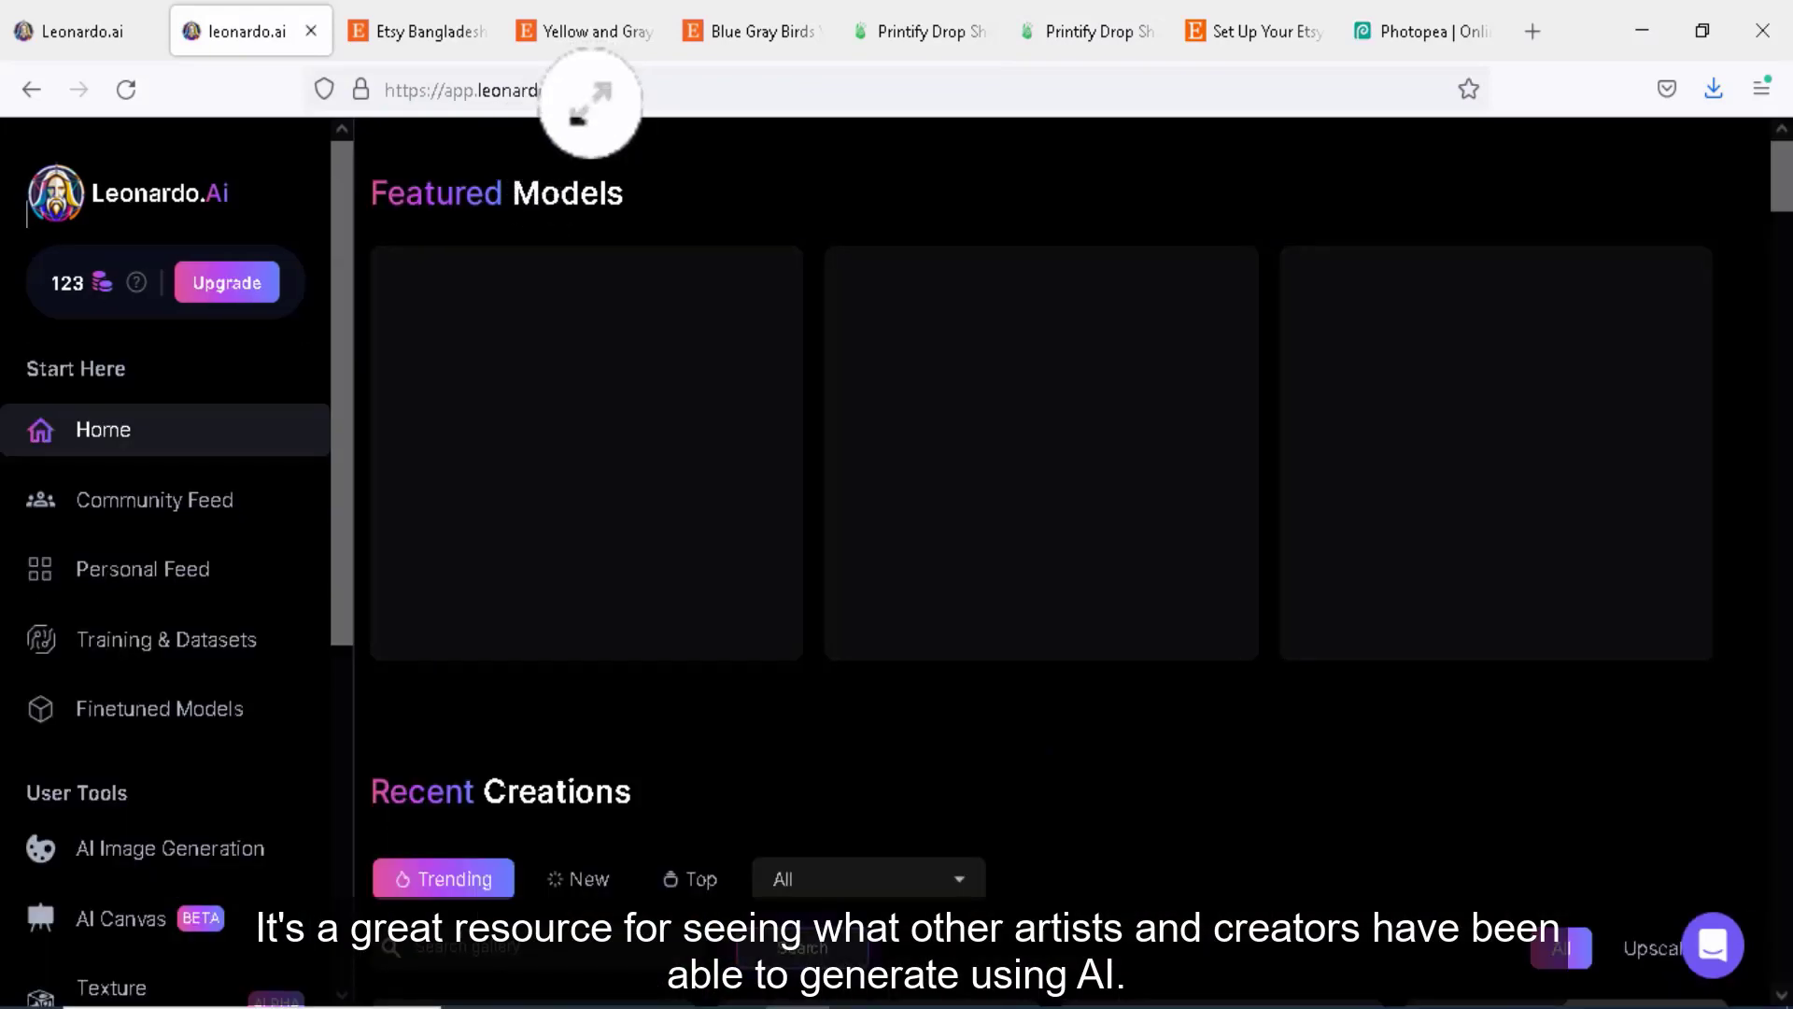
Scroll the Leonardo.Ai home page down to the Trending Recent Creations gallery
scroll(down, 3)
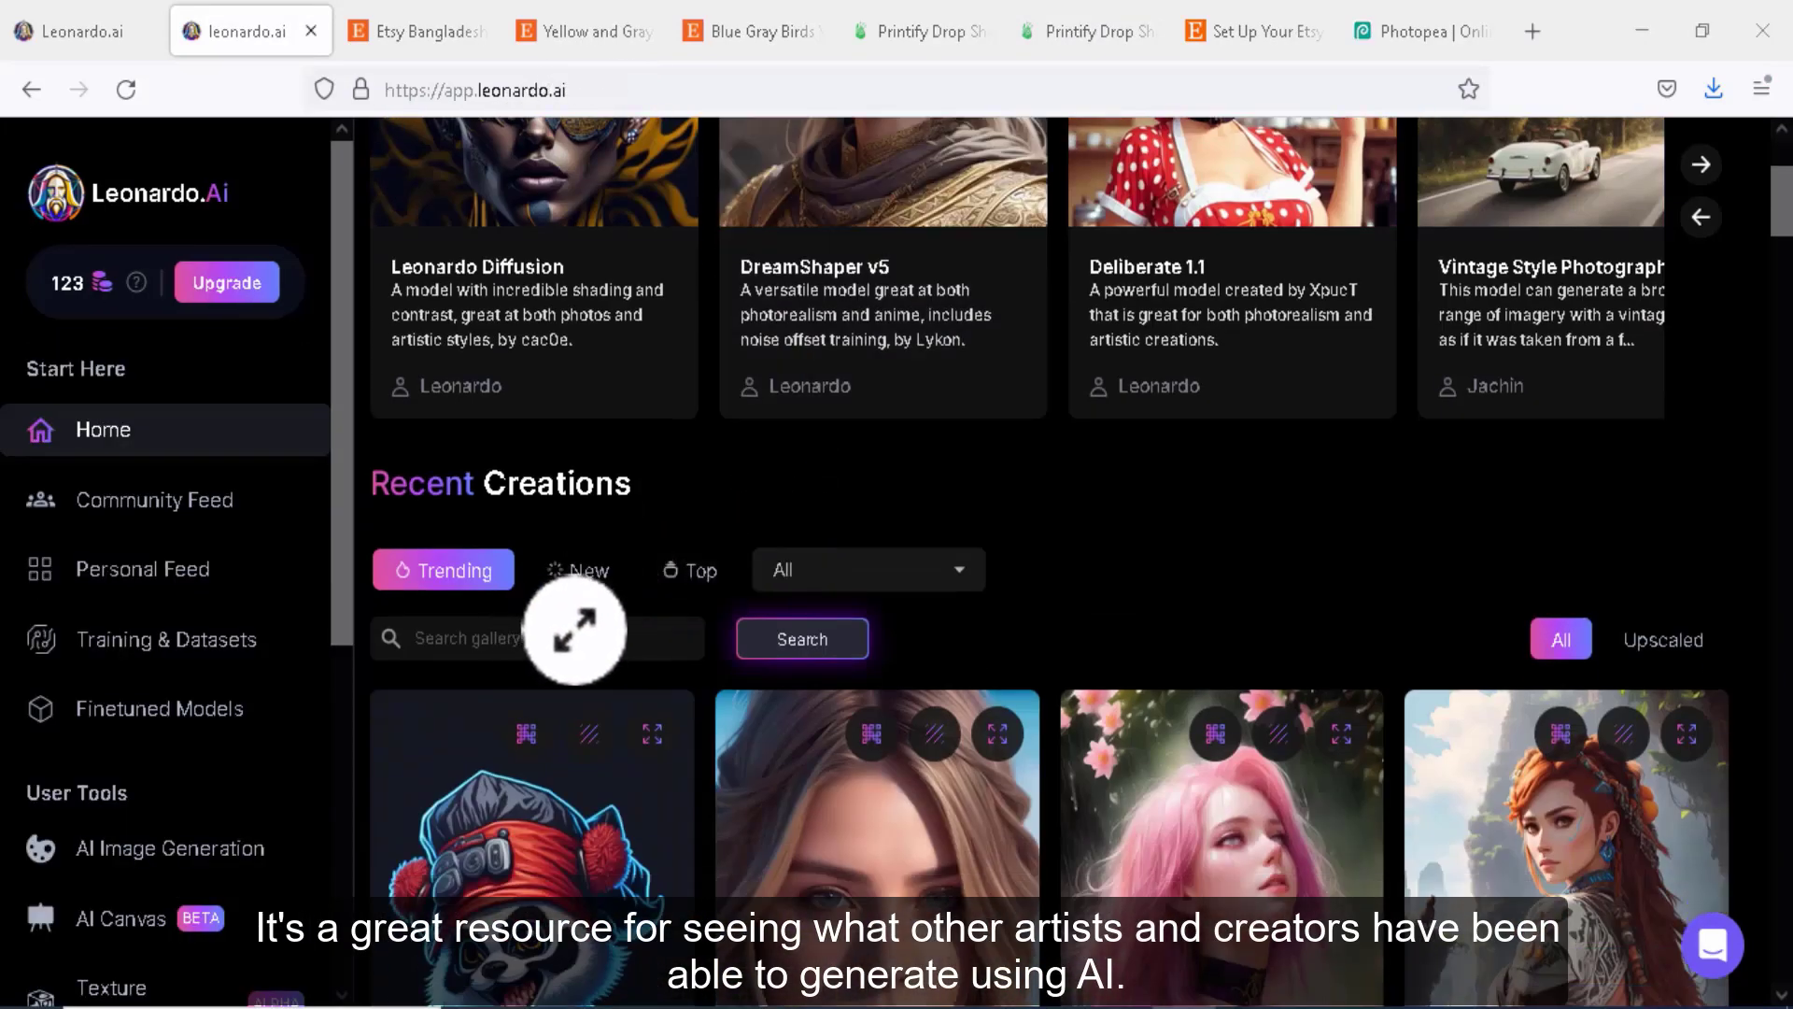
scroll(down, 3)
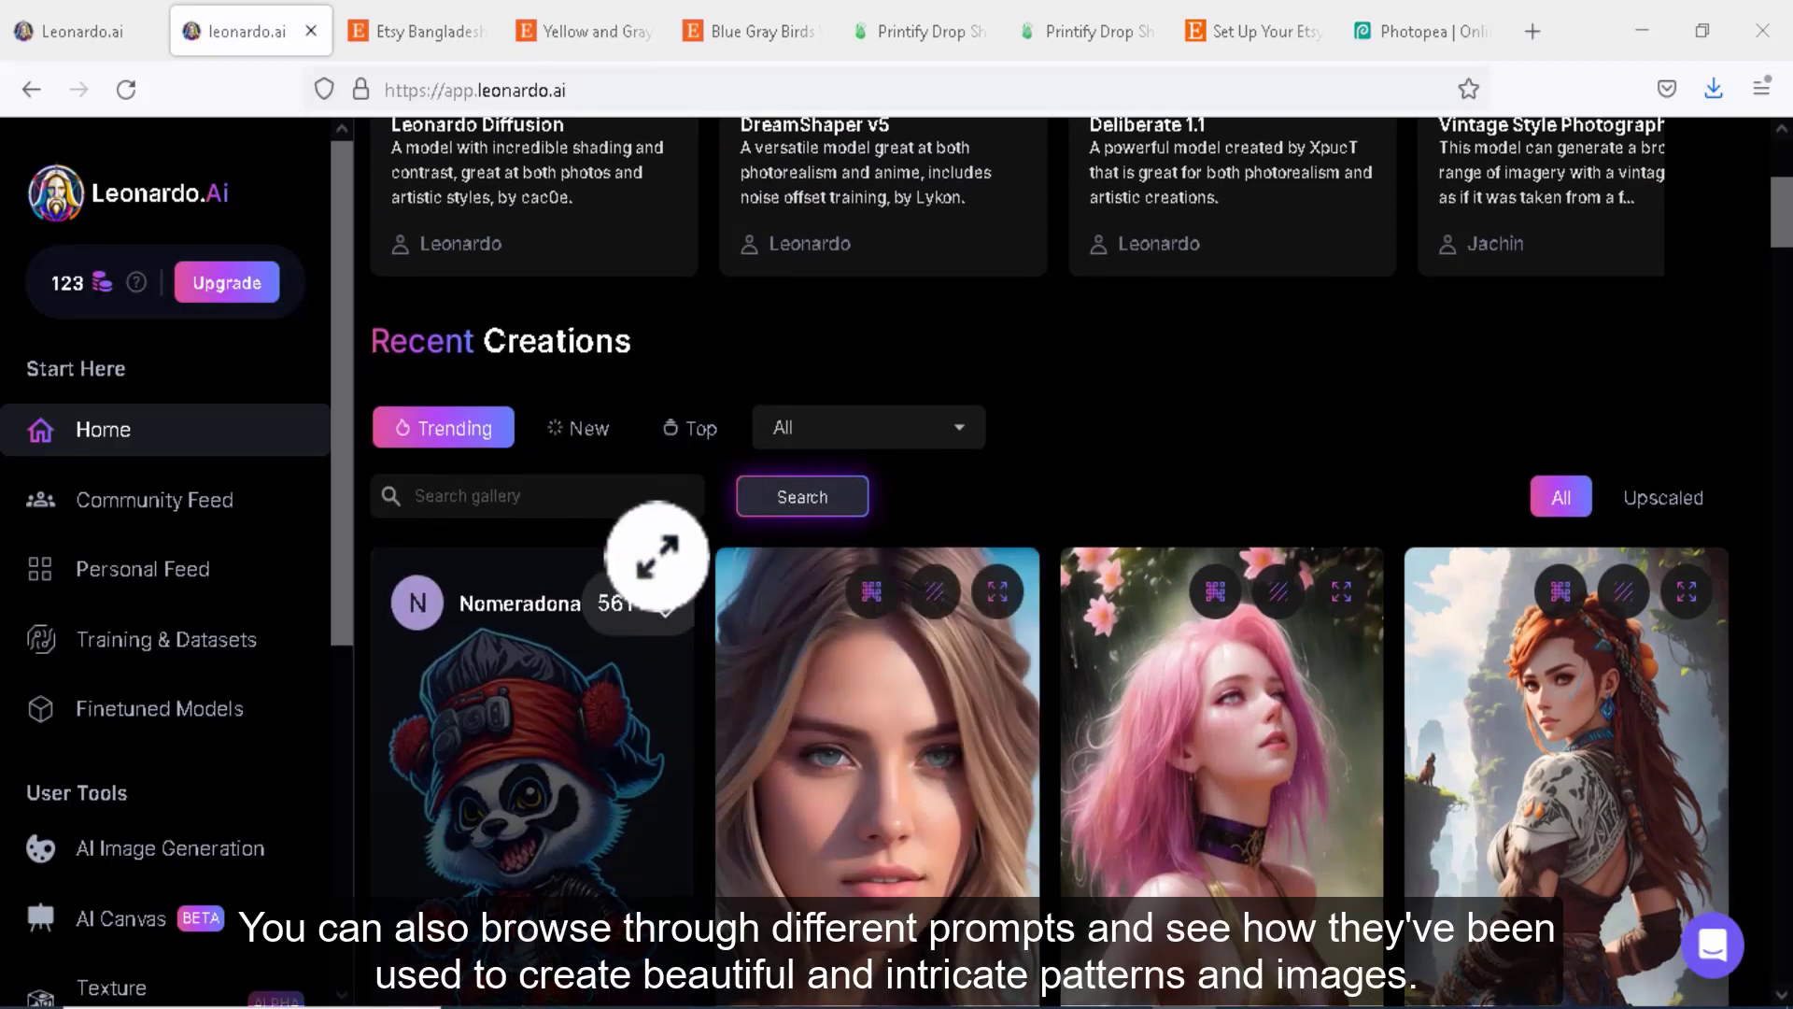
scroll(down, 3)
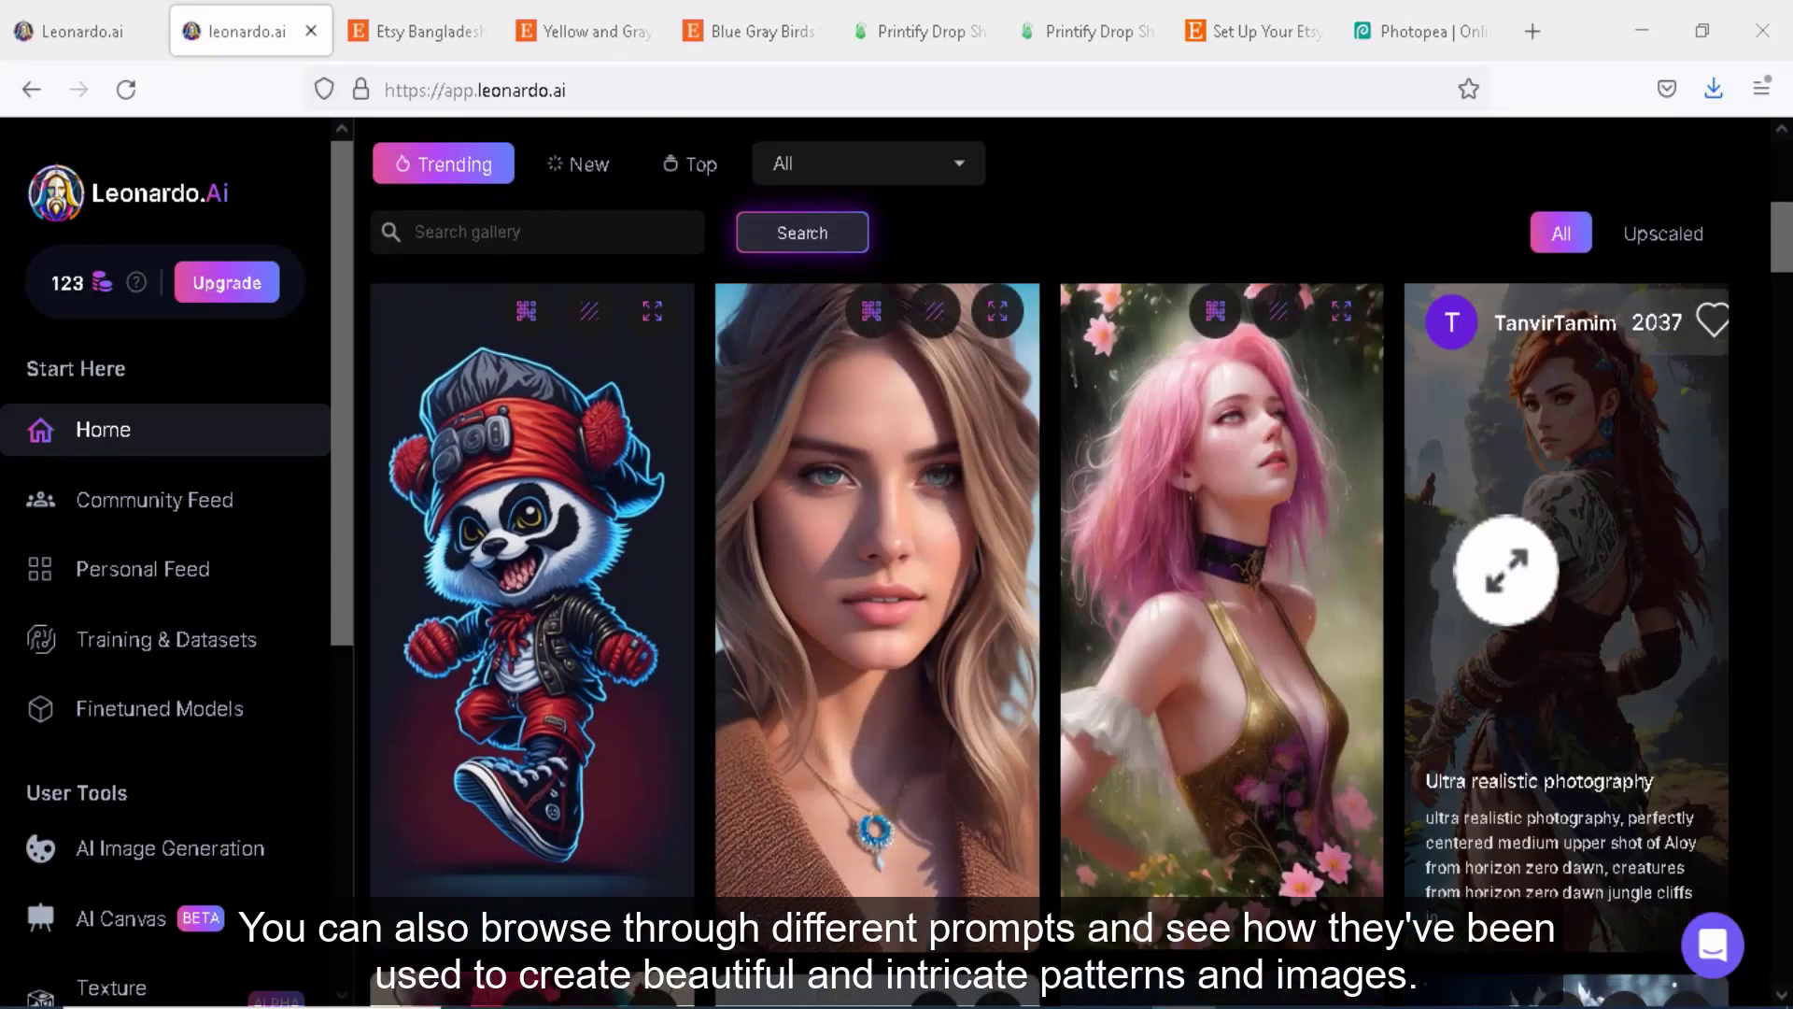
scroll(down, 3)
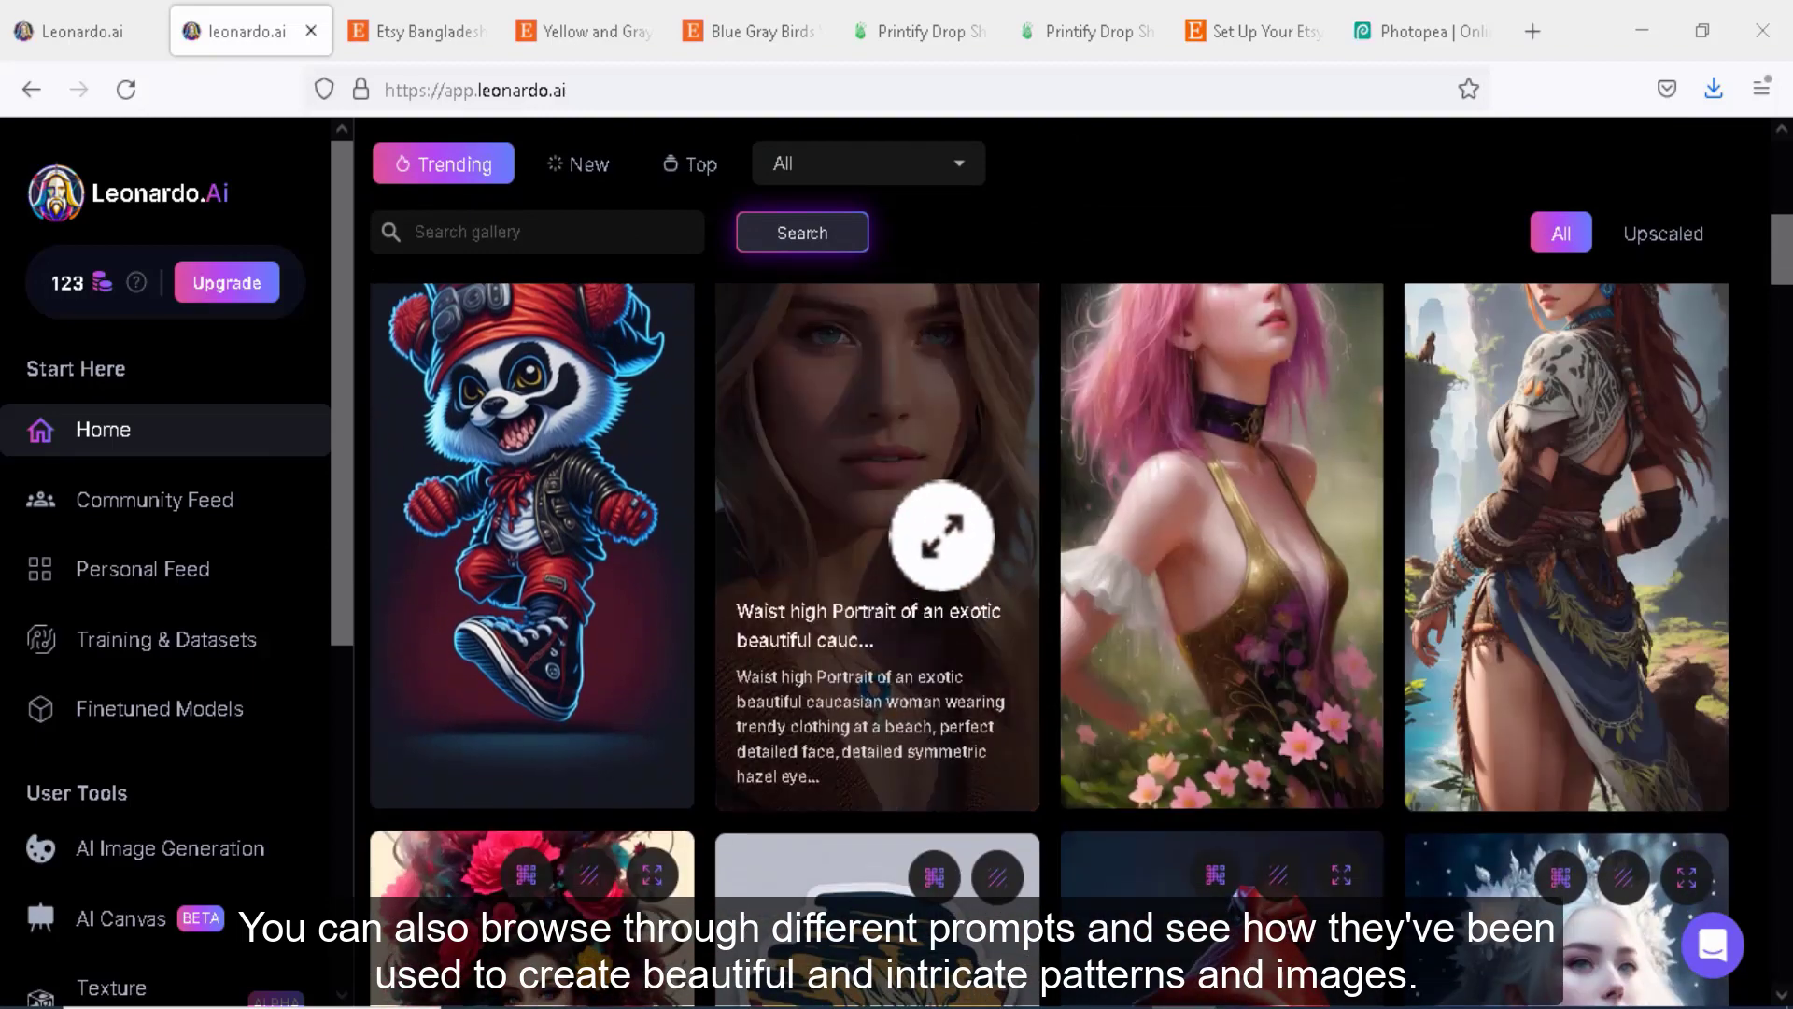
View the waist-high beach portrait's full prompt and negative prompt details
click(939, 538)
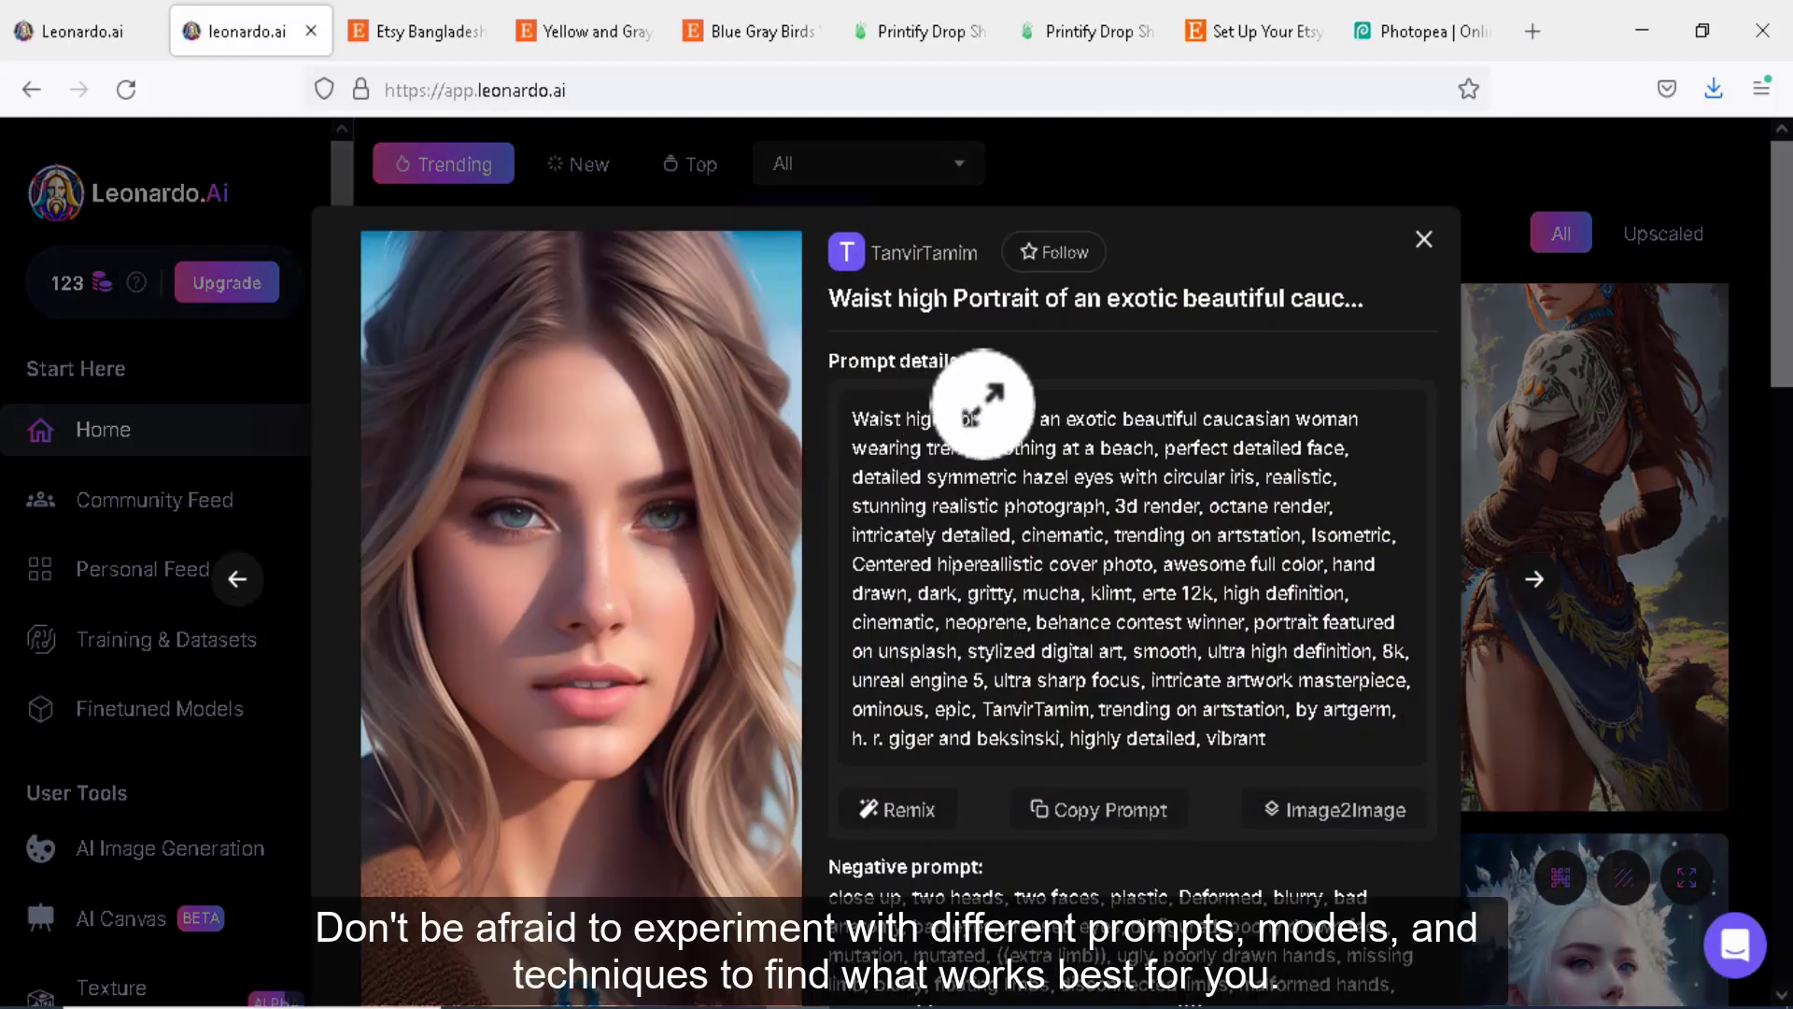
scroll(down, 3)
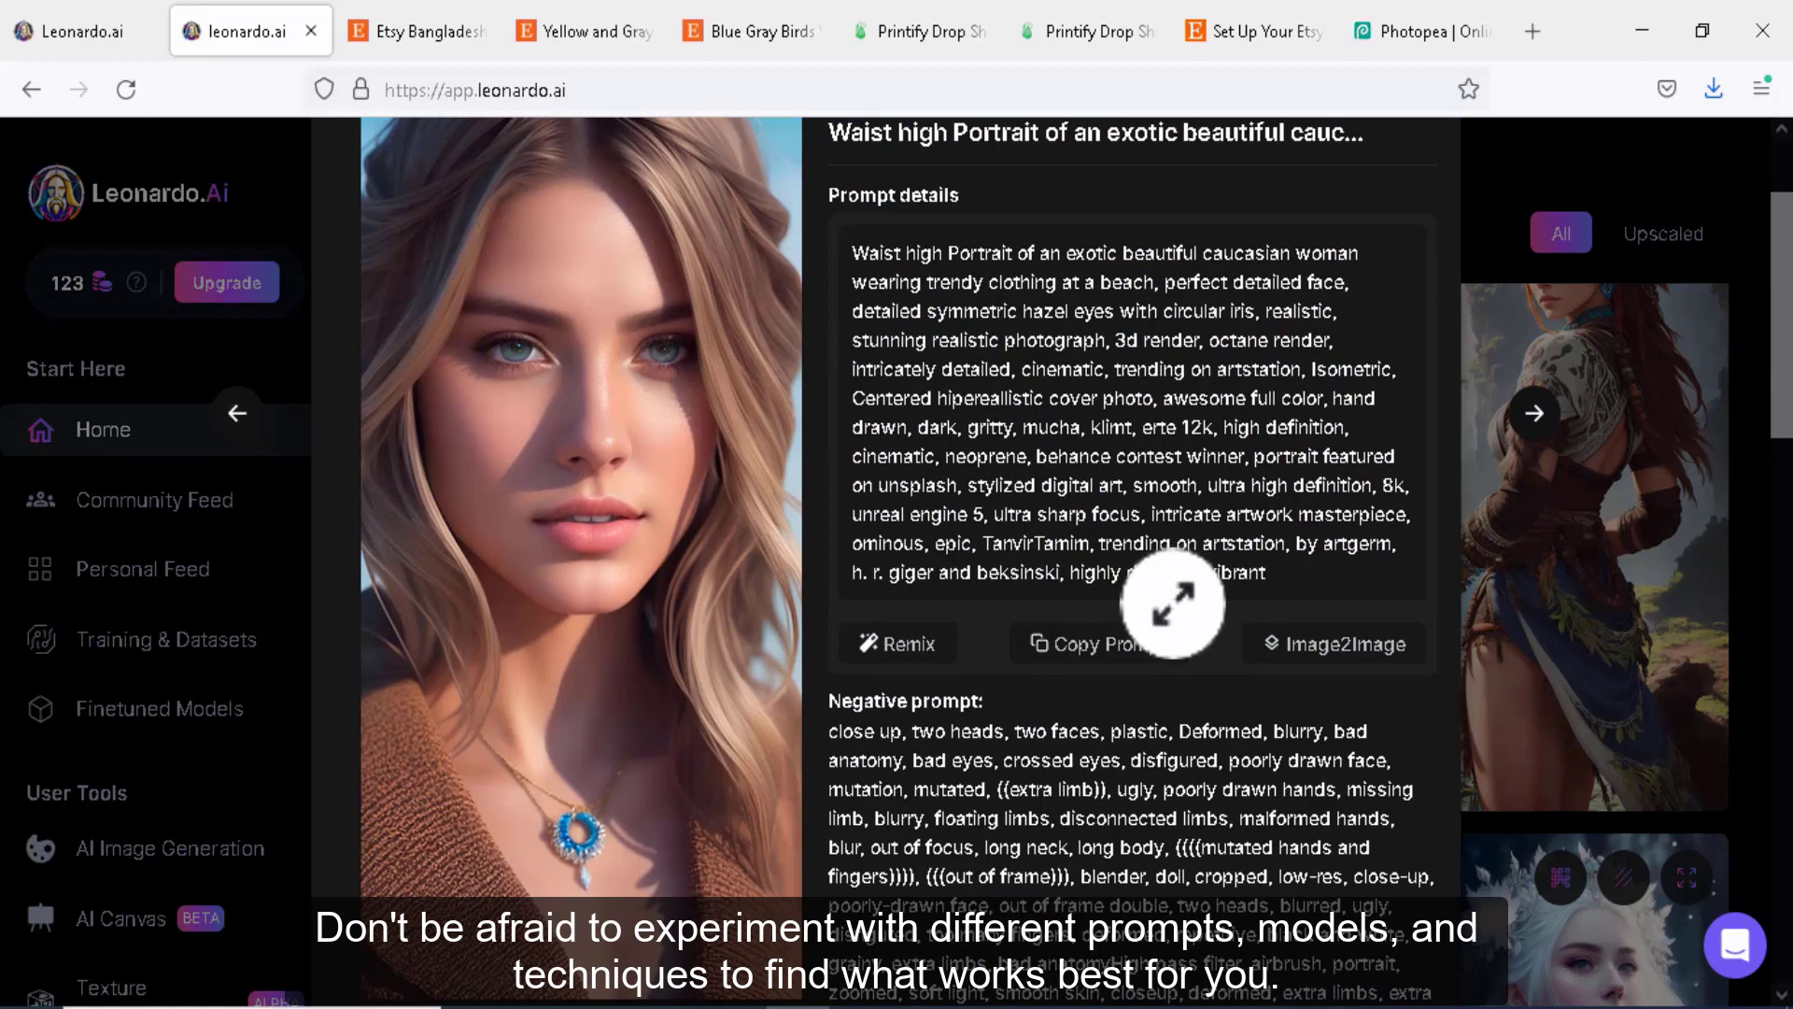
scroll(down, 3)
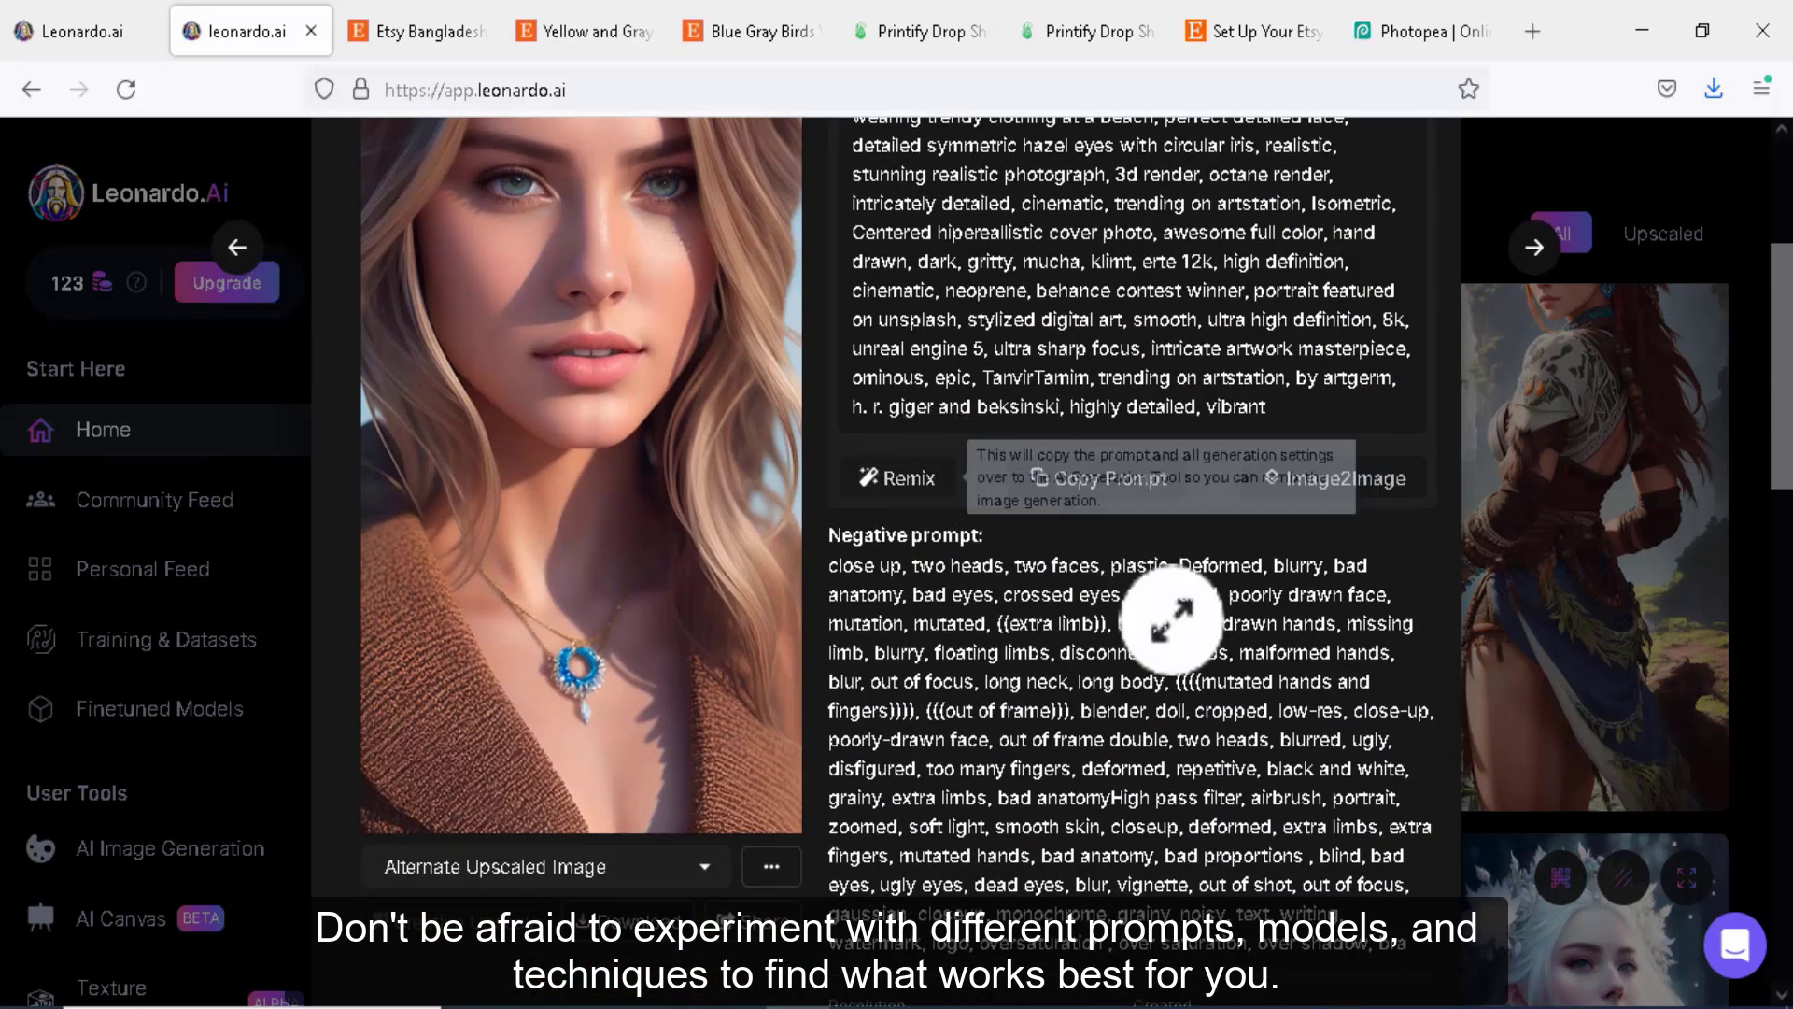
scroll(down, 3)
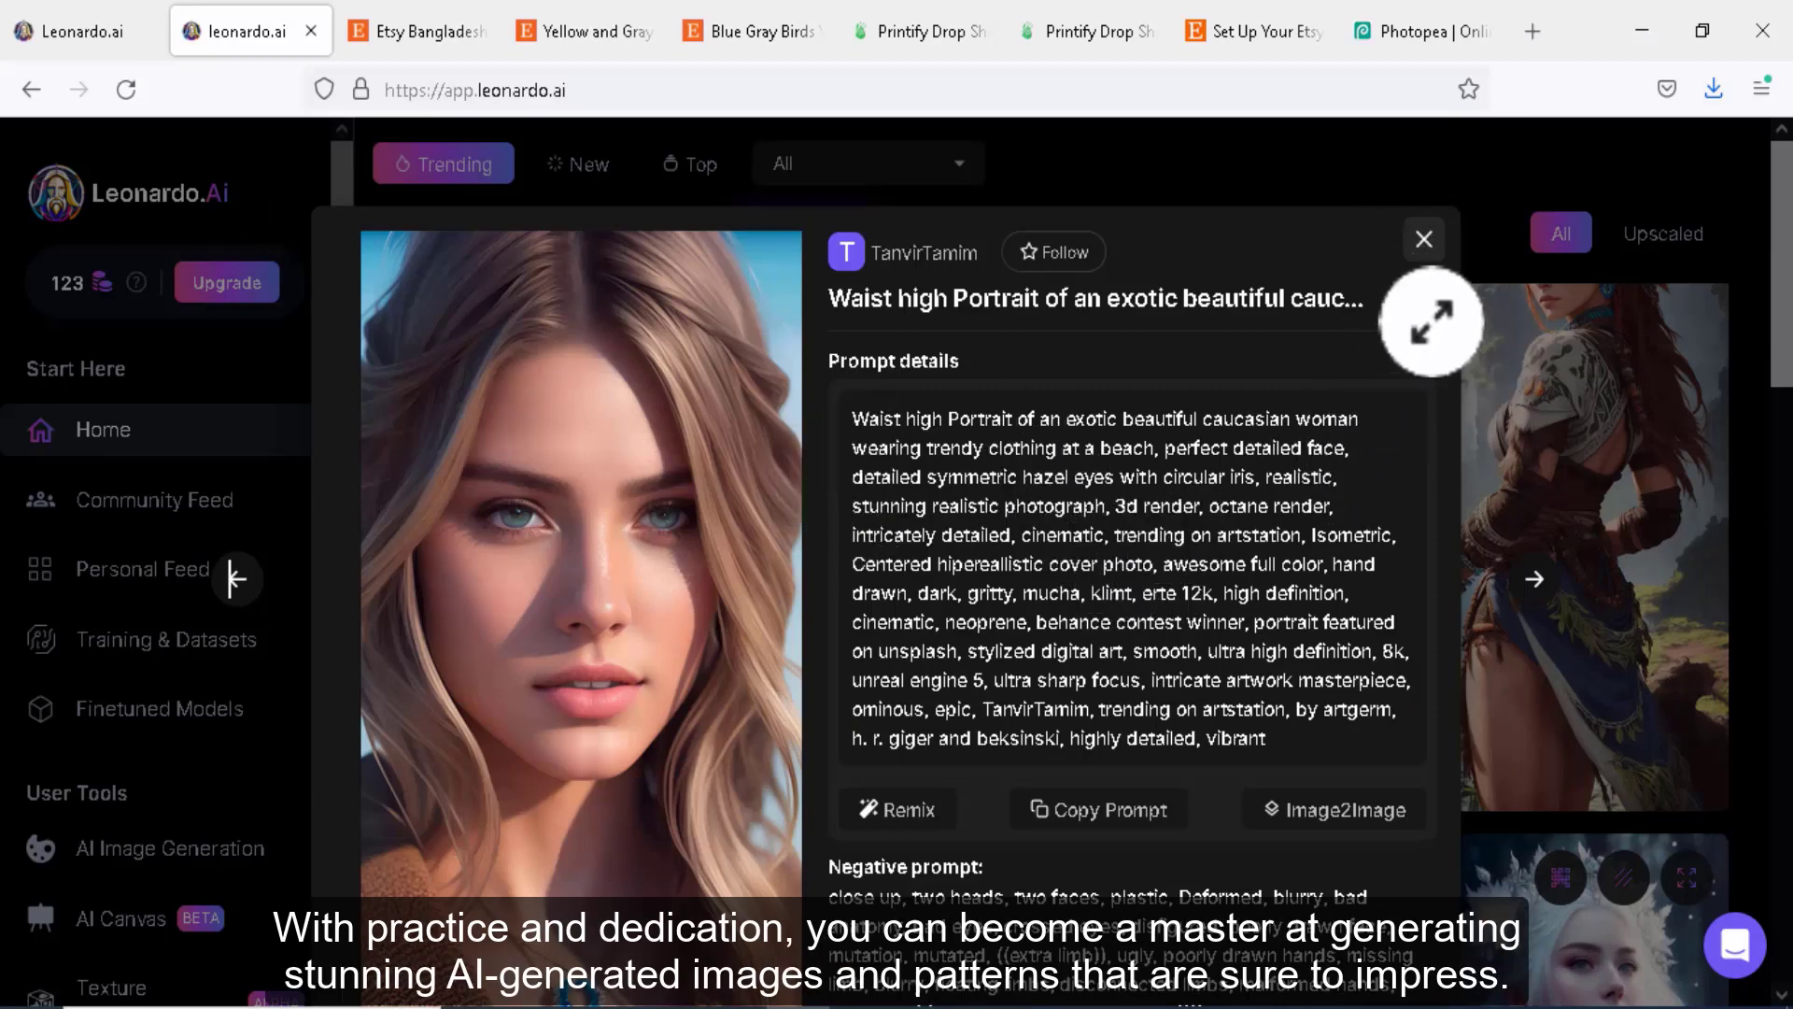
Close the portrait details and browse more community creations back to Featured Models
click(1424, 239)
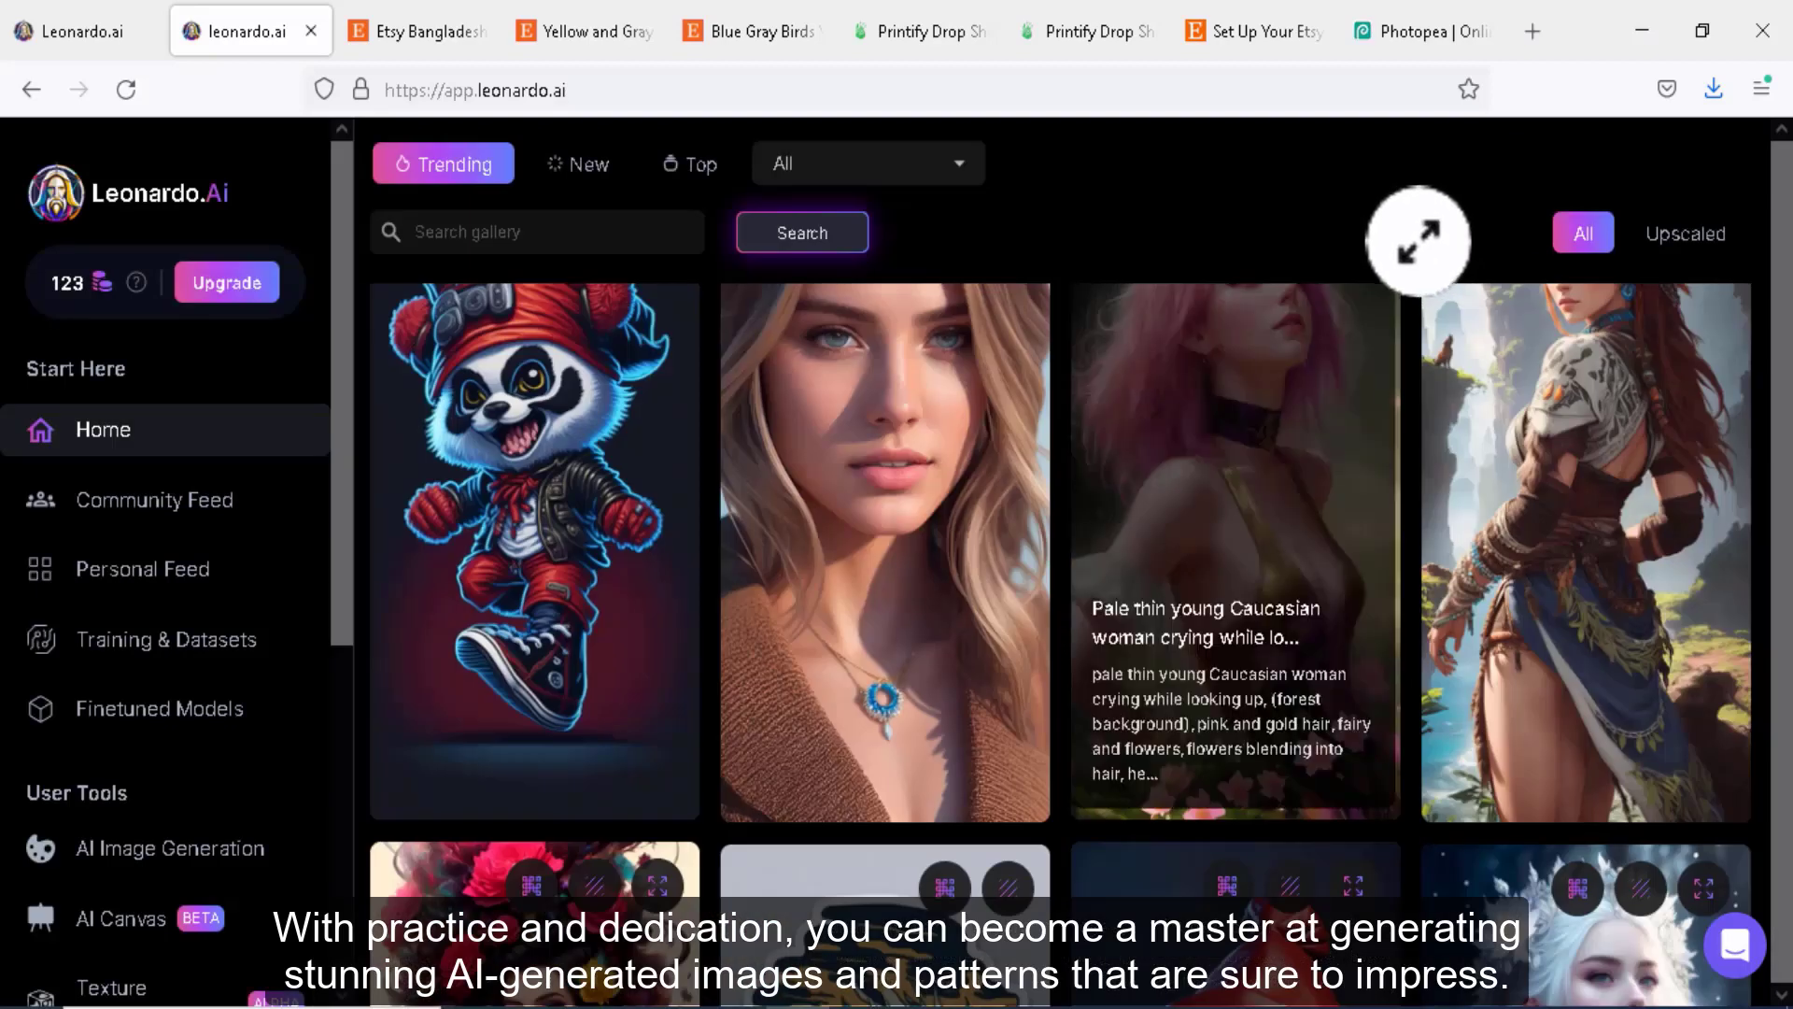
mouse_move(1321, 525)
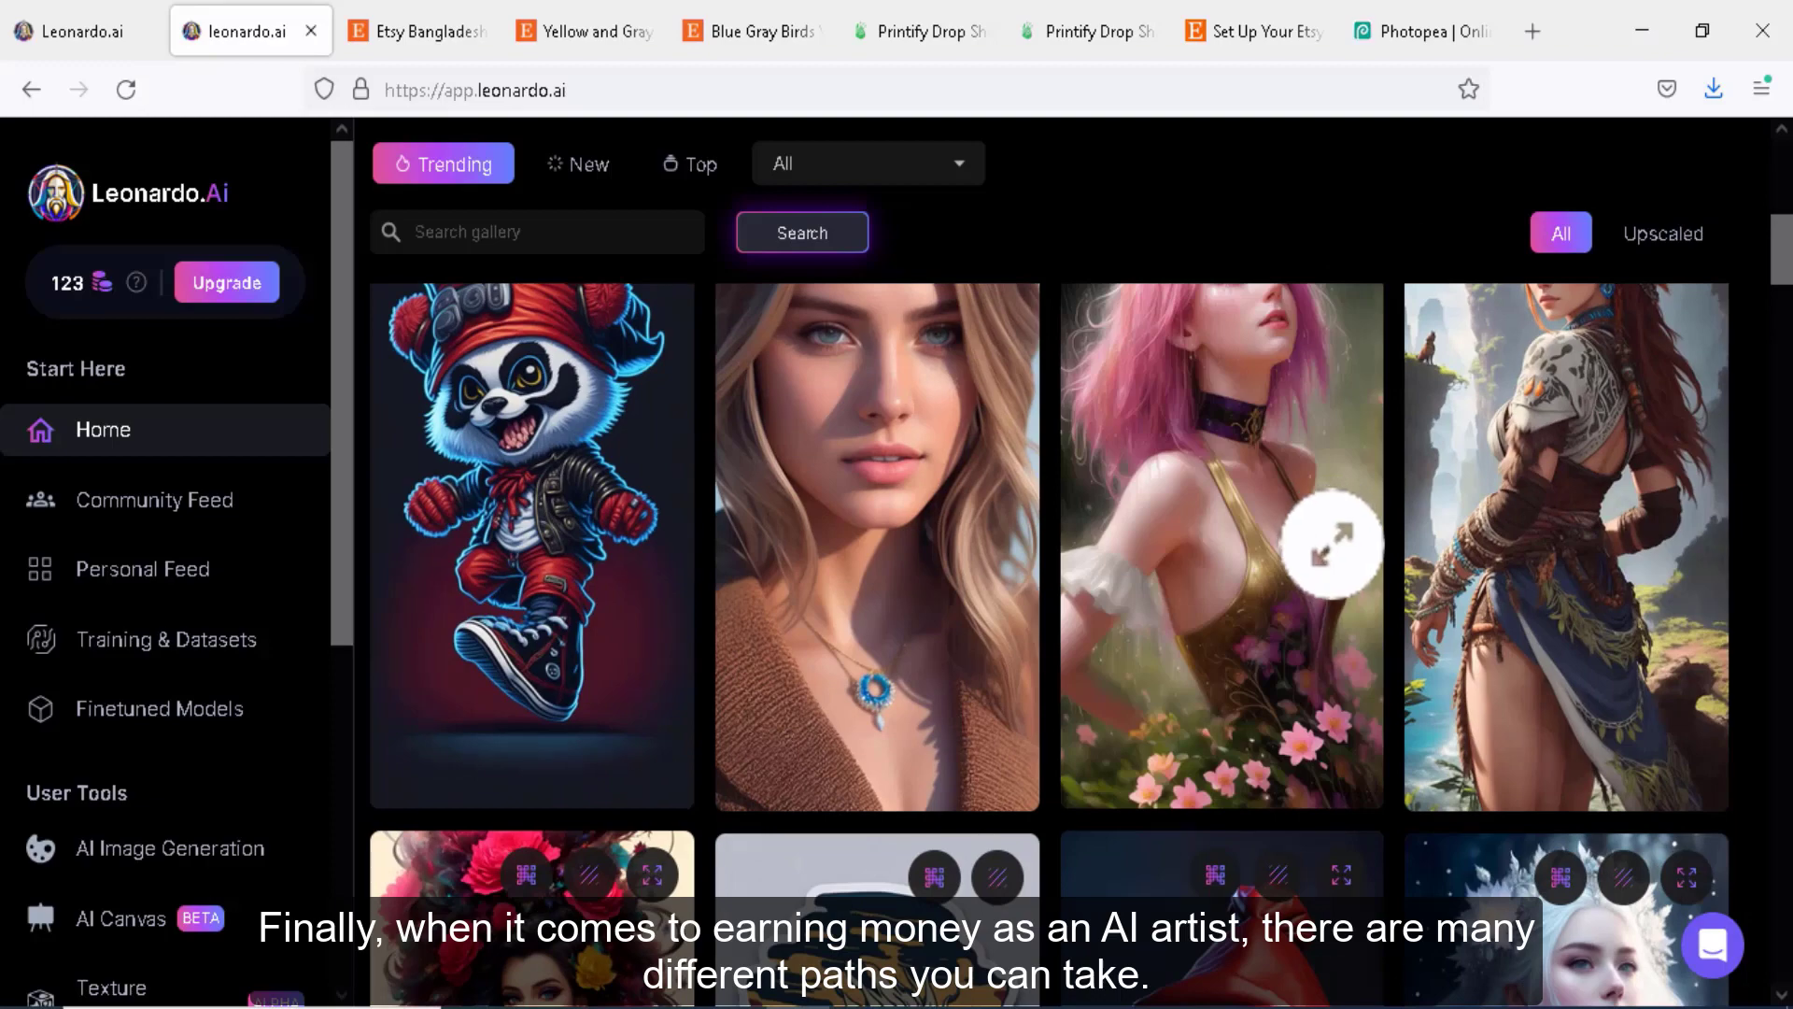
scroll(down, 3)
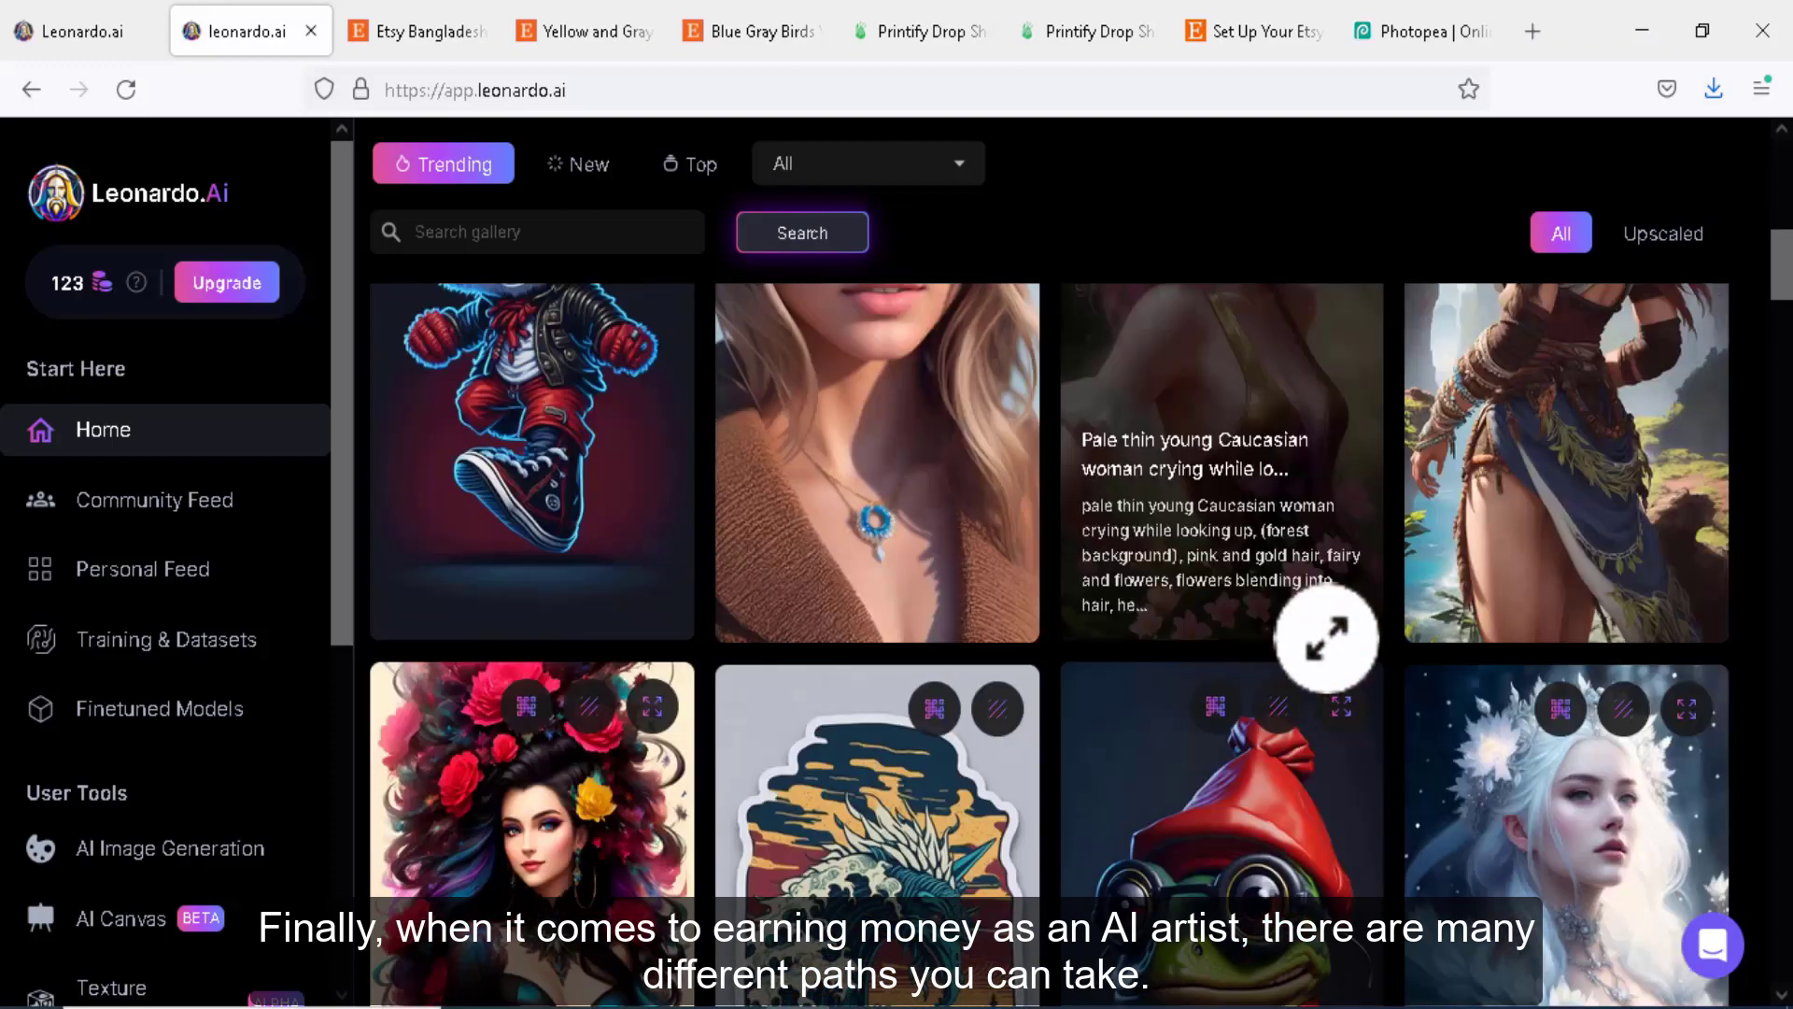
scroll(down, 3)
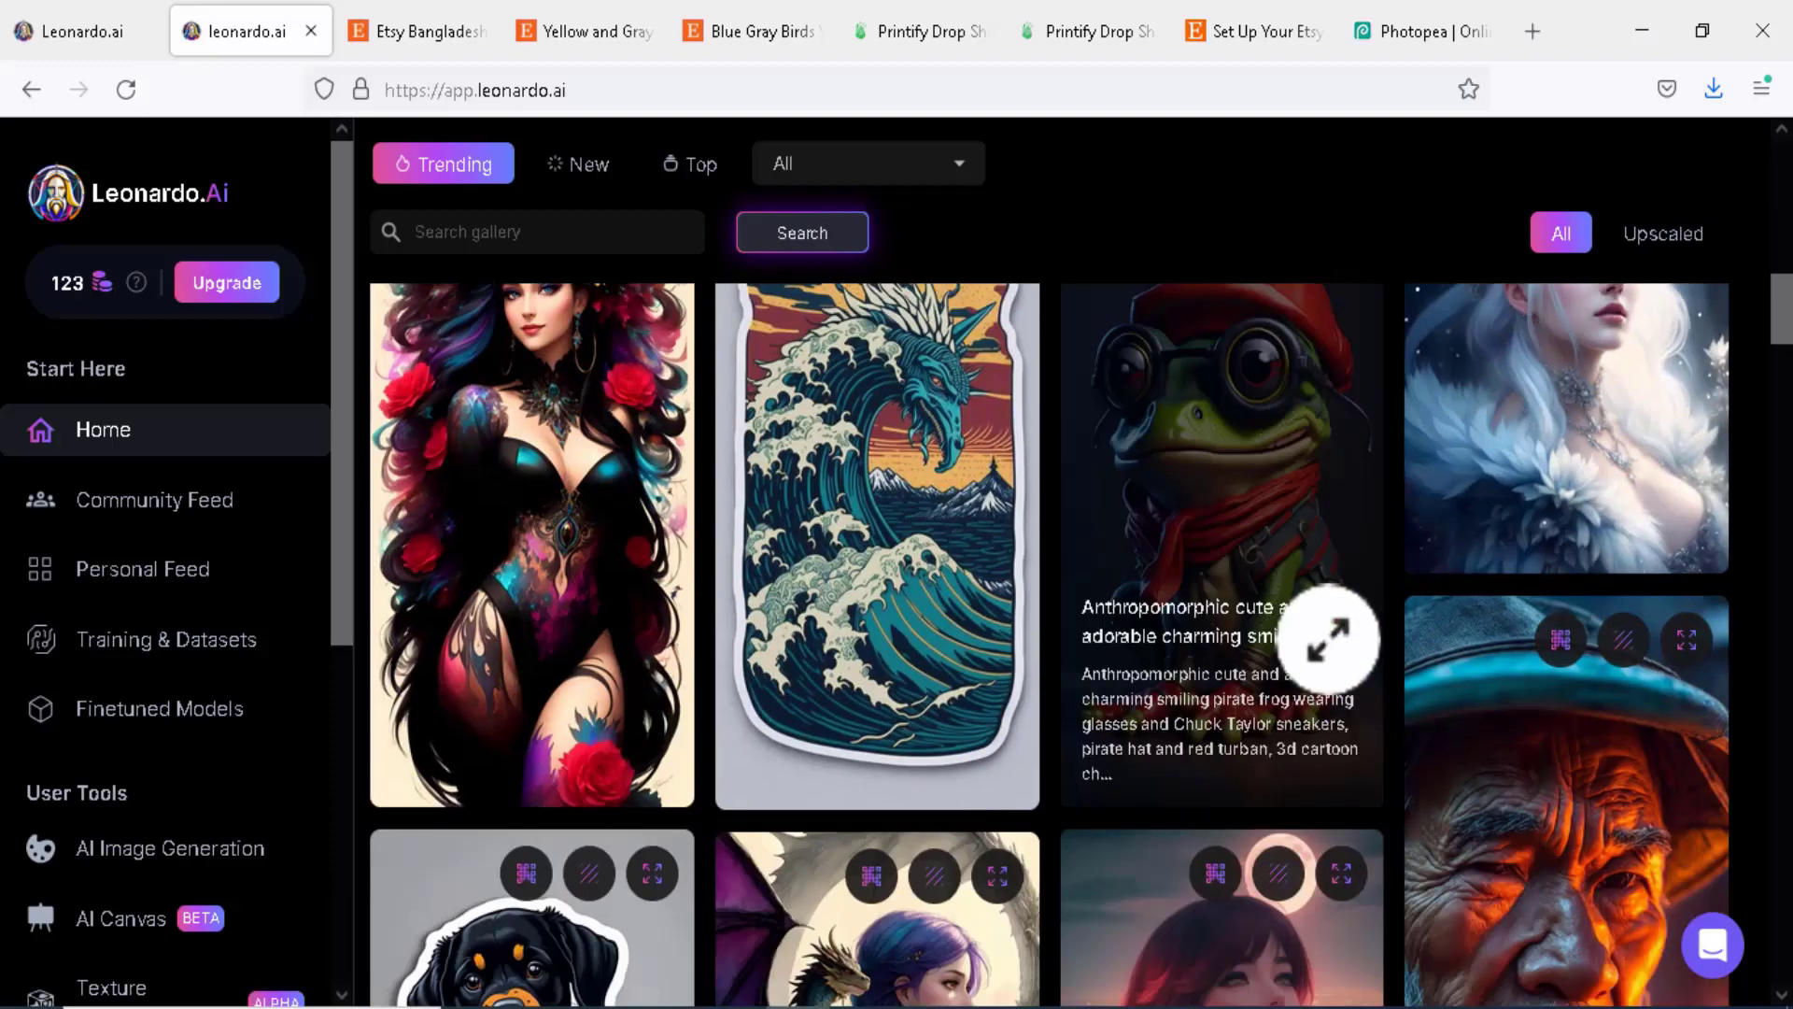
scroll(down, 3)
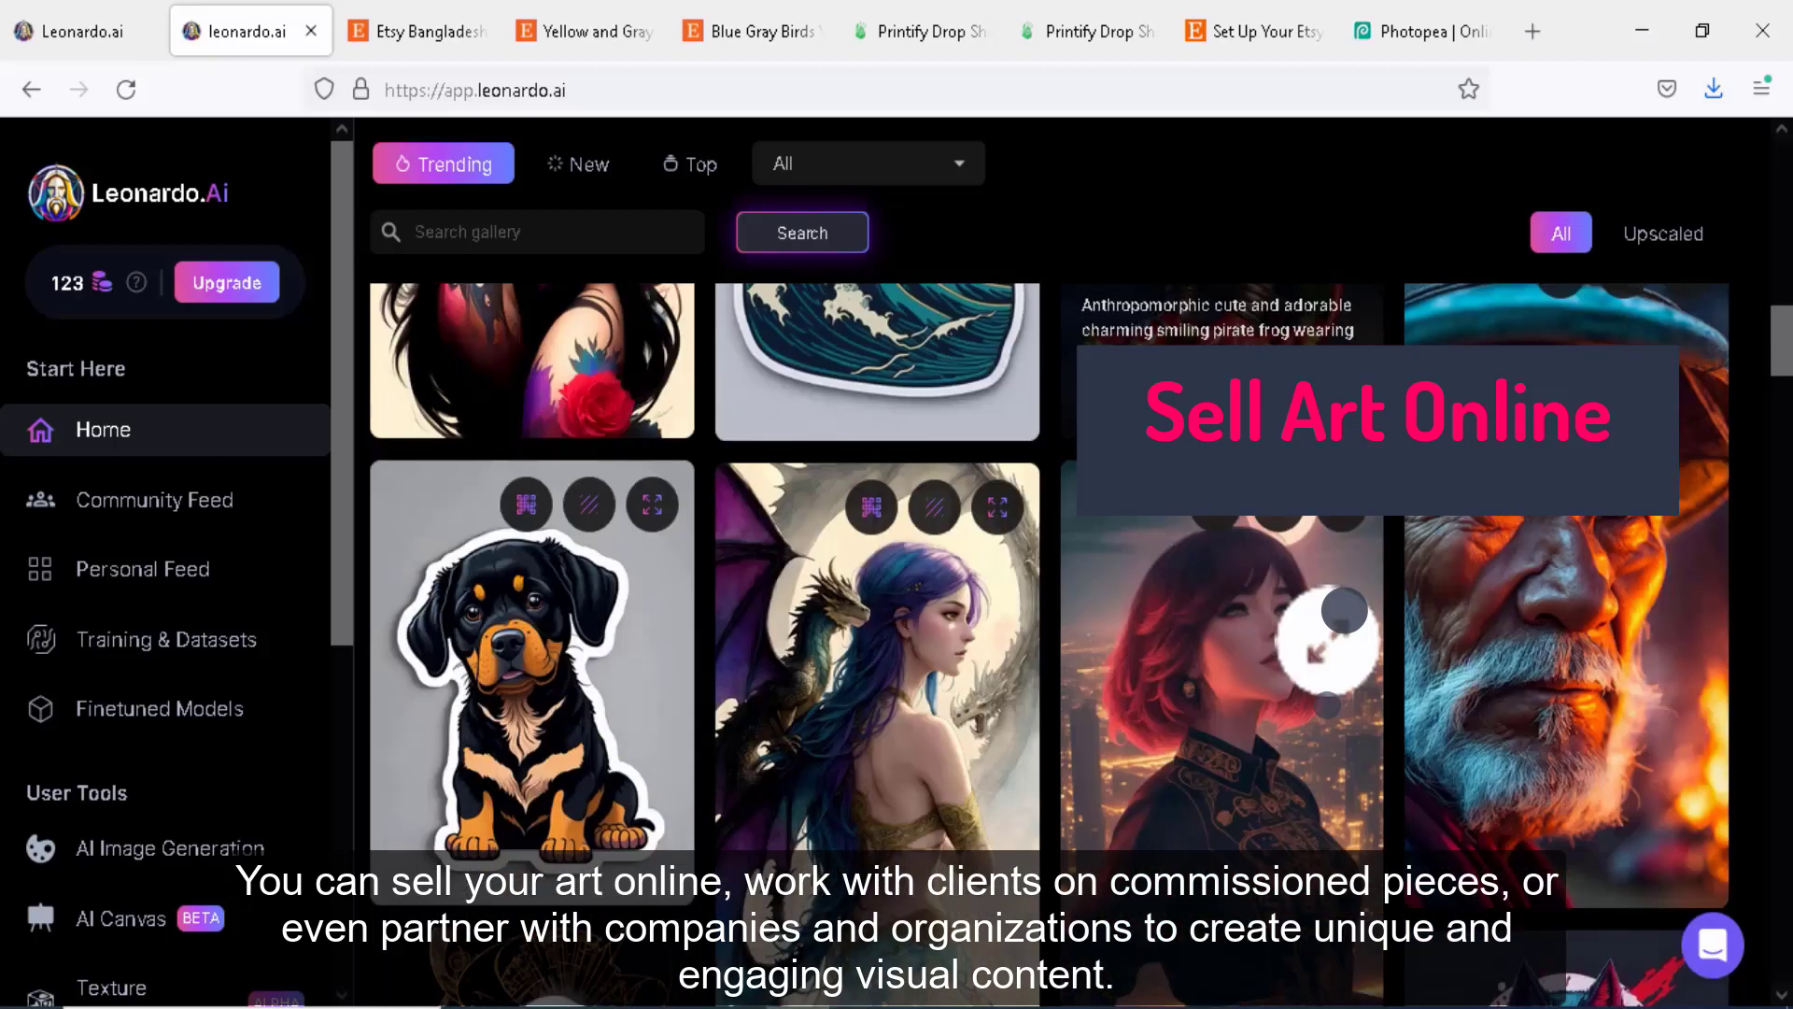
scroll(down, 3)
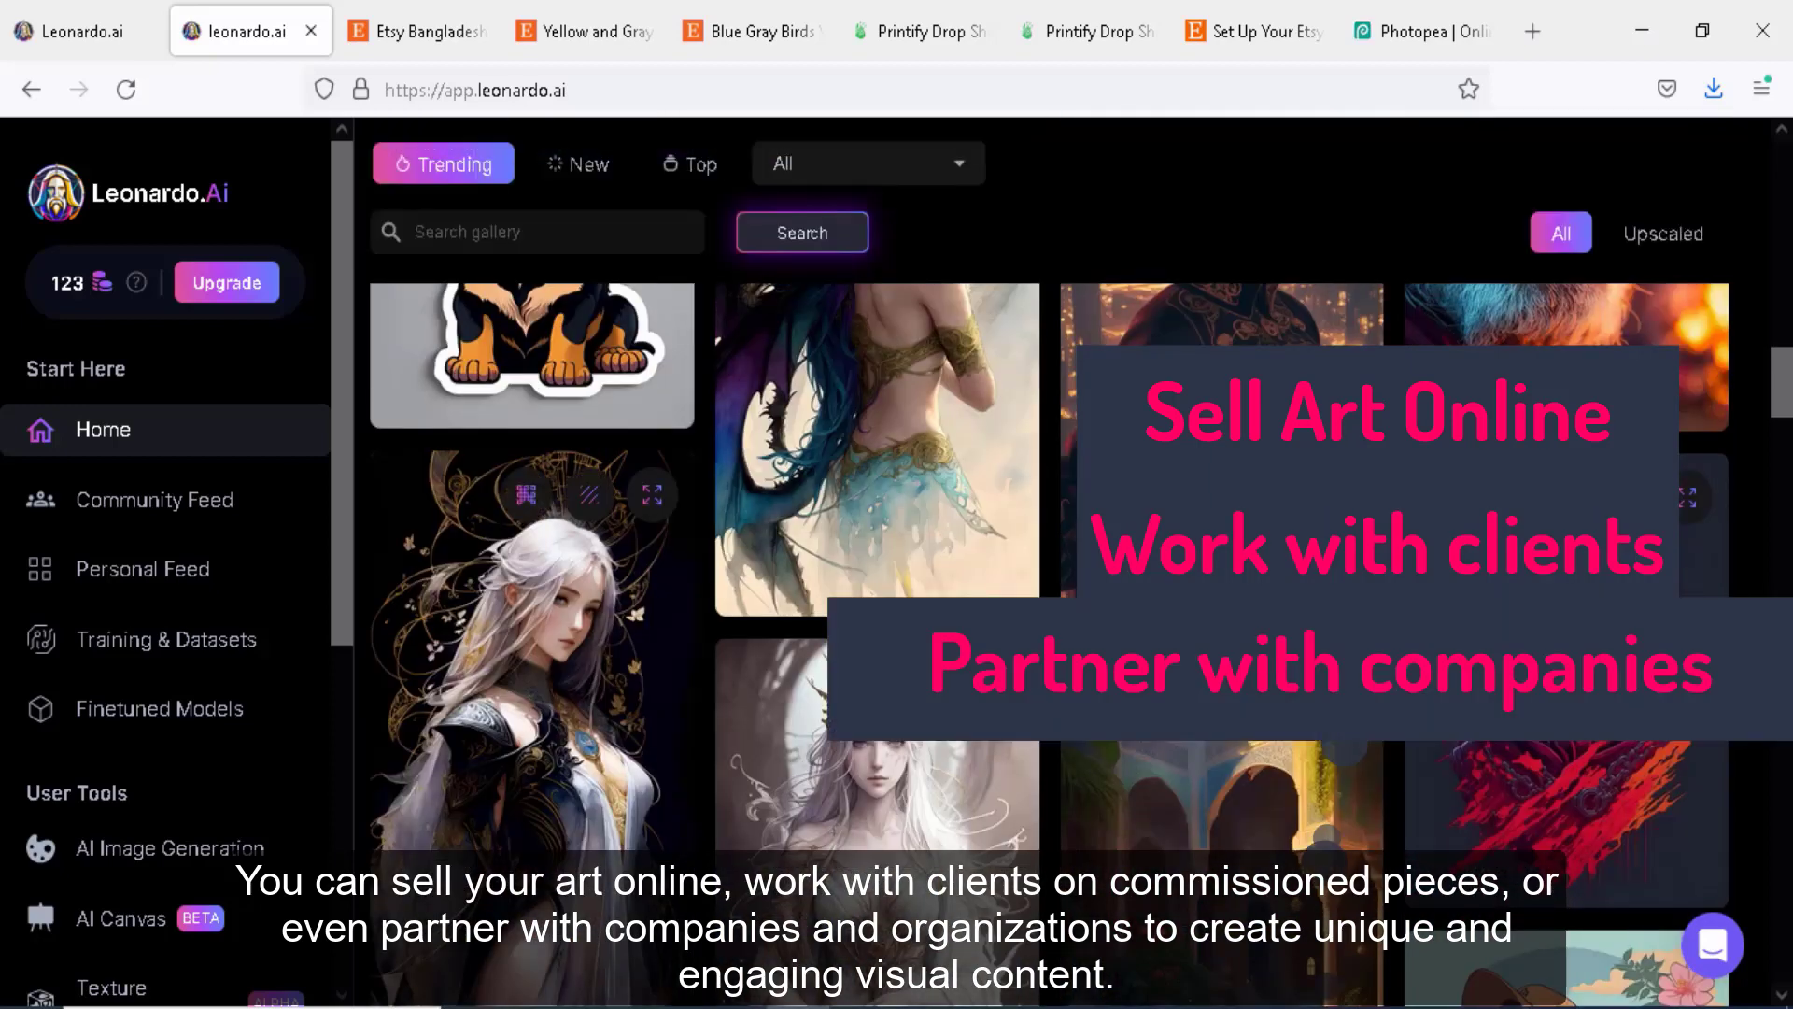
scroll(down, 3)
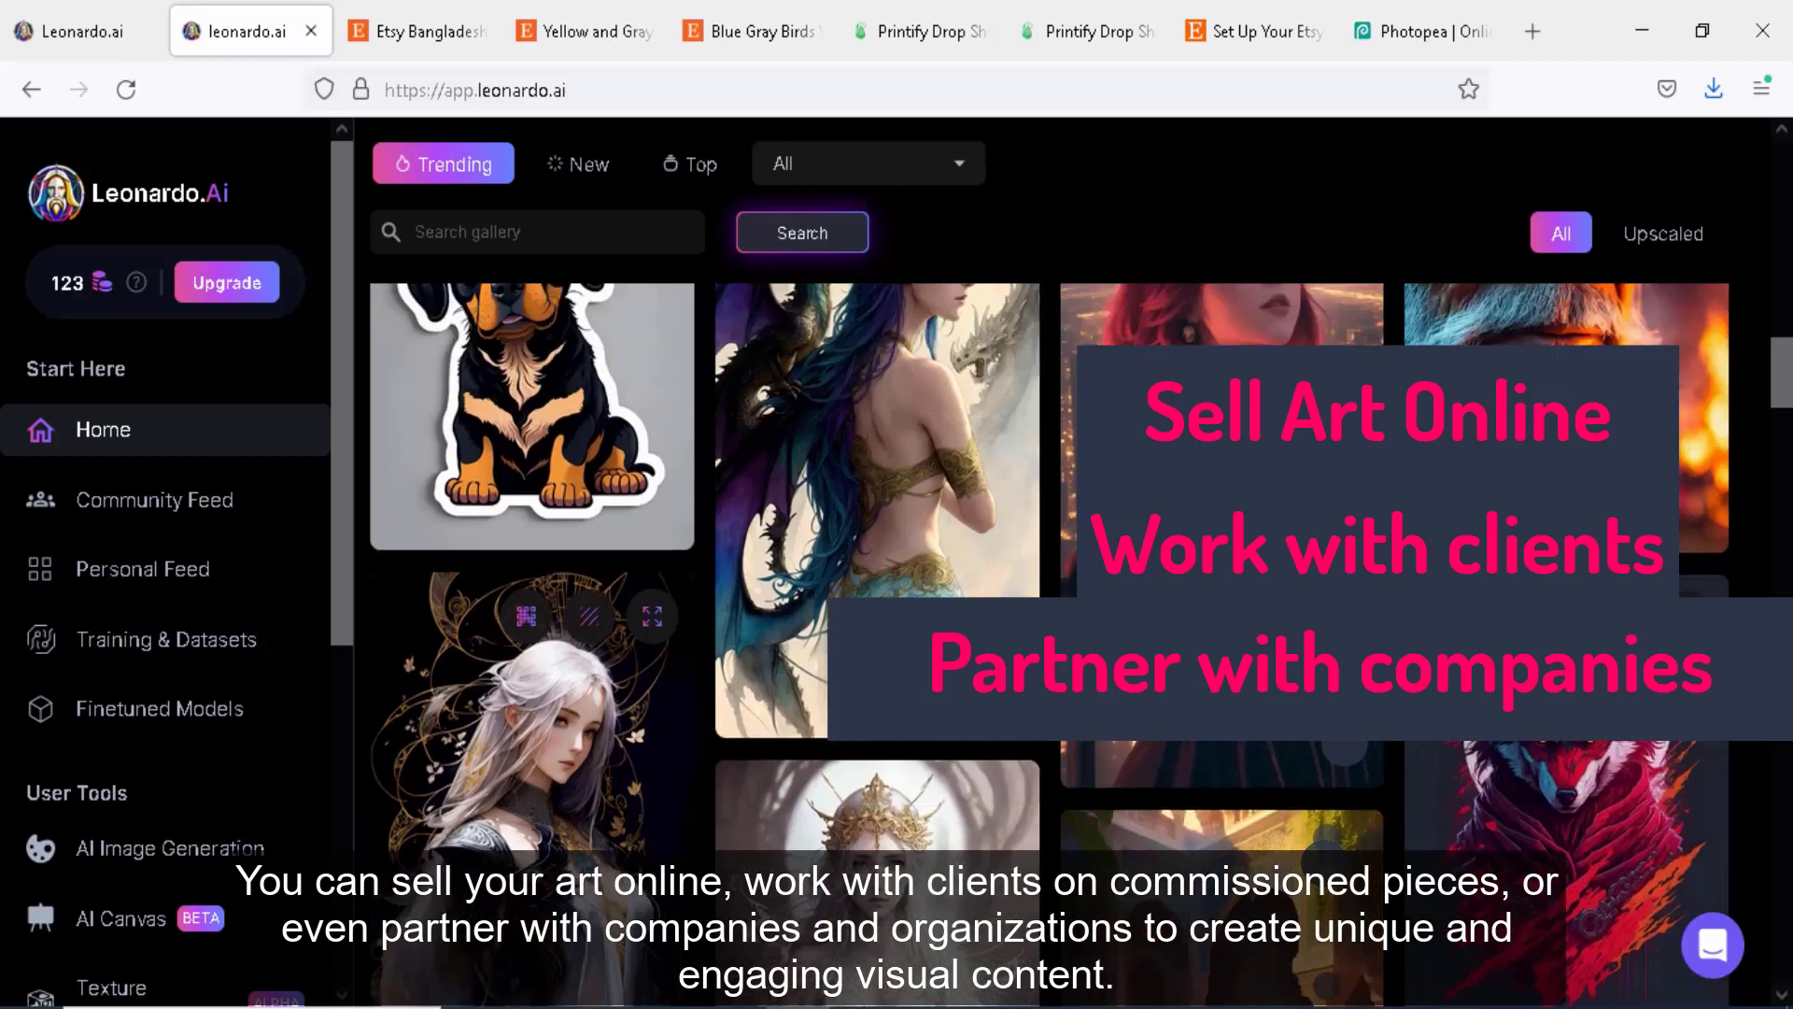
scroll(down, 3)
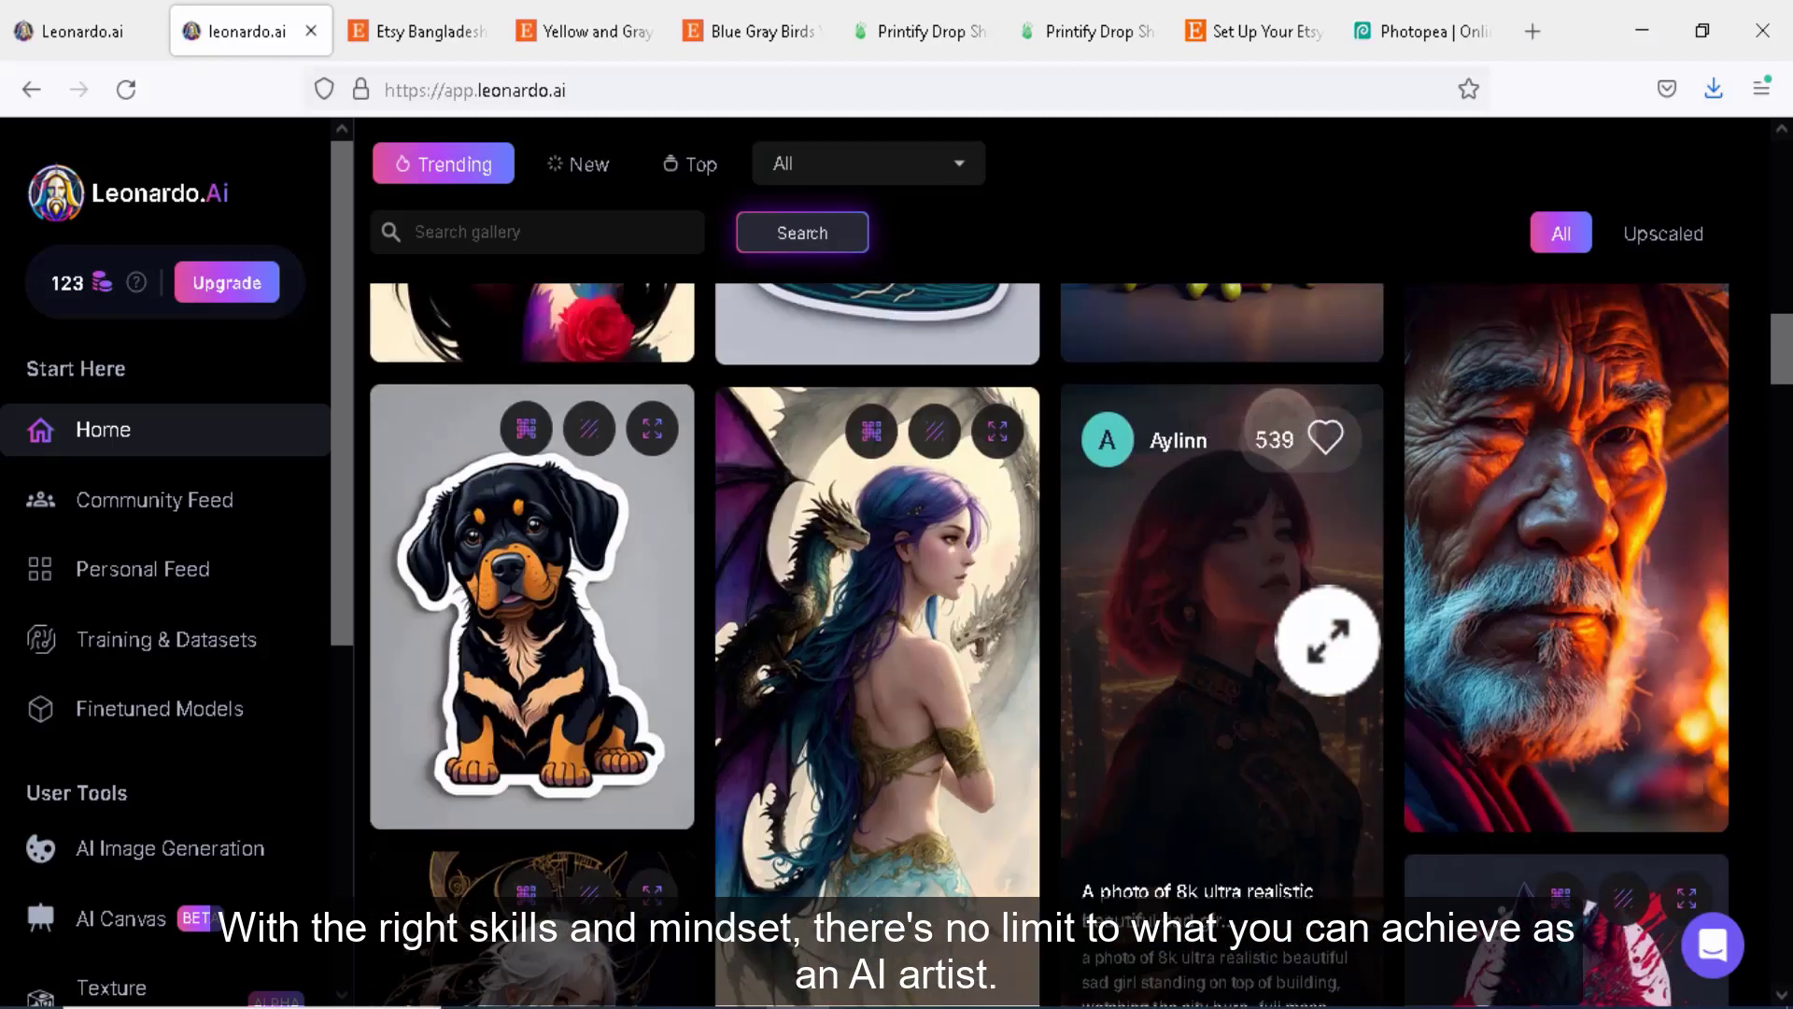
scroll(down, 3)
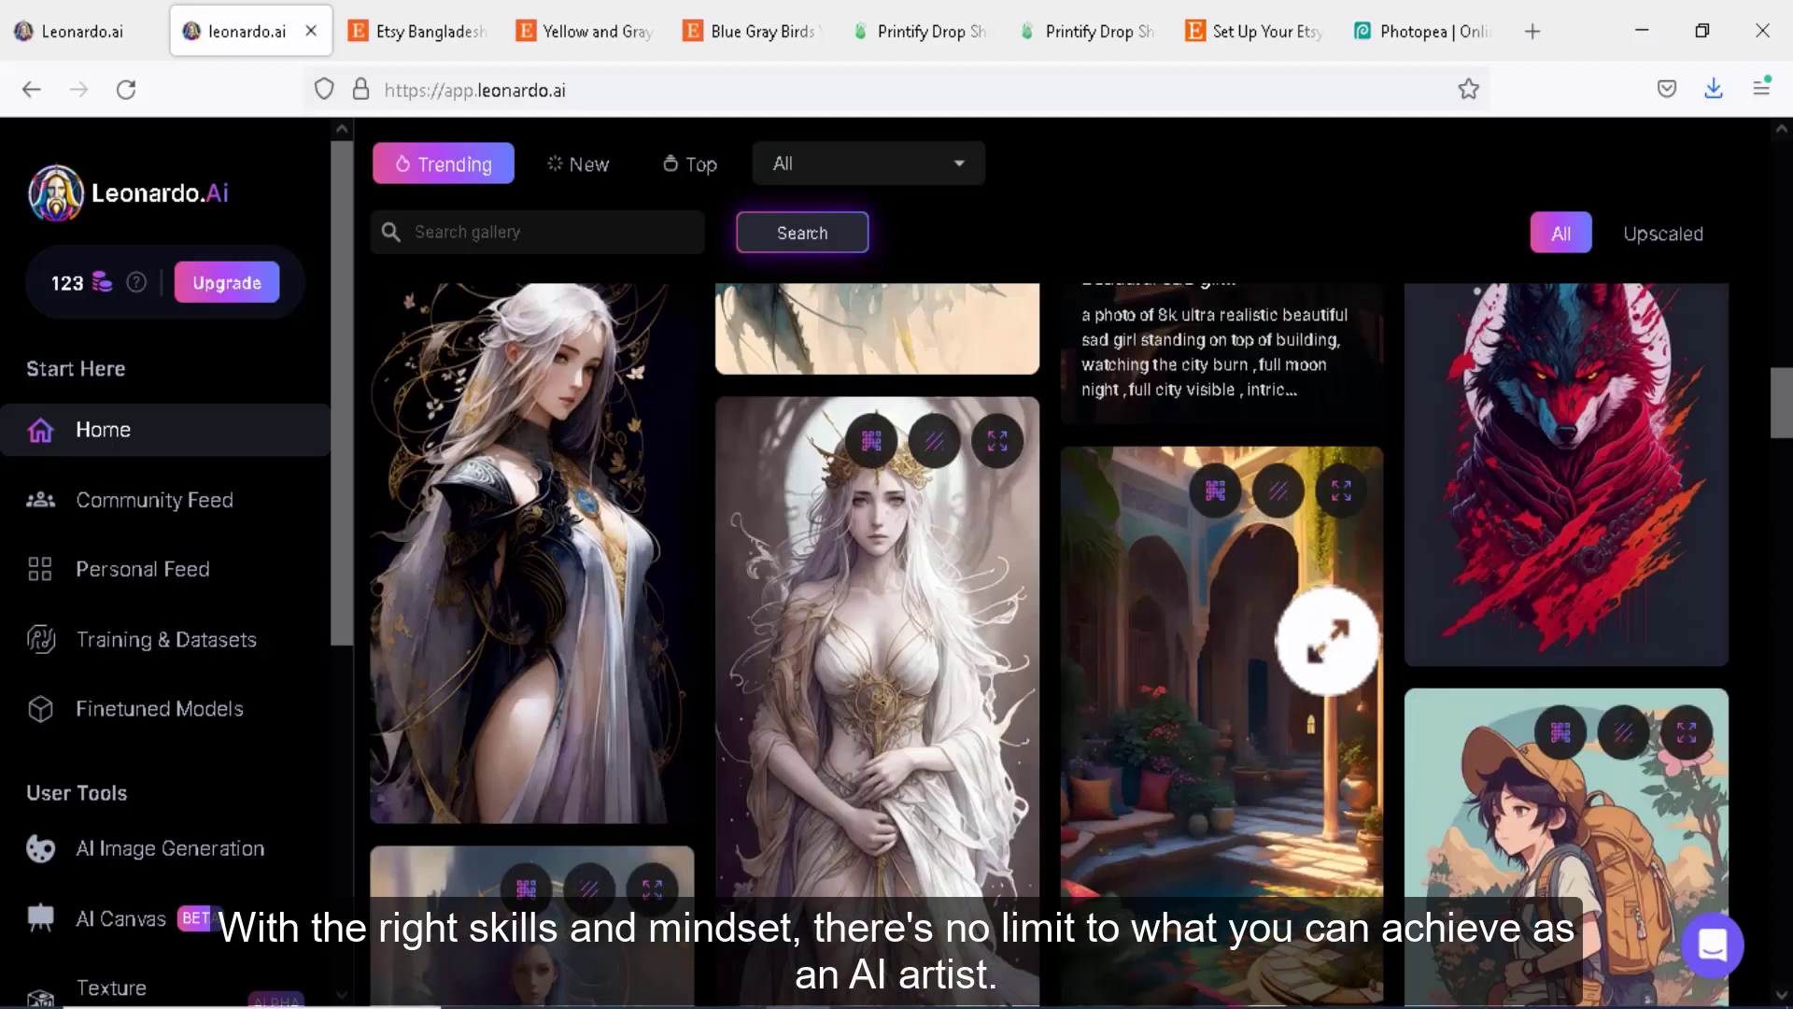
scroll(down, 3)
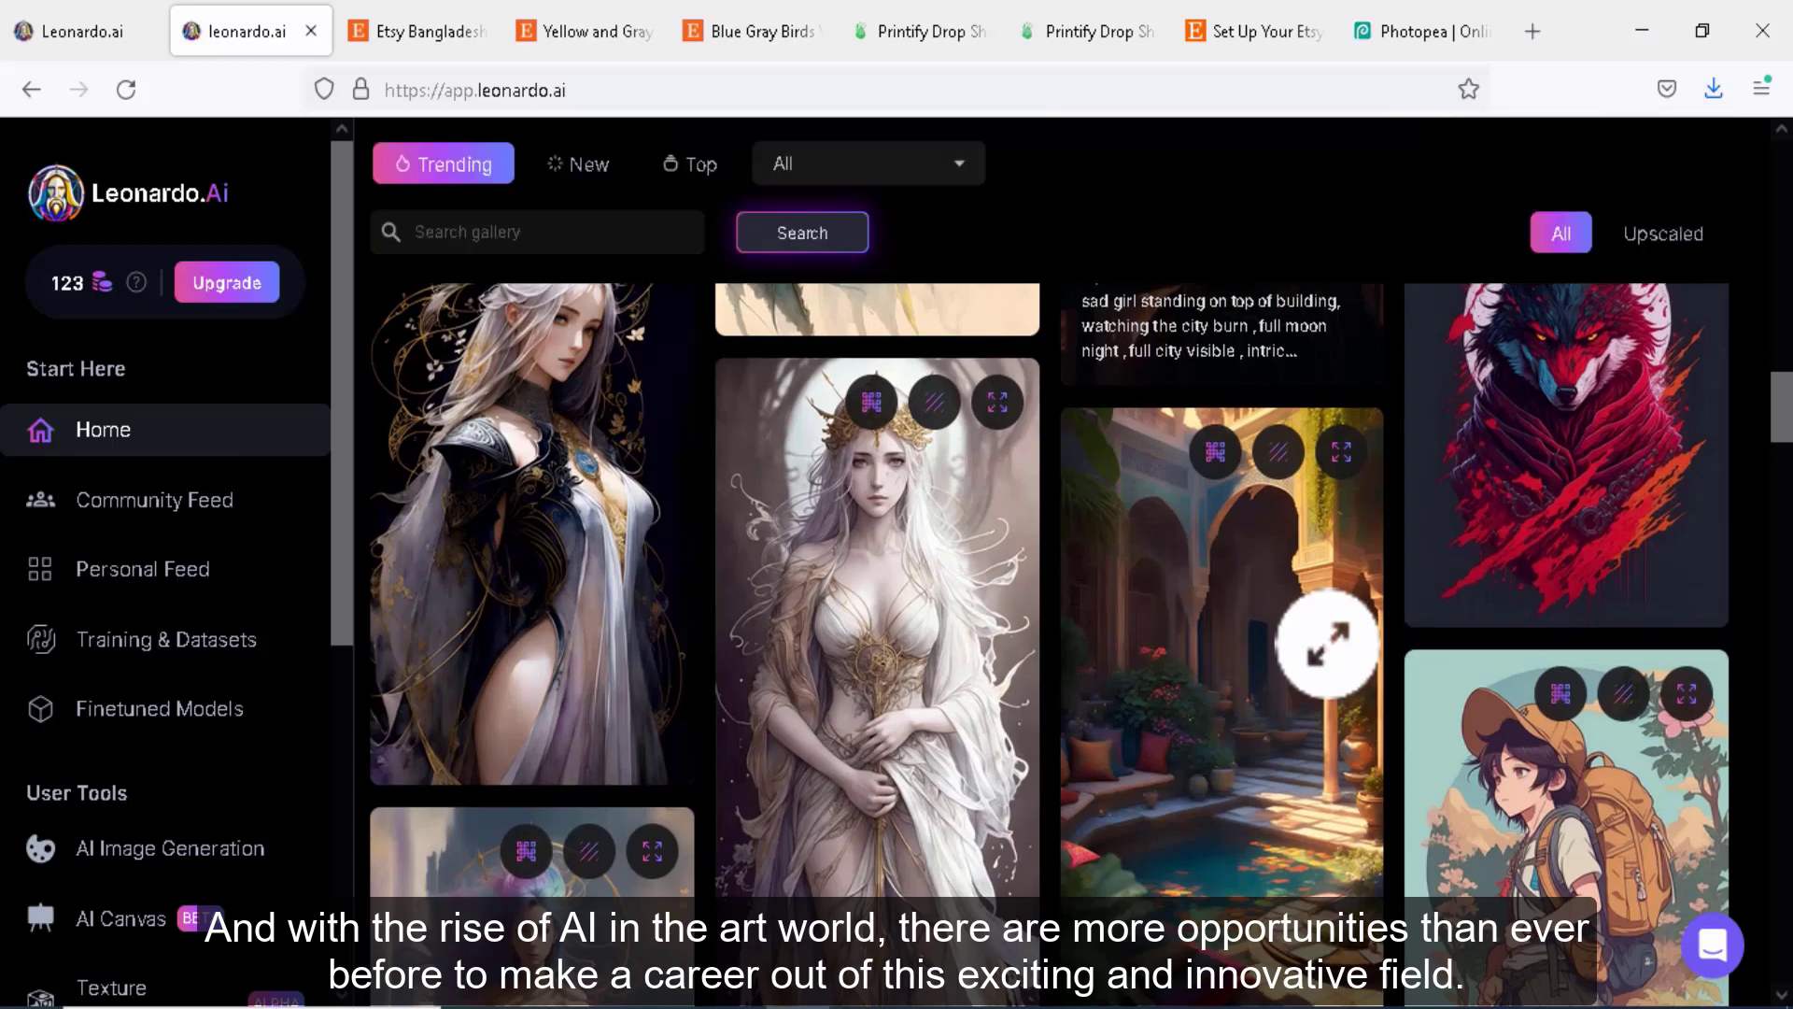
scroll(down, 3)
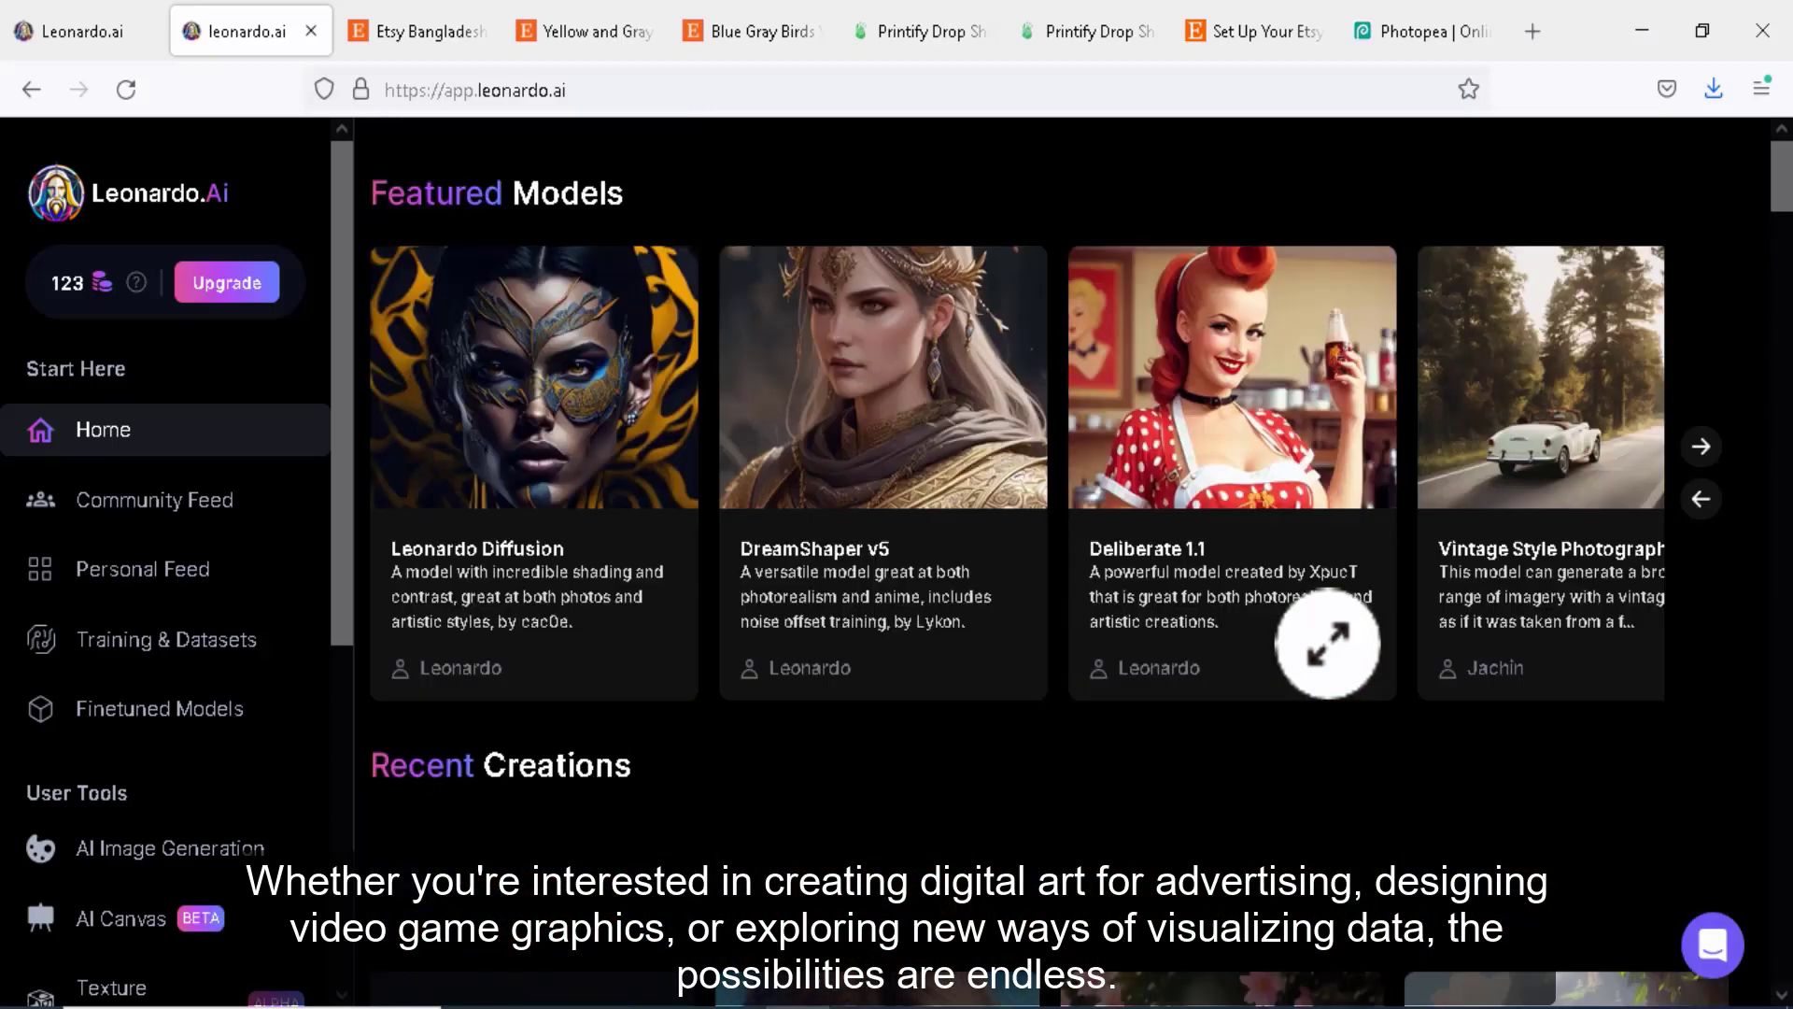
scroll(down, 3)
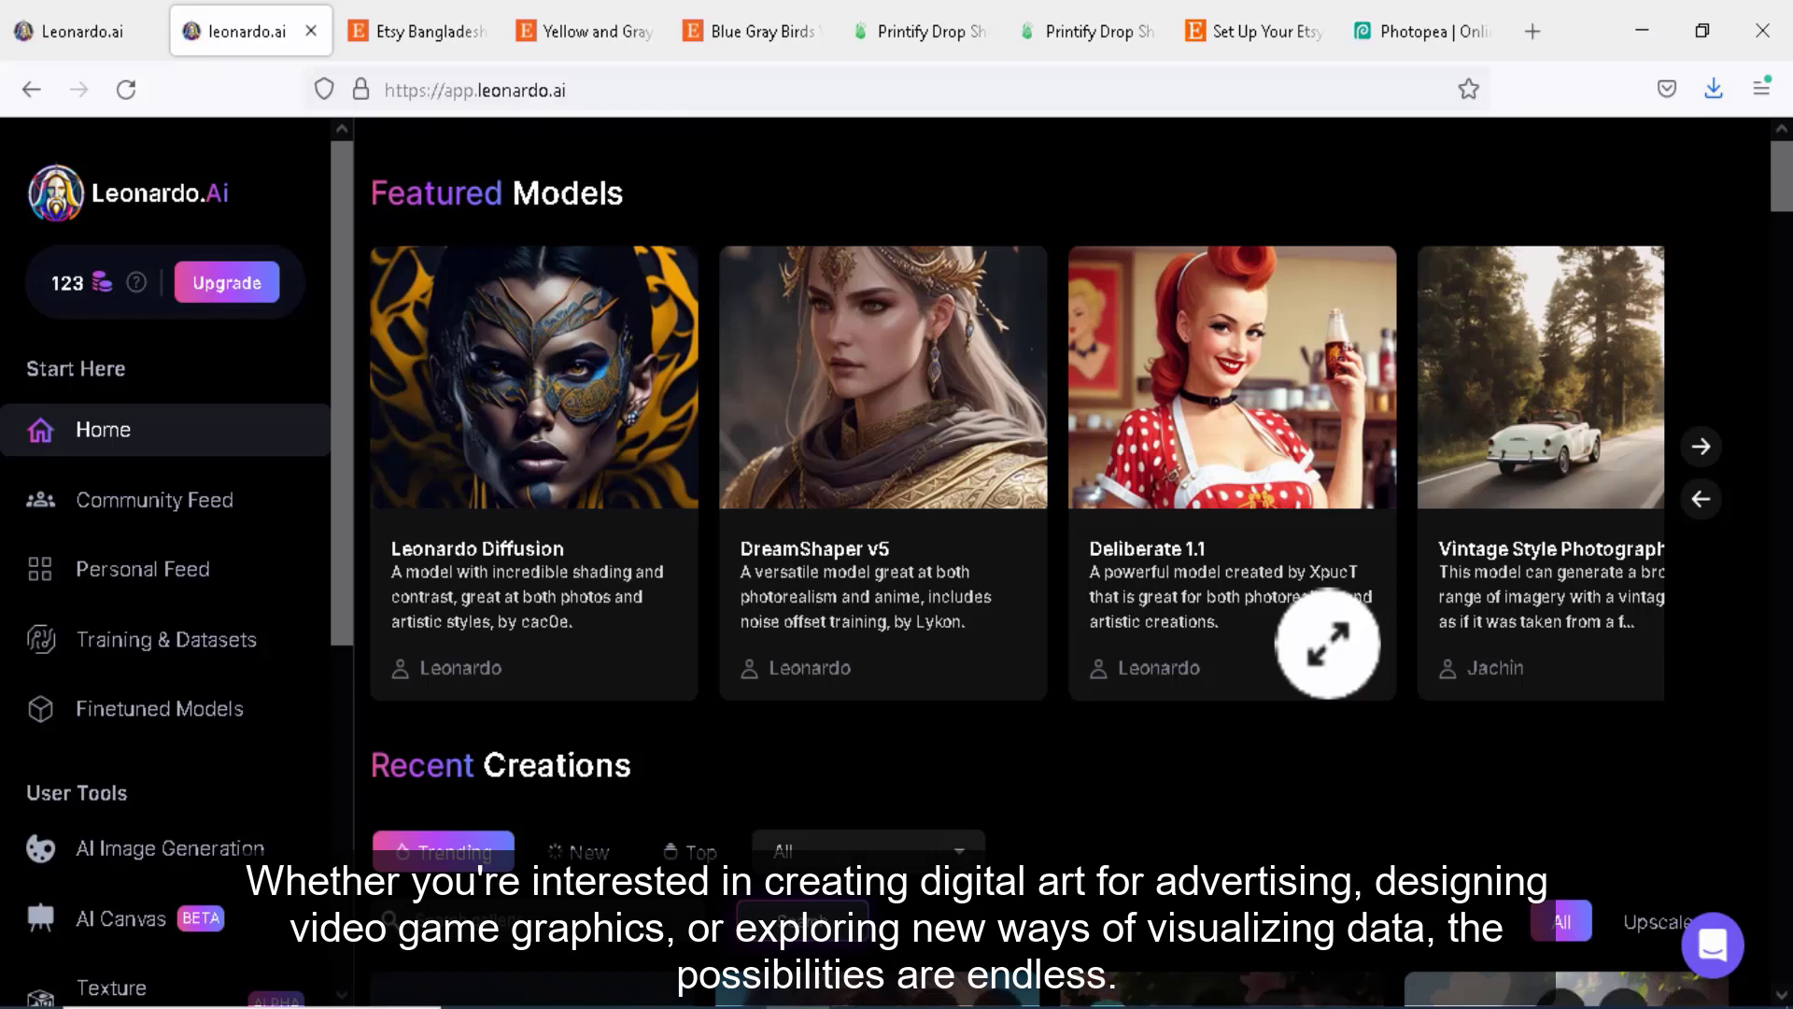
mouse_move(841, 538)
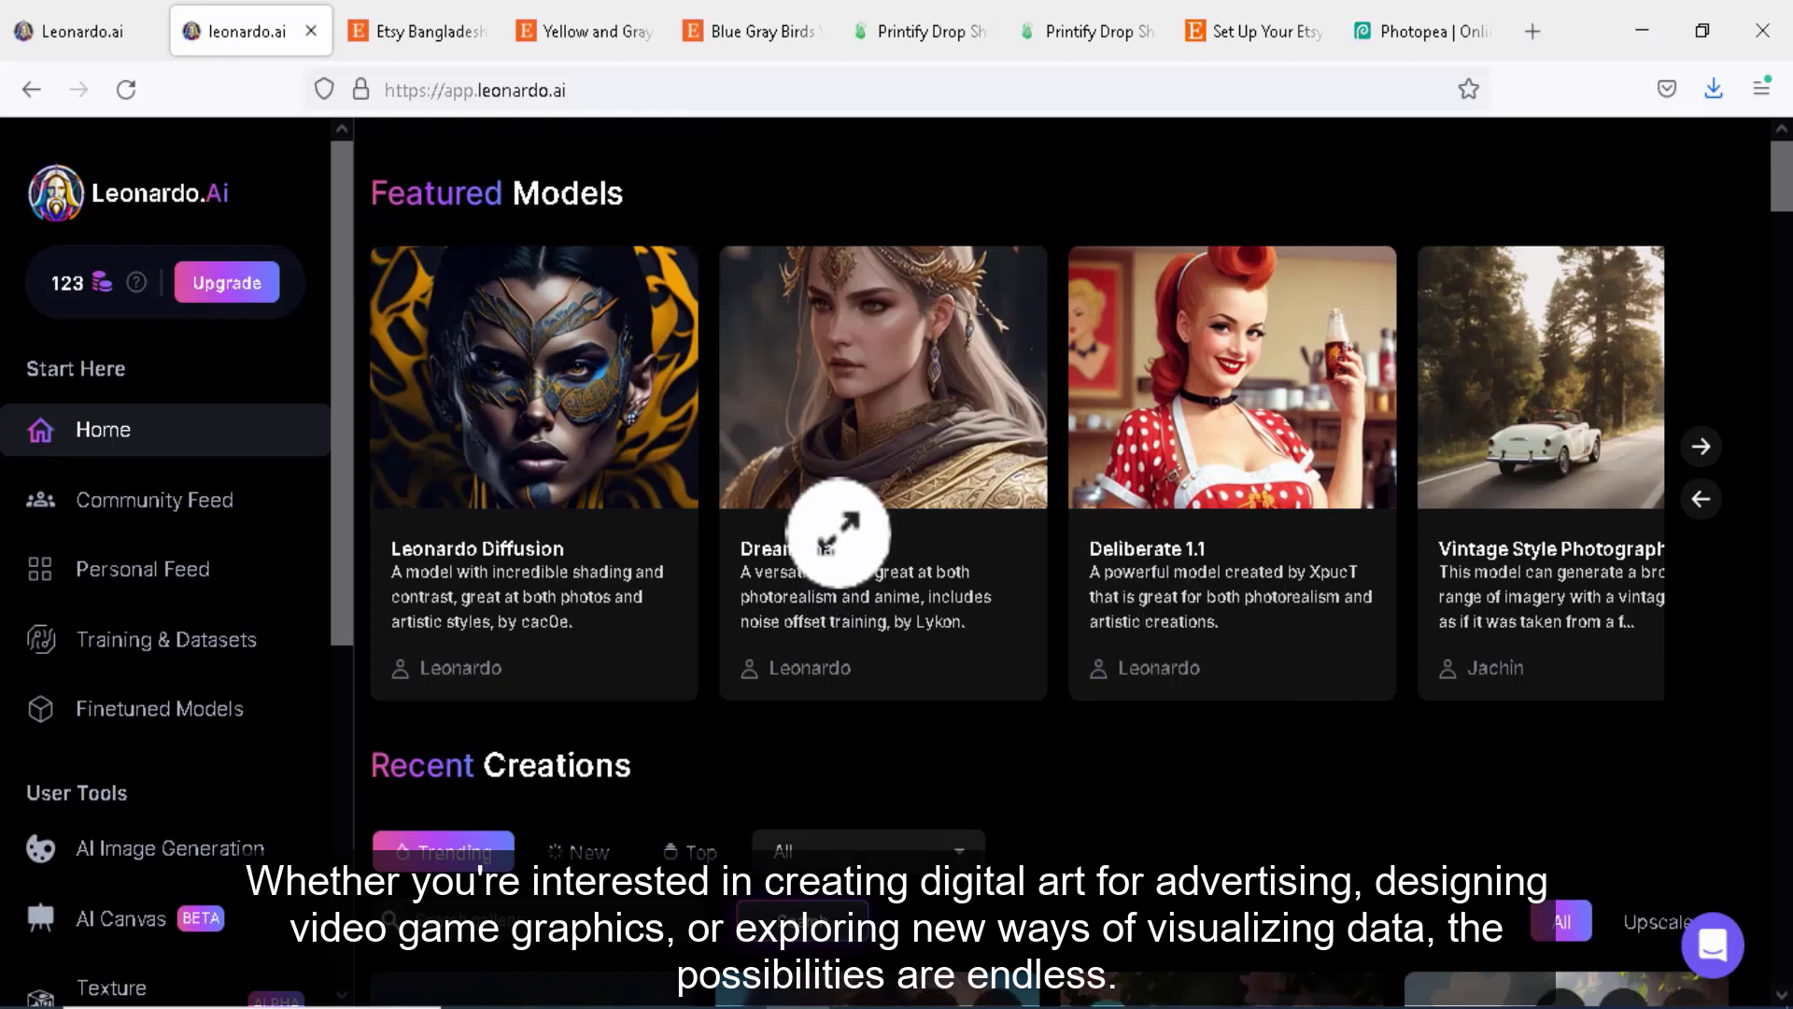
mouse_move(1087, 534)
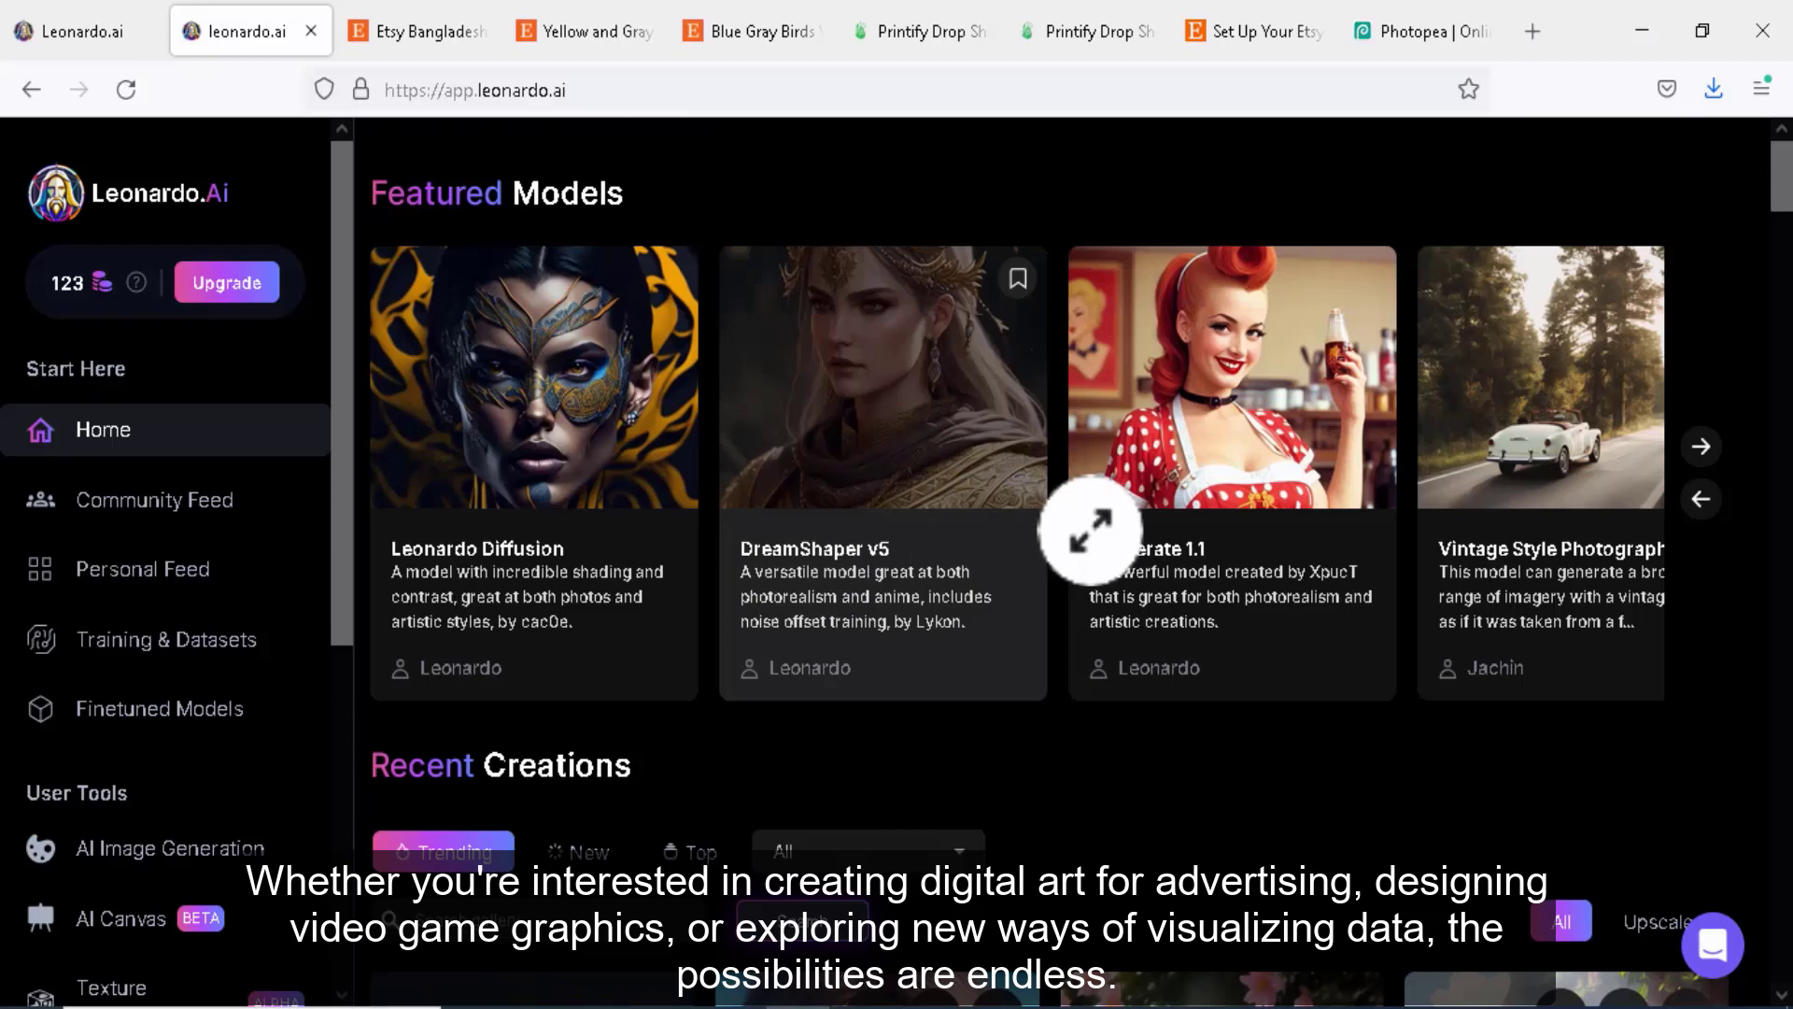
mouse_move(925, 500)
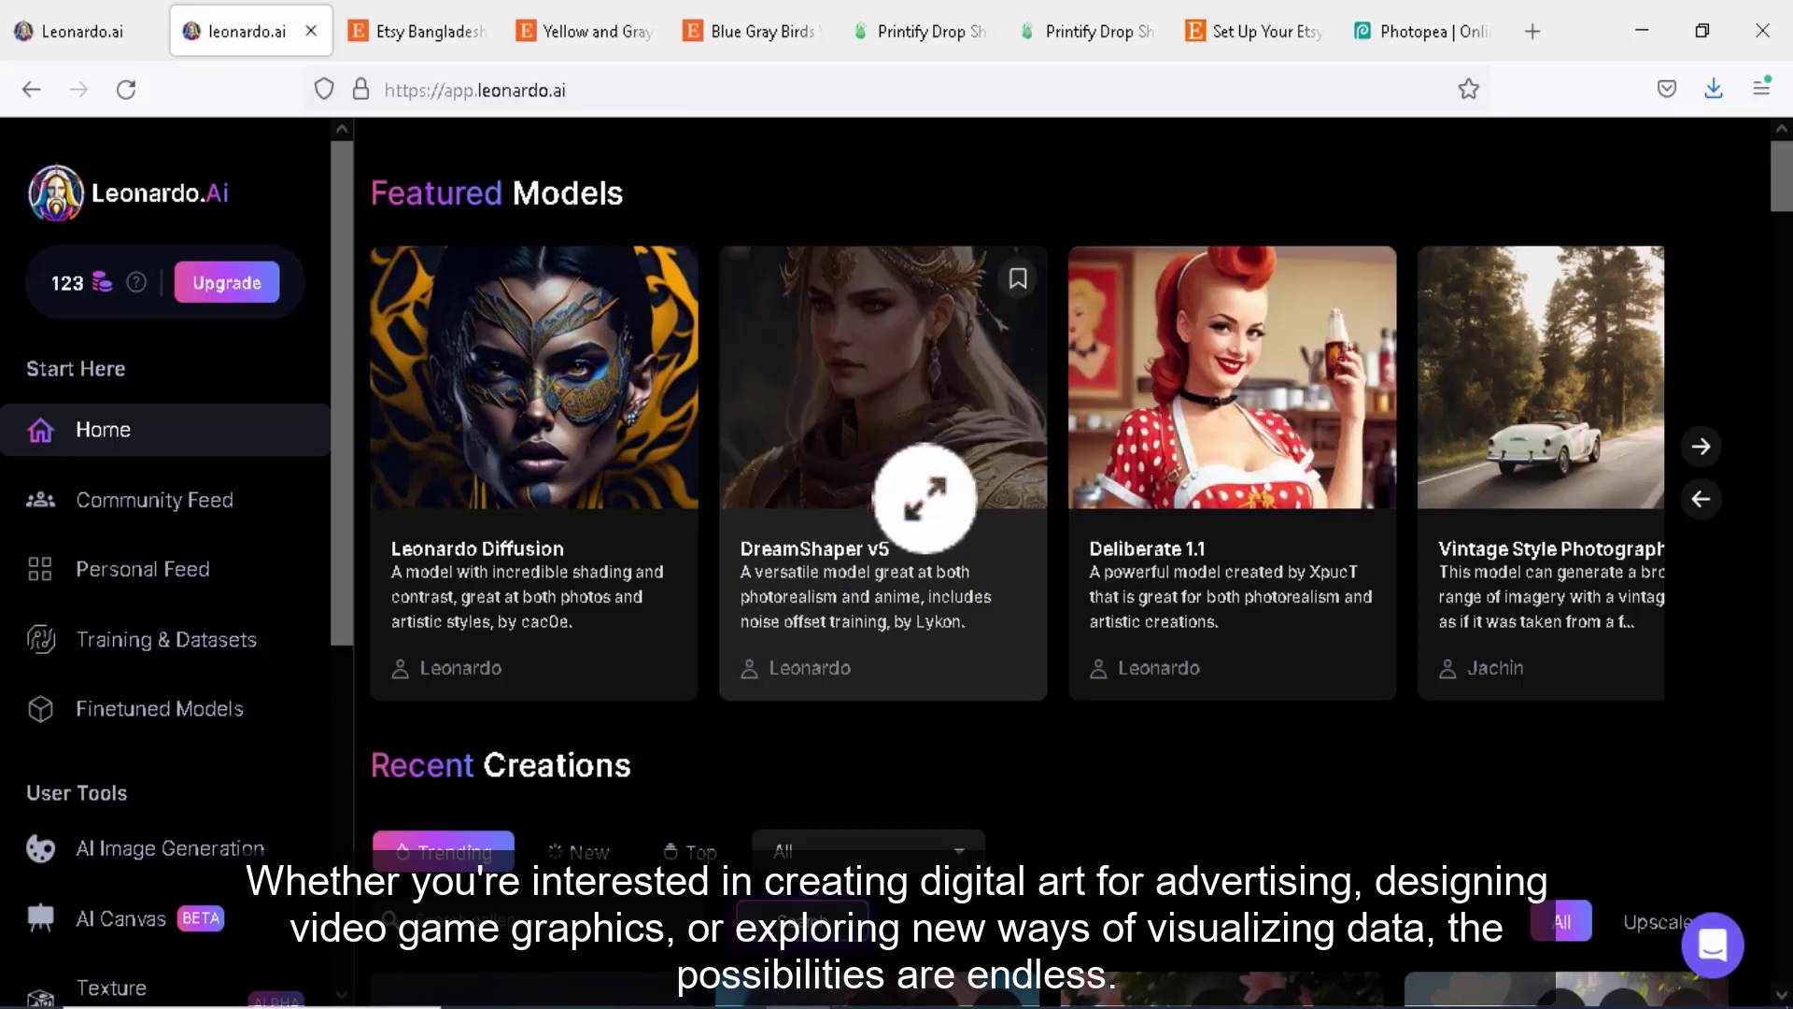
mouse_move(691, 450)
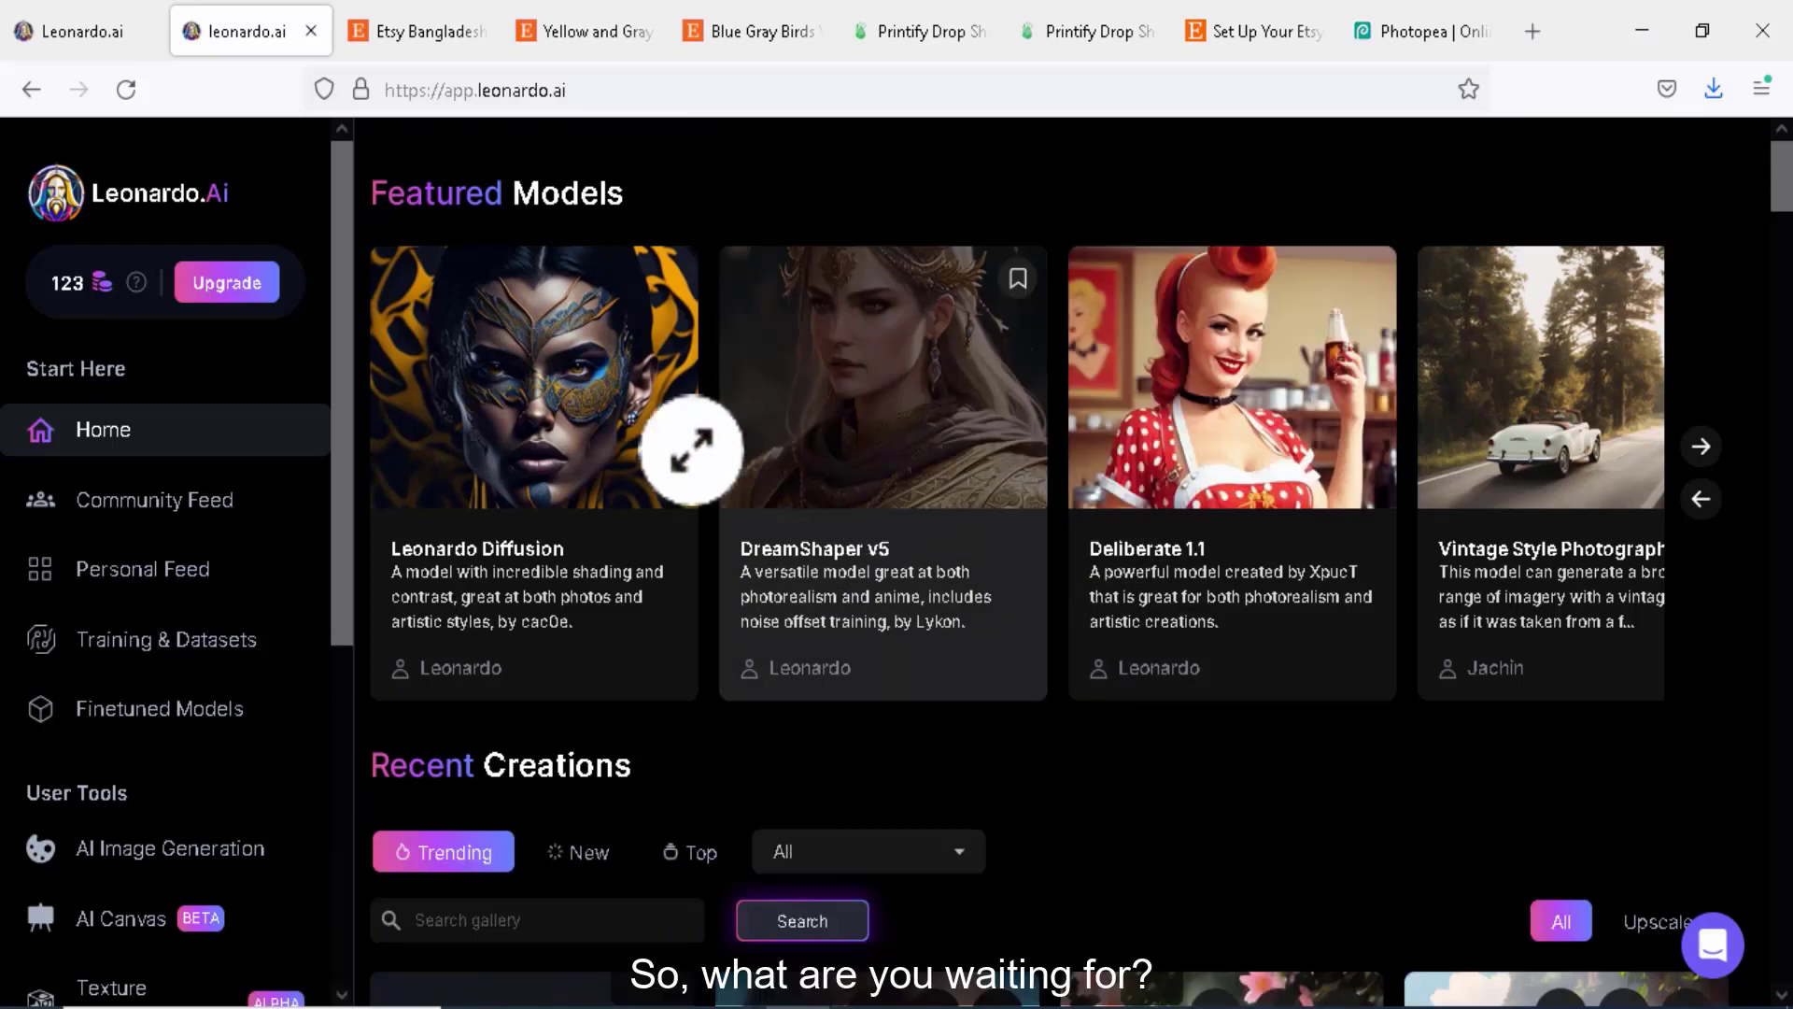